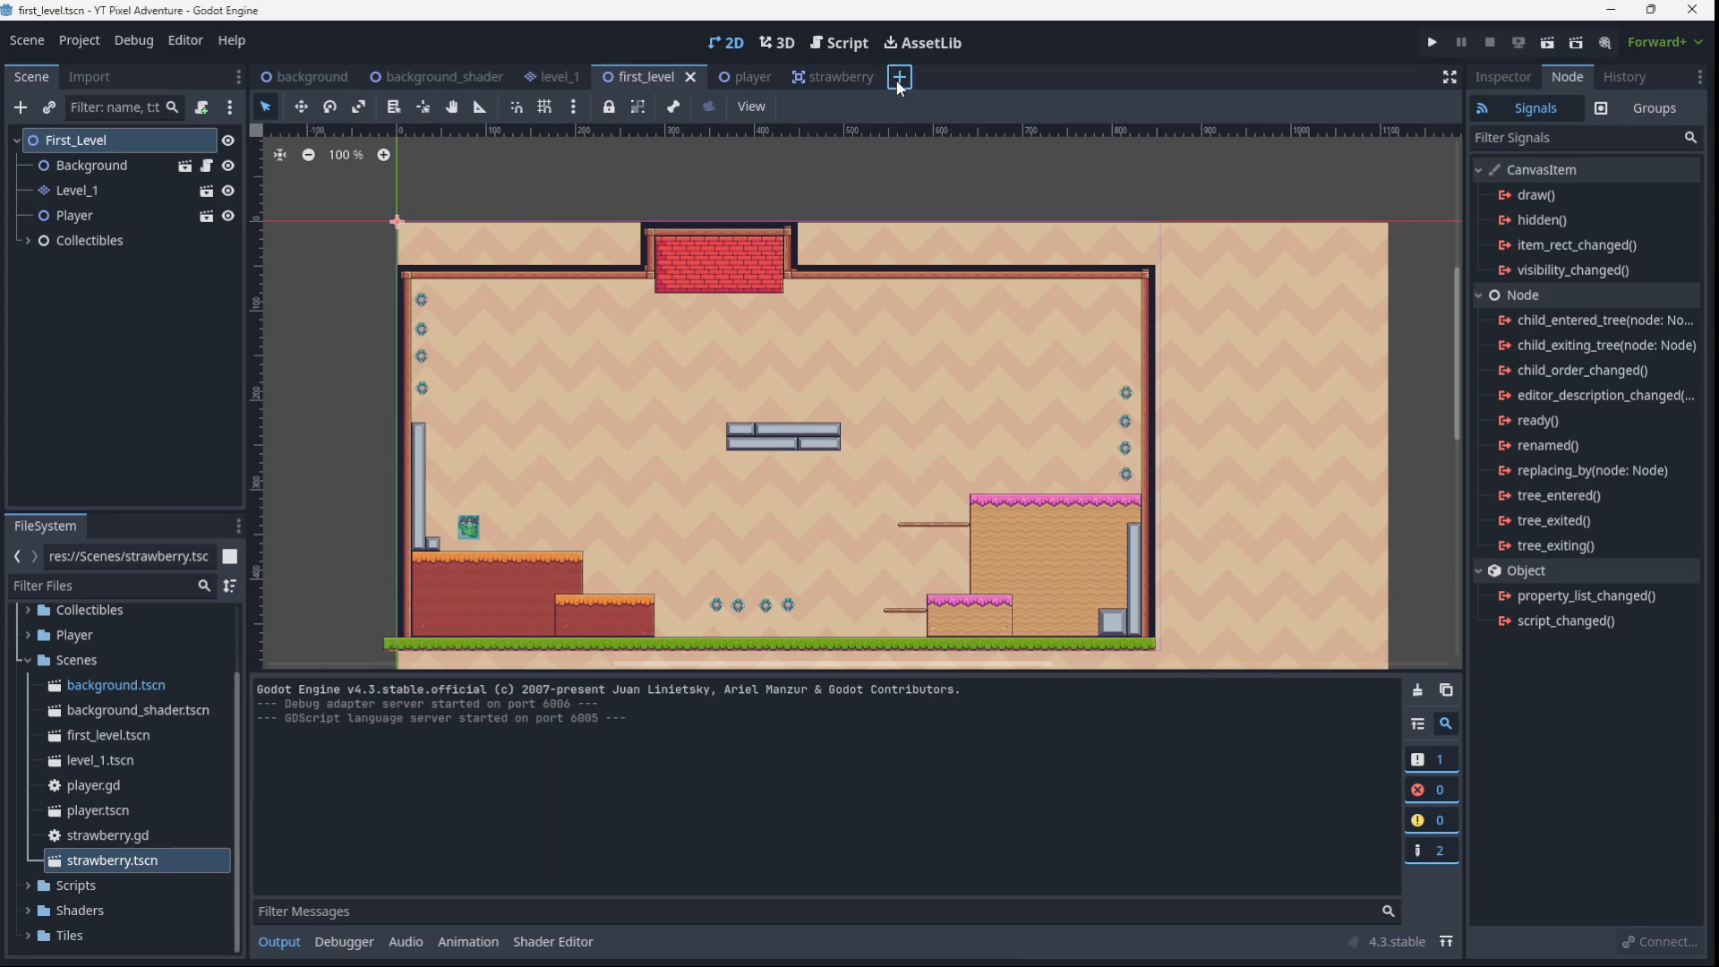
# Create a new scene with a CharacterBody2D root renamed Mushroom and an AnimatedSprite2D child
pyautogui.click(898, 76)
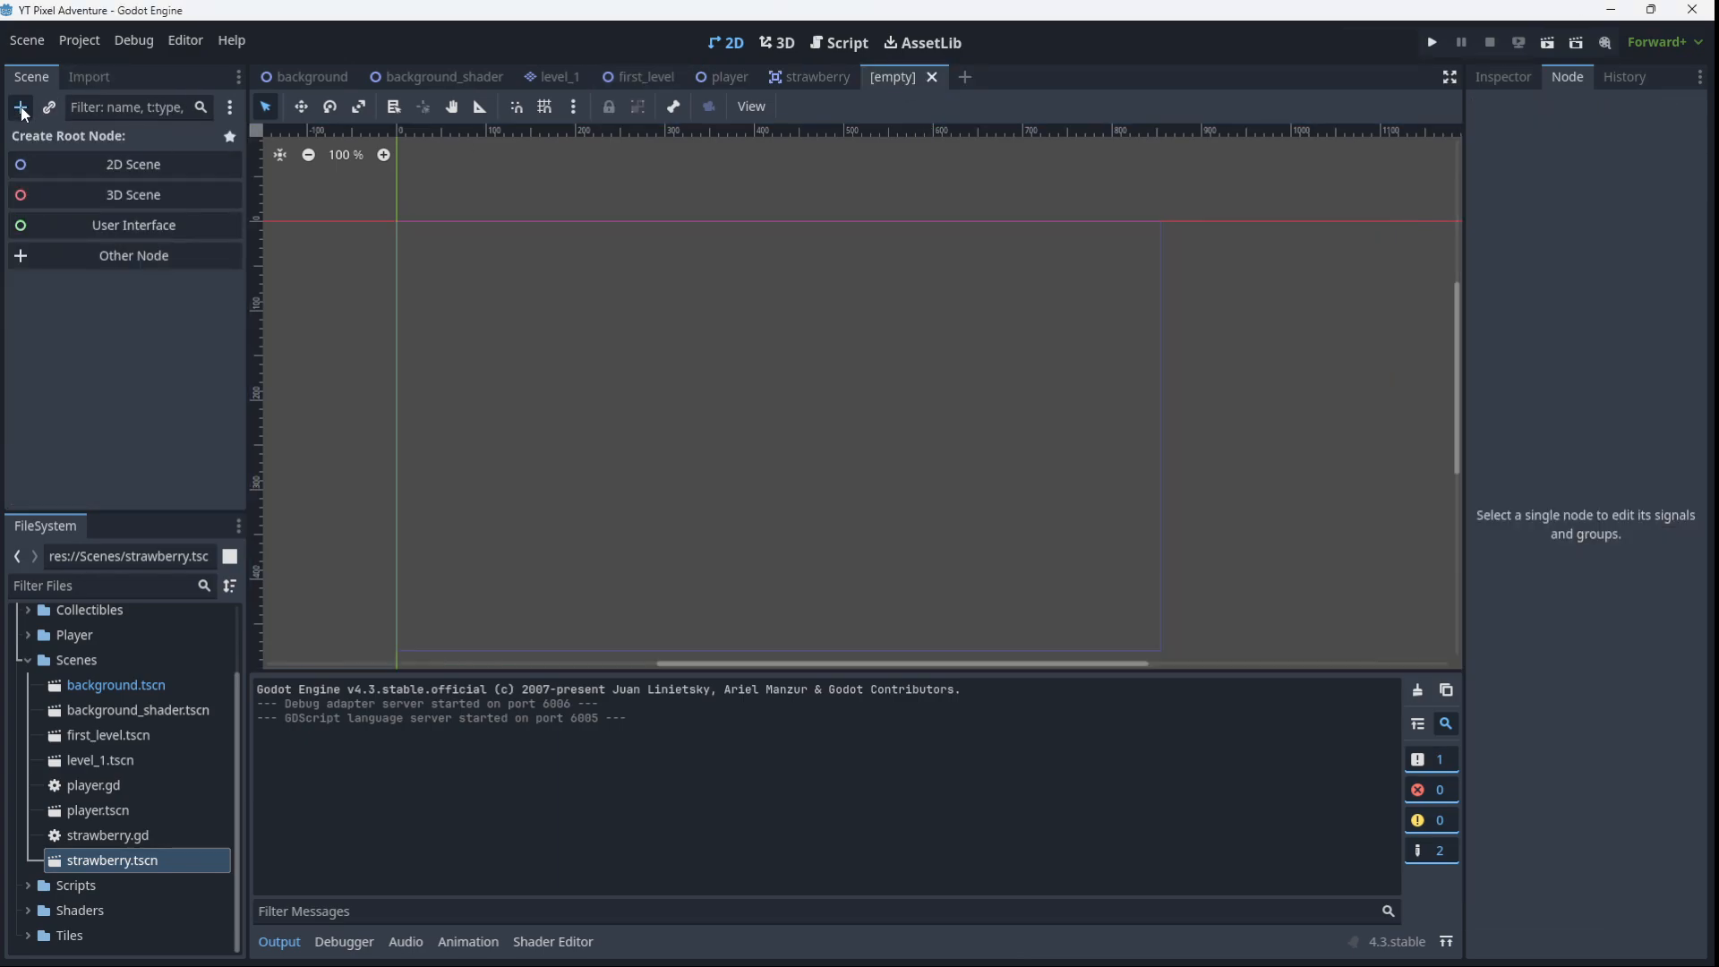
pyautogui.click(18, 106)
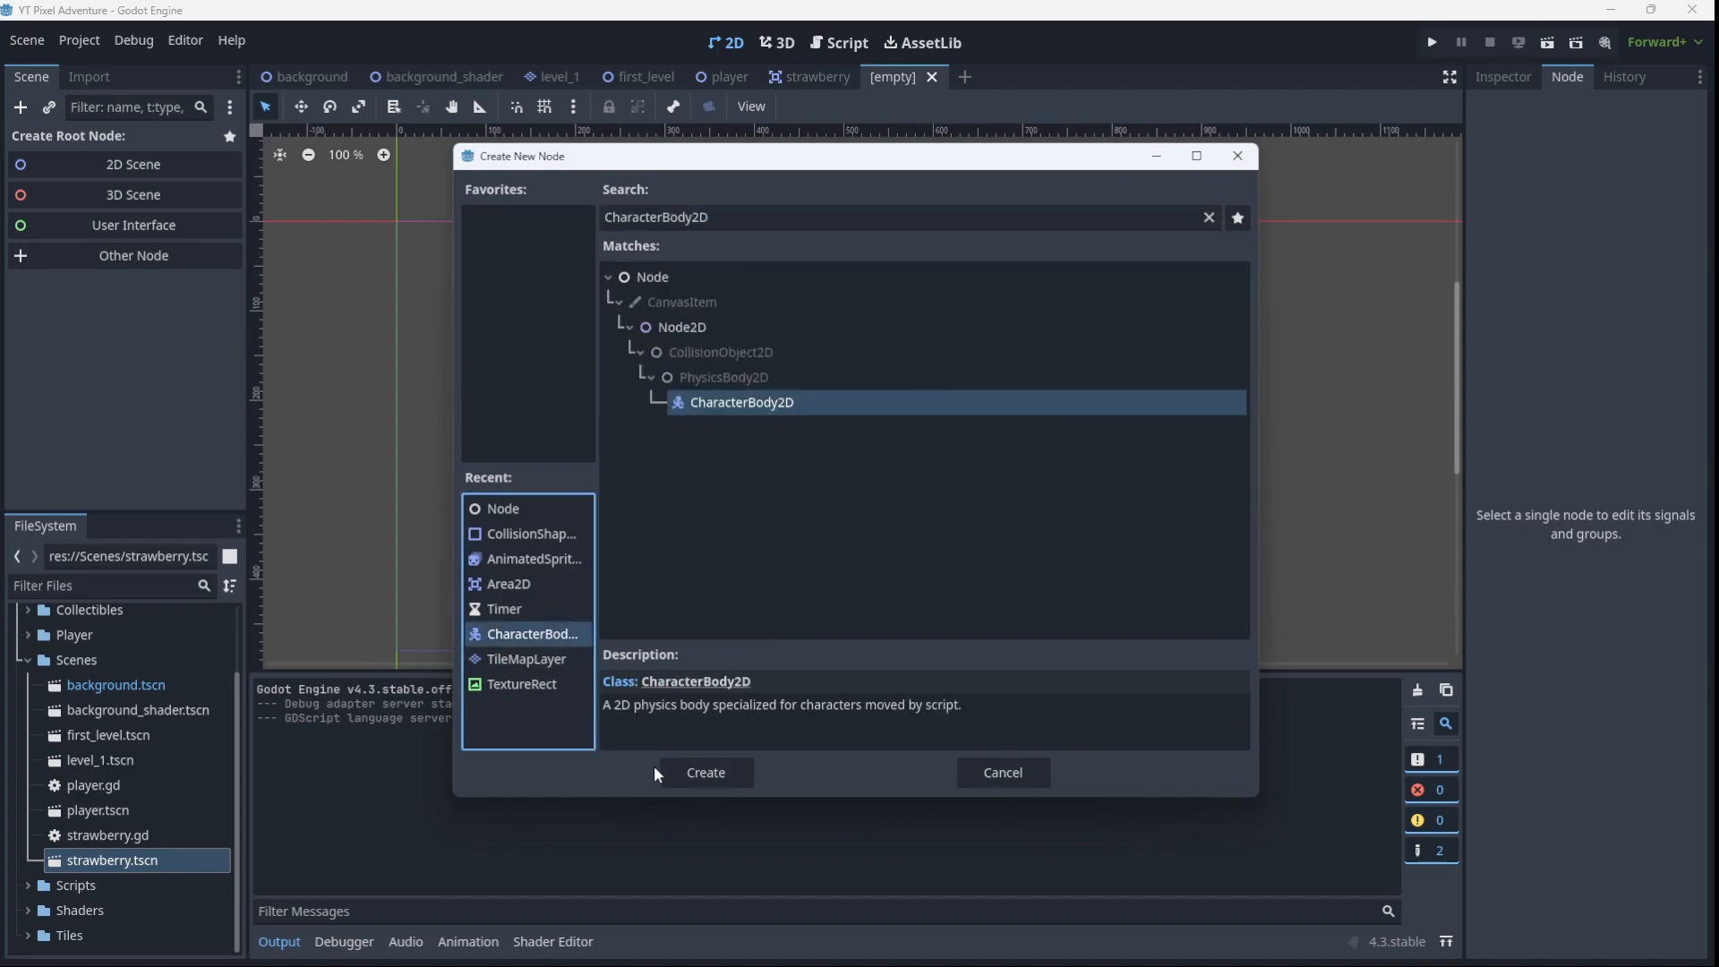
pyautogui.click(706, 773)
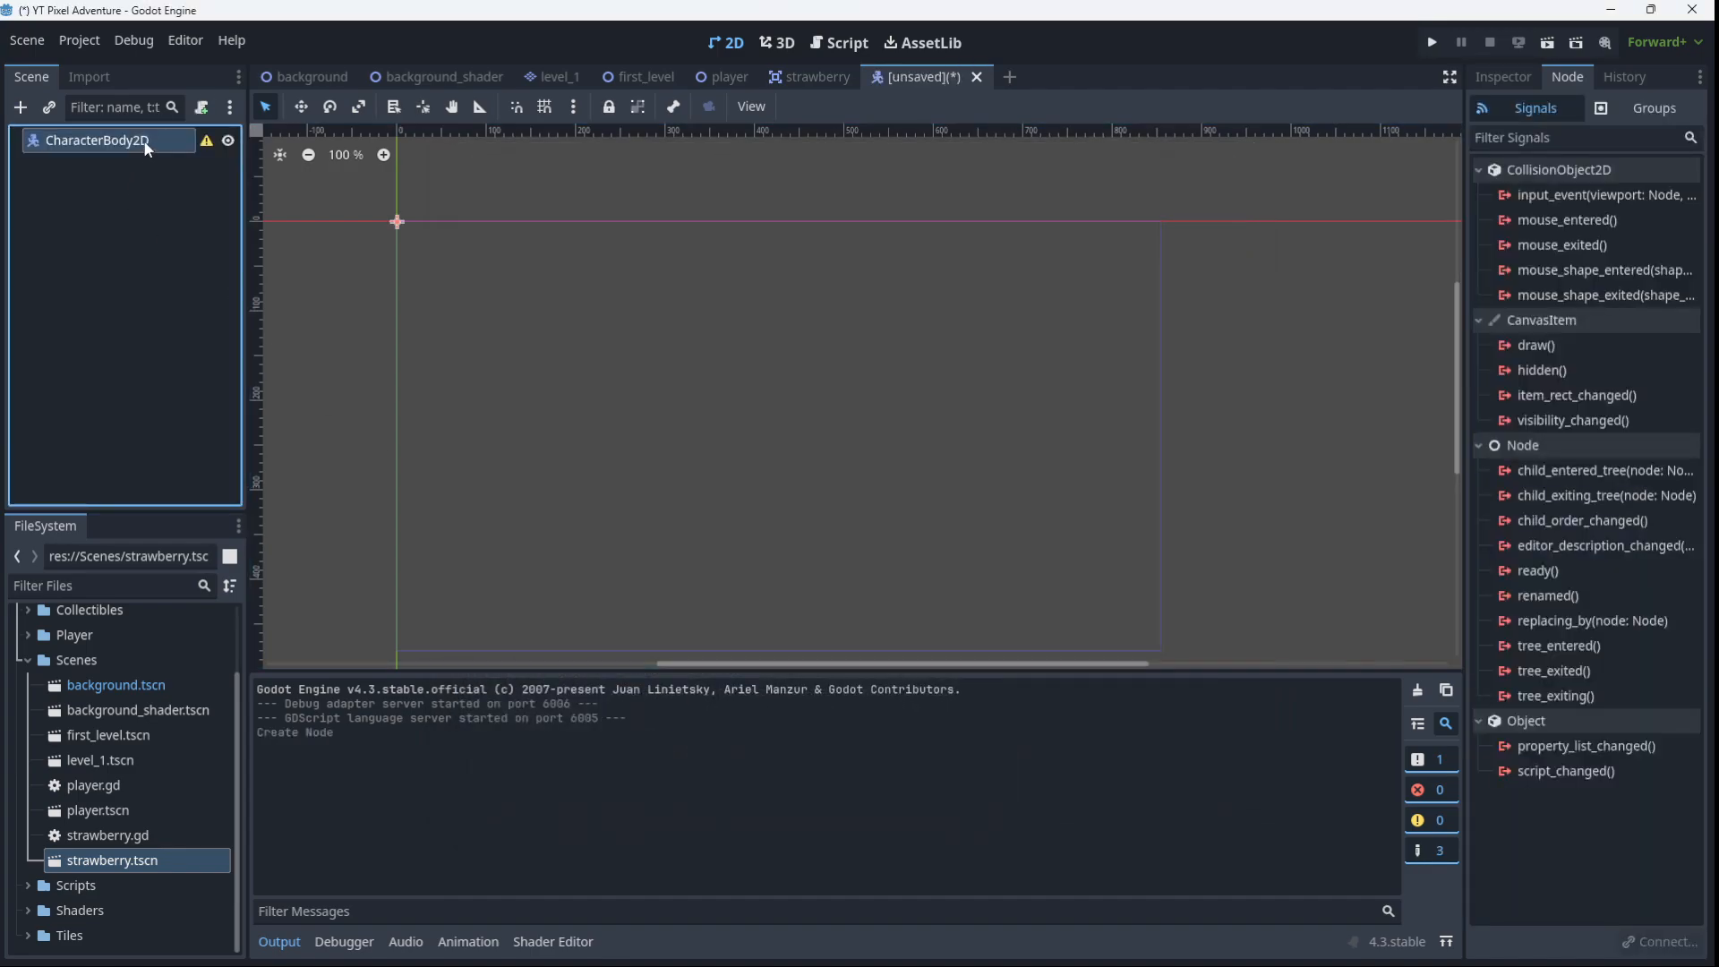
pyautogui.write('Mushroom')
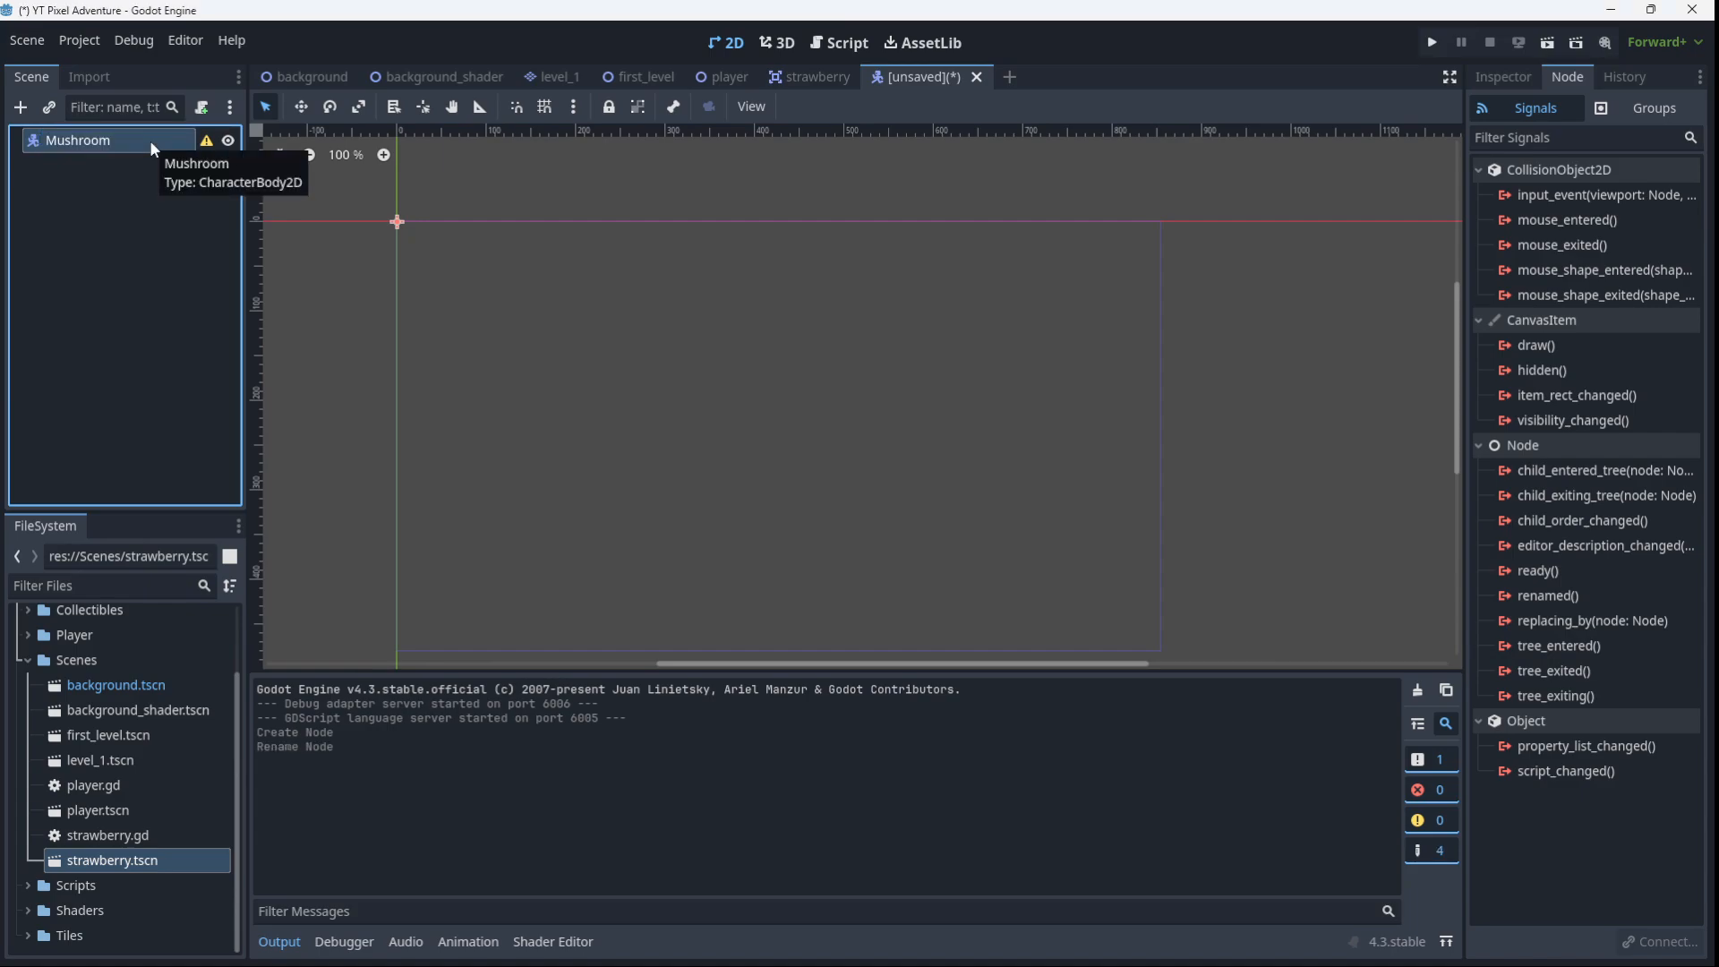
pyautogui.click(18, 106)
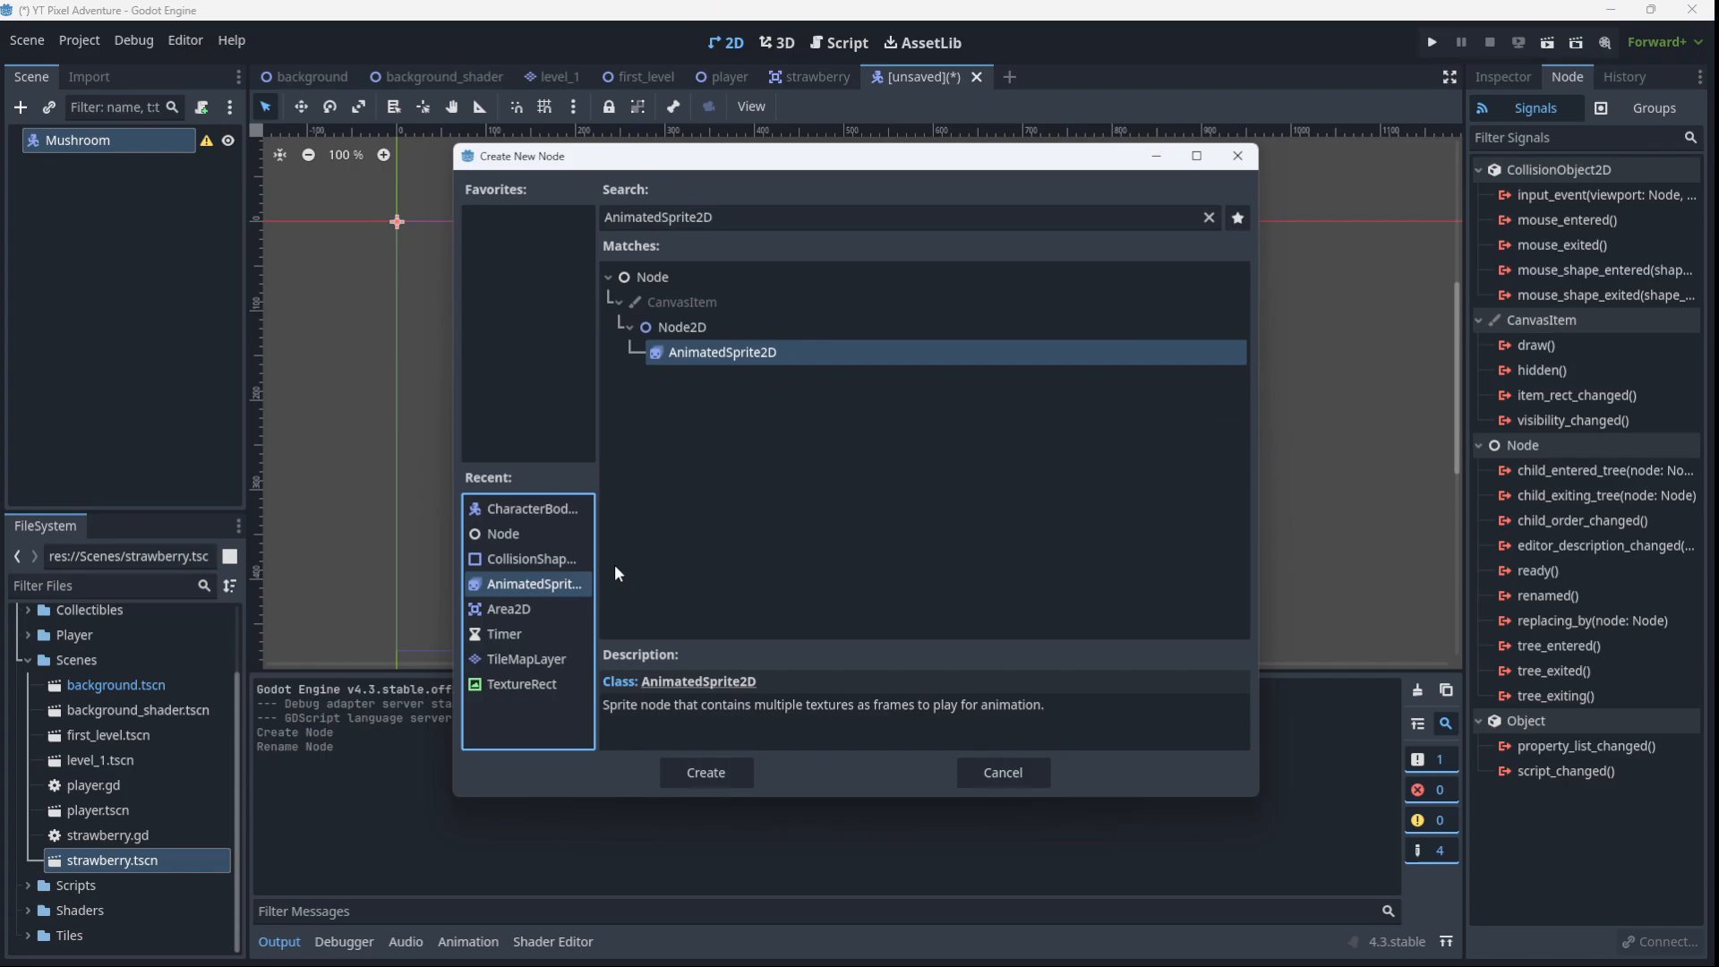
pyautogui.click(706, 772)
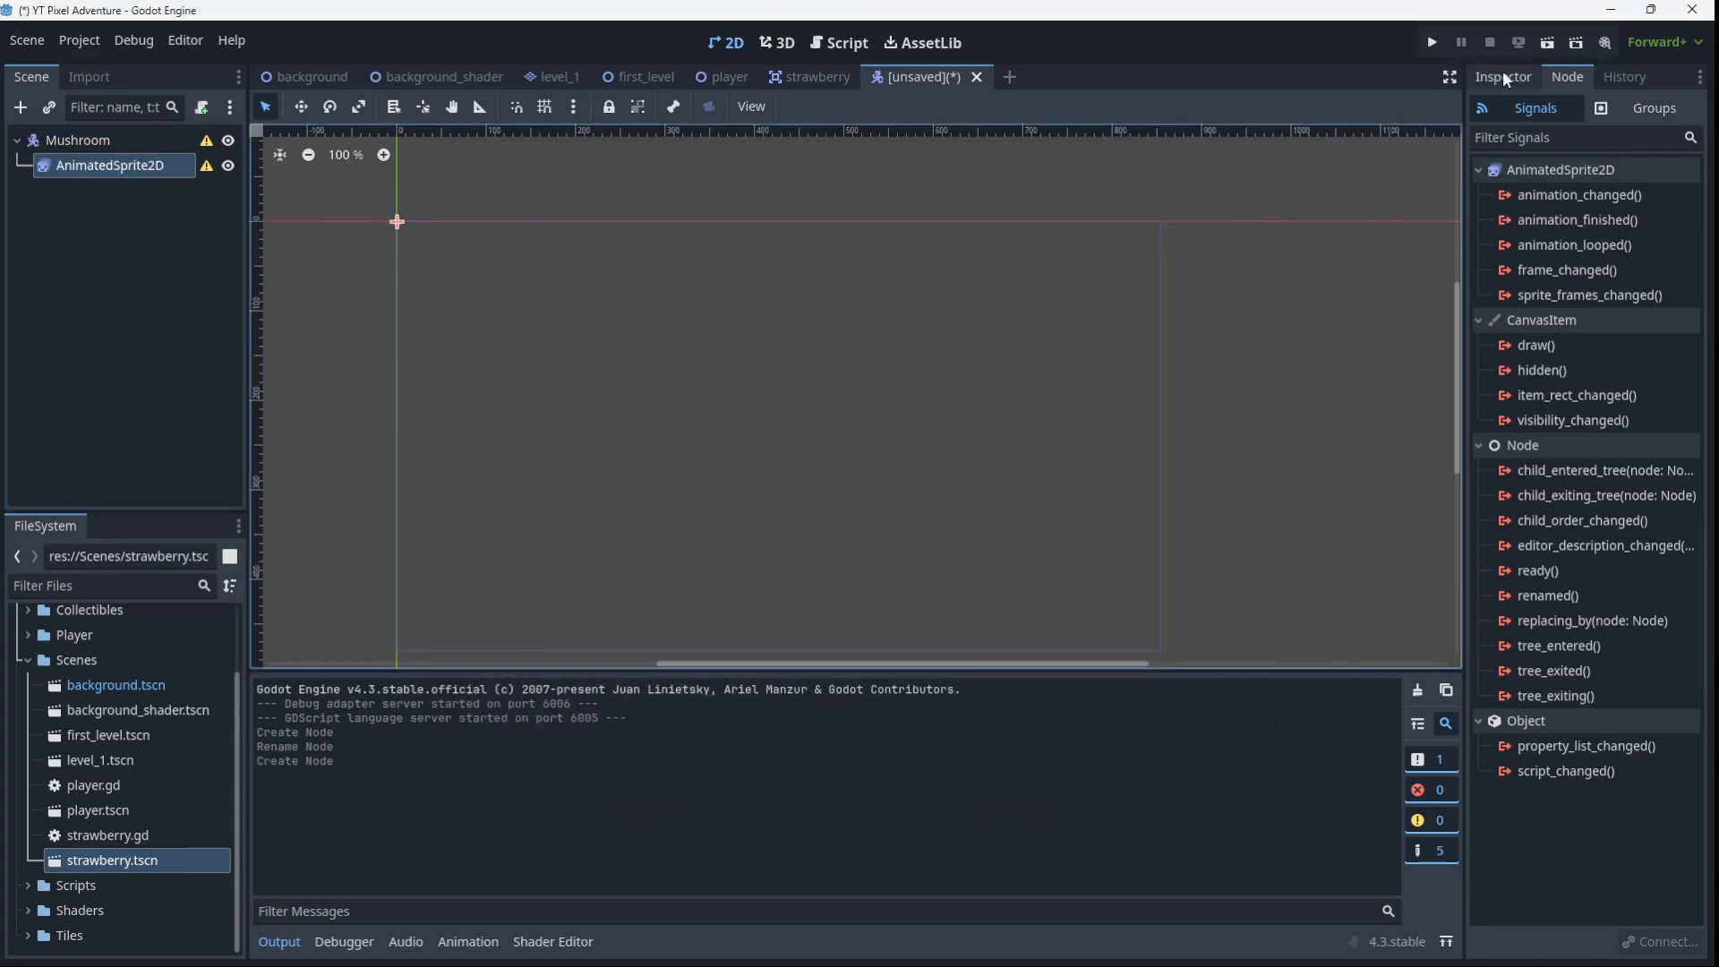
# Assign a new SpriteFrames resource to the AnimatedSprite2D and rename its default animation to idle
pyautogui.click(1502, 77)
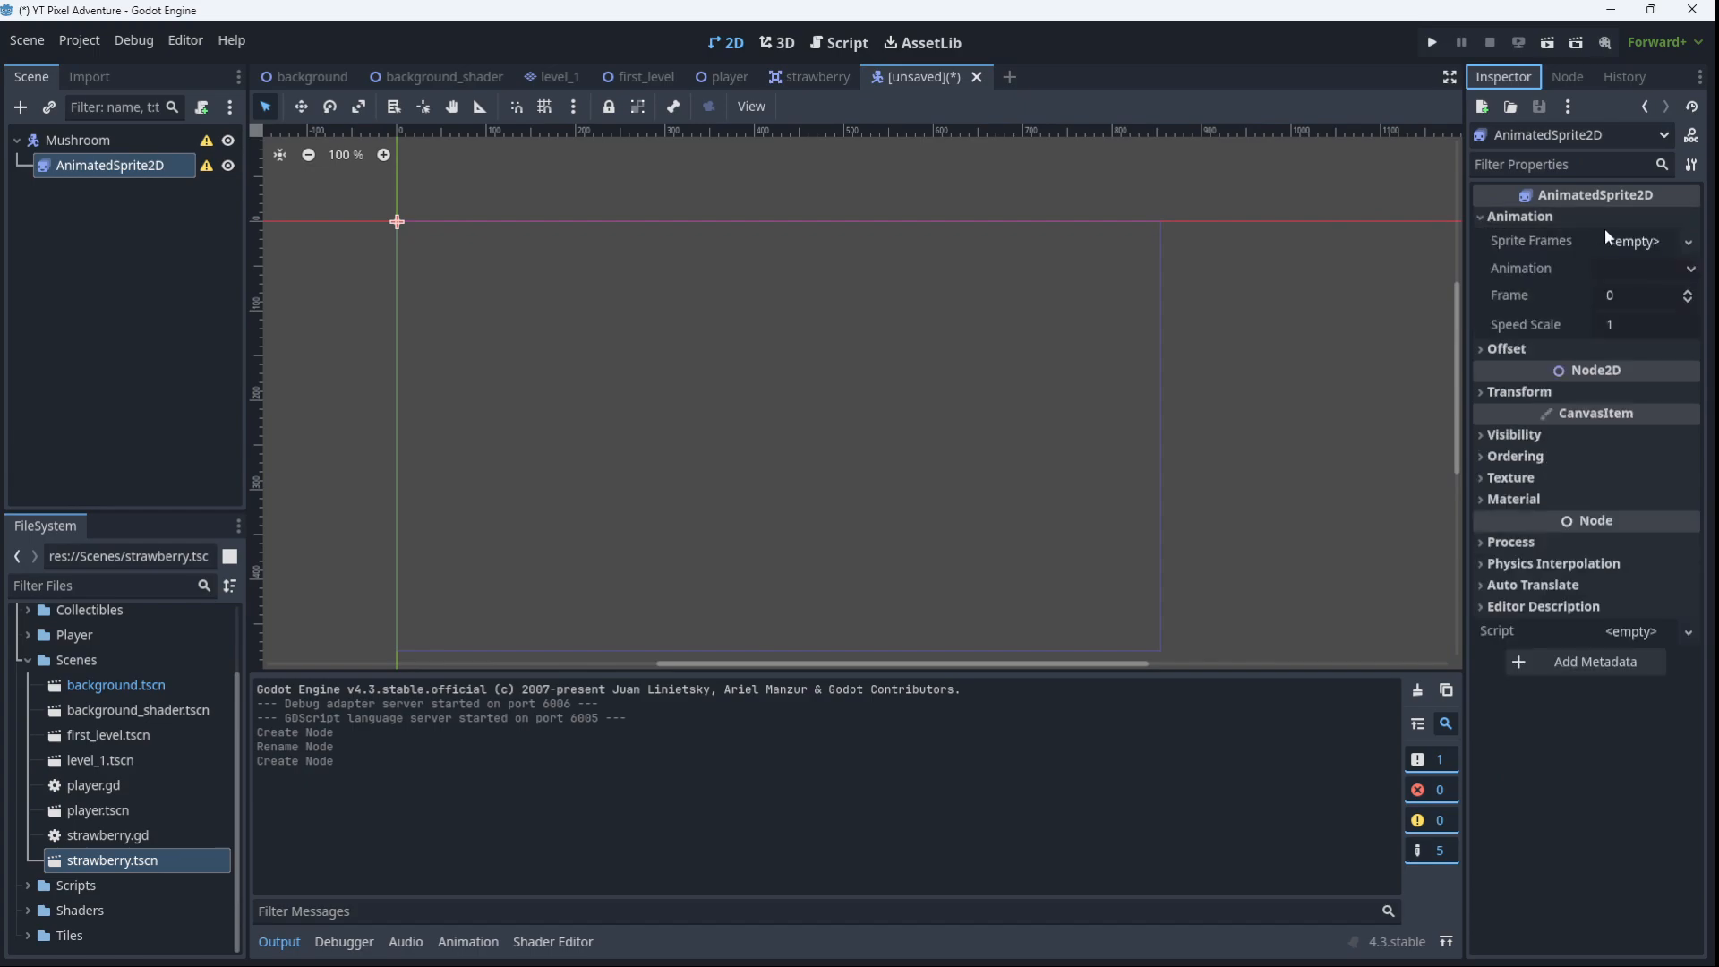
pyautogui.click(1634, 241)
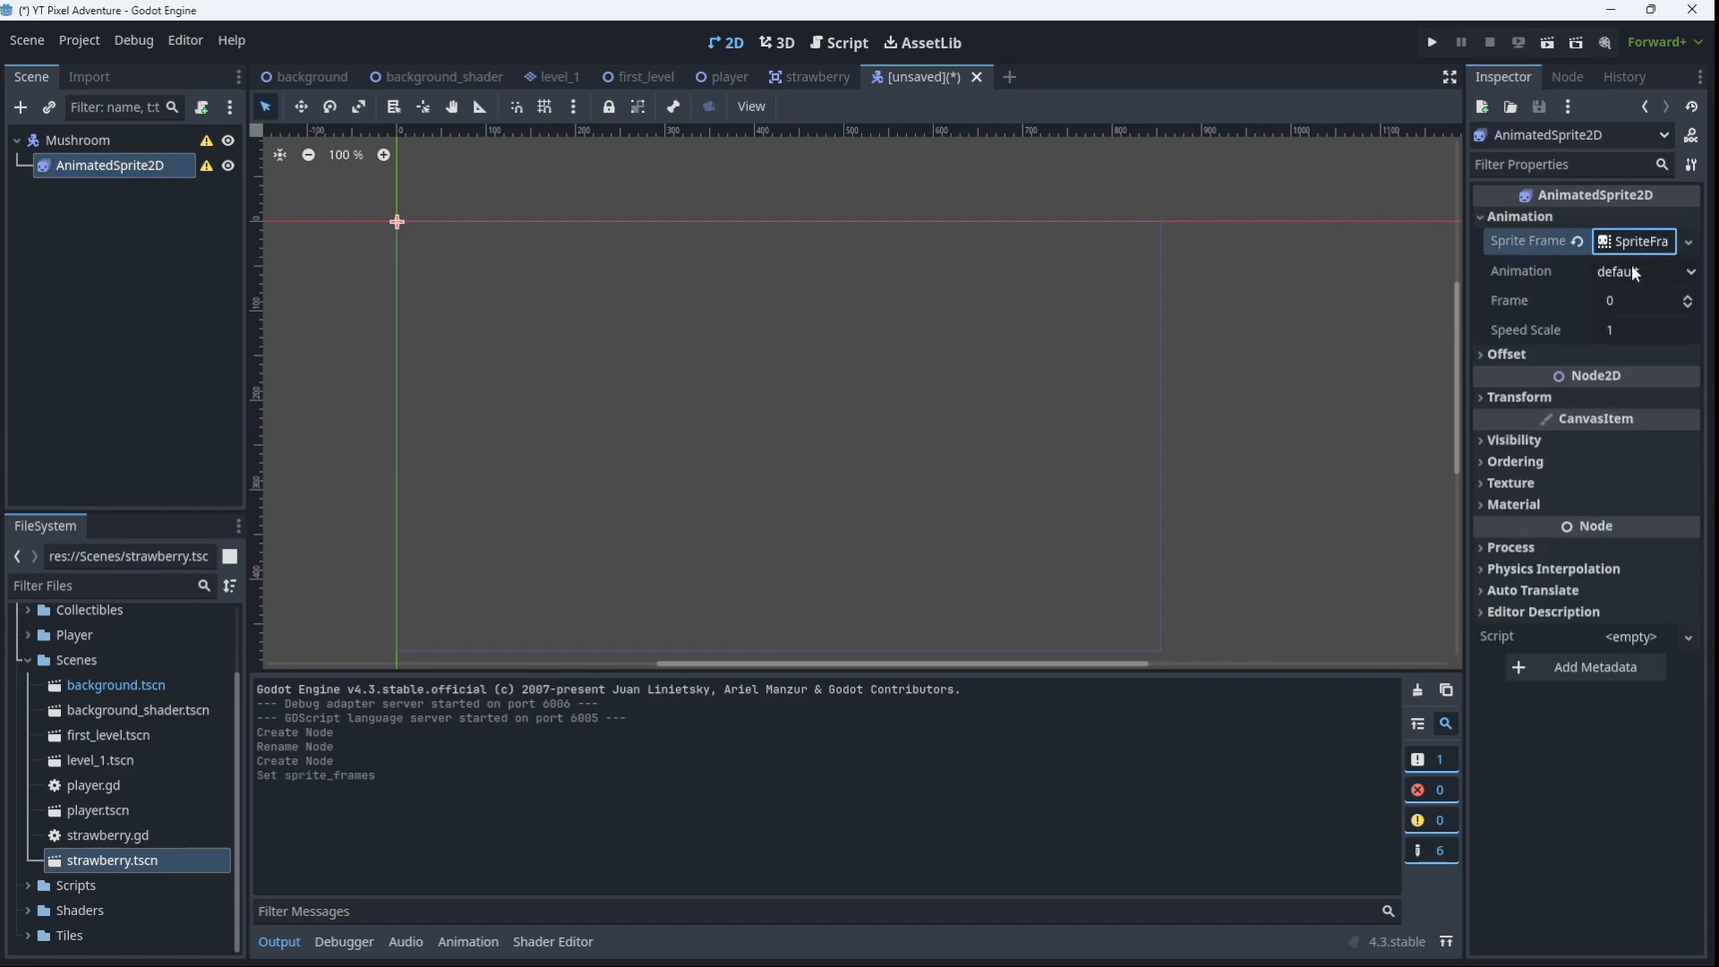
pyautogui.click(1638, 242)
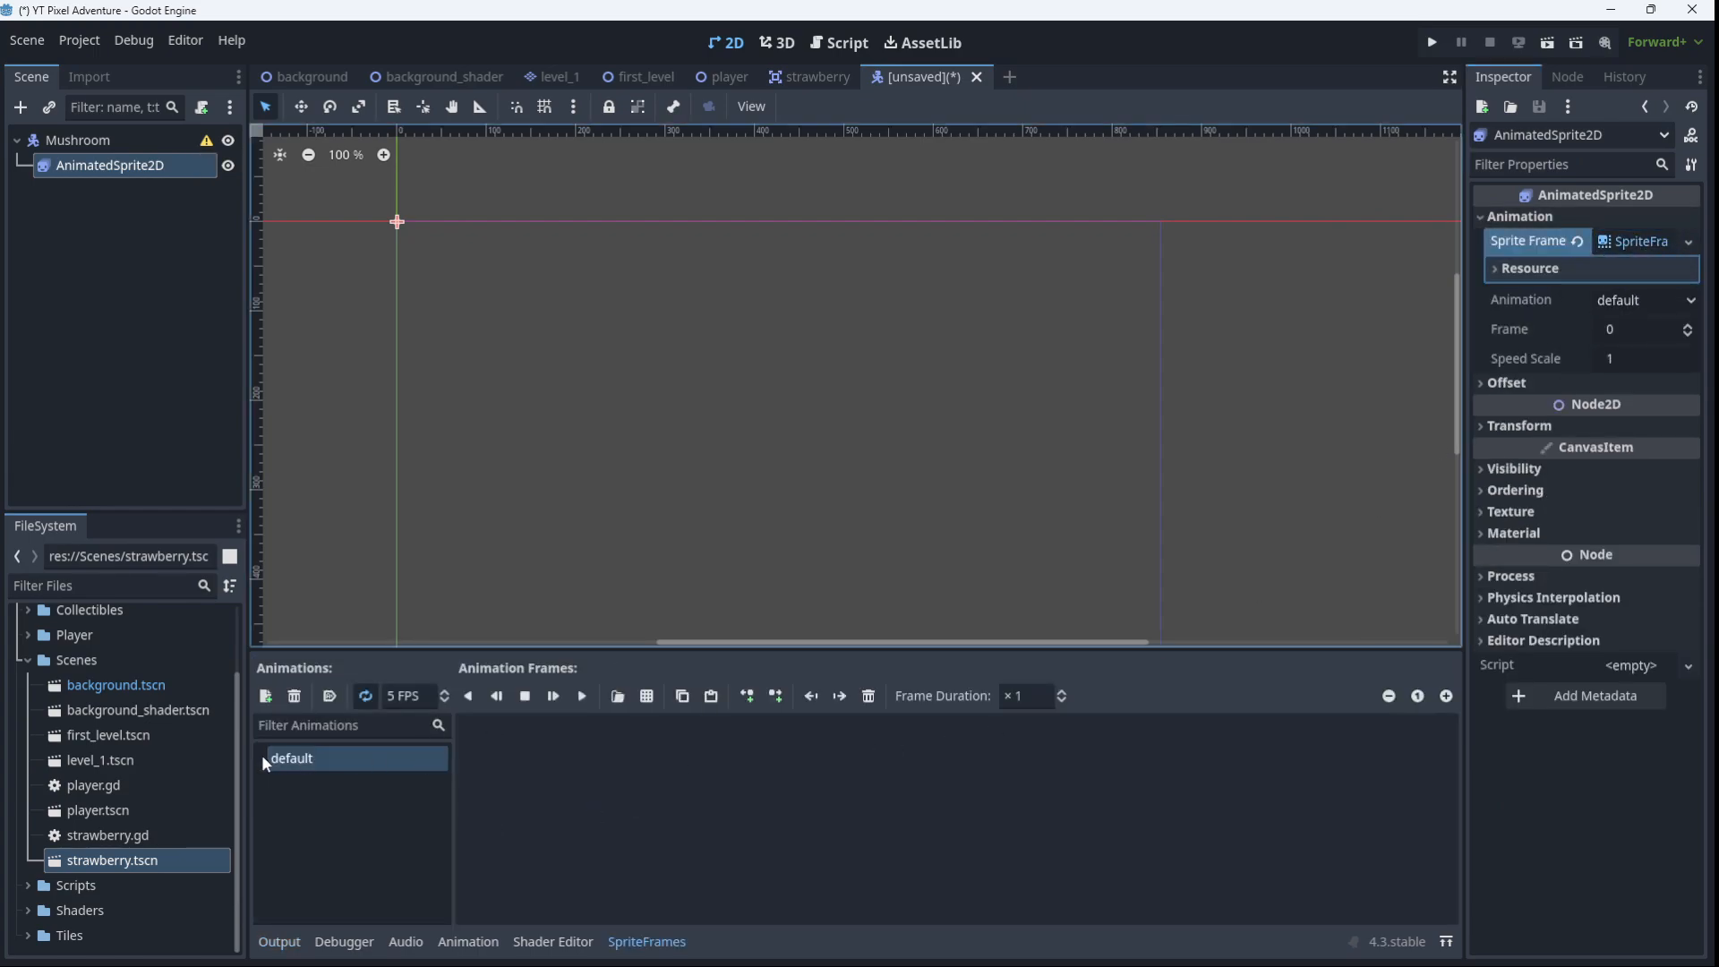
pyautogui.doubleClick(292, 758)
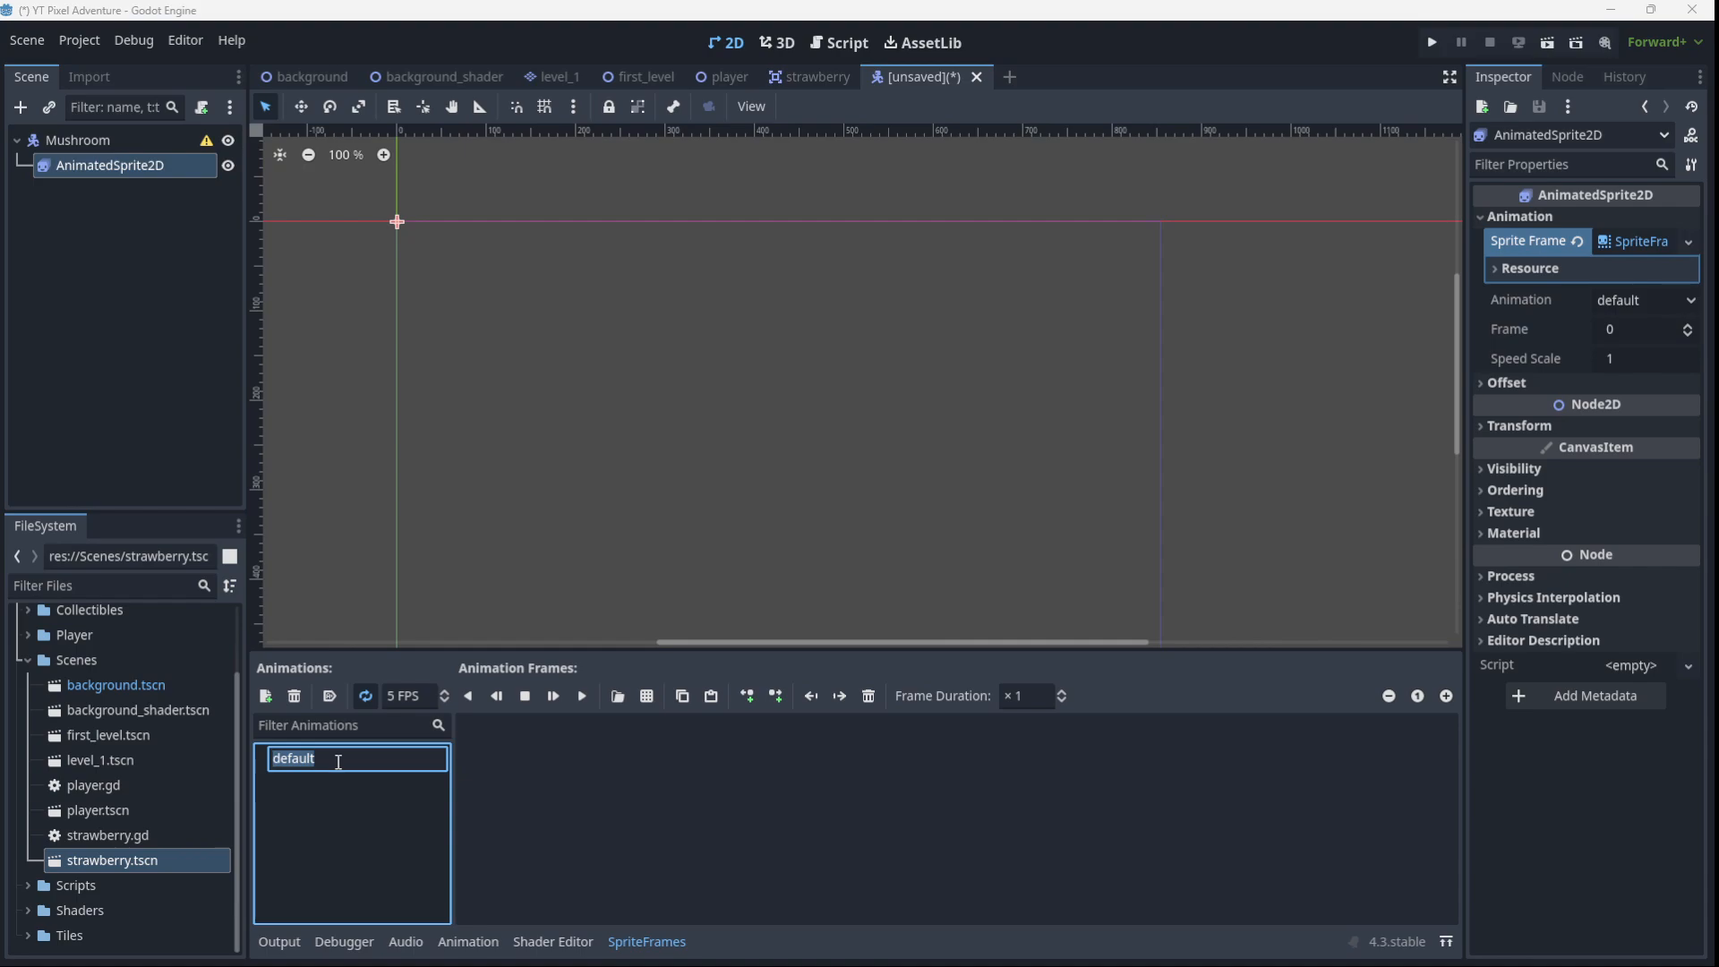
pyautogui.write('idle')
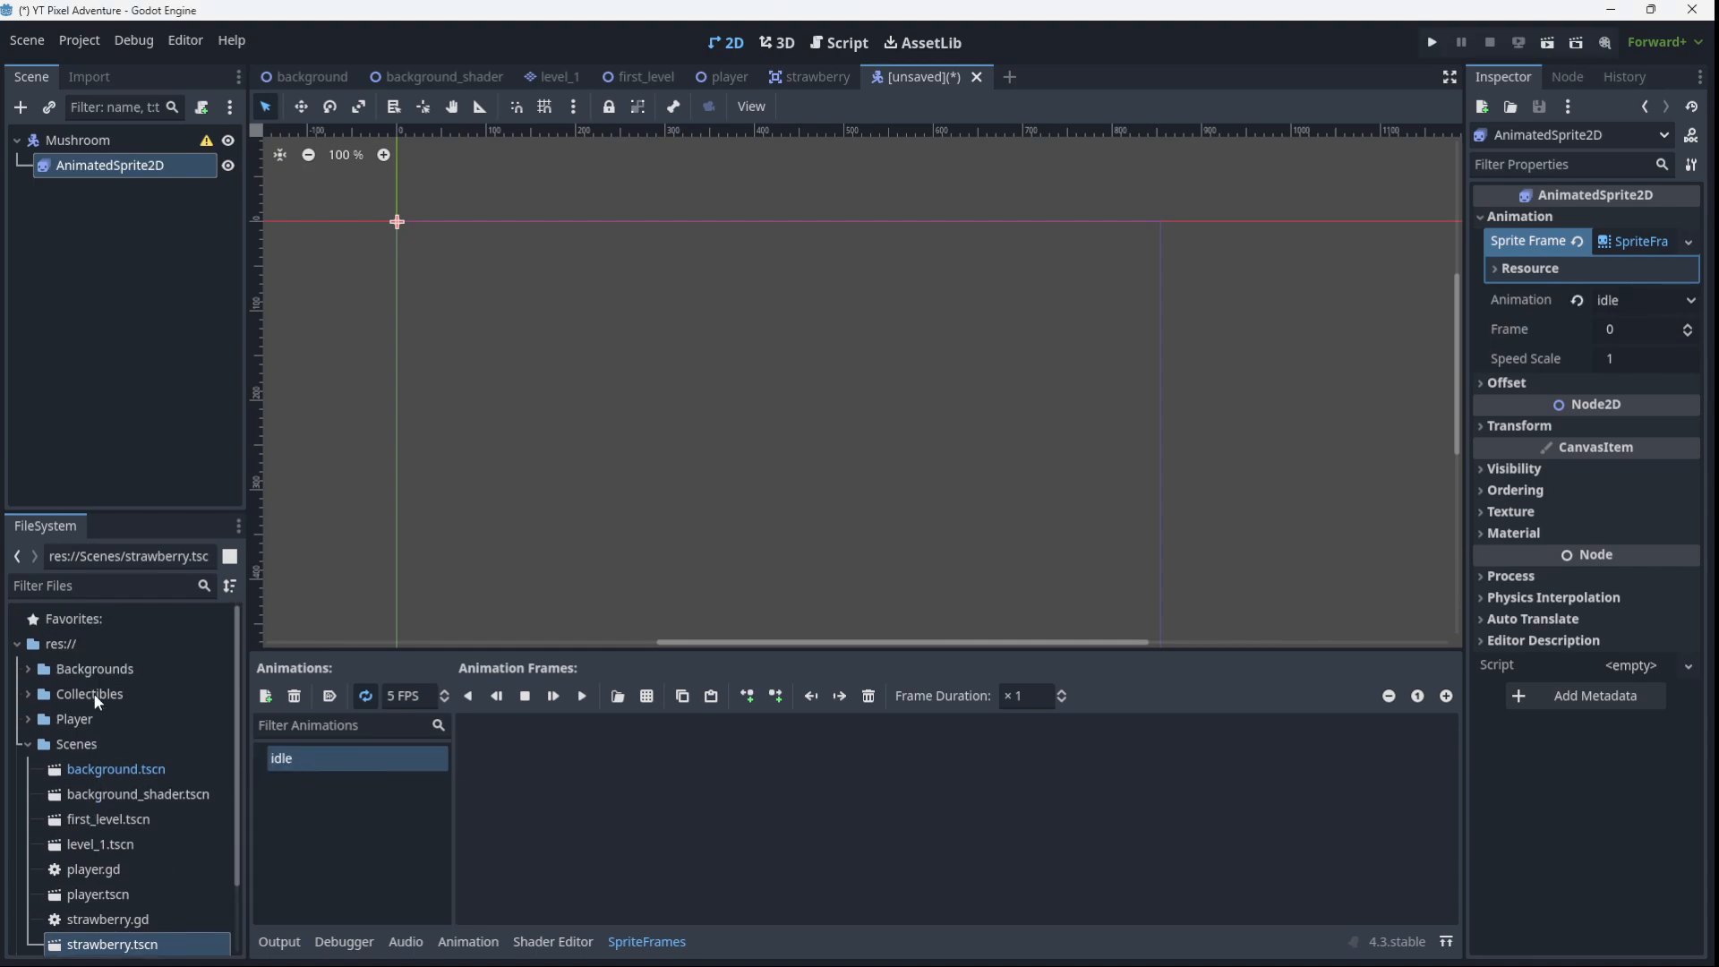
pyautogui.moveTo(56, 647)
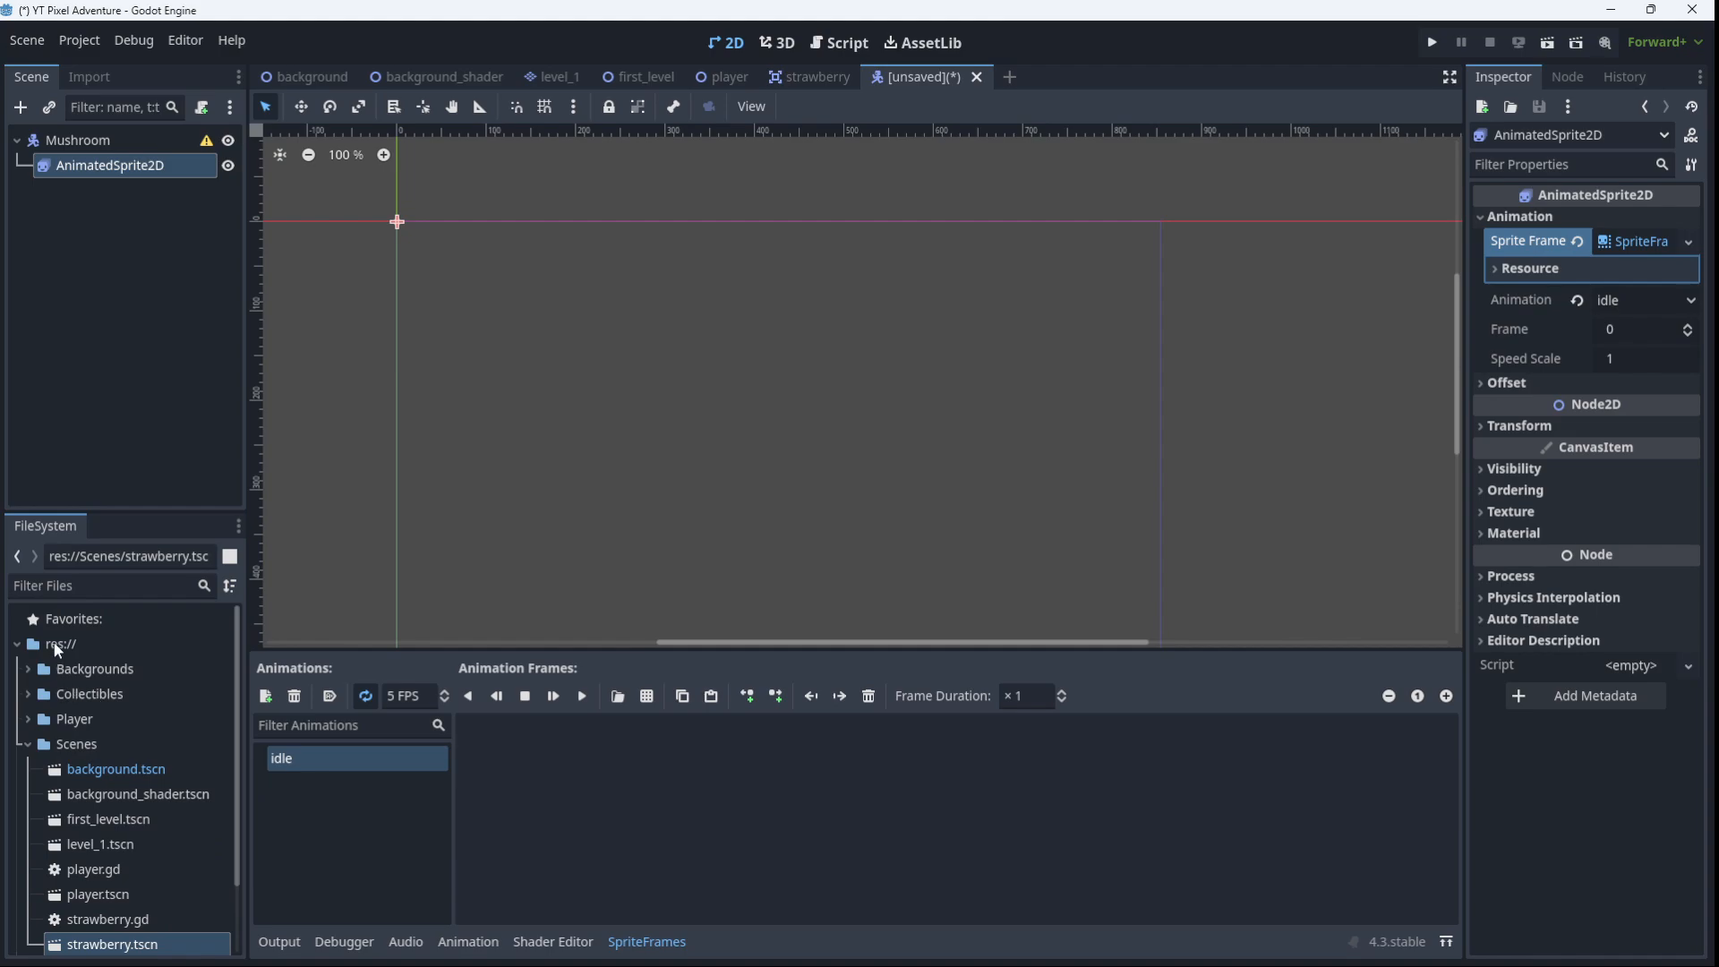
# Create a folder named Mushroom under res:// in the FileSystem dock
pyautogui.rightClick(61, 643)
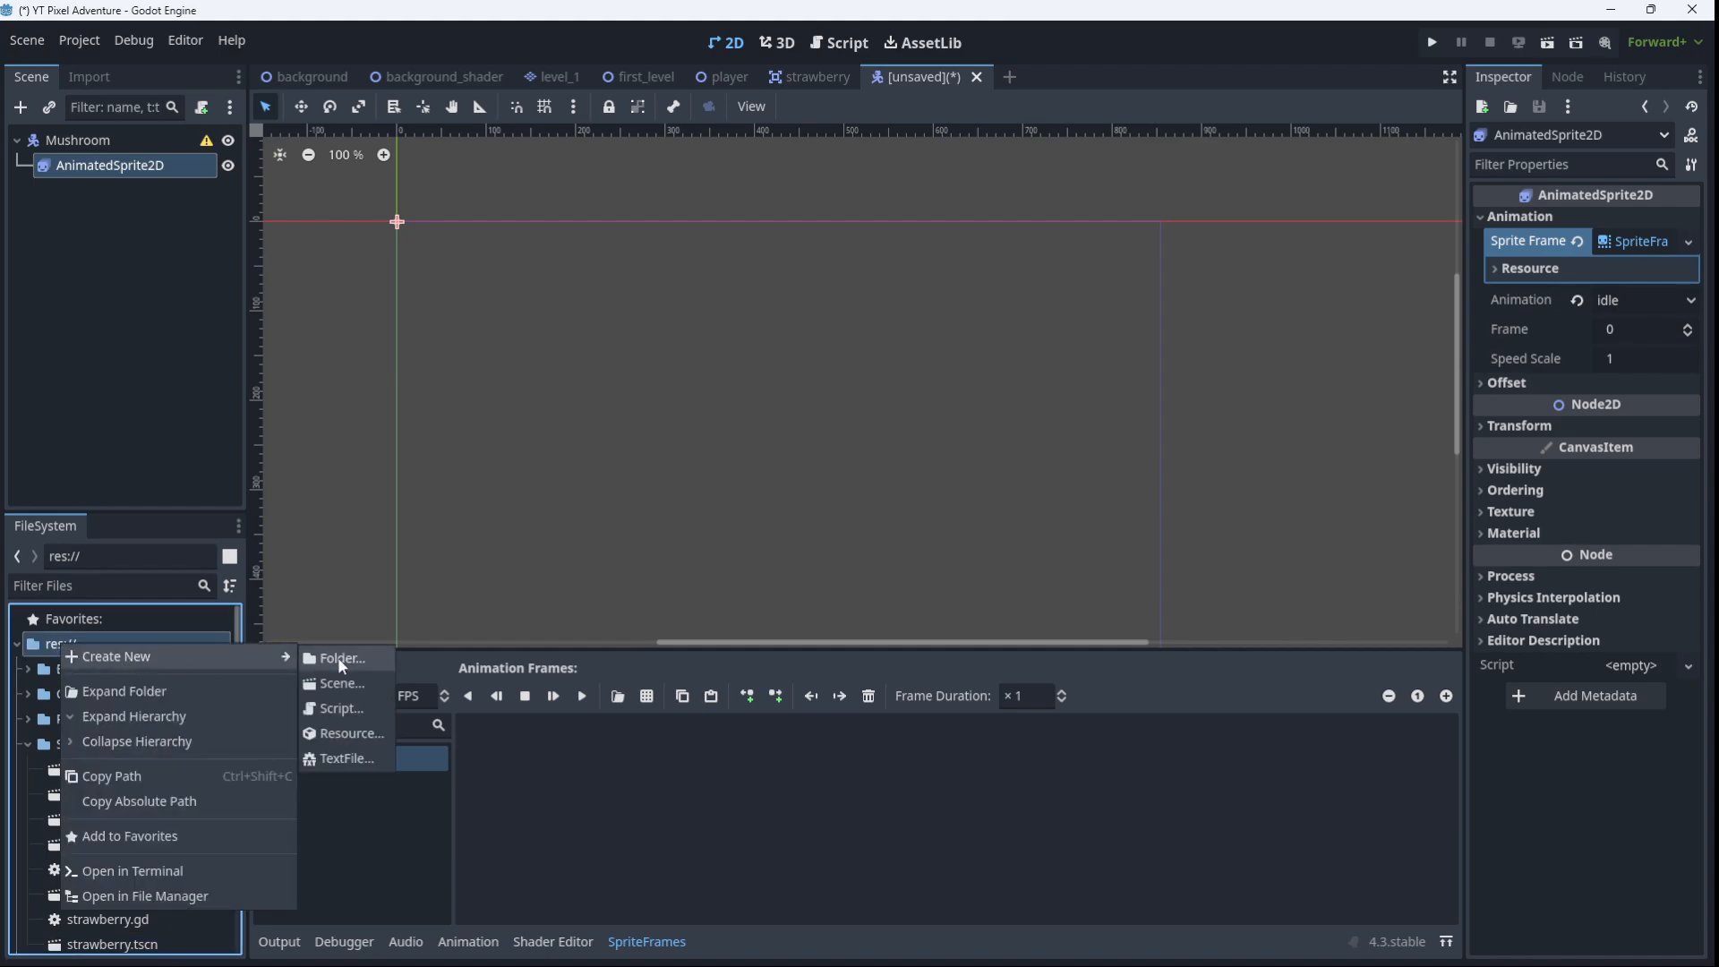
pyautogui.click(339, 658)
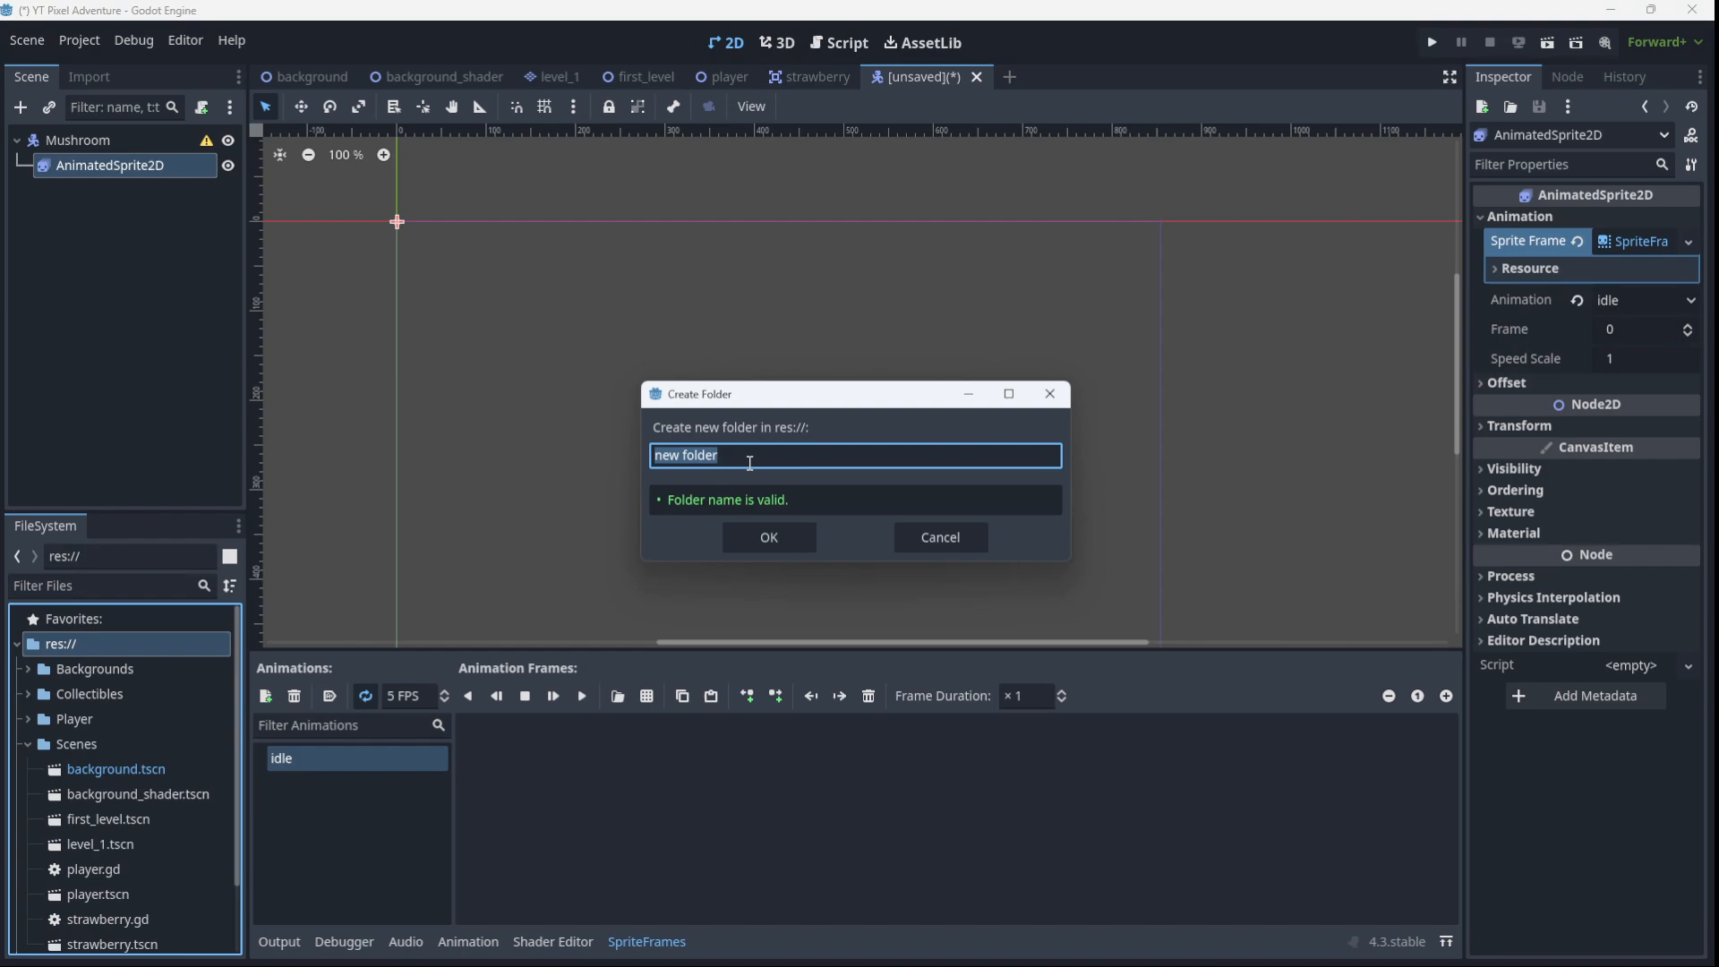
pyautogui.write('Mush')
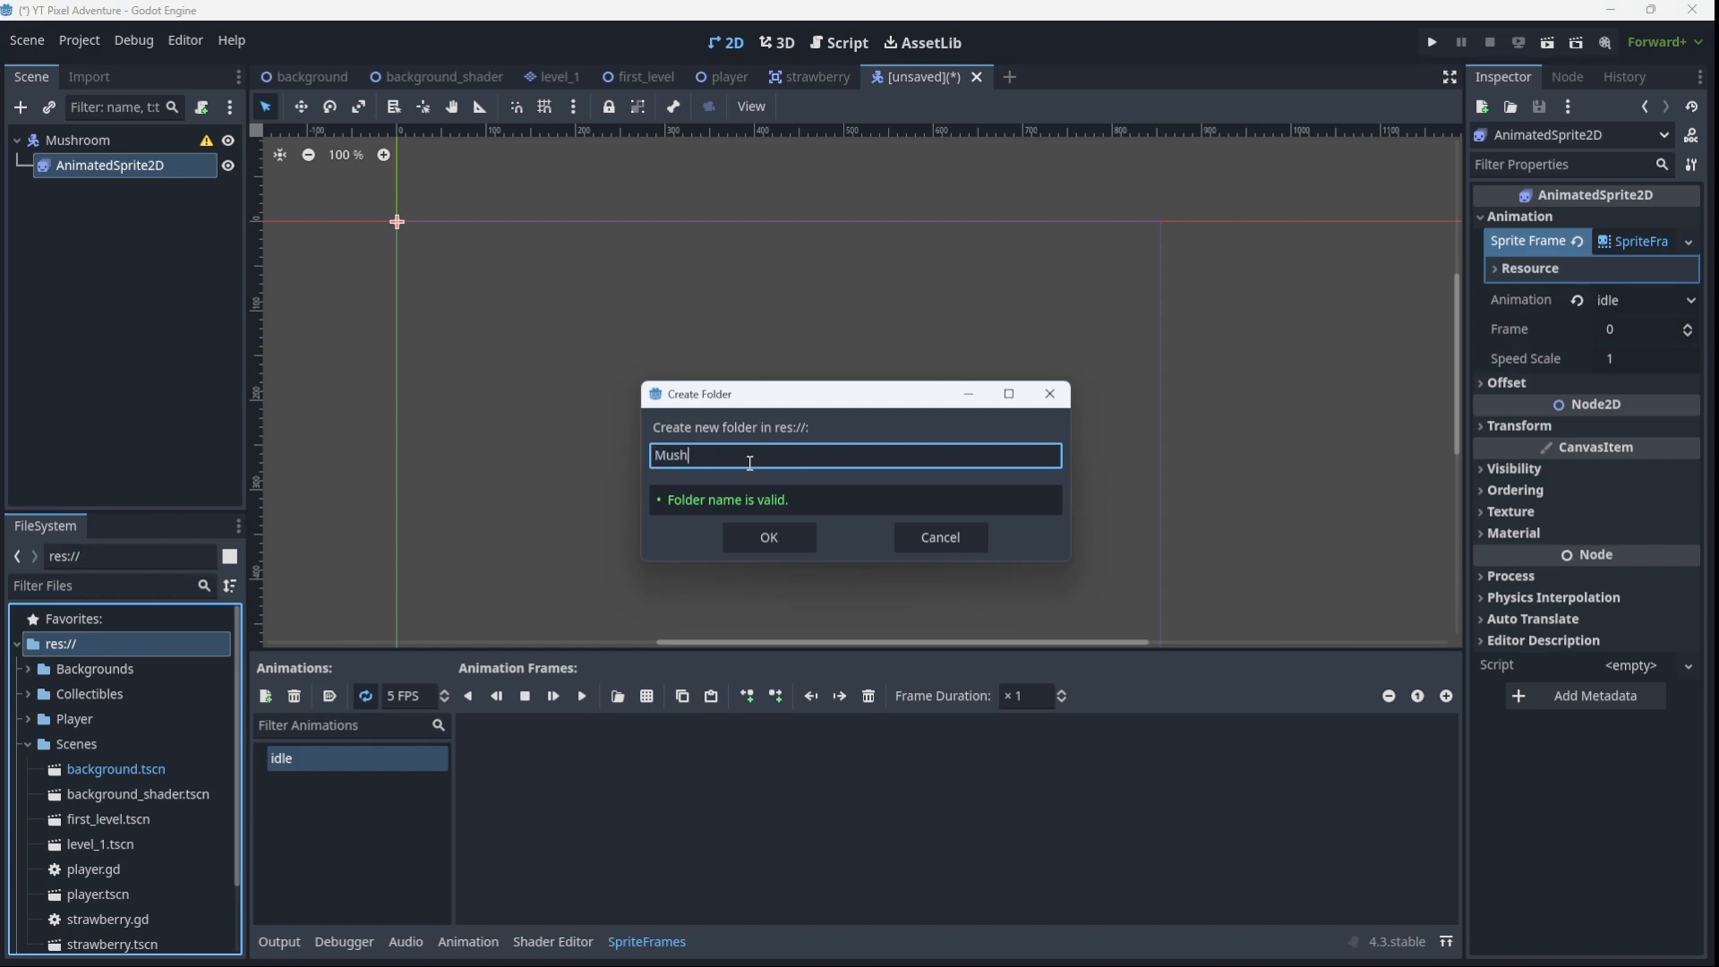
pyautogui.click(769, 537)
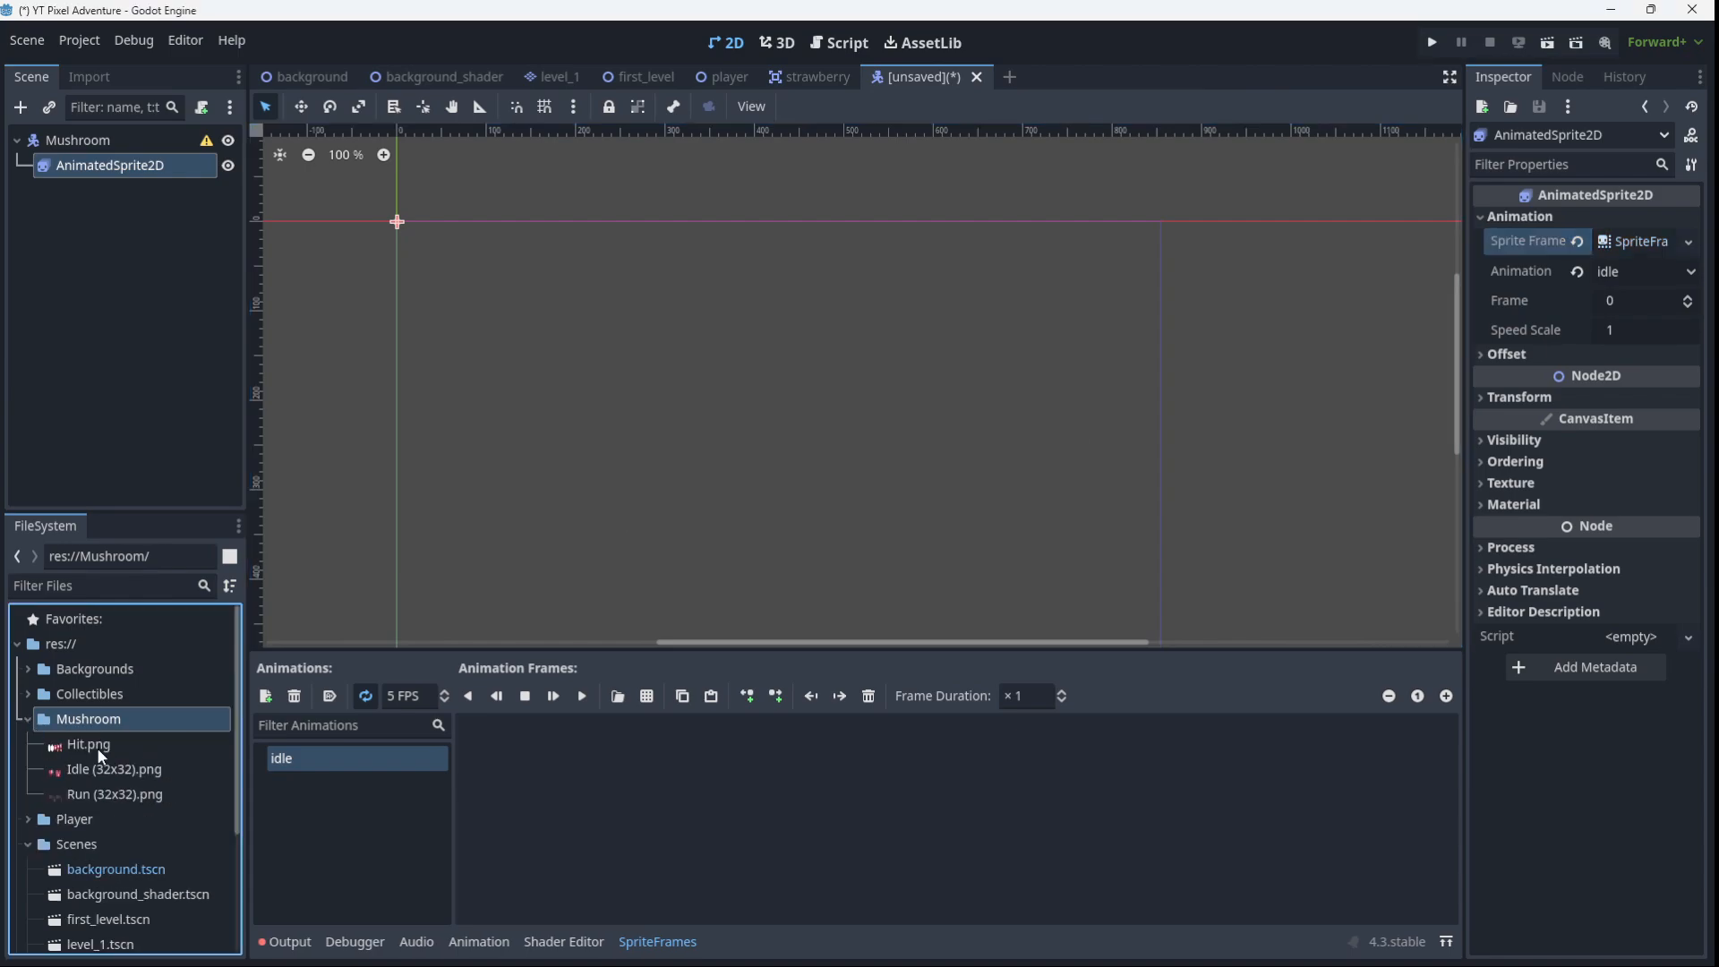
pyautogui.moveTo(79, 801)
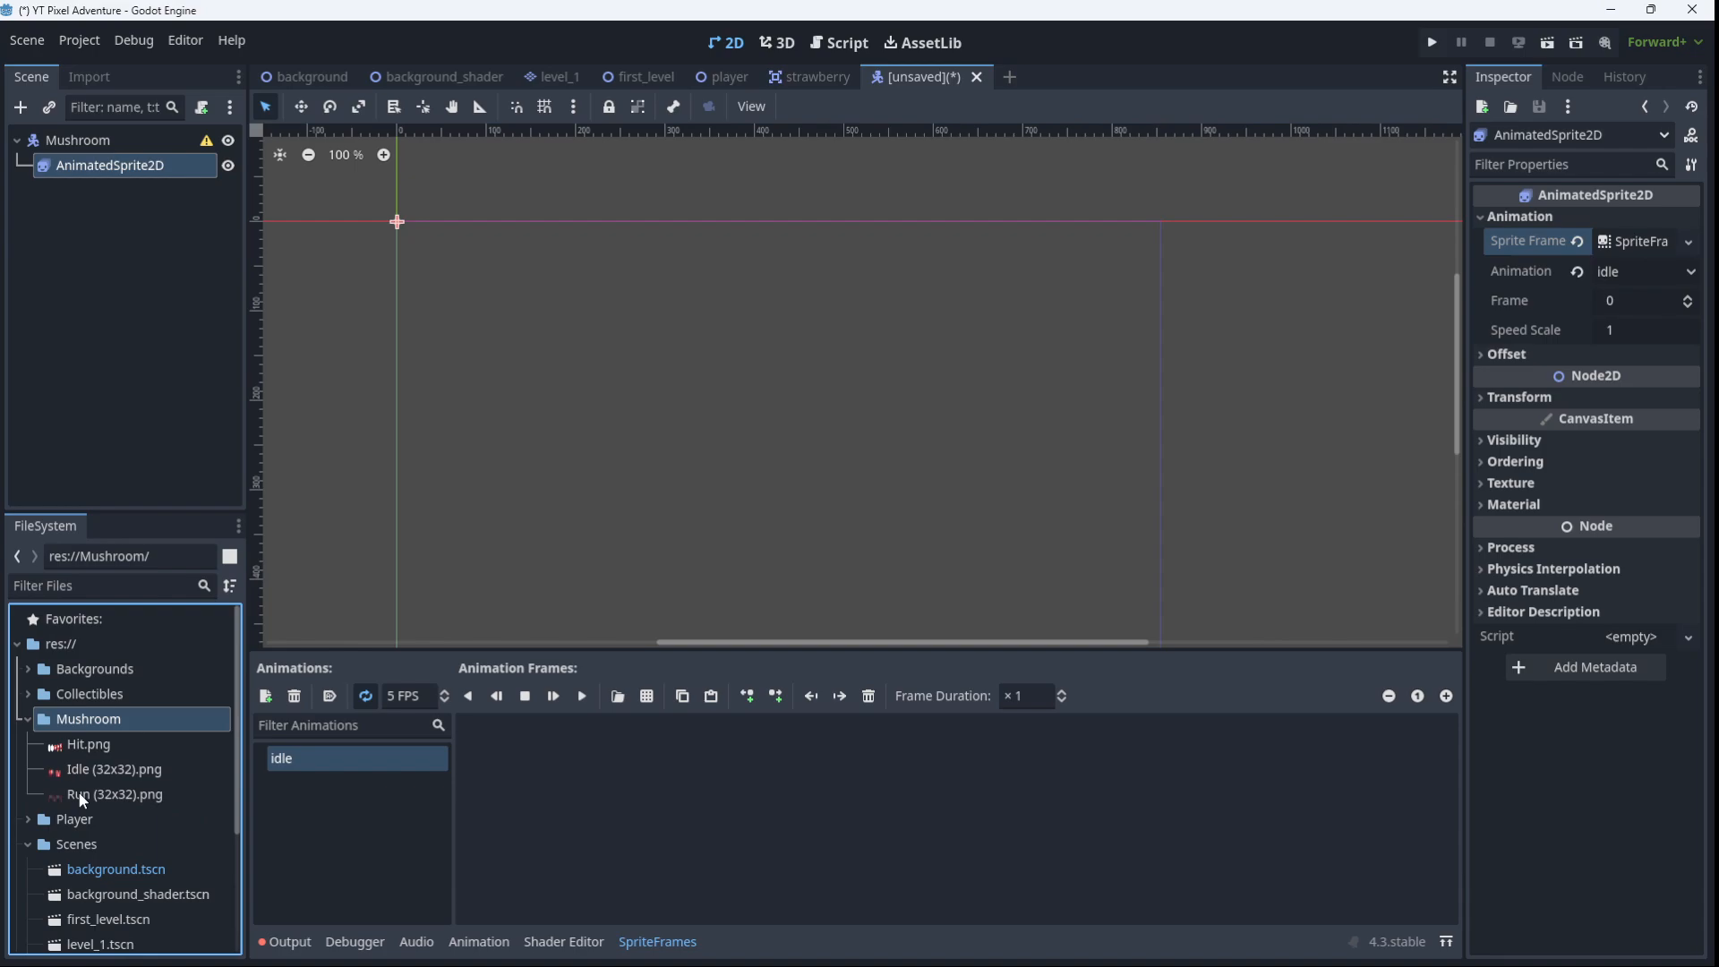
# Fill idle with all 14 frames of Idle (32x32).png, sliced 14x1, at 20 FPS
pyautogui.click(99, 769)
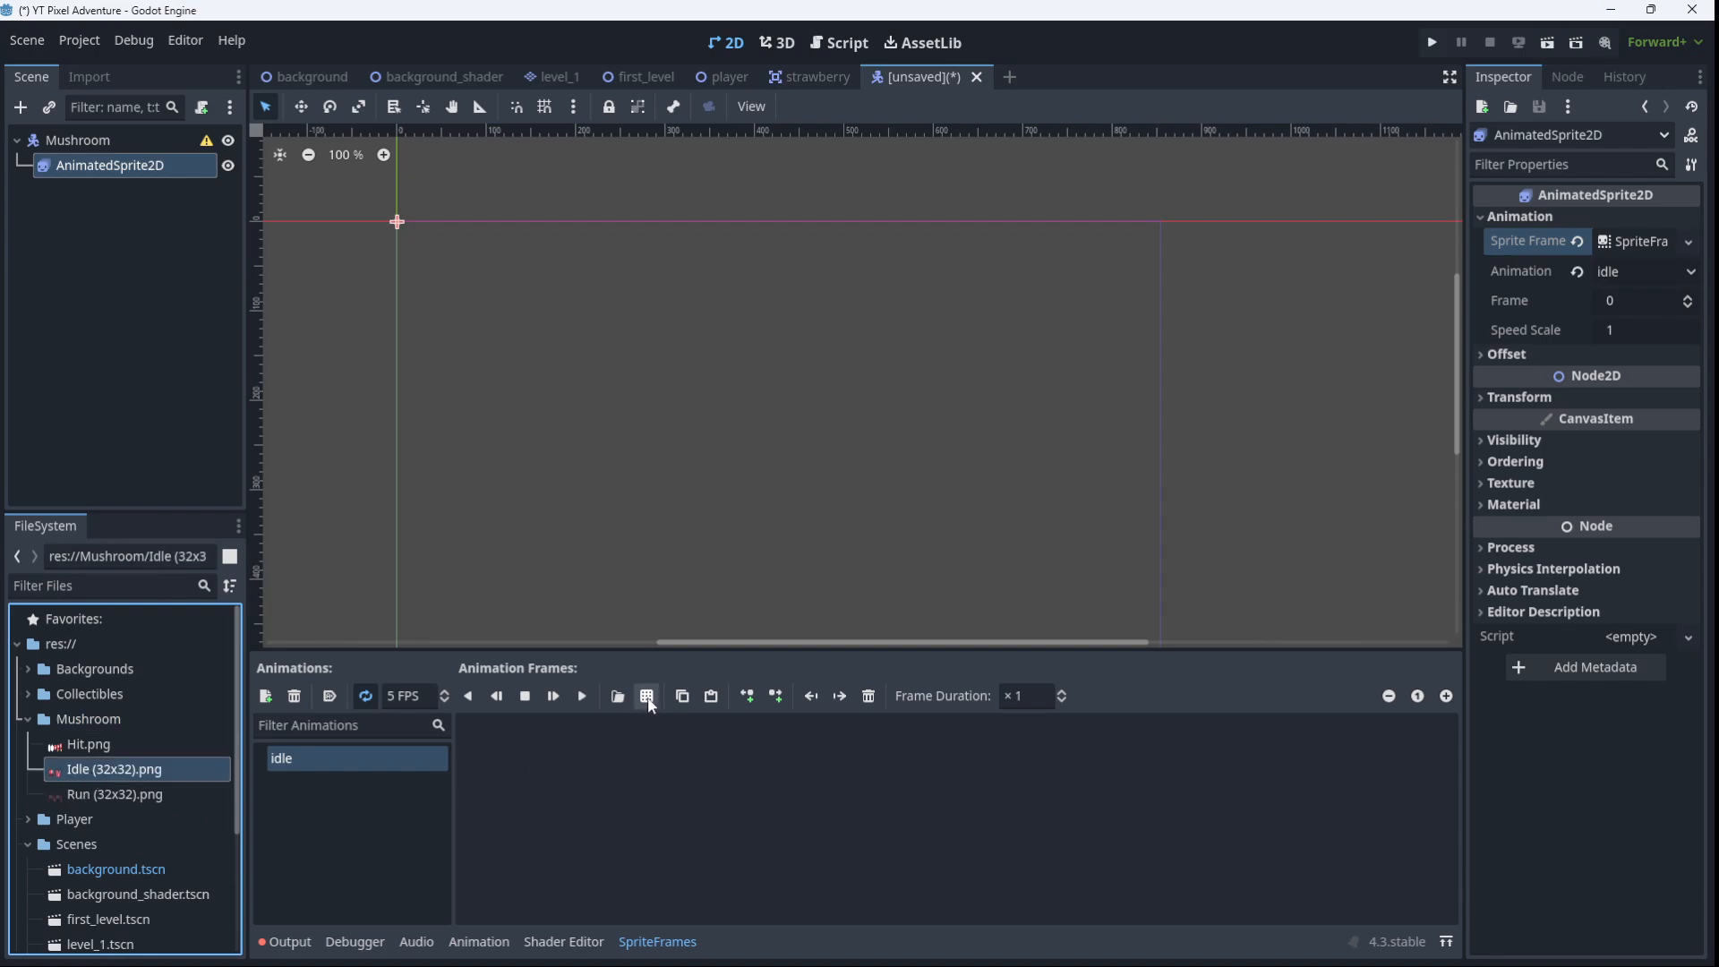
pyautogui.click(616, 696)
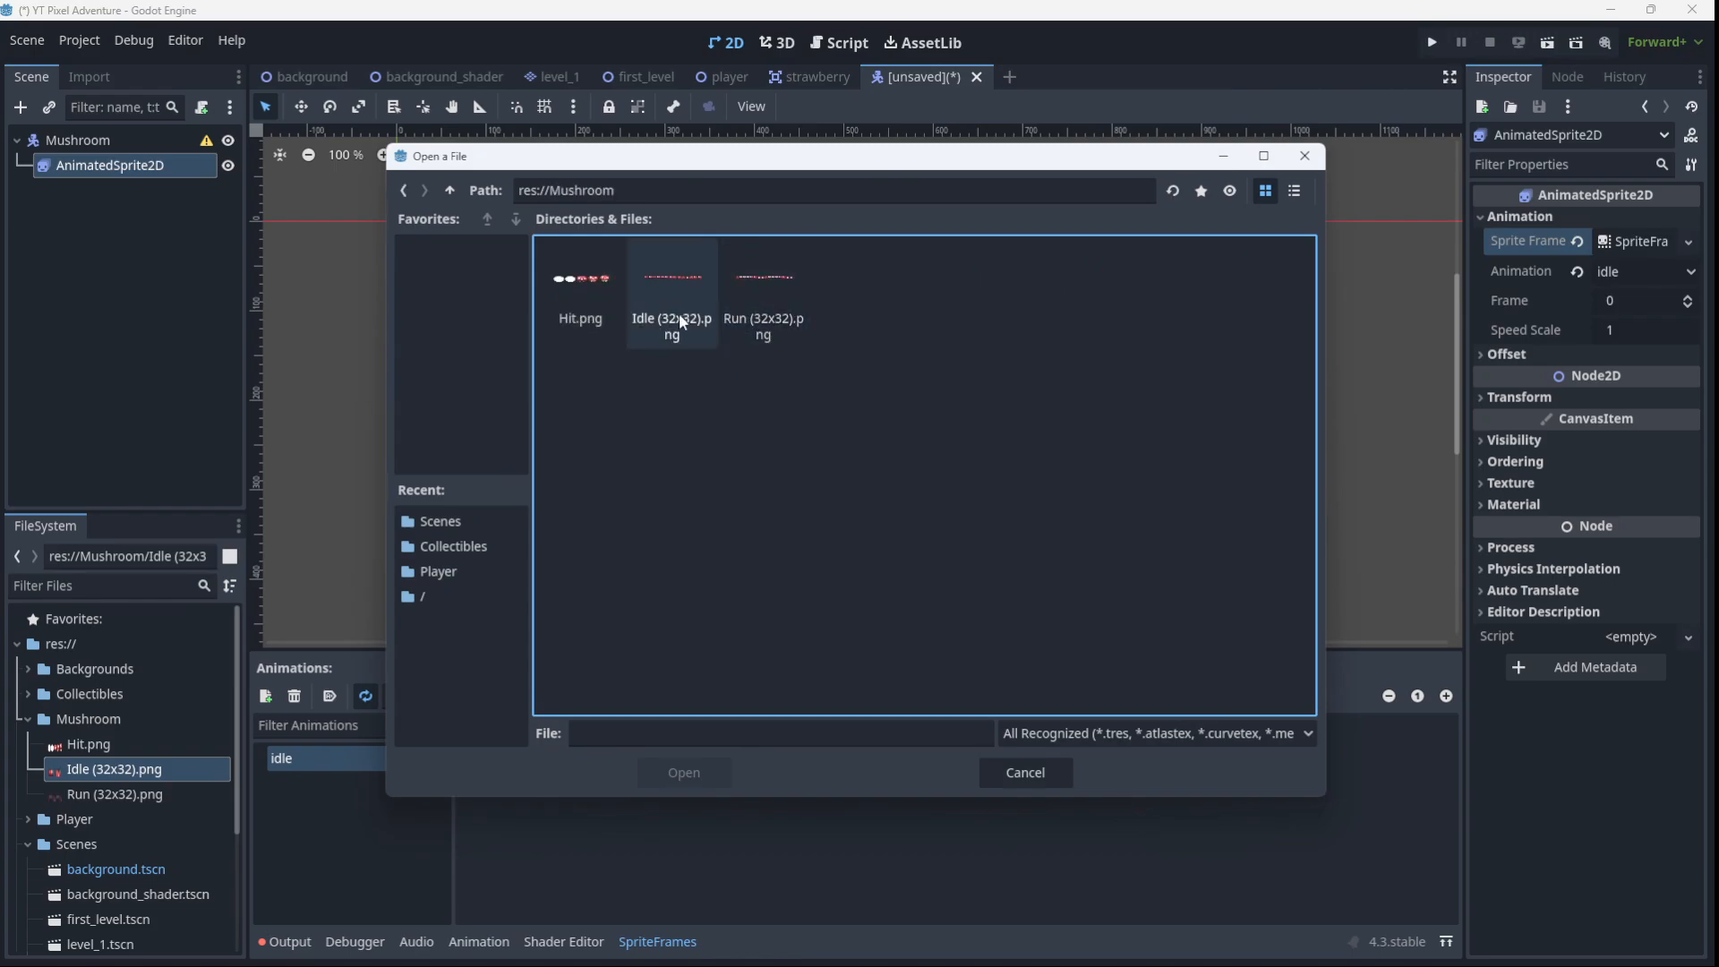
pyautogui.doubleClick(672, 273)
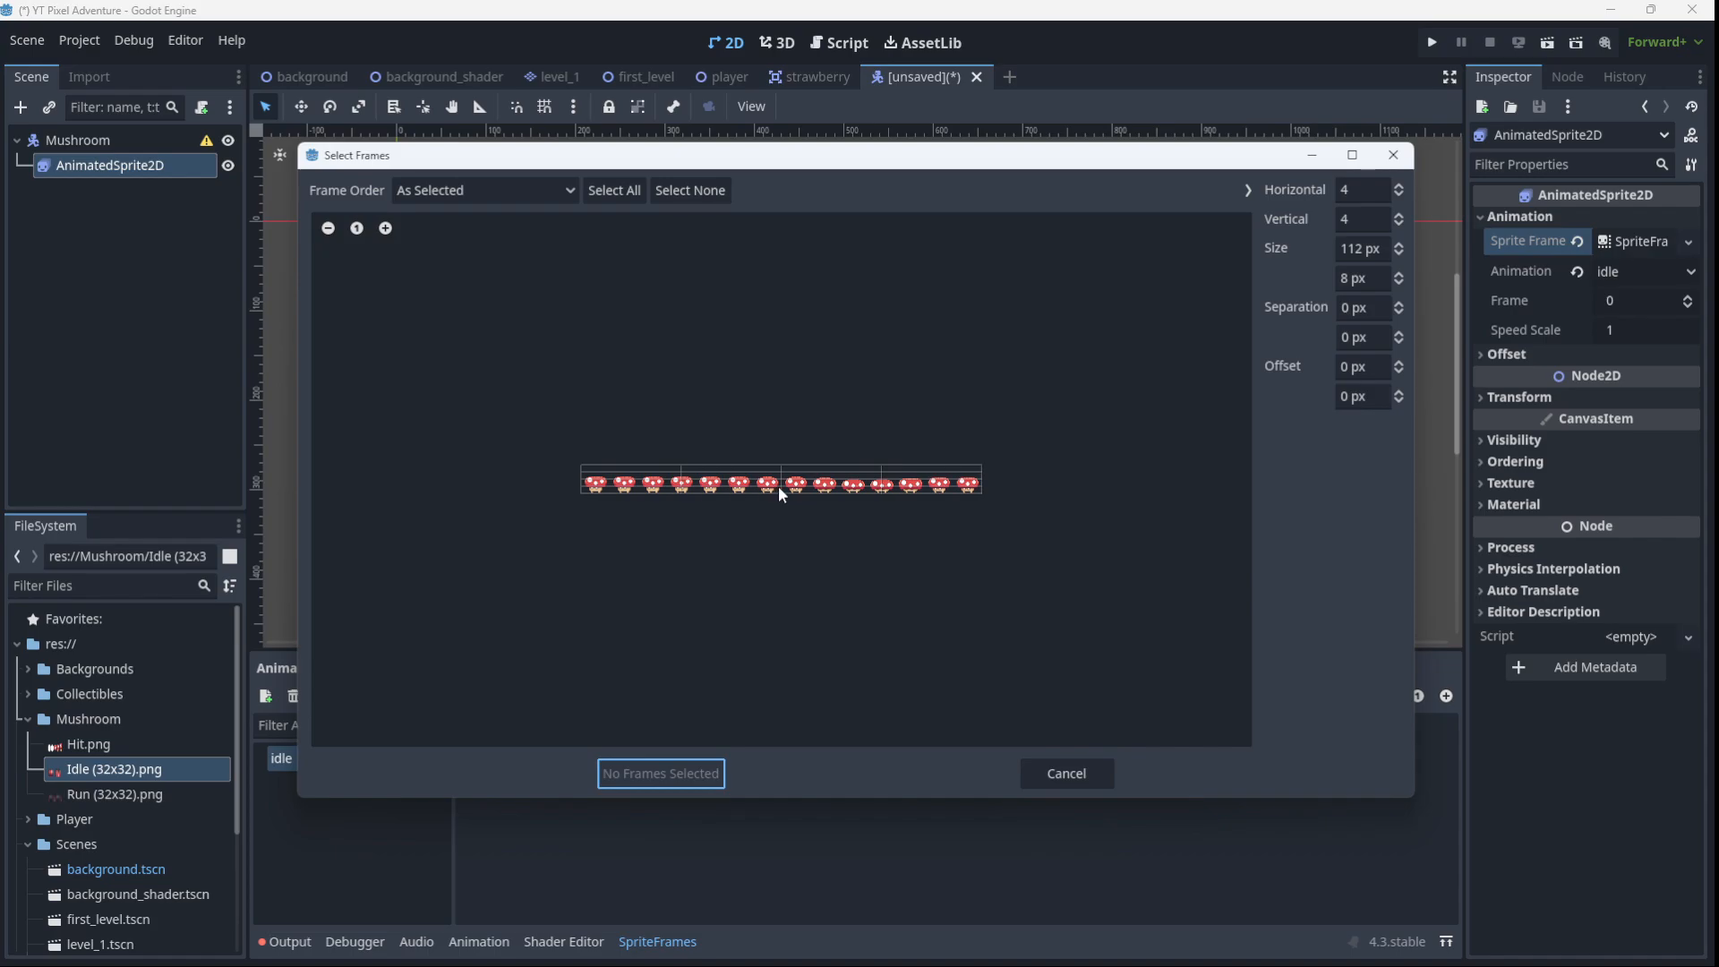
pyautogui.moveTo(951, 497)
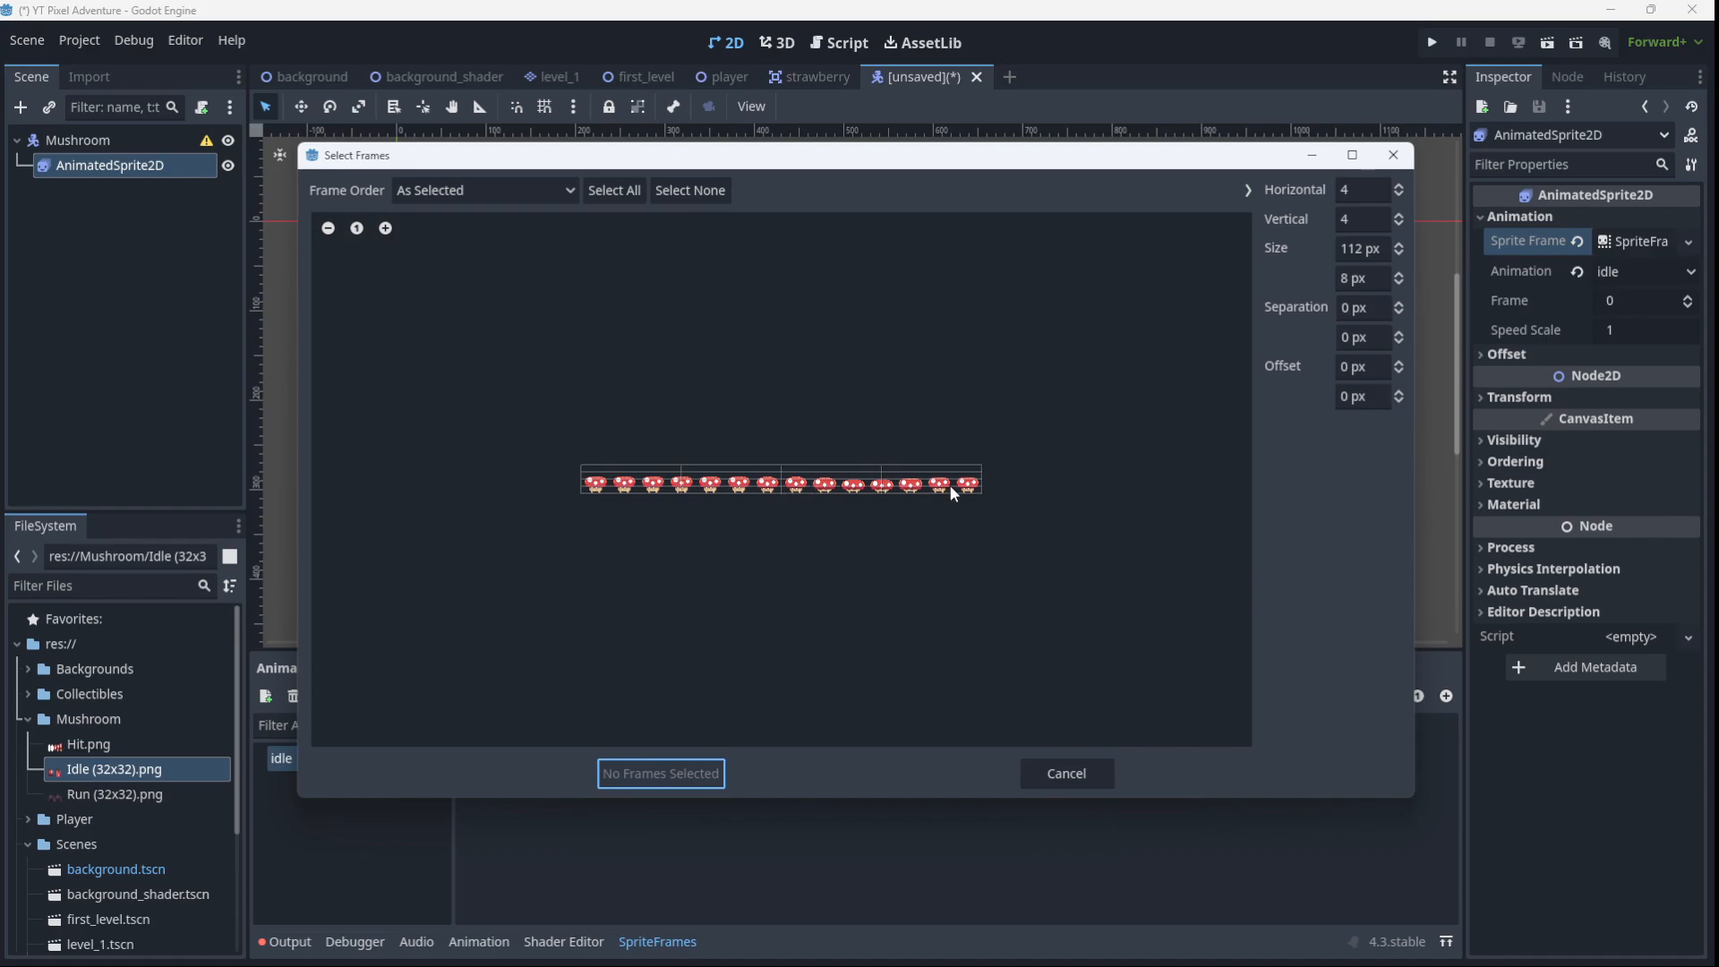
pyautogui.click(1362, 189)
pyautogui.write('14')
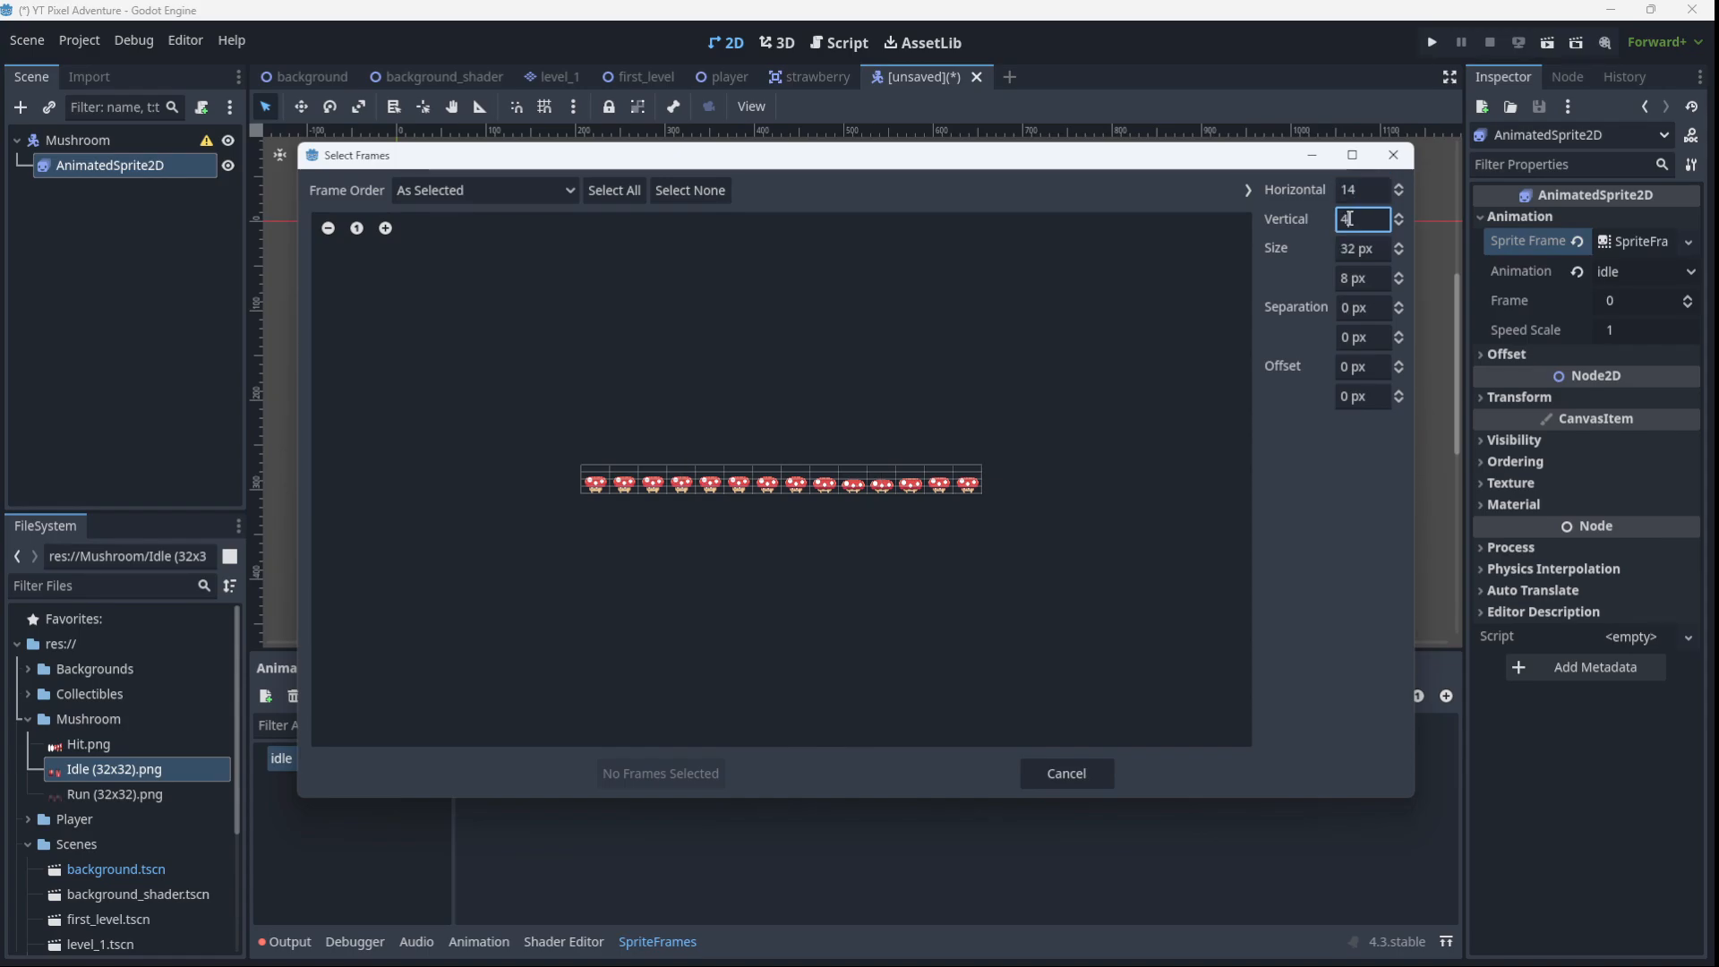
pyautogui.write('1')
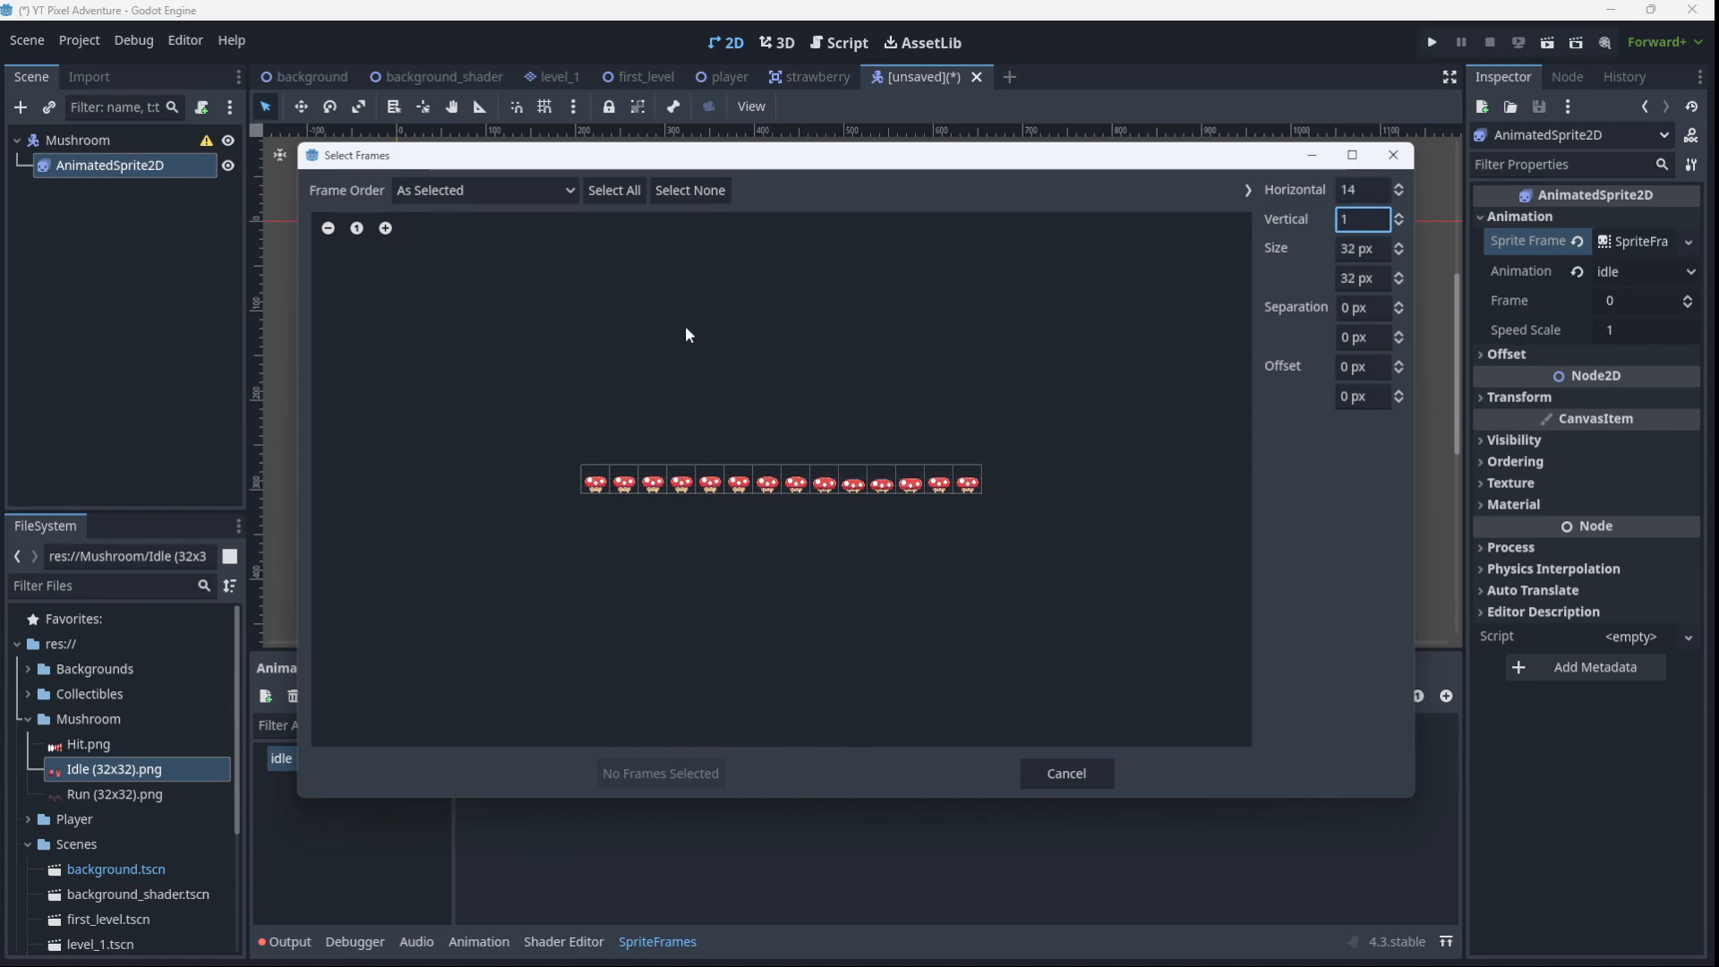
pyautogui.click(615, 190)
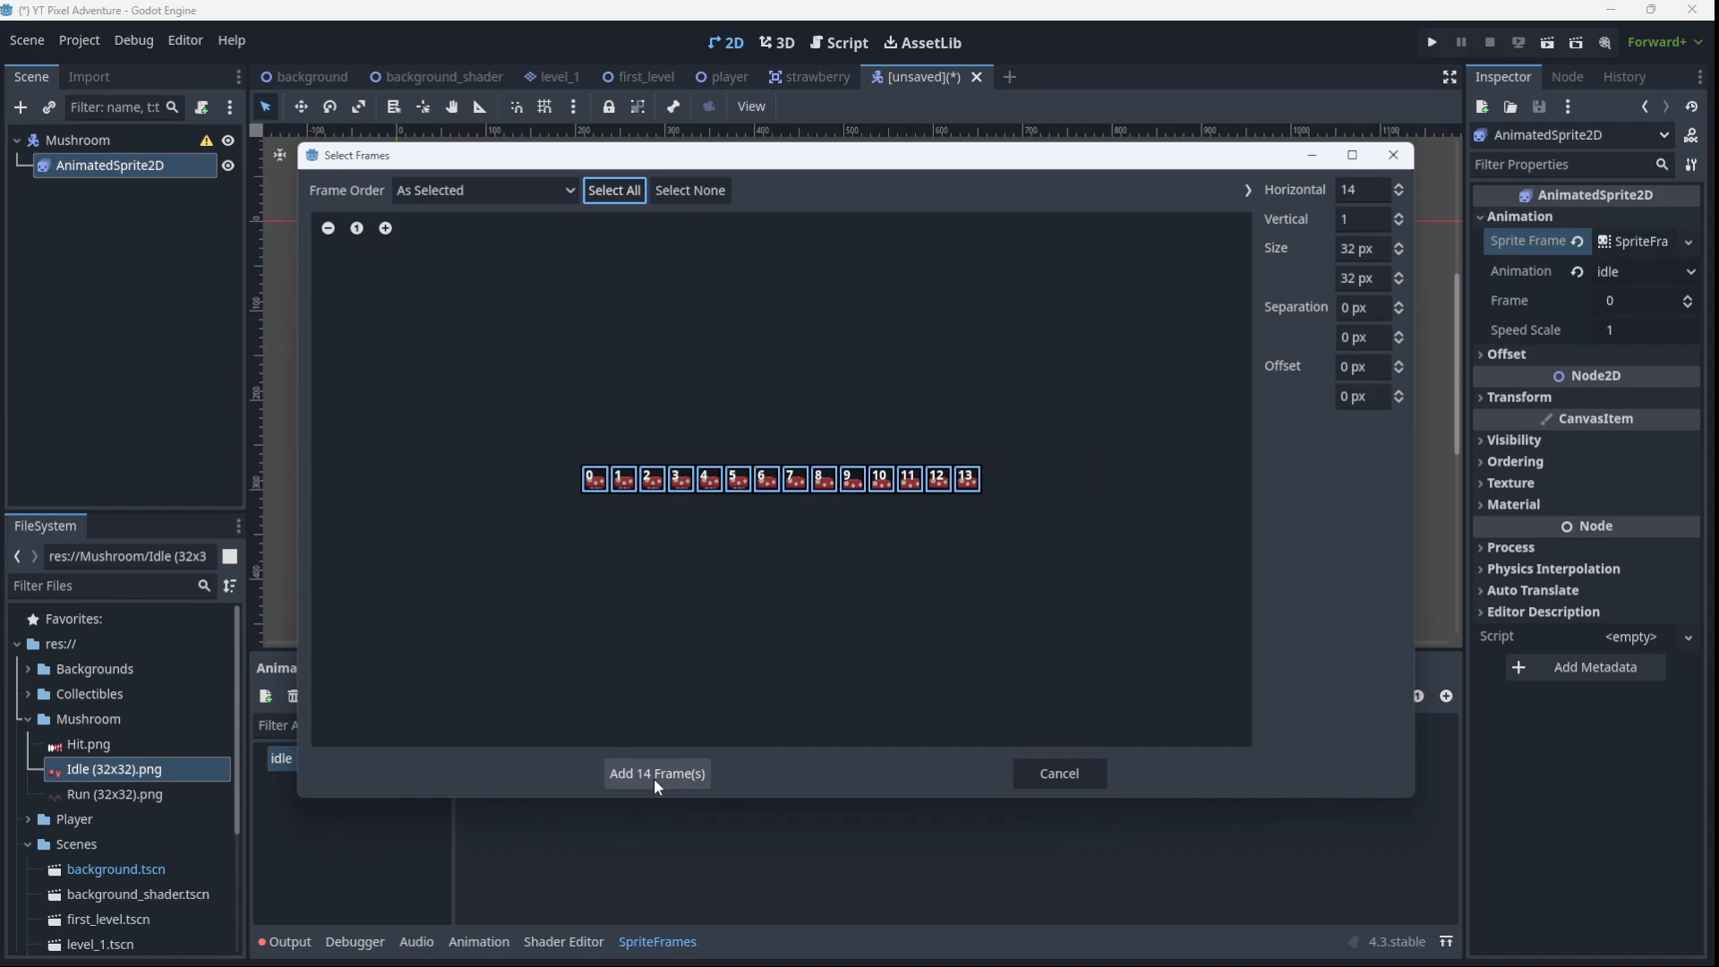
pyautogui.click(657, 773)
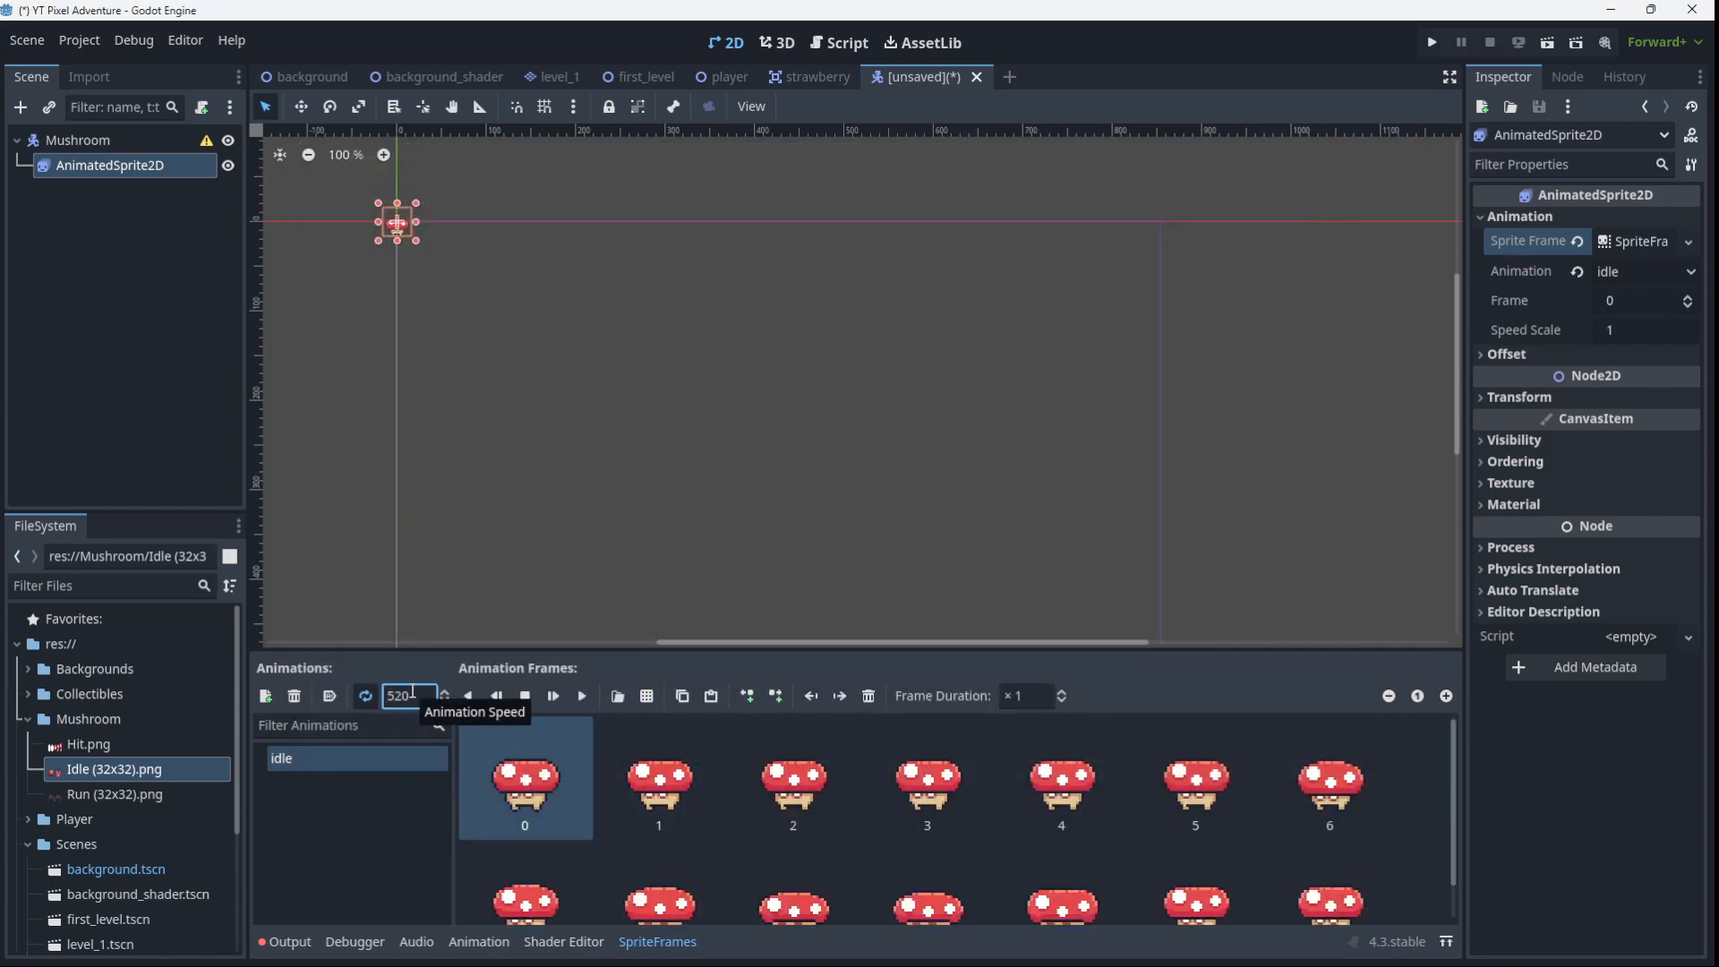
pyautogui.write('20')
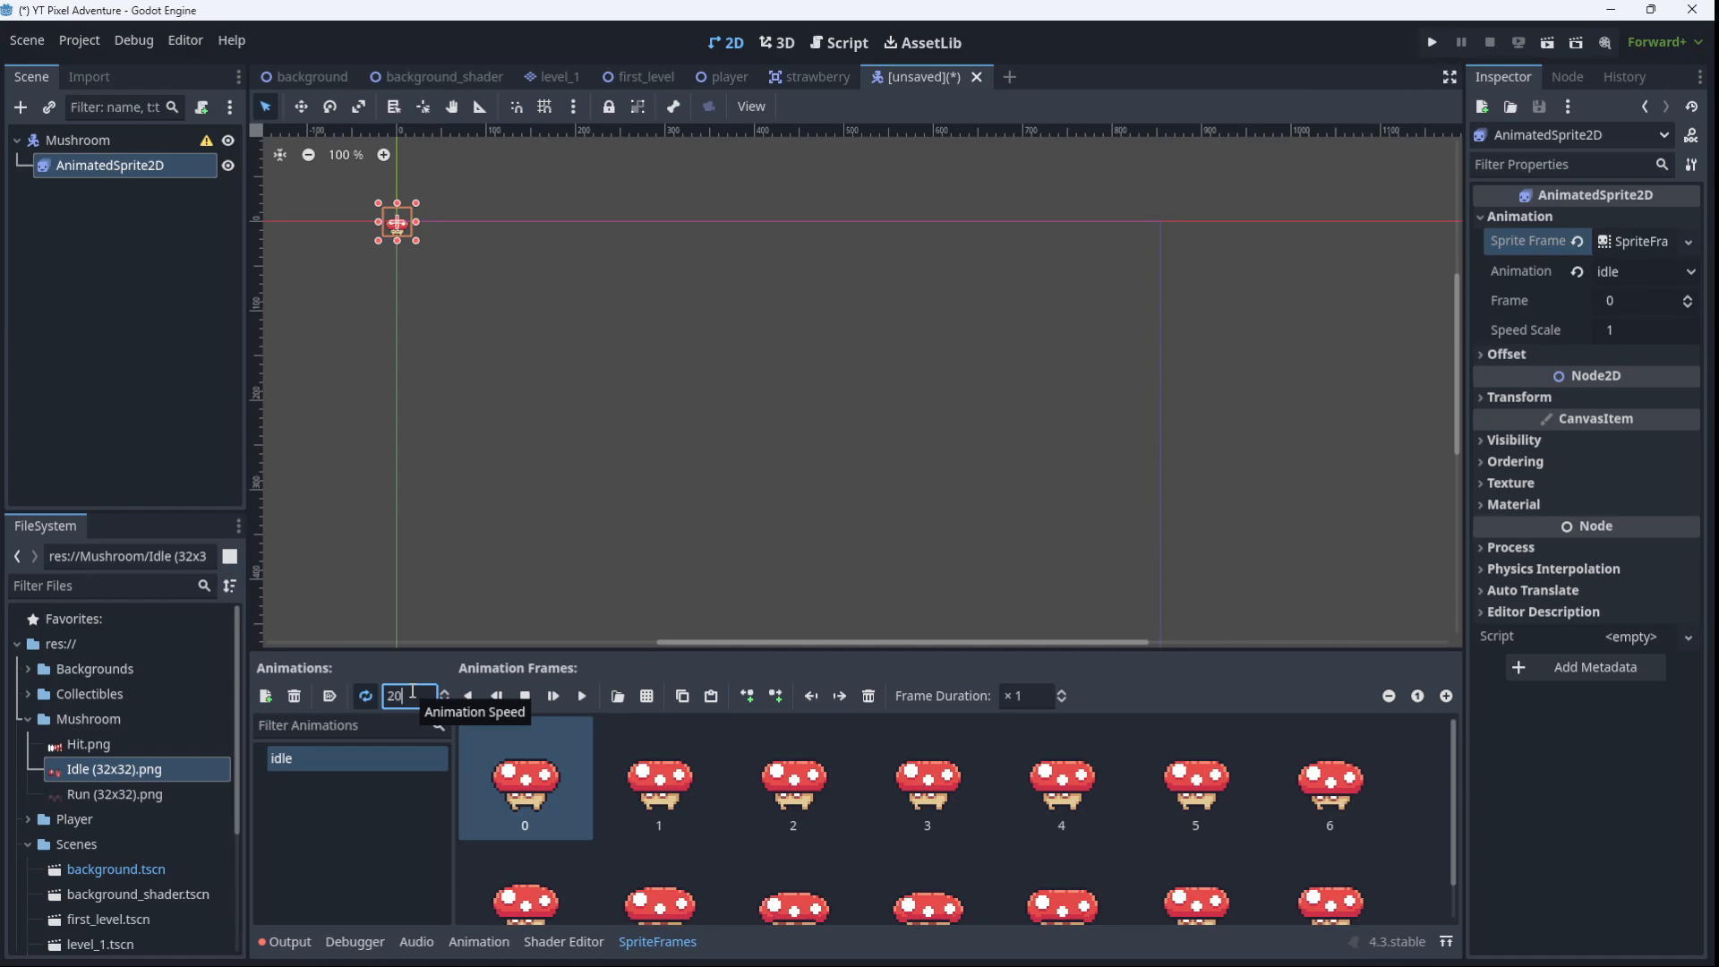
pyautogui.moveTo(242, 716)
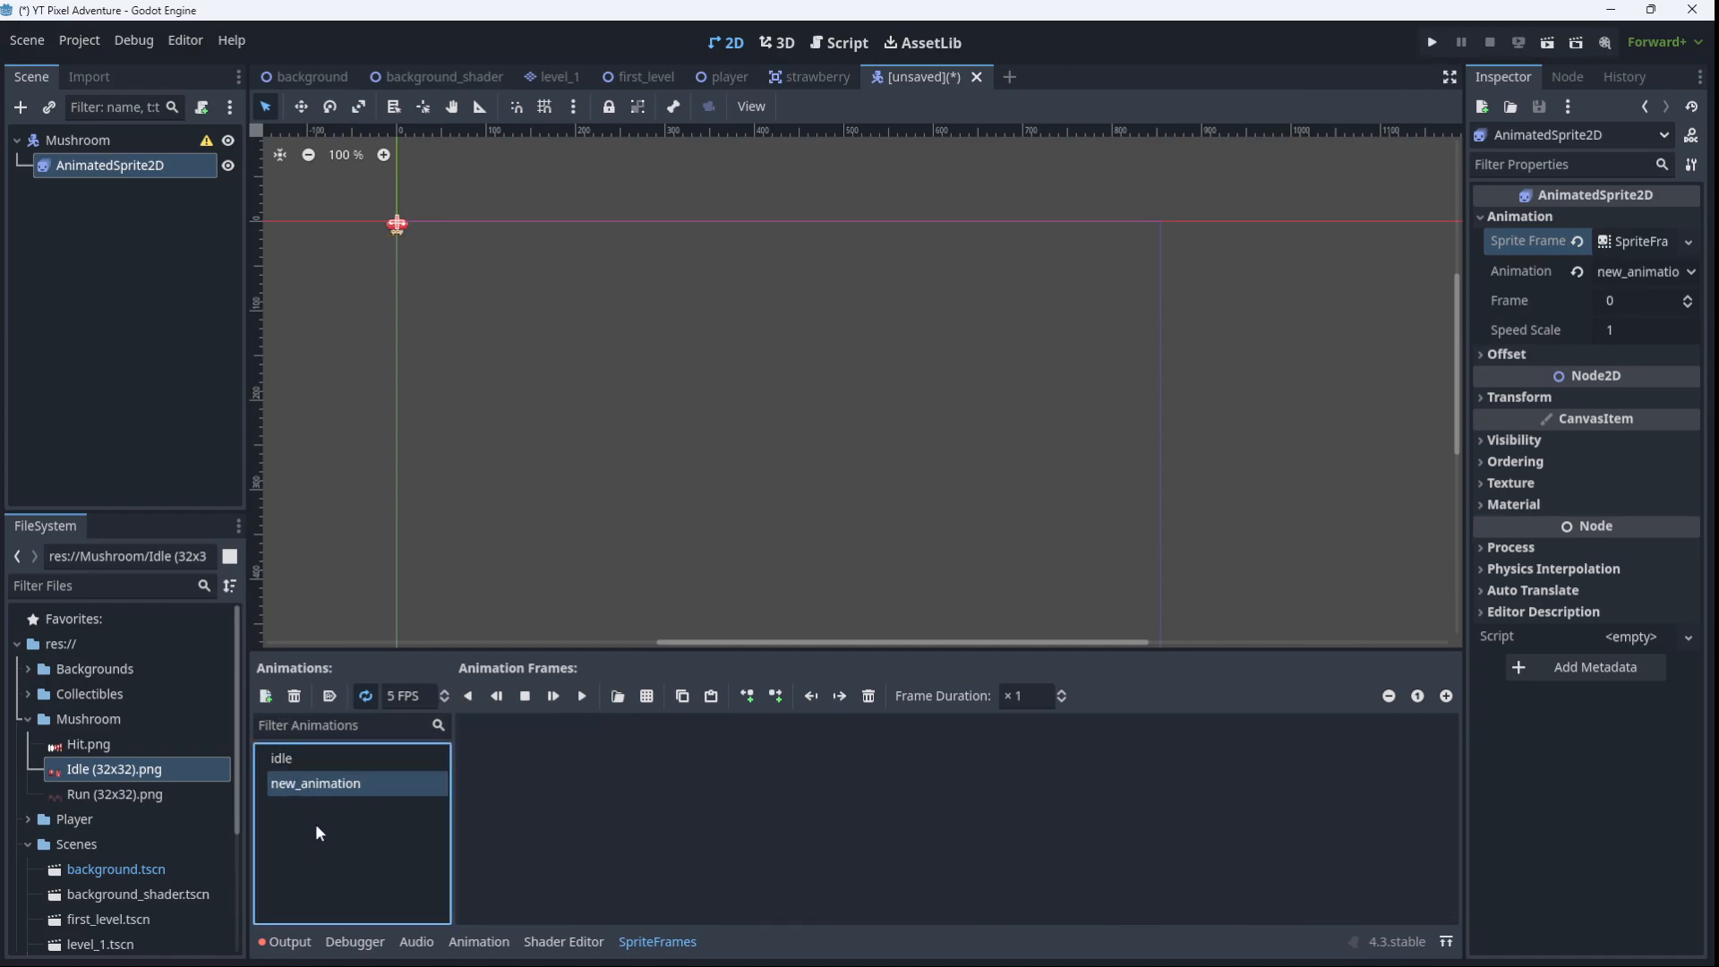
# Rename the new animation Run, add its frames from Run (32x32).png sliced 17x1, at 20 FPS
pyautogui.doubleClick(316, 783)
pyautogui.write('Run')
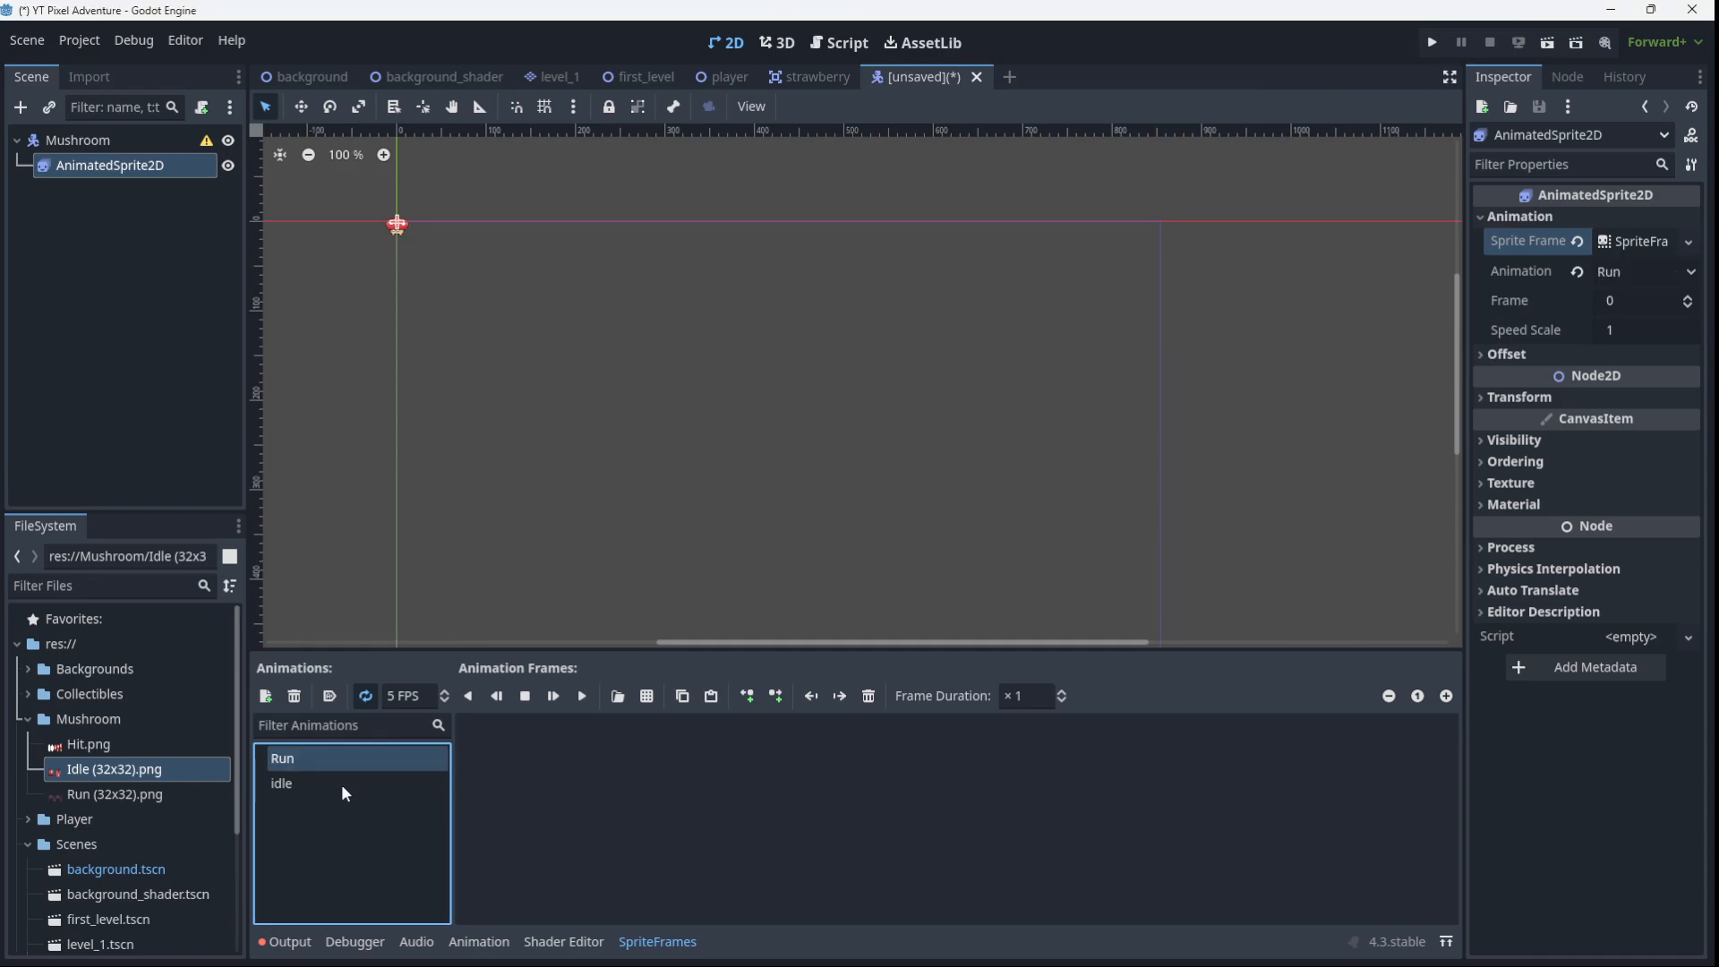
pyautogui.click(645, 696)
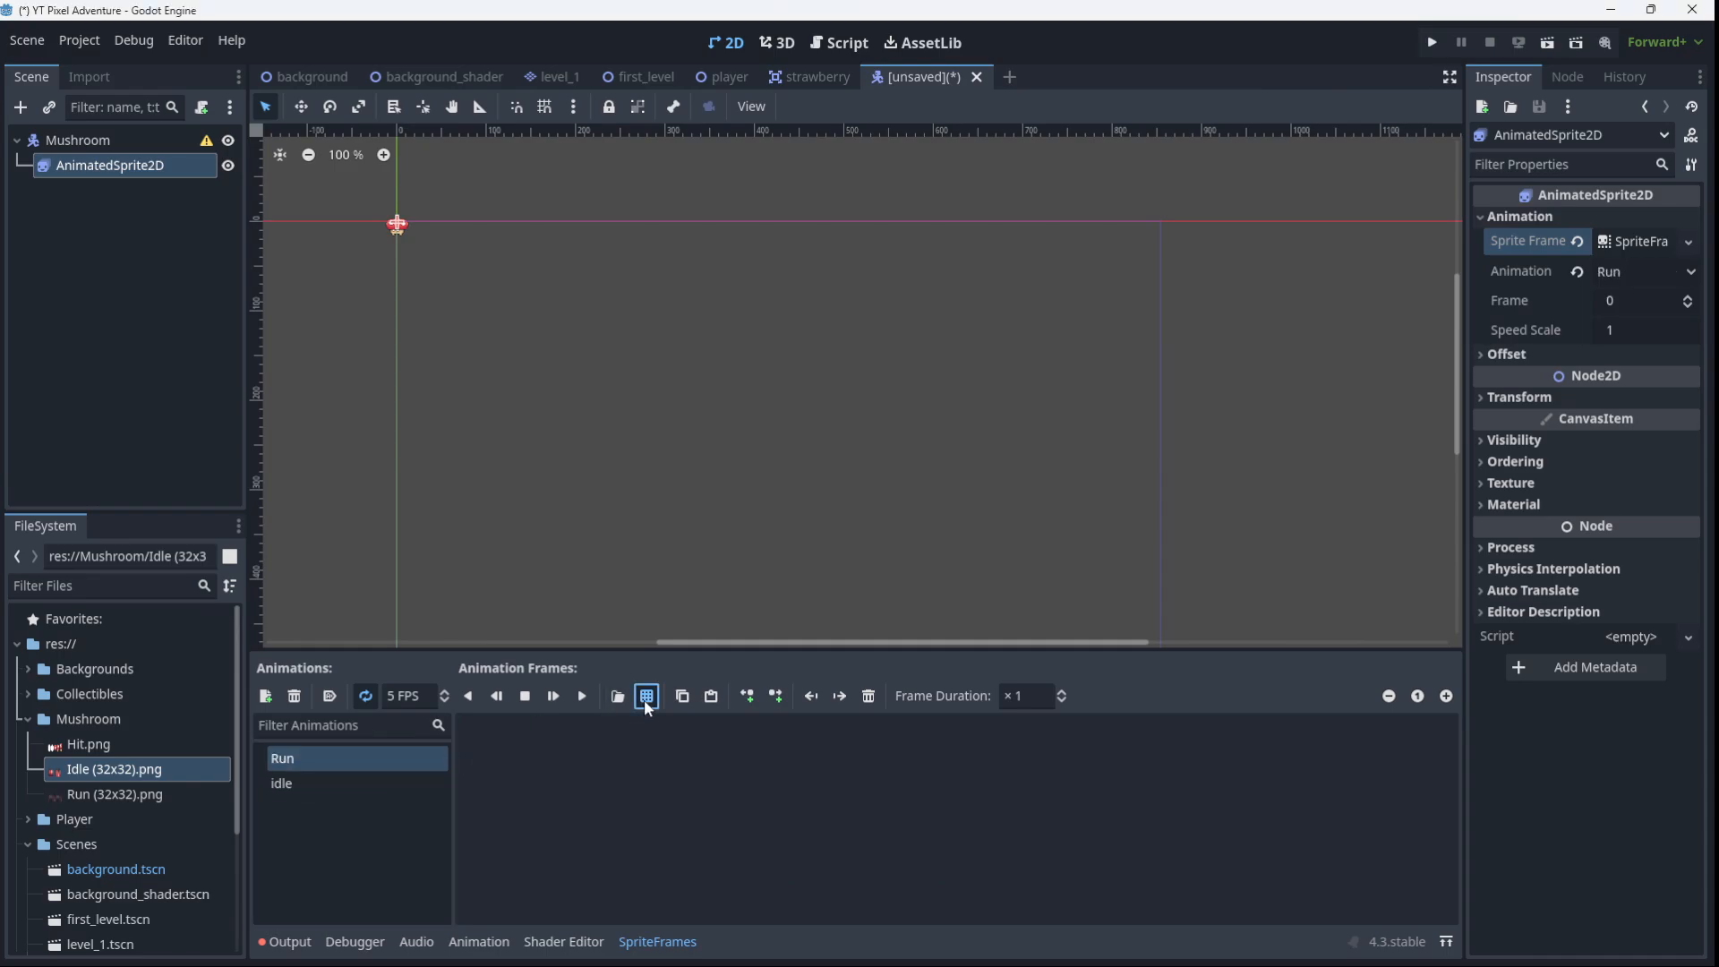
pyautogui.click(617, 695)
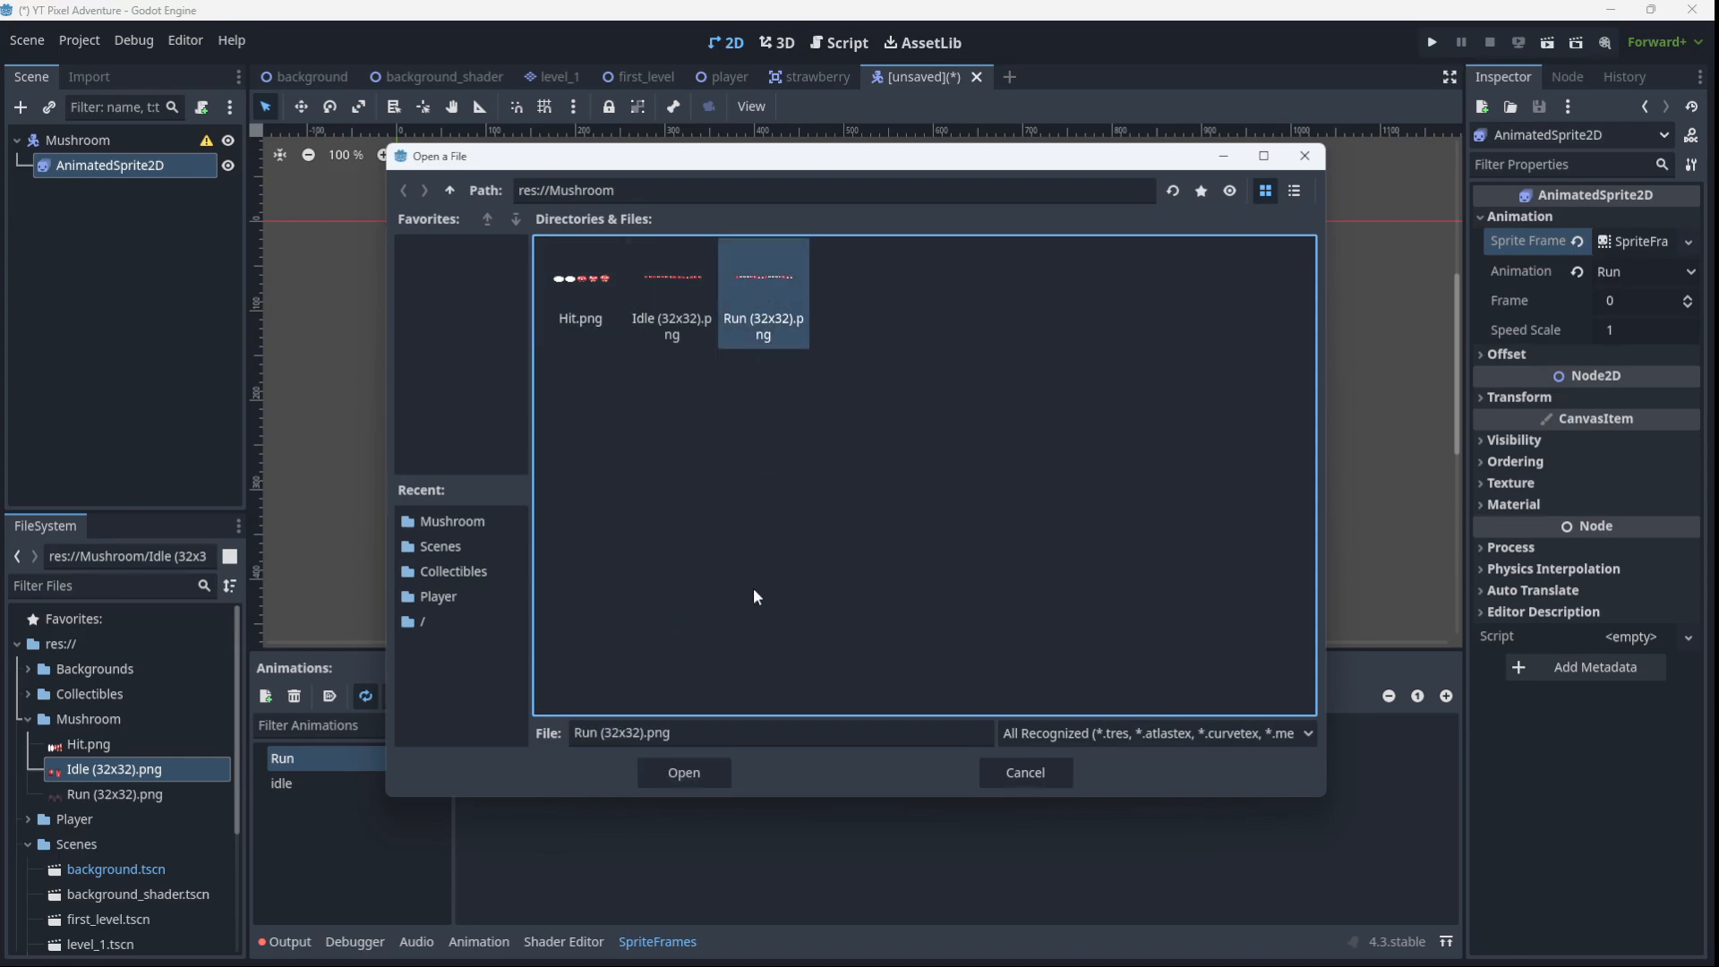
pyautogui.click(684, 772)
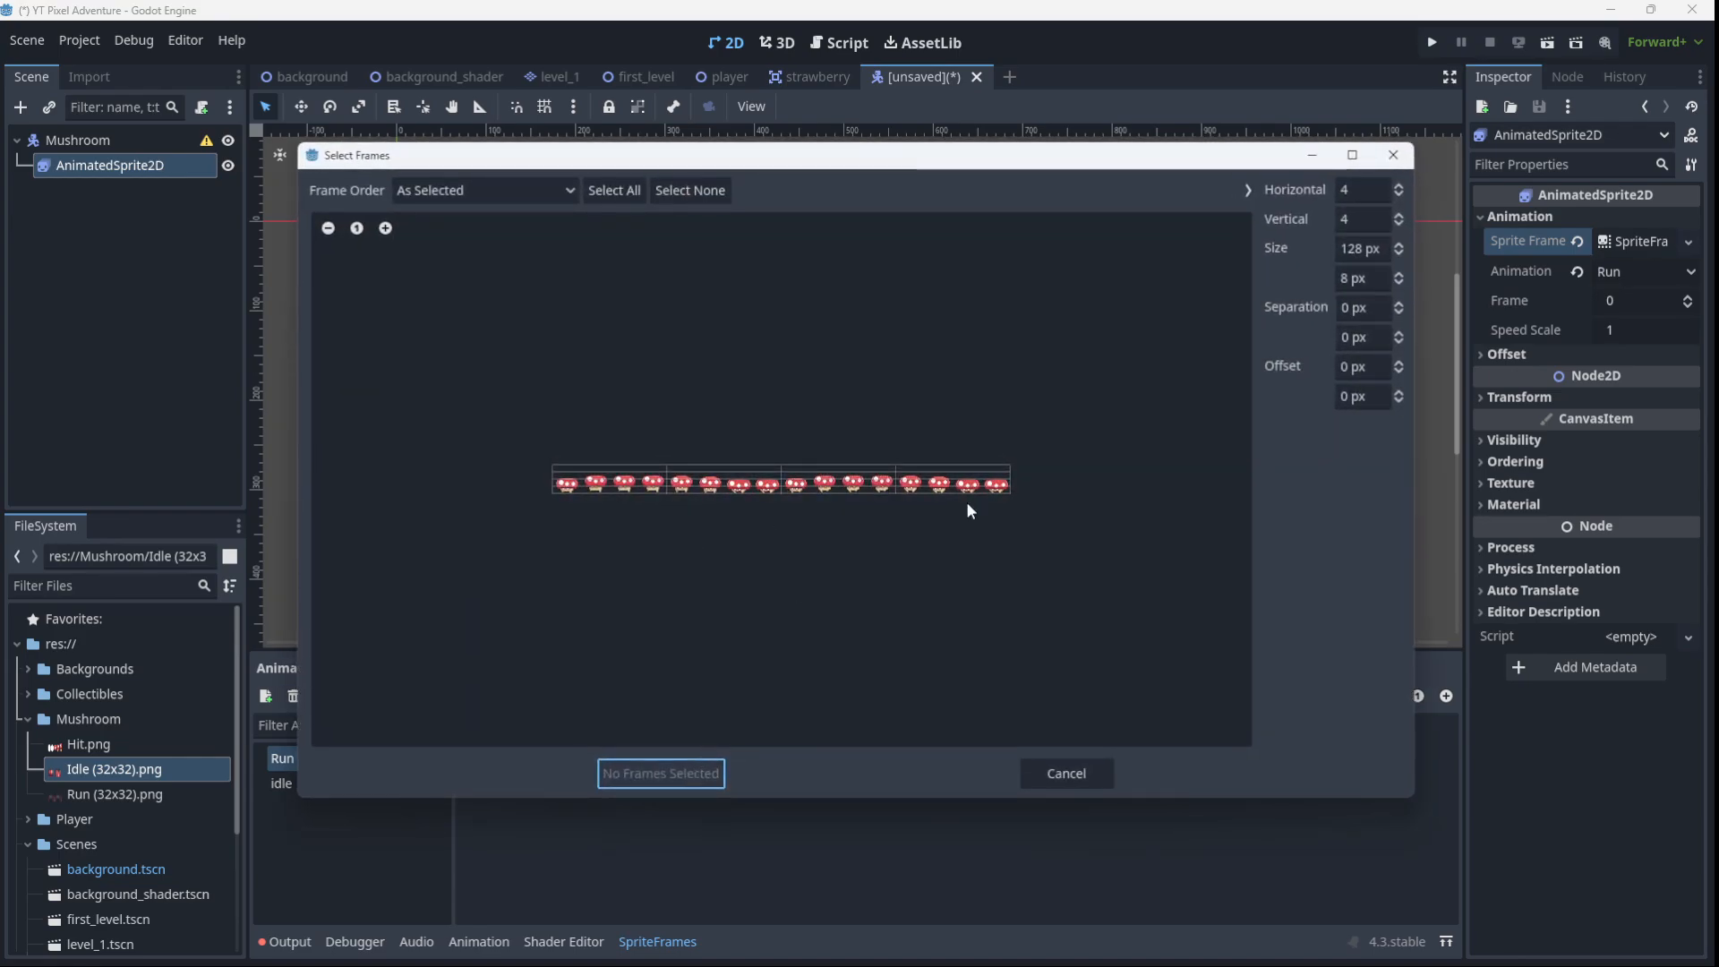
pyautogui.click(1361, 189)
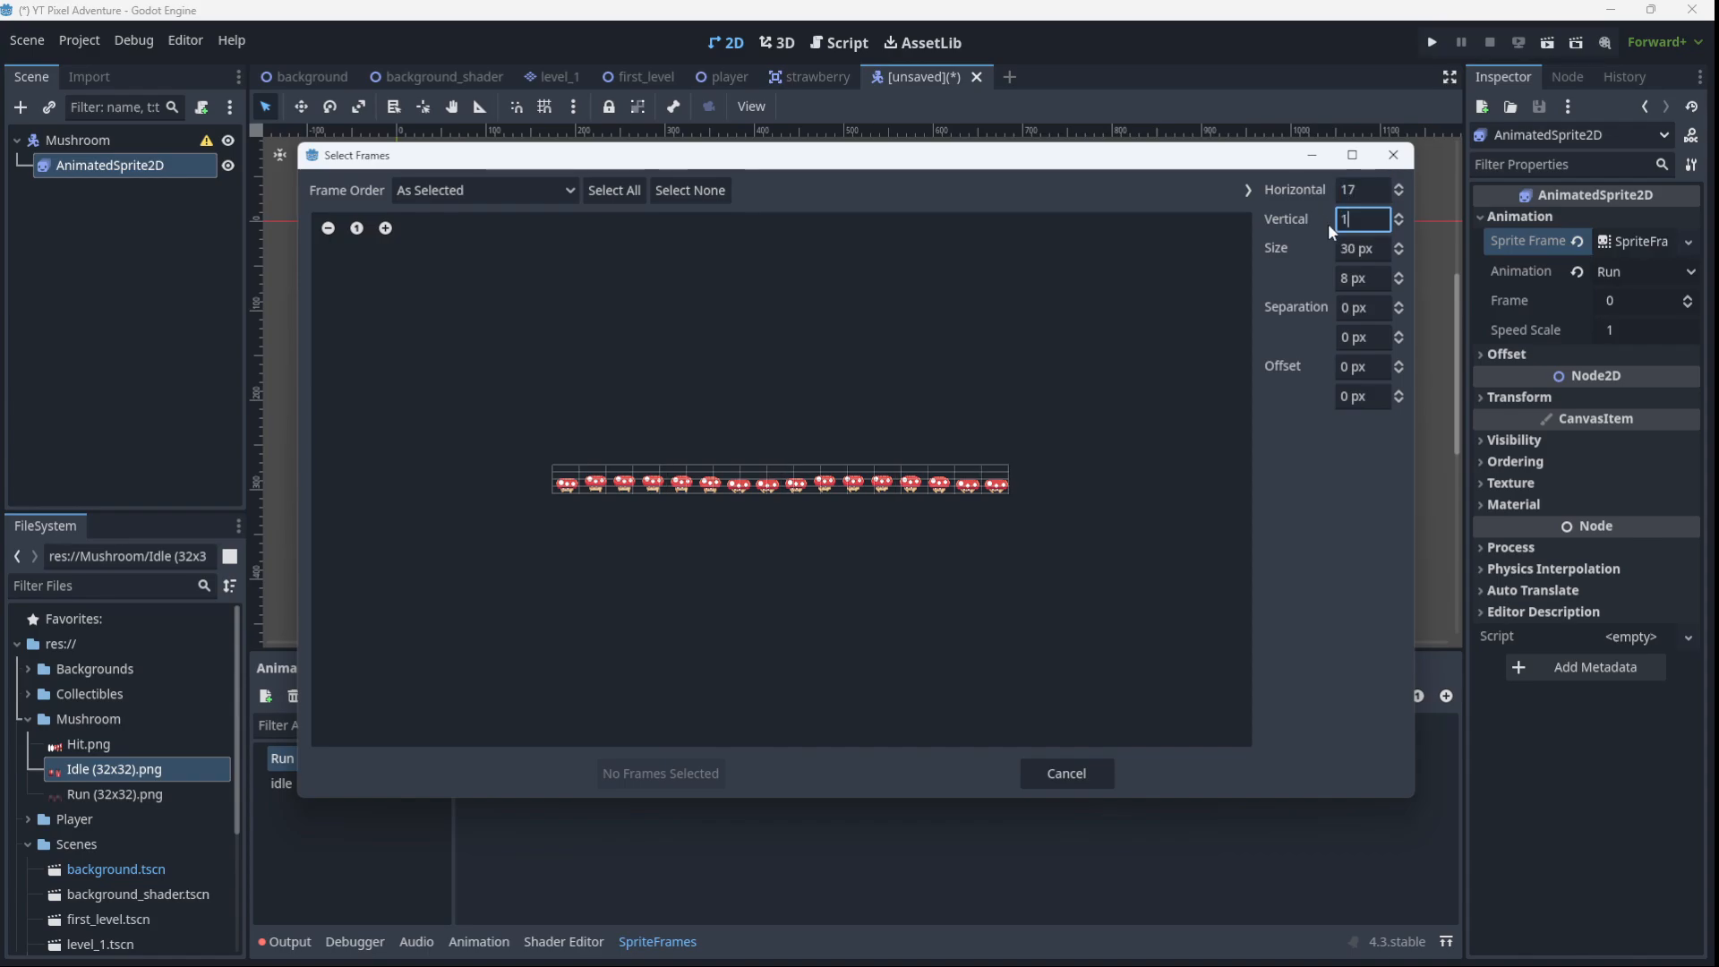
pyautogui.write('32')
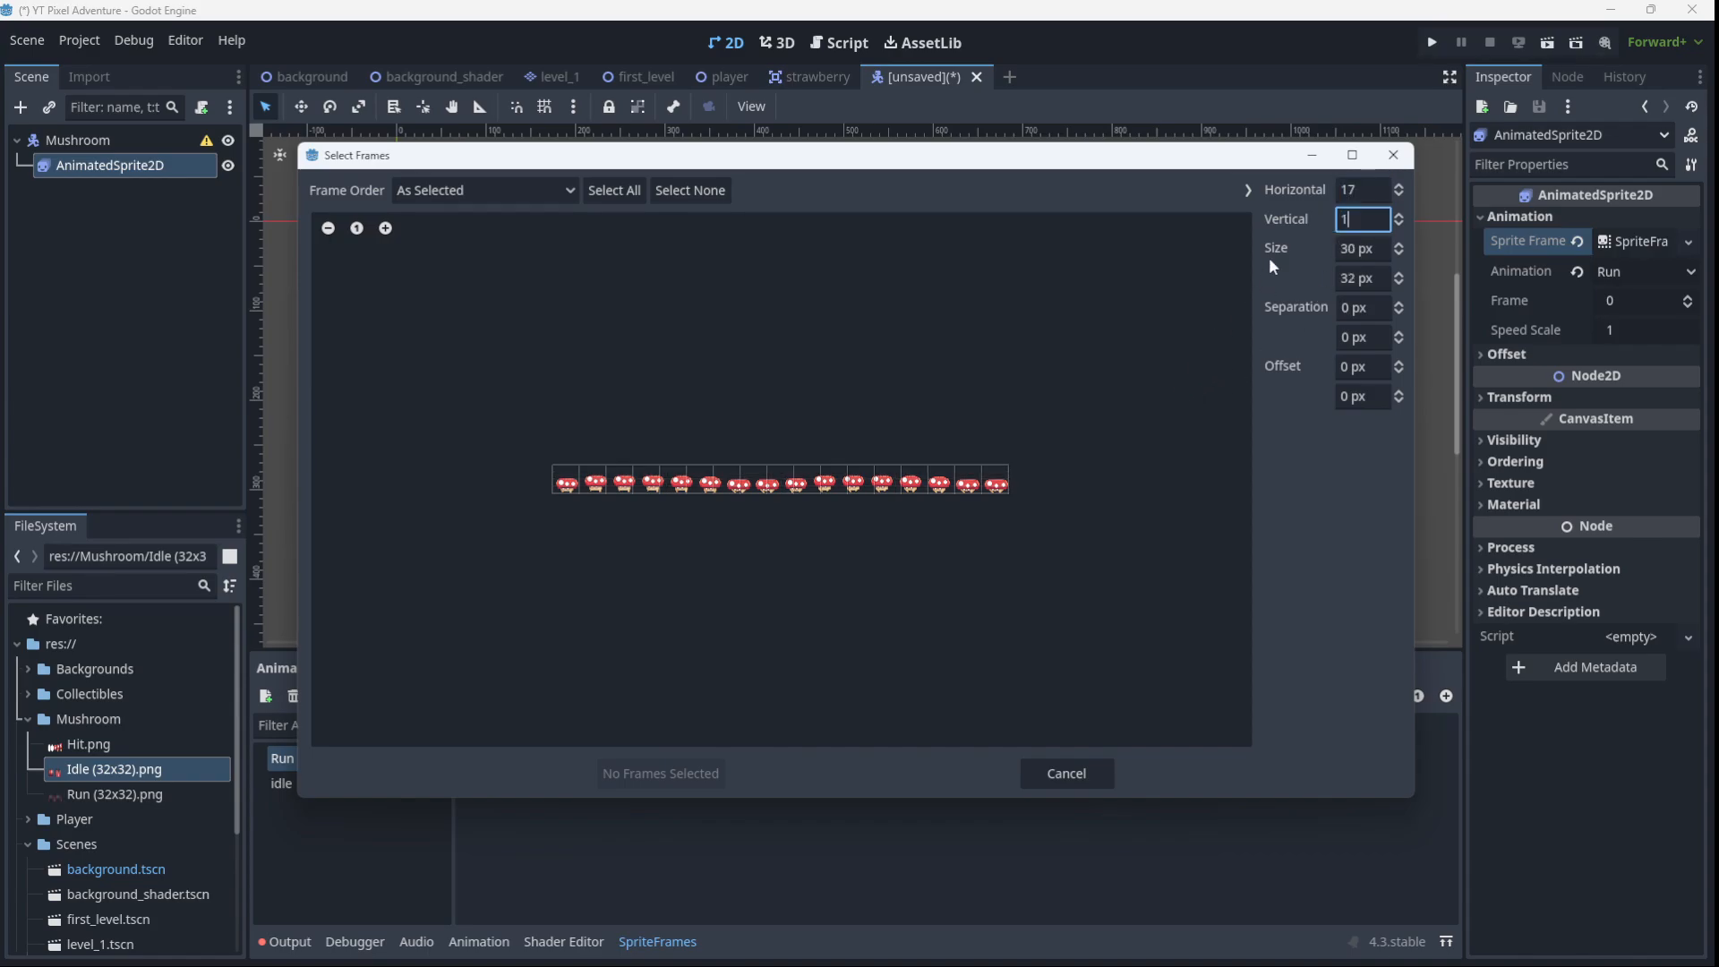
pyautogui.click(1361, 189)
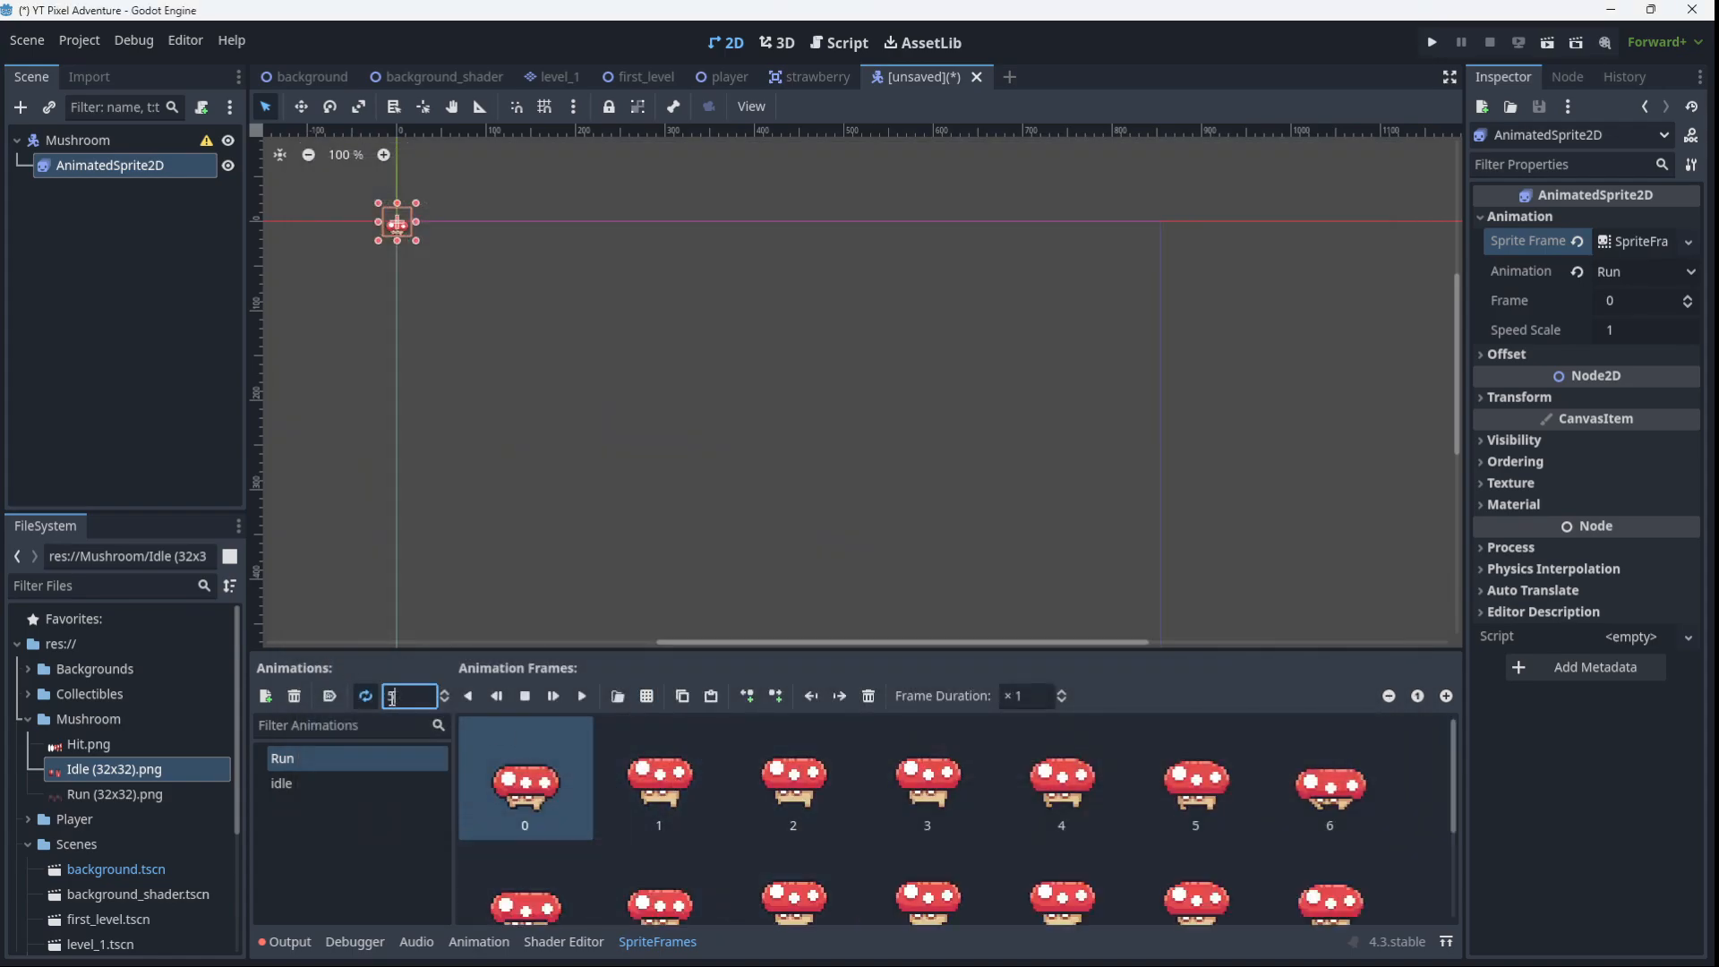
pyautogui.write('20')
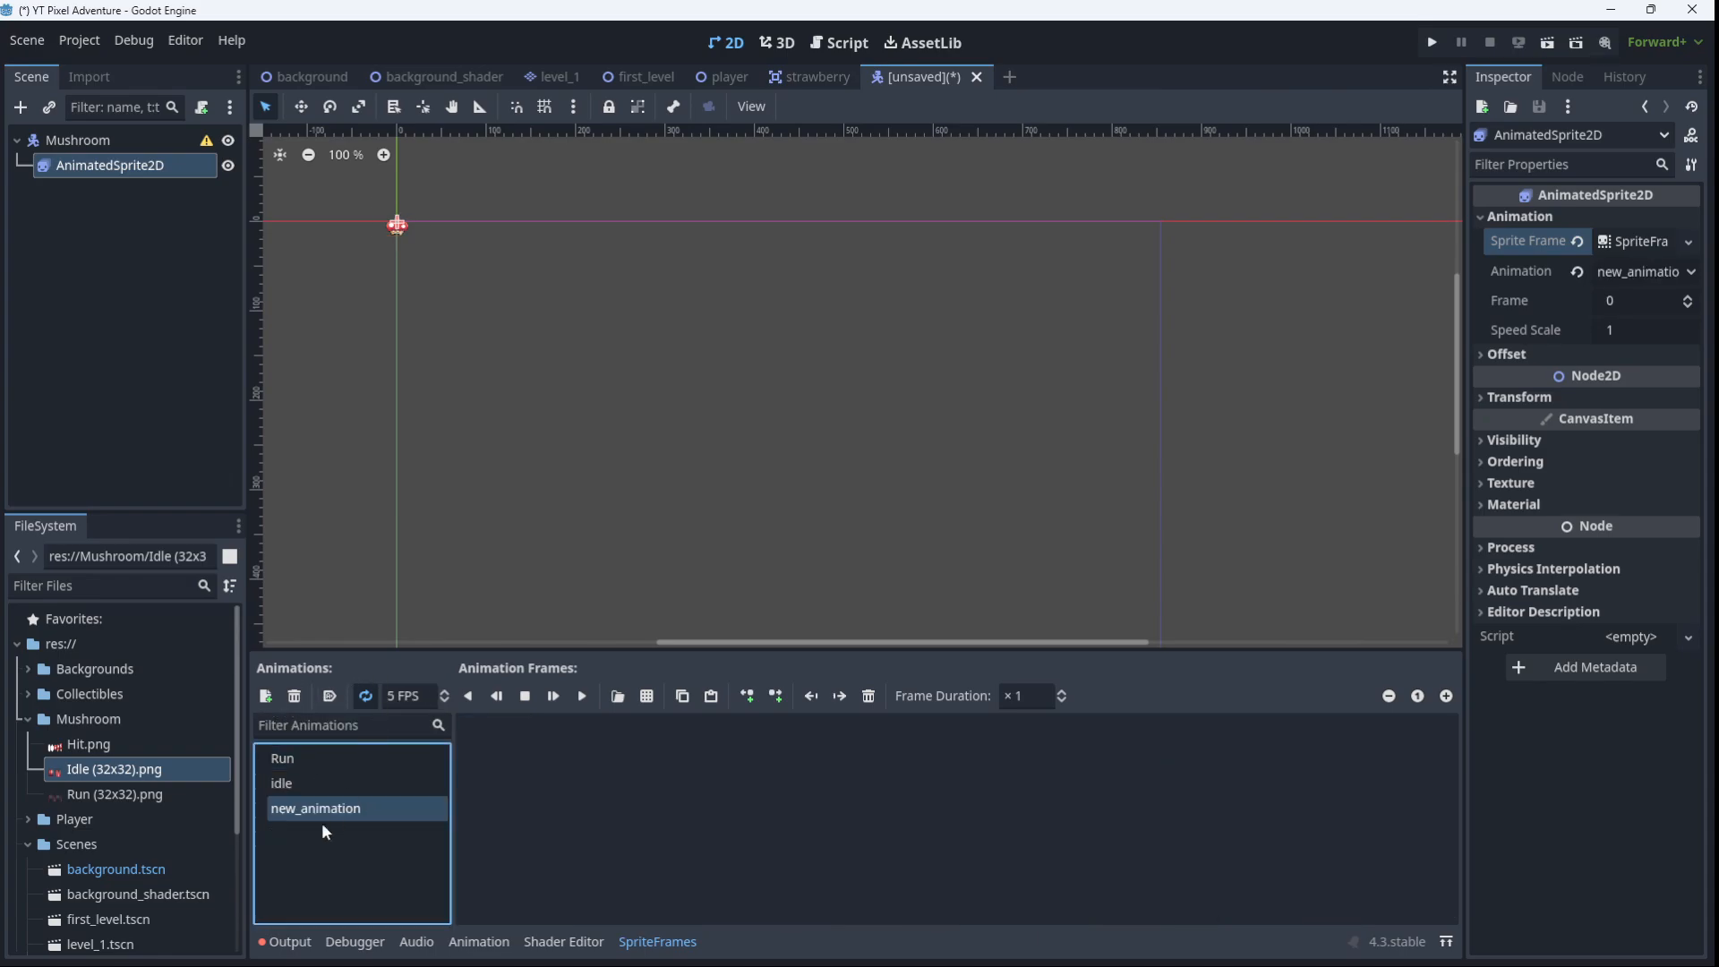
# Rename the third animation Hit, add five frames from Hit.png, and set 20 FPS
pyautogui.doubleClick(314, 808)
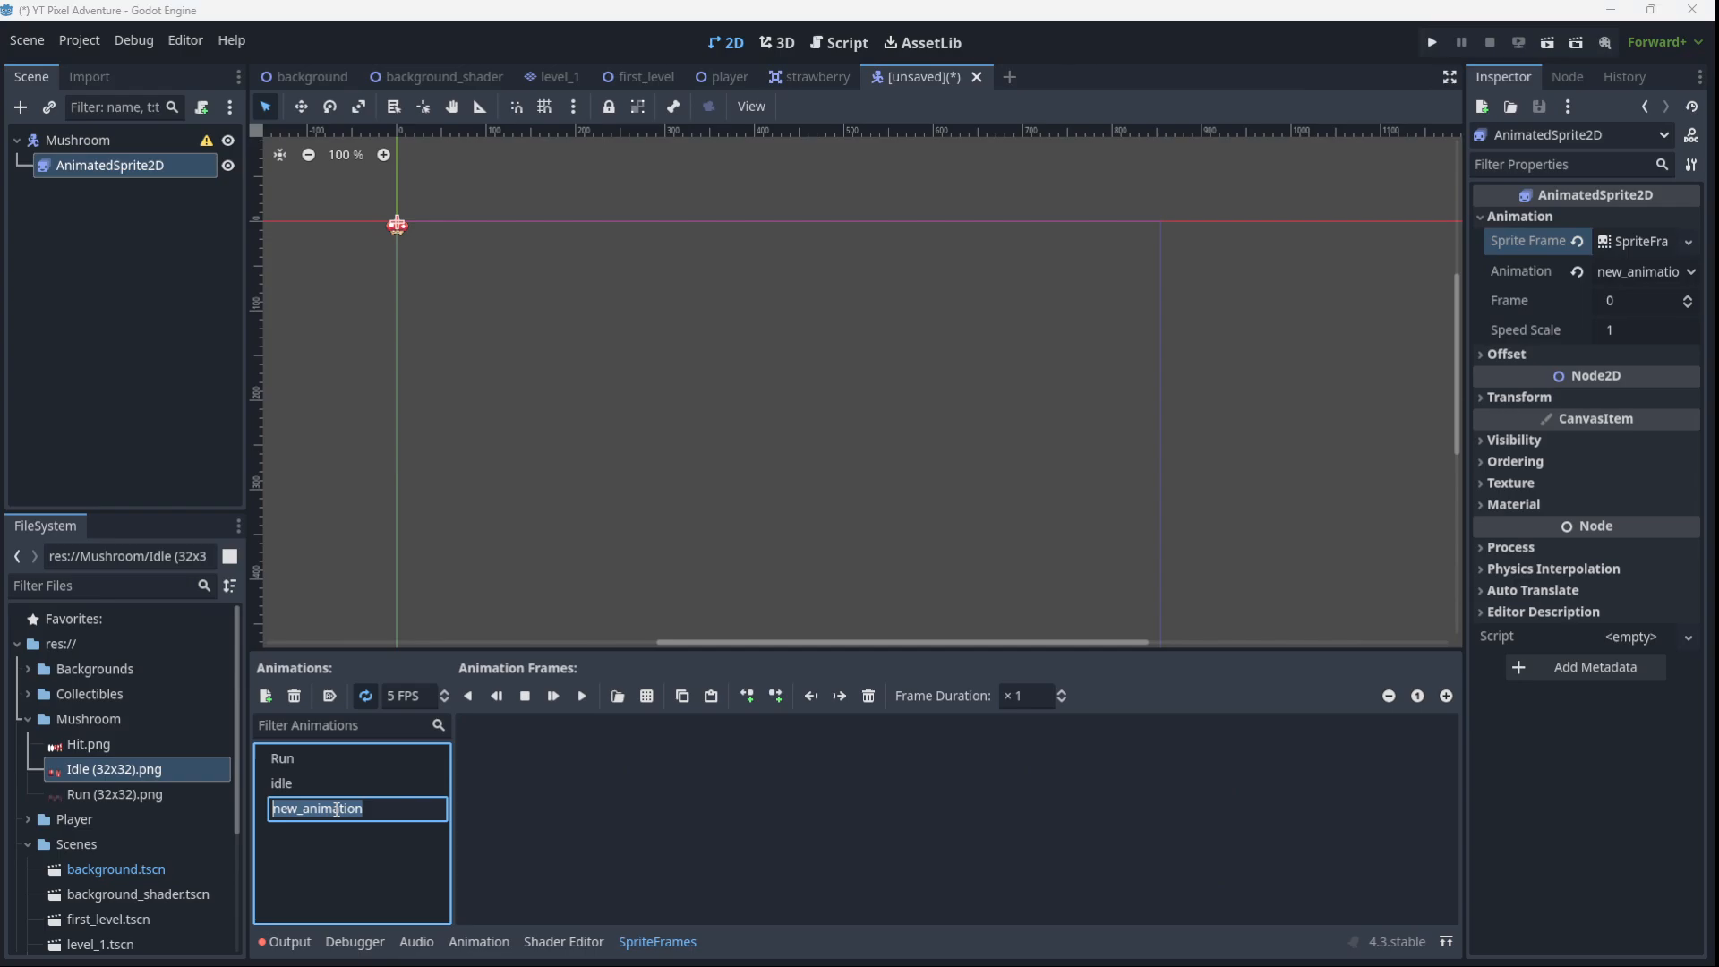
pyautogui.write('Hit')
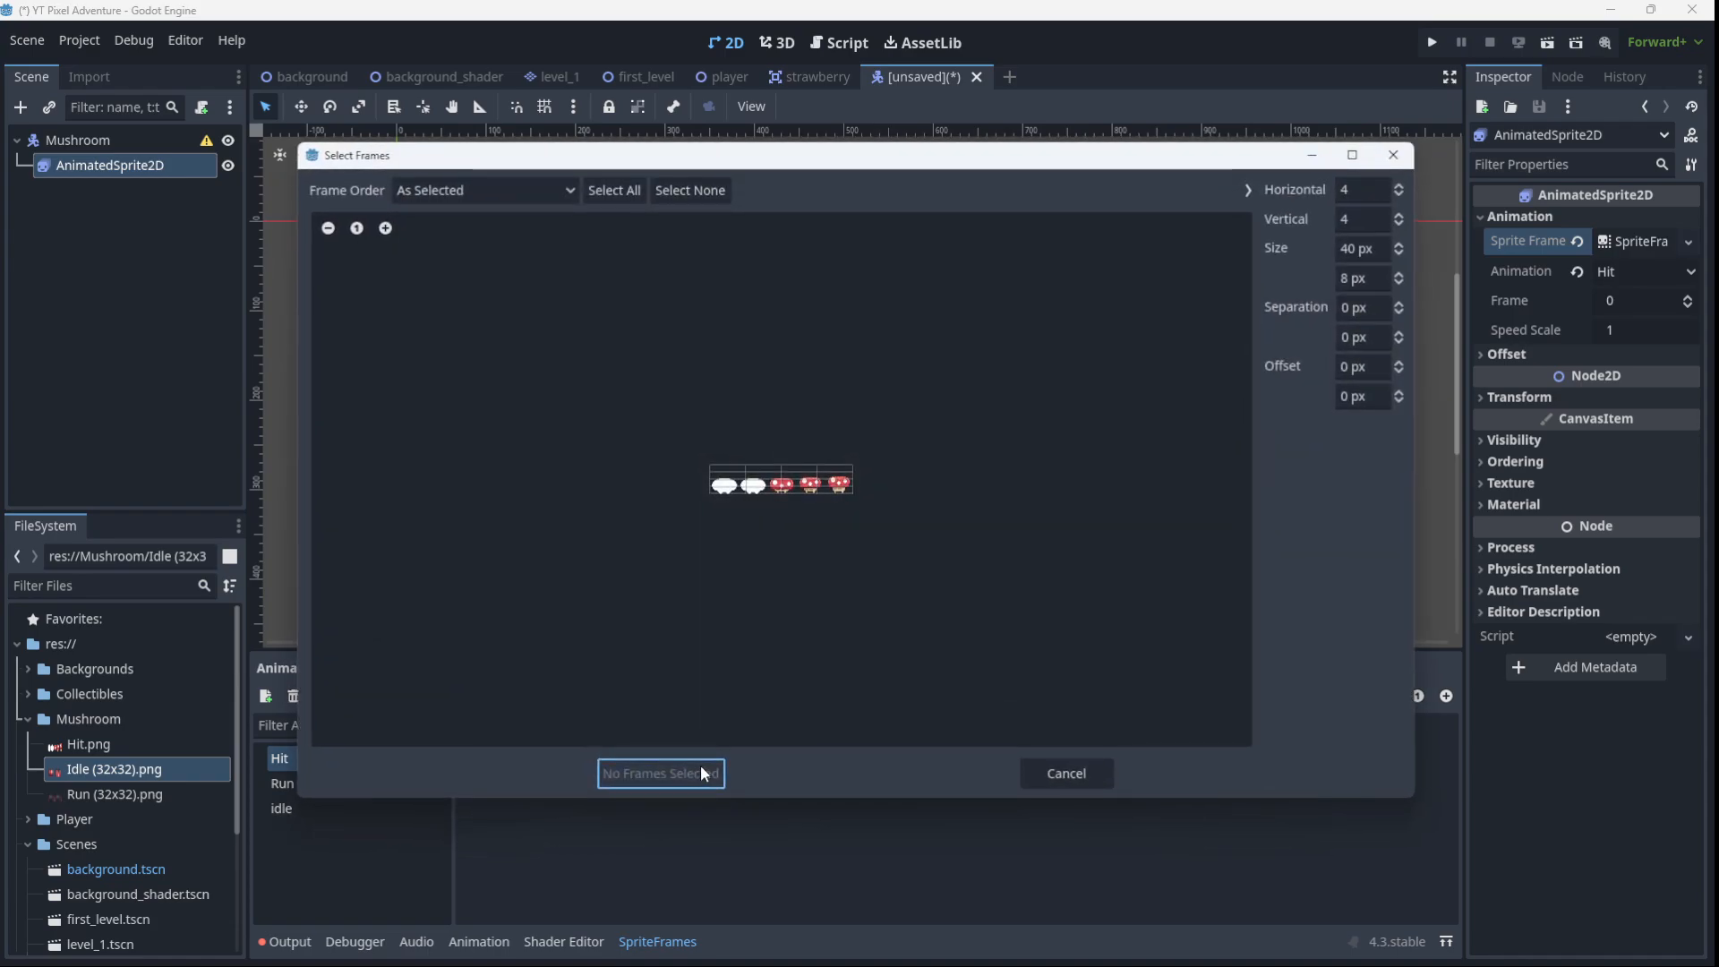
pyautogui.moveTo(1040, 296)
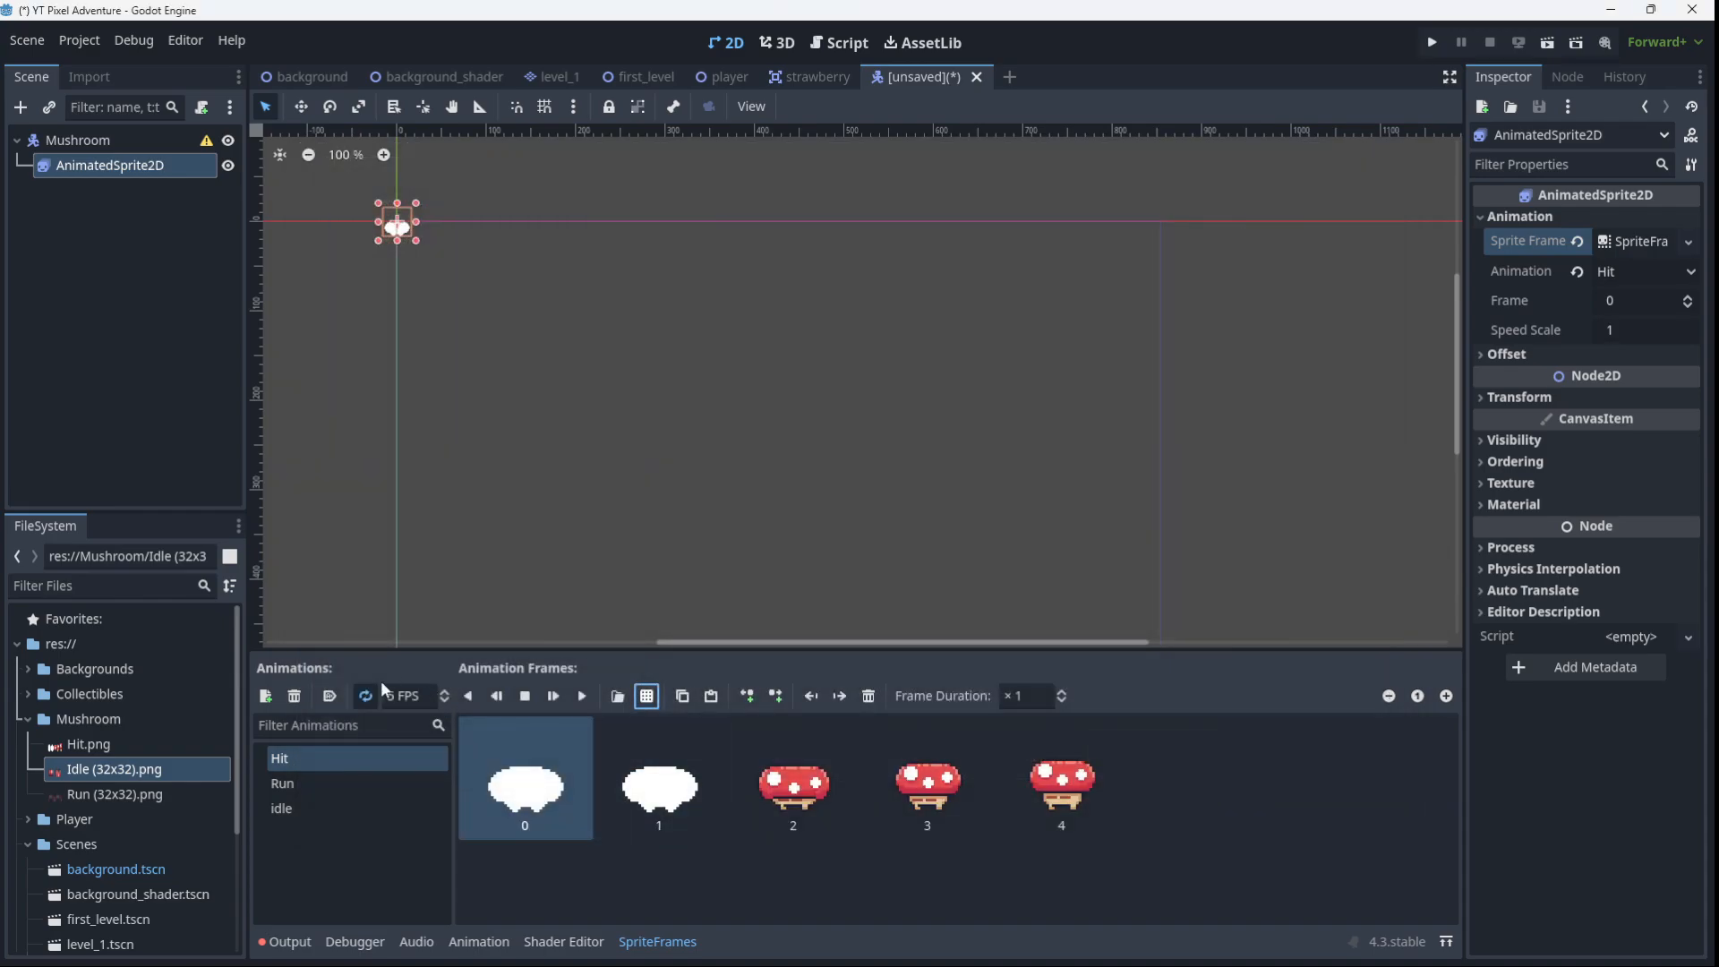
pyautogui.click(412, 696)
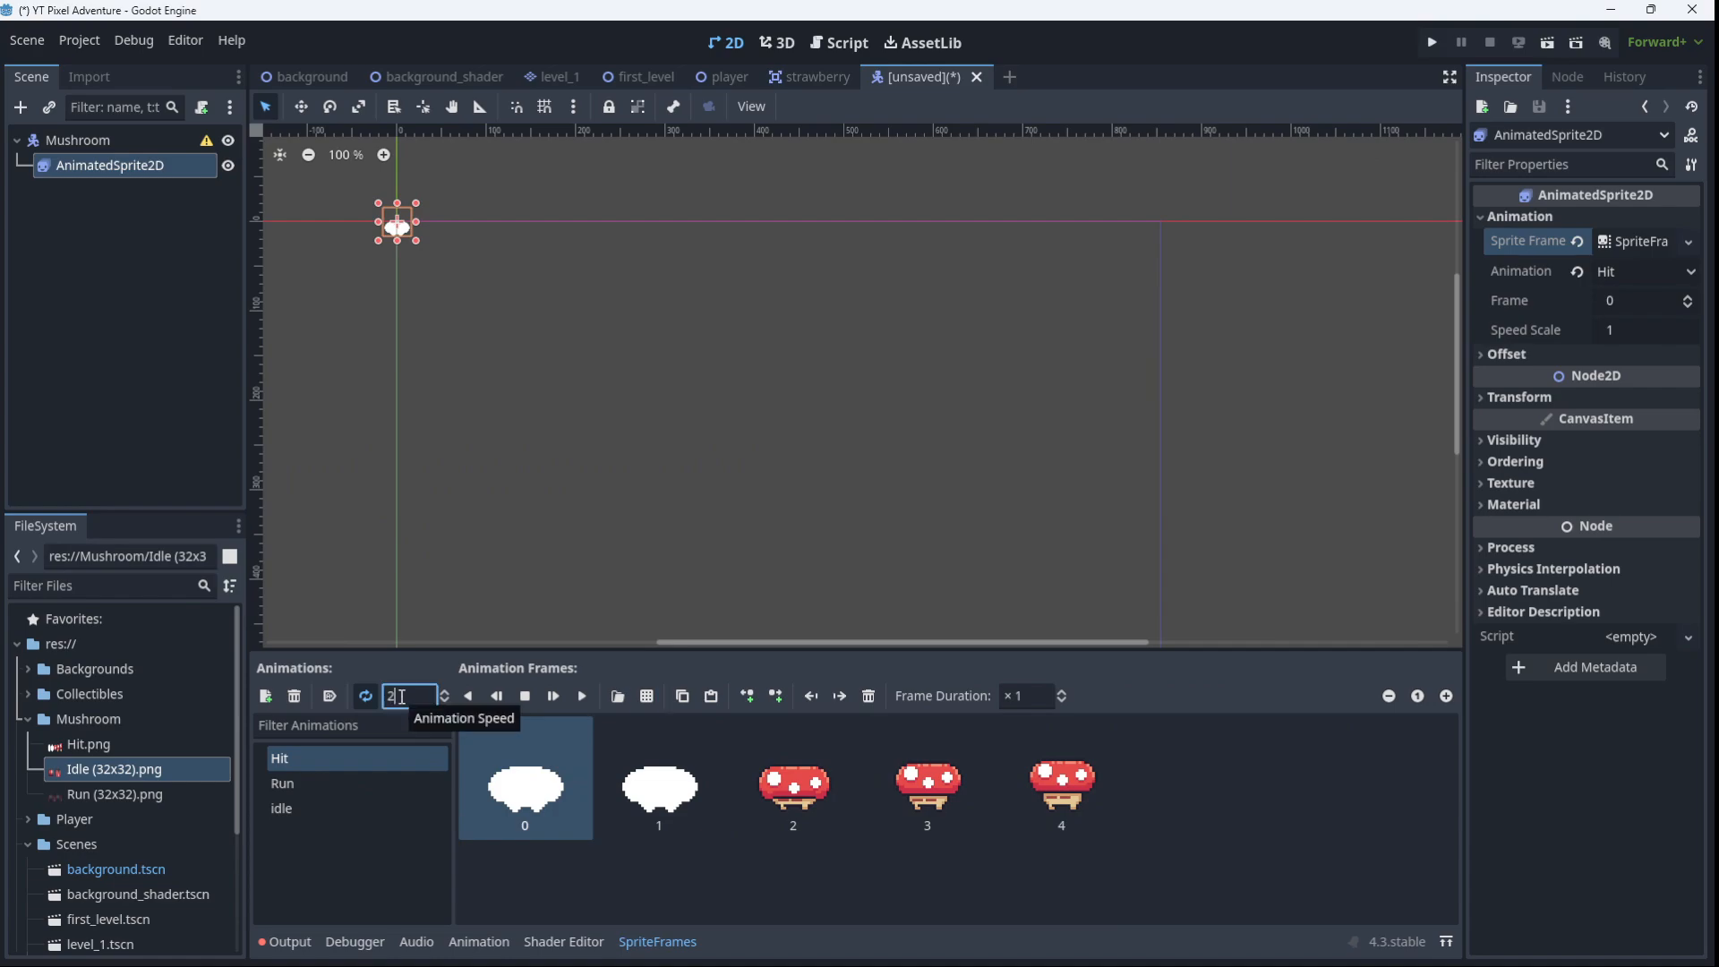
pyautogui.write('0 FPS')
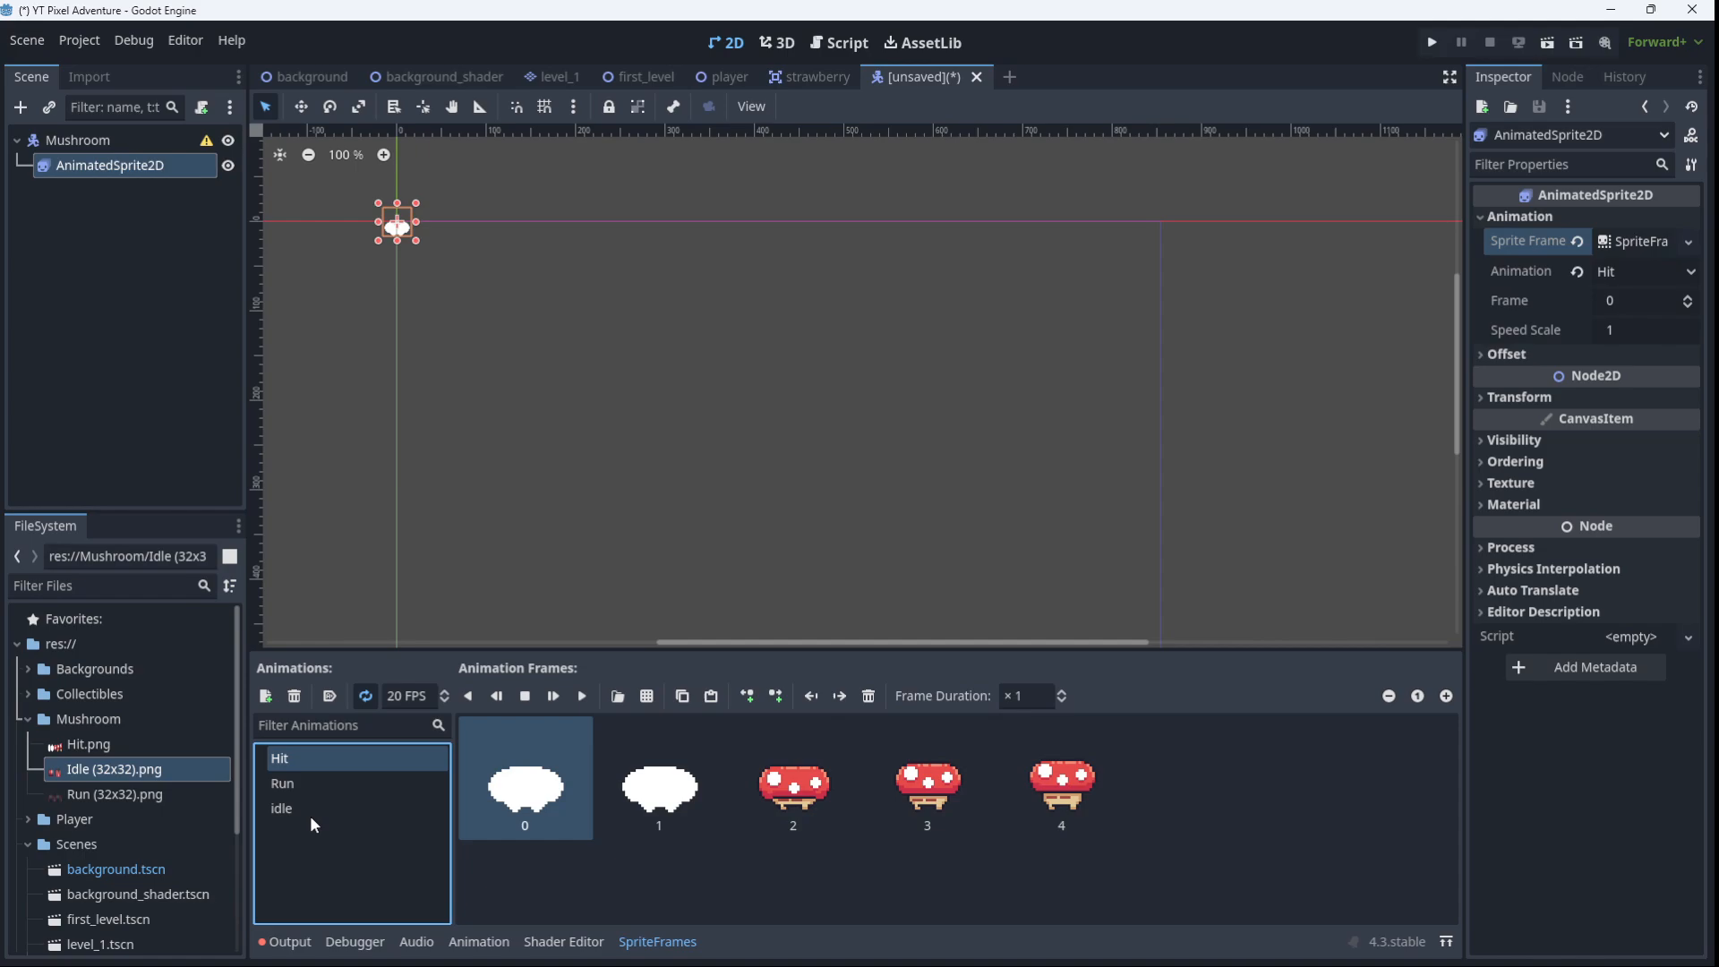
# Add a death animation and paste frame 10 copied from idle into it
pyautogui.click(266, 695)
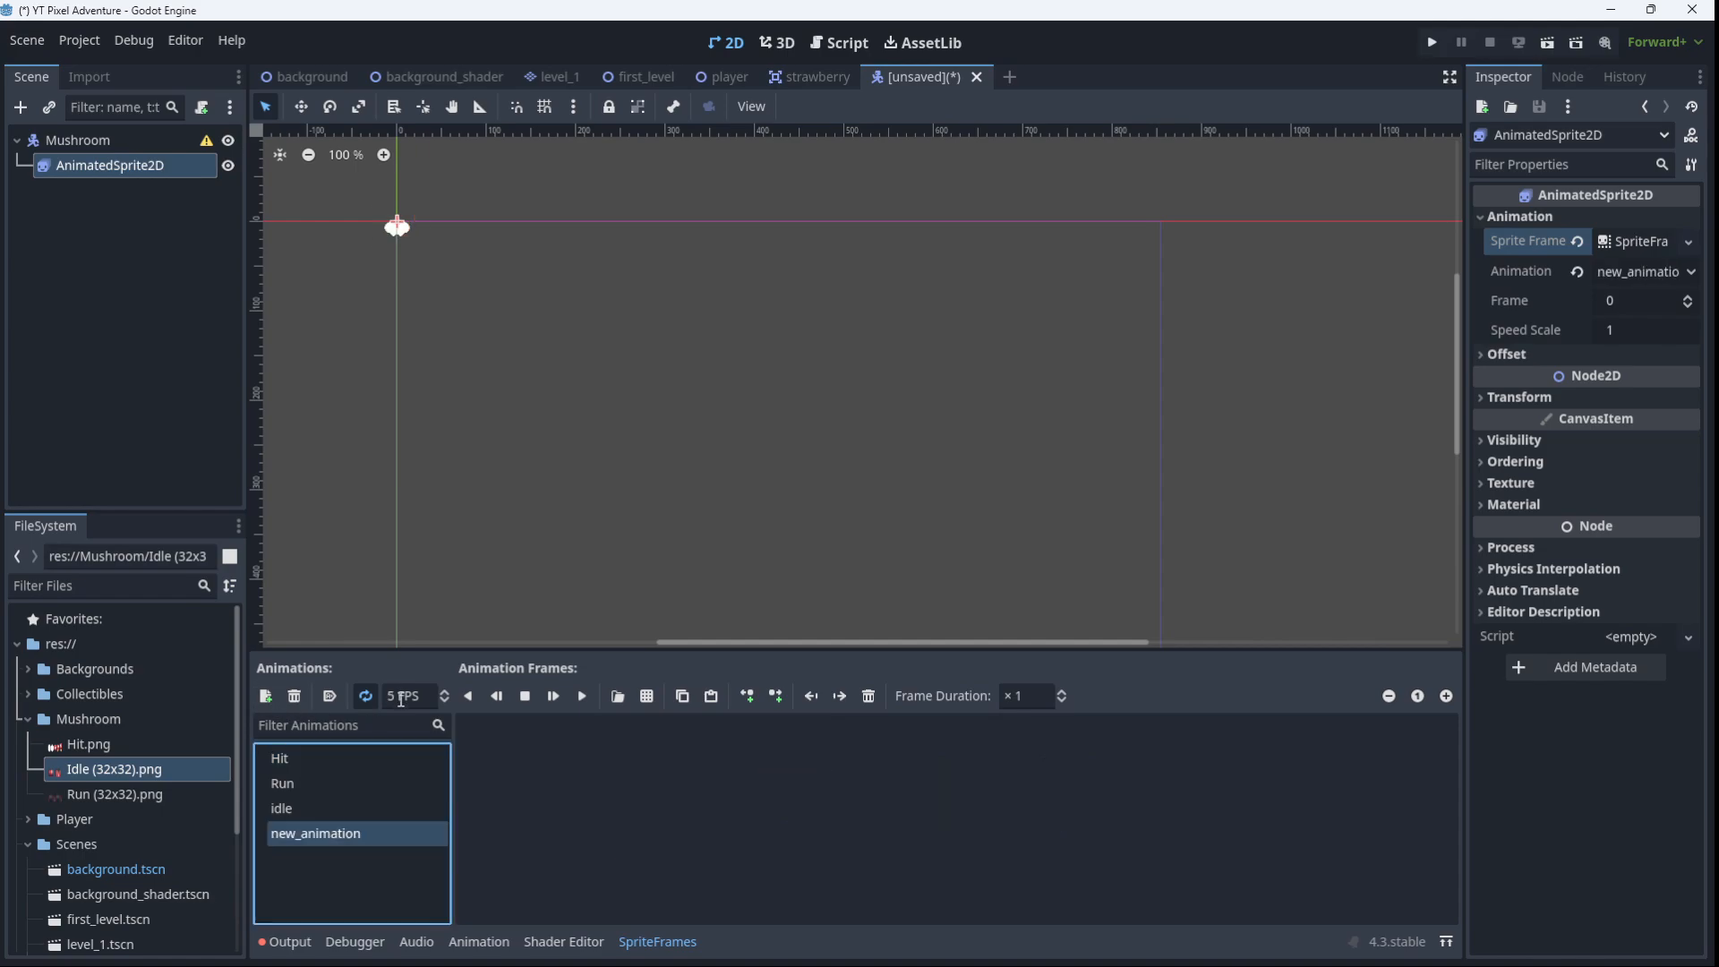
pyautogui.write('death')
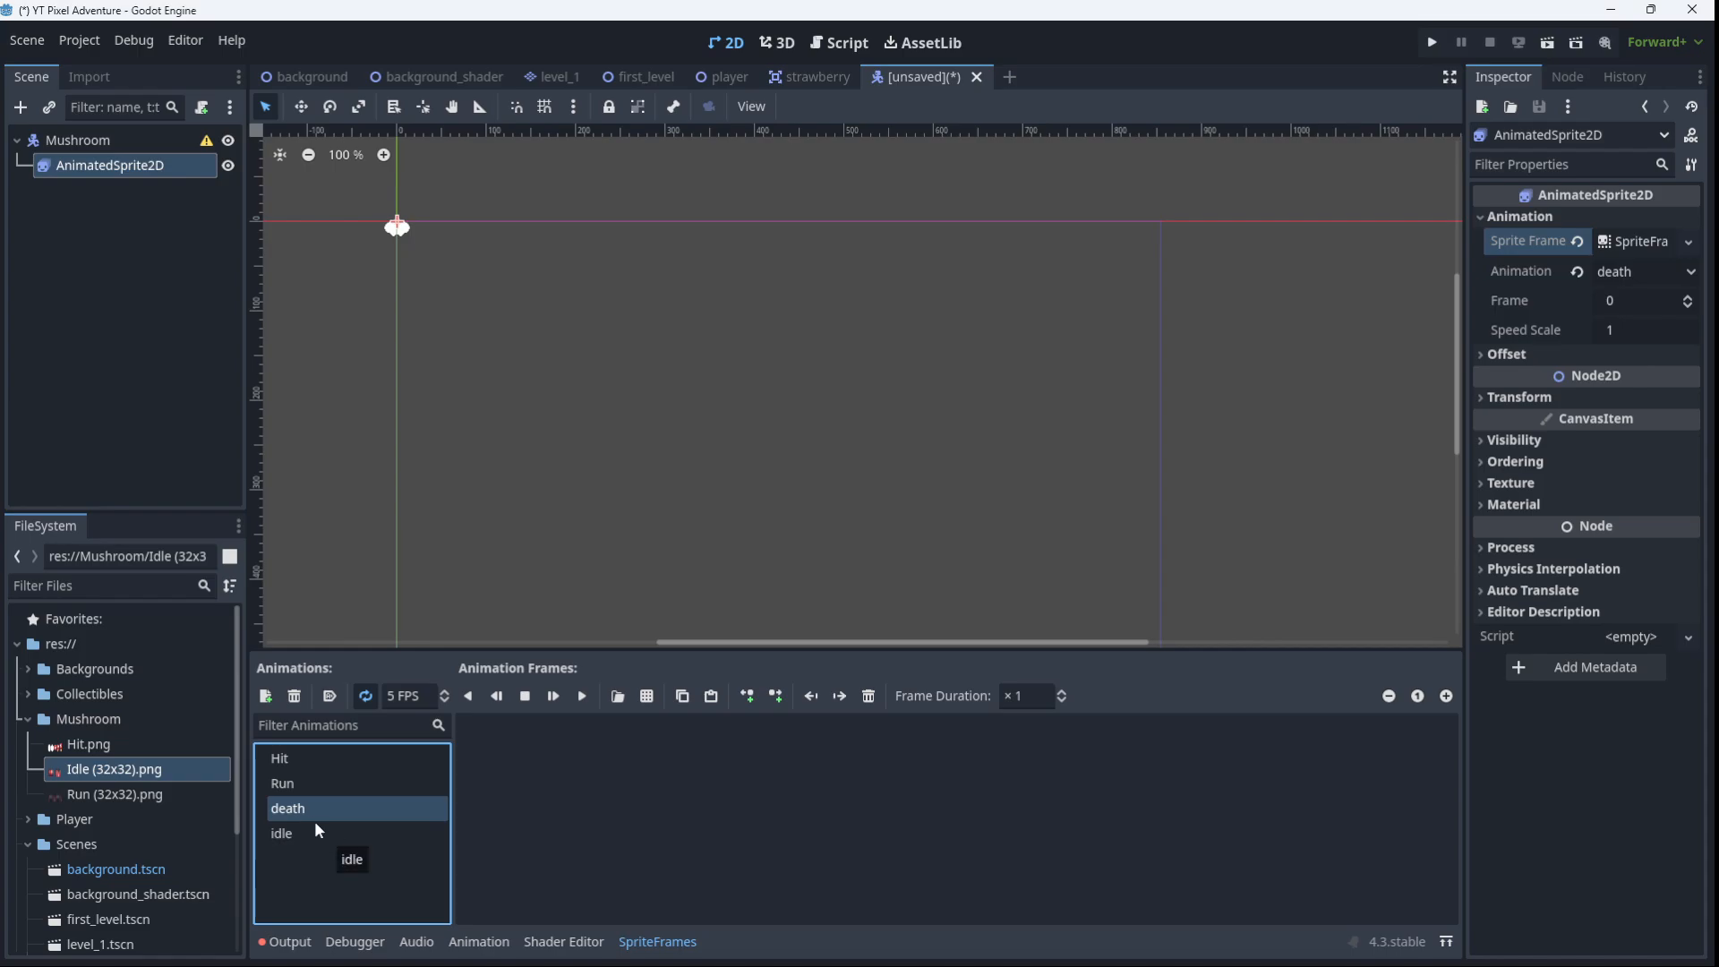
pyautogui.moveTo(295, 785)
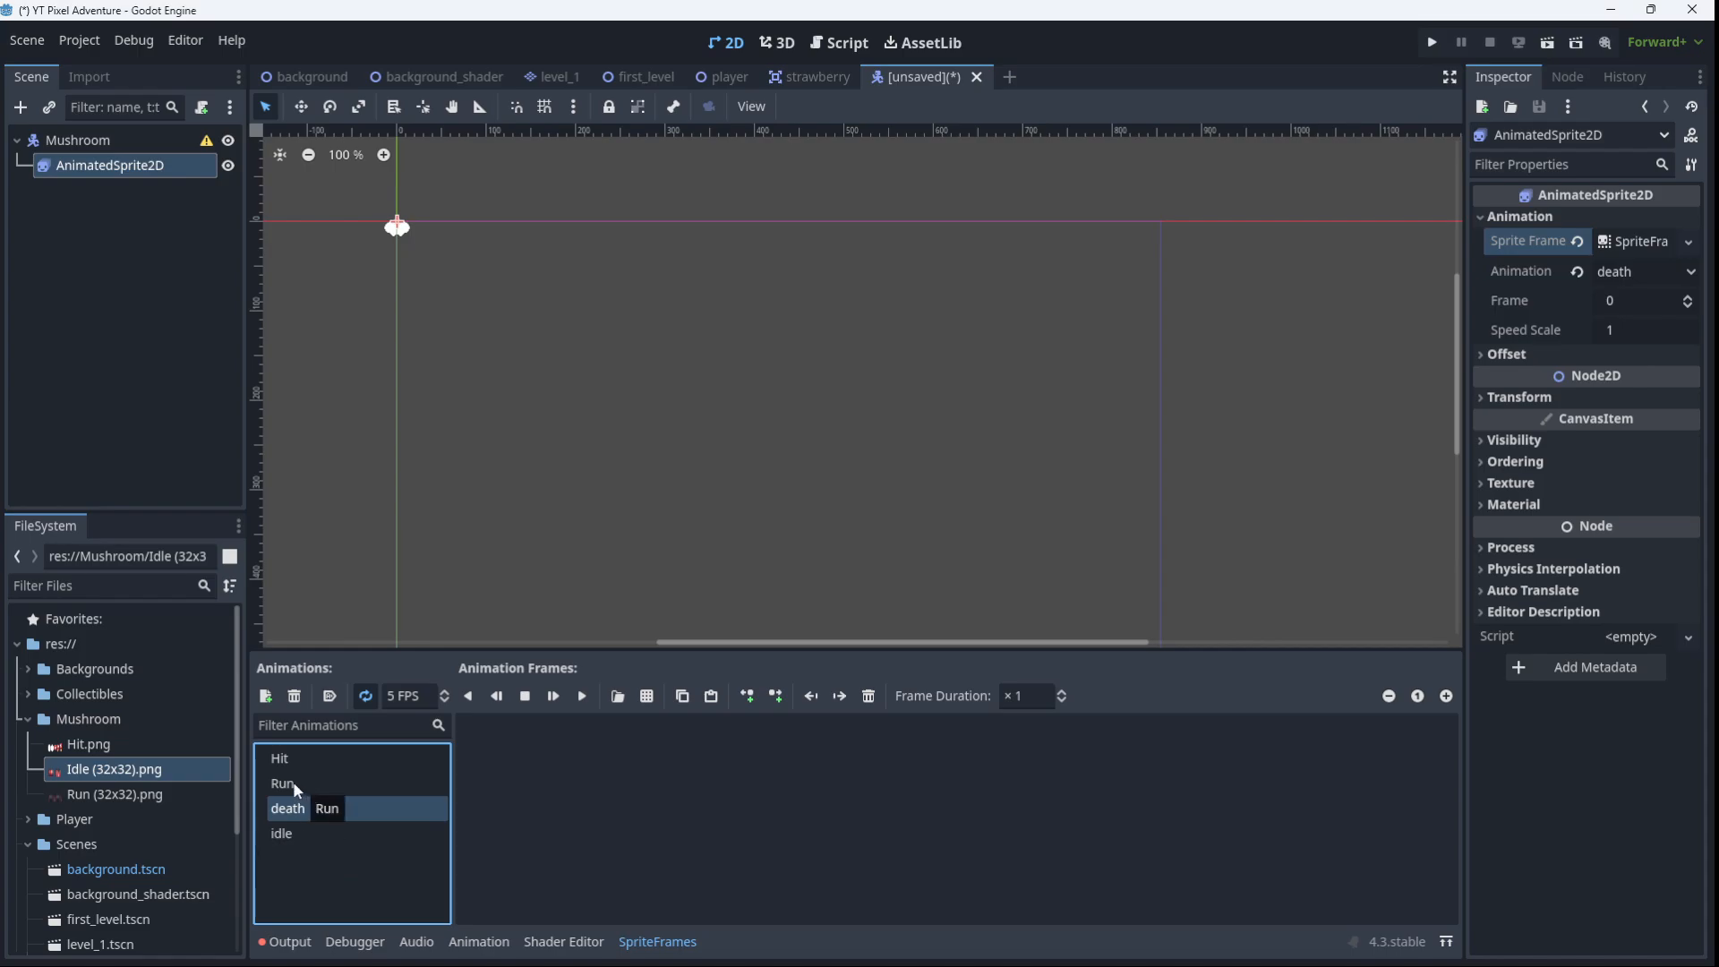
pyautogui.click(280, 832)
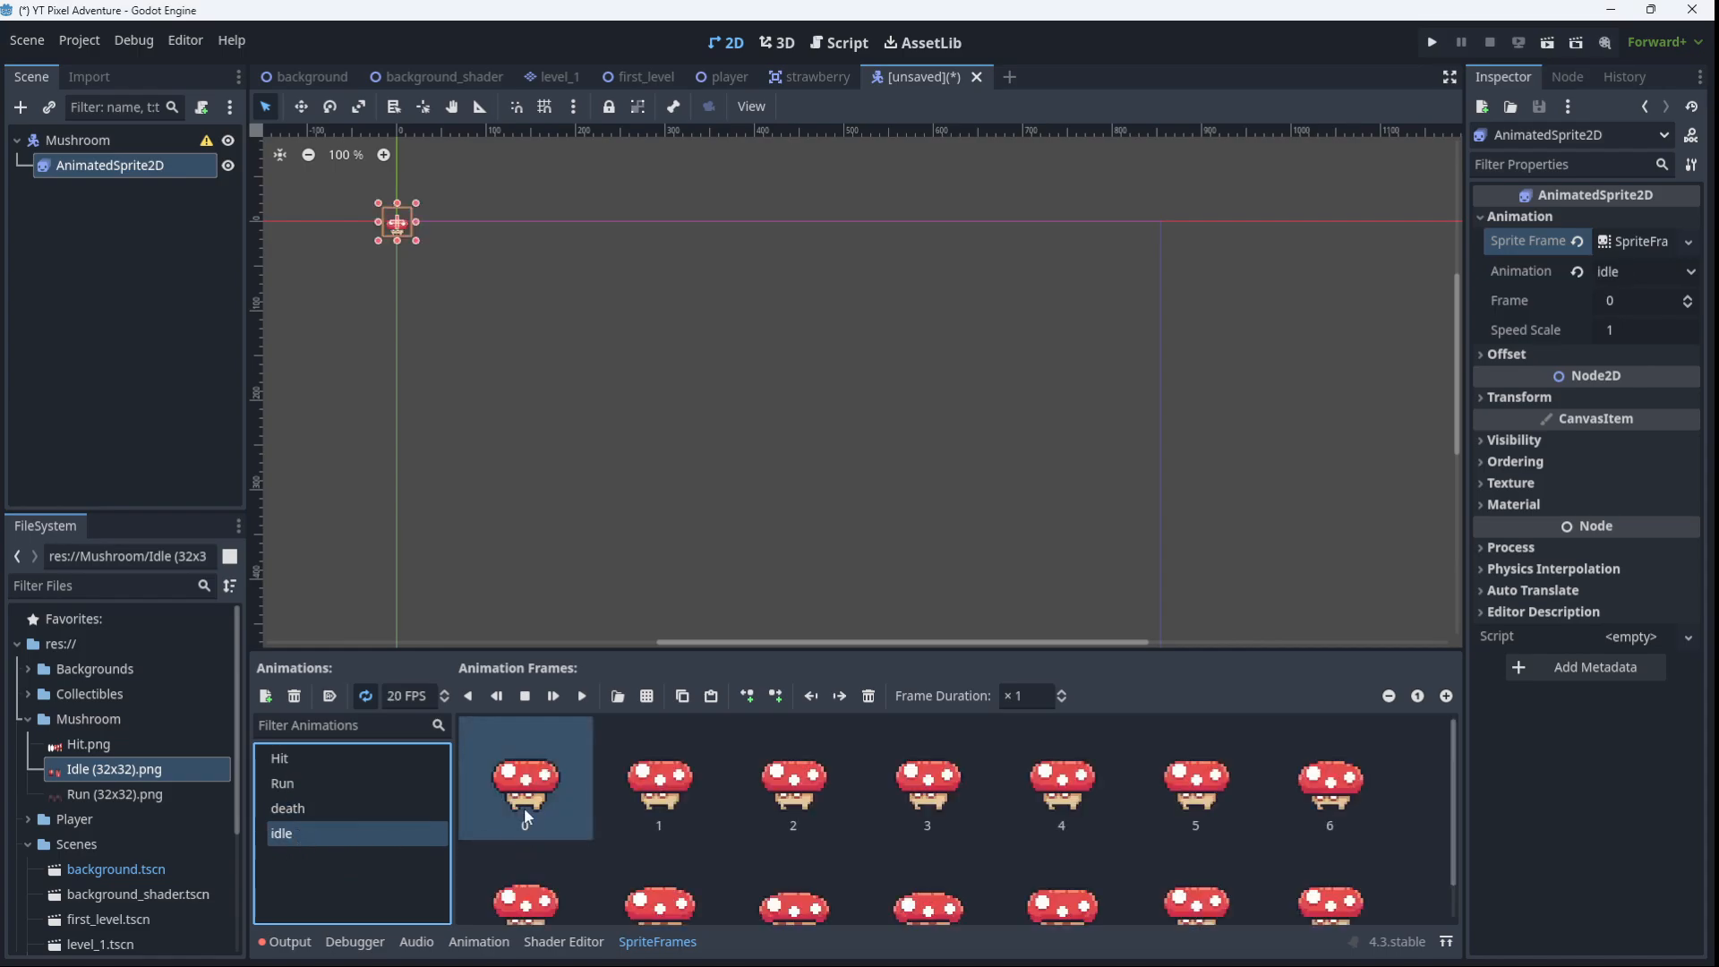
pyautogui.scroll(-3)
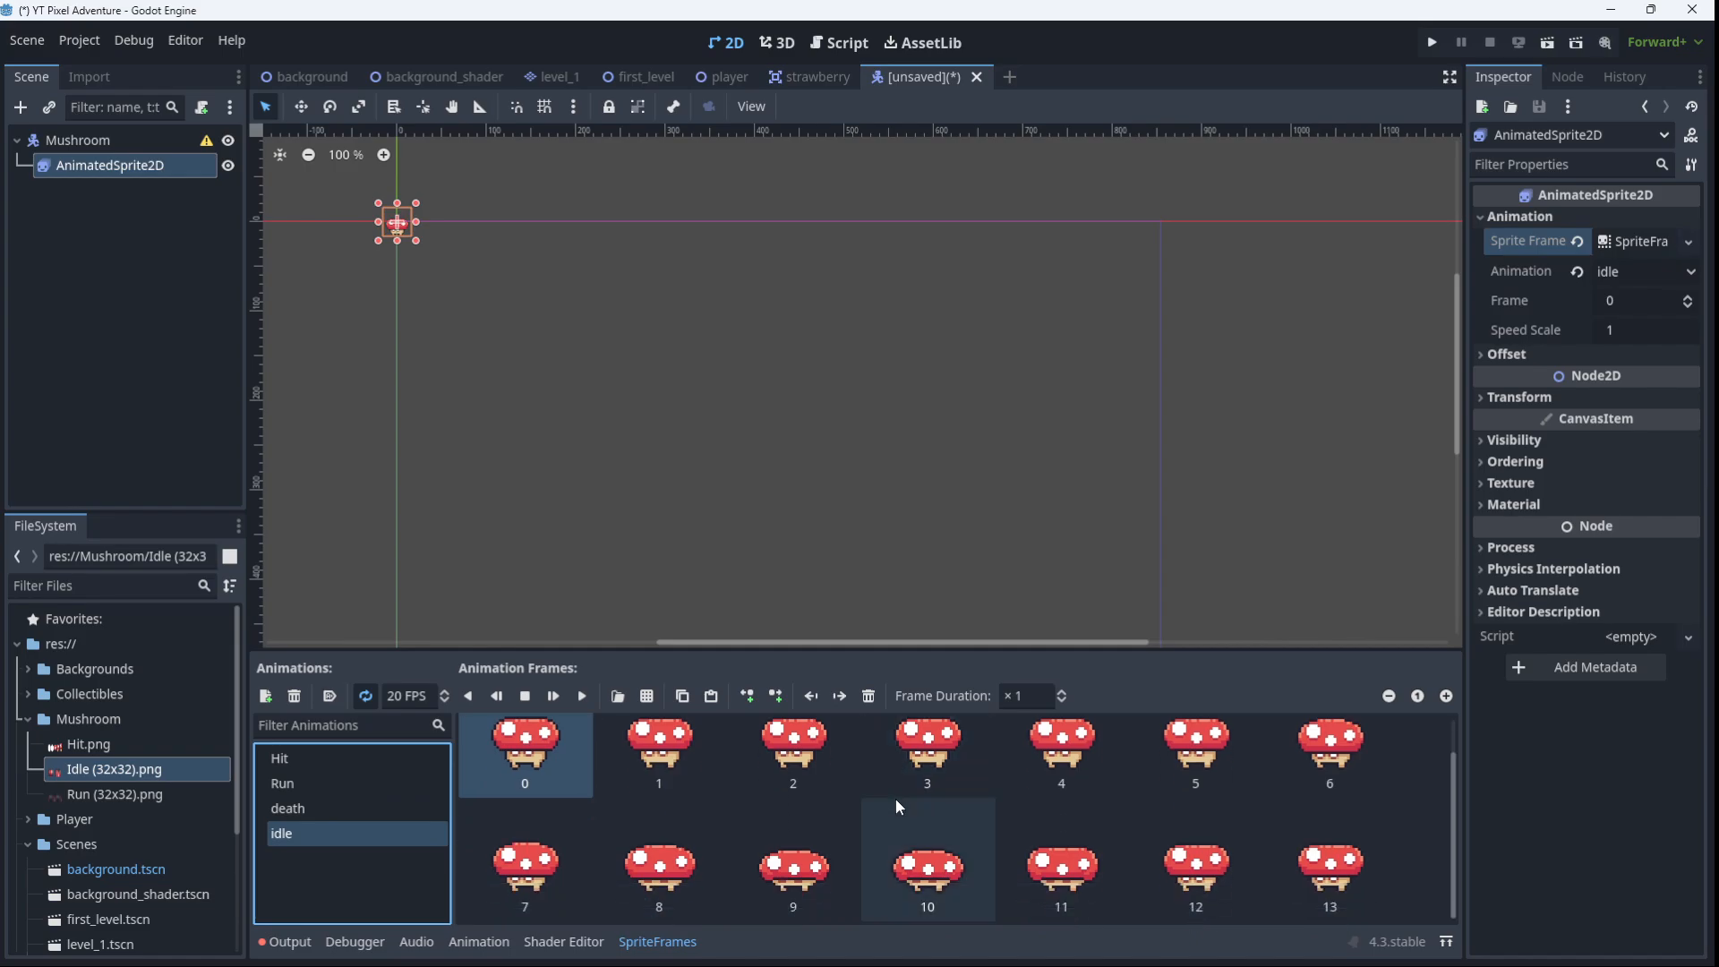
pyautogui.moveTo(976, 866)
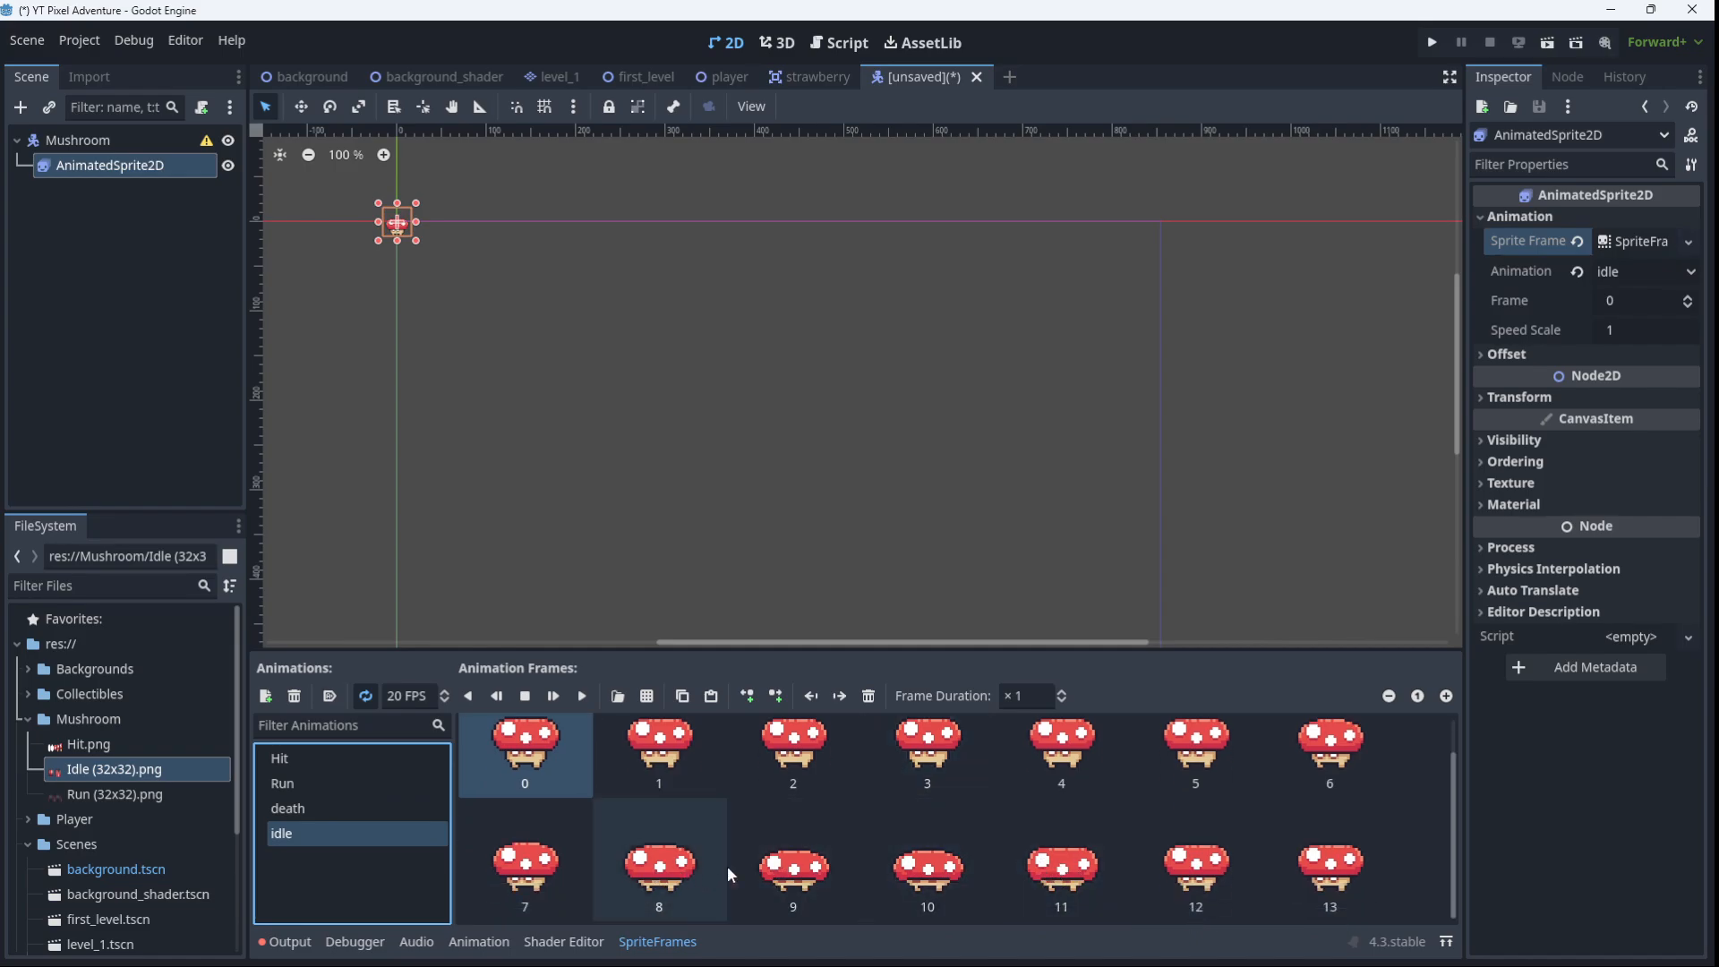
pyautogui.click(927, 873)
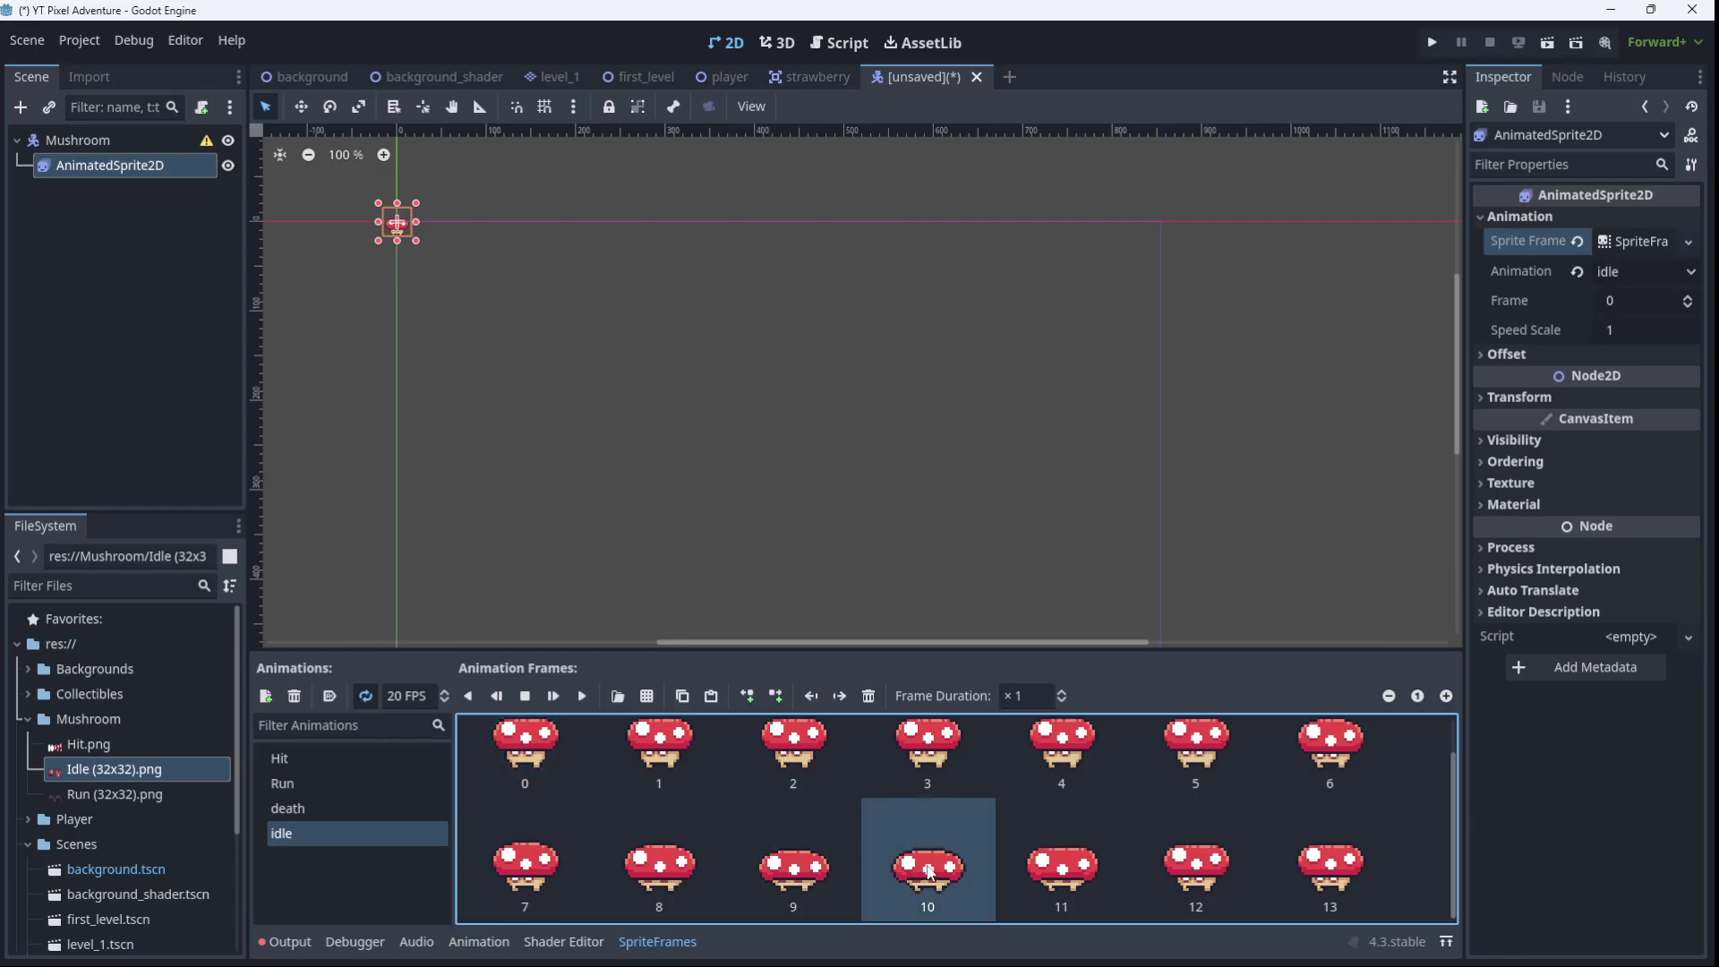
pyautogui.moveTo(930, 873)
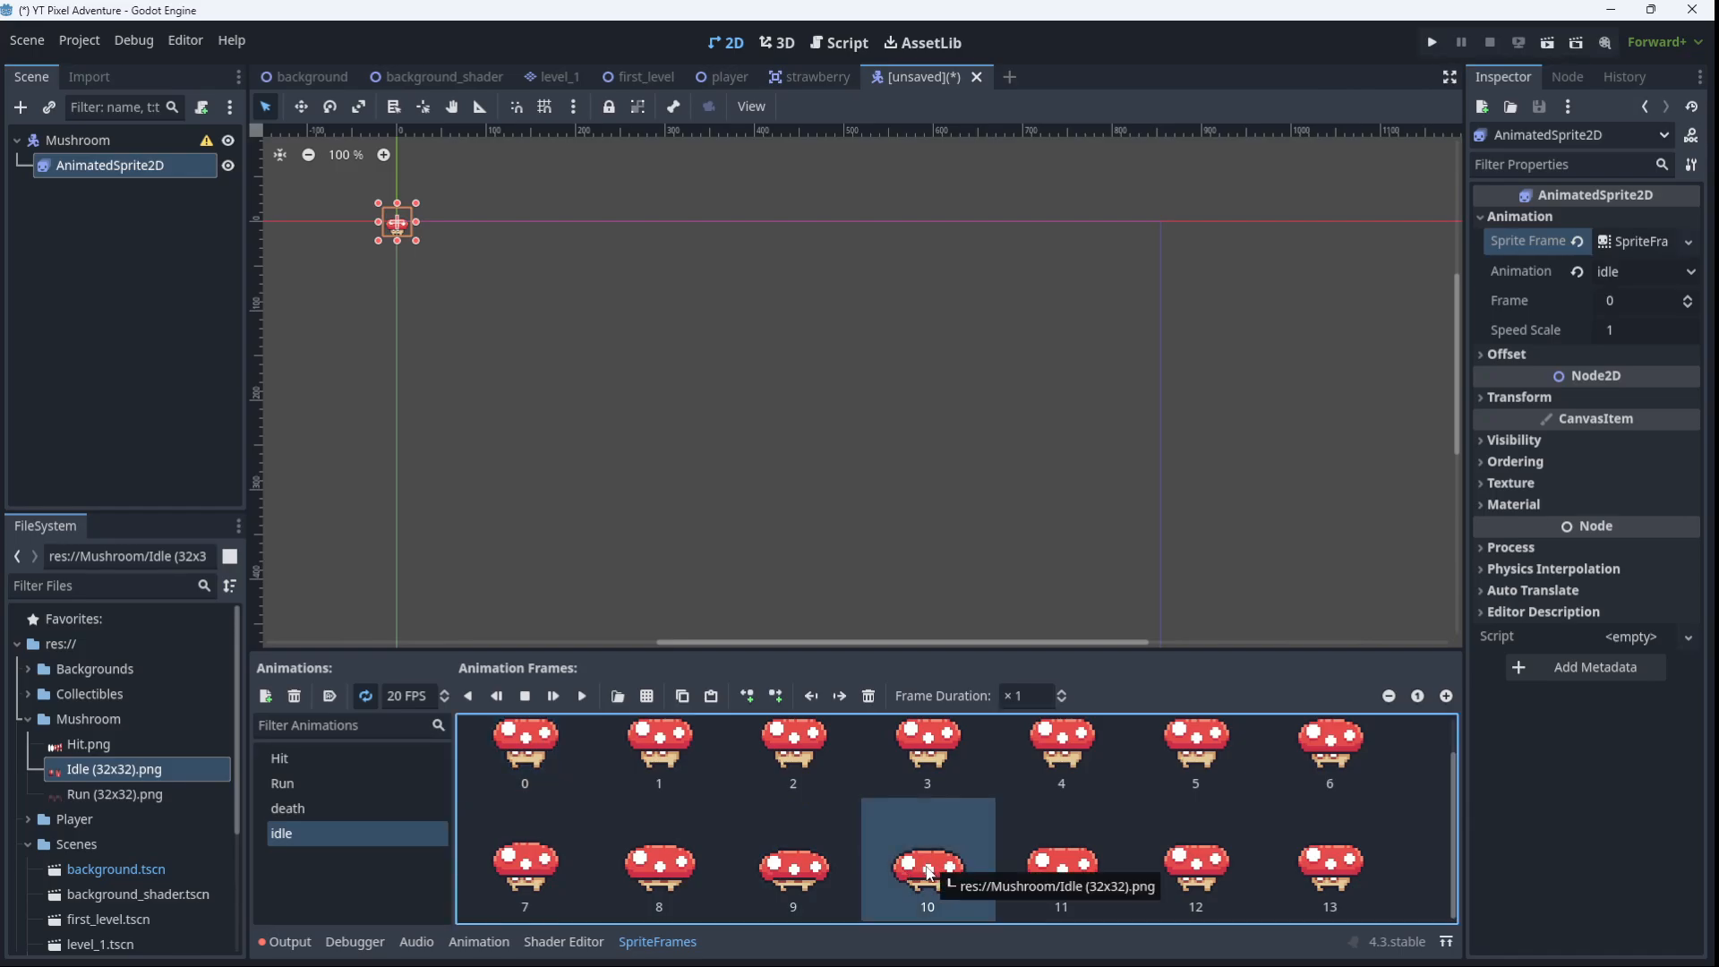
pyautogui.moveTo(376, 832)
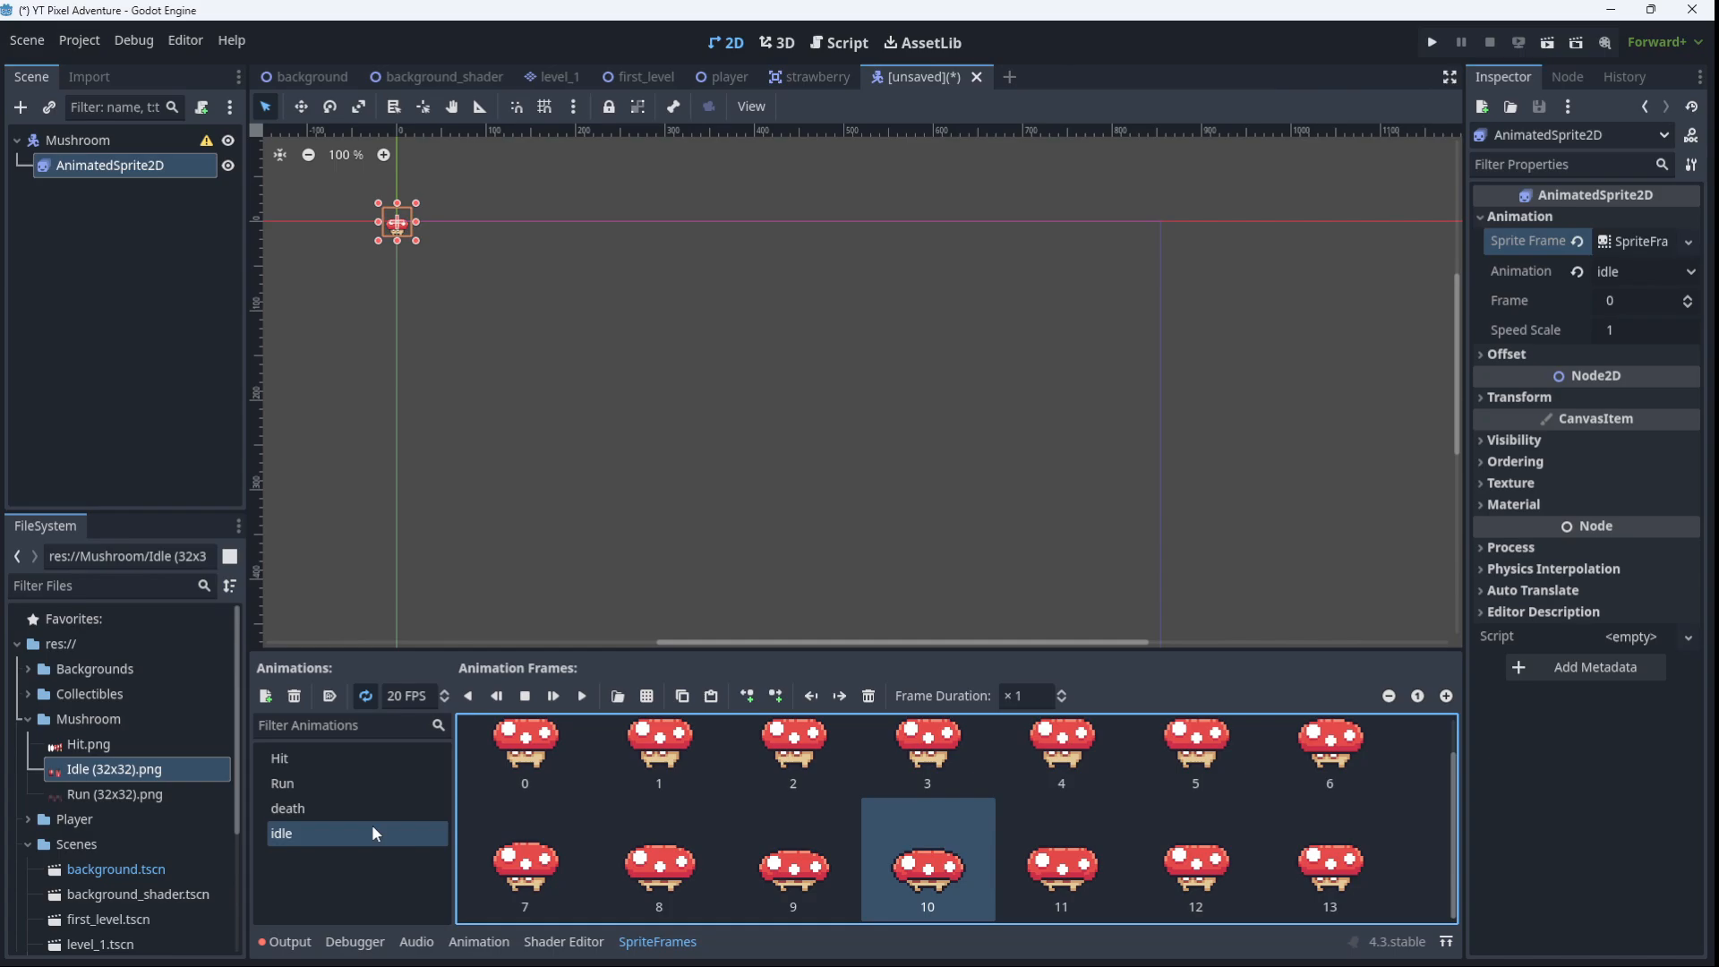
pyautogui.click(289, 809)
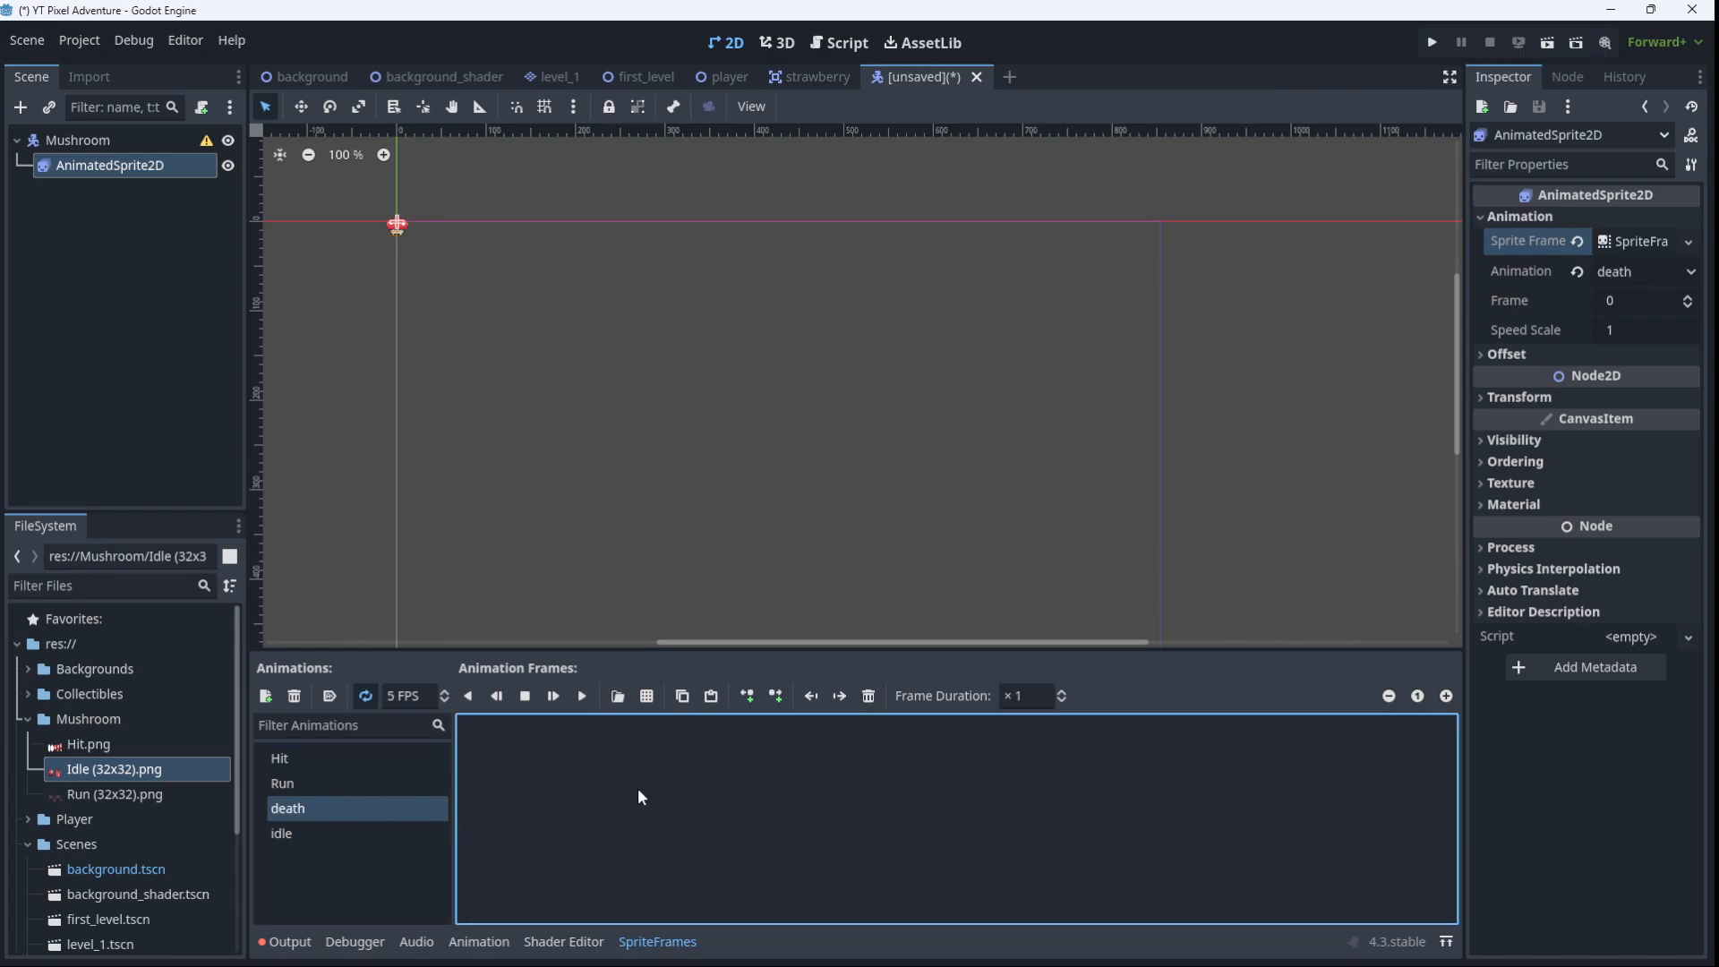
pyautogui.click(617, 696)
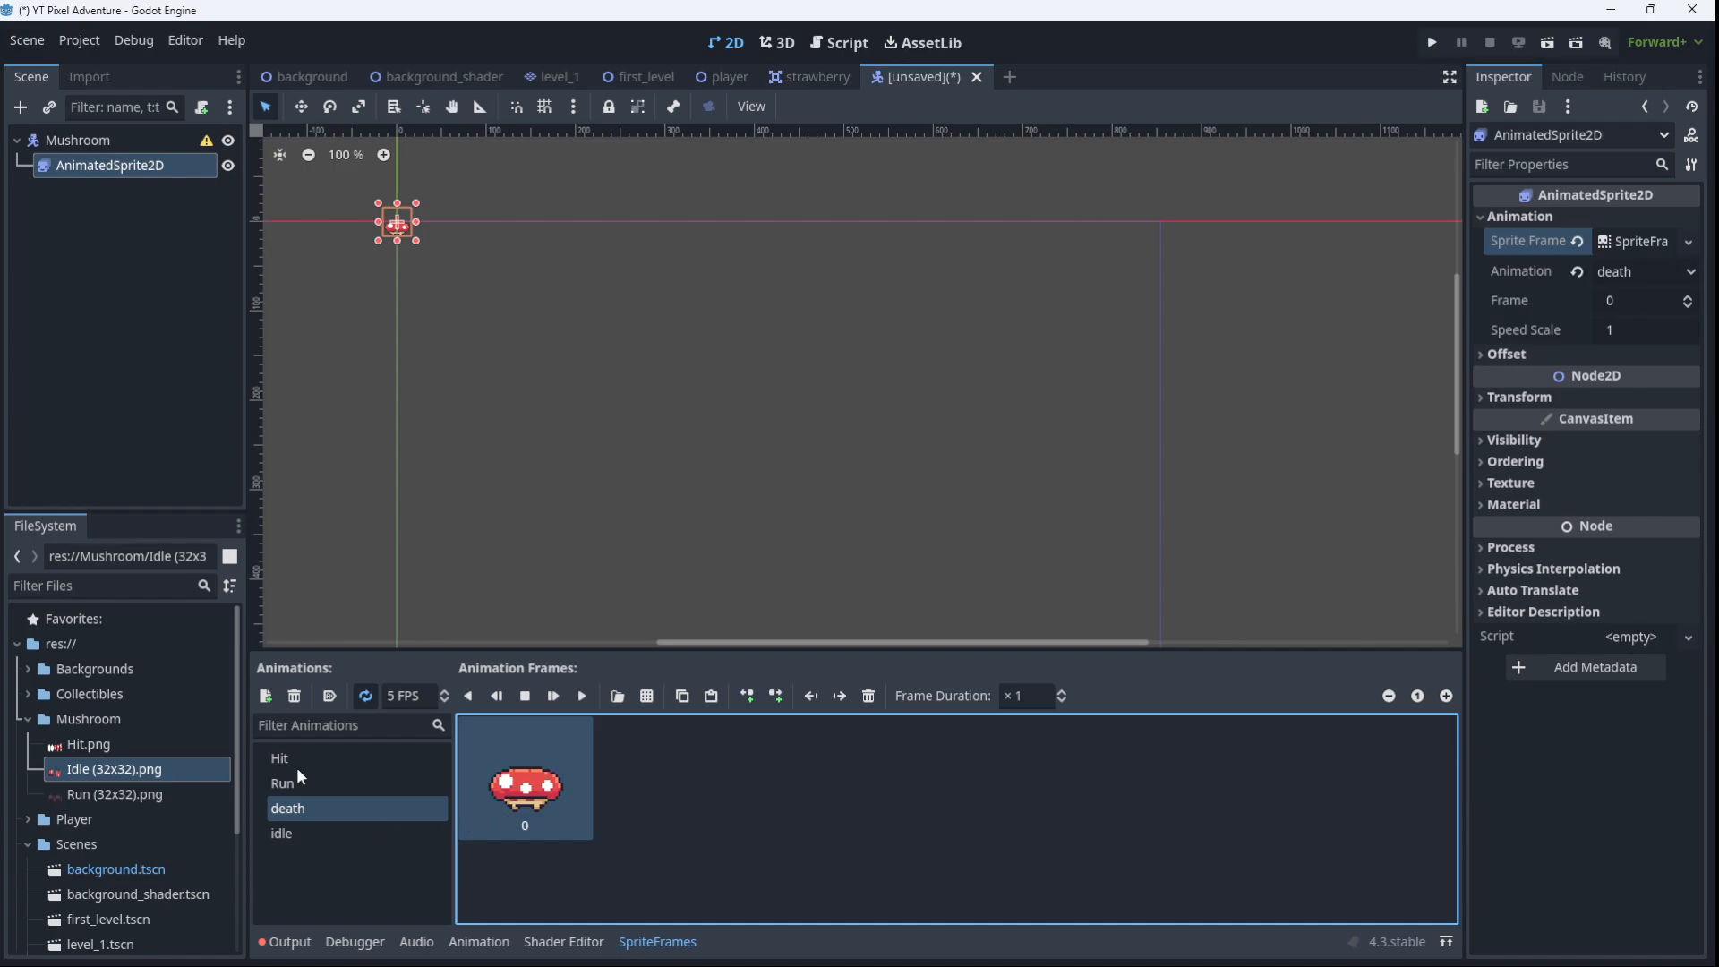
pyautogui.click(281, 833)
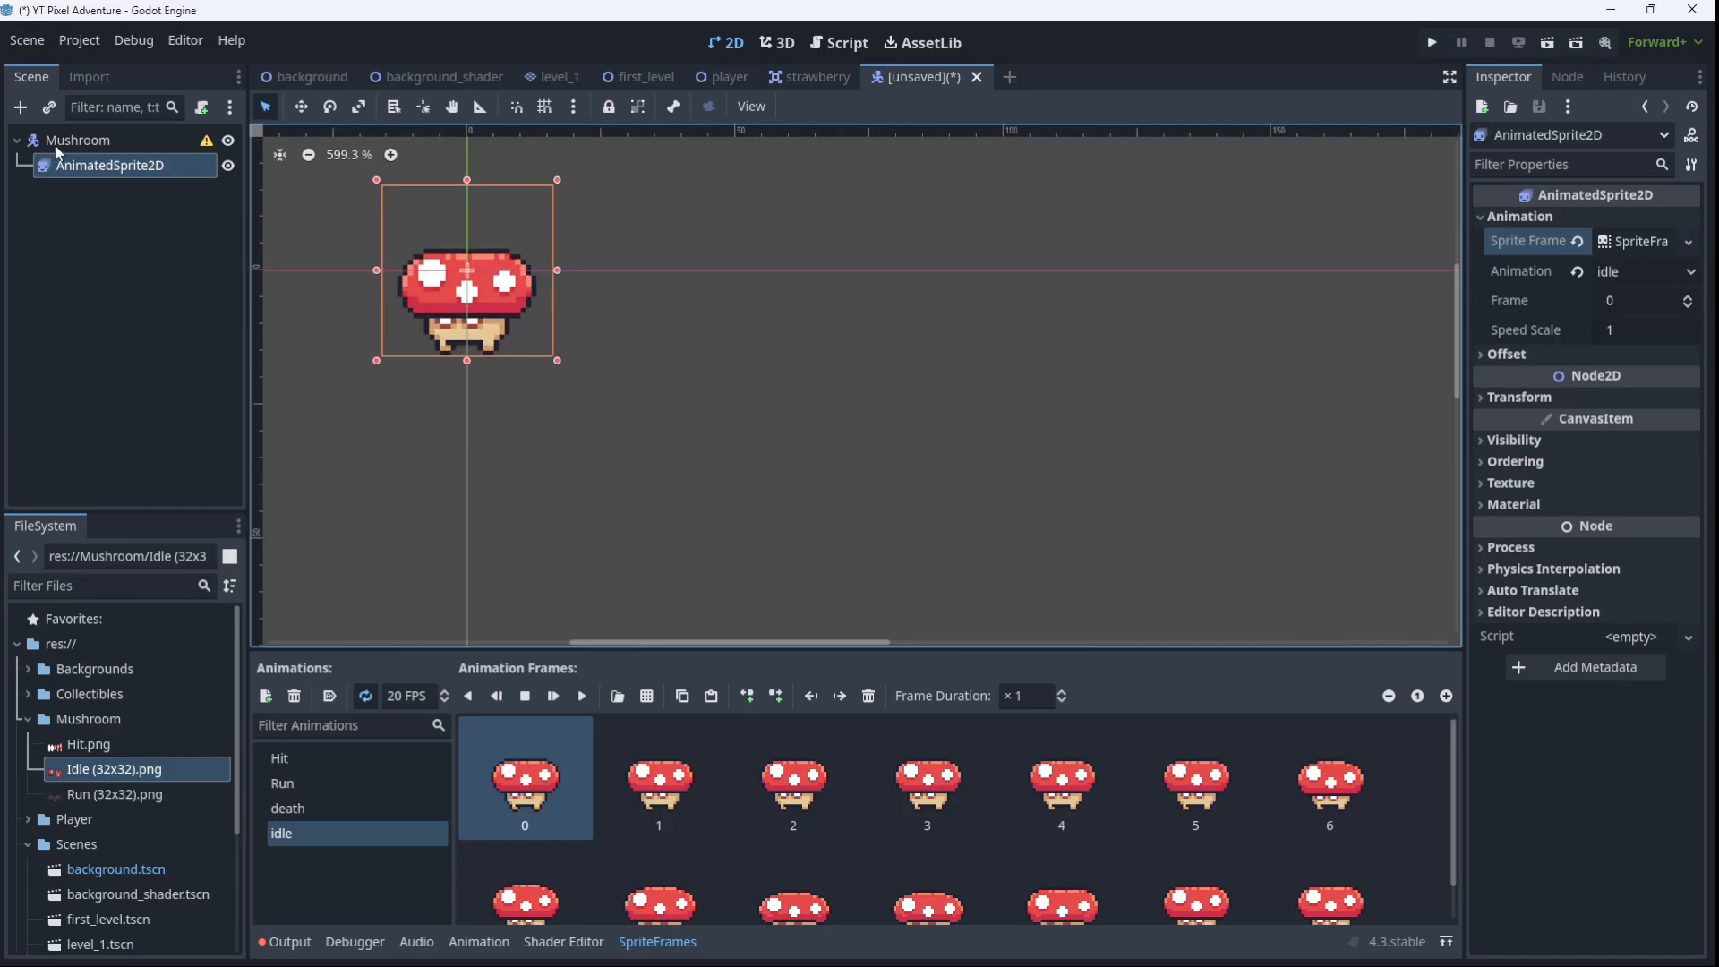
# Add a CollisionShape2D under Mushroom using a new CapsuleShape2D sized over the sprite
pyautogui.click(17, 106)
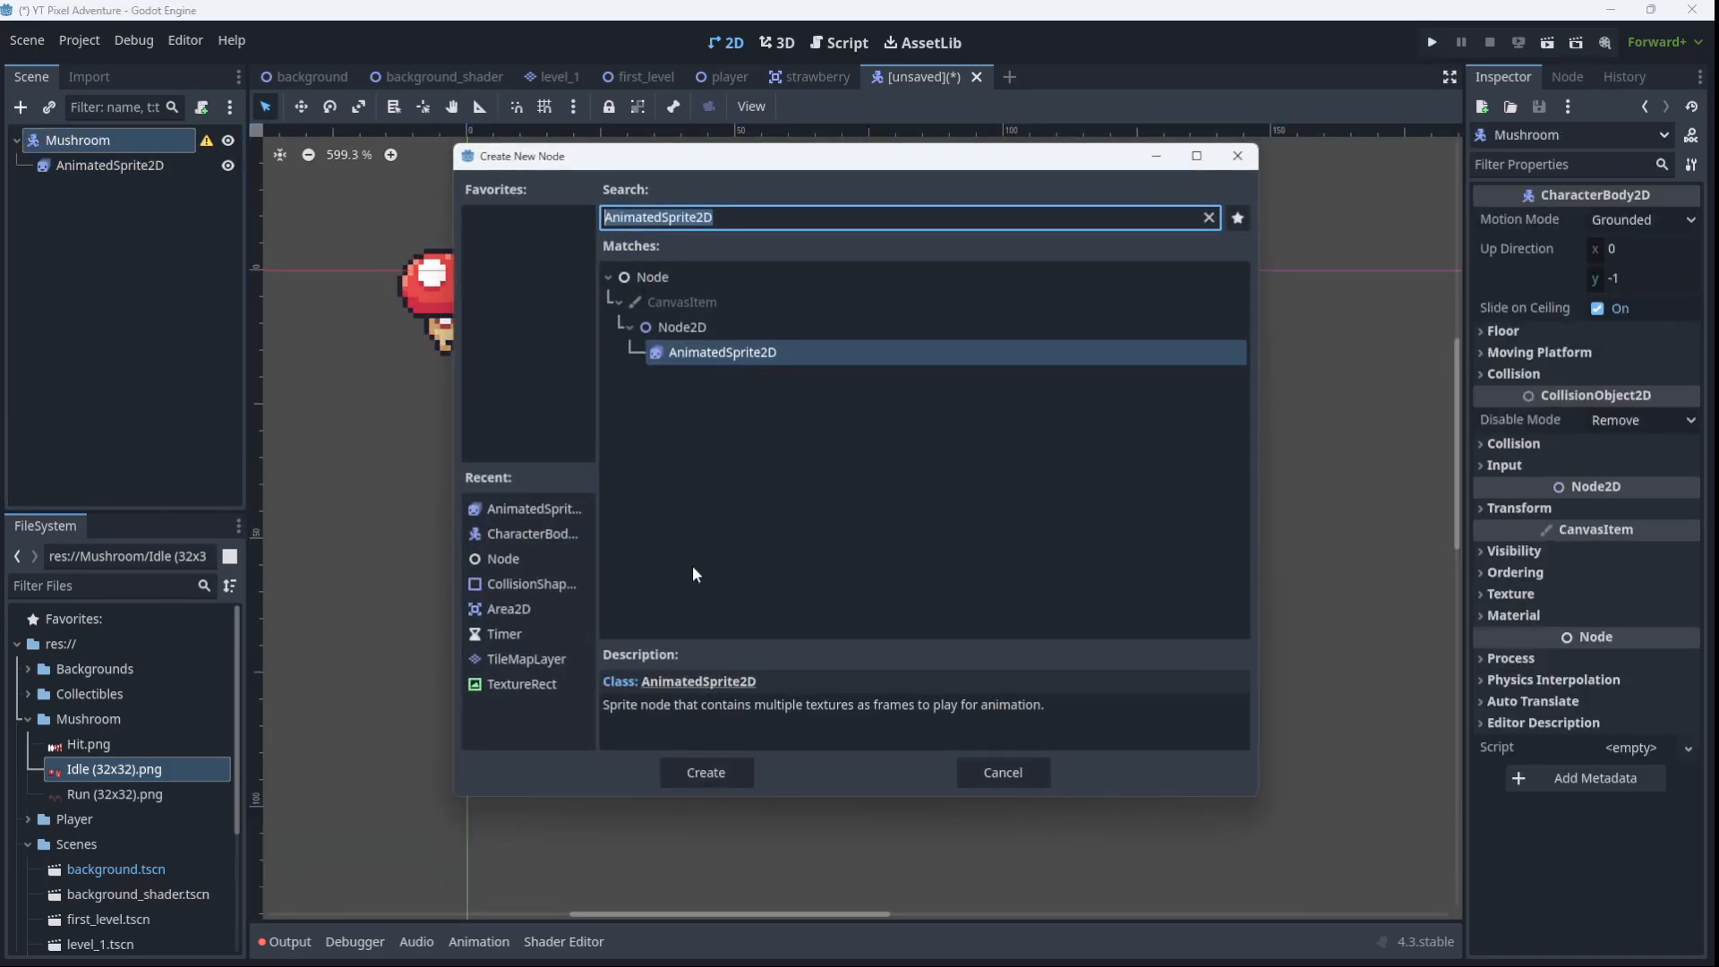
pyautogui.click(531, 583)
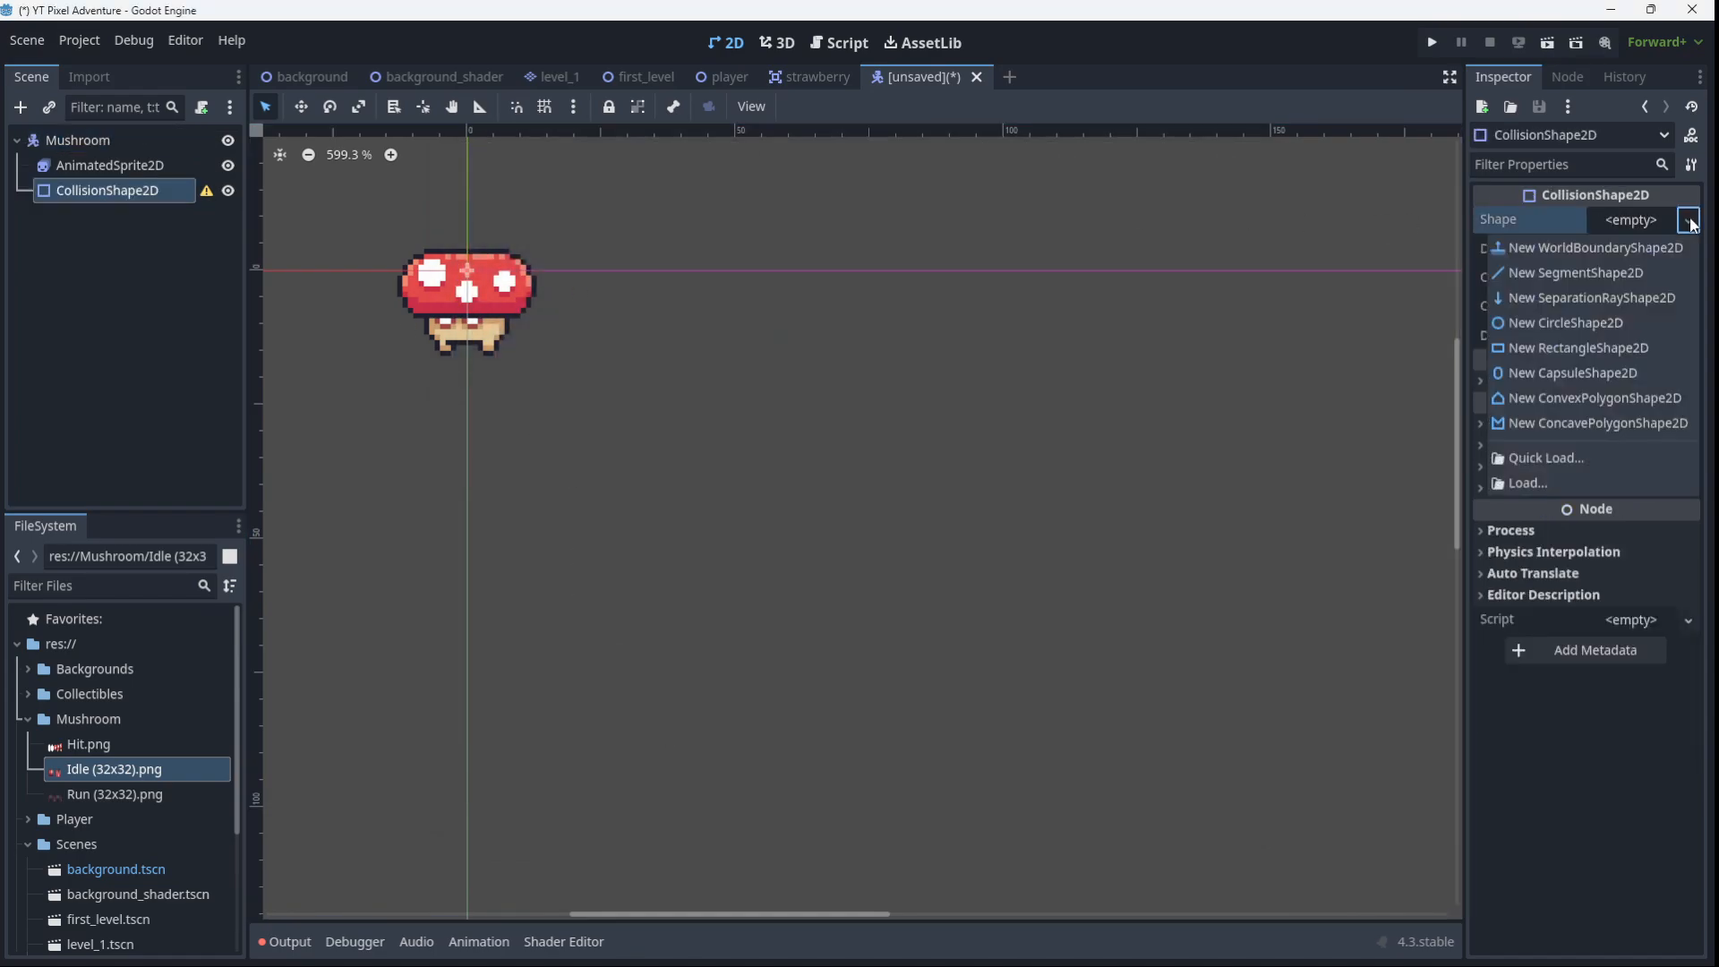
pyautogui.moveTo(1569, 322)
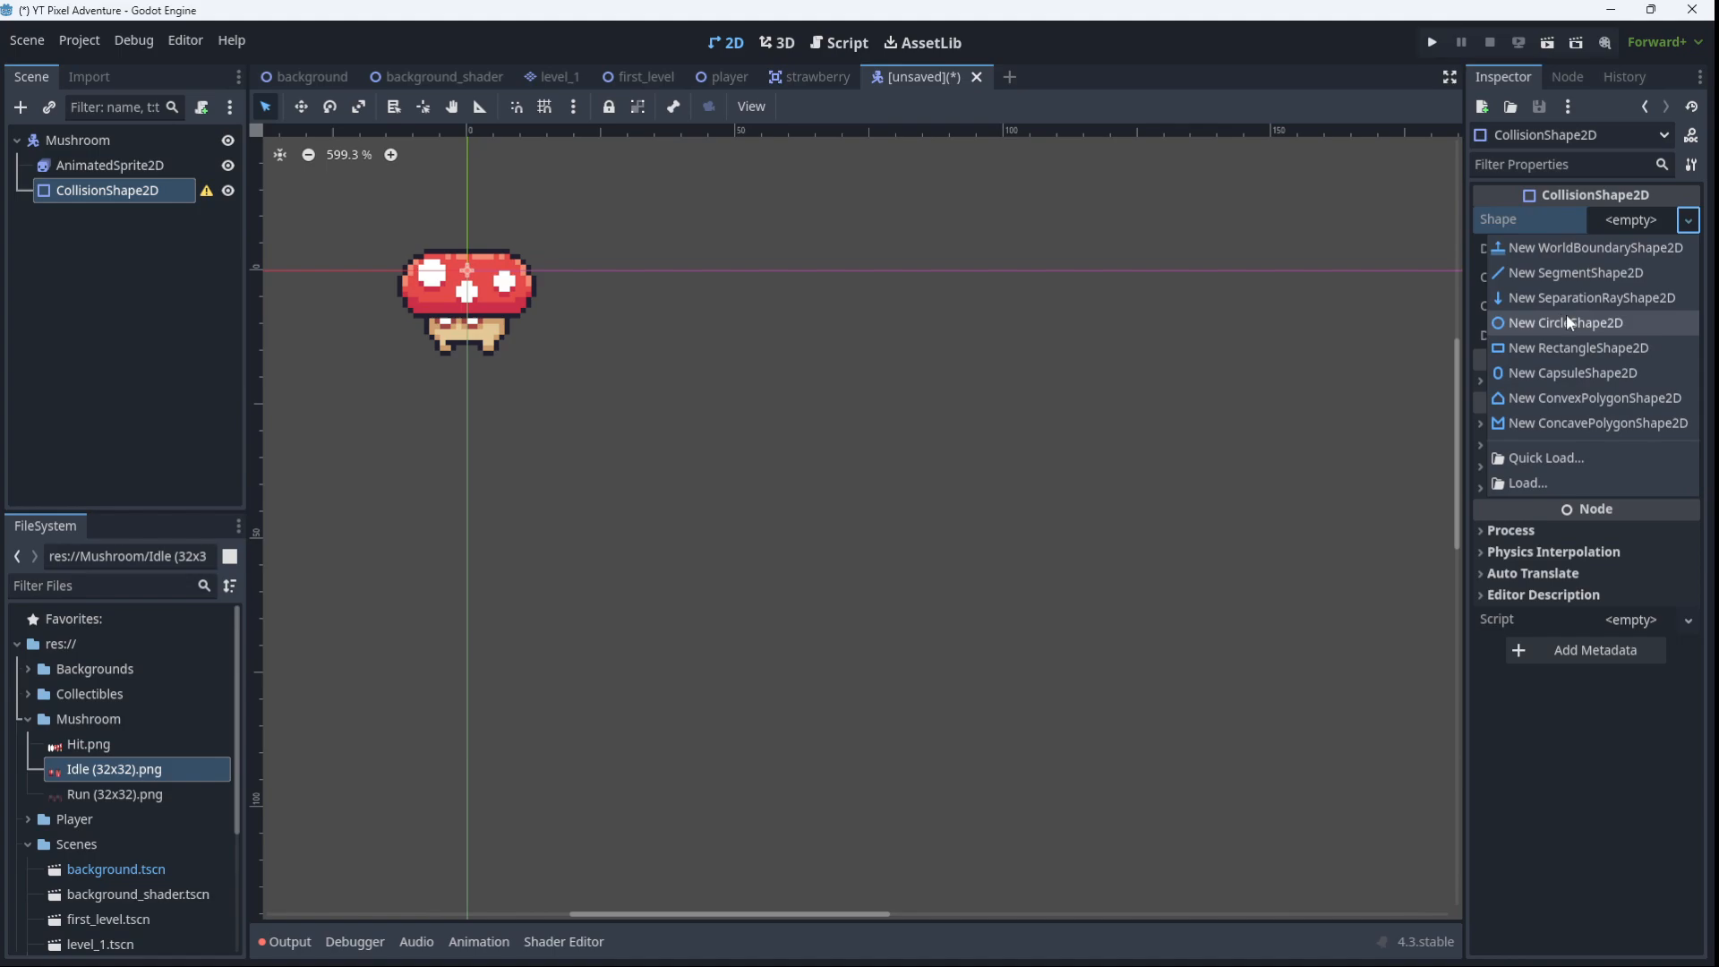
pyautogui.click(1571, 372)
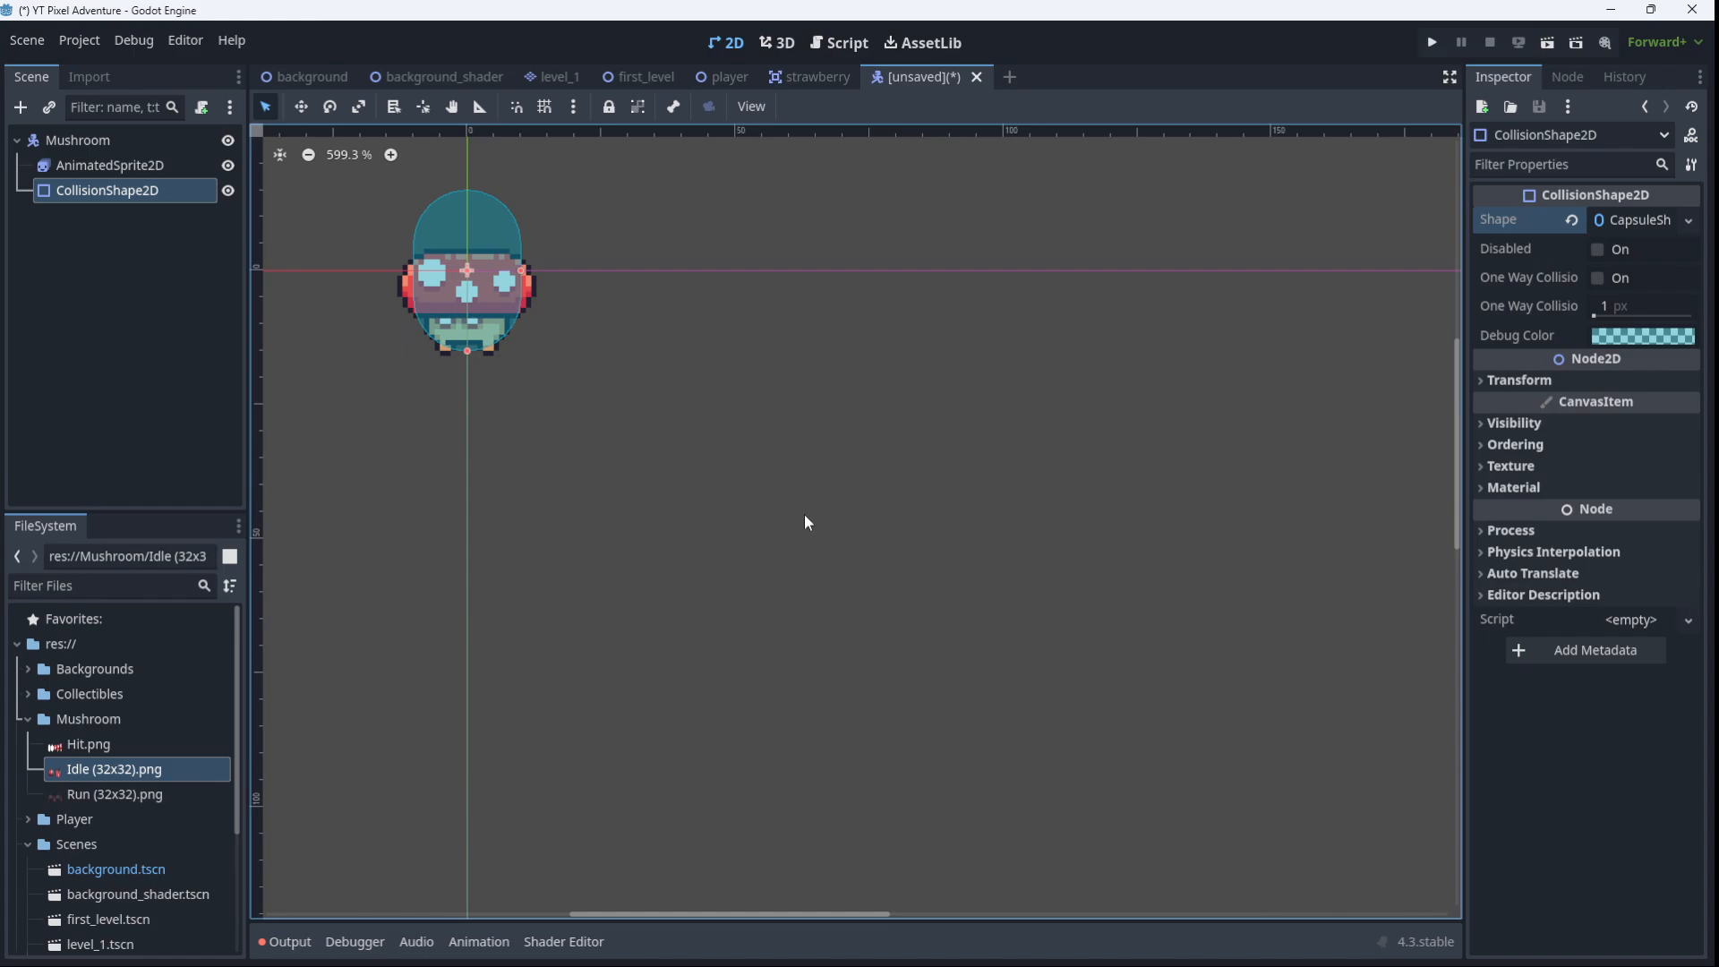
pyautogui.moveTo(488, 309)
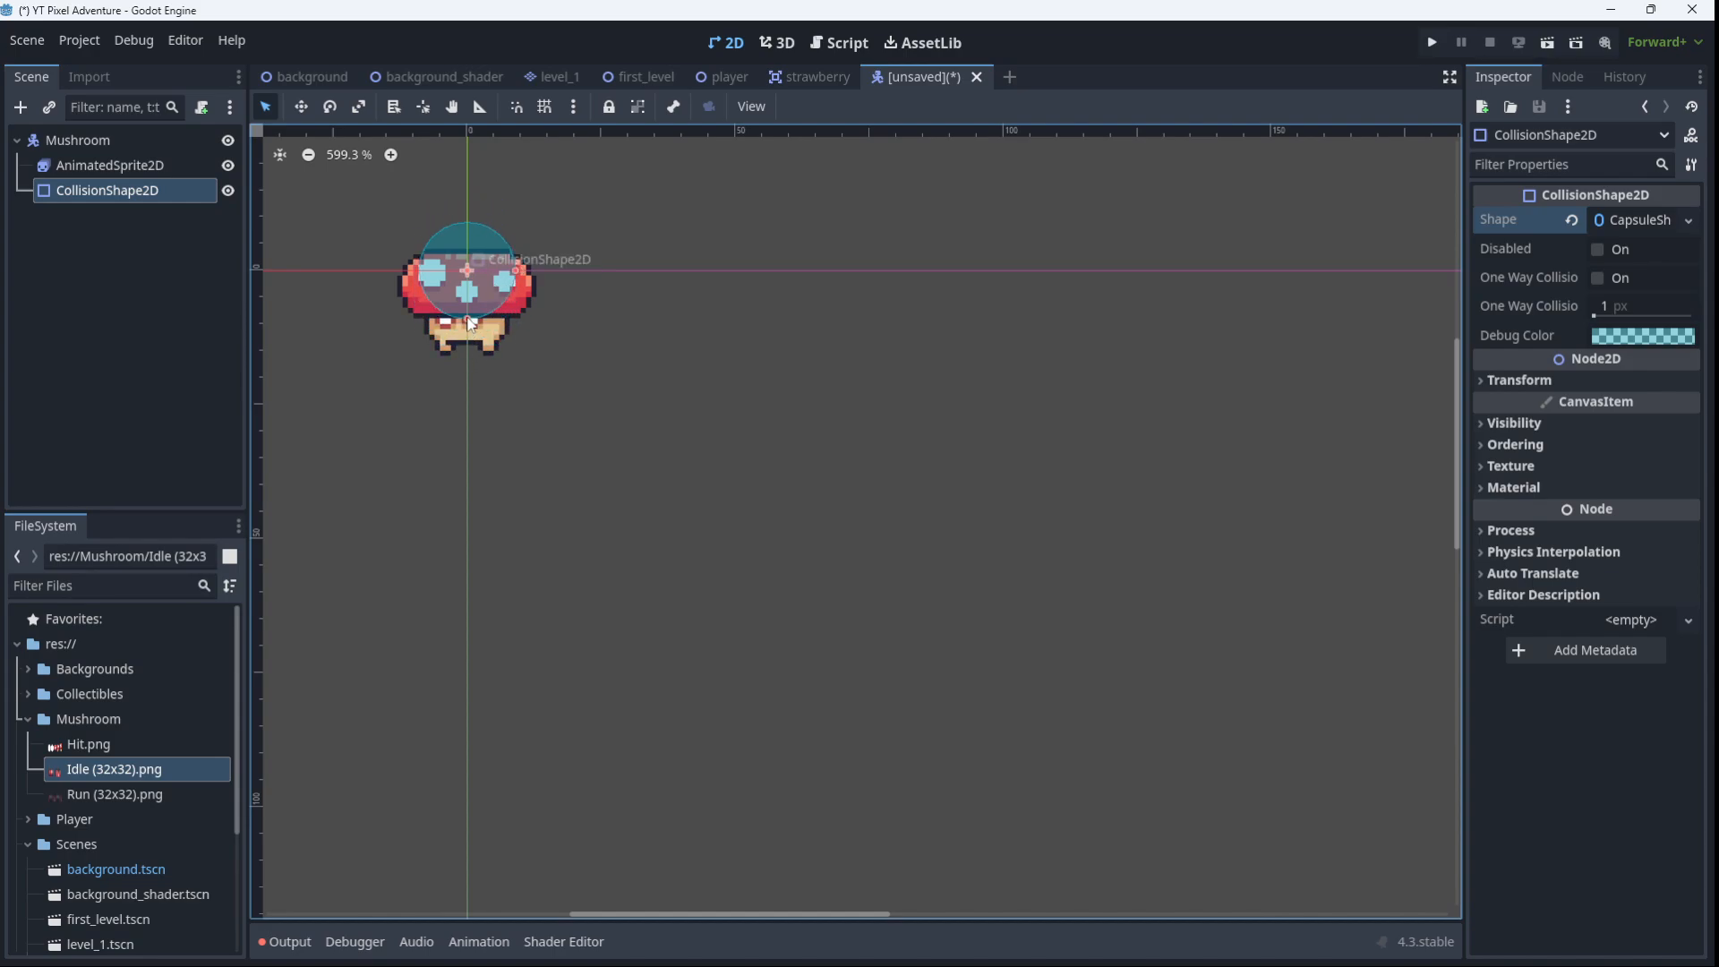
pyautogui.moveTo(465, 289); pyautogui.dragTo(466, 296)
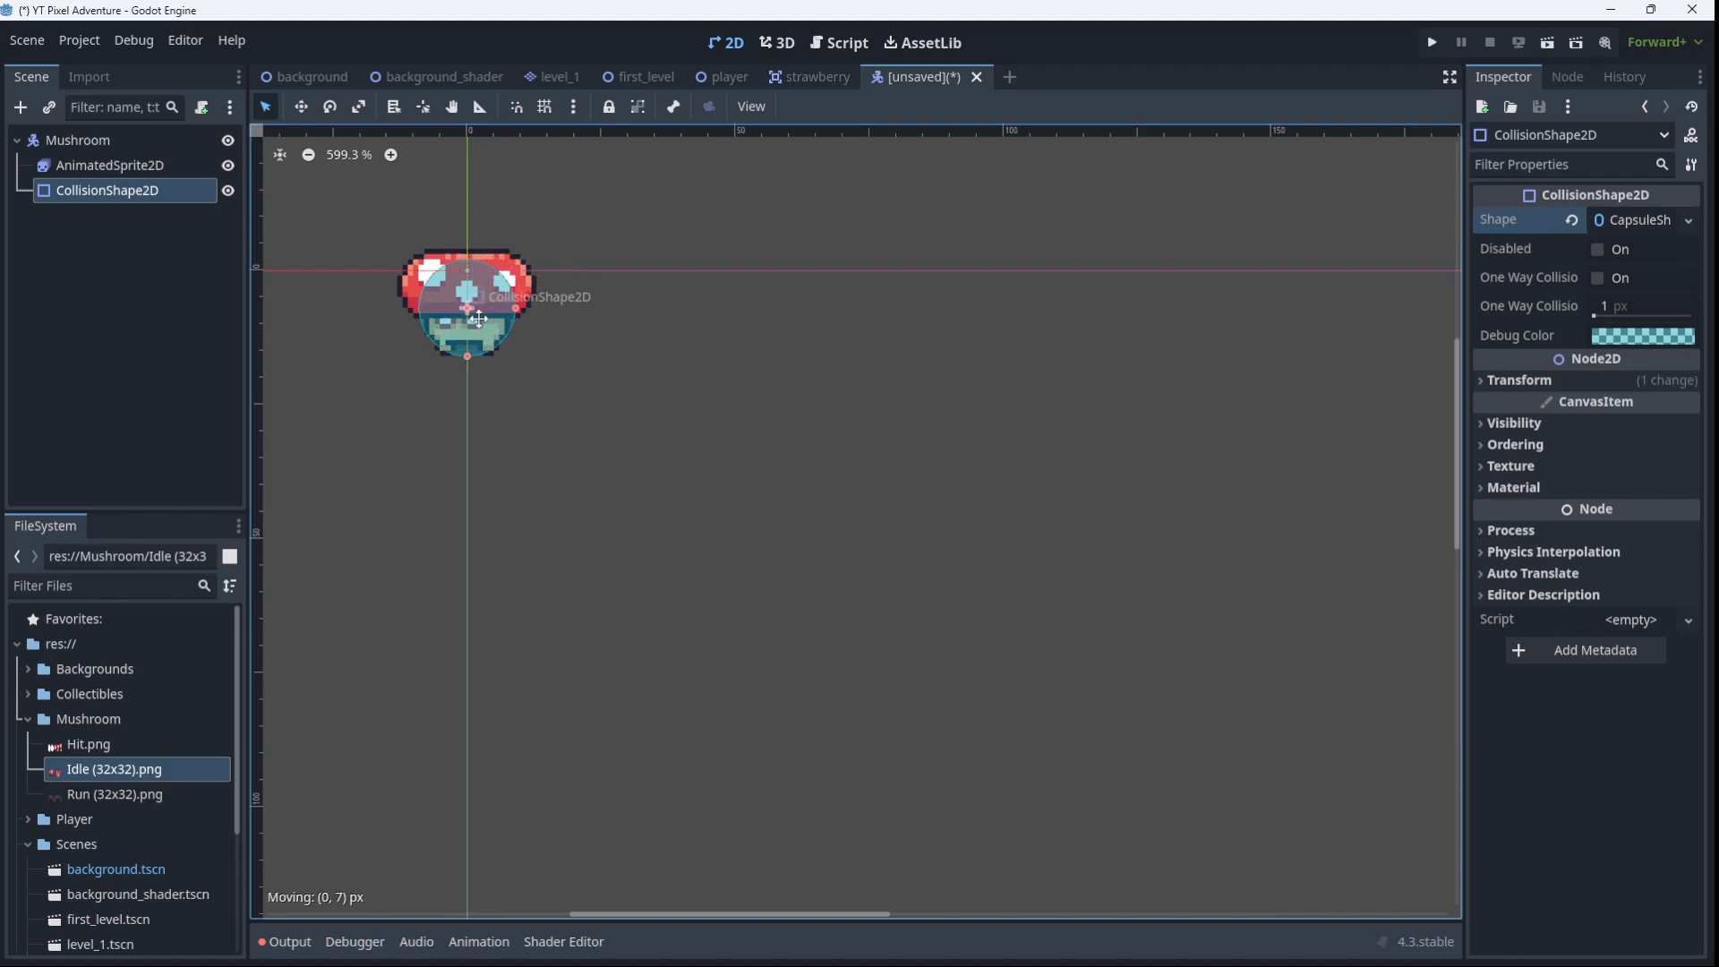
pyautogui.moveTo(491, 282)
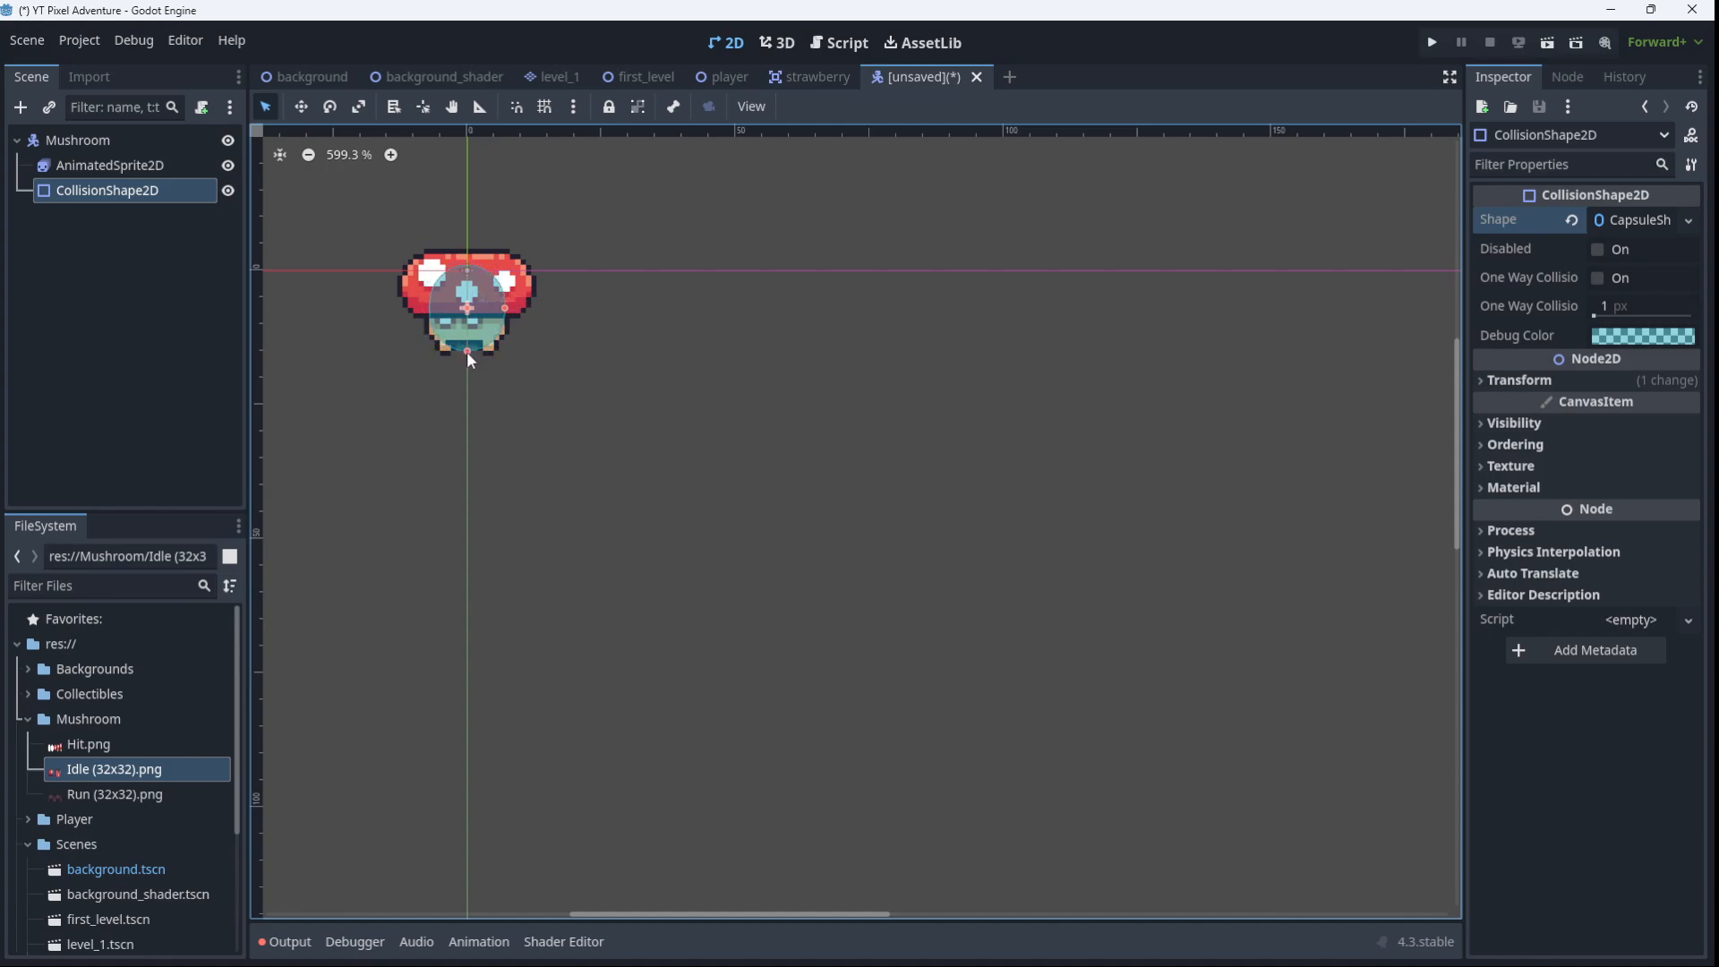
pyautogui.moveTo(528, 315)
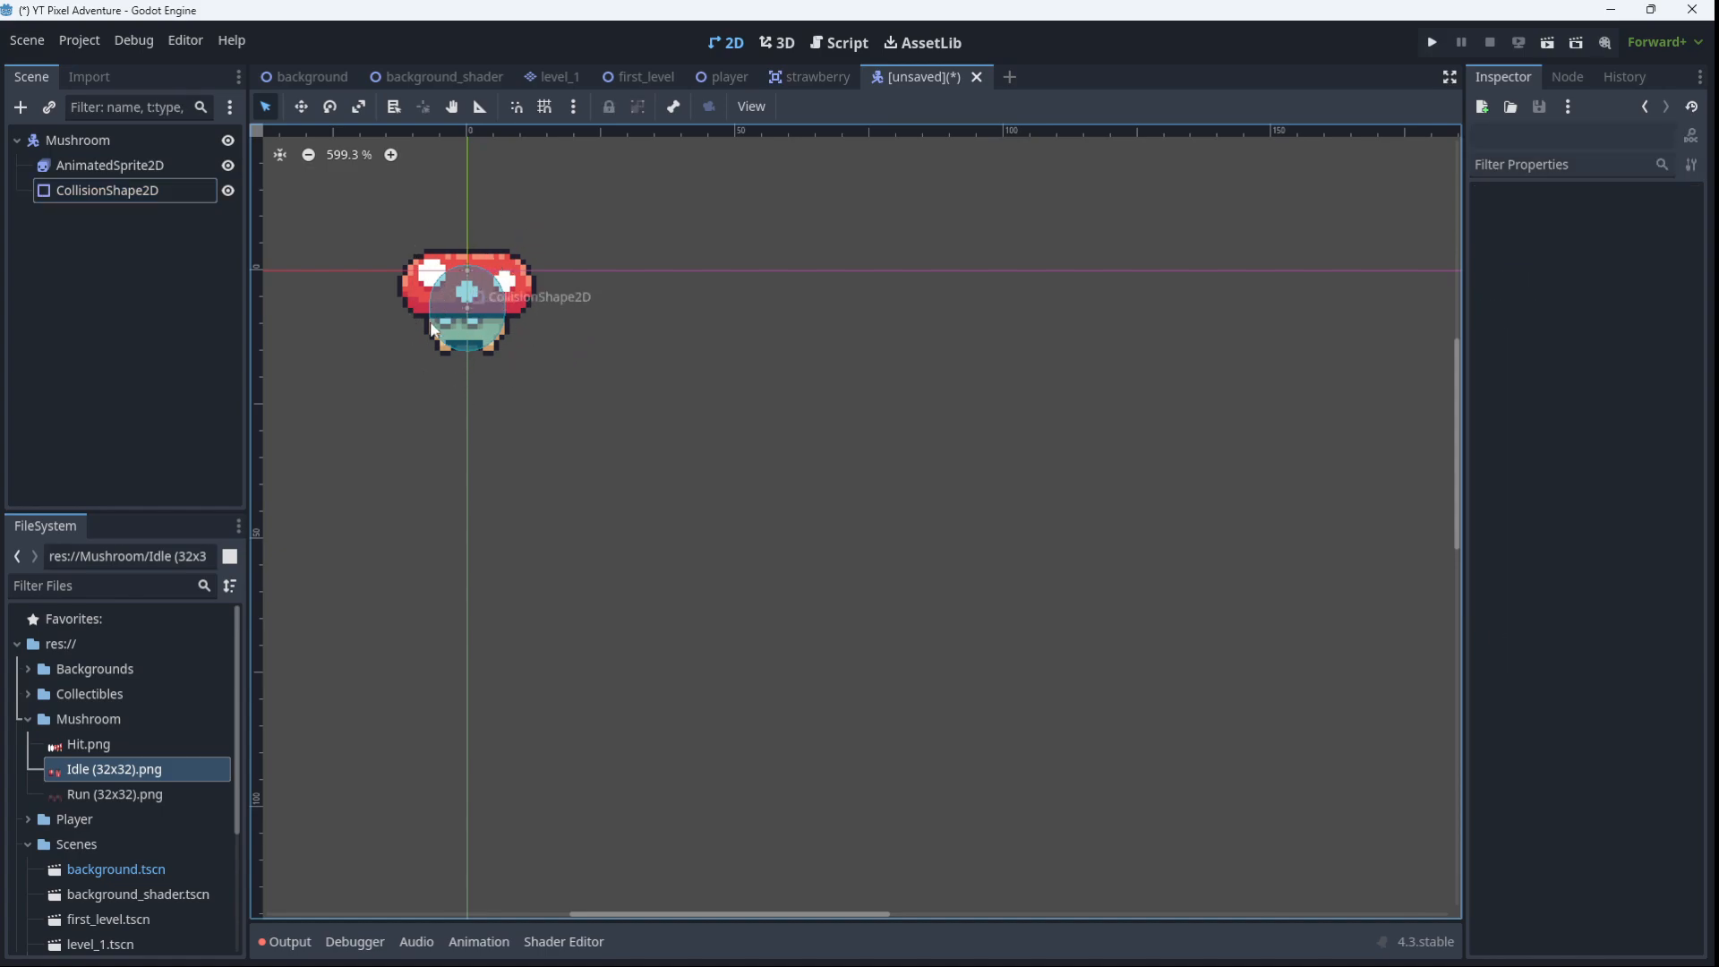
pyautogui.moveTo(474, 324)
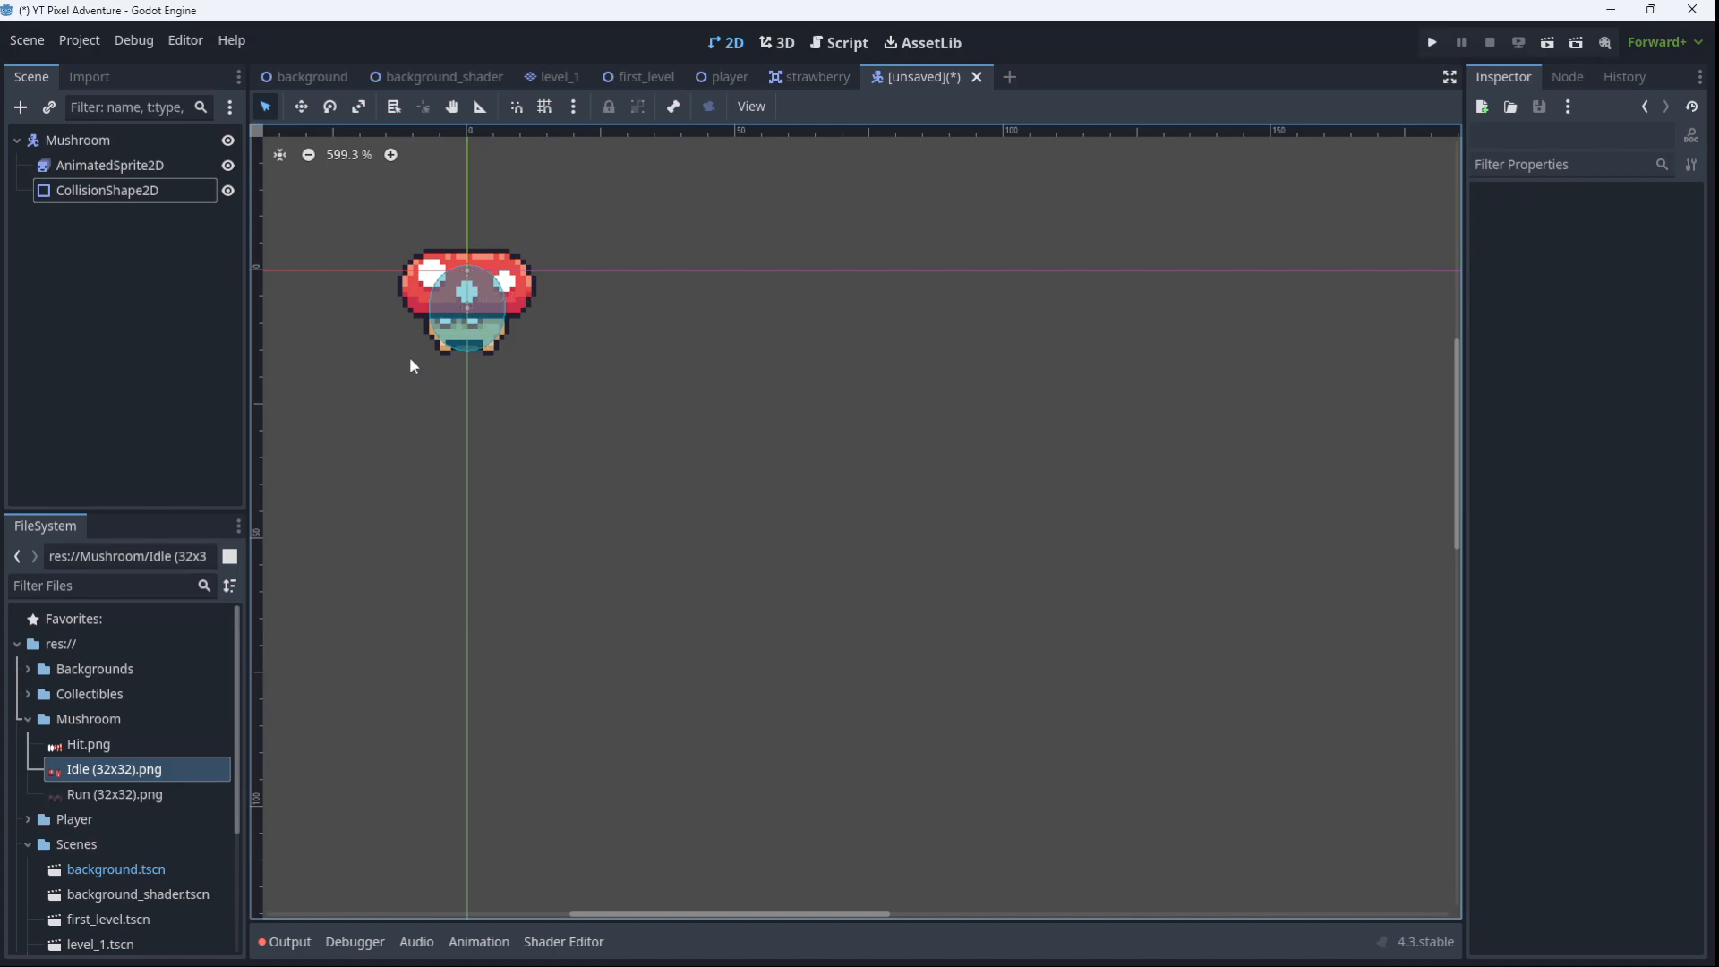
pyautogui.moveTo(402, 246)
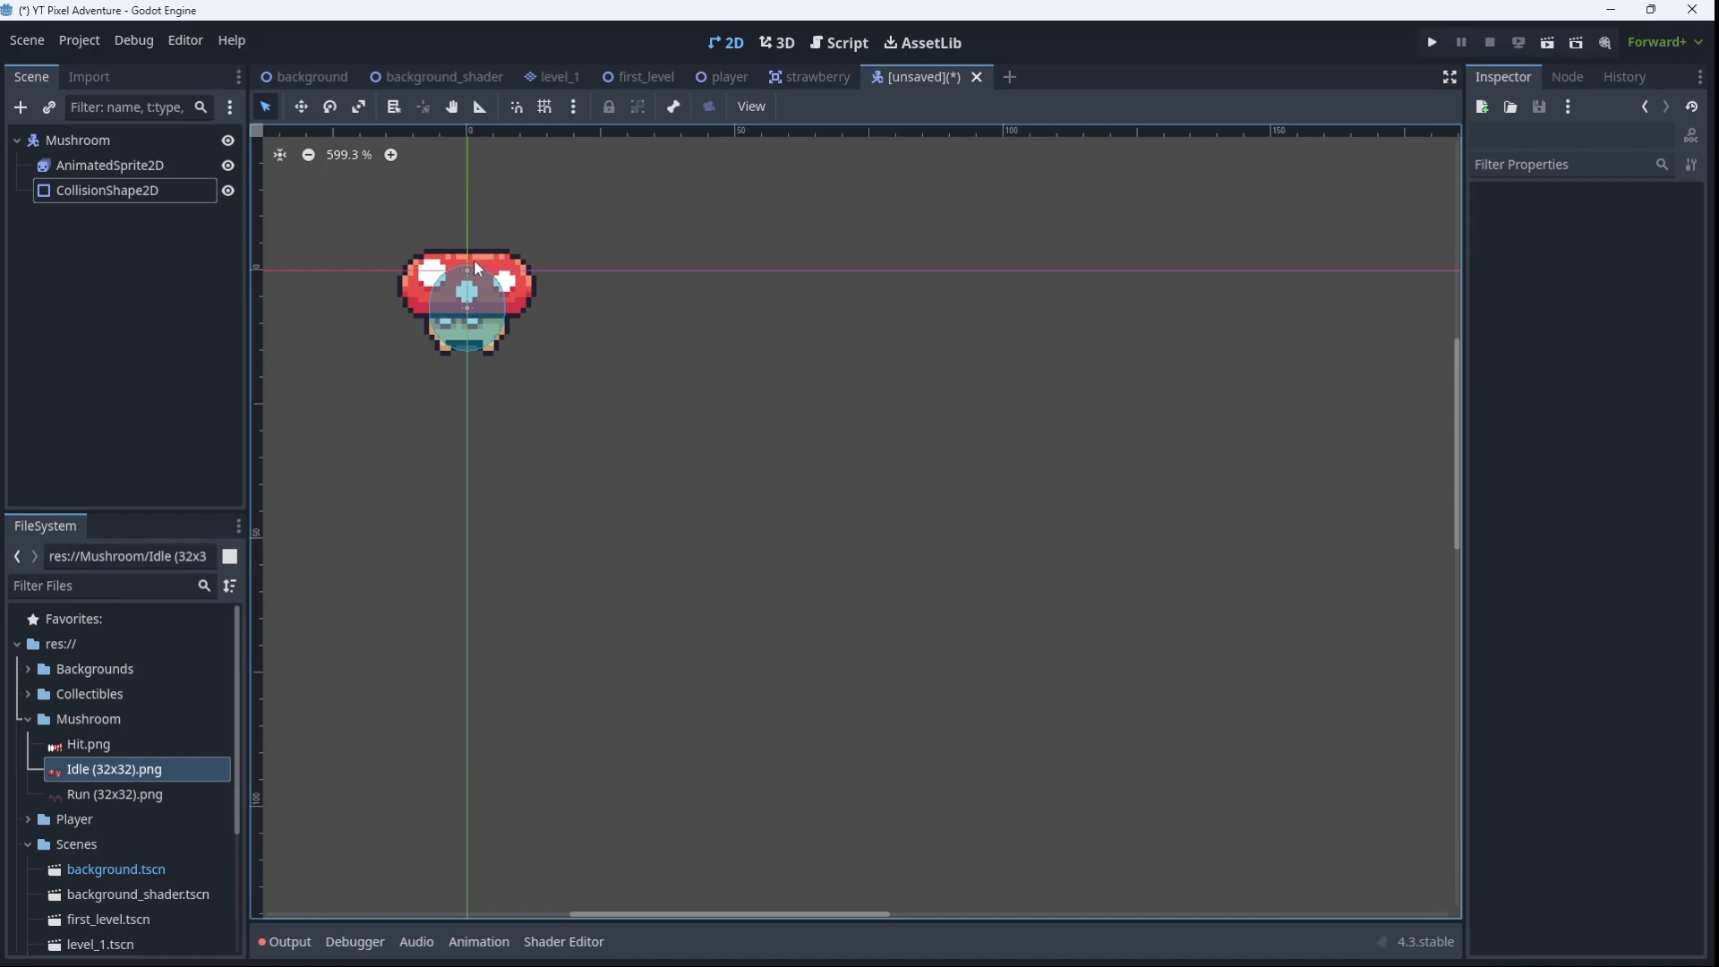
pyautogui.moveTo(460, 251)
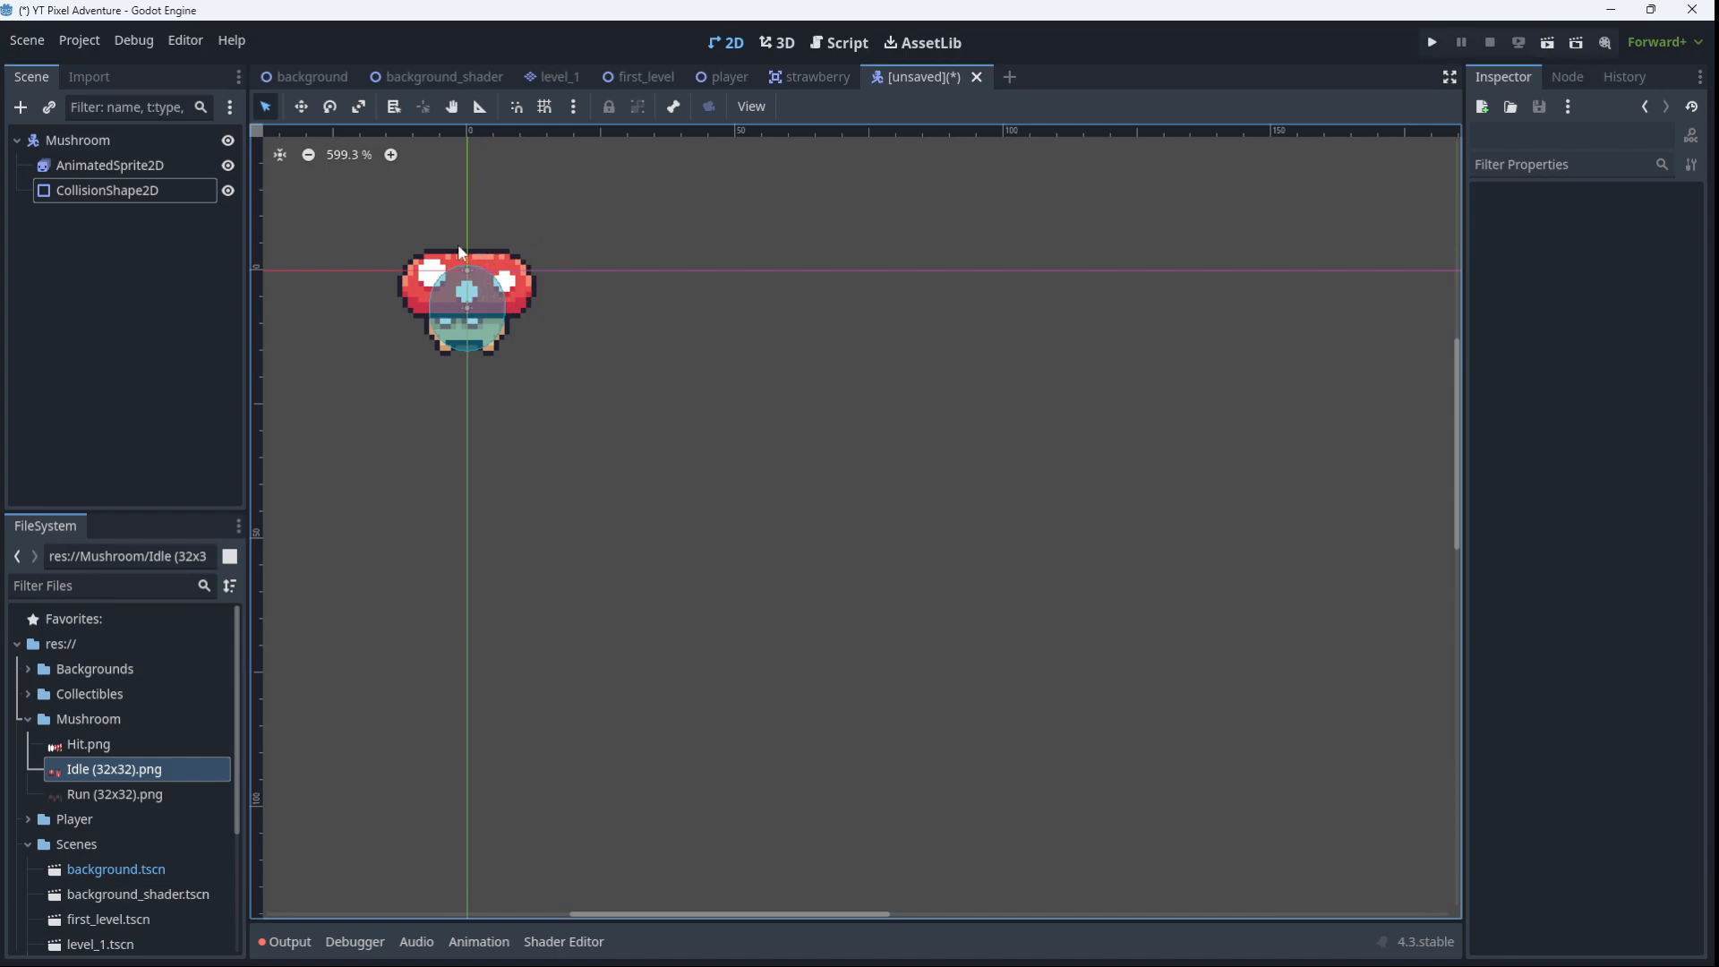
pyautogui.moveTo(464, 402)
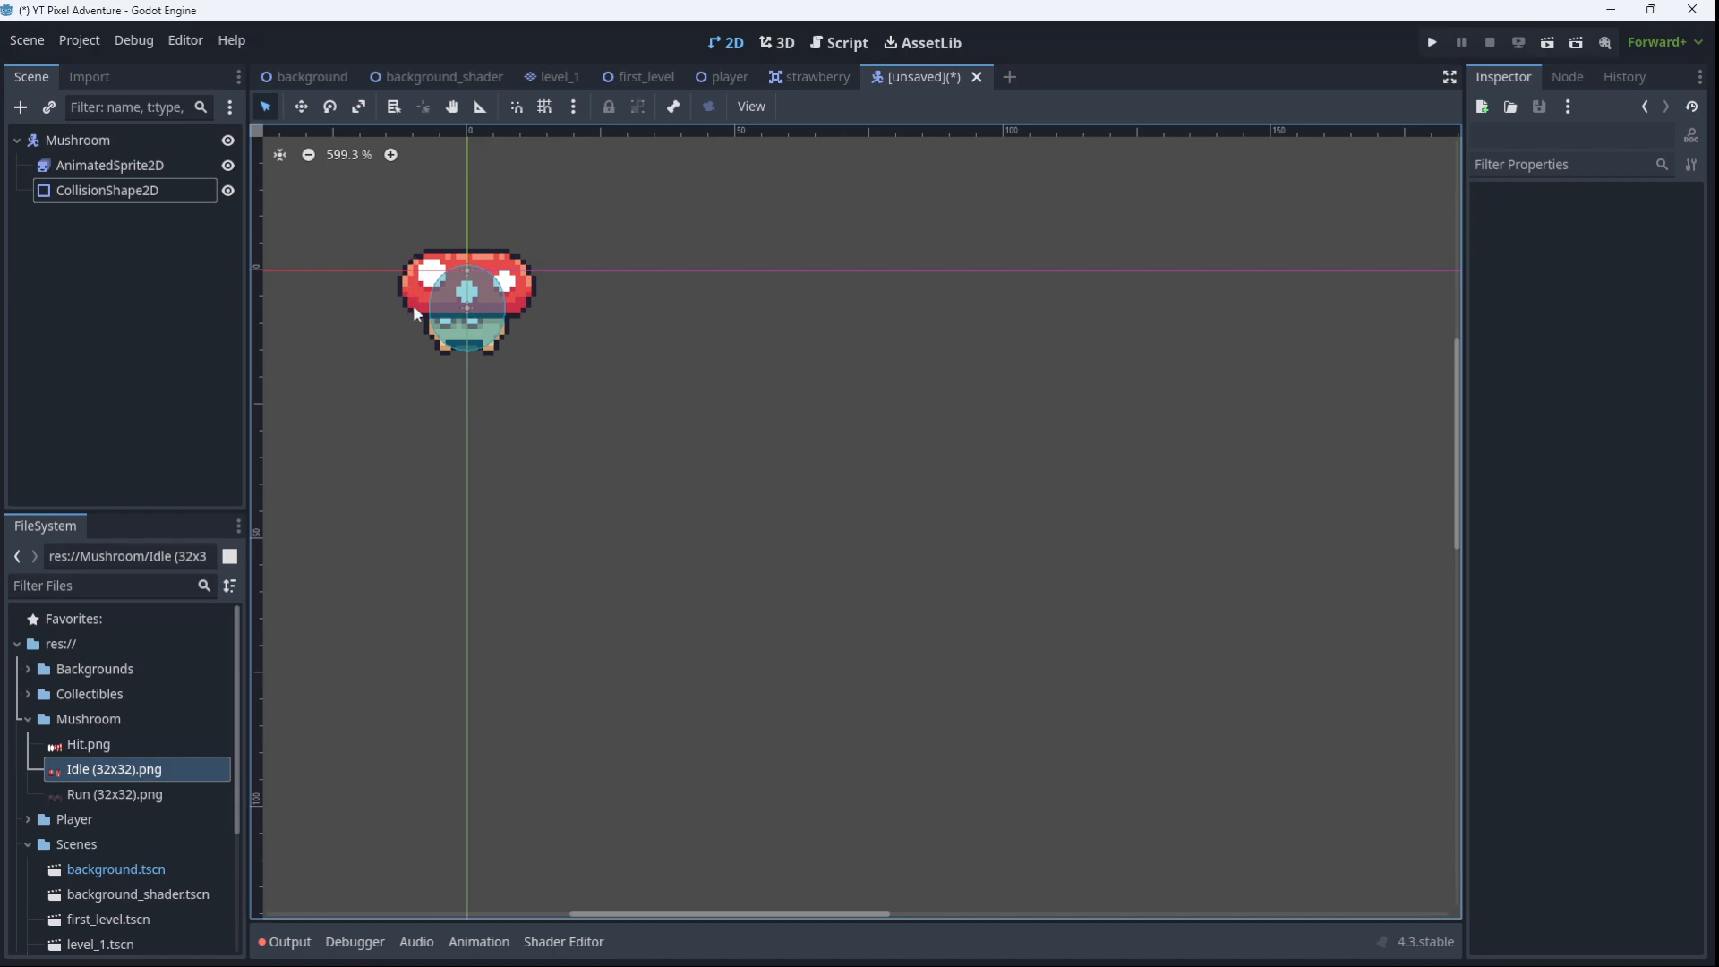
pyautogui.moveTo(528, 258)
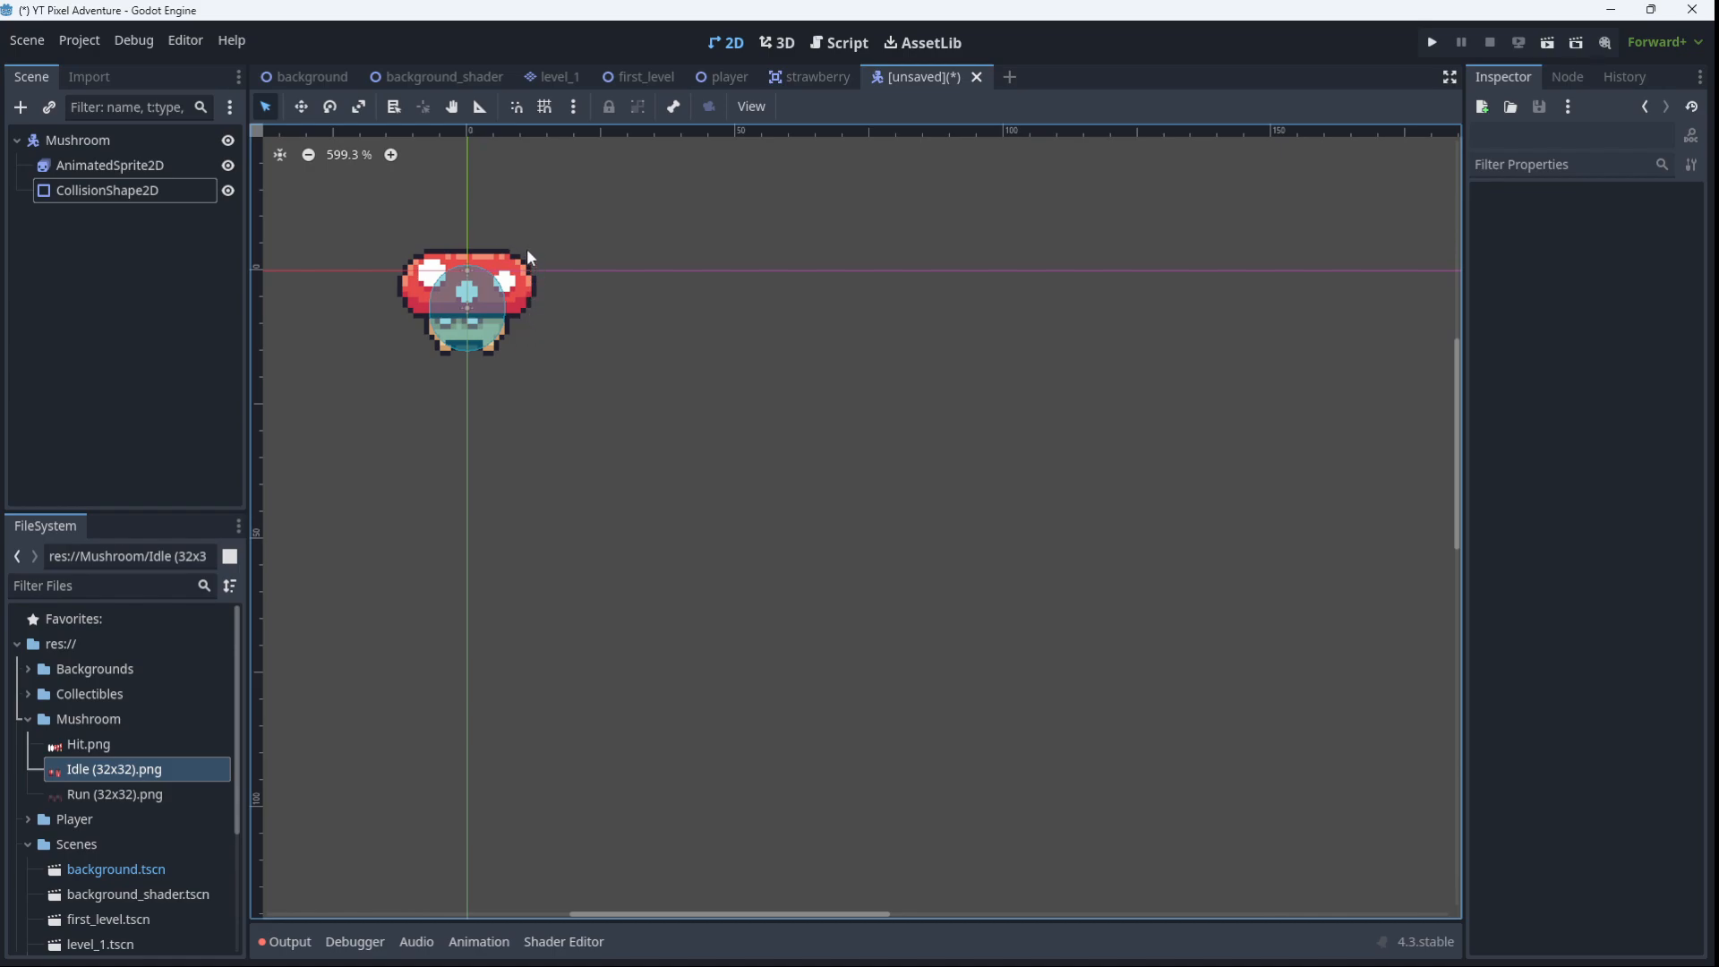
pyautogui.moveTo(523, 272)
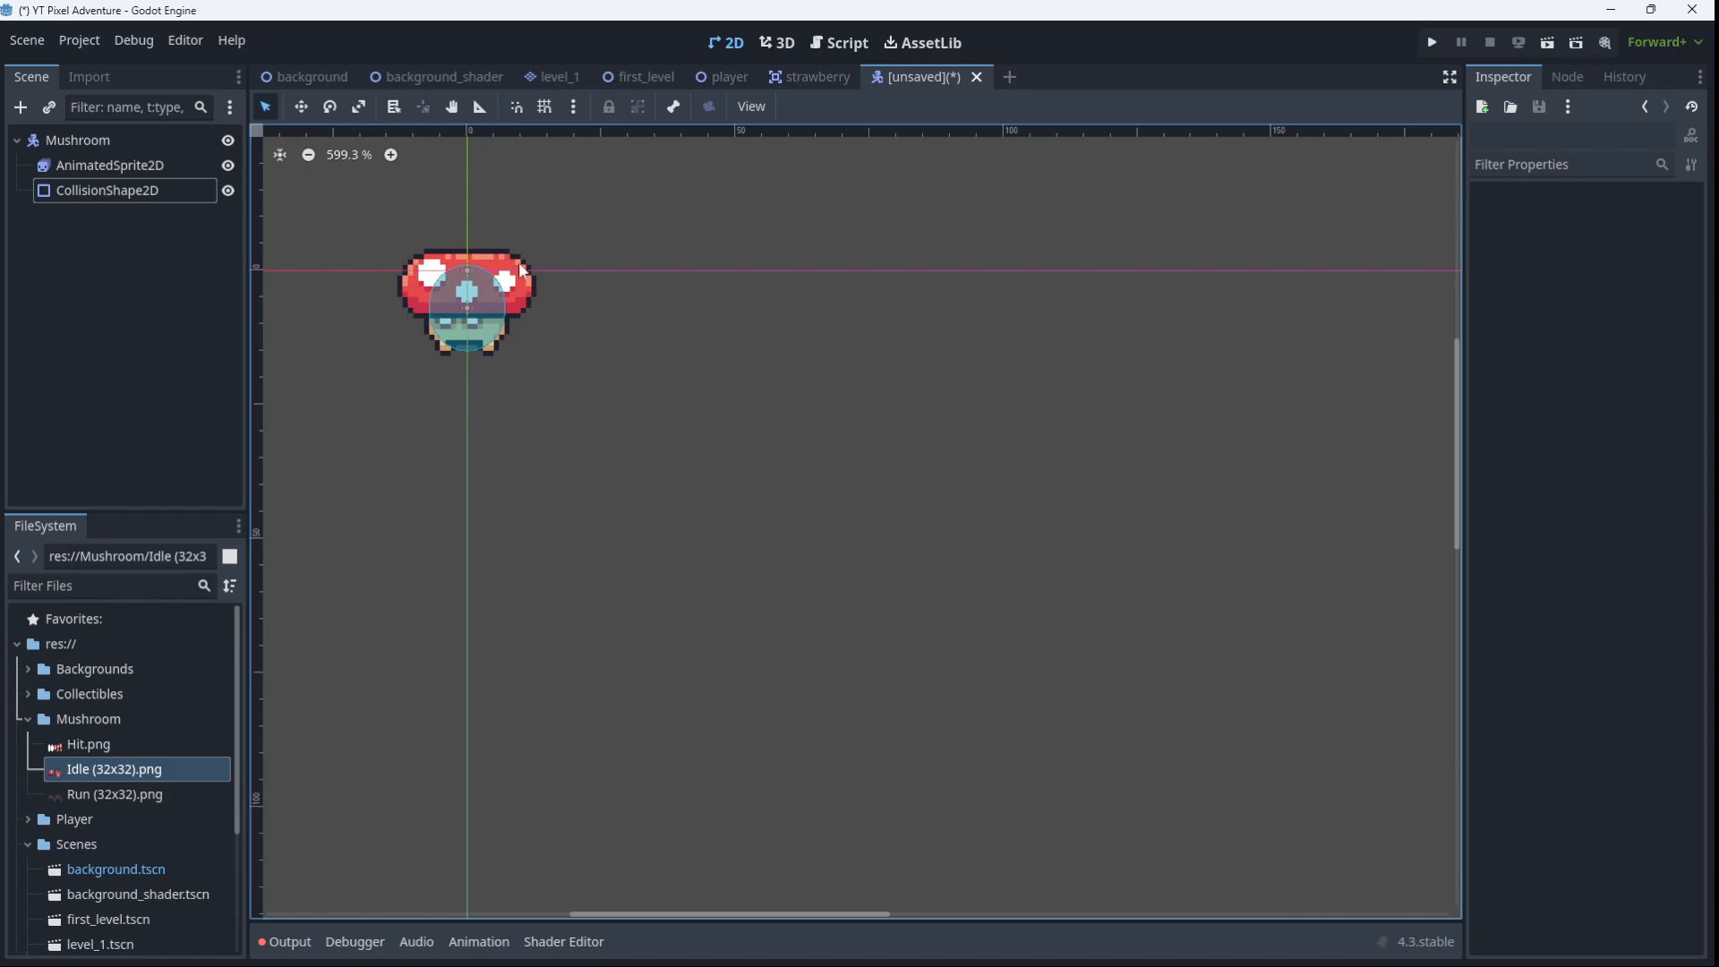
pyautogui.moveTo(443, 352)
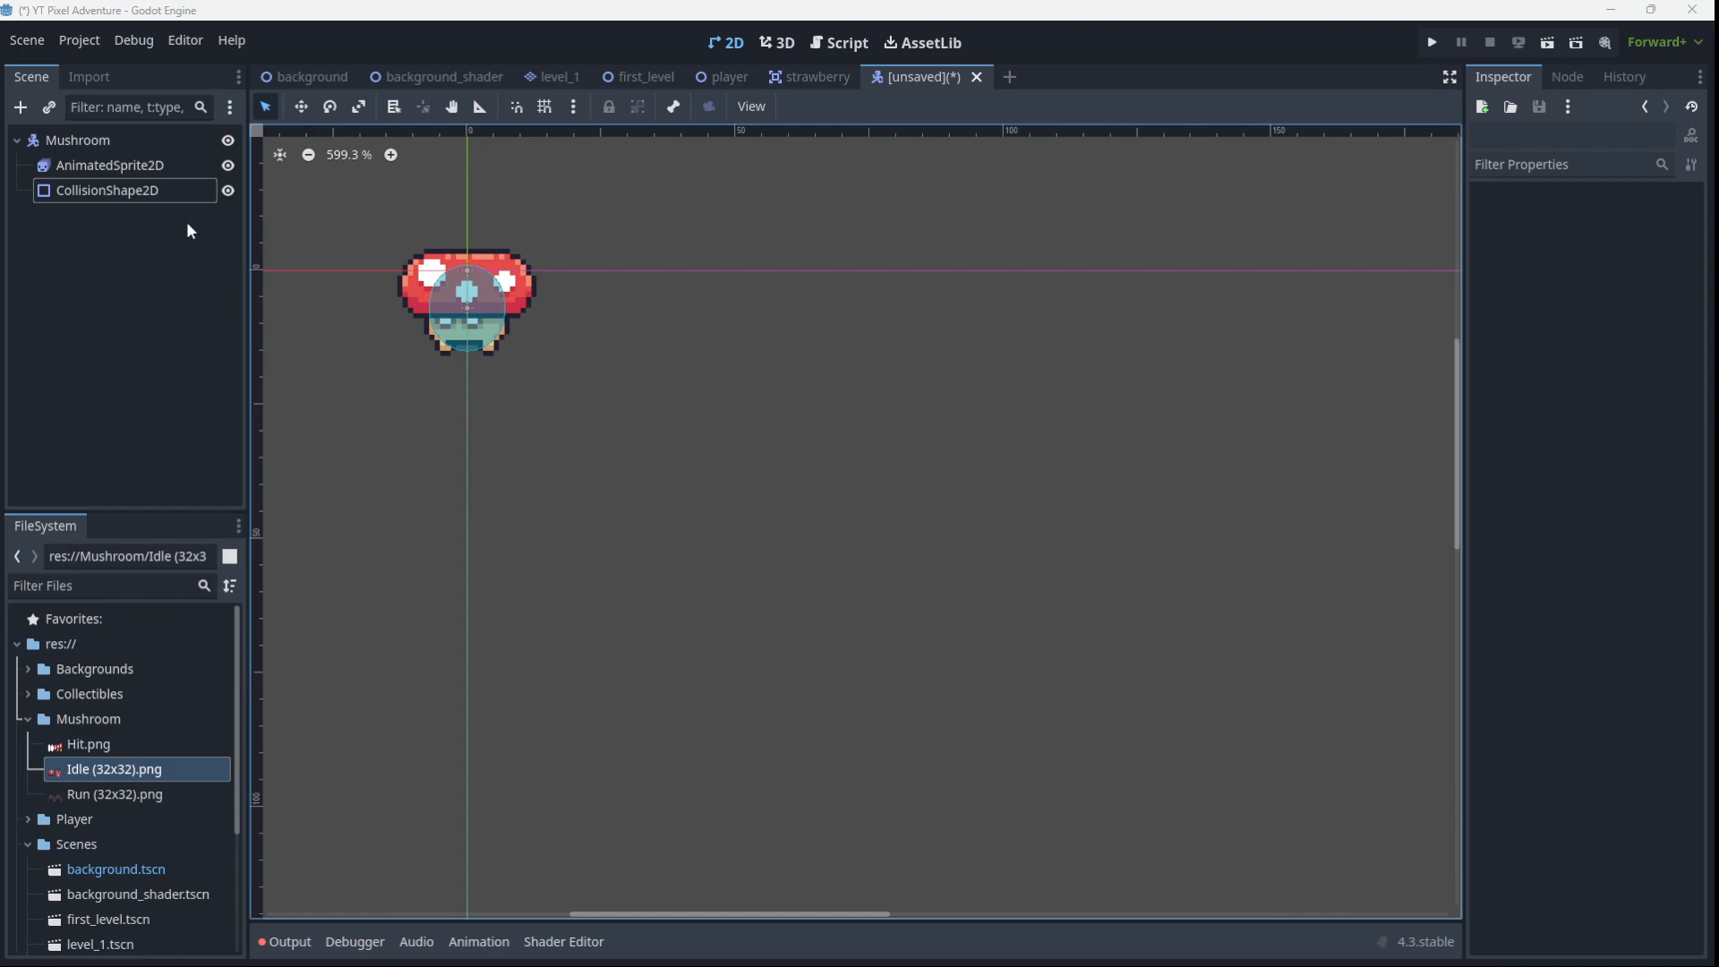
# Attach a new script res://mushroom.gd to the Mushroom root with the template turned off
pyautogui.click(75, 140)
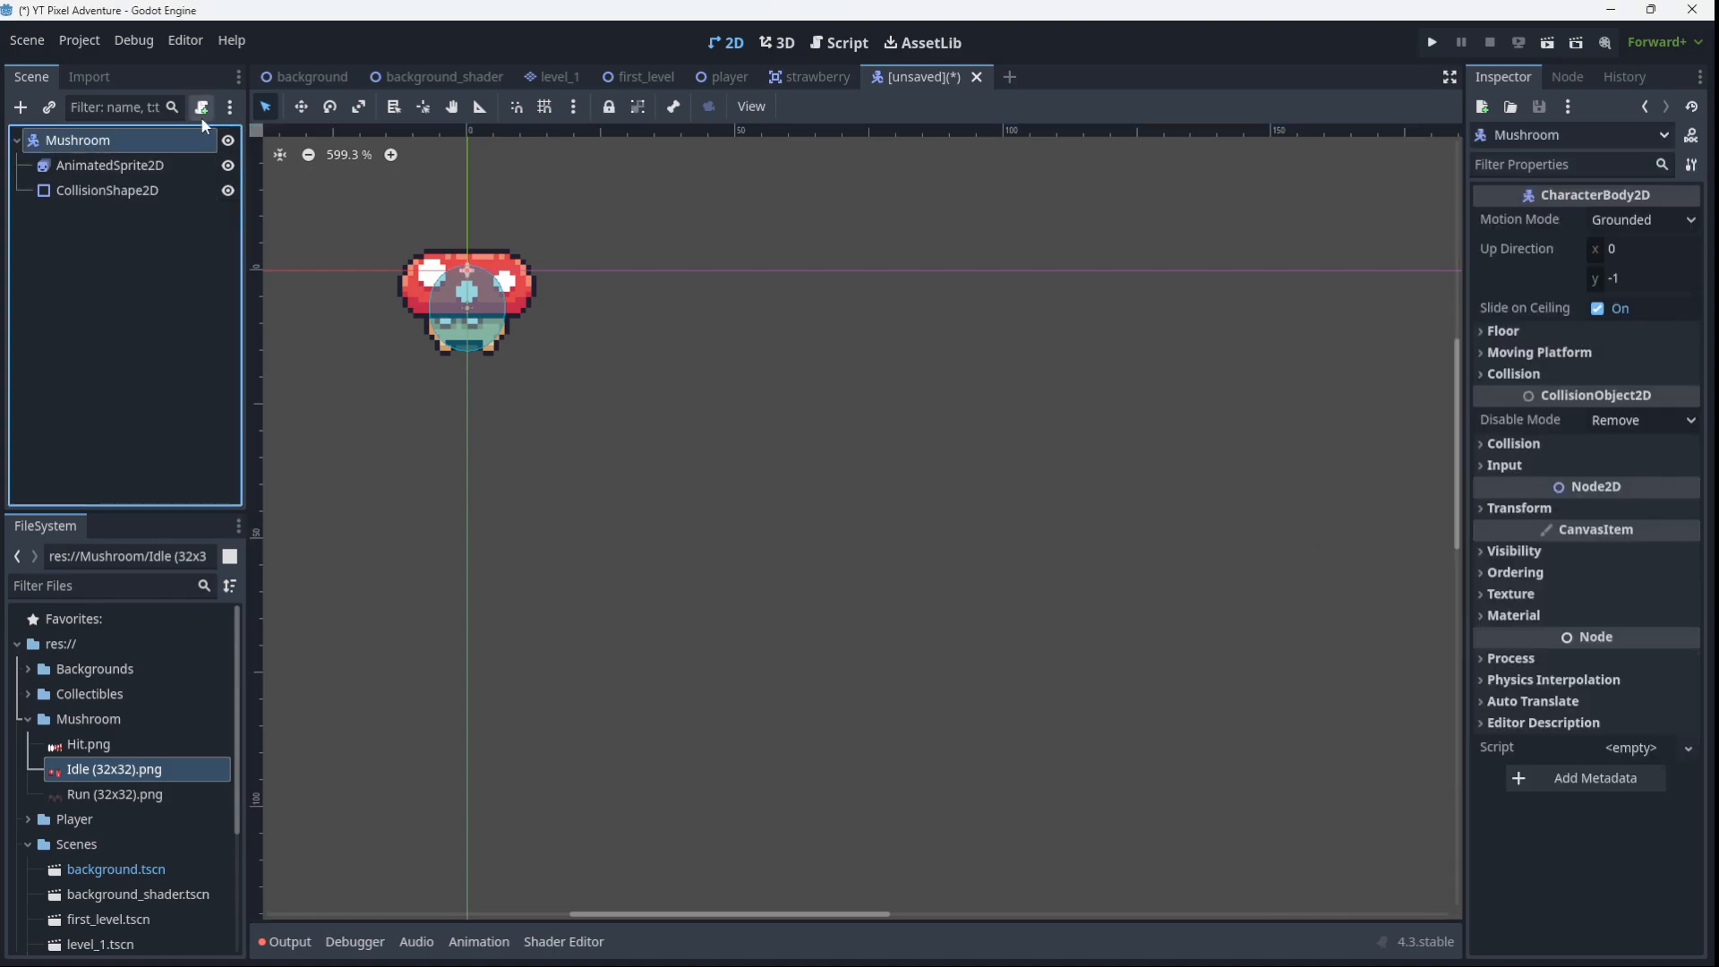
pyautogui.click(205, 107)
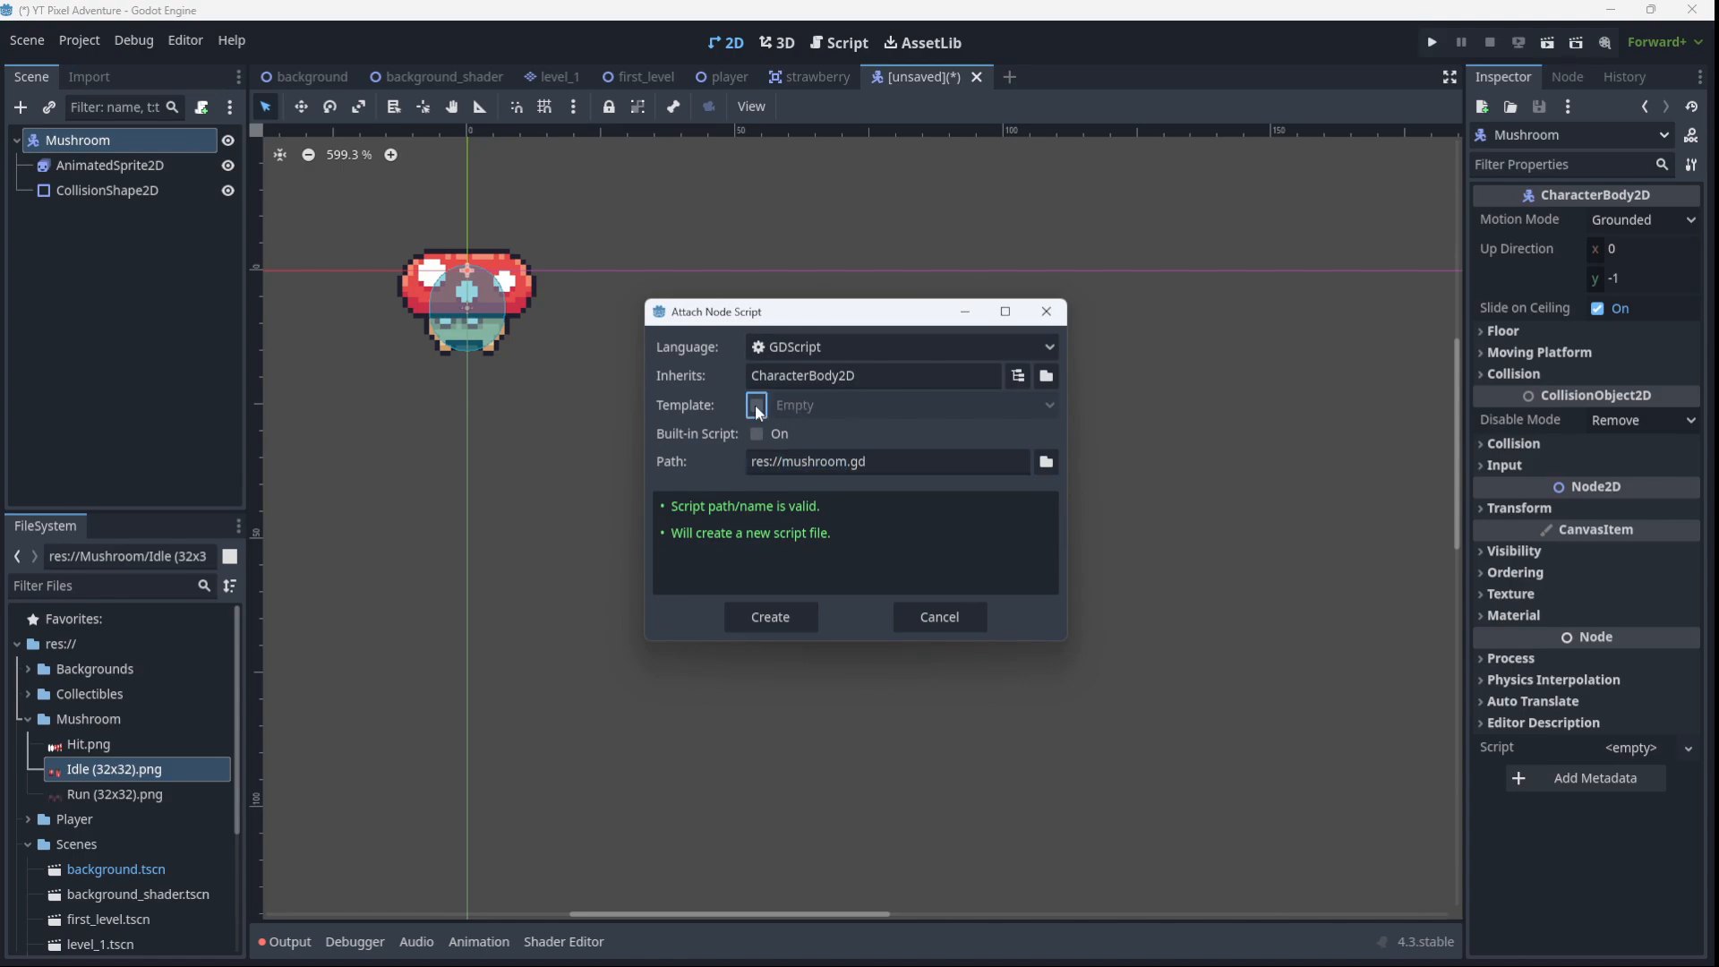
pyautogui.click(756, 405)
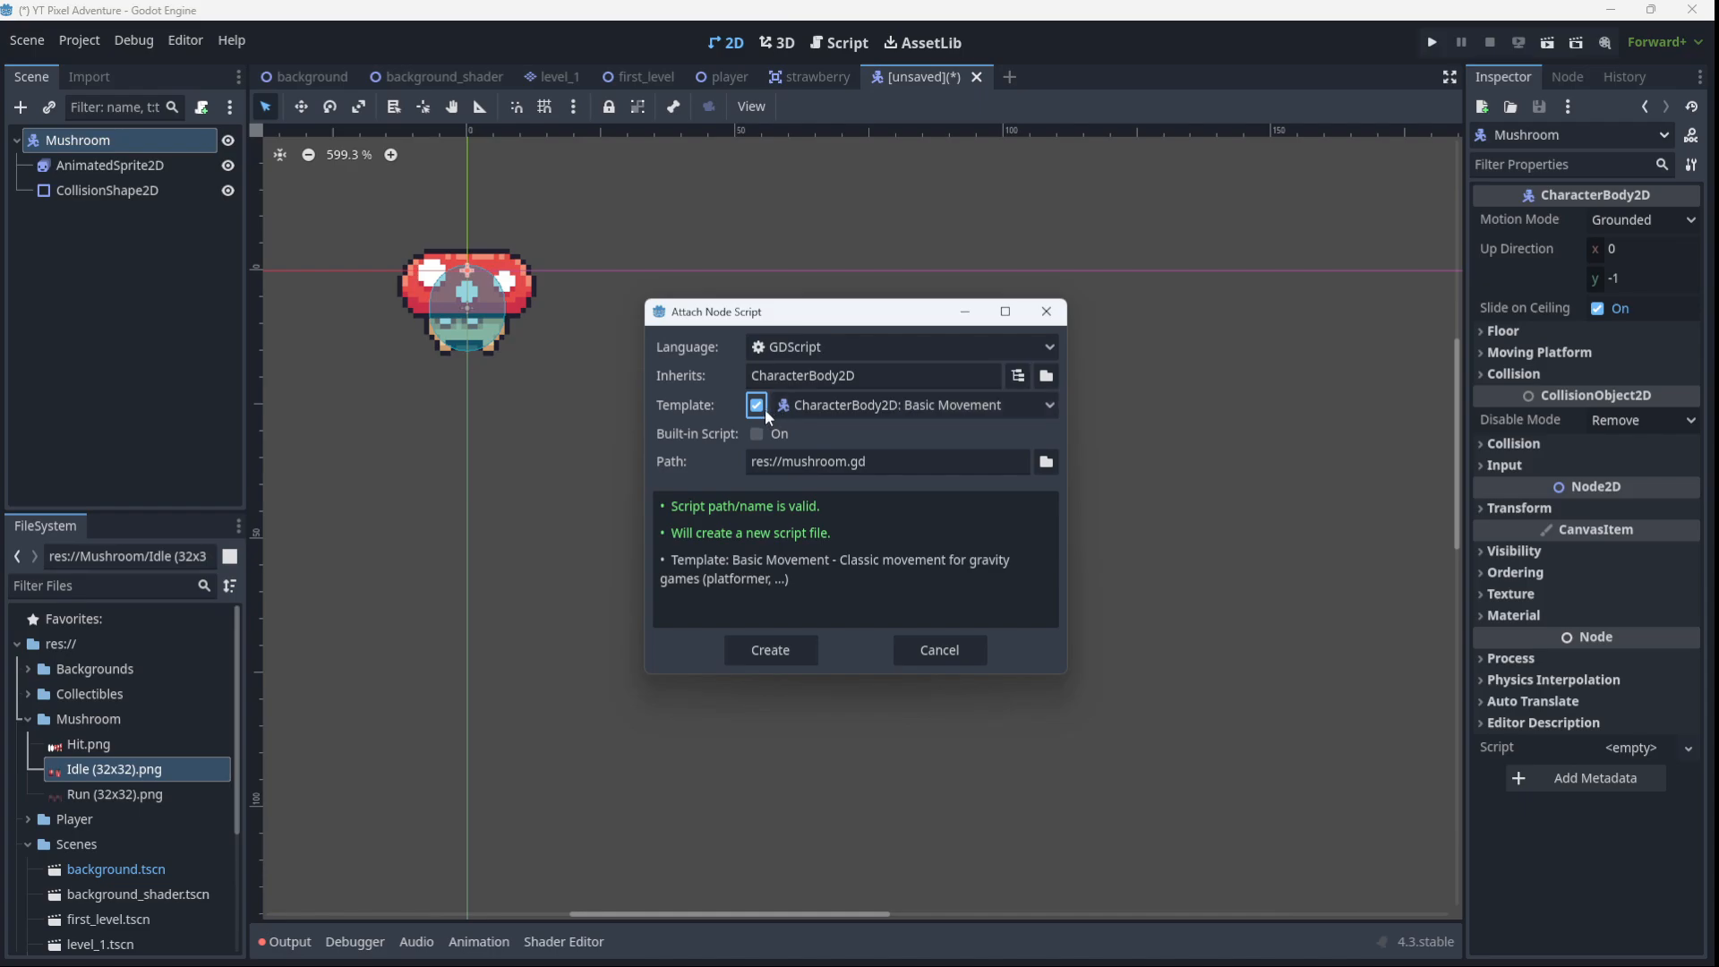
pyautogui.click(755, 404)
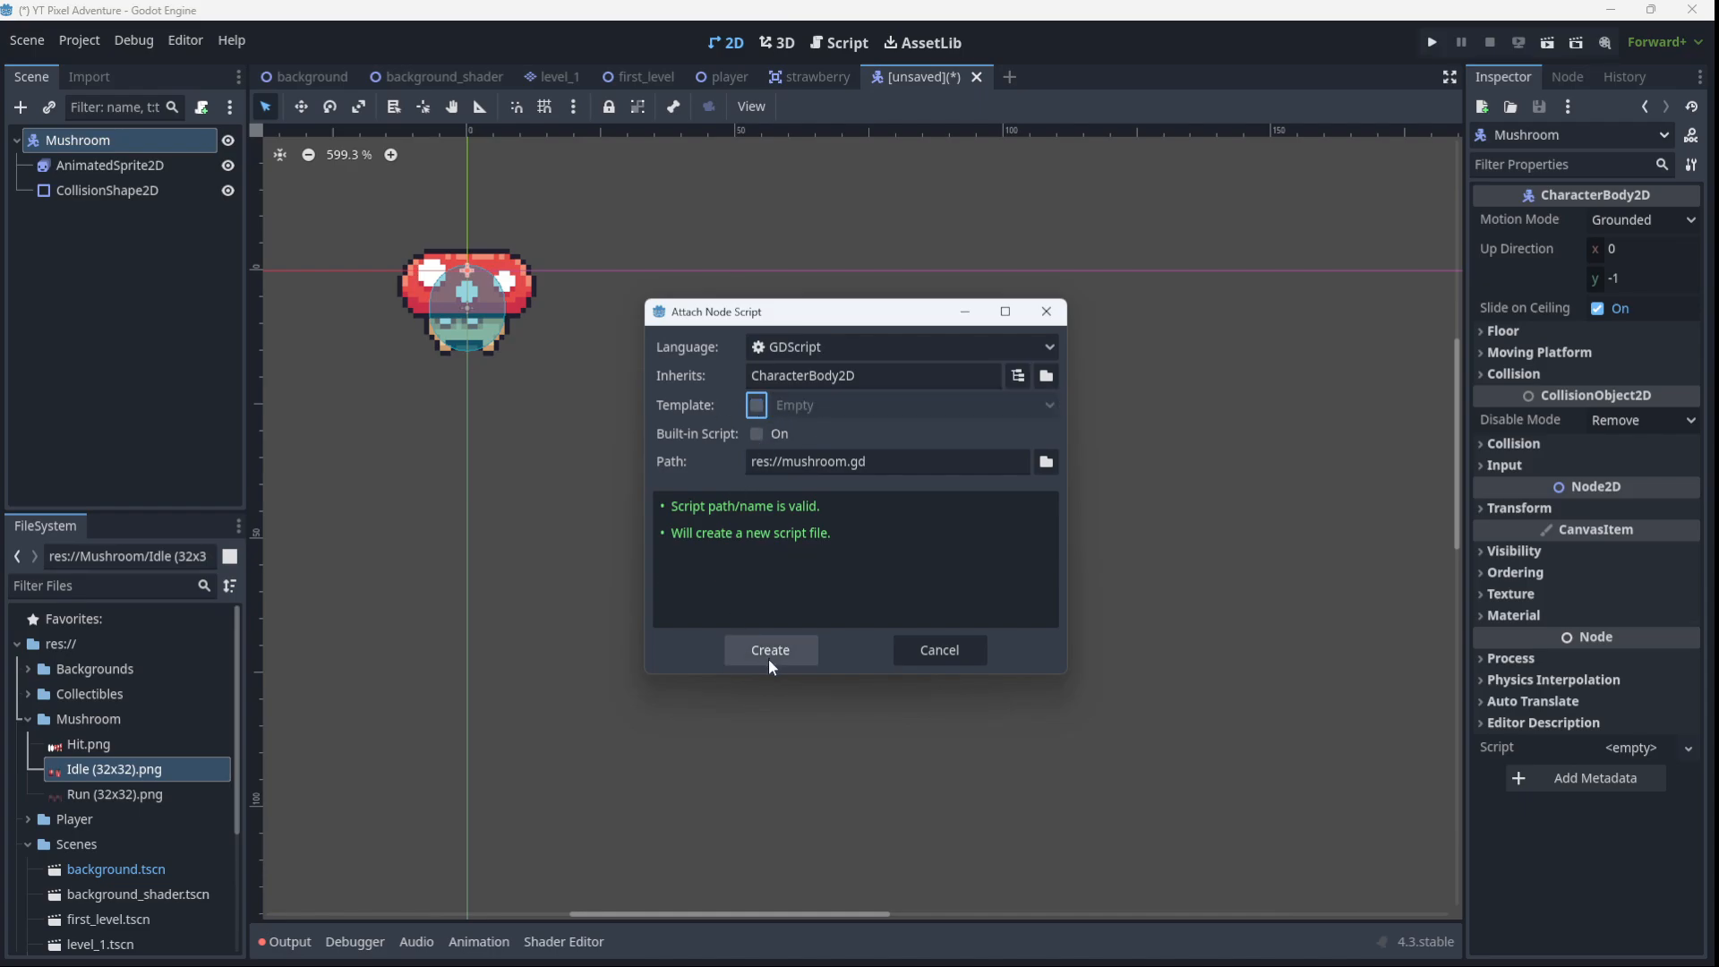
pyautogui.click(771, 650)
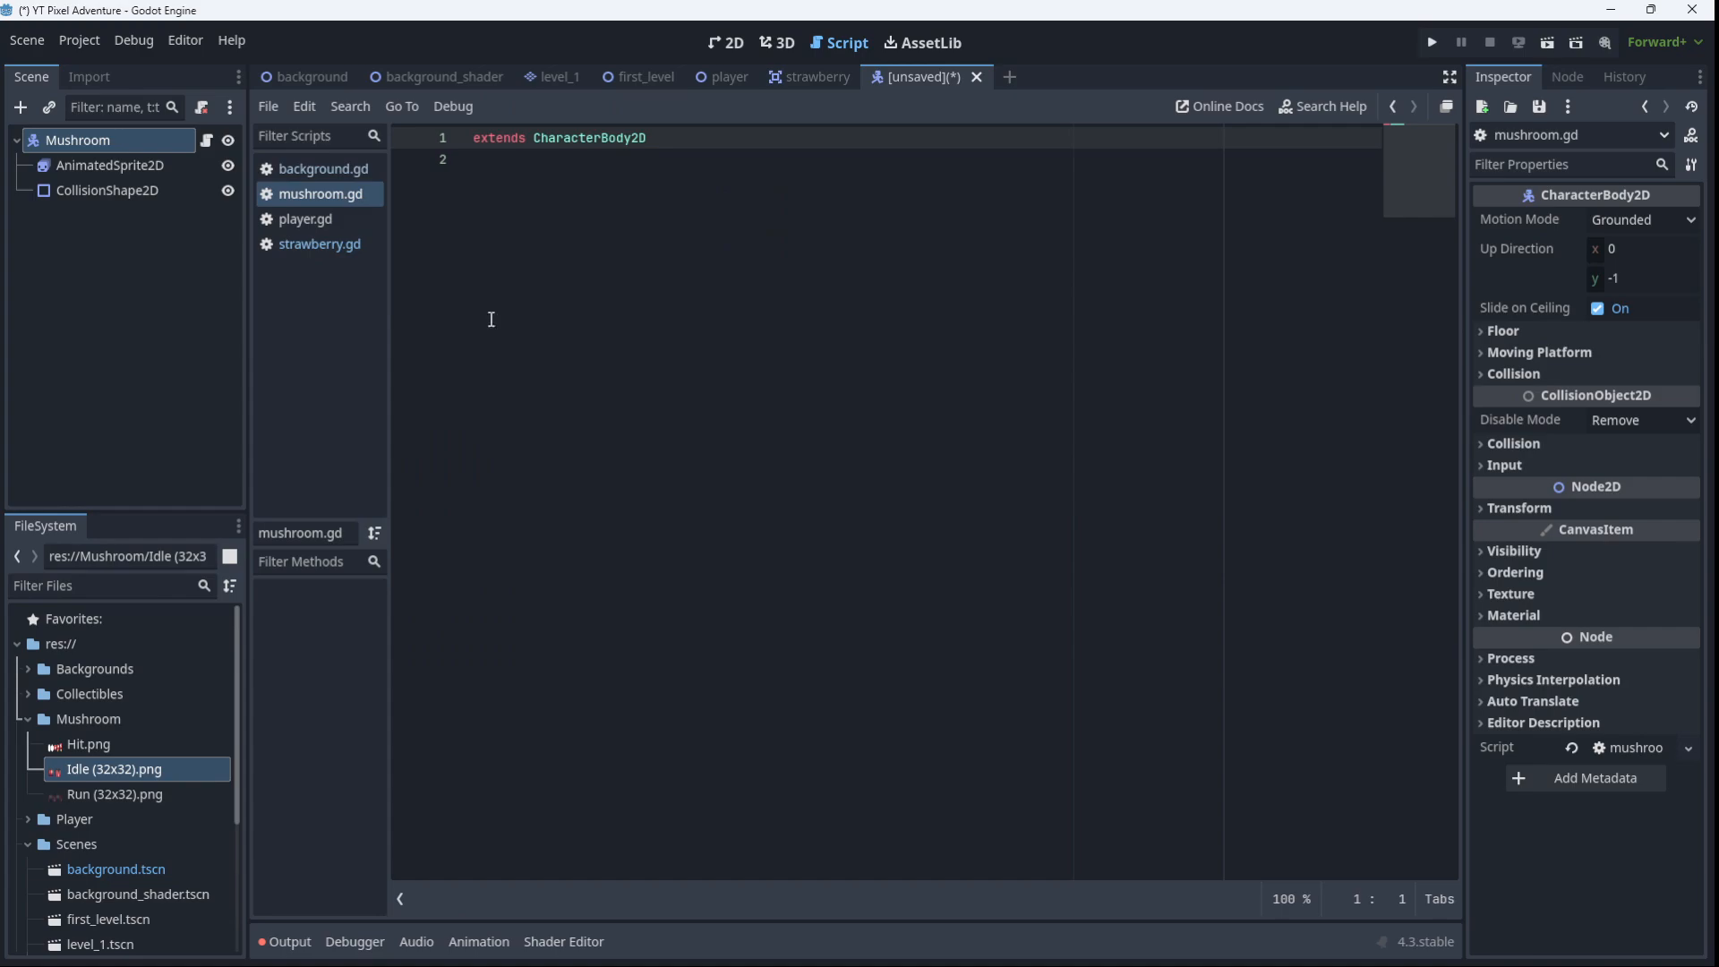
# Declare const SPEED = 75.0, var direction = 1 and var health = 1 in mushroom.gd
pyautogui.click(701, 166)
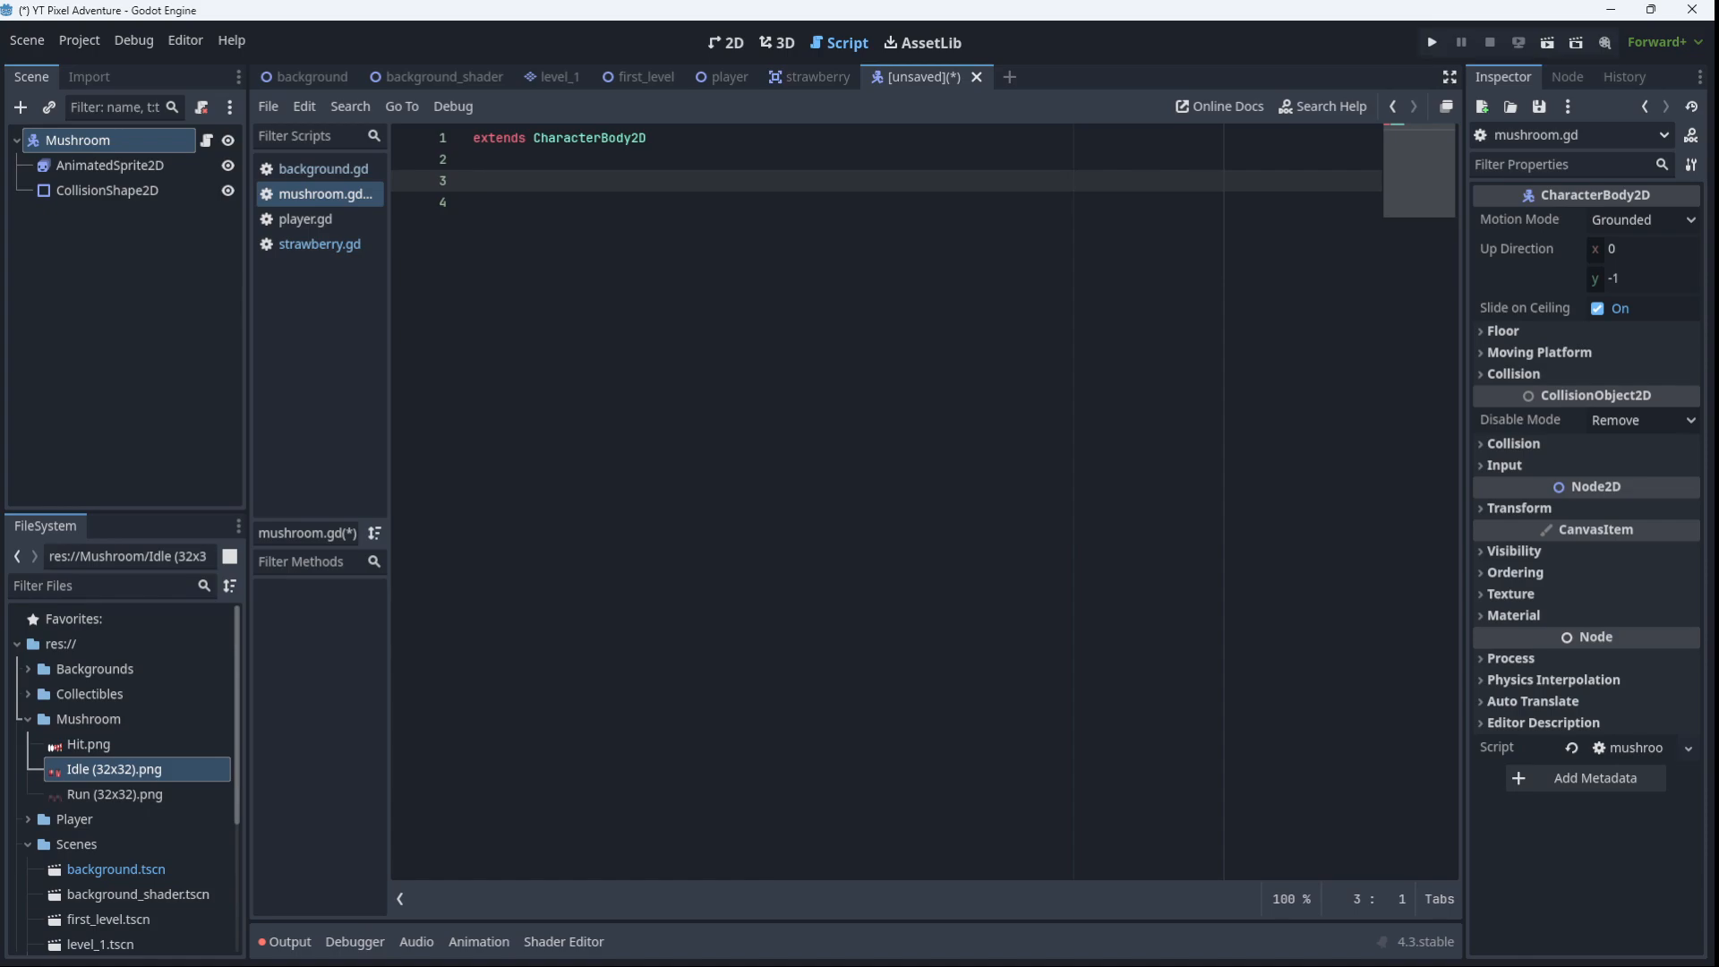
pyautogui.moveTo(1346, 452)
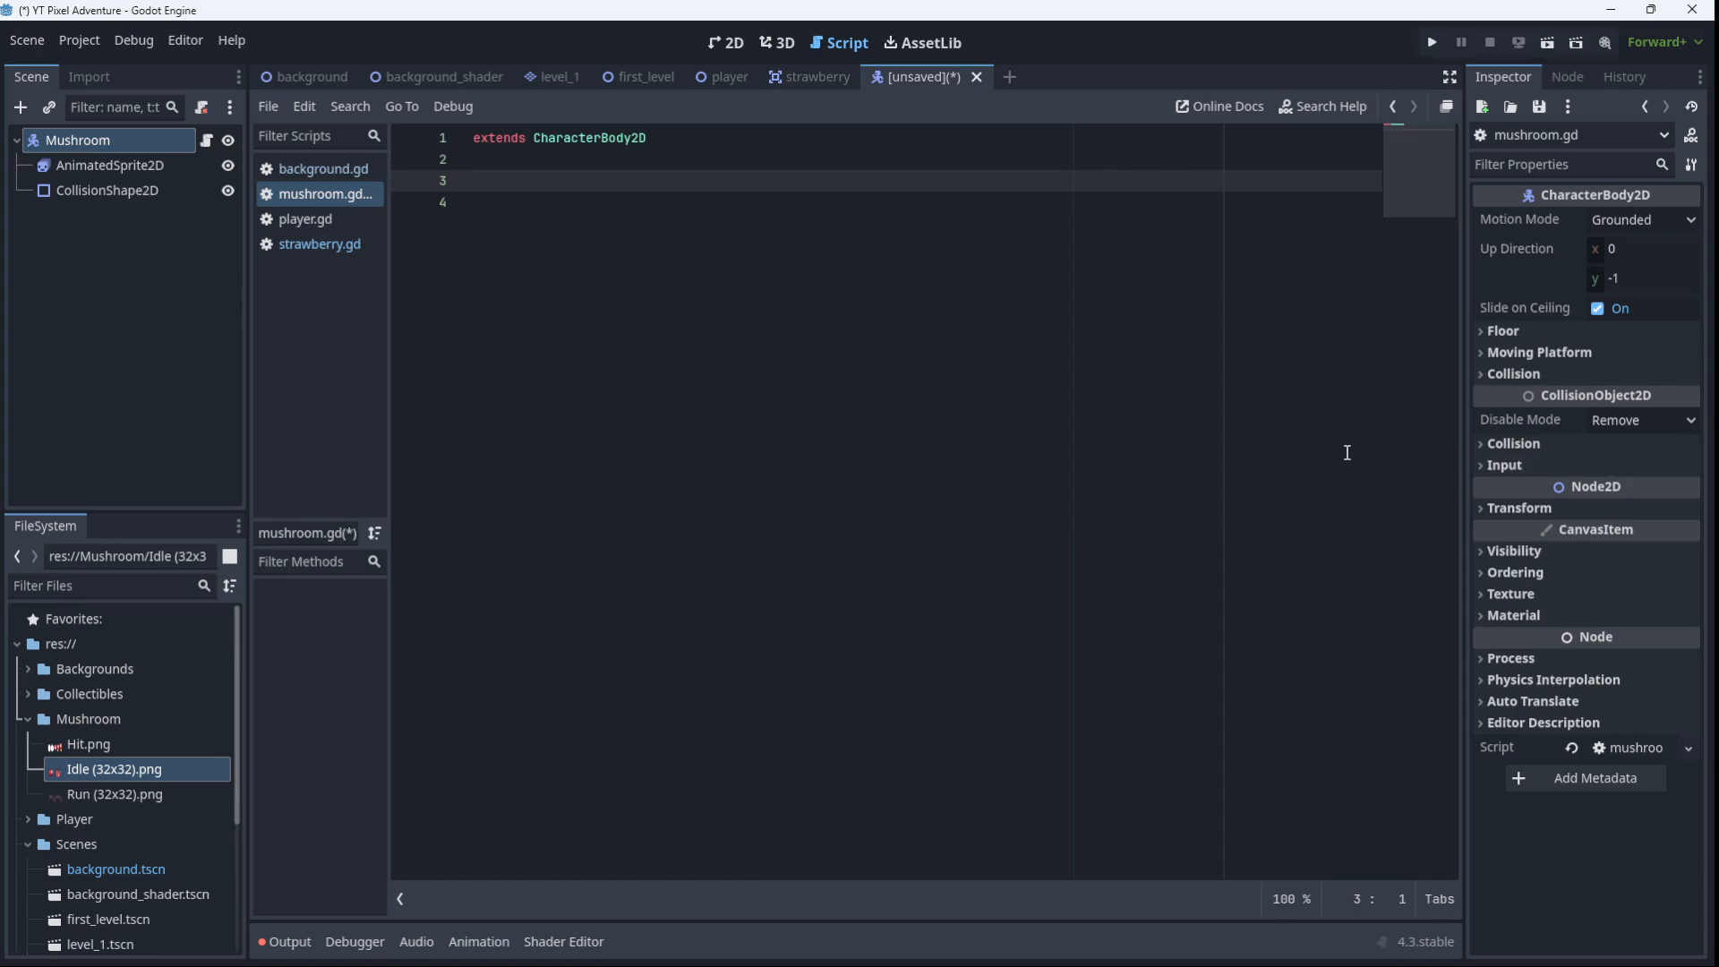
pyautogui.moveTo(1337, 448)
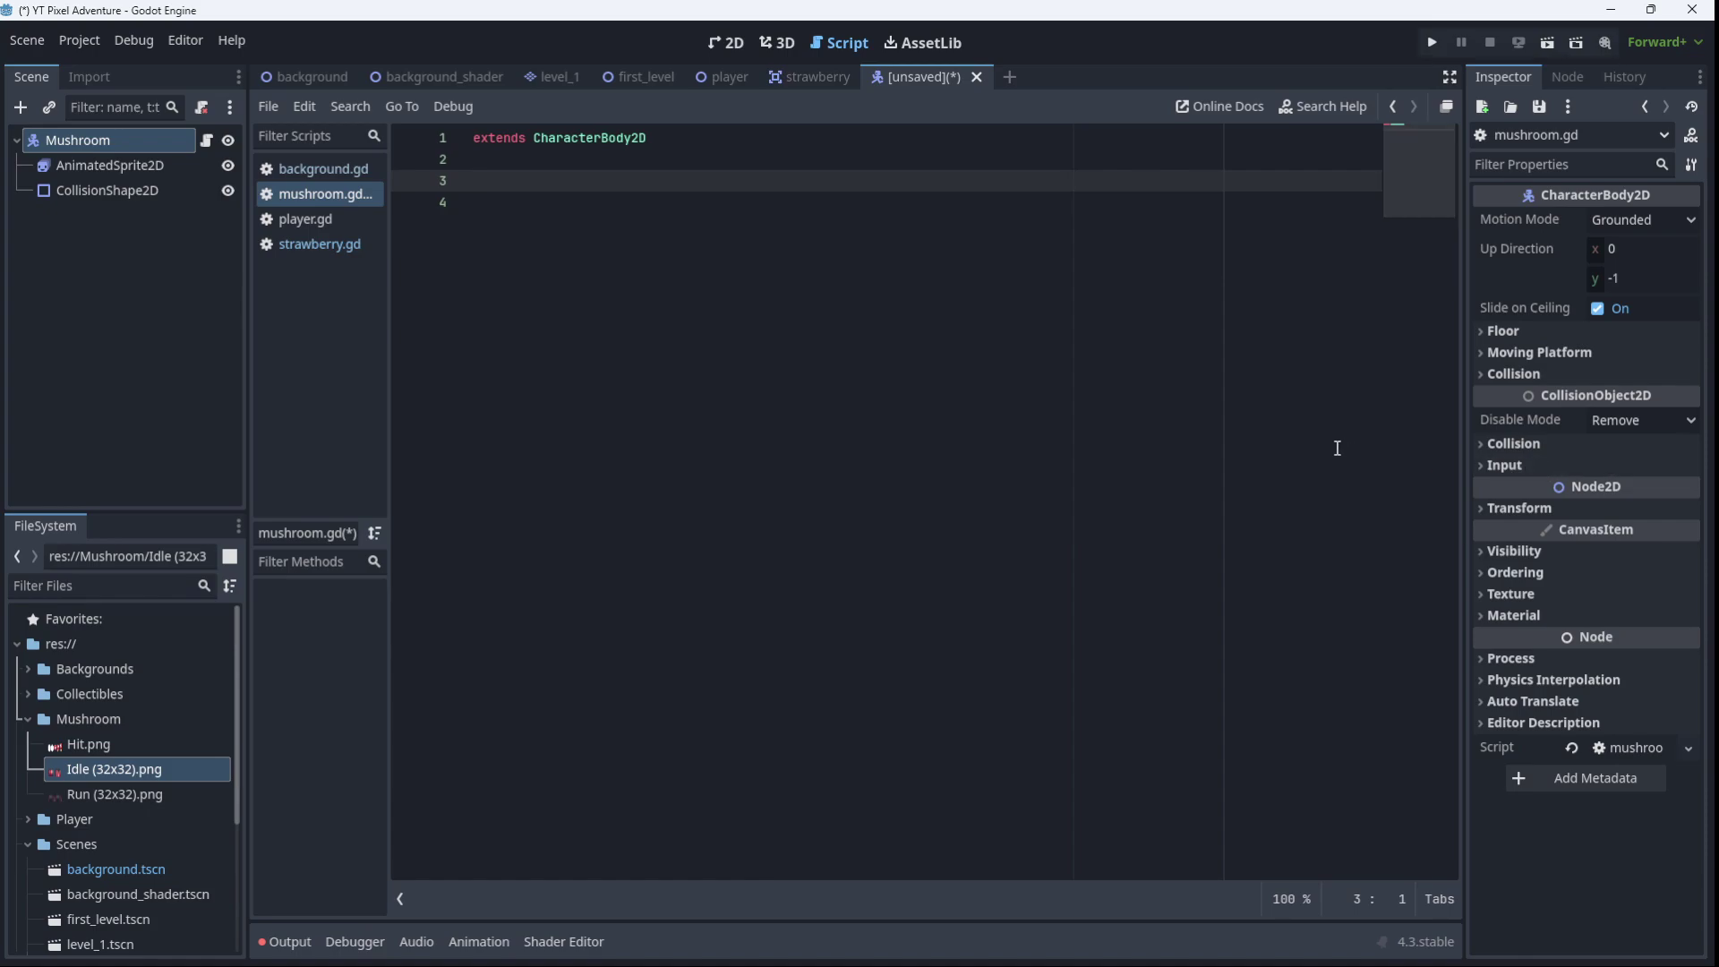
pyautogui.write('co')
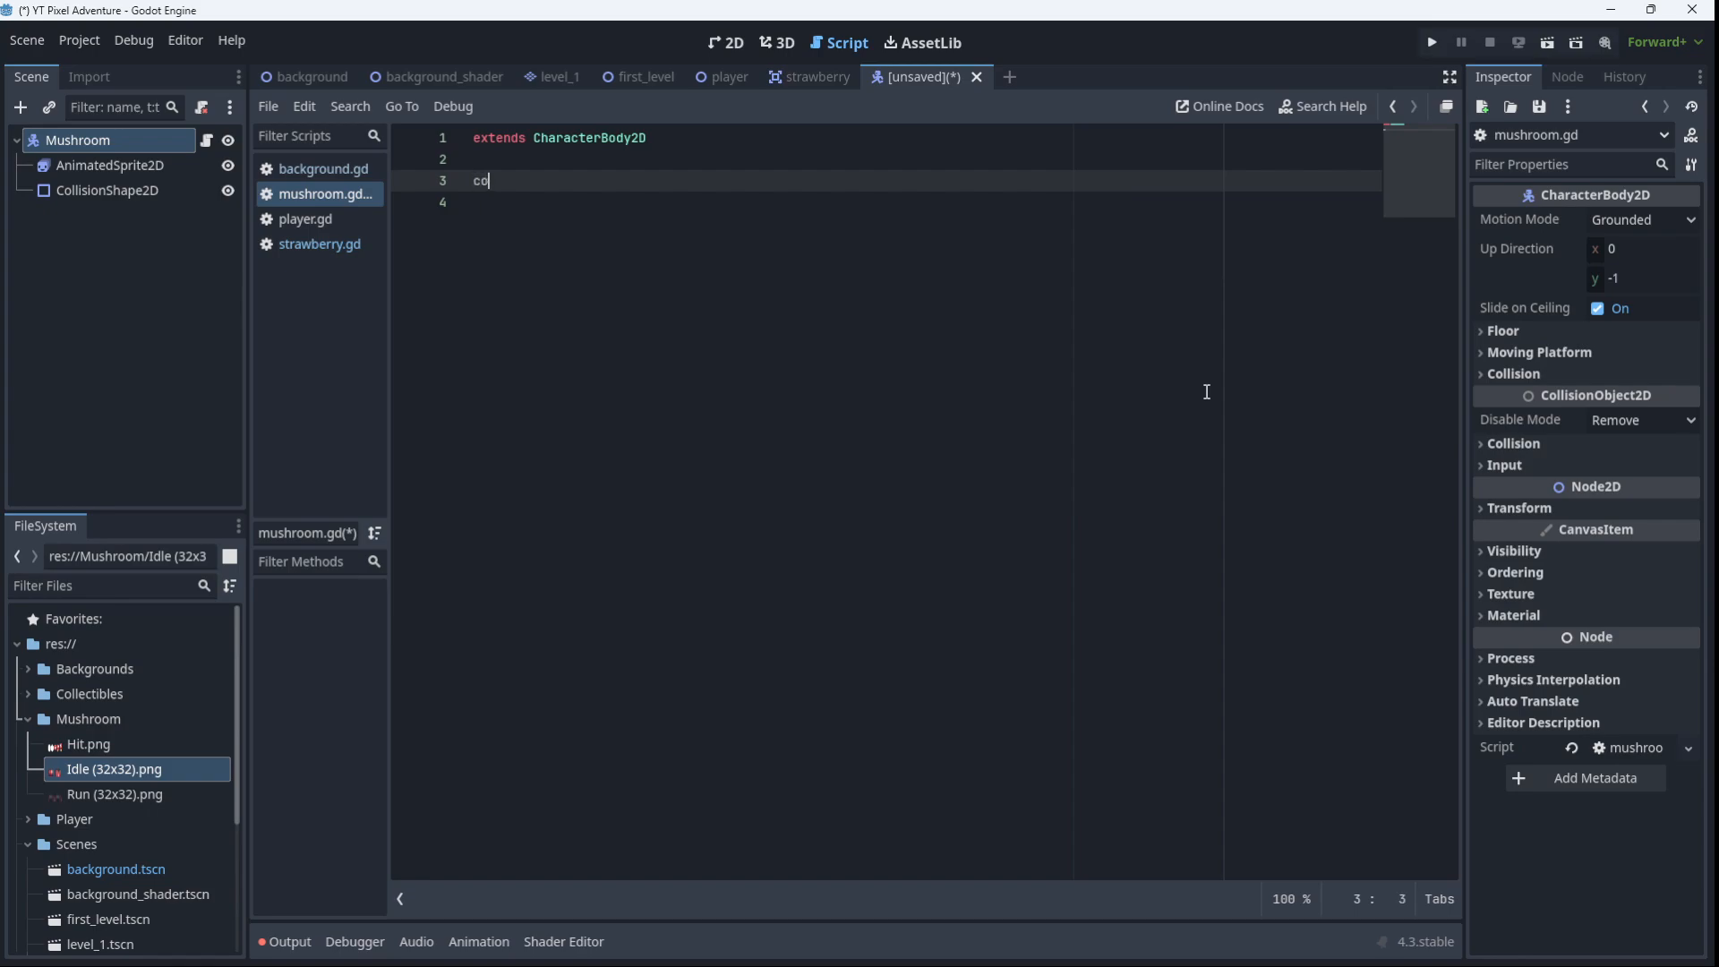
pyautogui.write('nst SPEED')
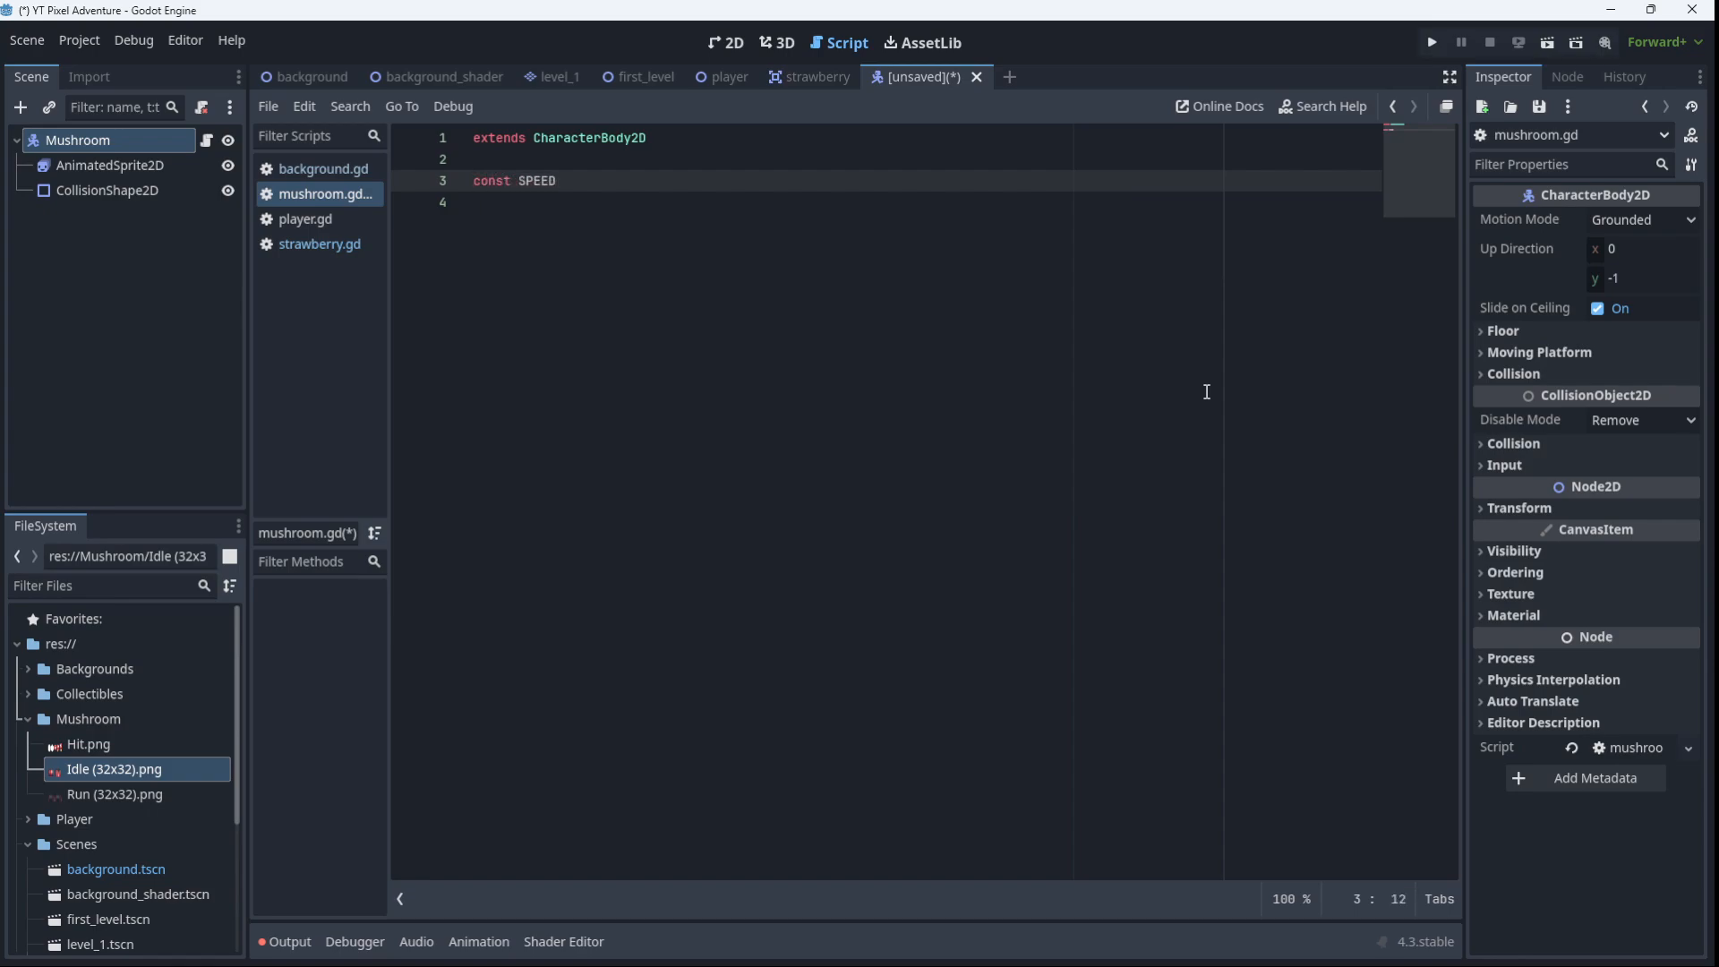
pyautogui.write('= 75.0')
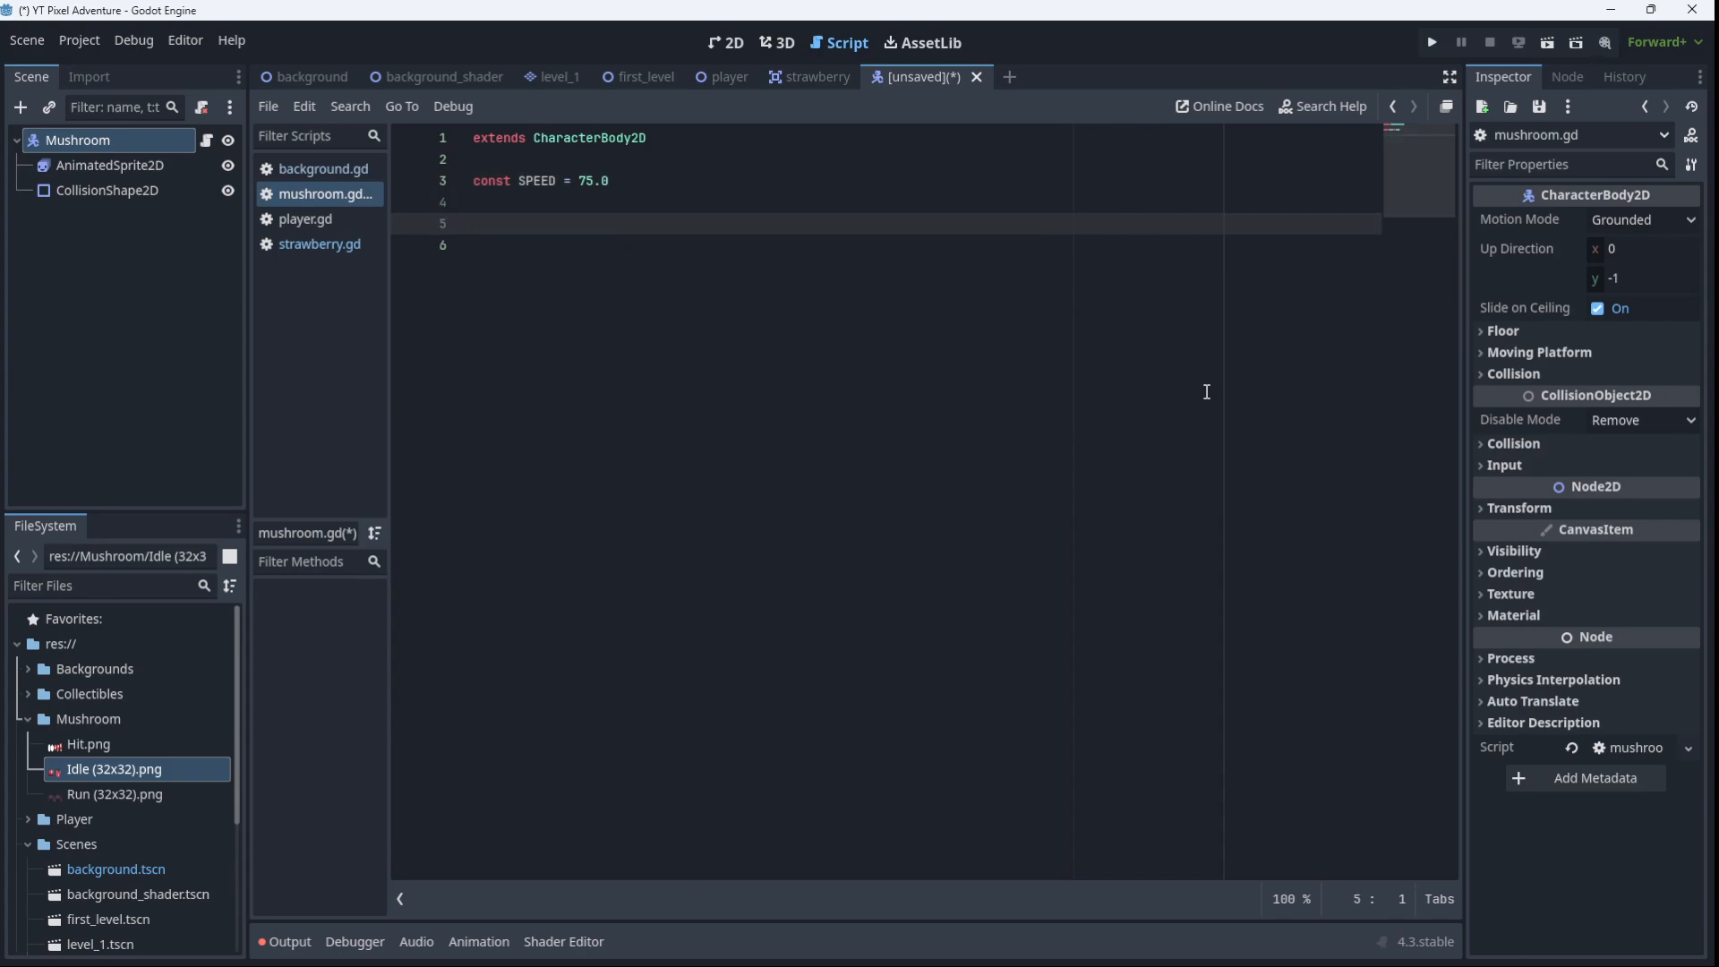
pyautogui.write('var')
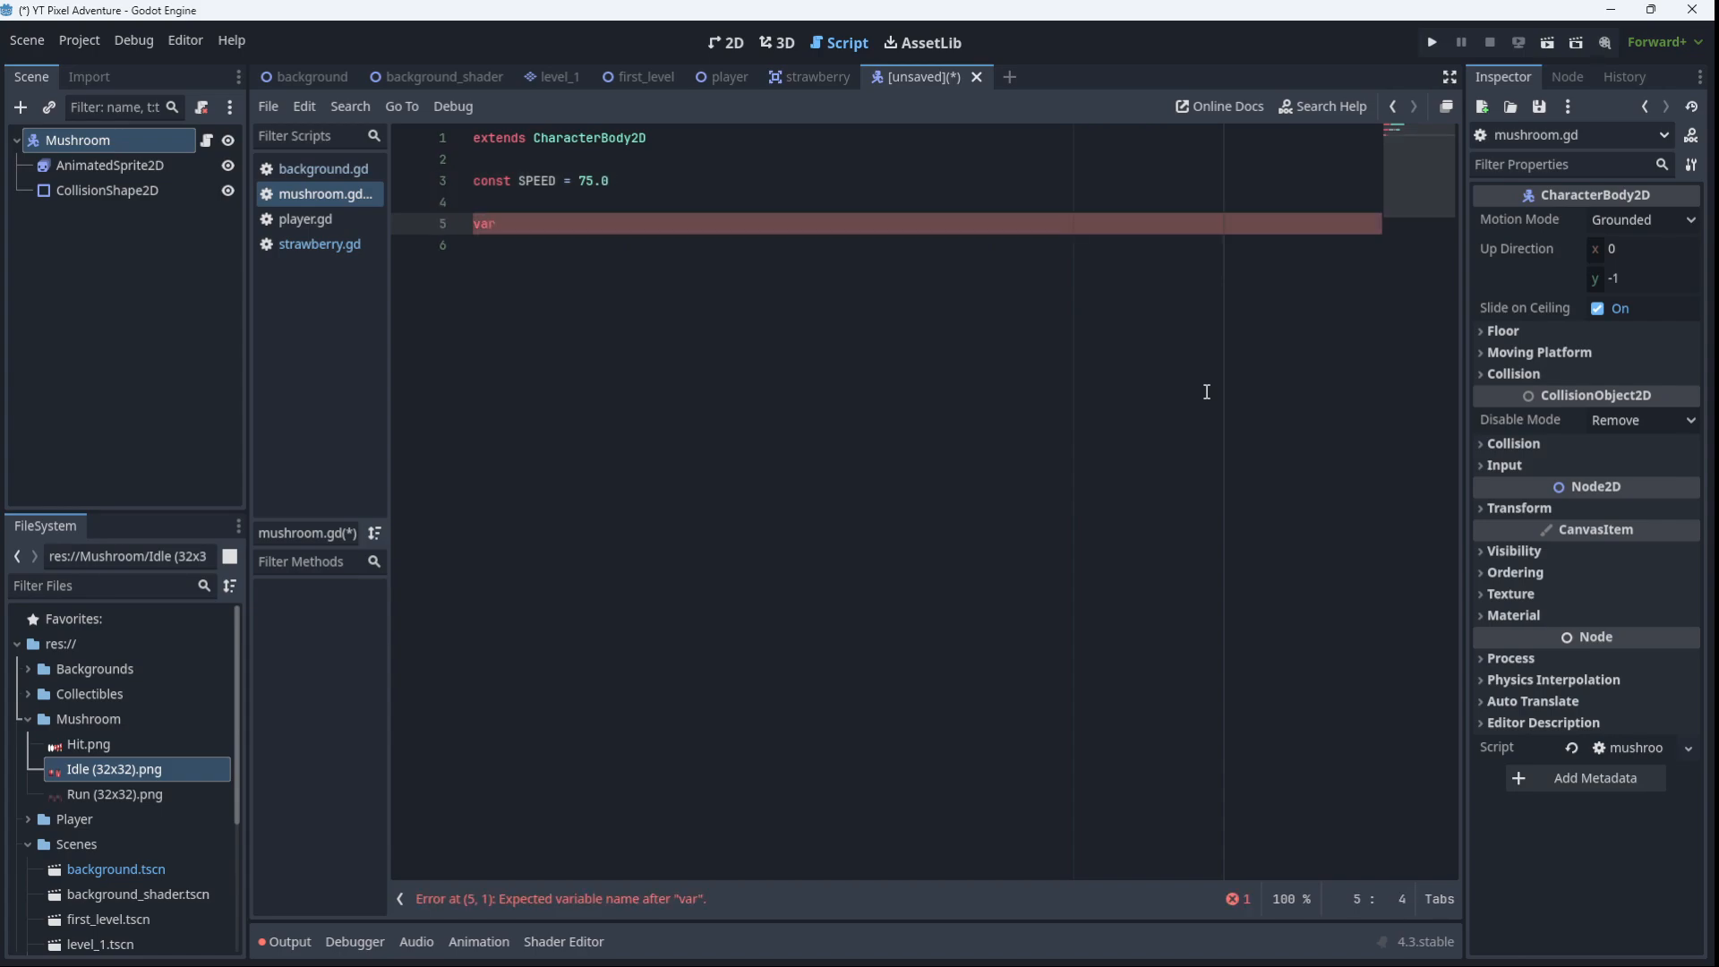
pyautogui.write('direction = 1')
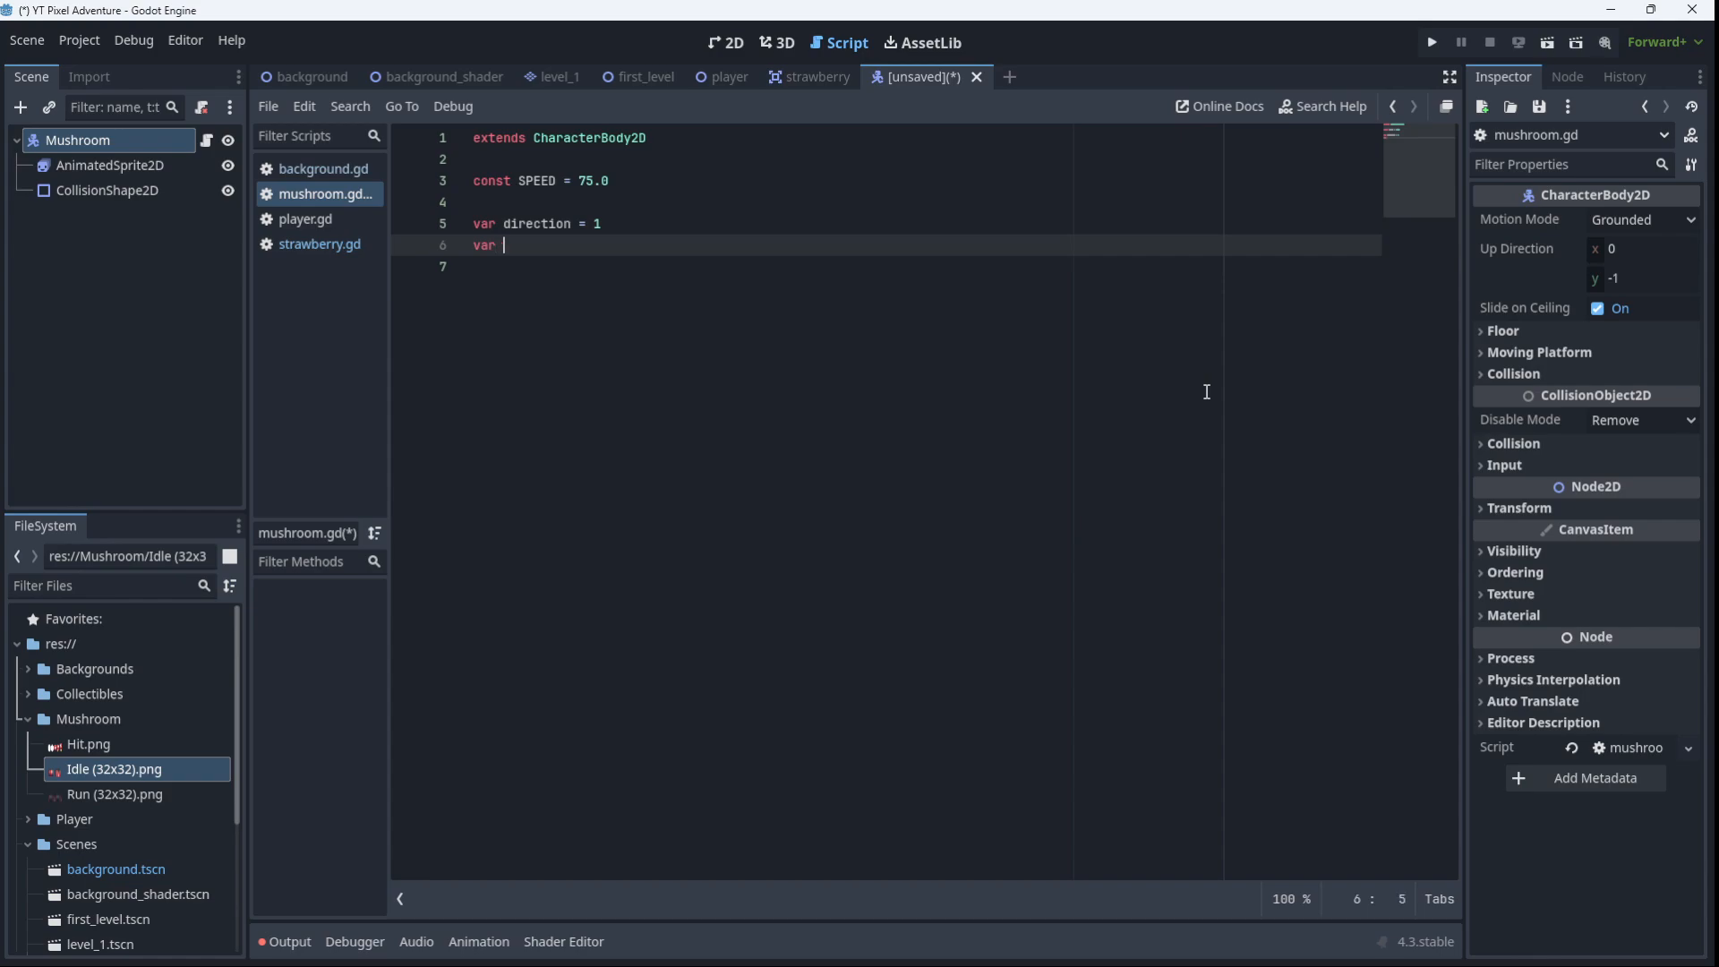
pyautogui.write('health =')
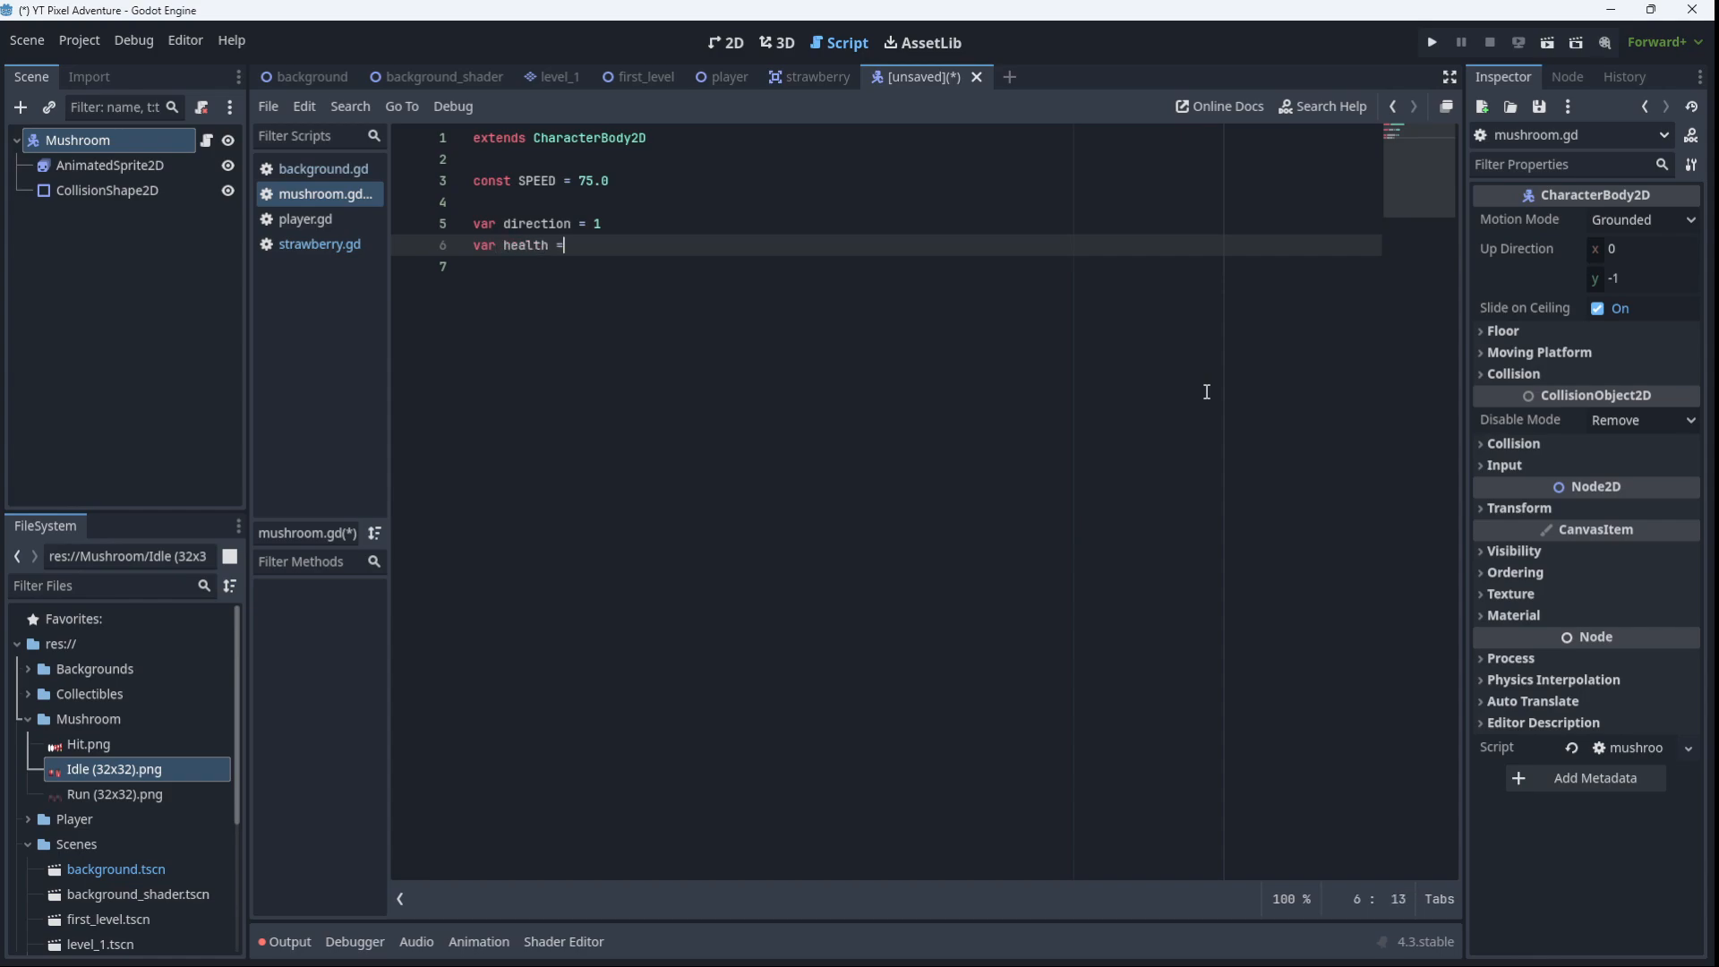
pyautogui.write('1')
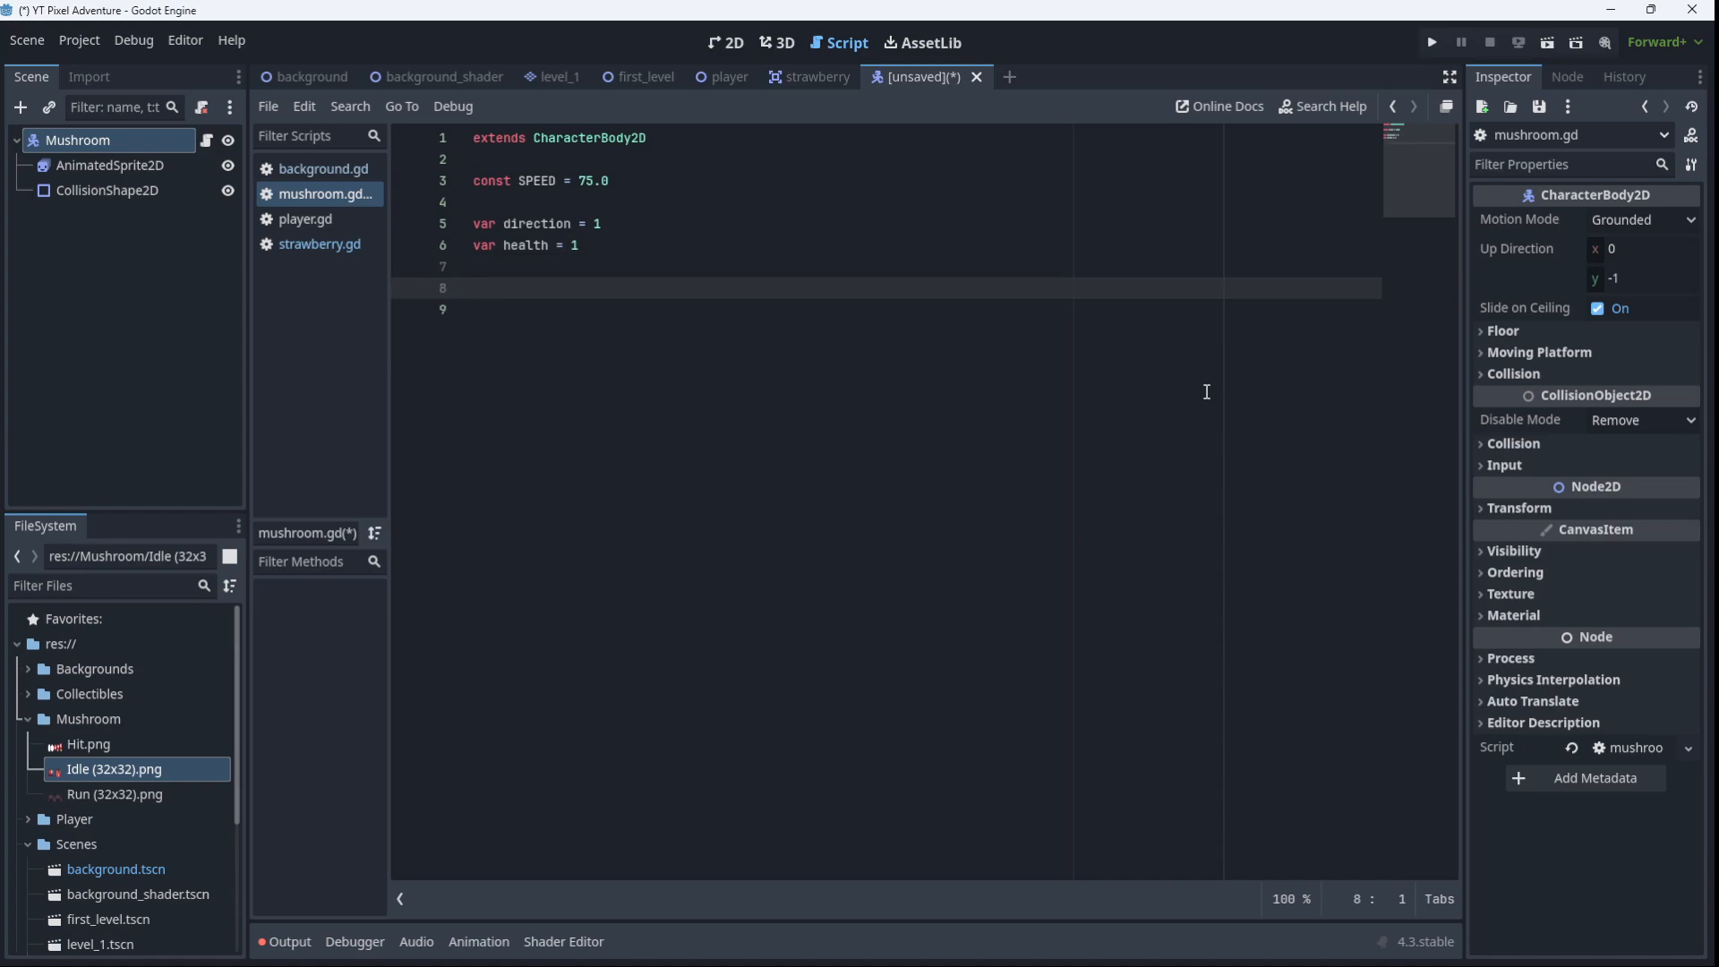
# Declare func add_gravity() containing an 'if not is_on_floor()' check
pyautogui.write('func')
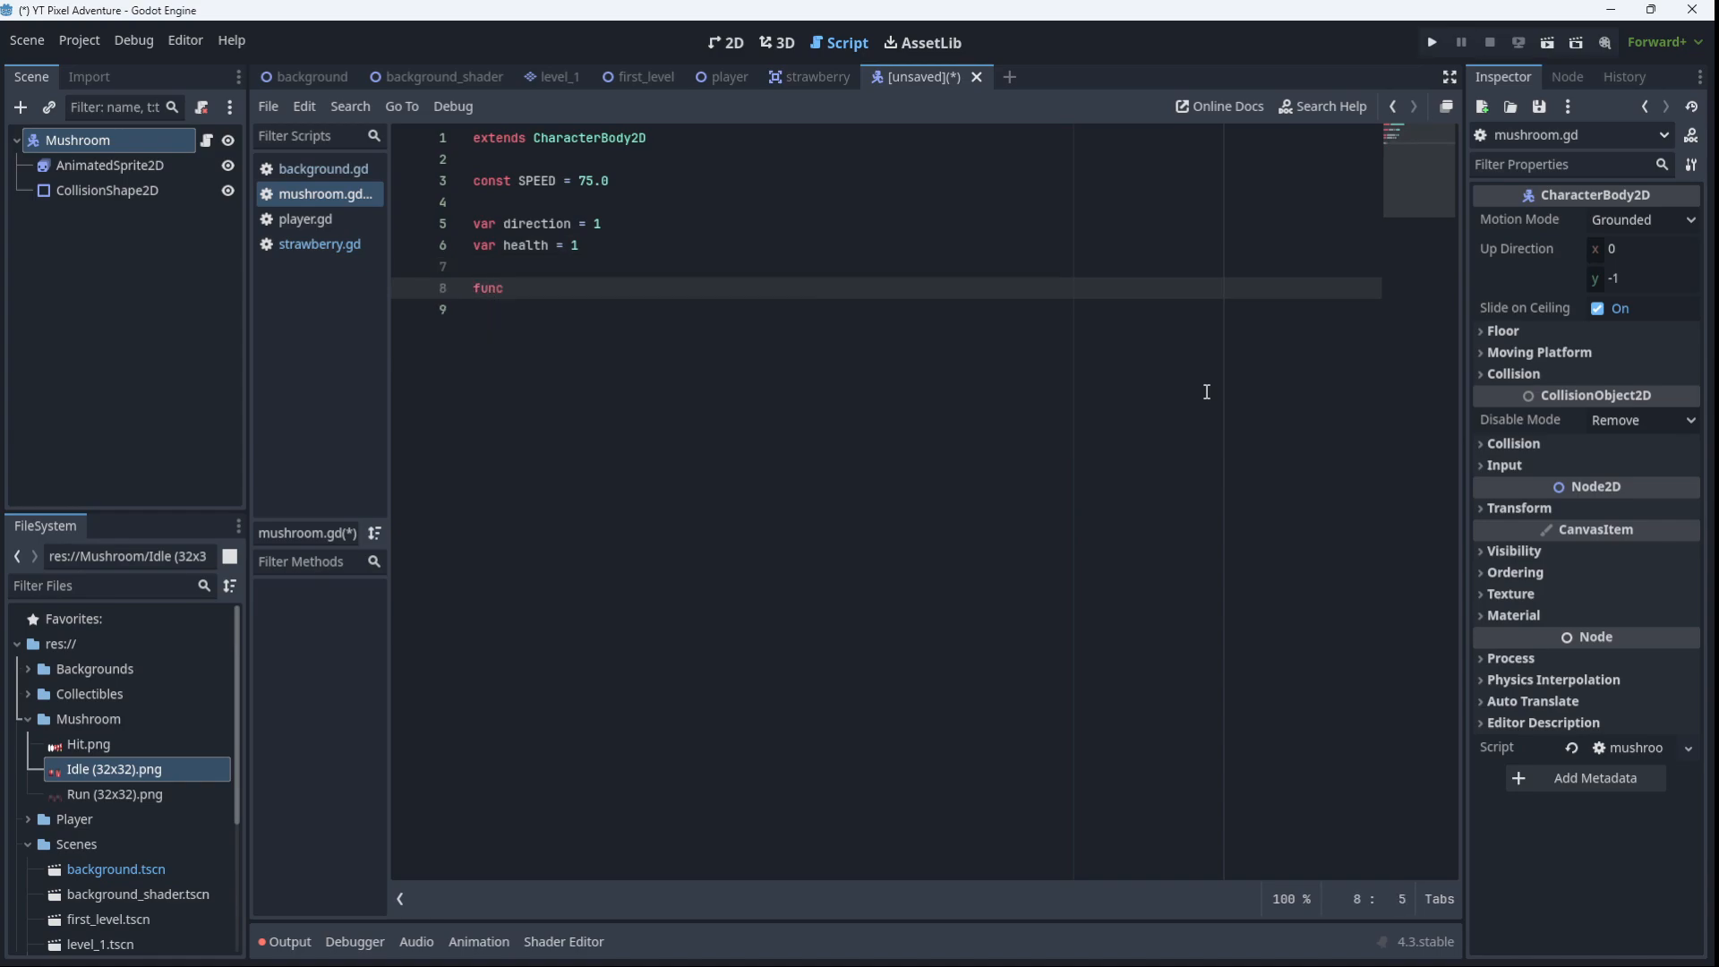
pyautogui.write('add_')
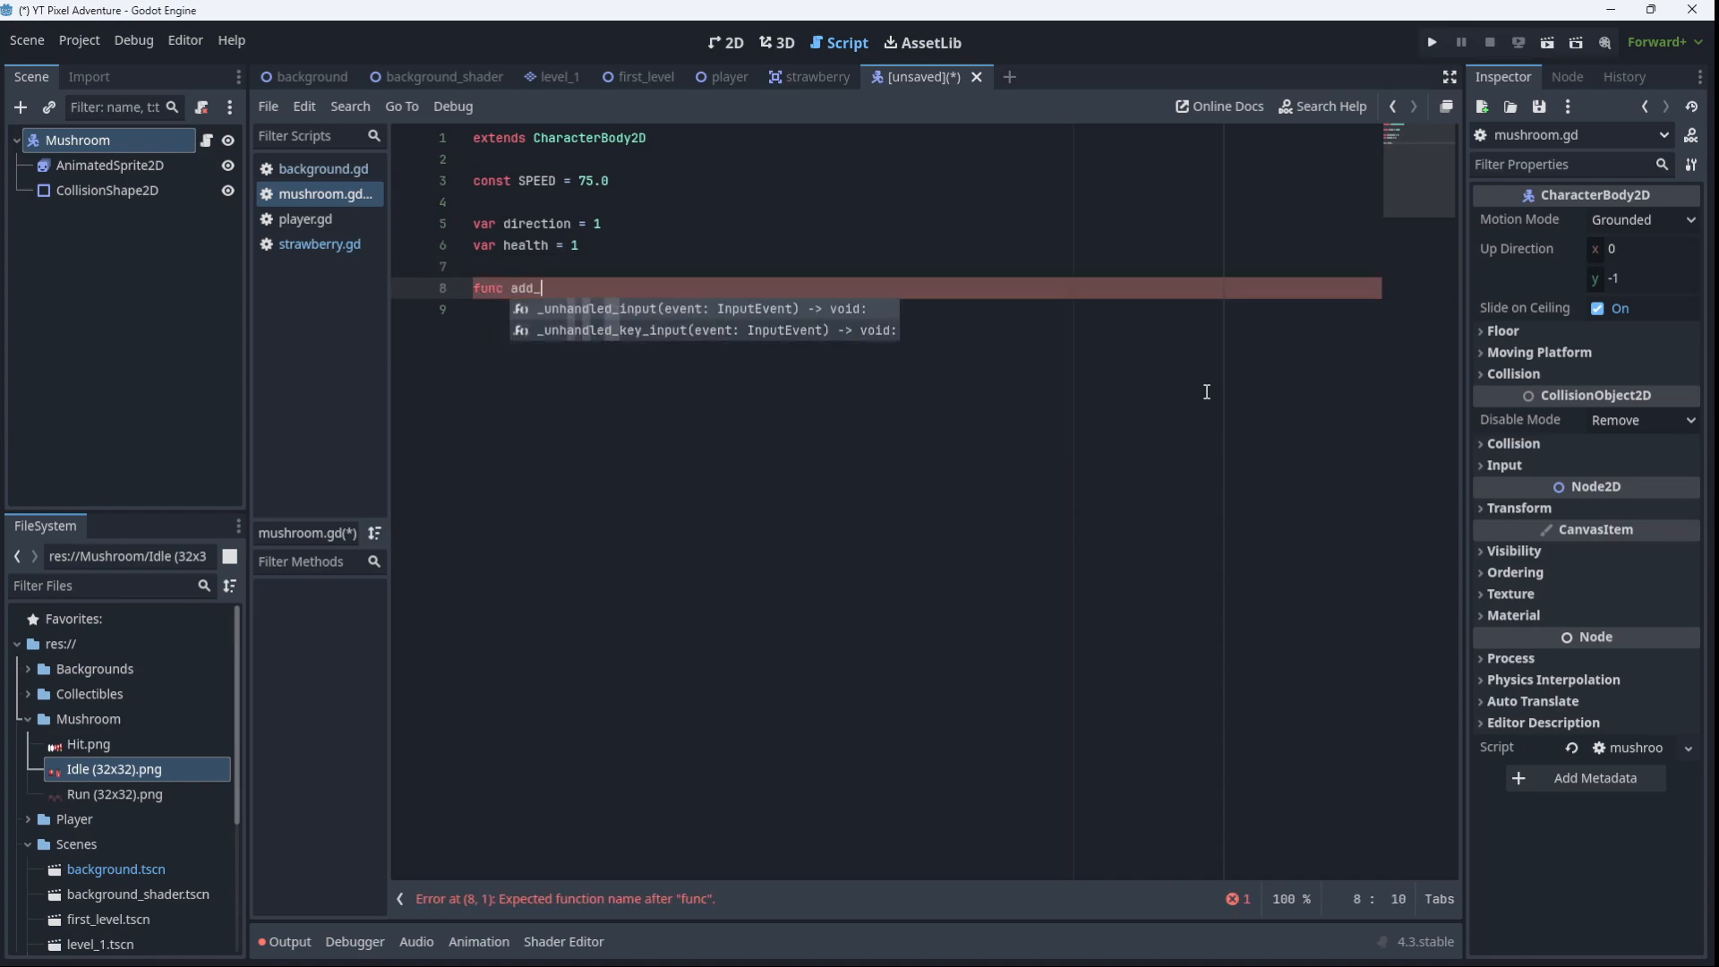
pyautogui.write('gravity():')
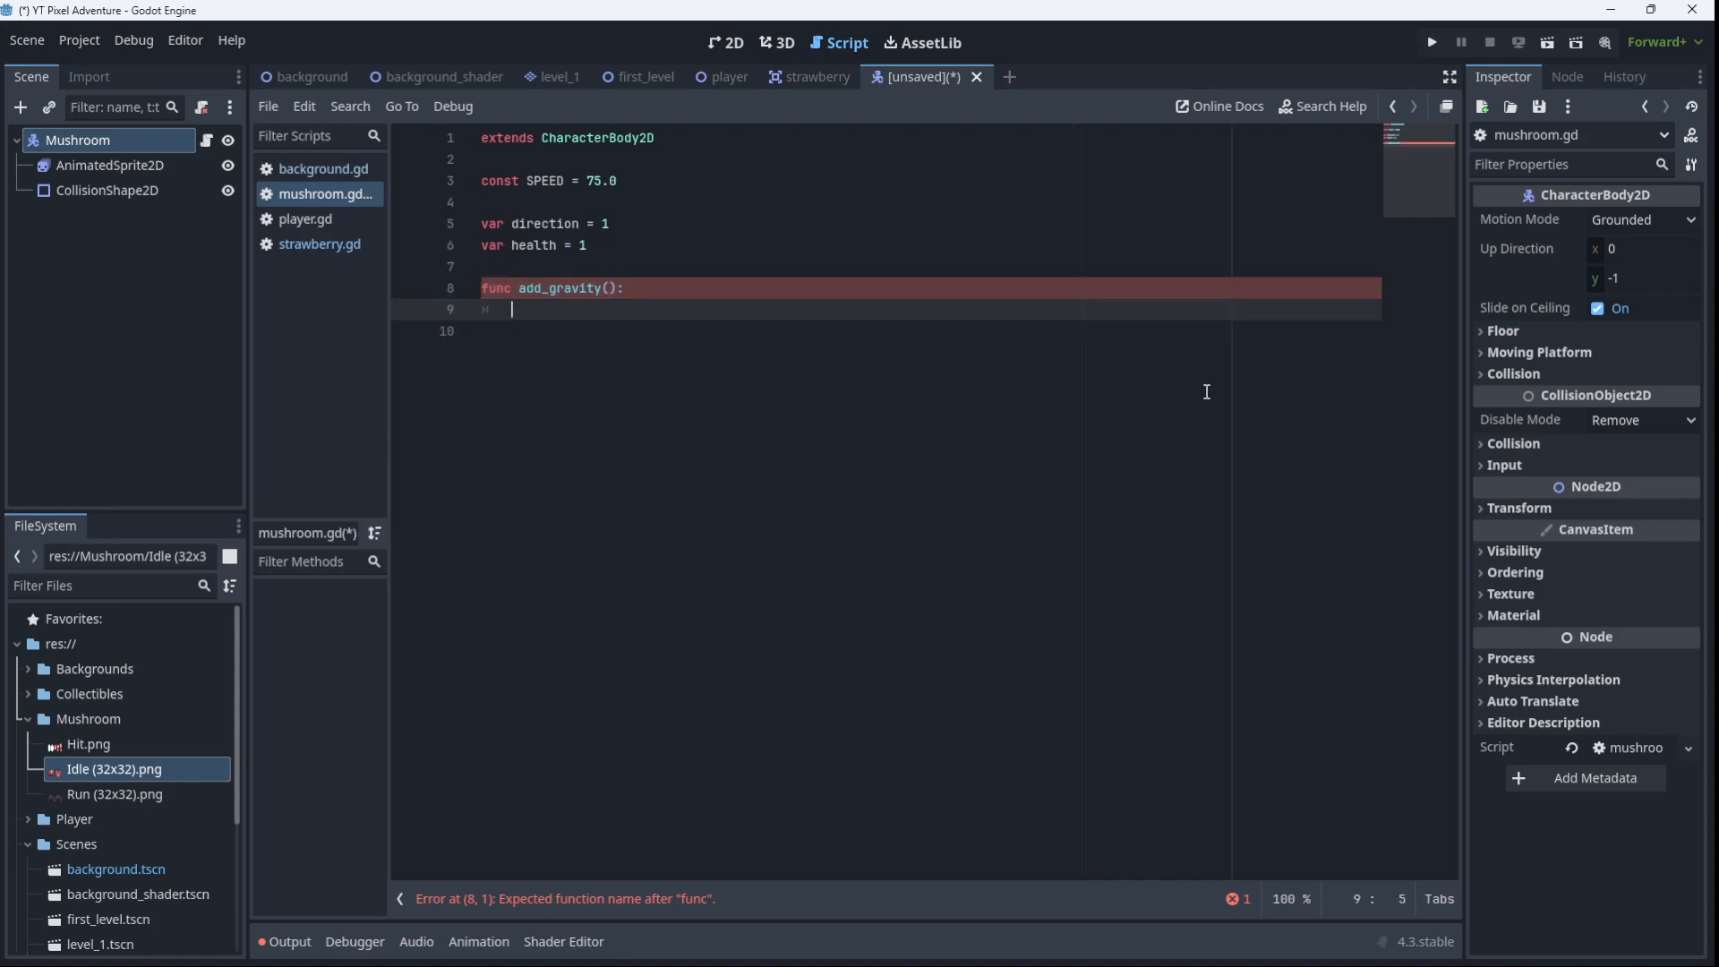
pyautogui.write('if not ()')
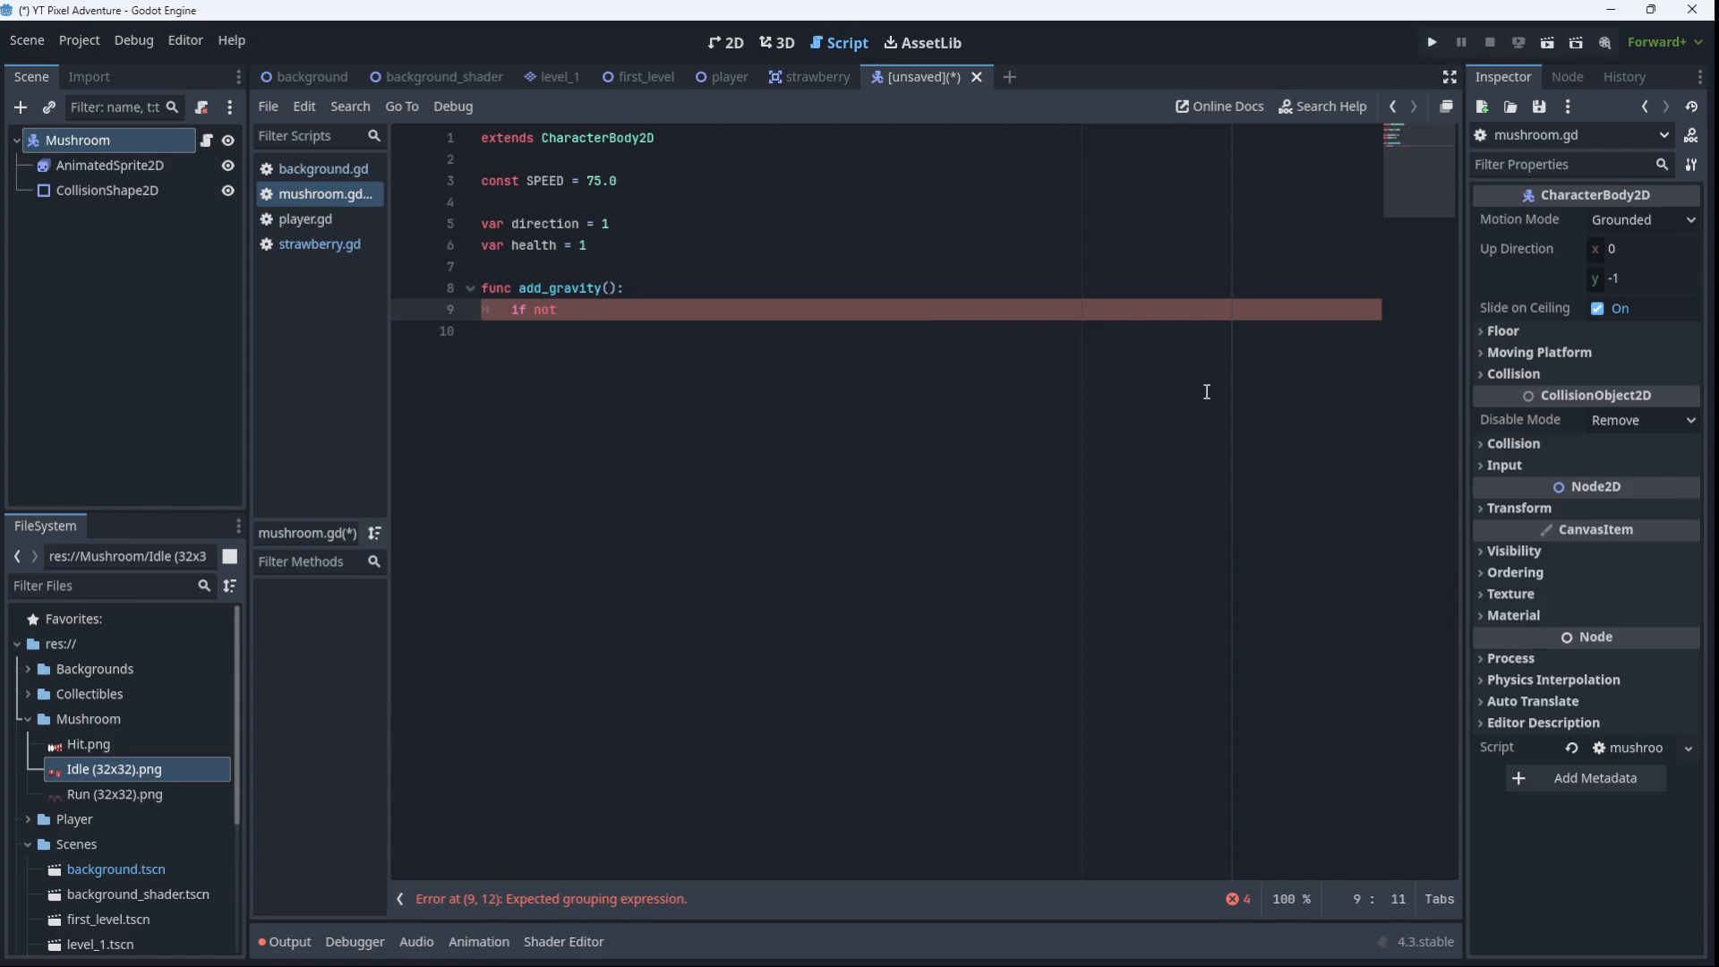
pyautogui.write('" "')
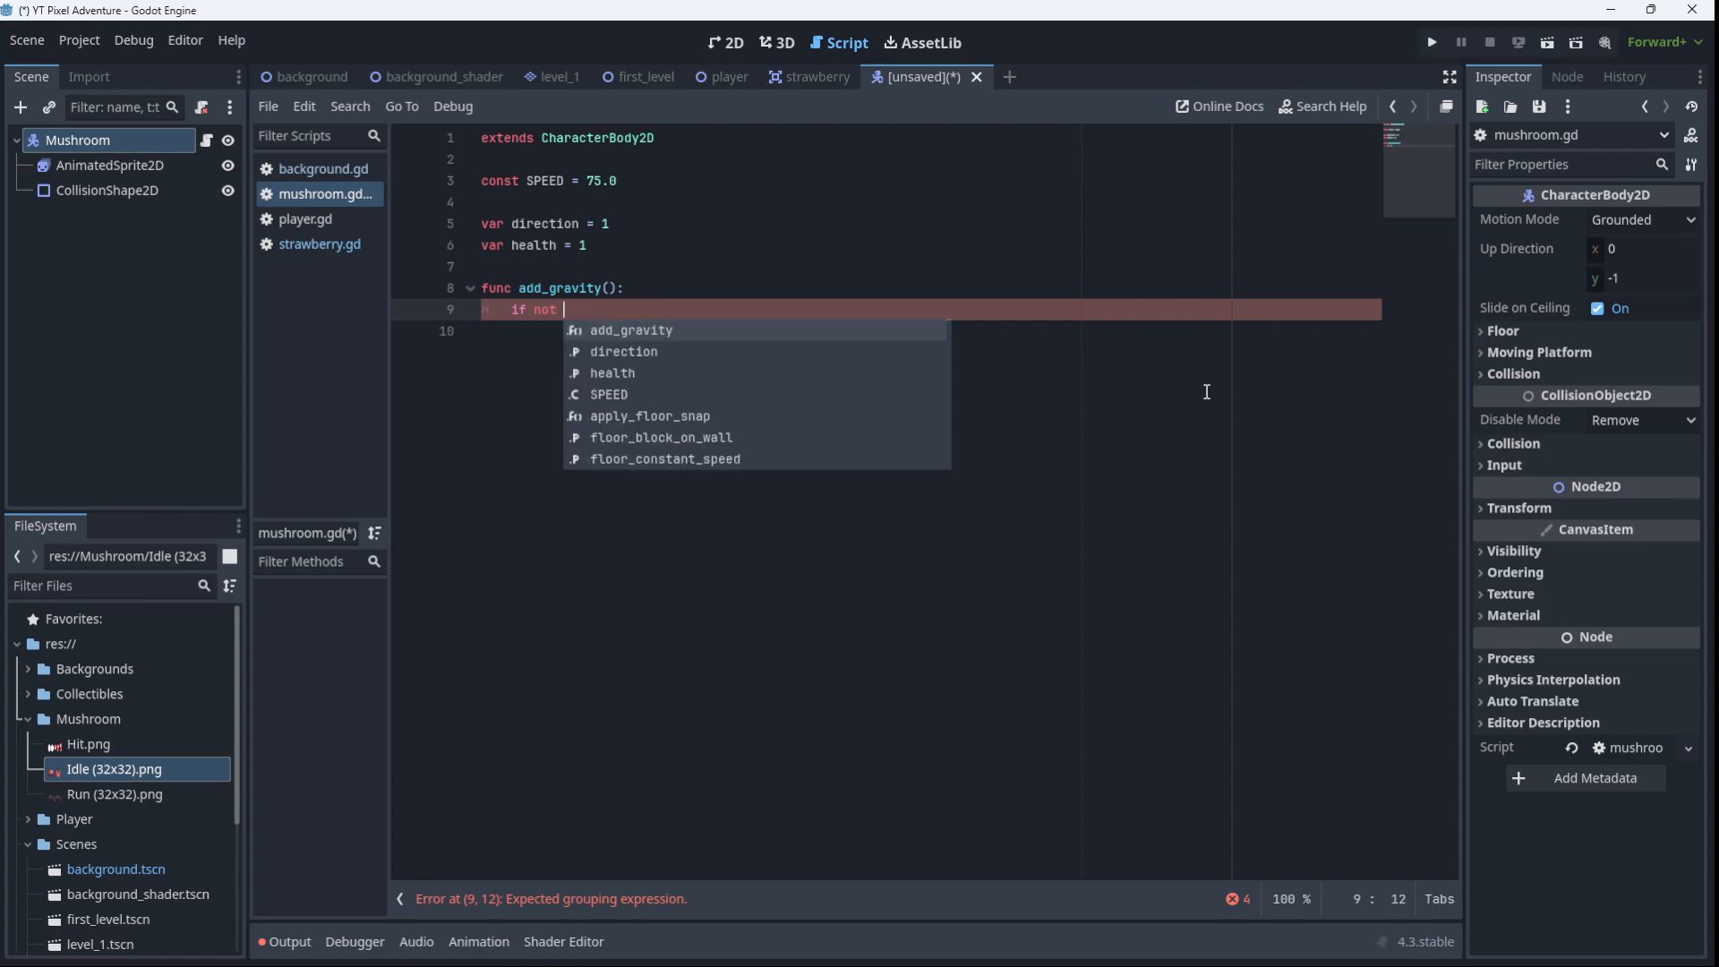
pyautogui.write('is_')
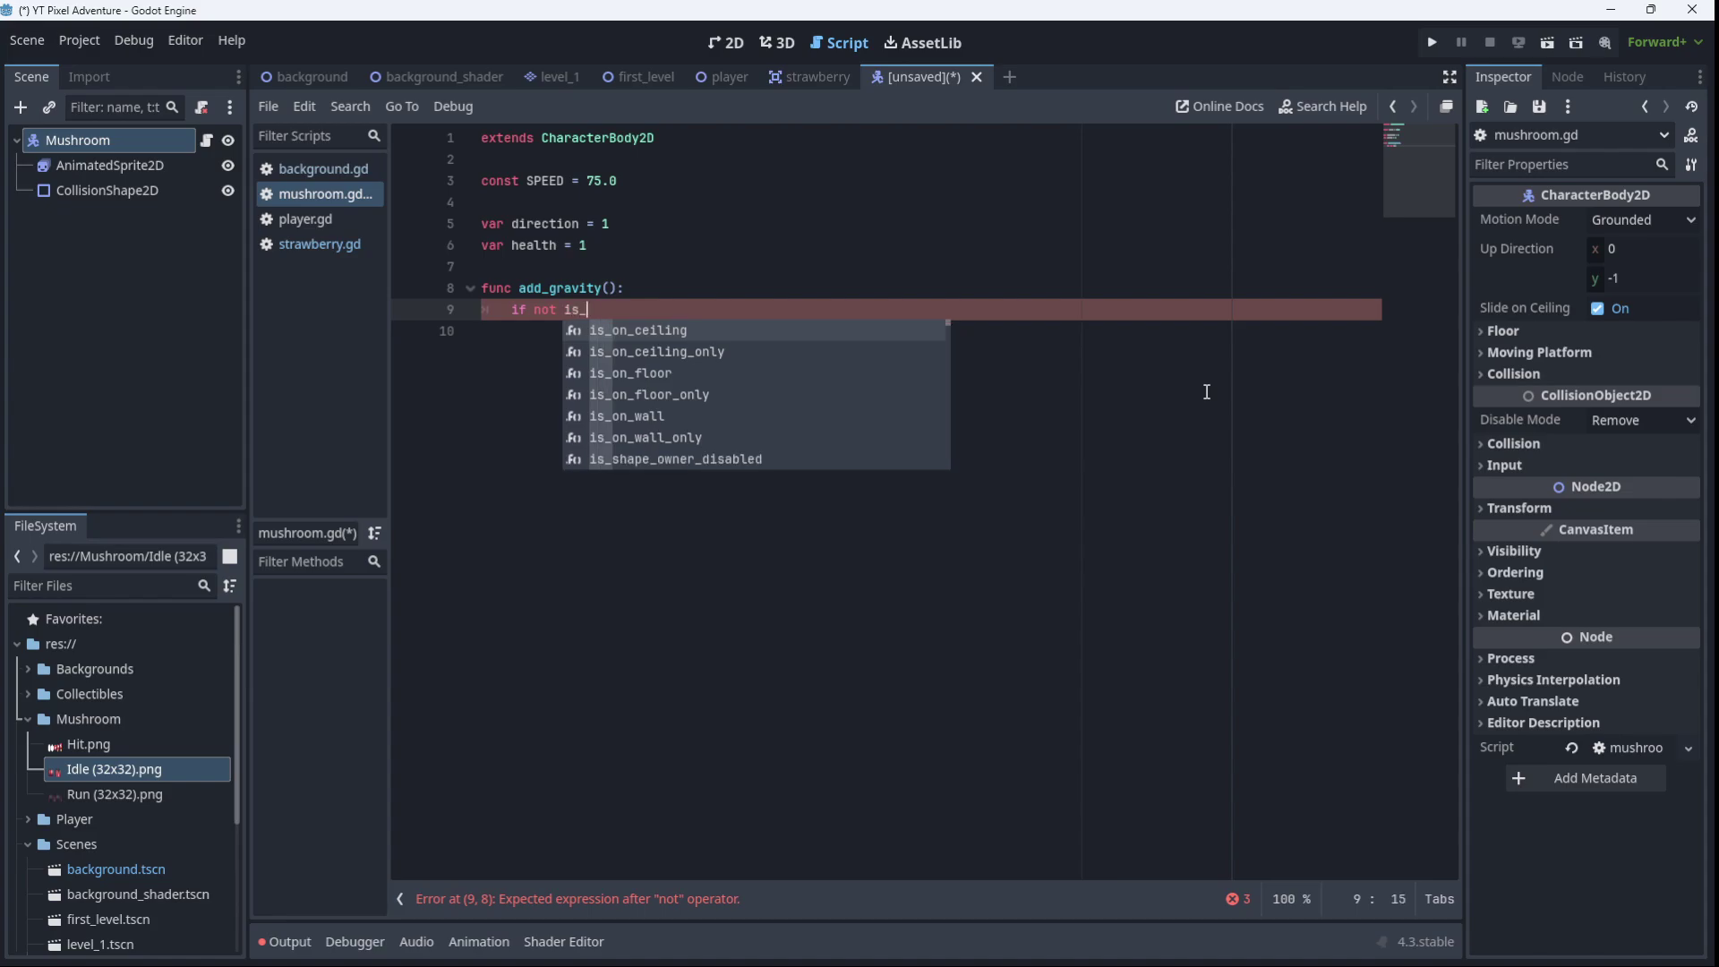
pyautogui.write('on_floor():')
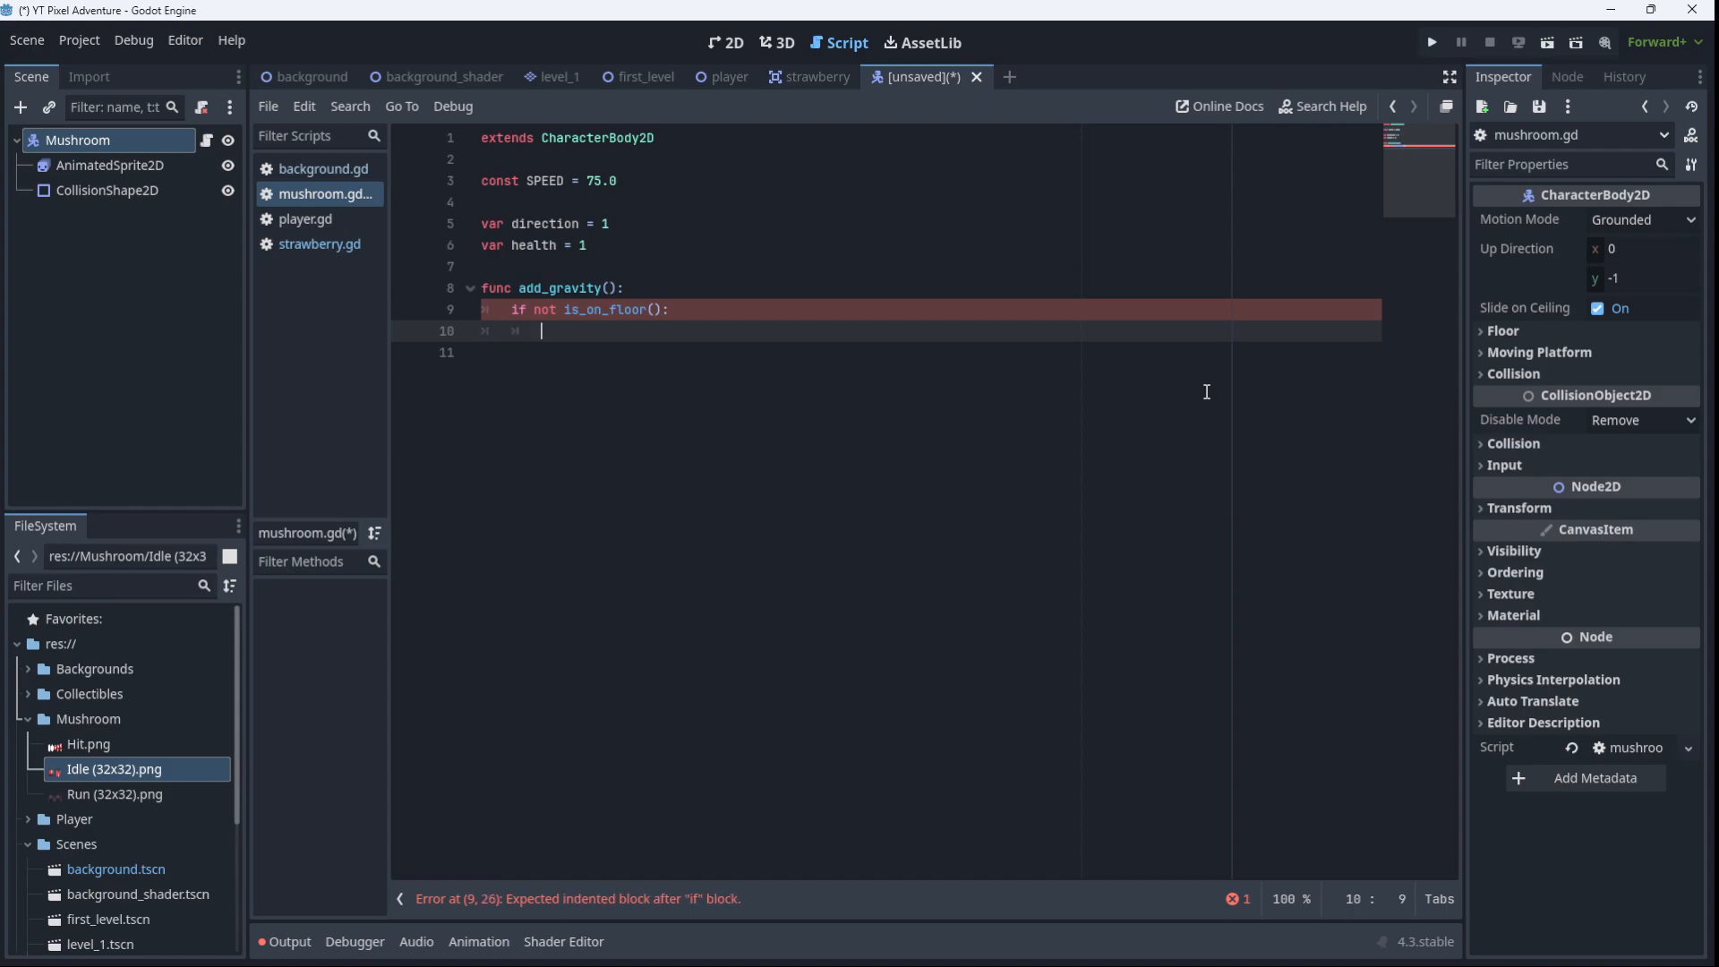
# Complete line 10 as velocity.y += get_gravity() * delta
pyautogui.write('velocity.y')
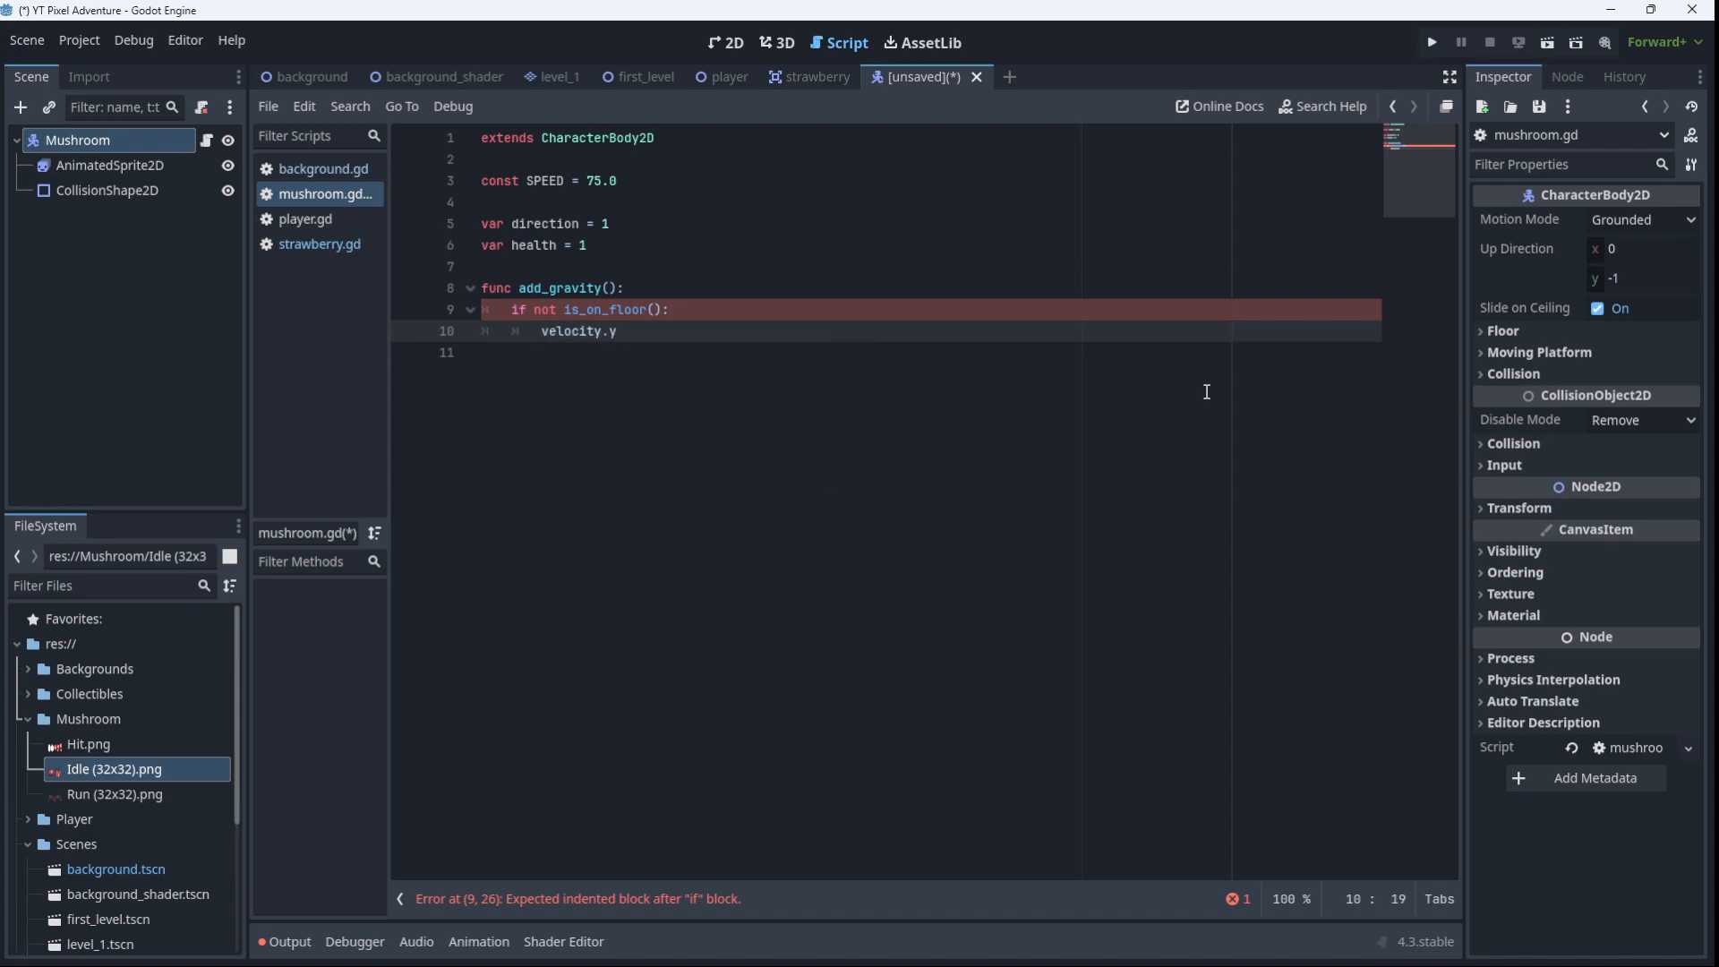
pyautogui.write('+=')
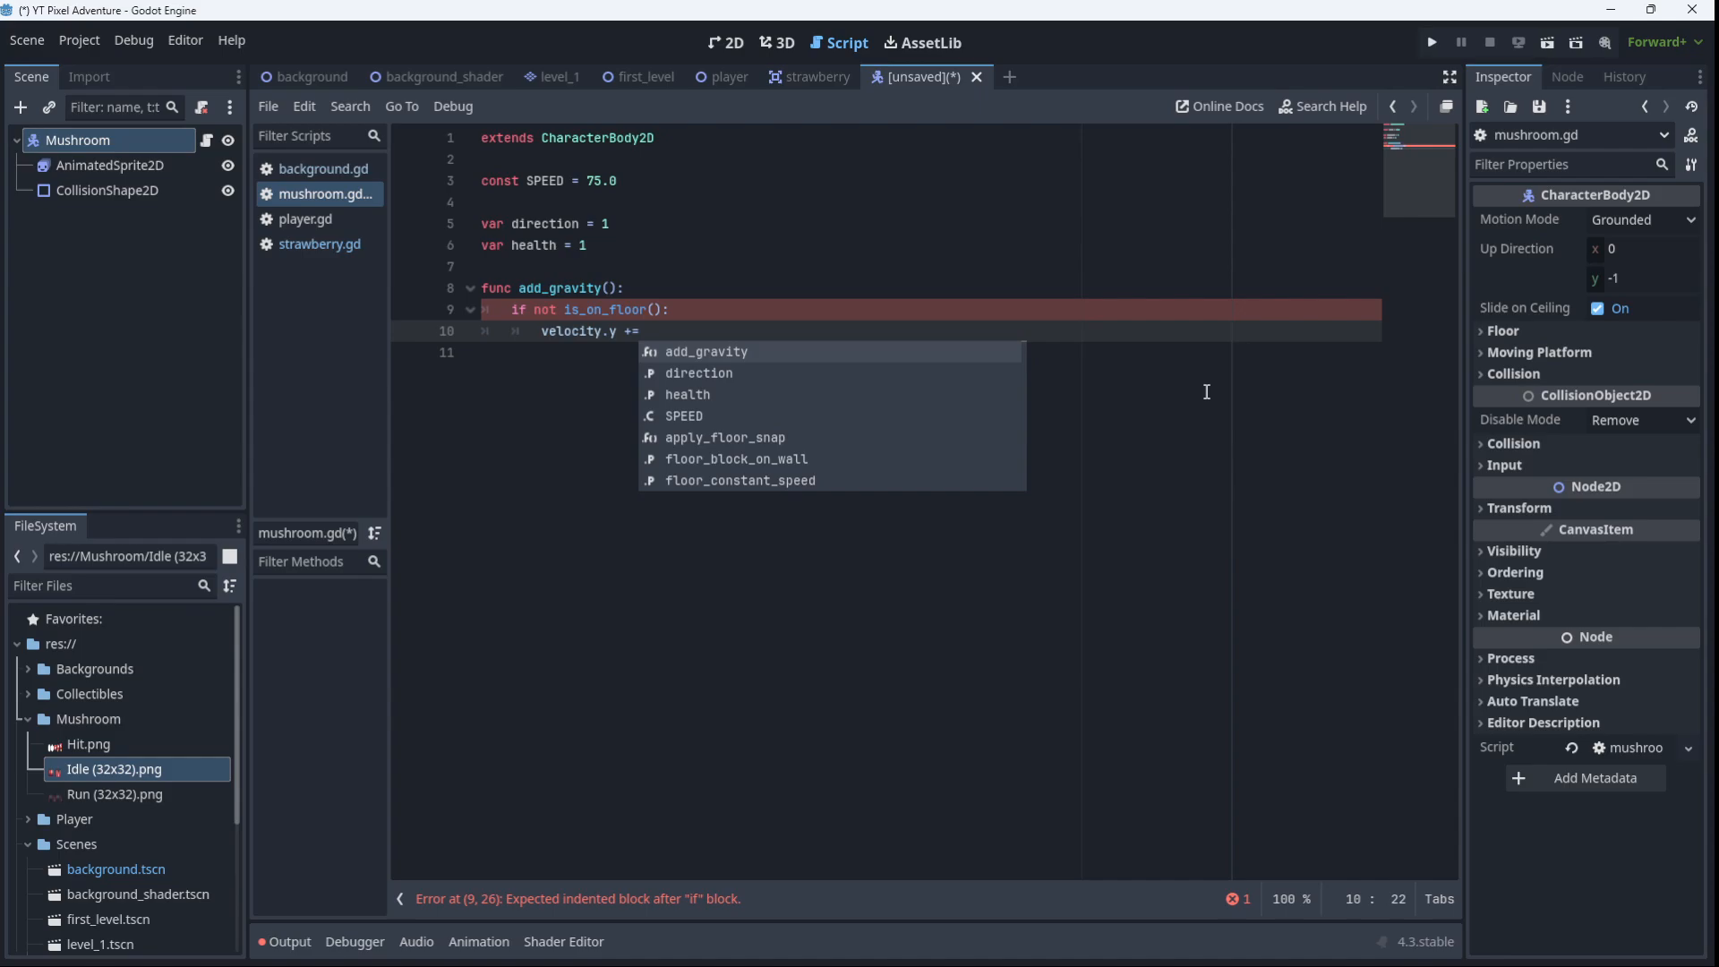
pyautogui.write('get_grac')
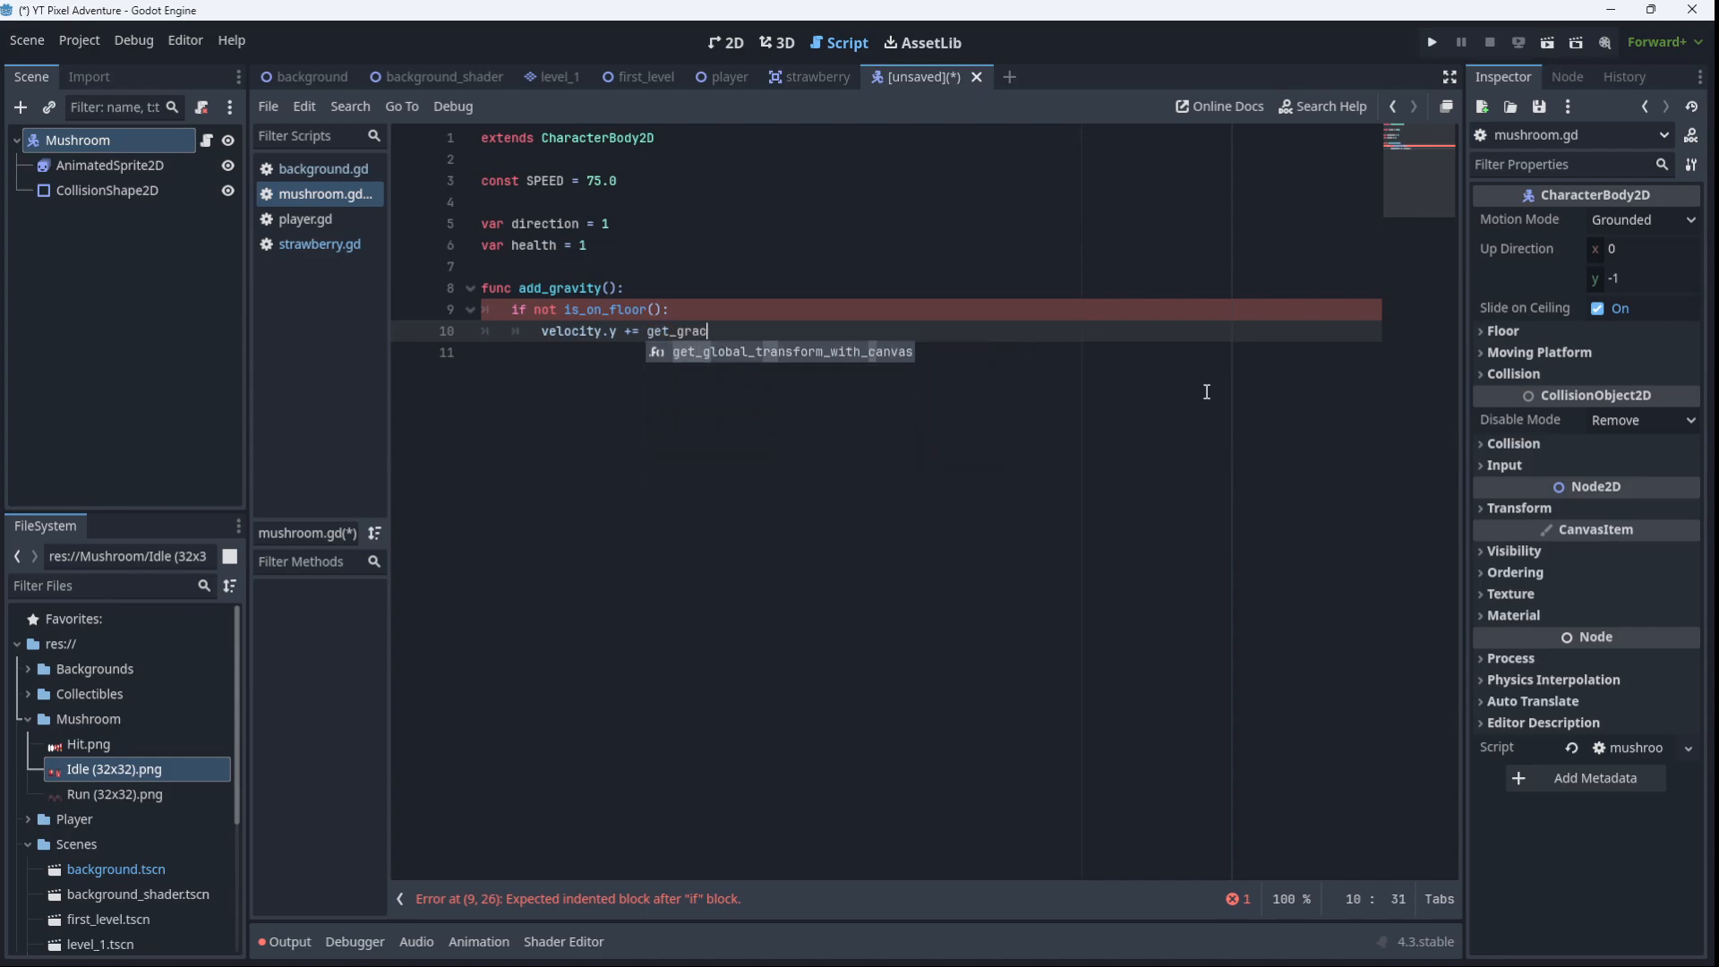
pyautogui.write('vity() *')
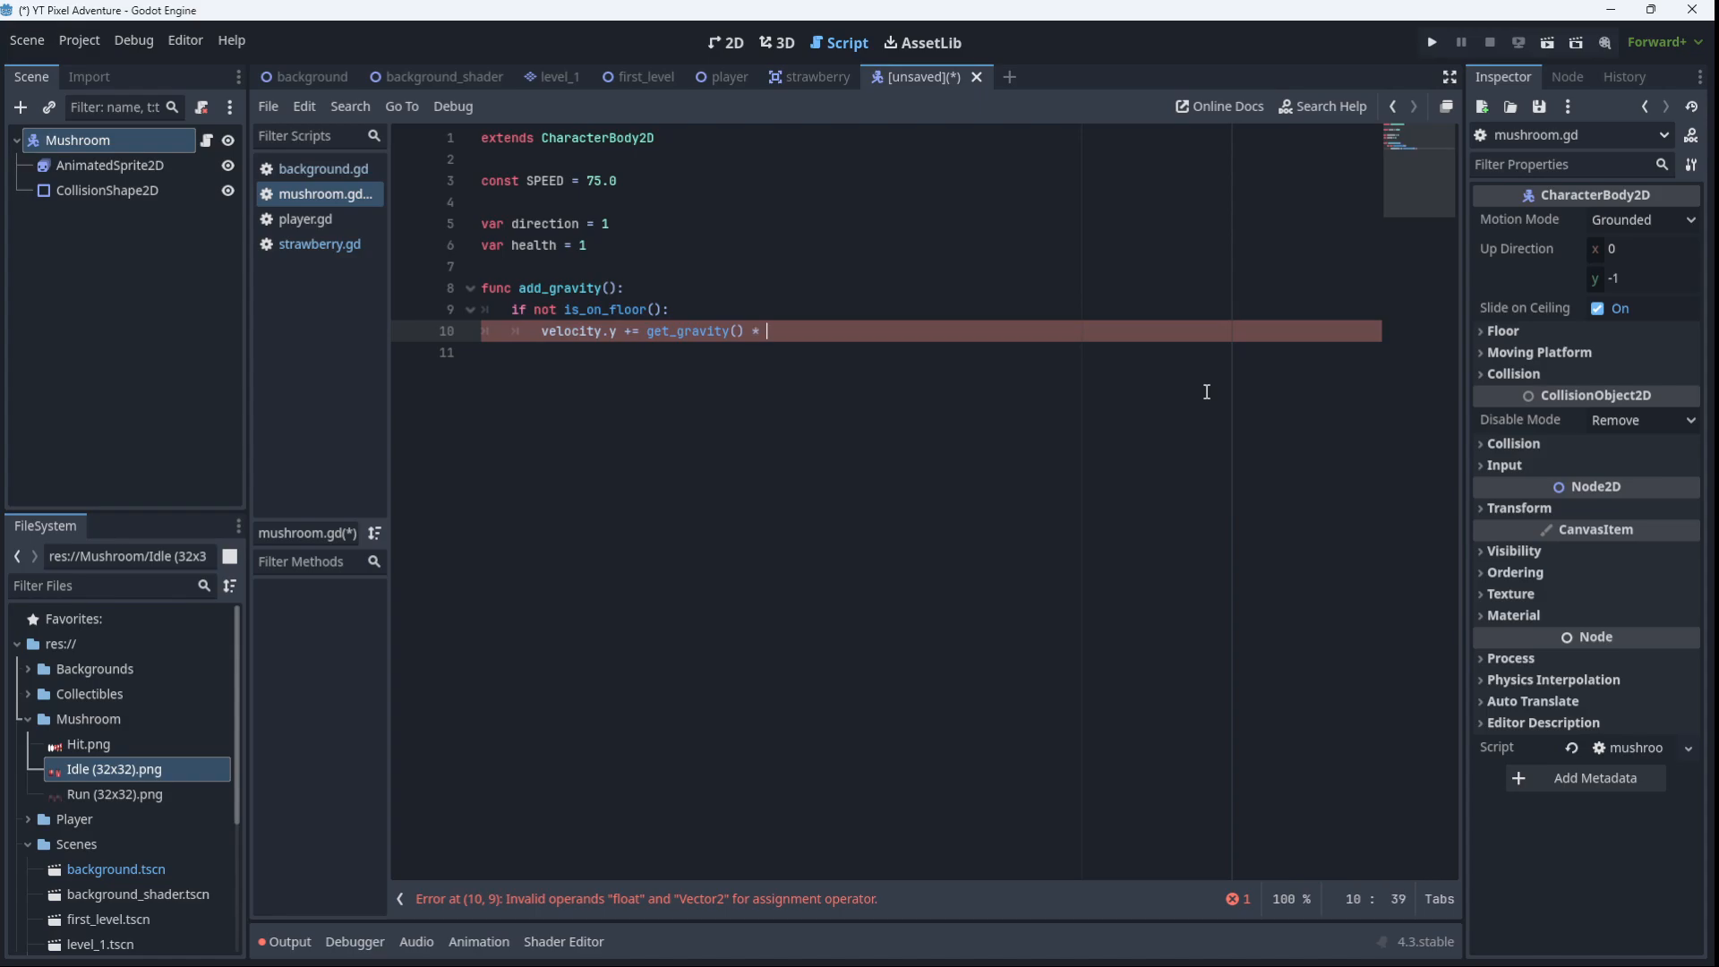
pyautogui.write('delta')
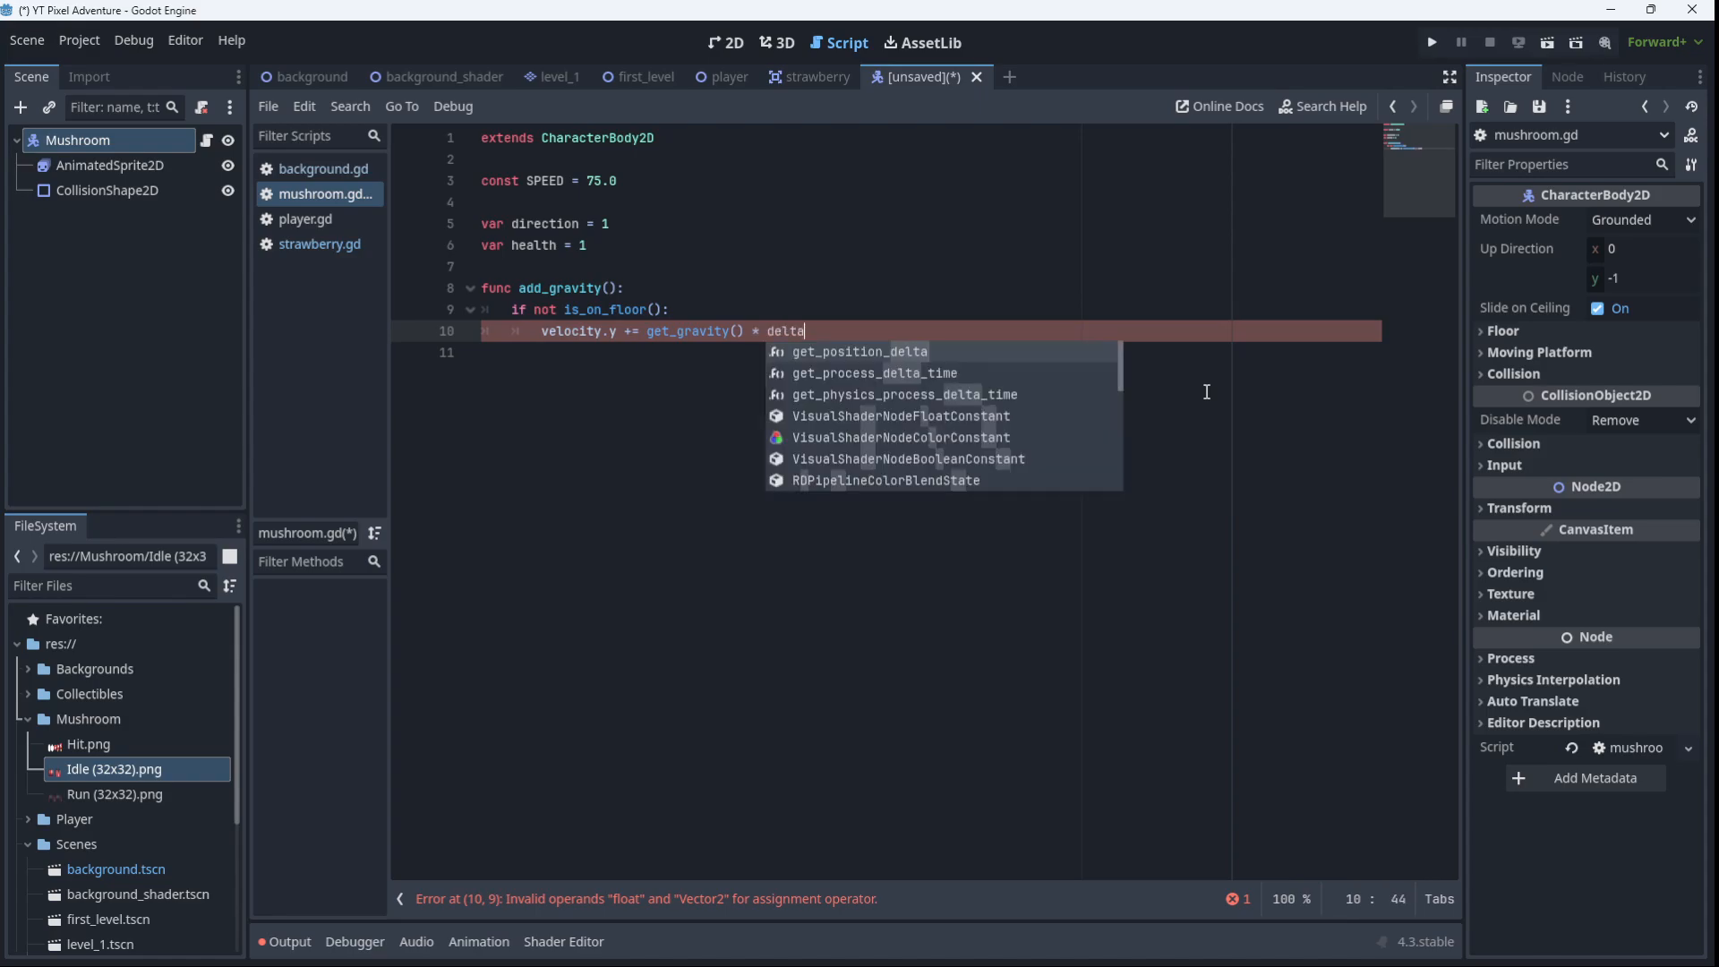
pyautogui.click(858, 351)
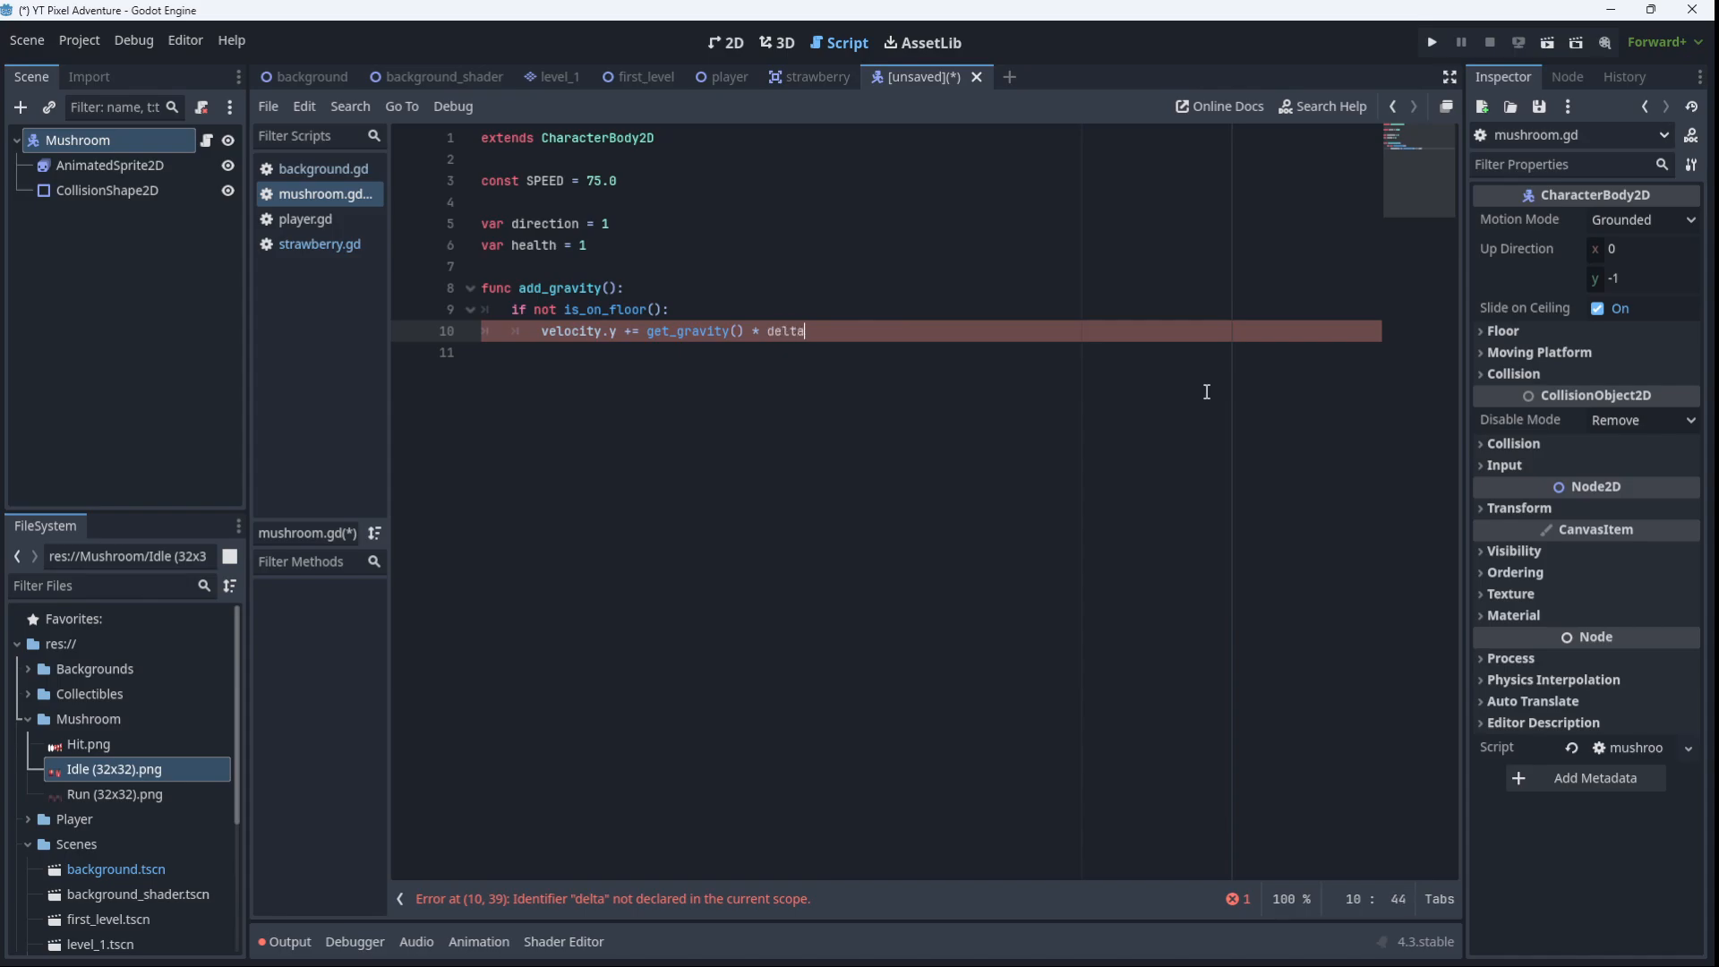
# Give add_gravity a delta parameter so the function reads add_gravity(delta)
pyautogui.click(628, 287)
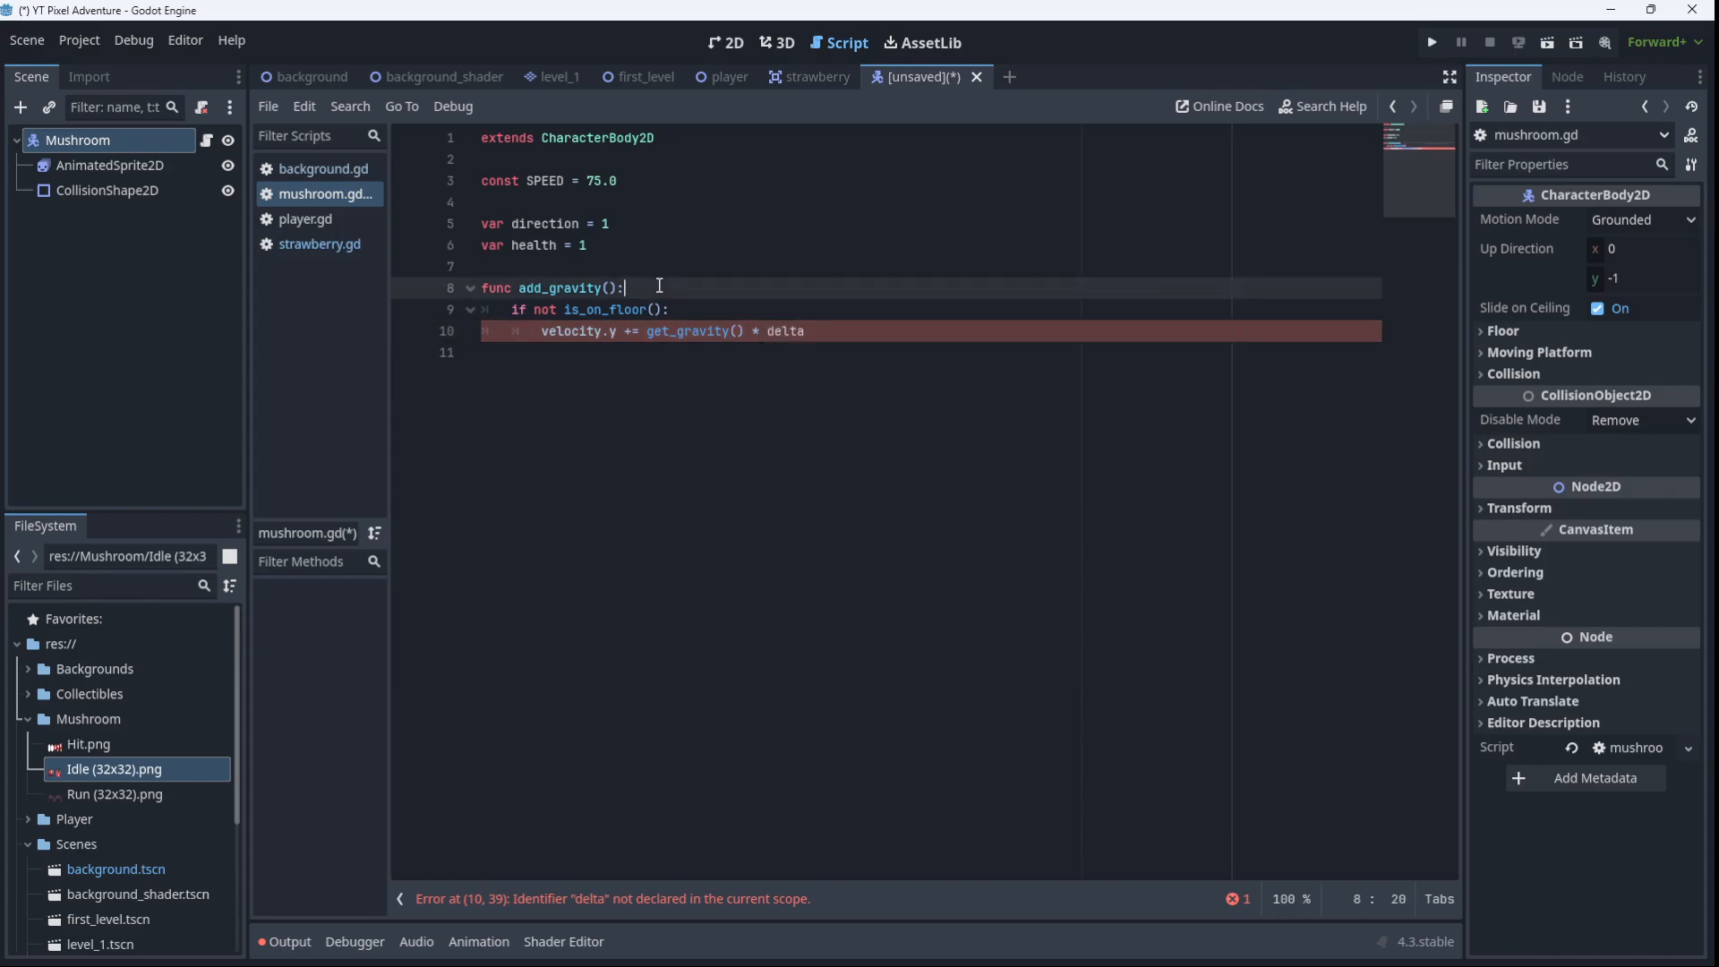
pyautogui.write('delta')
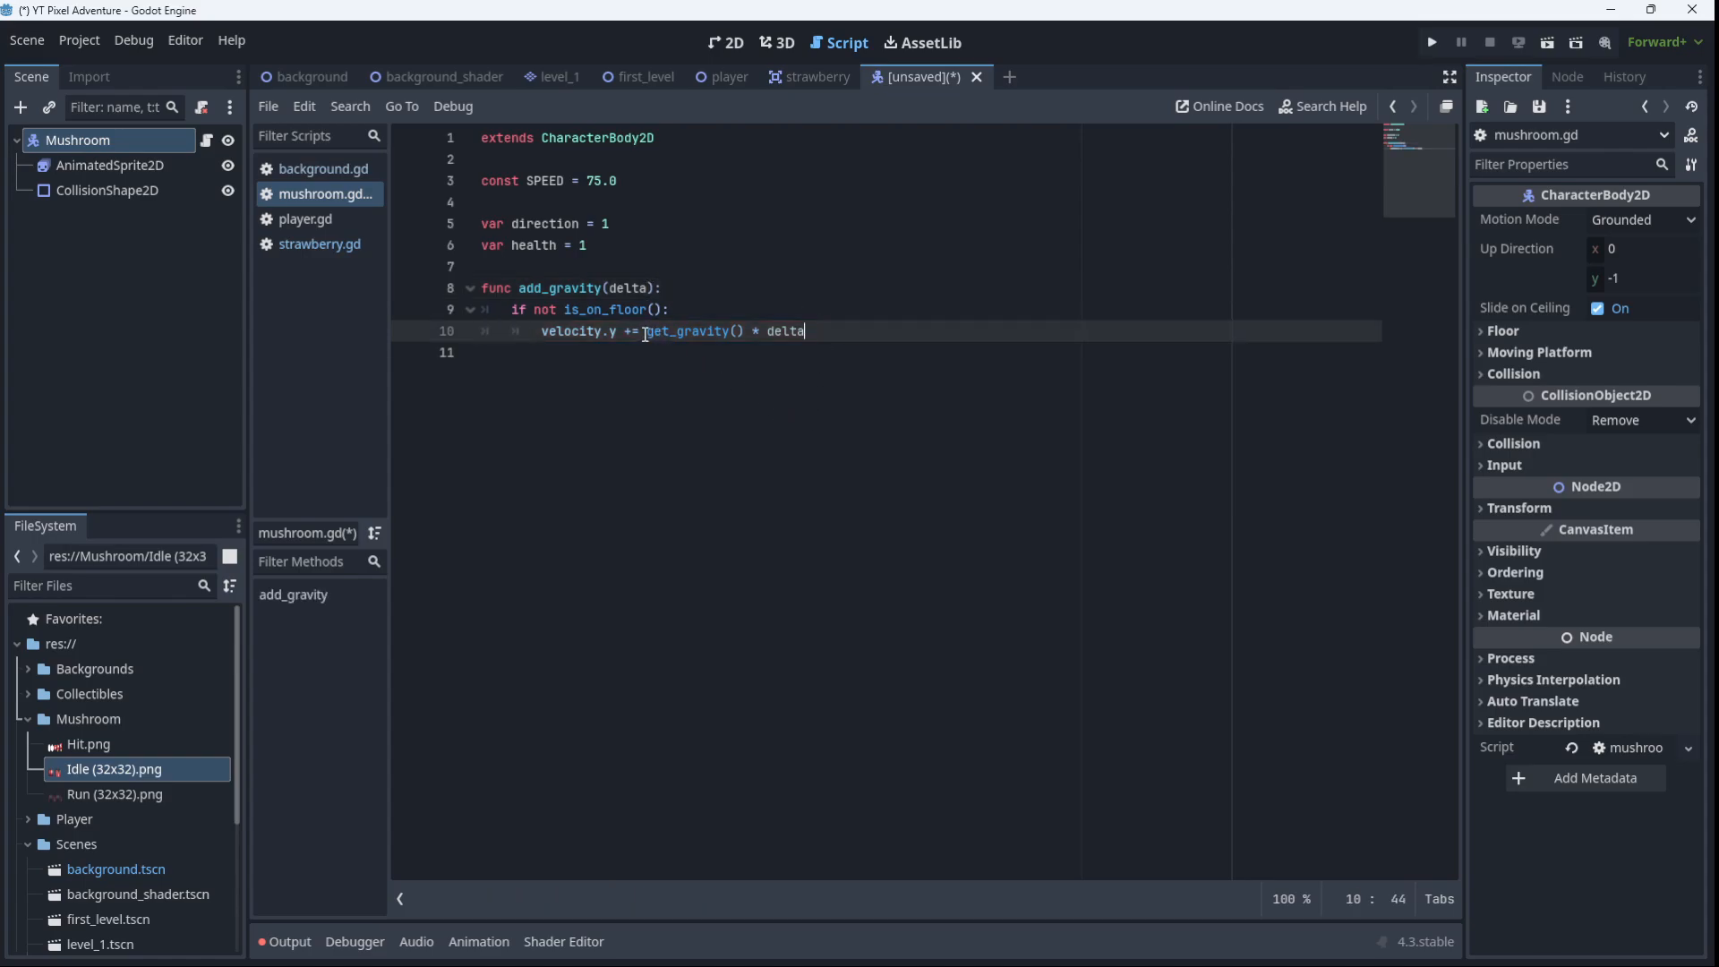
pyautogui.doubleClick(688, 331)
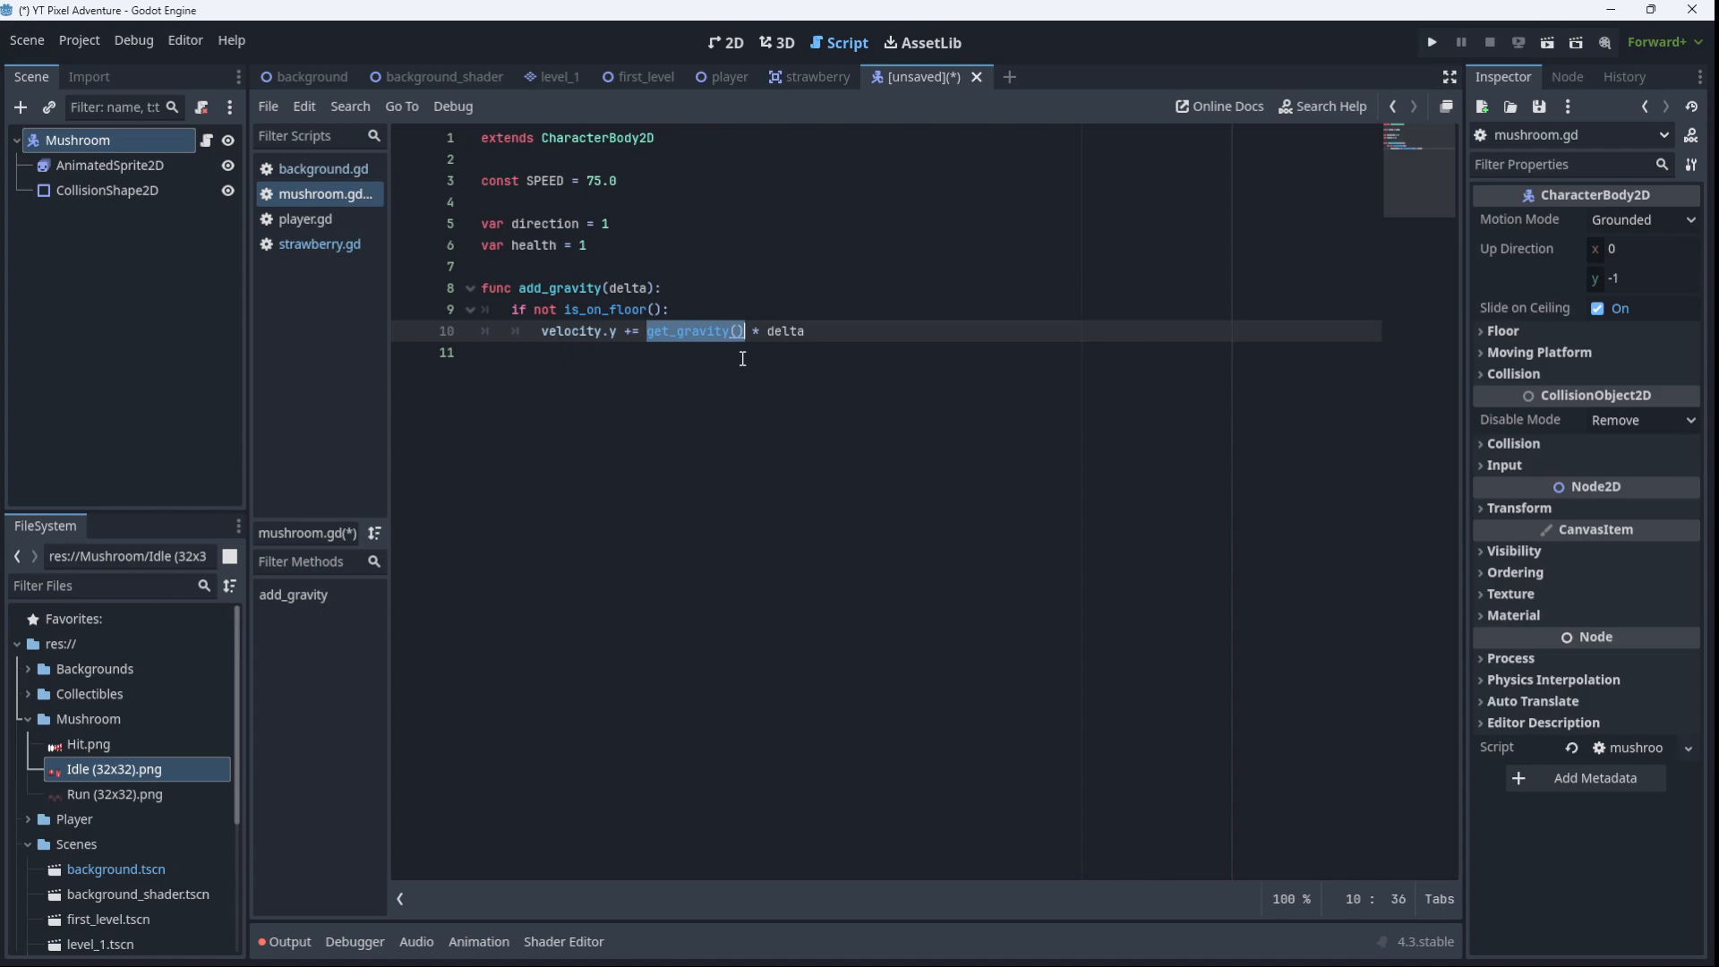
pyautogui.moveTo(27, 141)
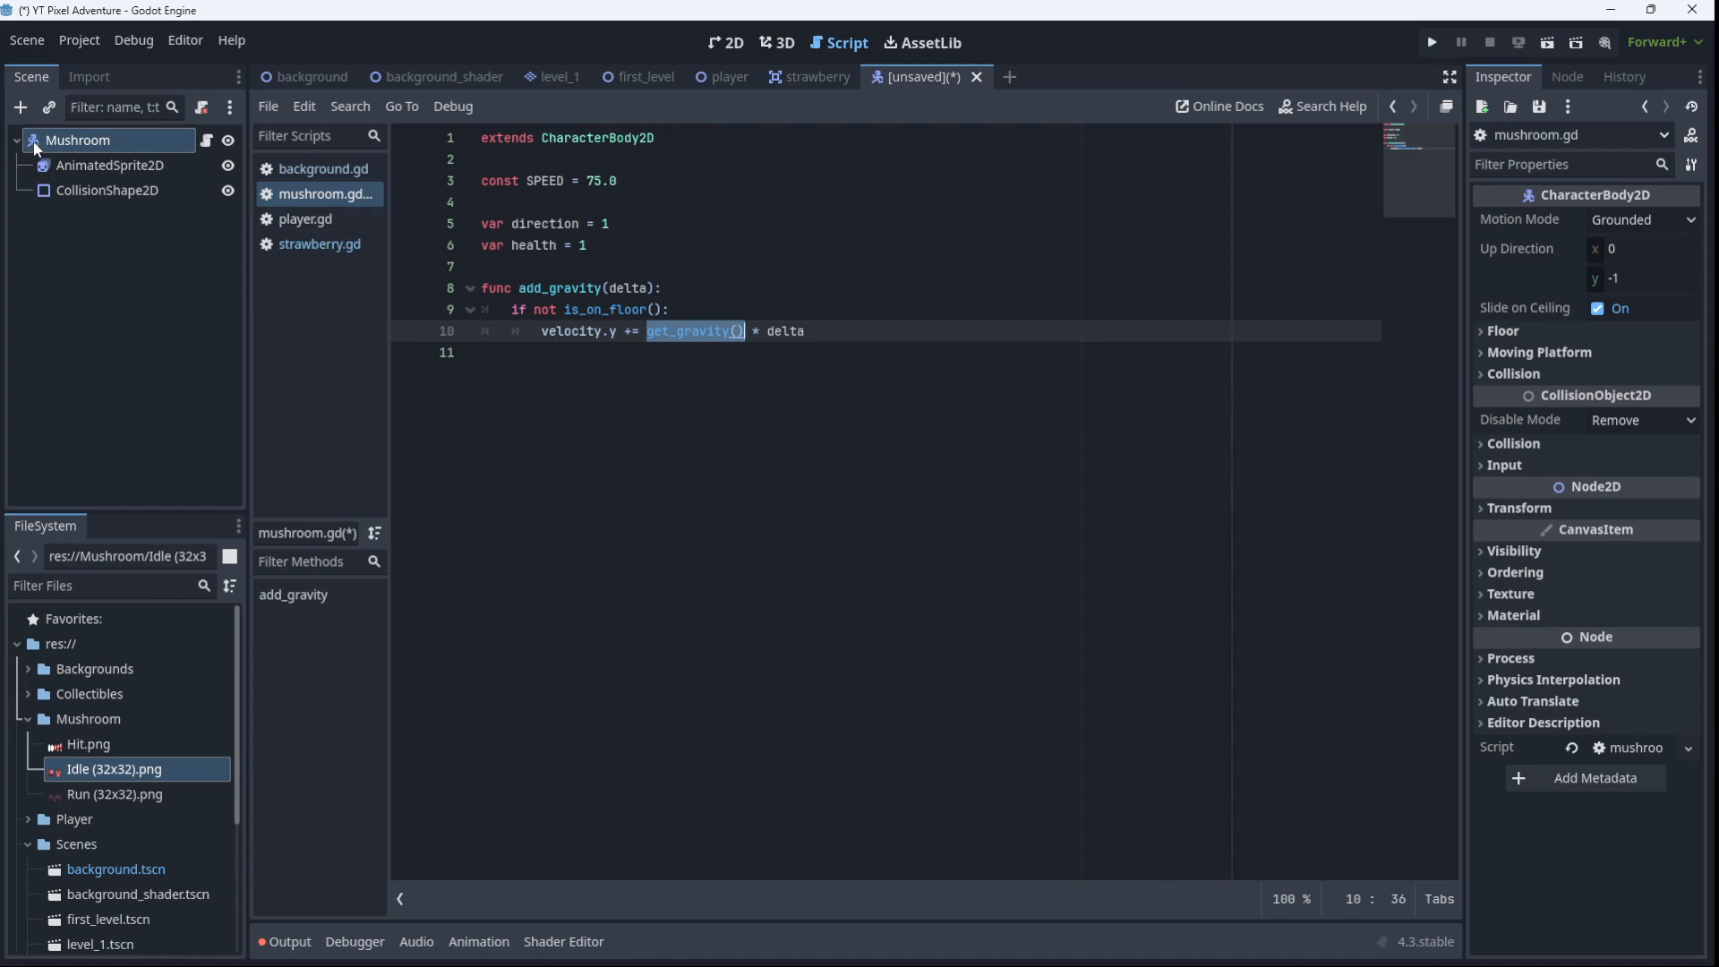
pyautogui.click(700, 330)
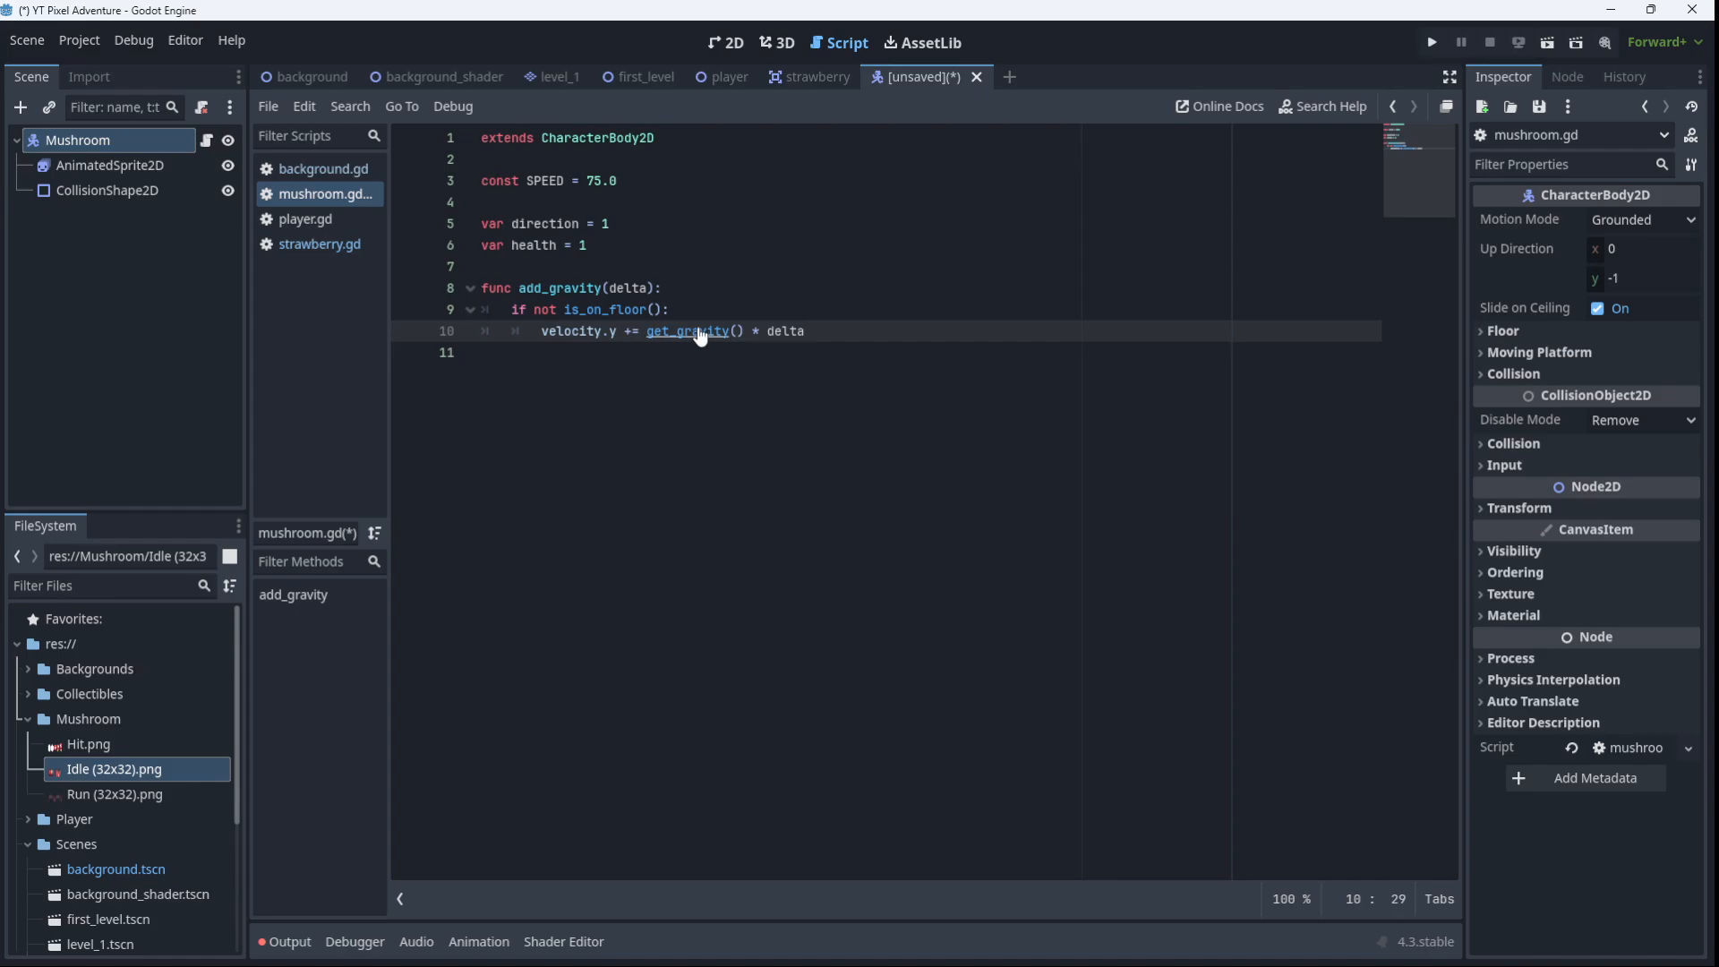
pyautogui.click(686, 331)
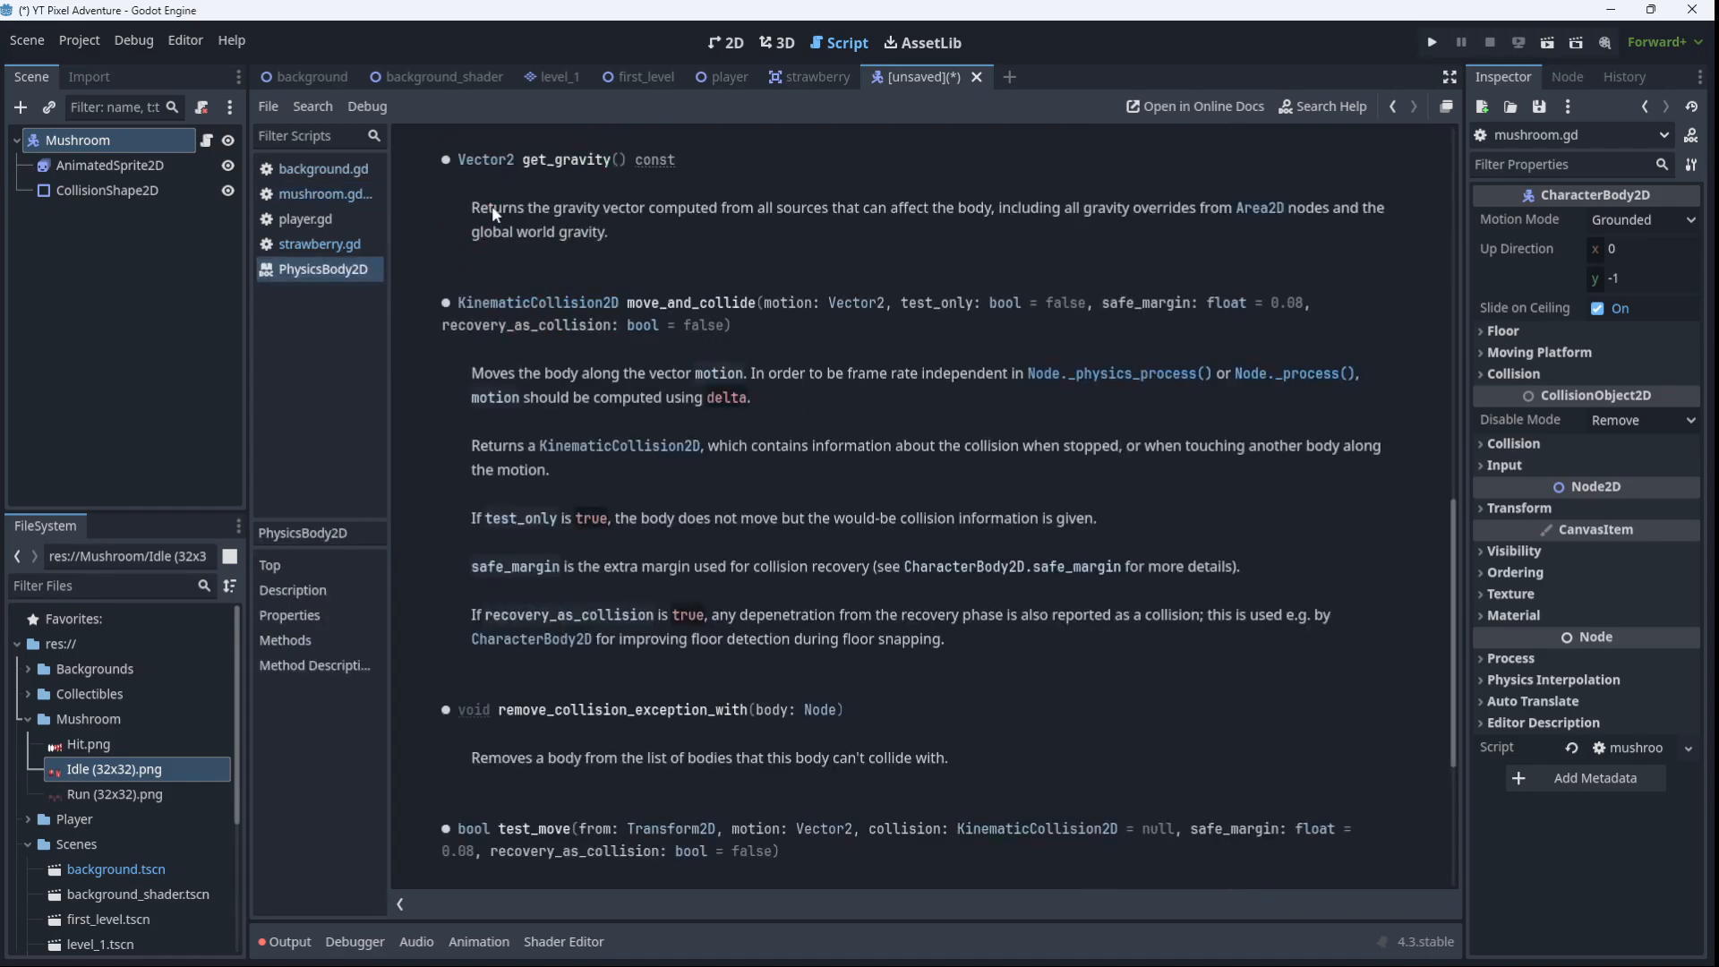
pyautogui.moveTo(803, 219)
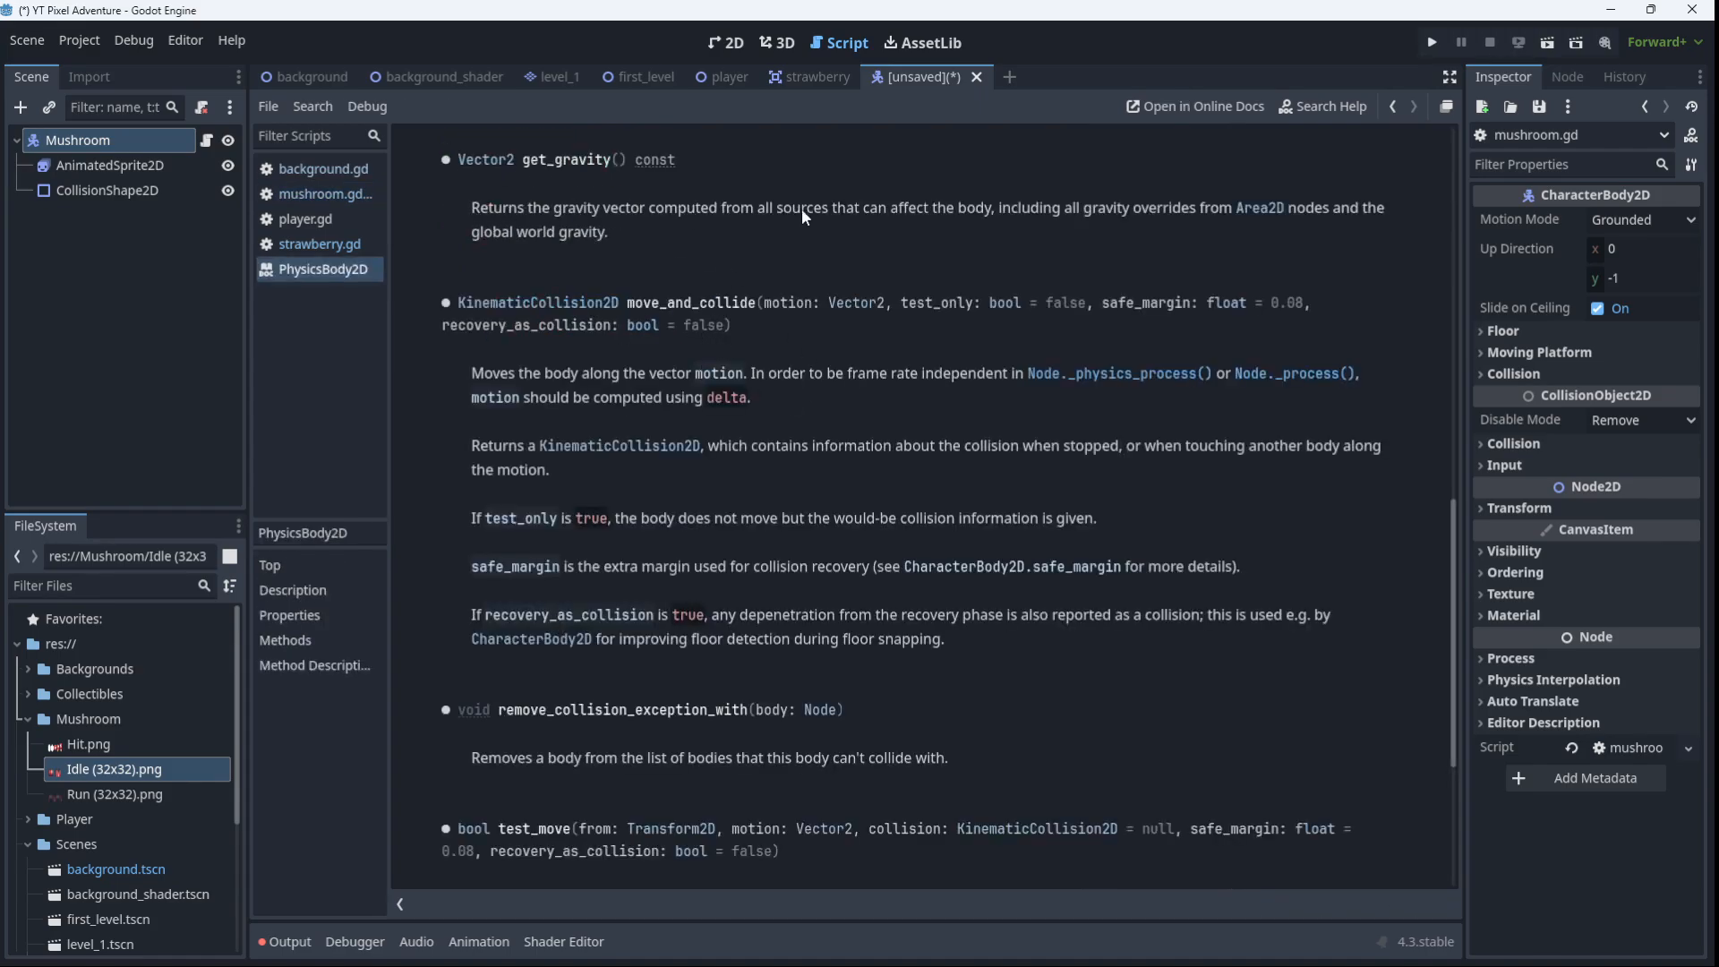
pyautogui.moveTo(701, 244)
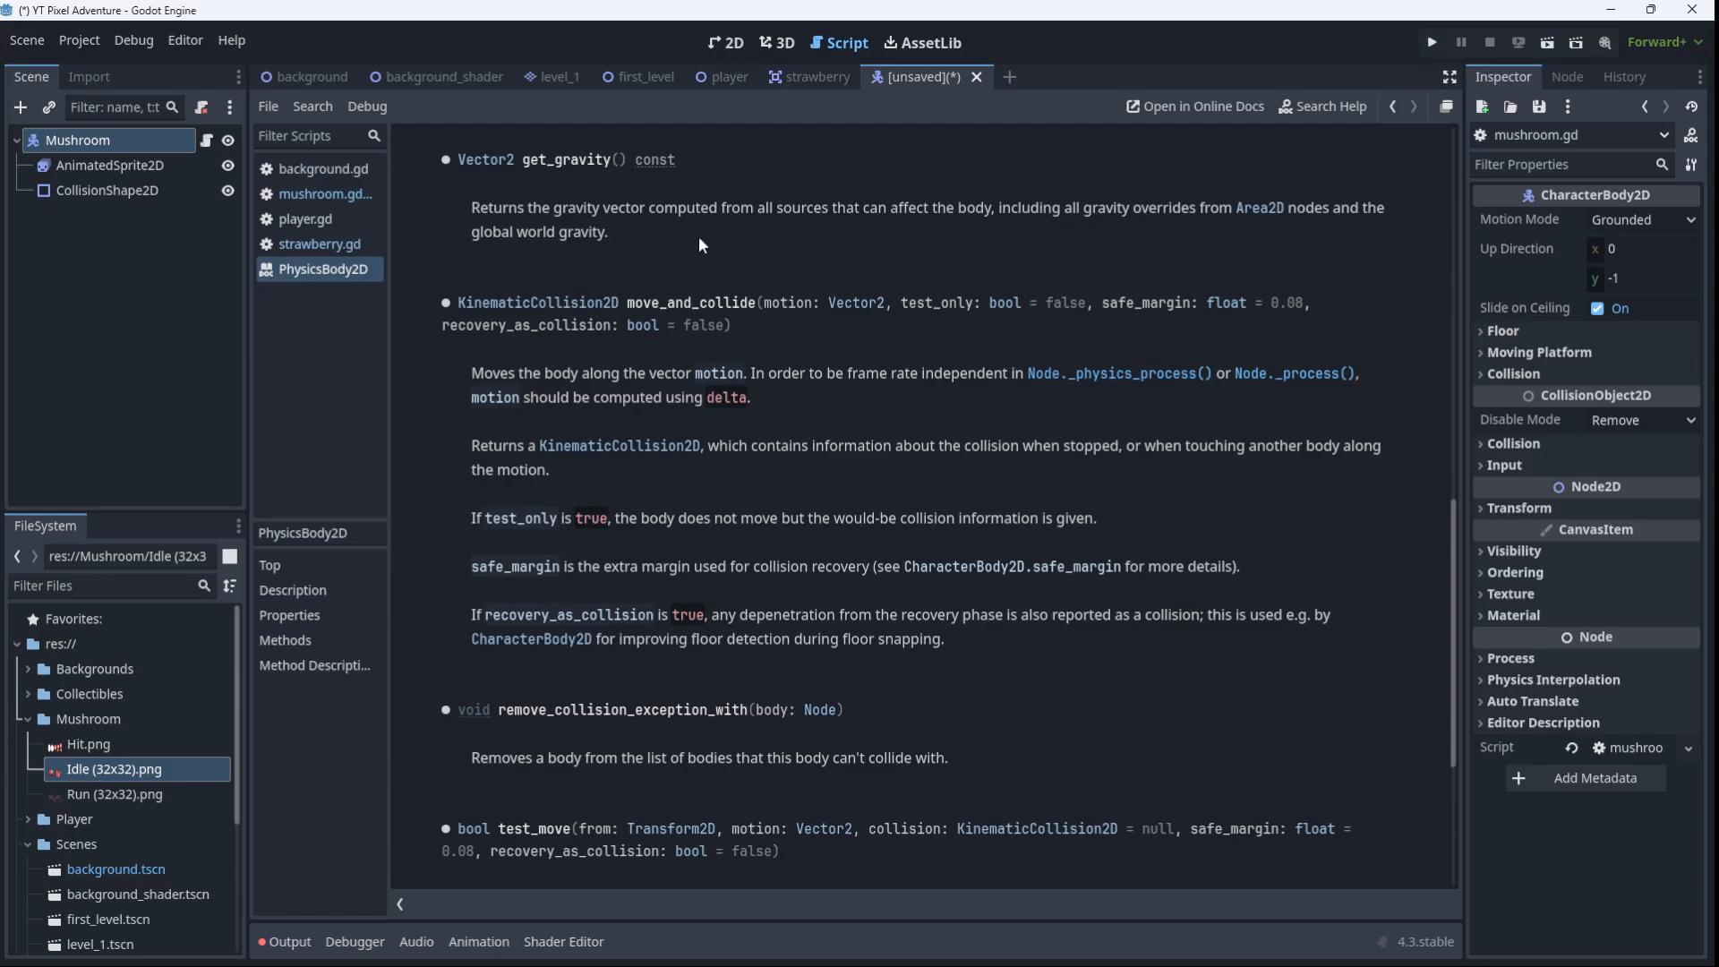
pyautogui.moveTo(479, 248)
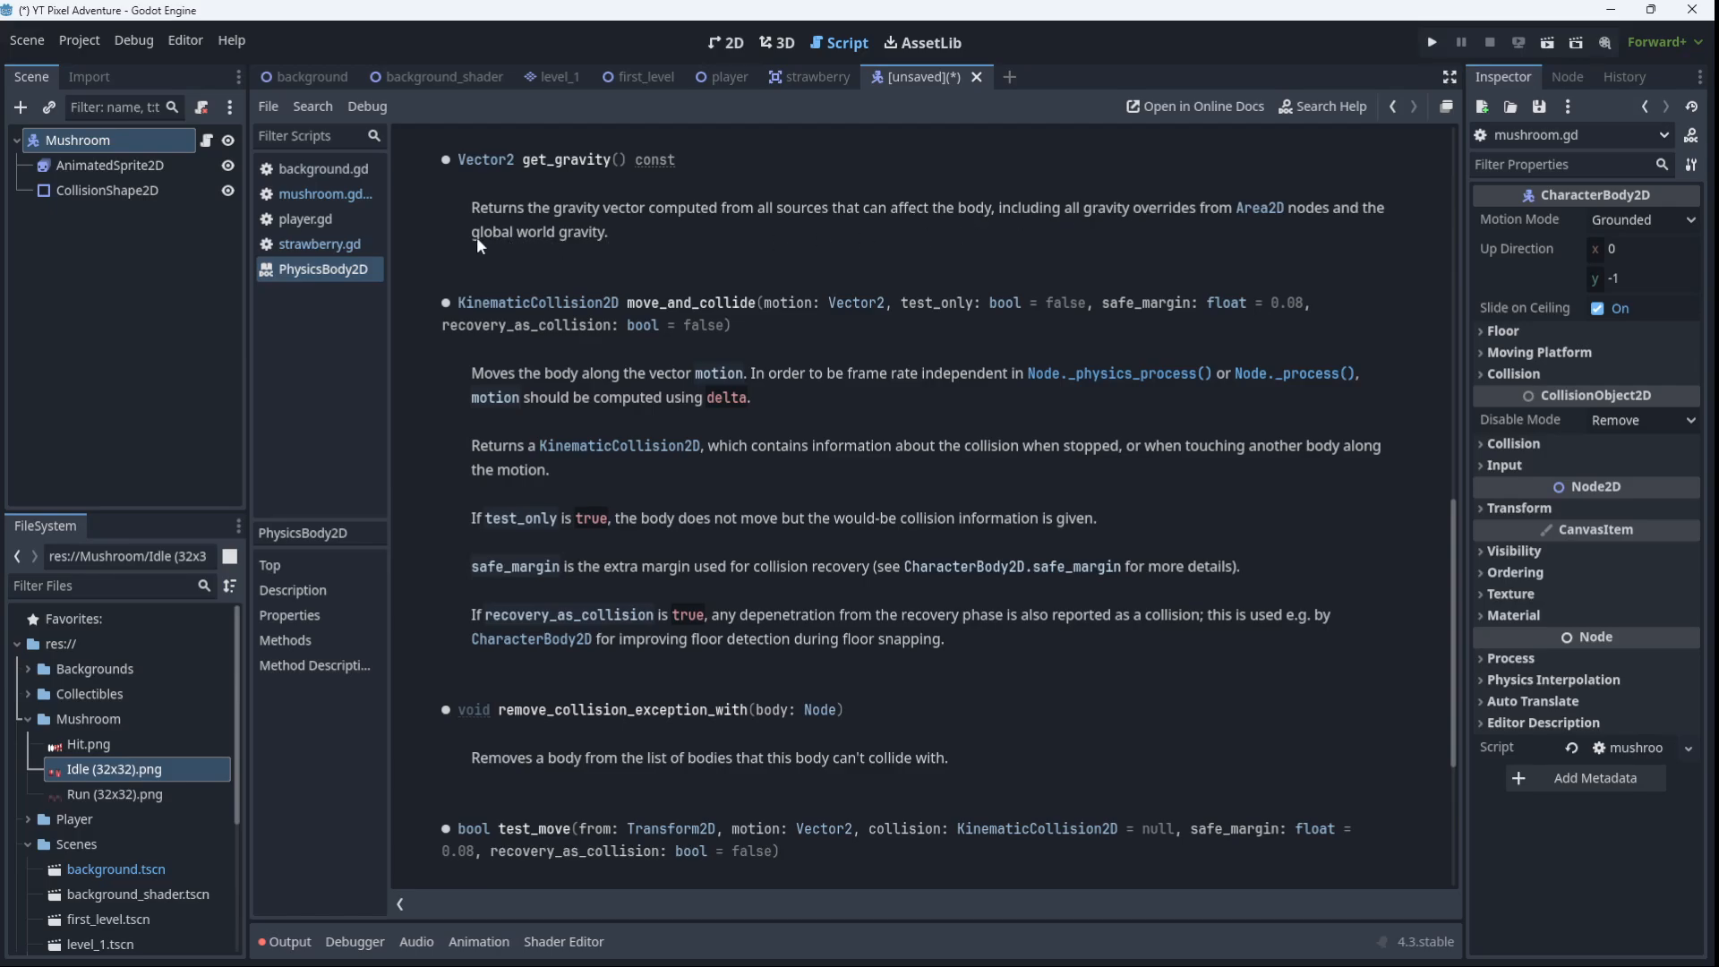
pyautogui.moveTo(456, 262)
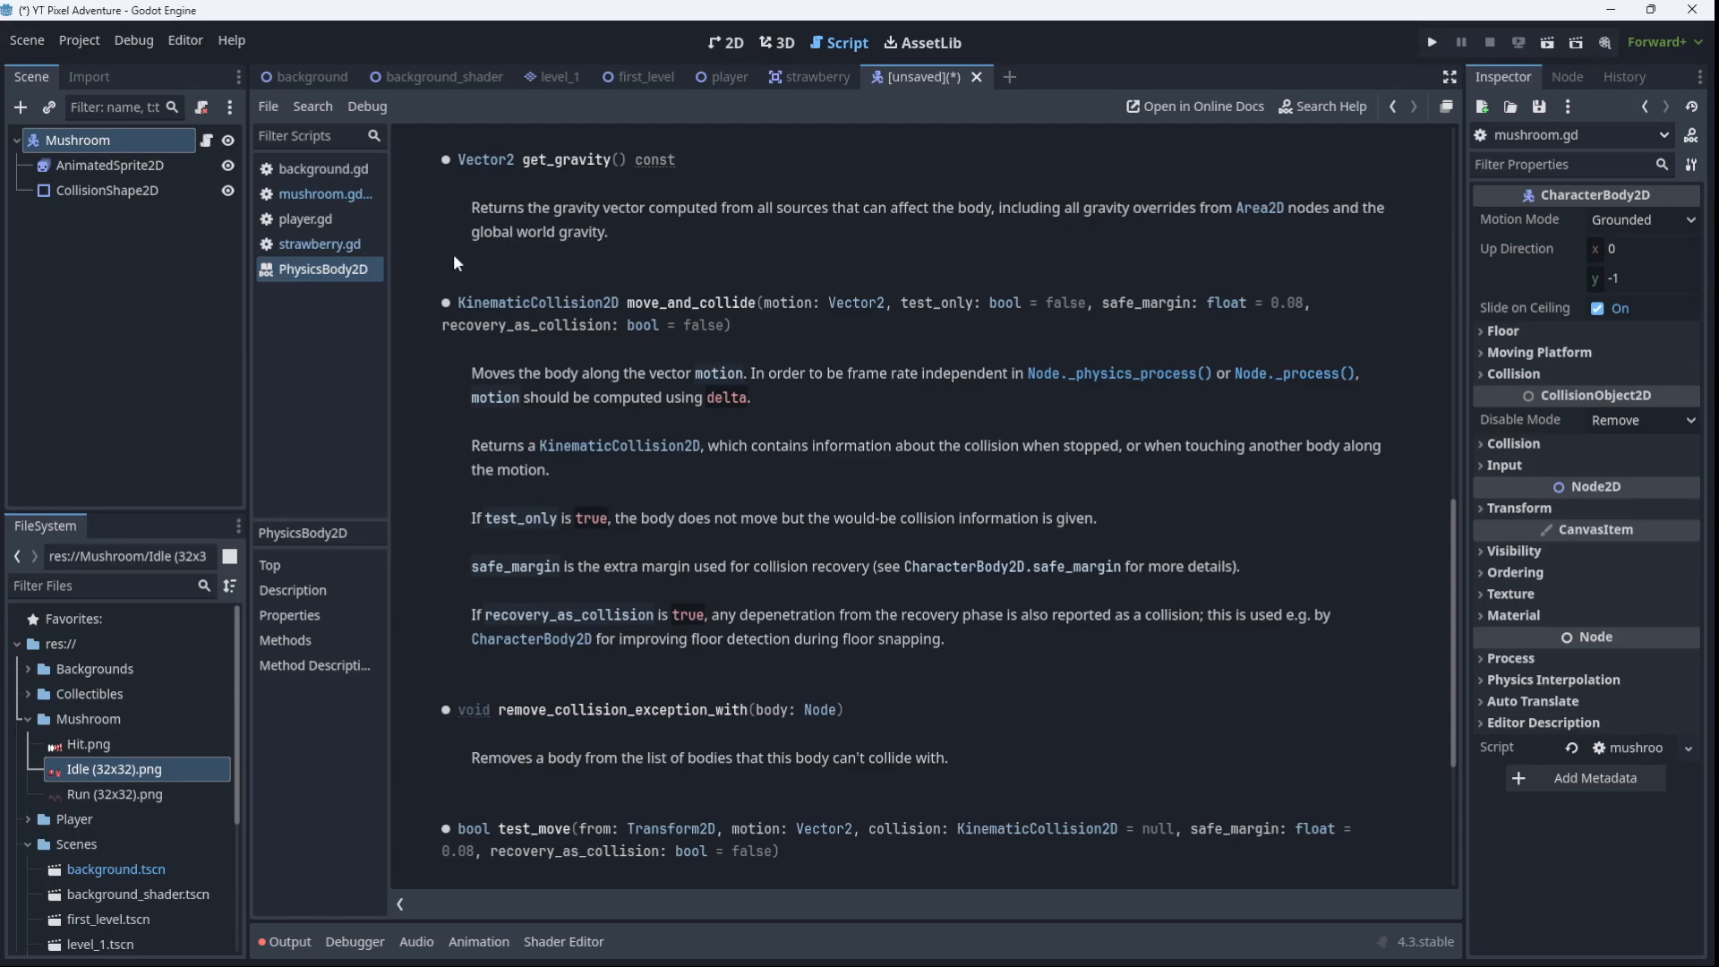
pyautogui.click(320, 193)
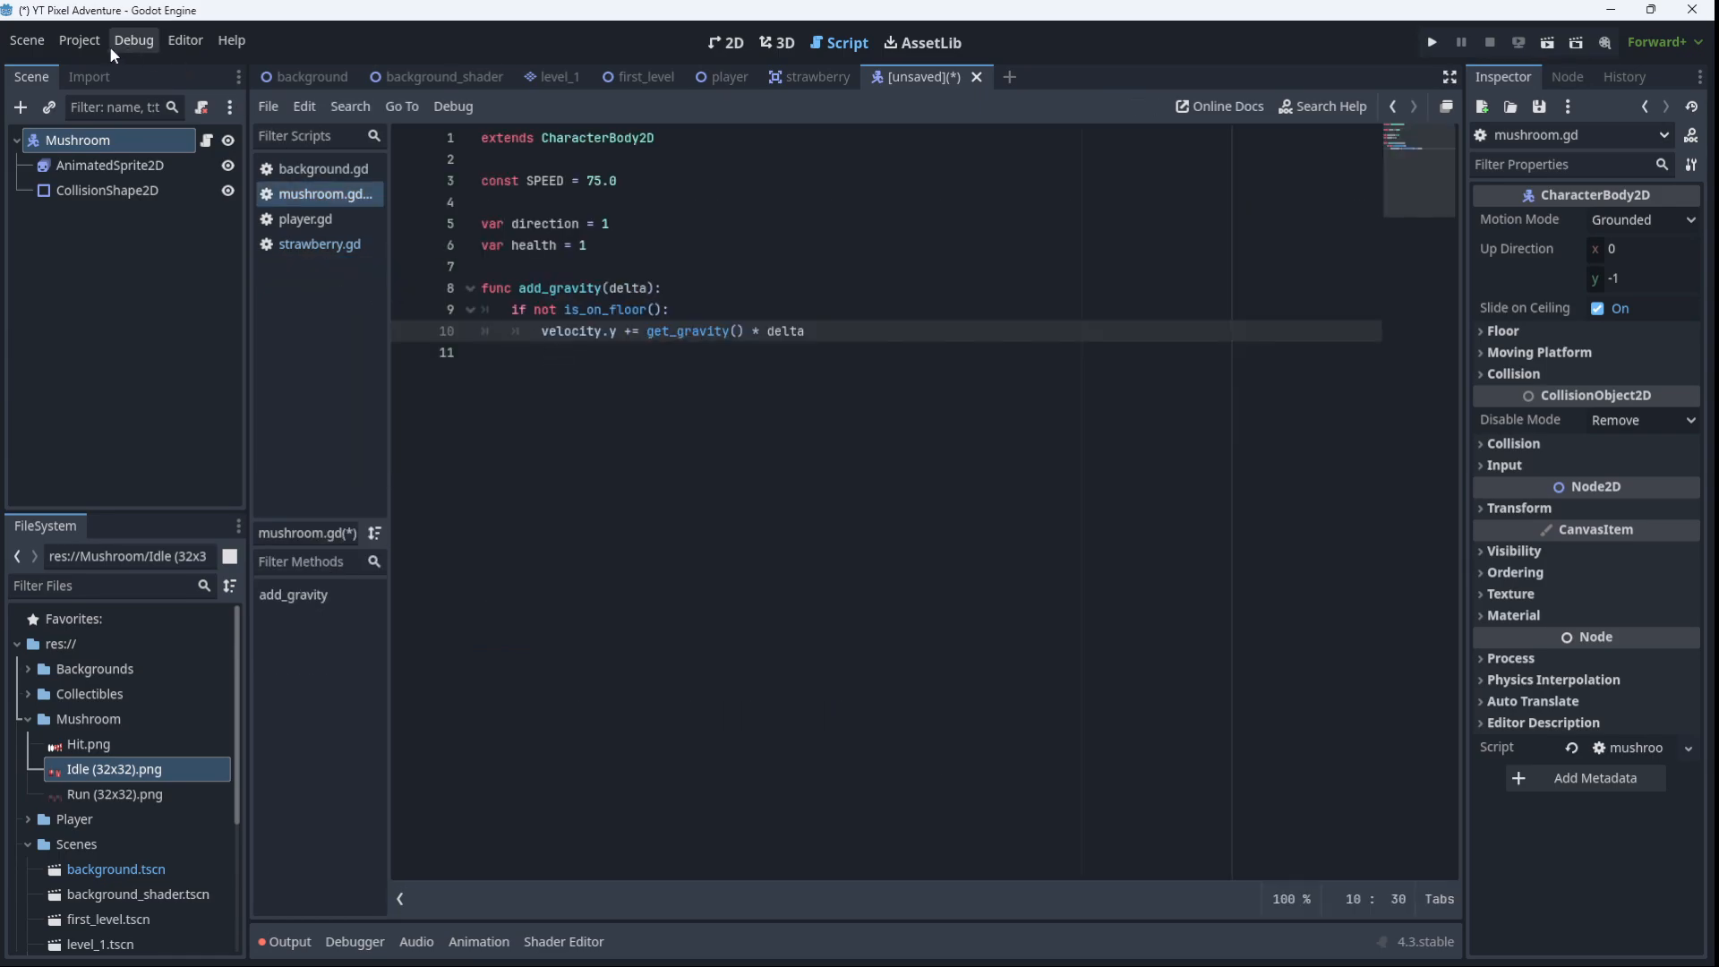
pyautogui.click(79, 40)
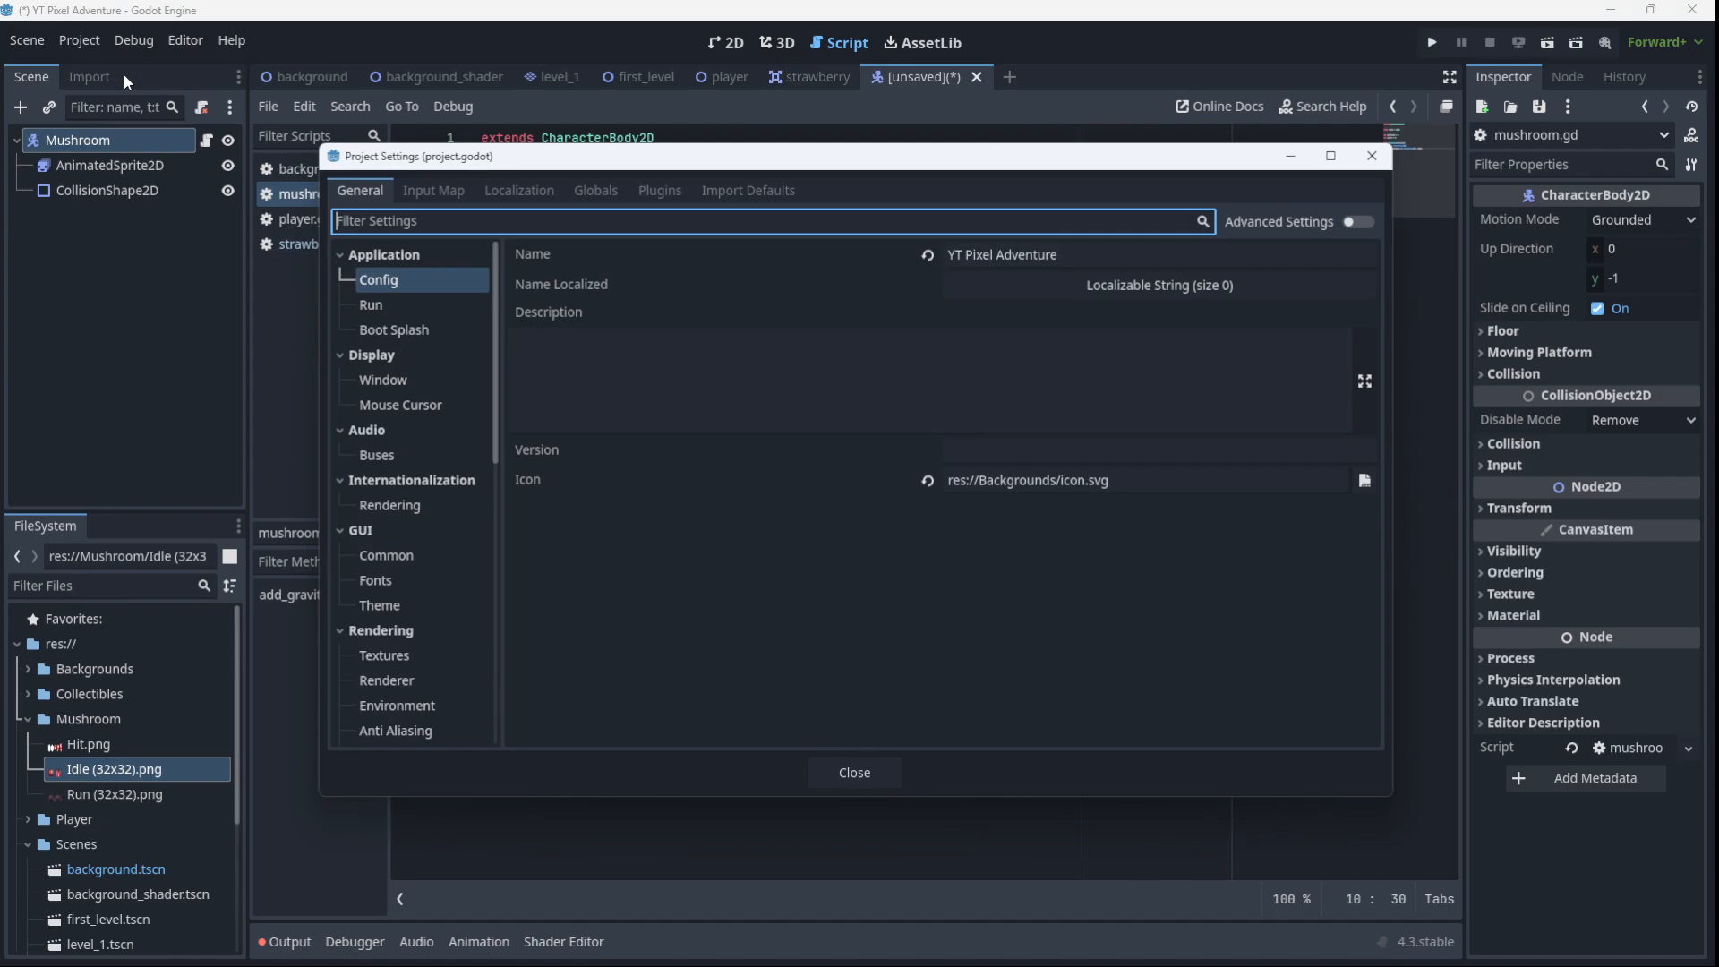
pyautogui.scroll(-3)
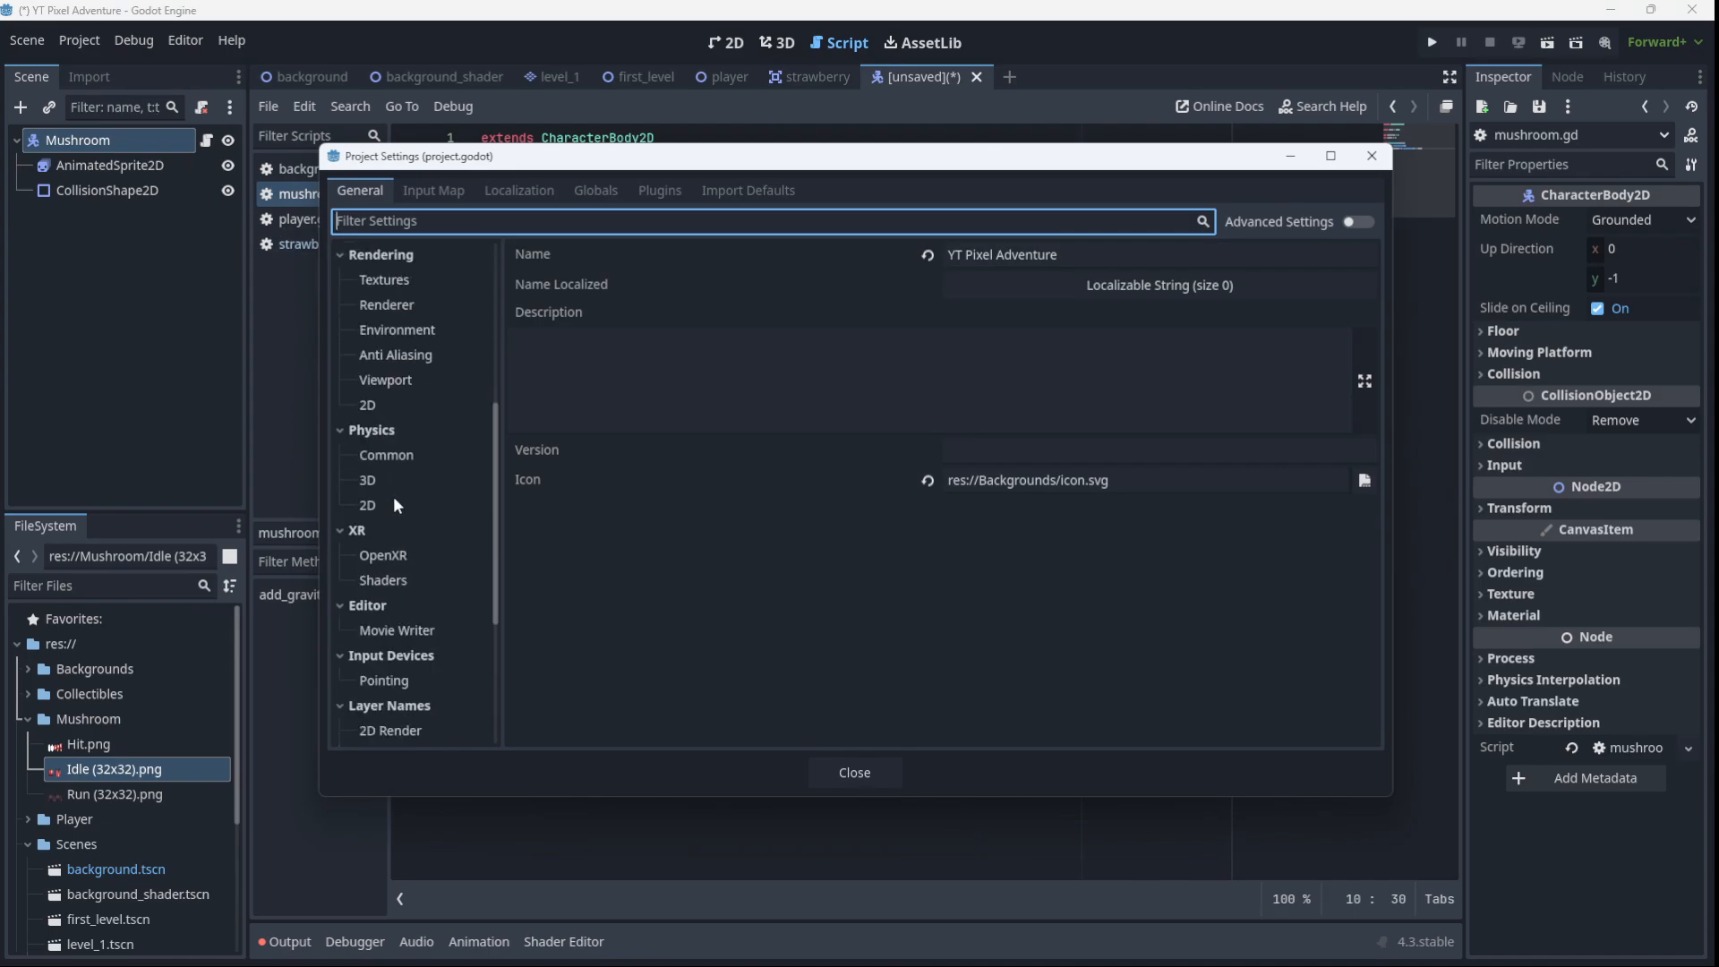
pyautogui.moveTo(369, 509)
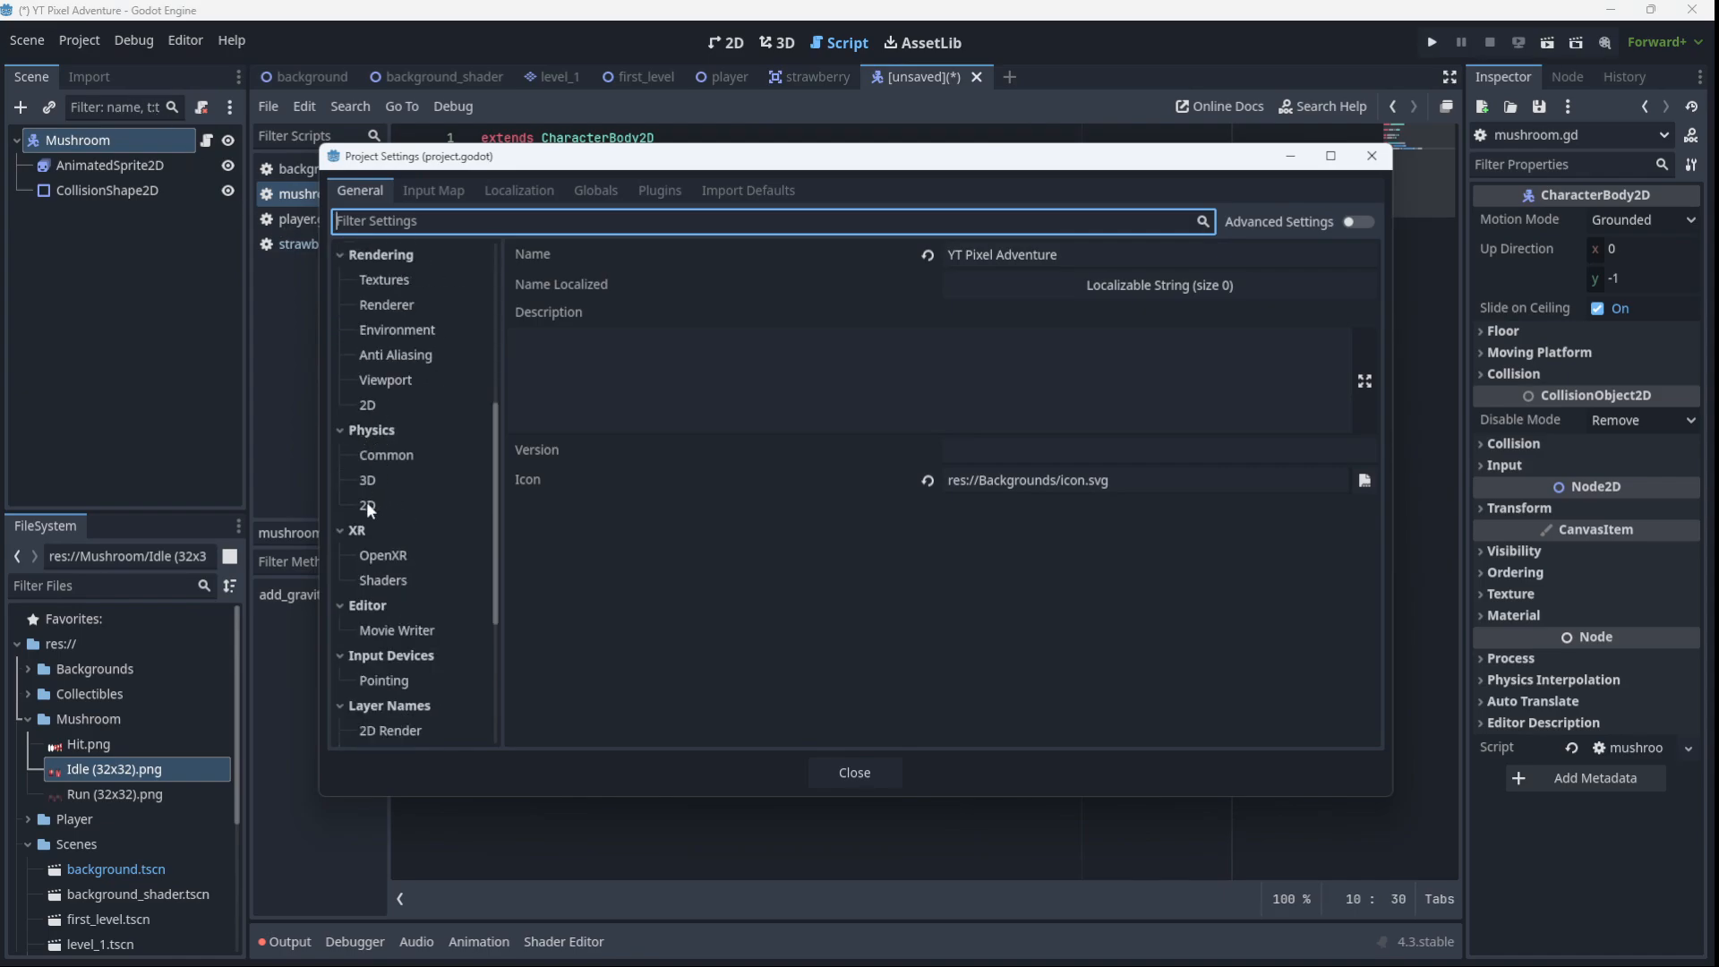
pyautogui.click(366, 505)
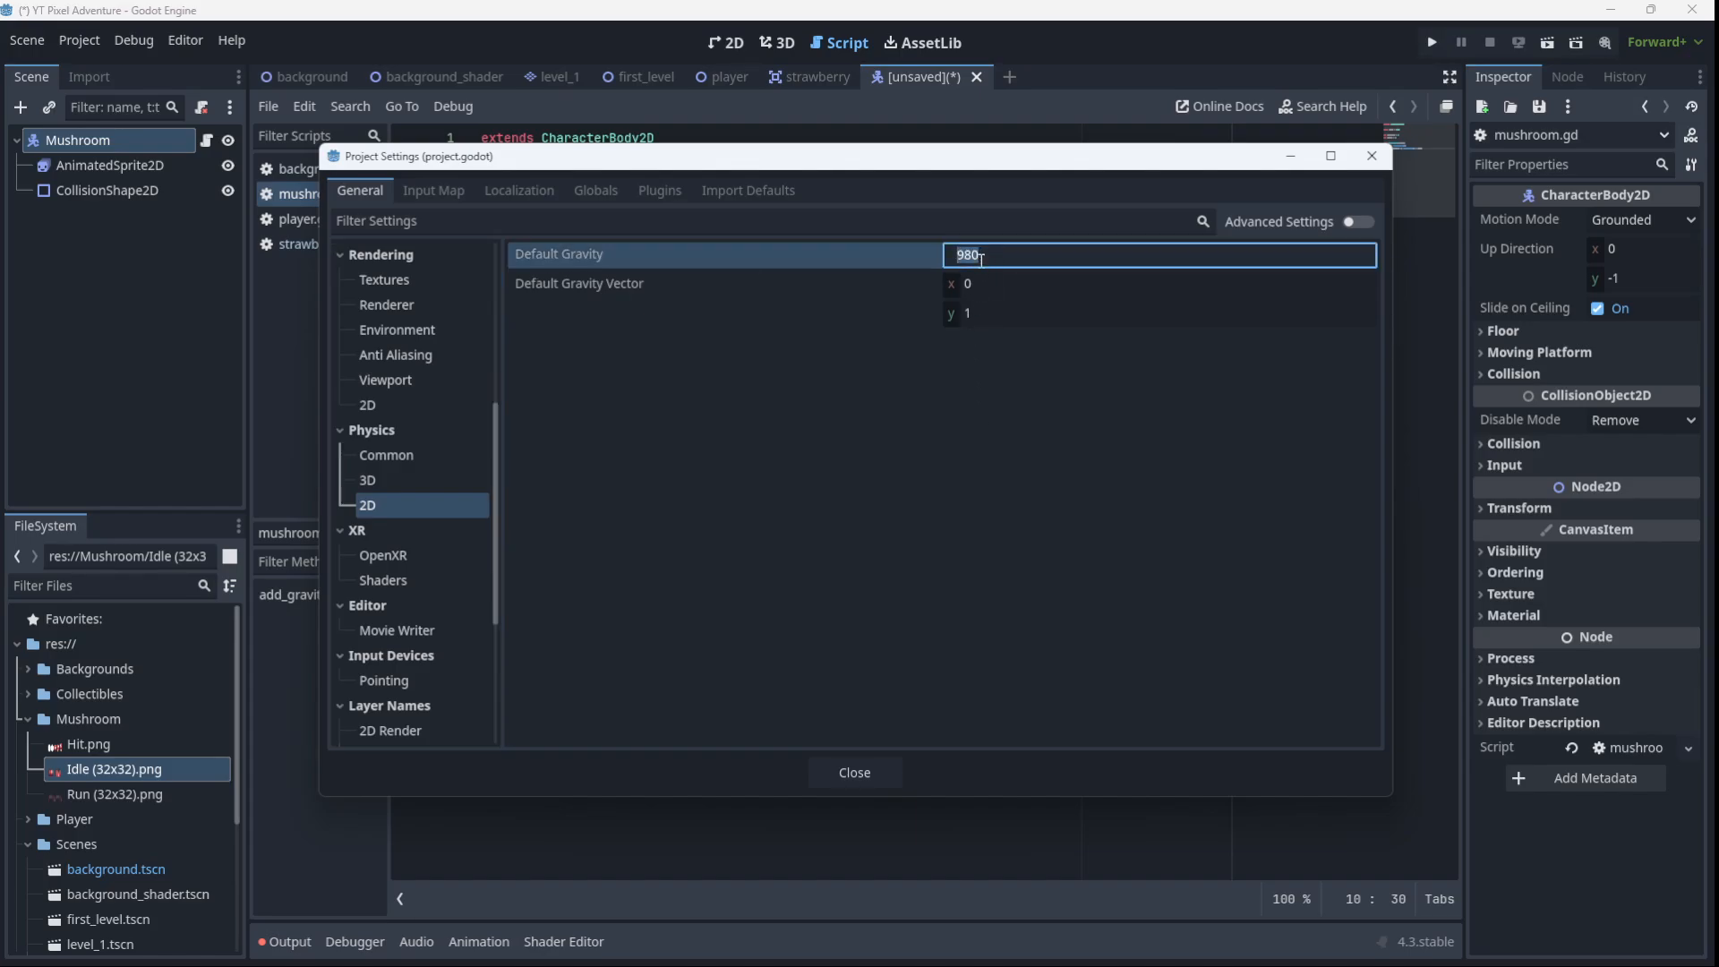
pyautogui.click(854, 773)
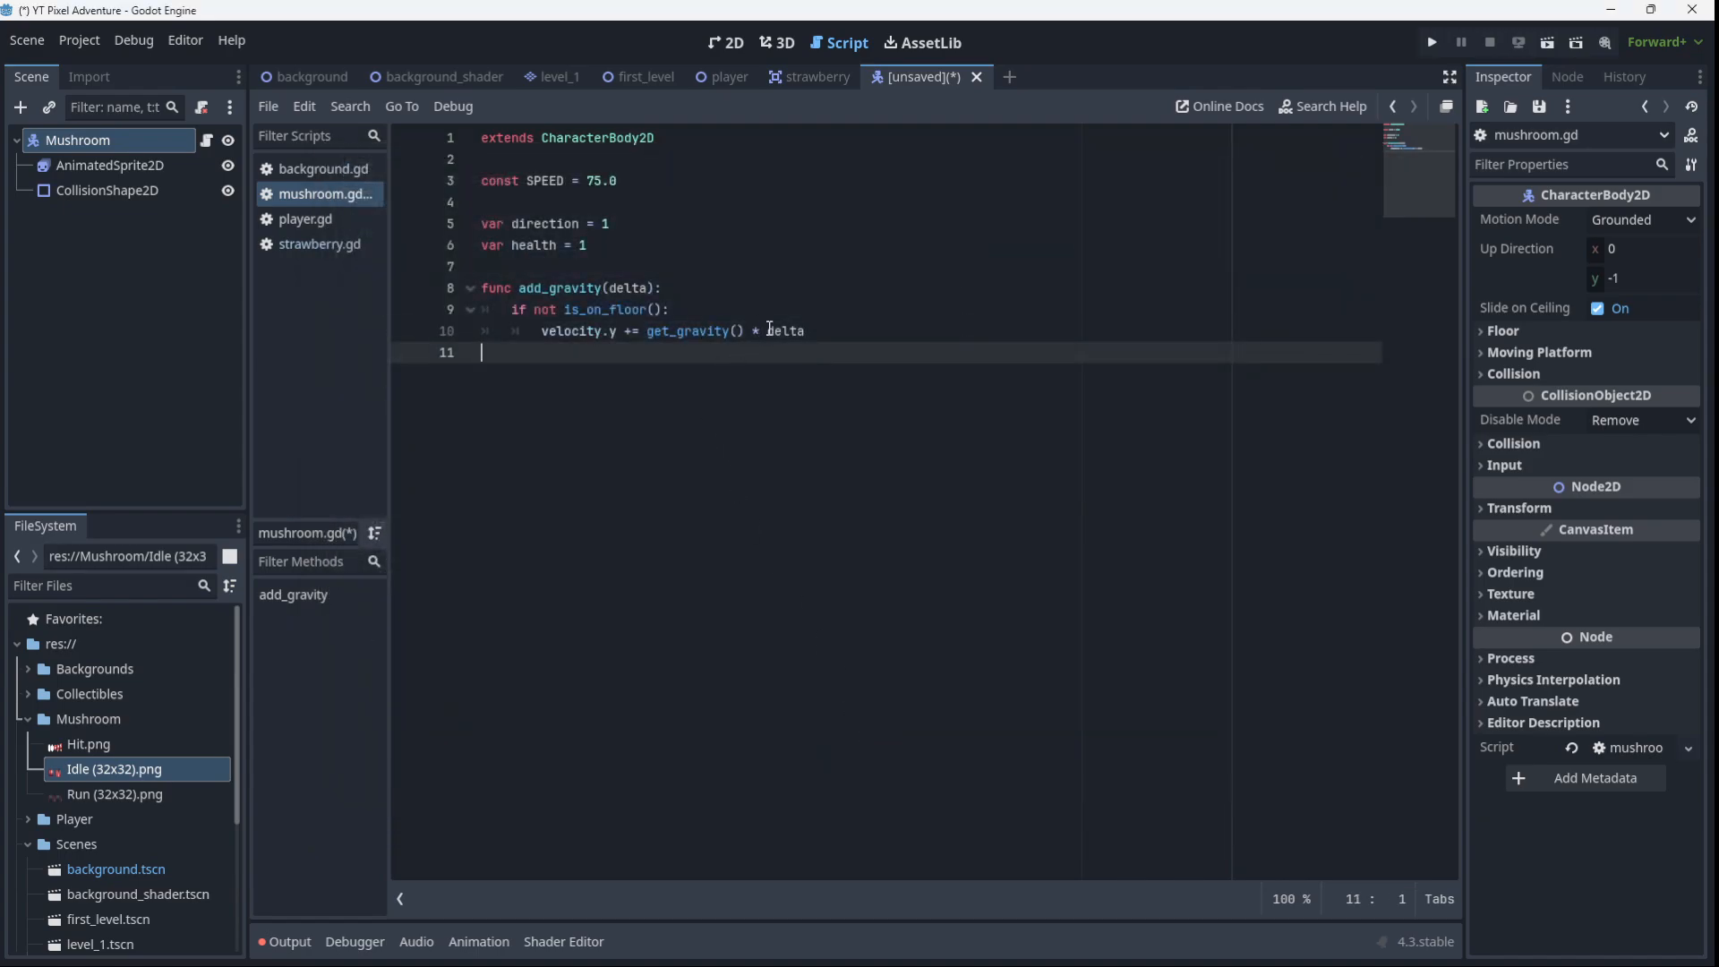
# Declare a new func move_enemy() below the gravity line
pyautogui.doubleClick(784, 330)
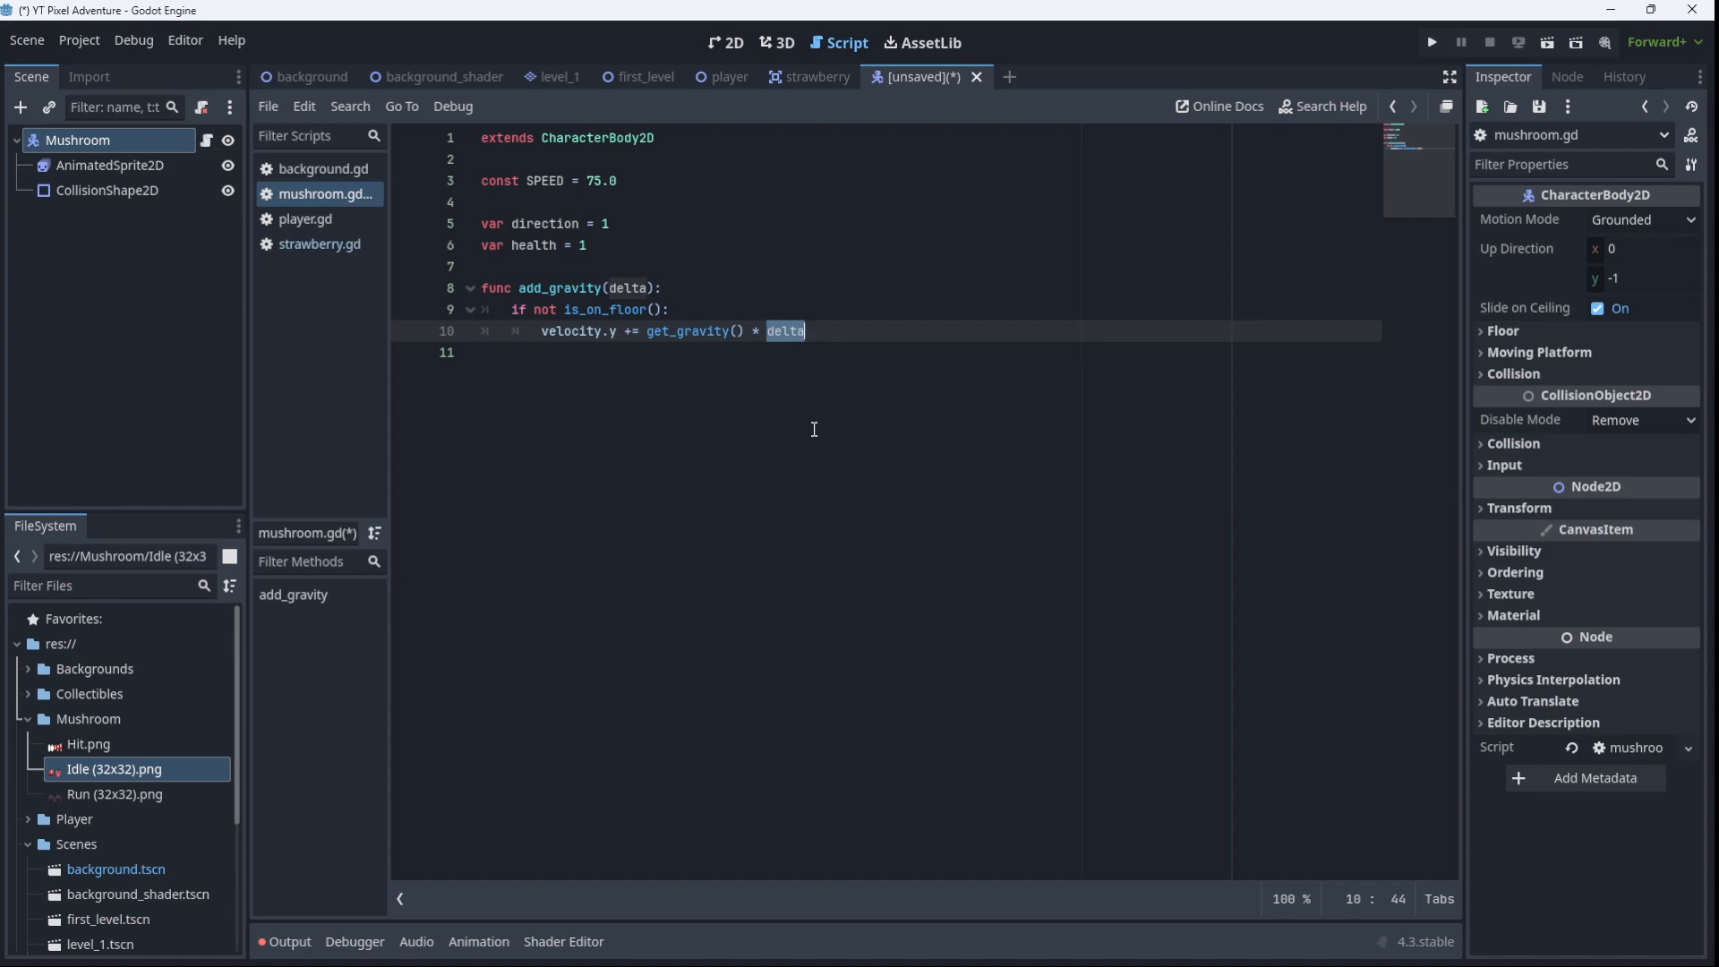
pyautogui.click(806, 331)
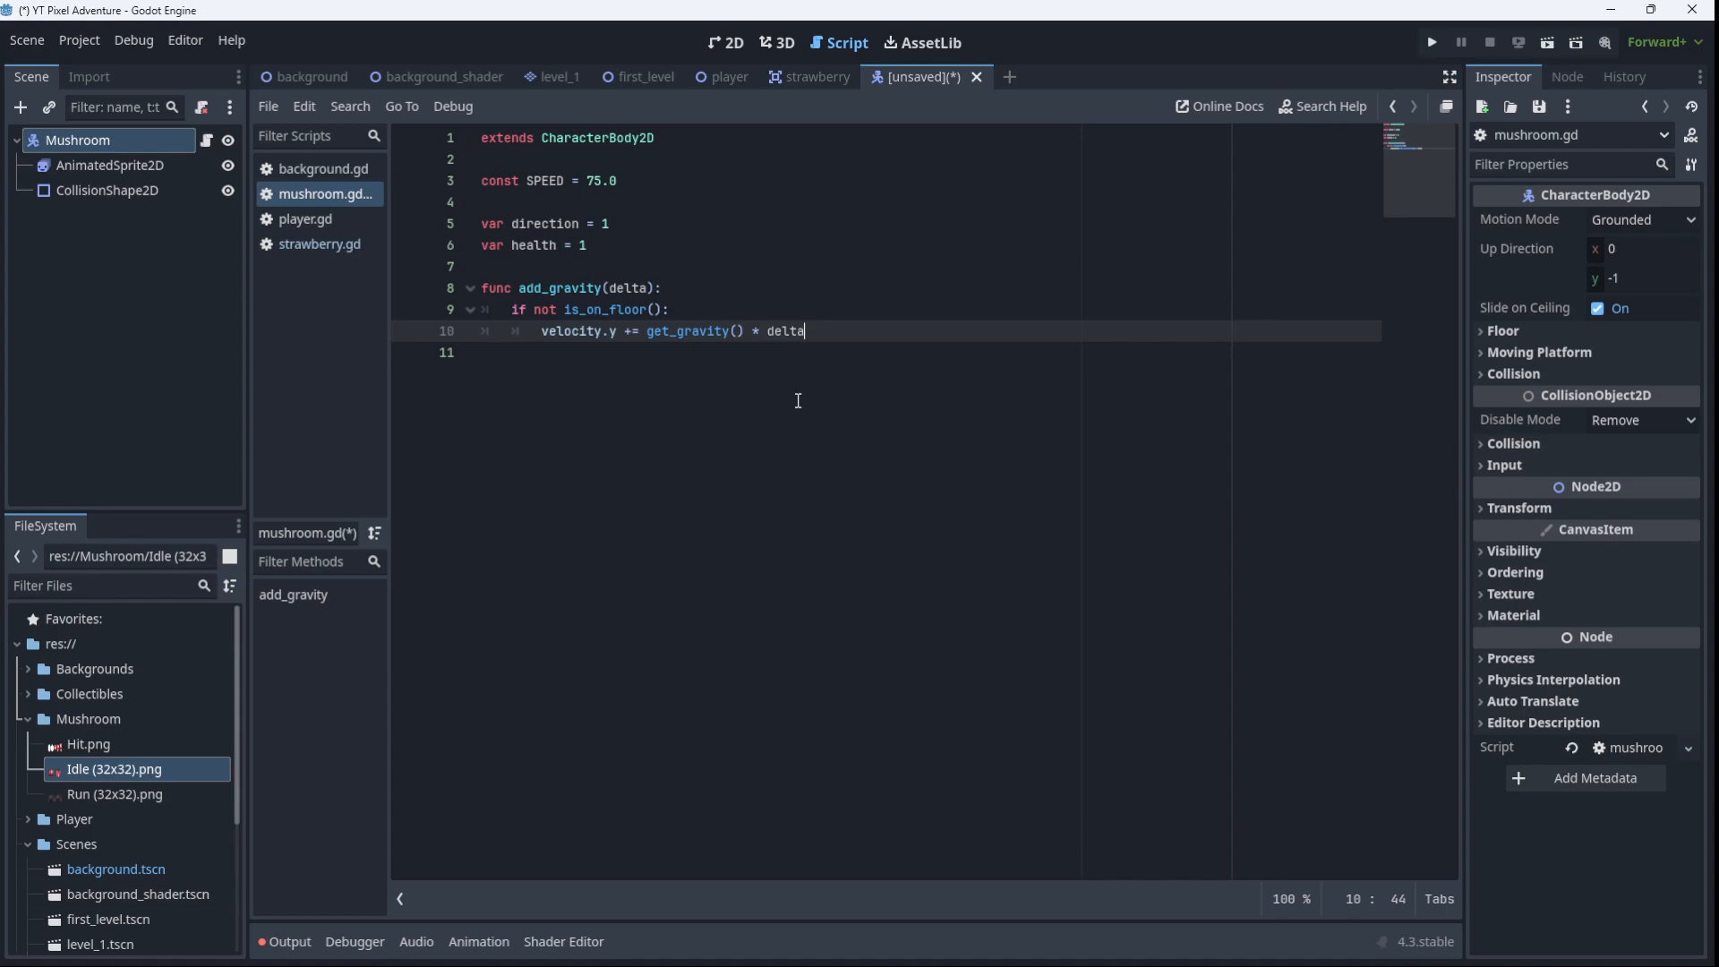
pyautogui.write('func')
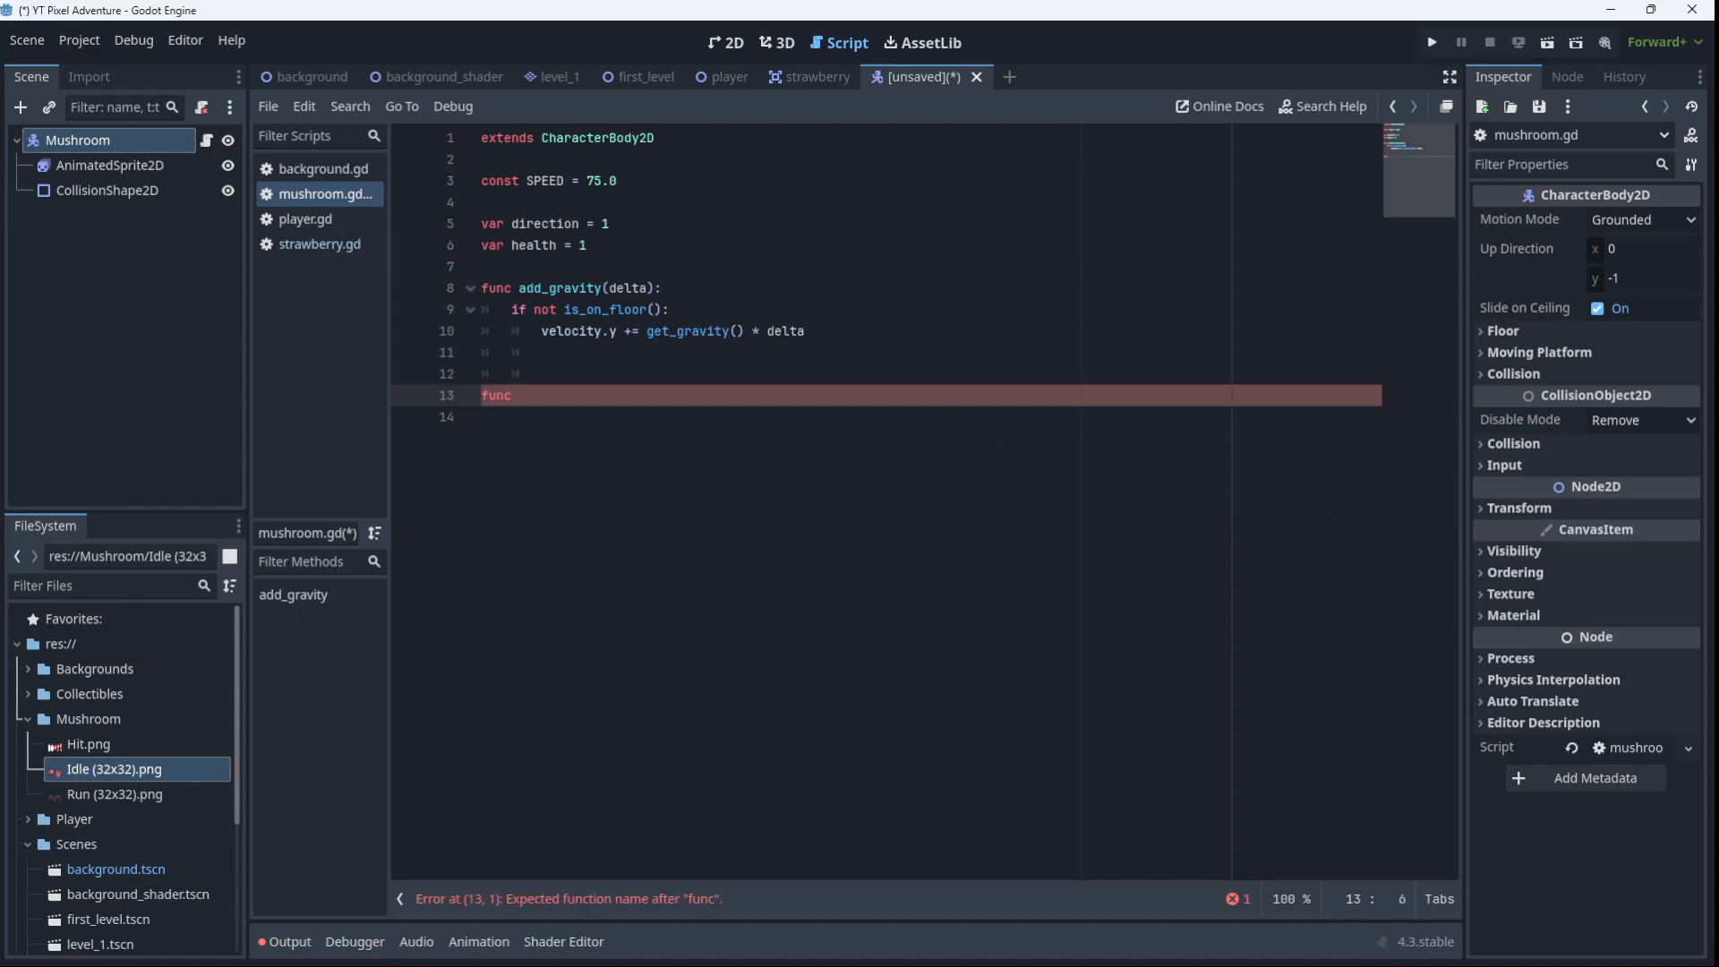
pyautogui.moveTo(578, 510)
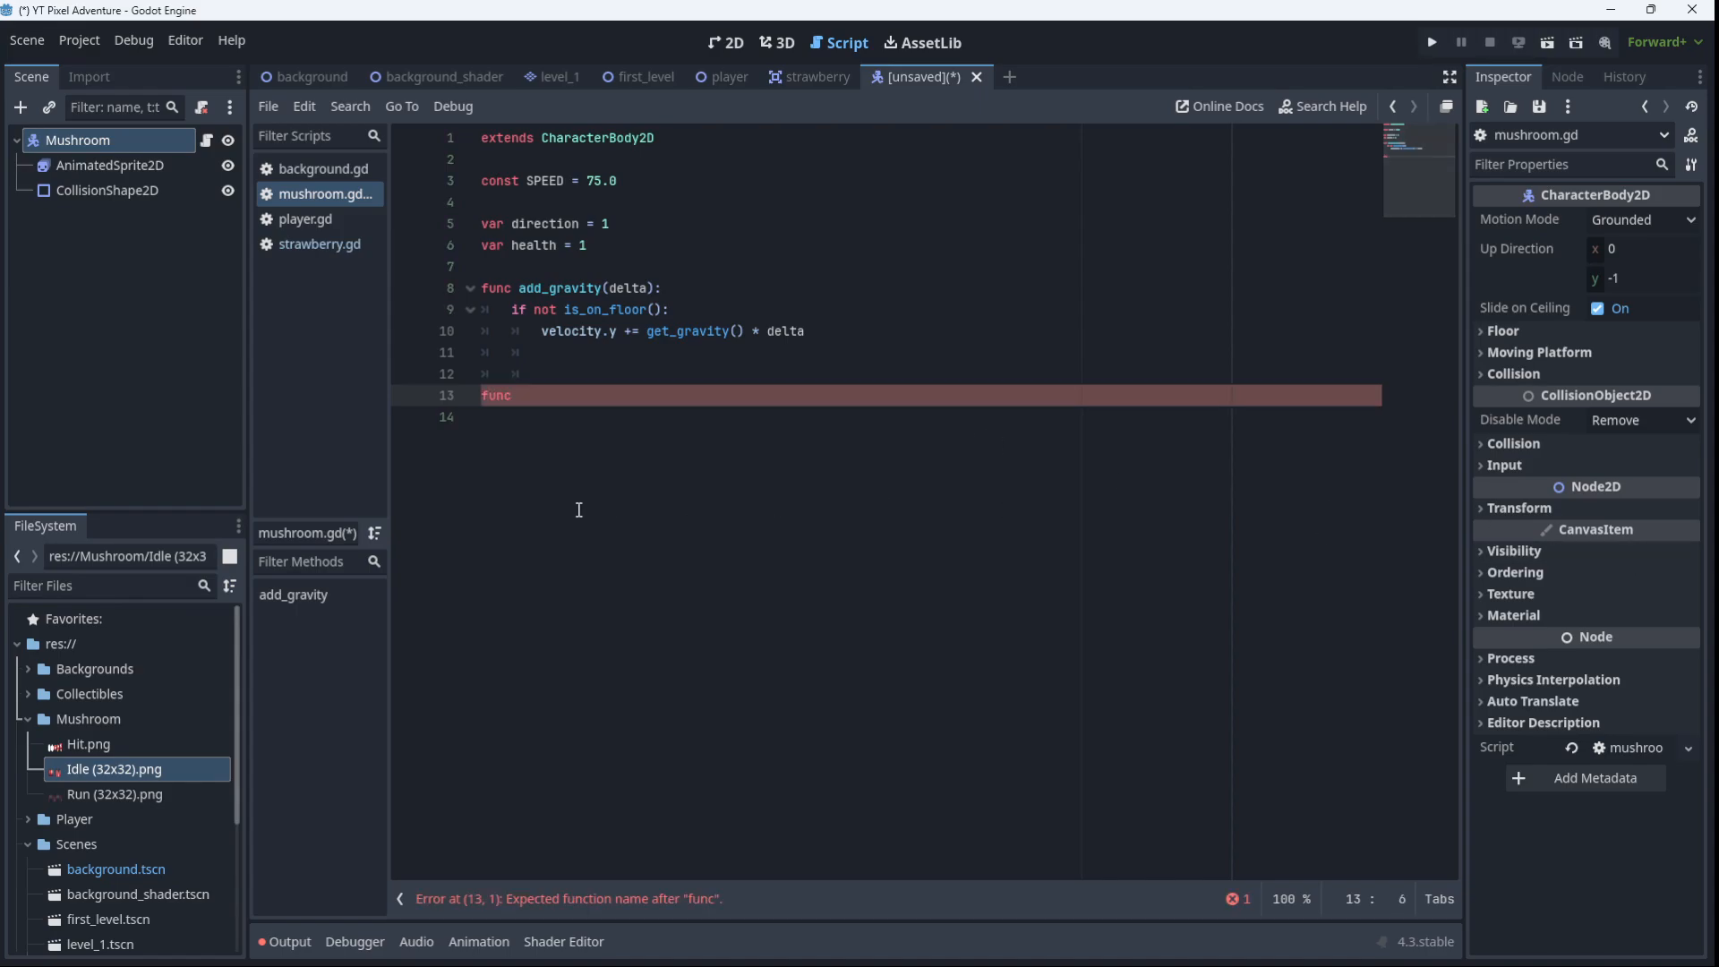
pyautogui.write('mvoe')
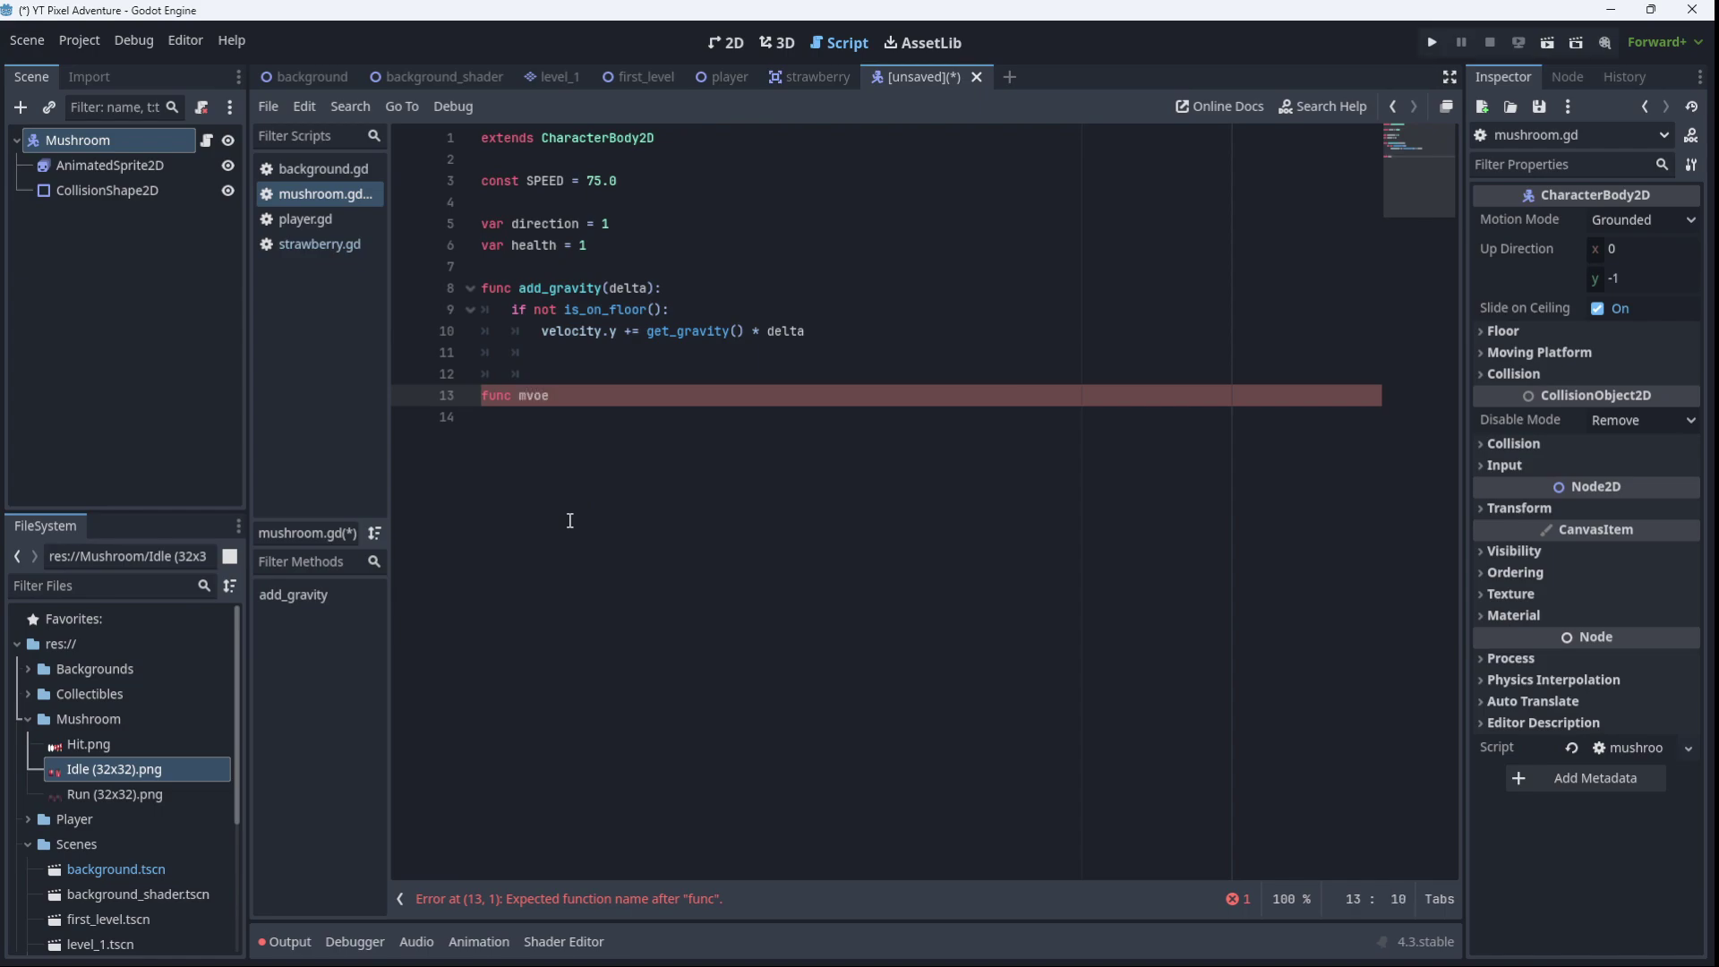
pyautogui.write('move_enemy():')
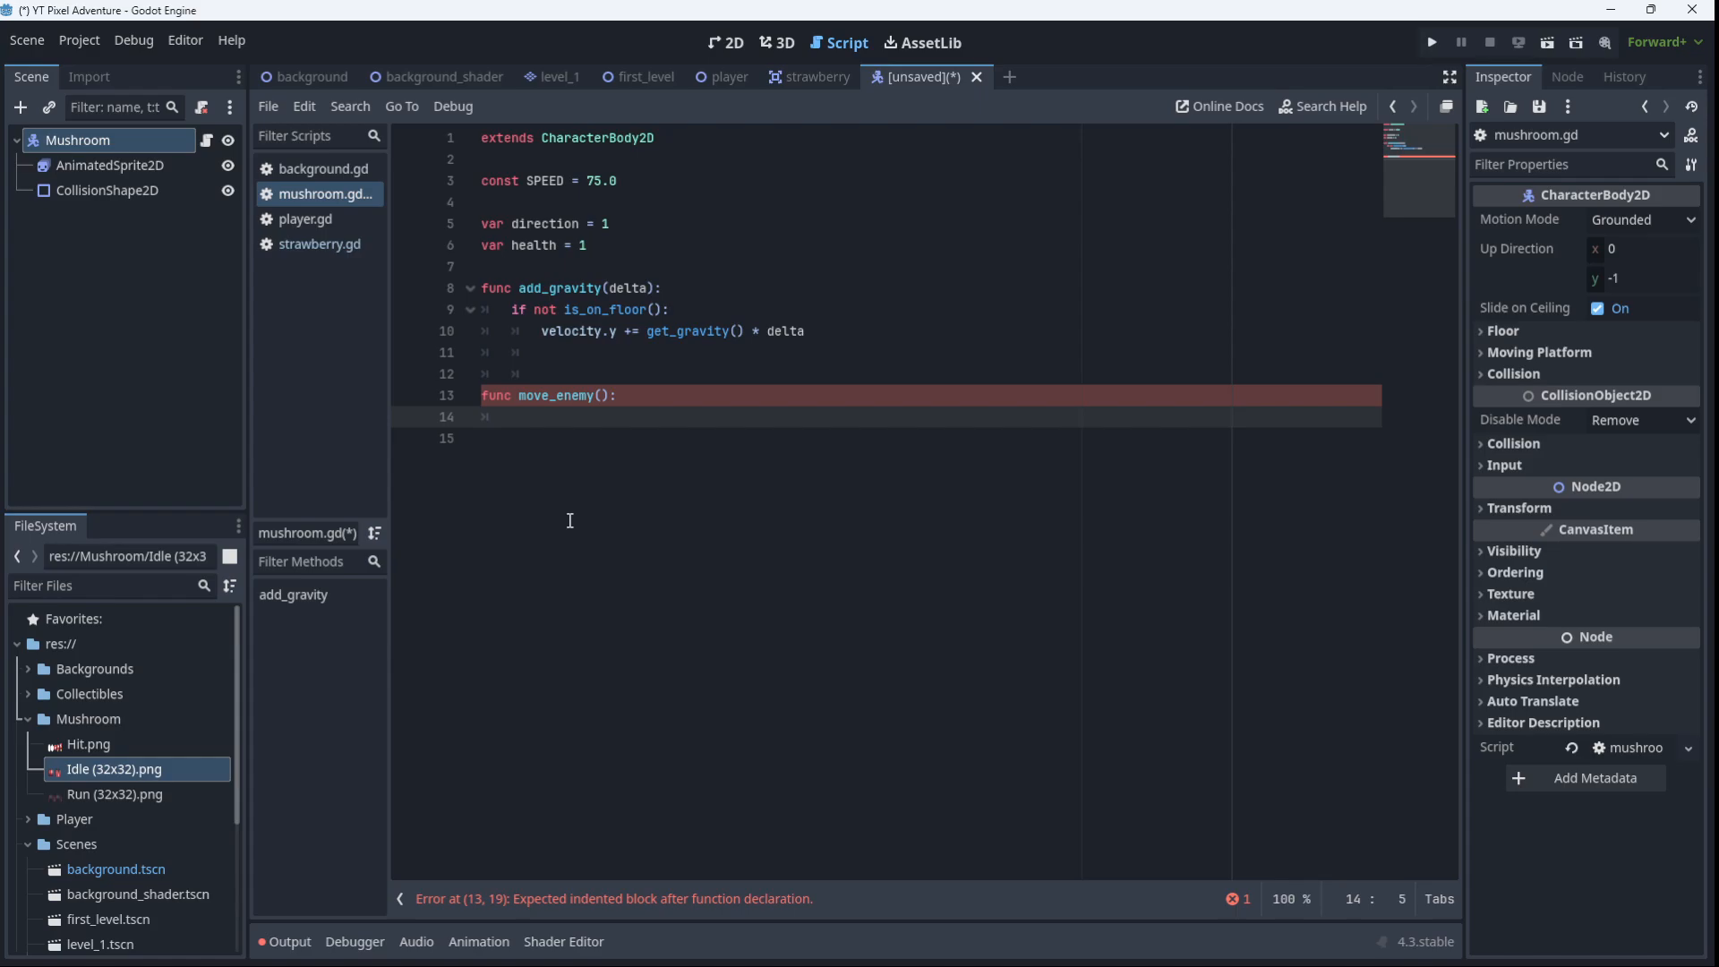
# Write velocity.x = SPEED * direction inside move_enemy using autocomplete
pyautogui.write('ve')
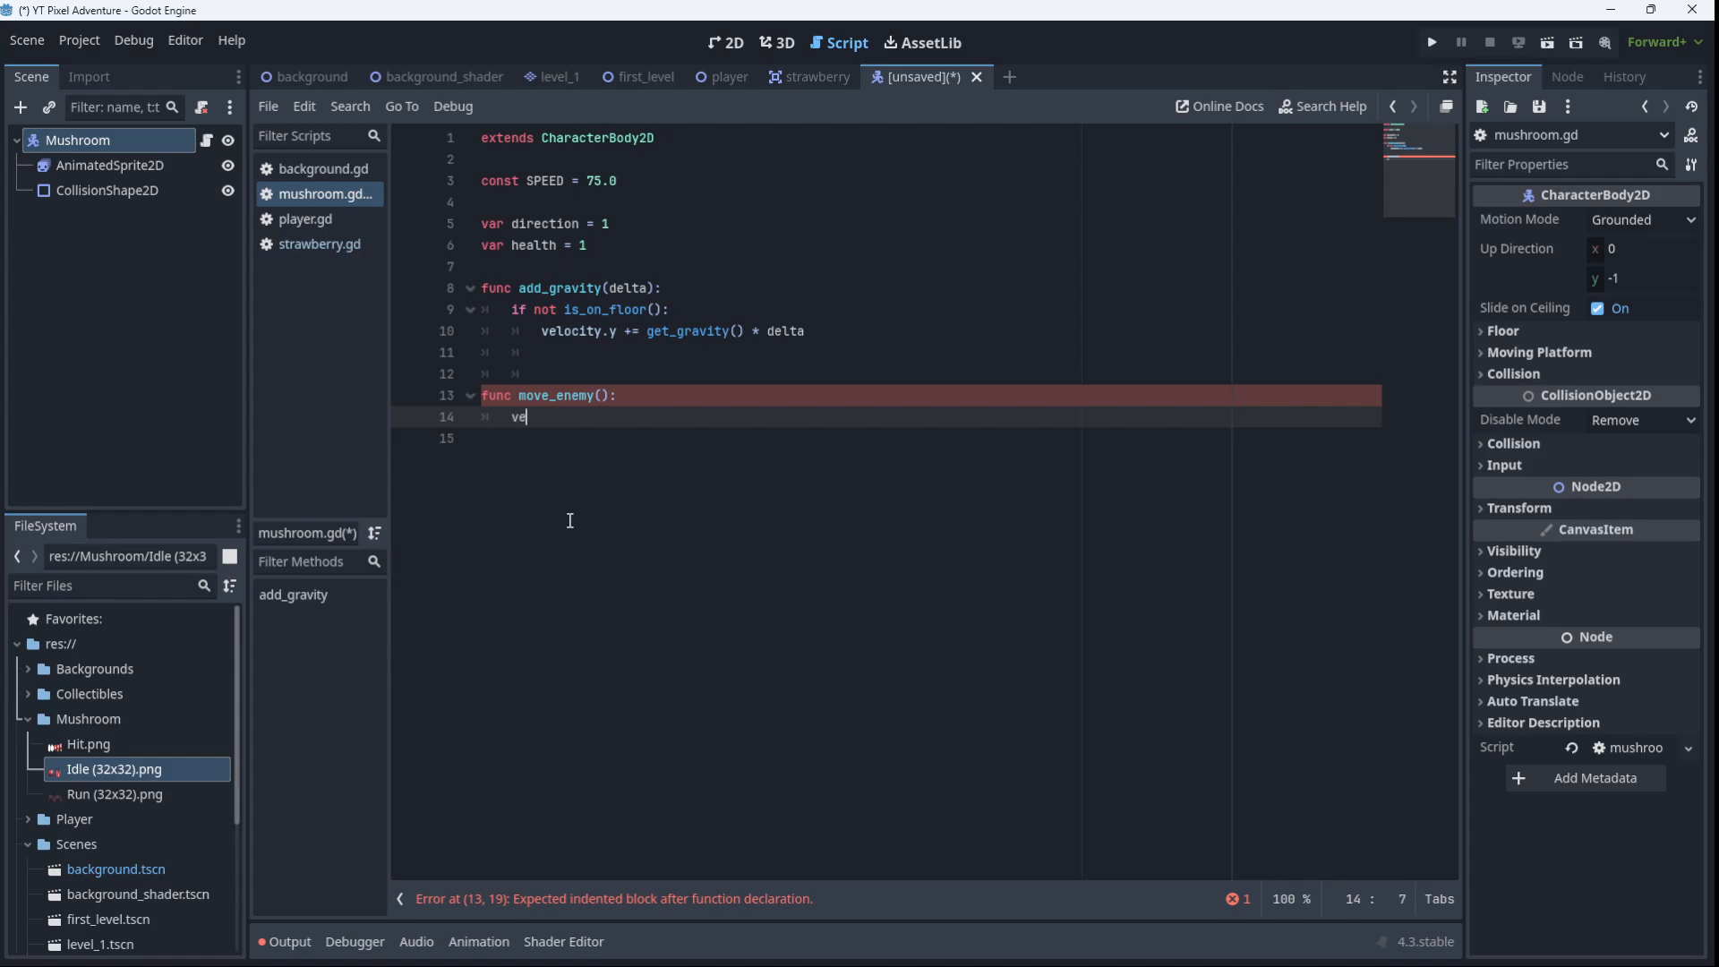
pyautogui.write('locity.x')
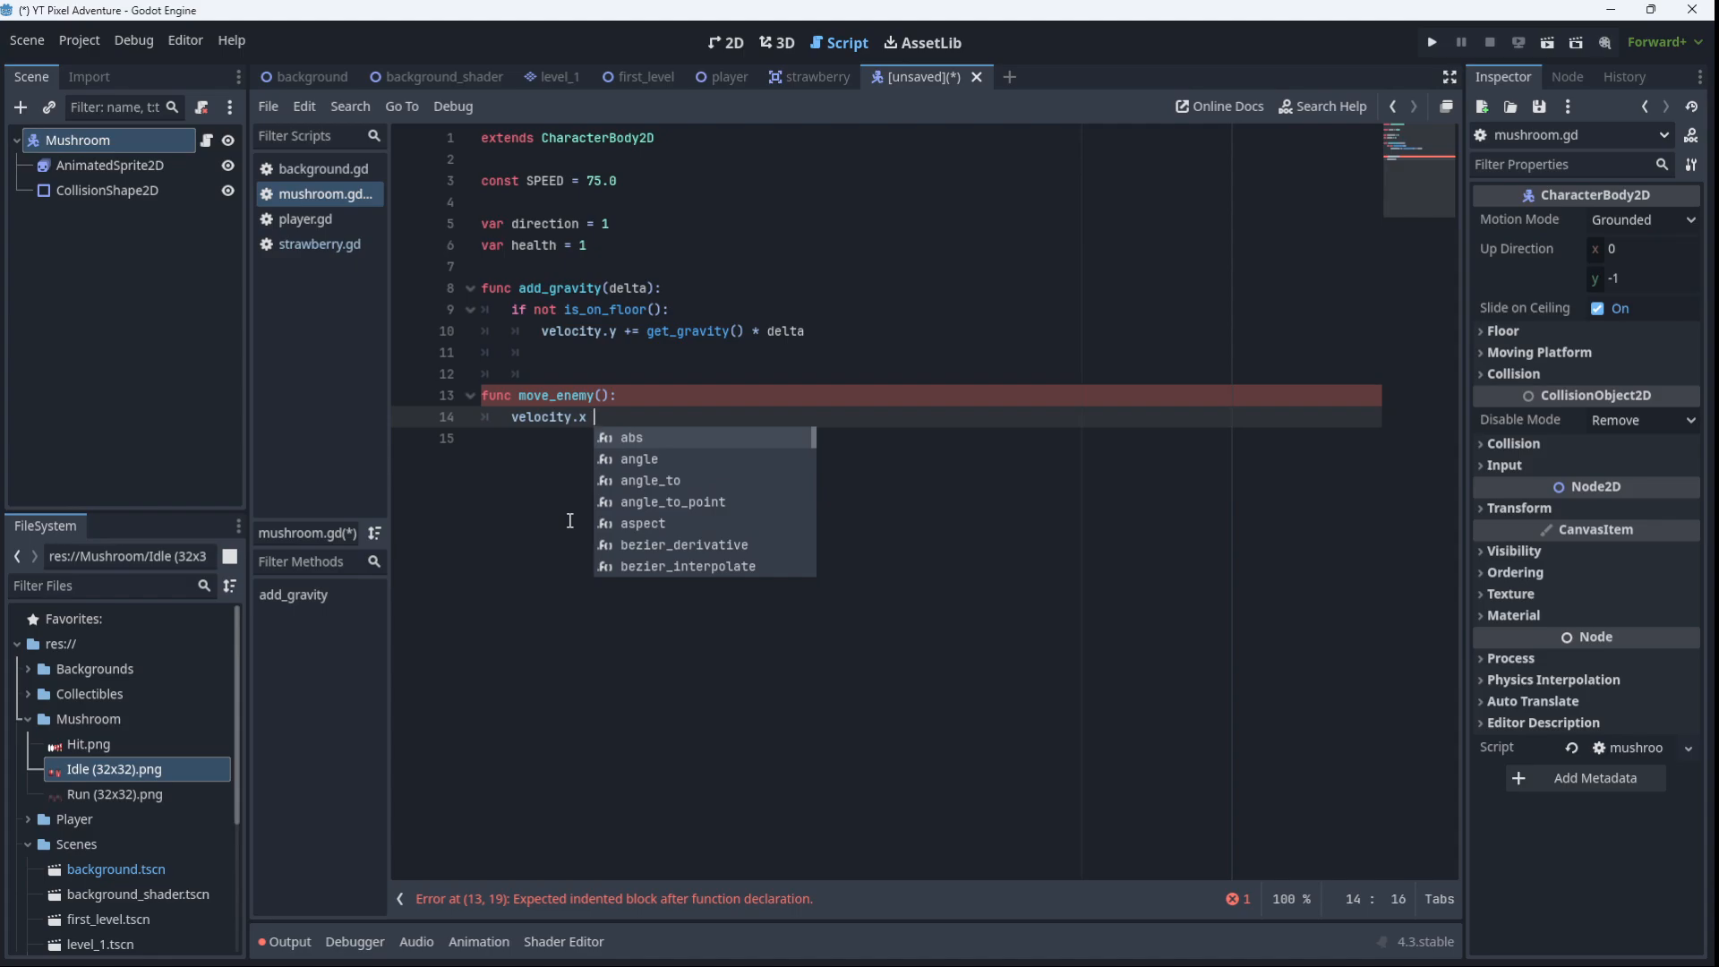
pyautogui.write('=')
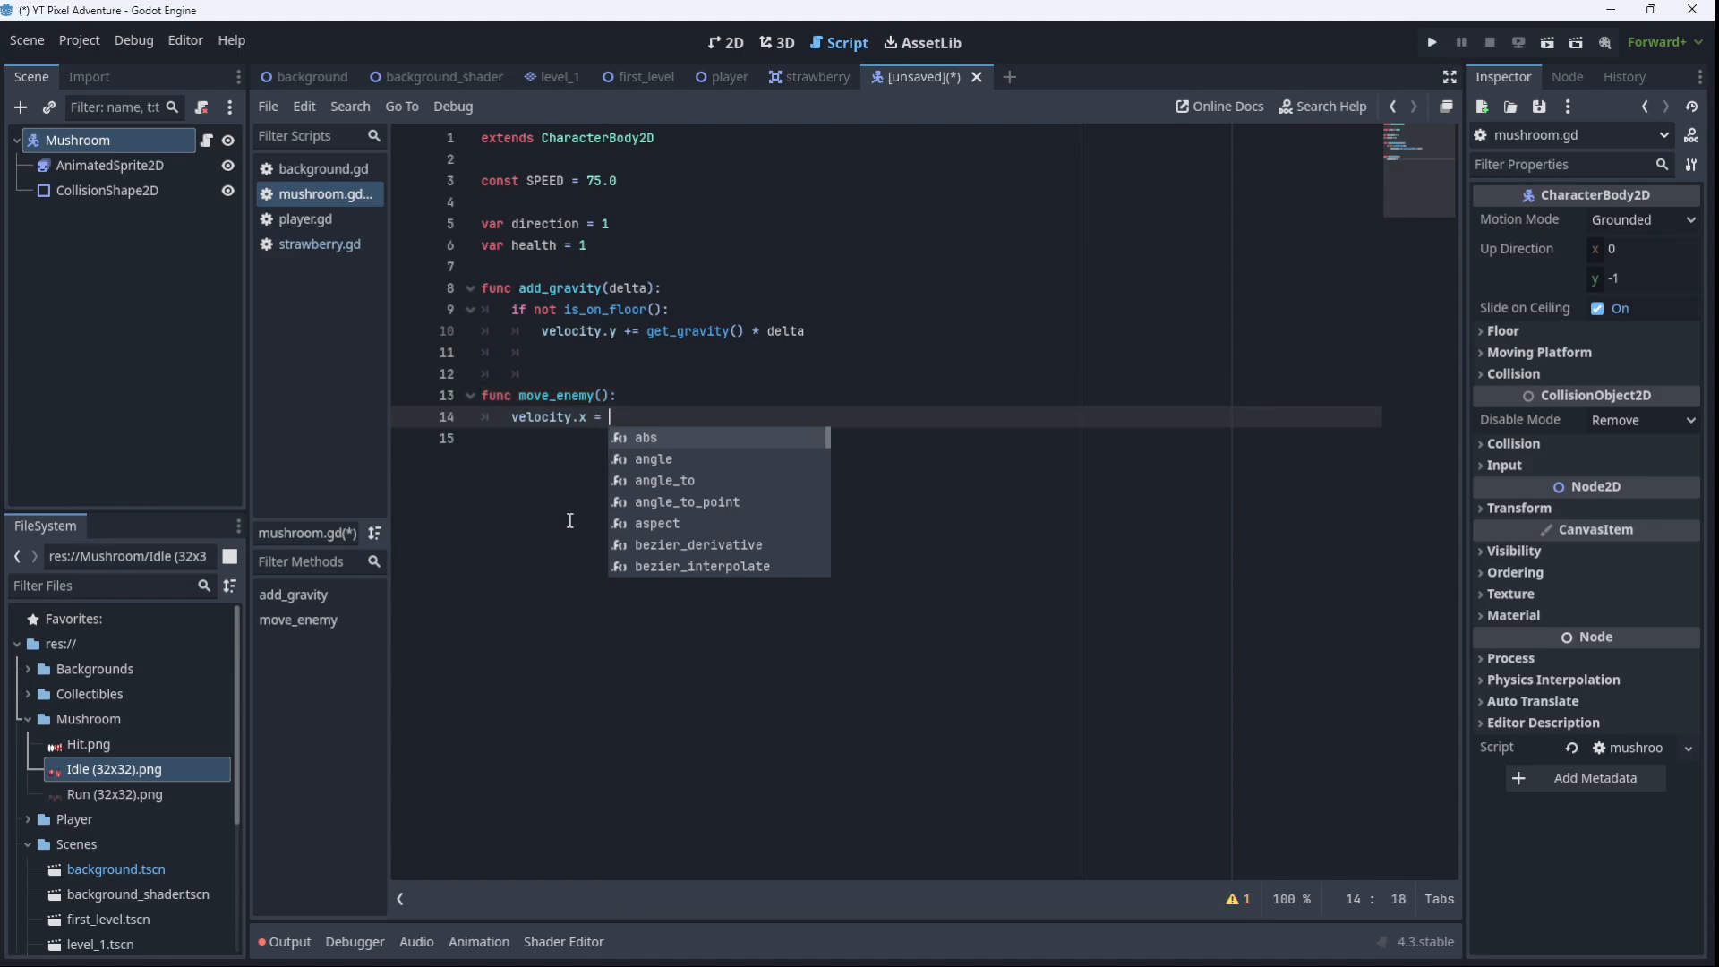
pyautogui.write('SPEED * dir')
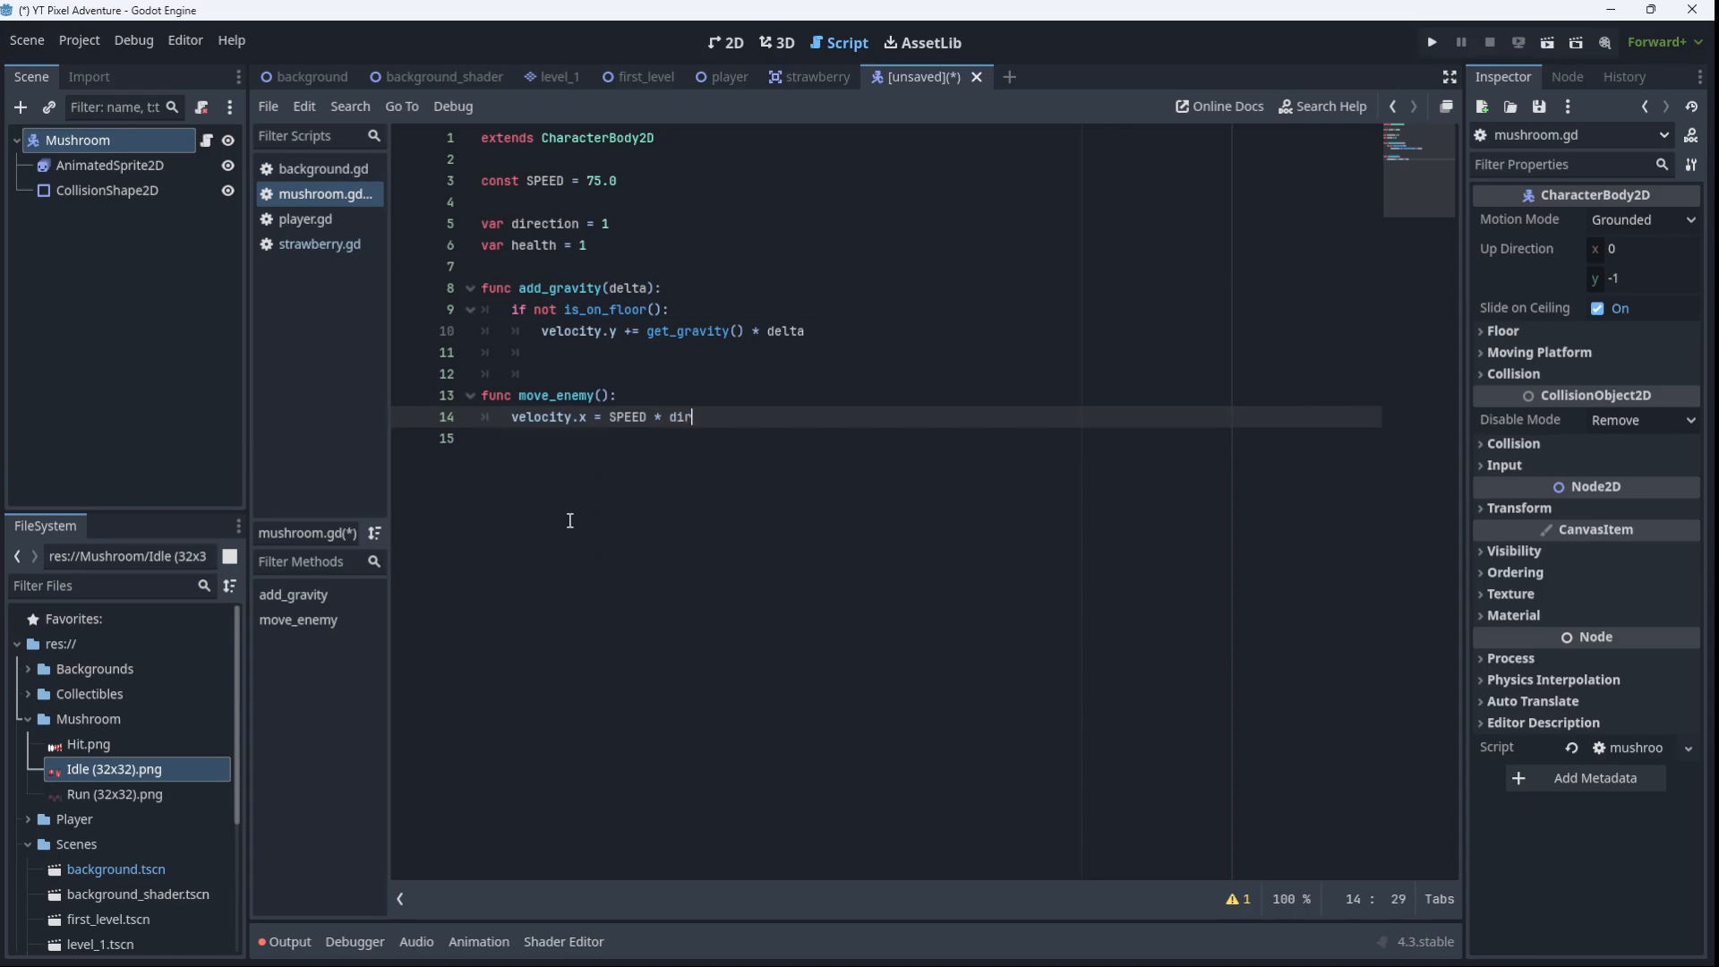
pyautogui.write('ection')
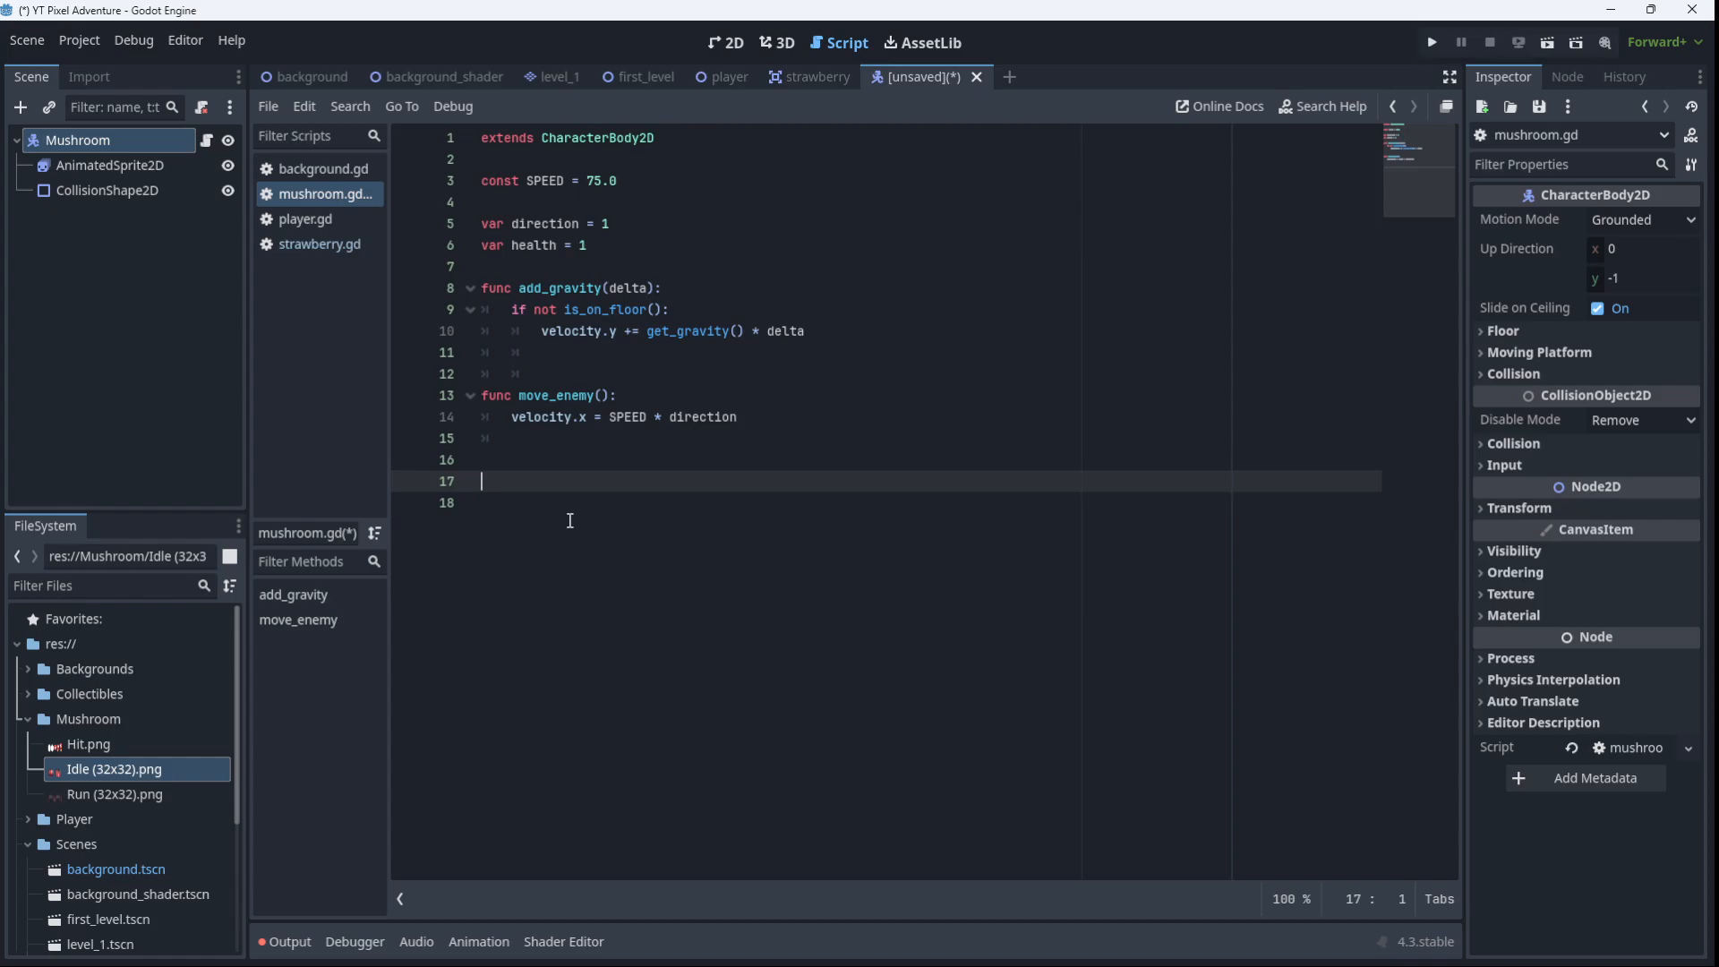
# Write func reverse_direction() with if is_on_wall(): direction = -direction
pyautogui.write('func revers')
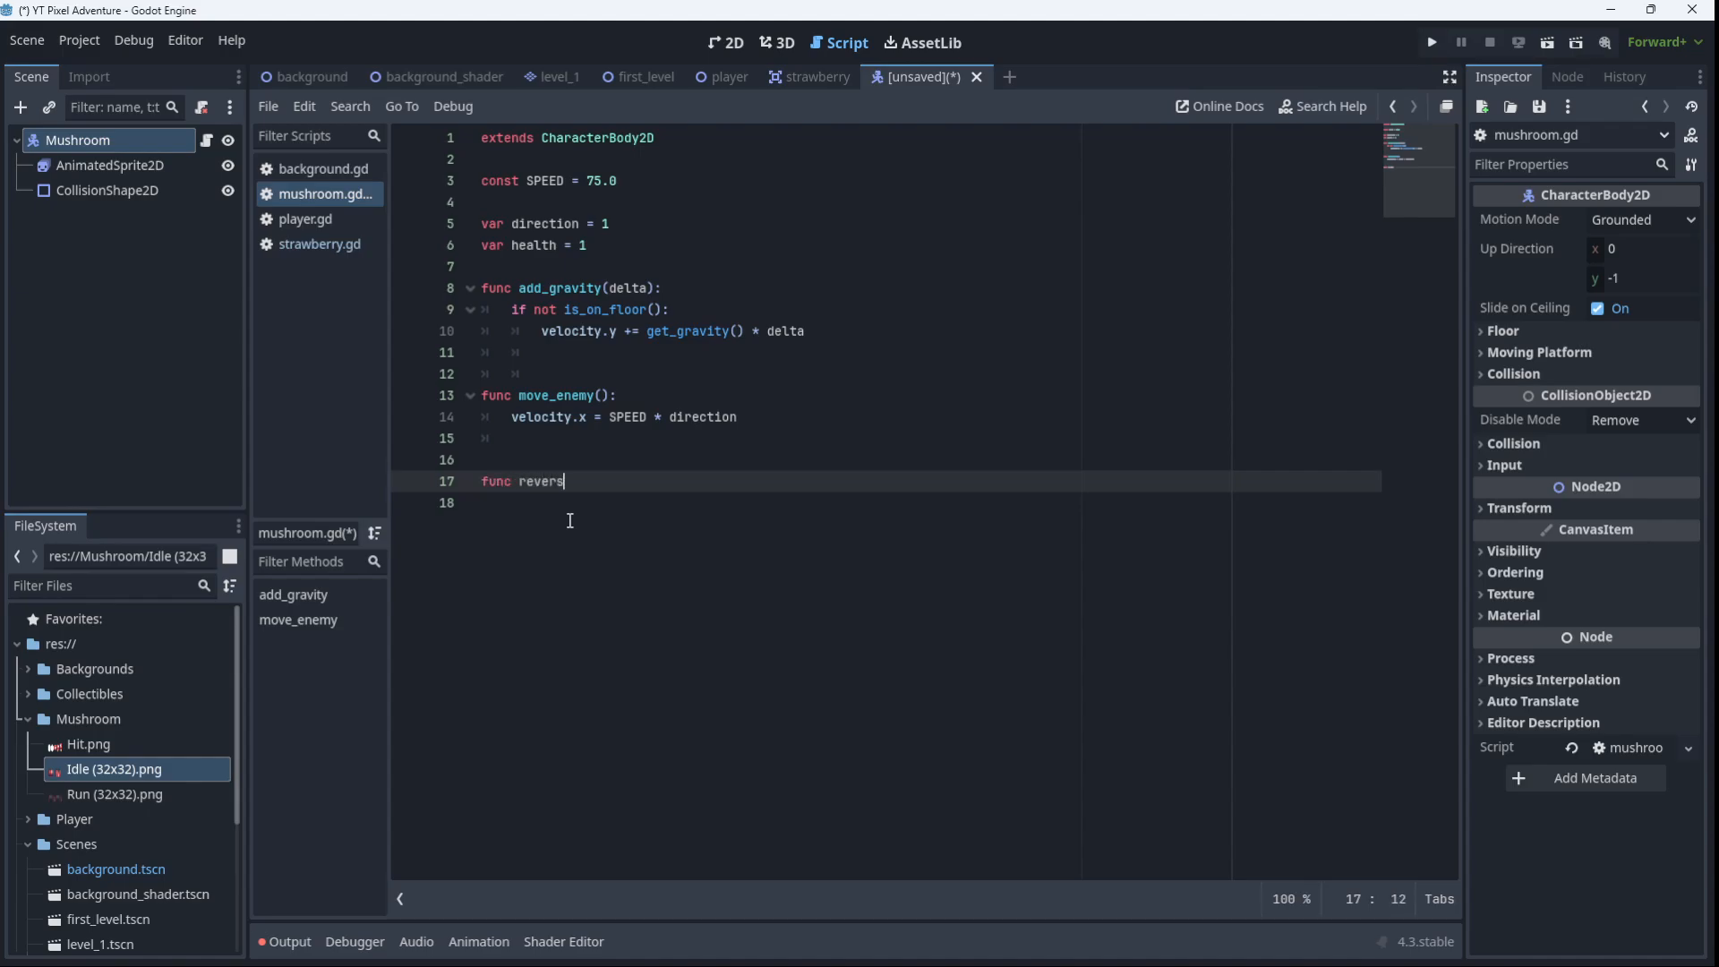
pyautogui.write('e_direc')
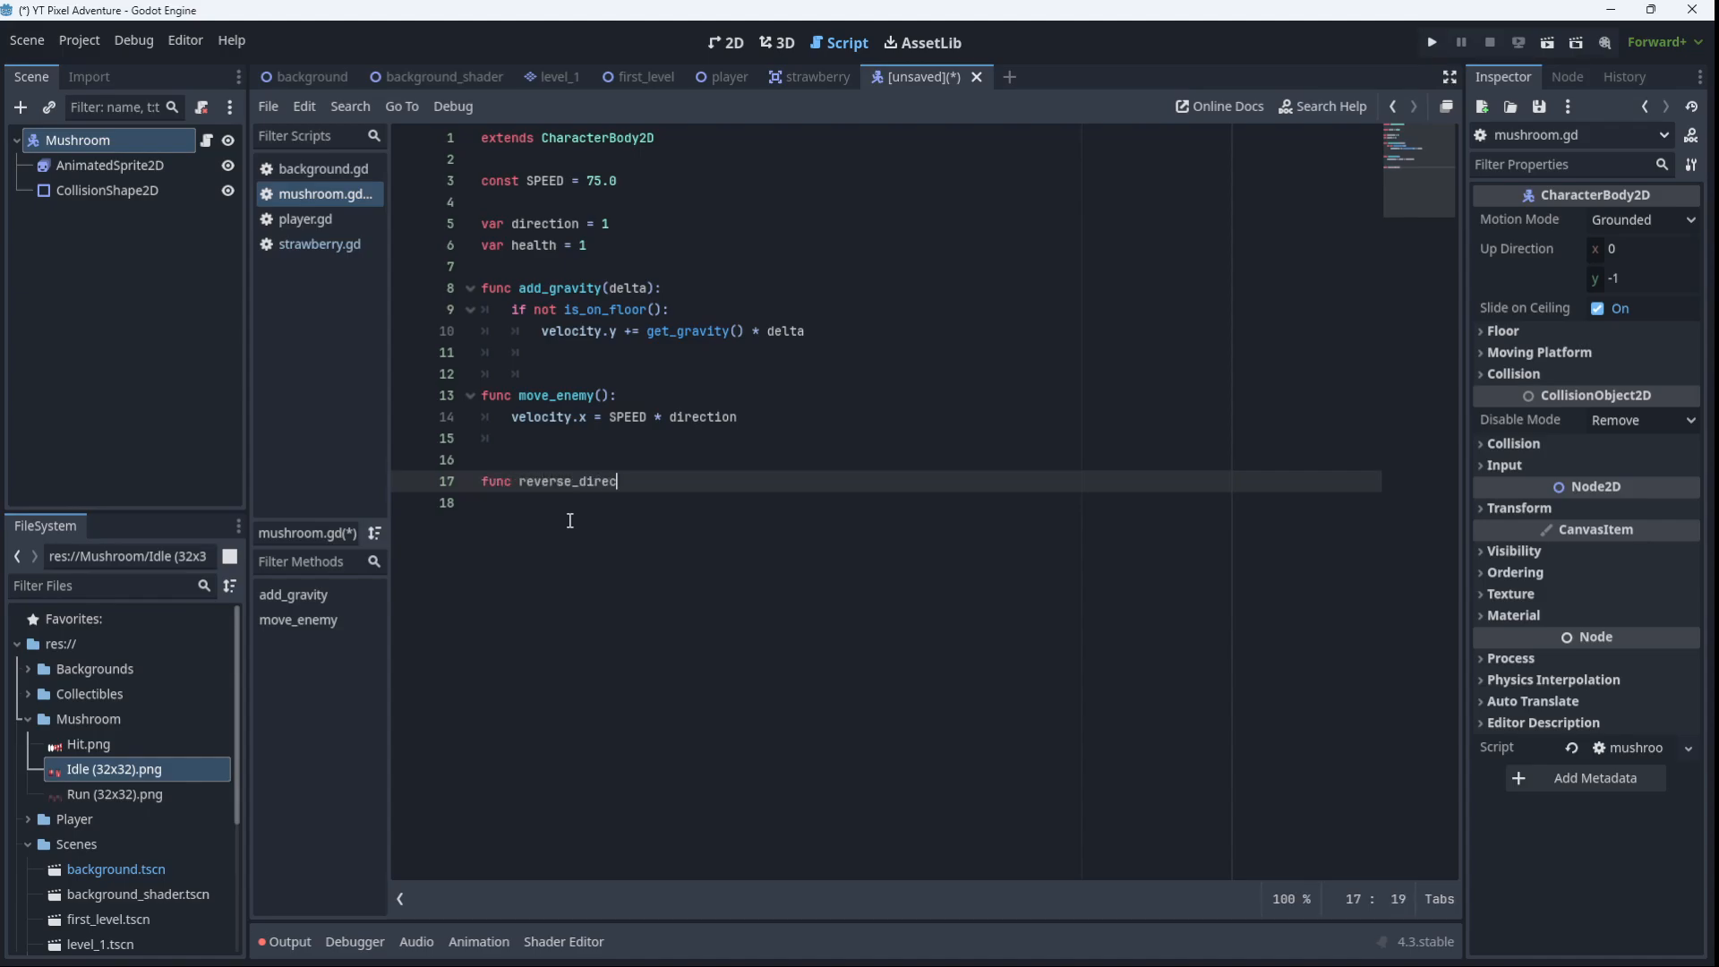
pyautogui.write('tion():')
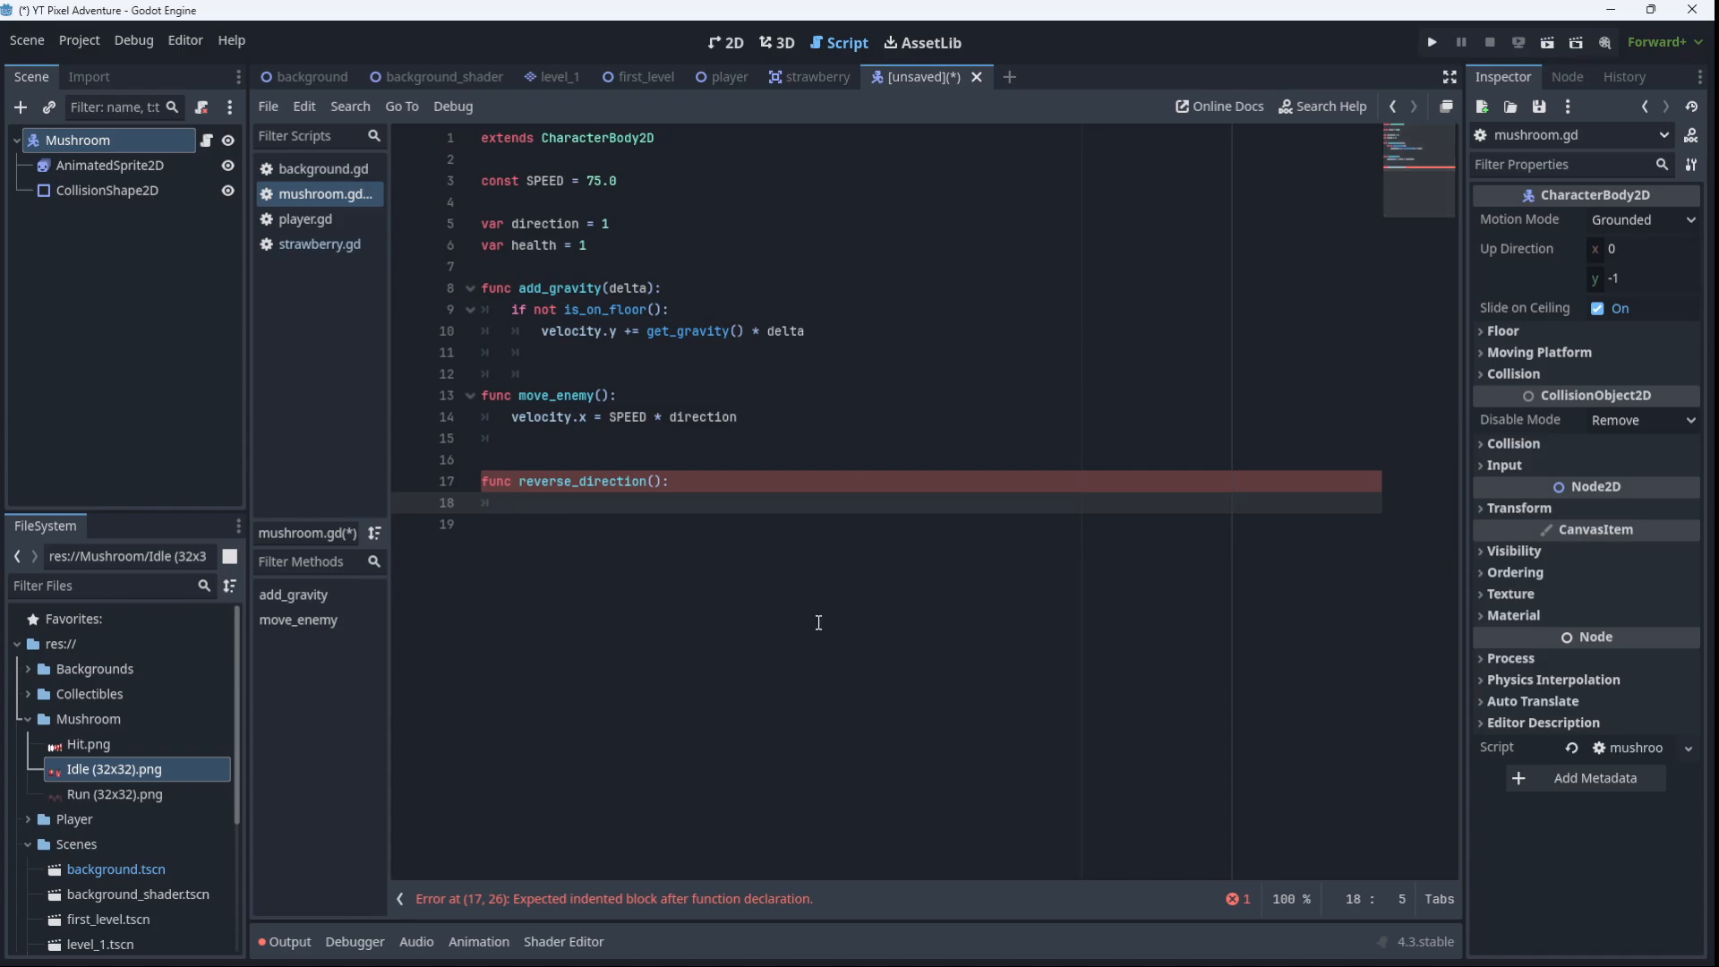
pyautogui.write('if is_on_wall():')
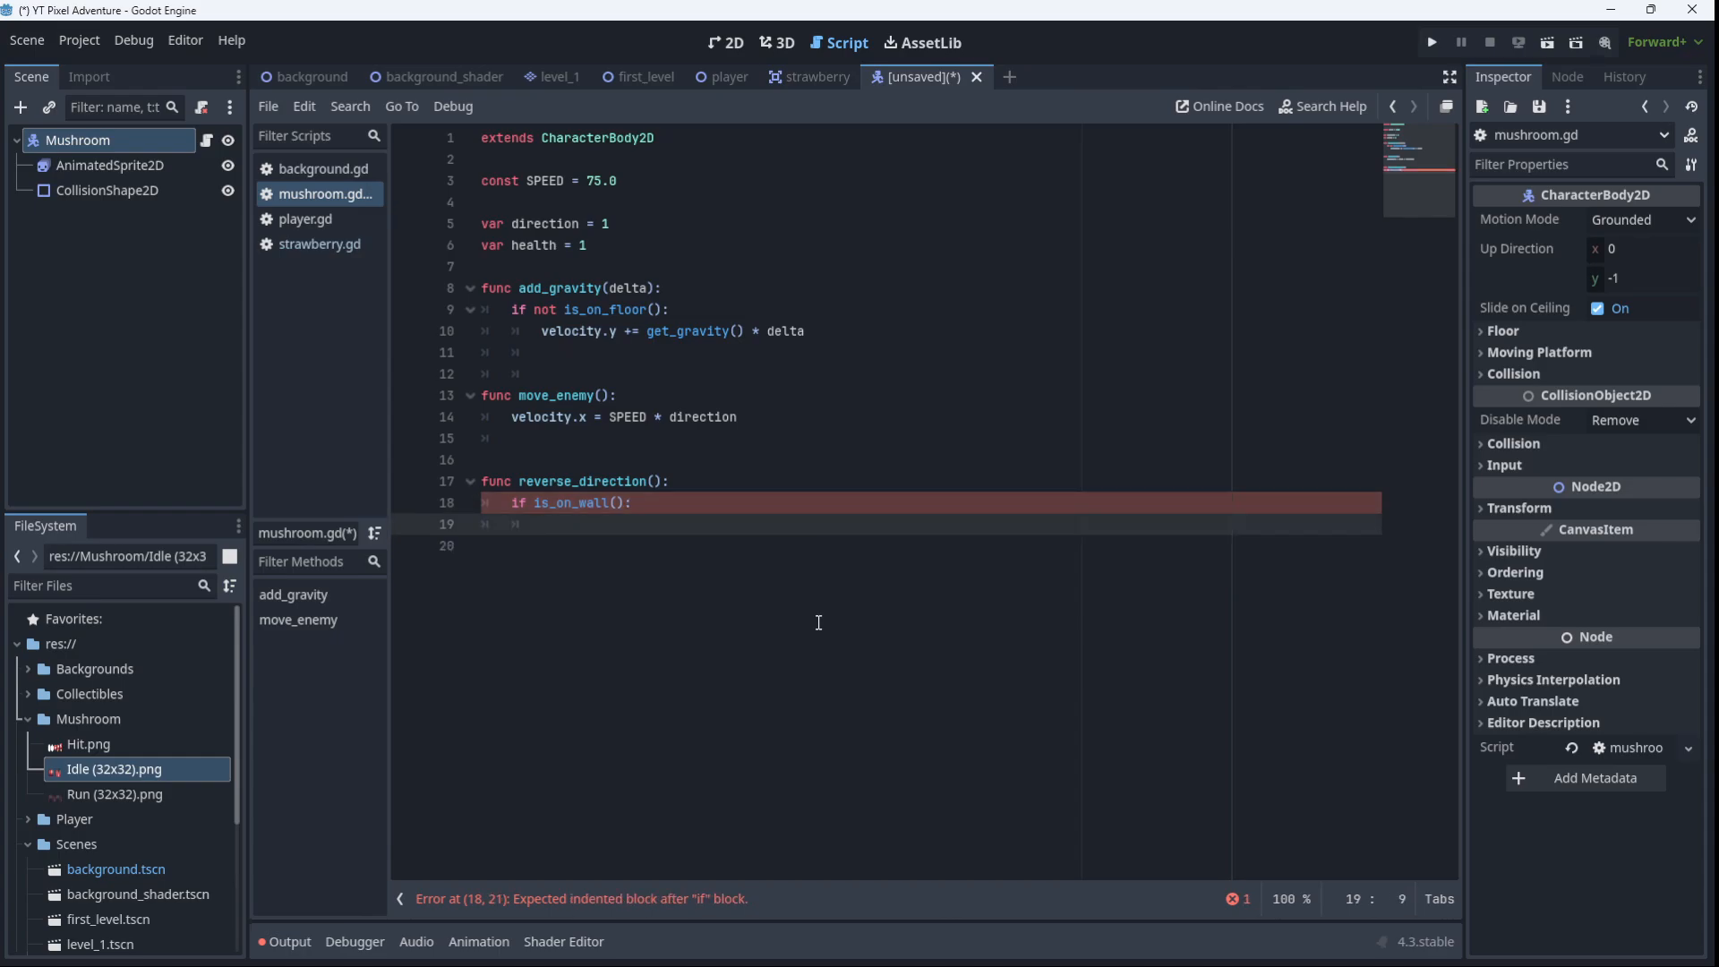
pyautogui.write('d')
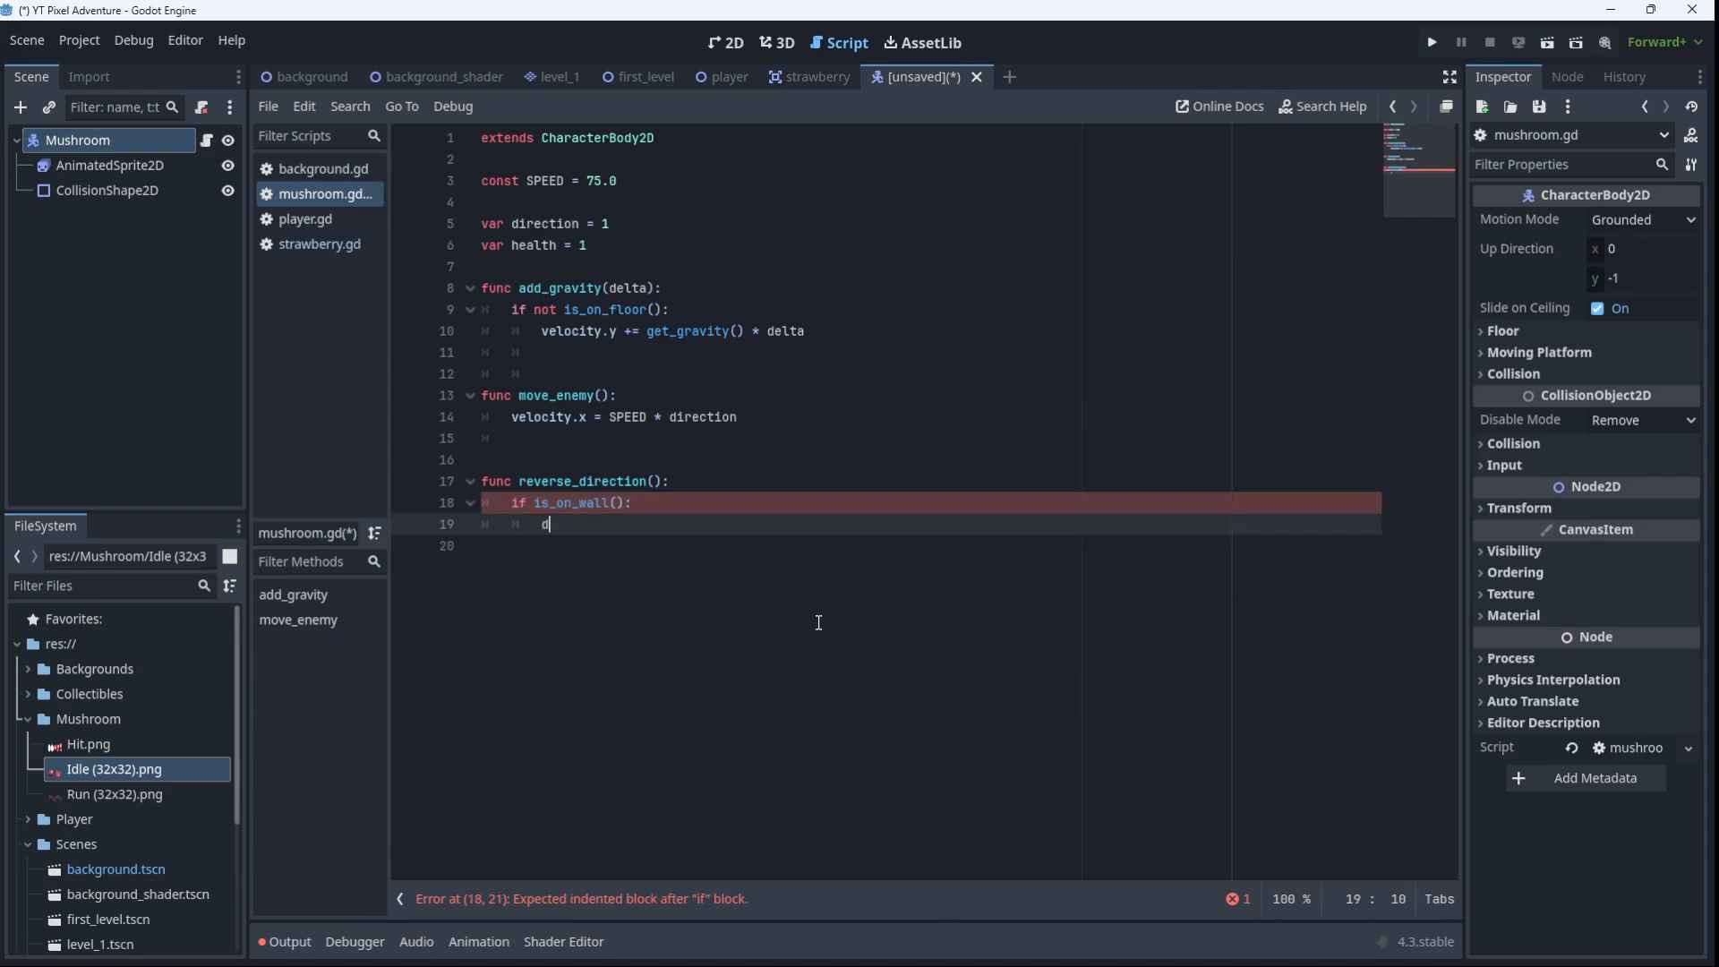
pyautogui.write('irection = -')
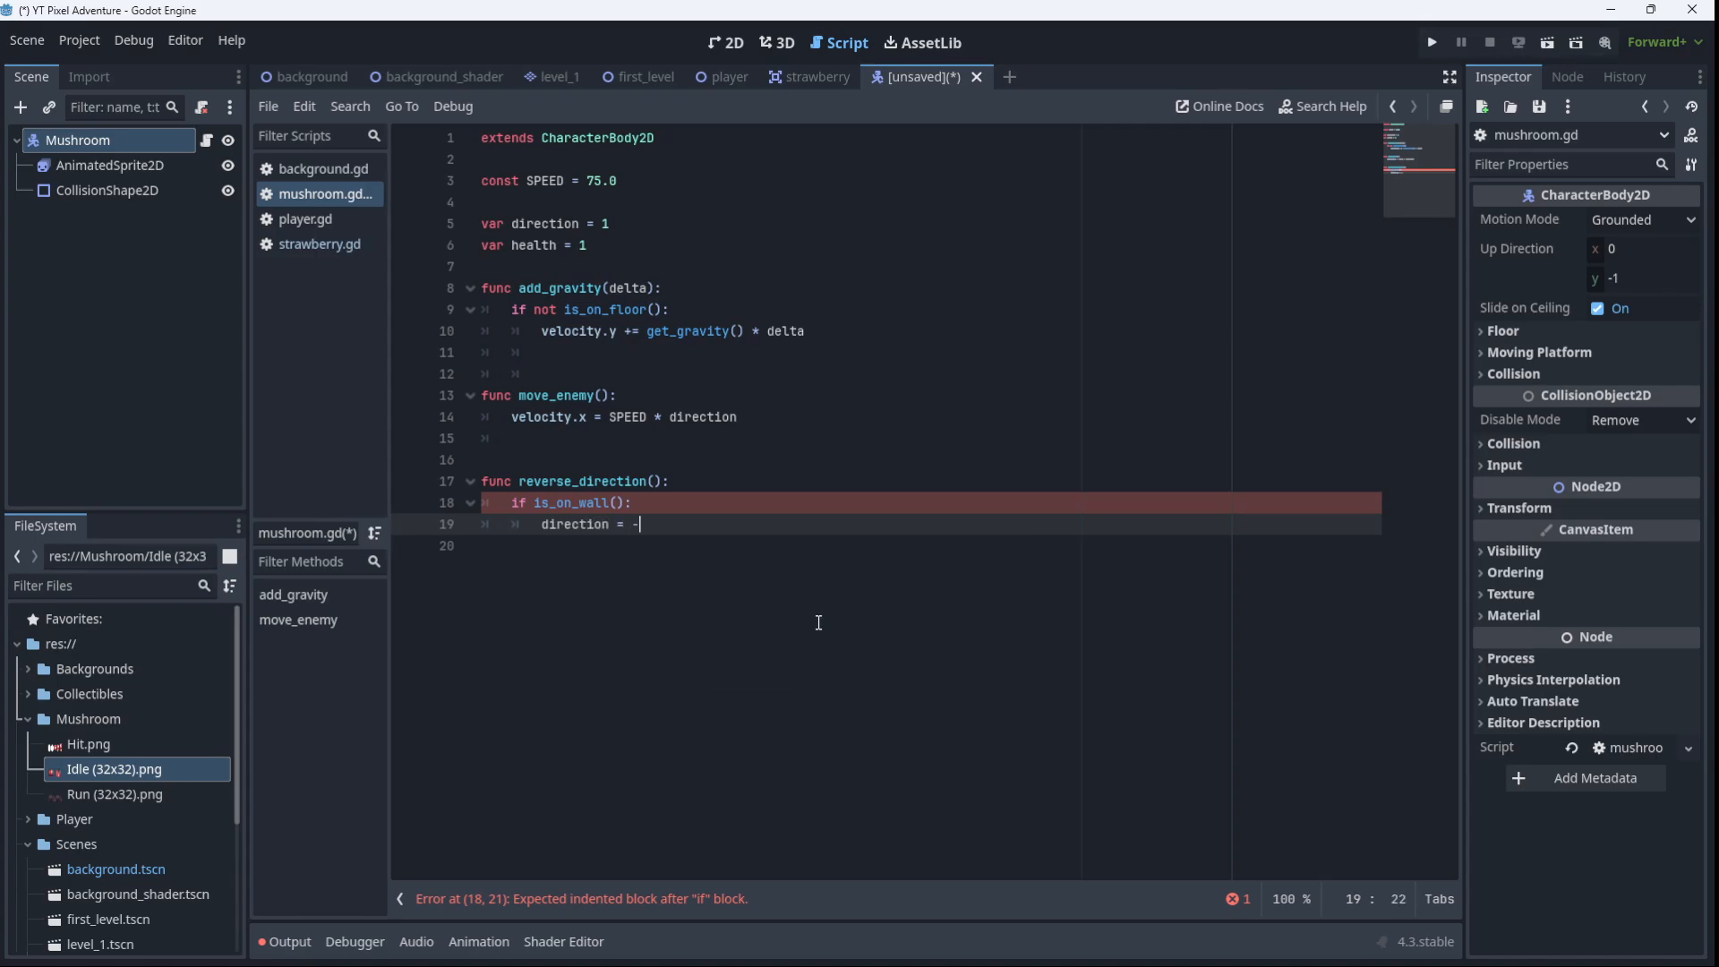
pyautogui.write('directio')
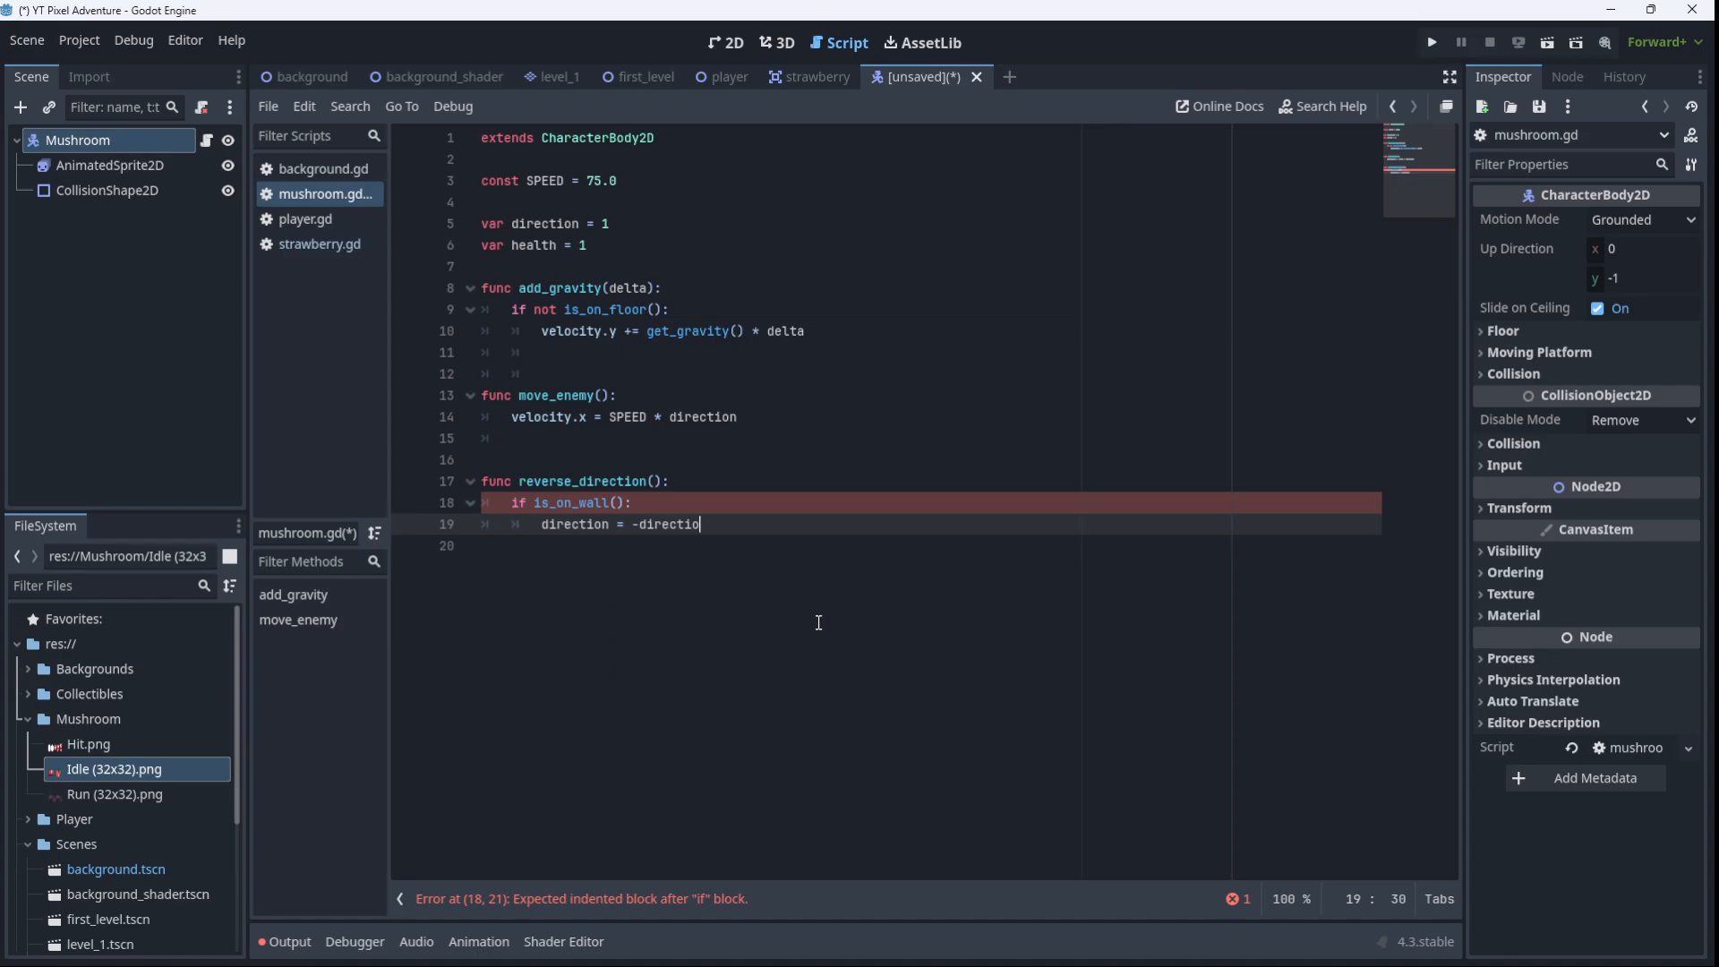
pyautogui.write('n')
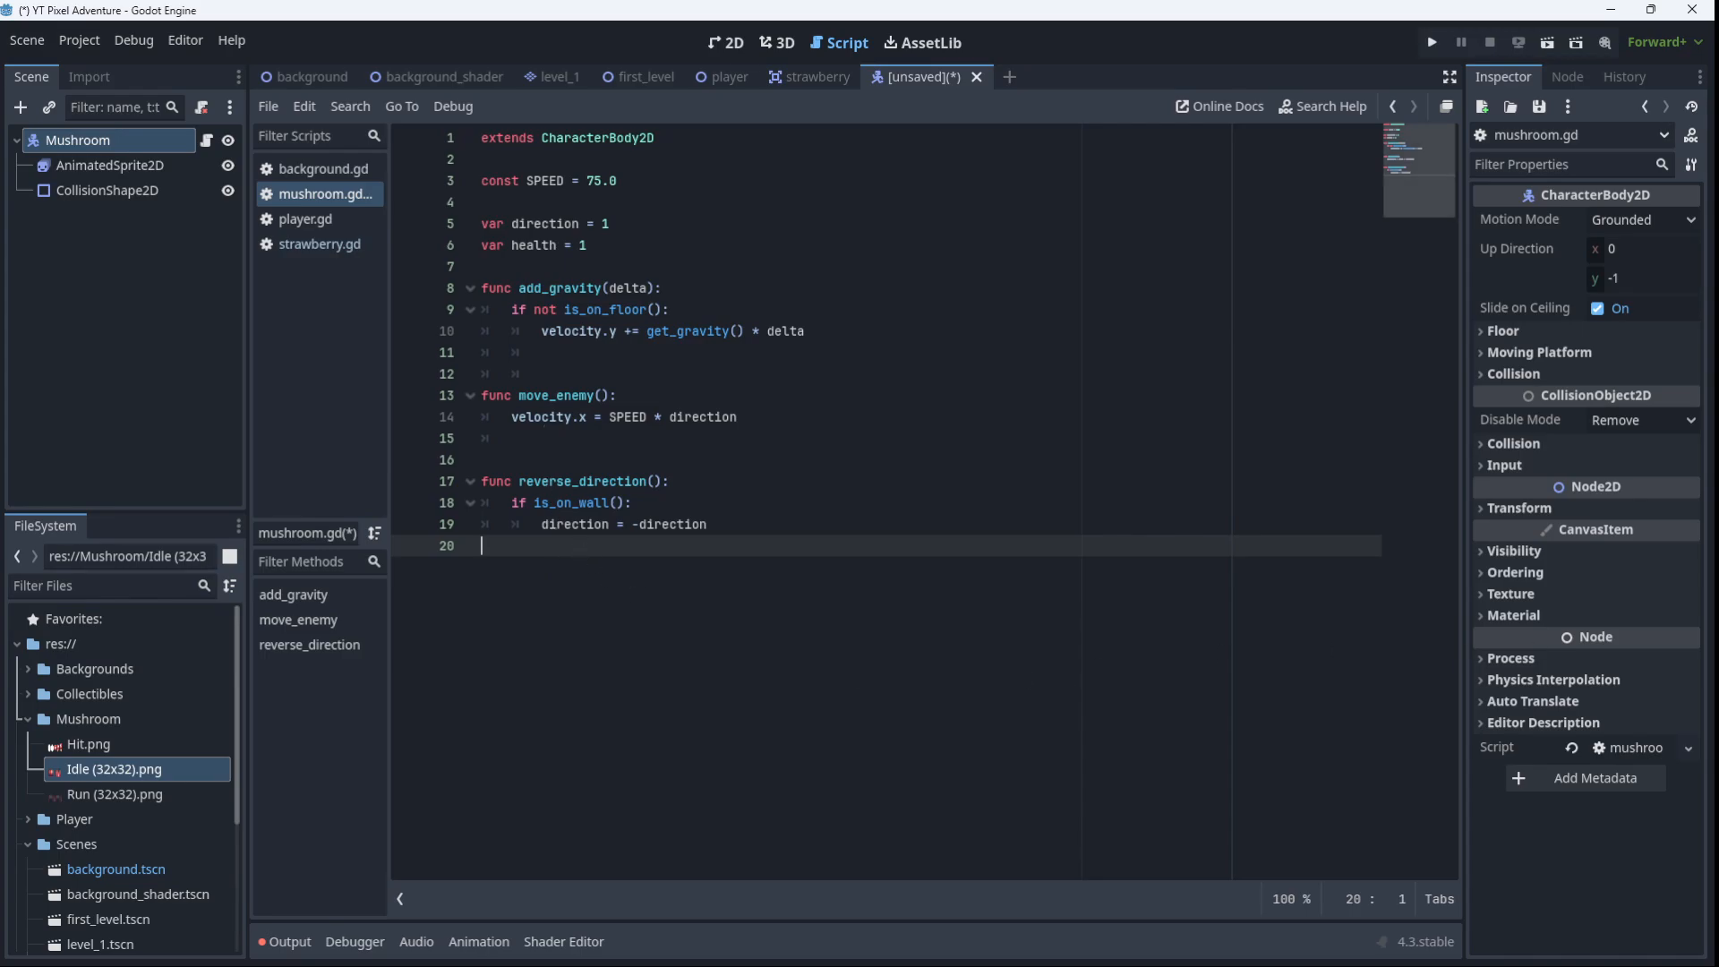
pyautogui.moveTo(1450, 548)
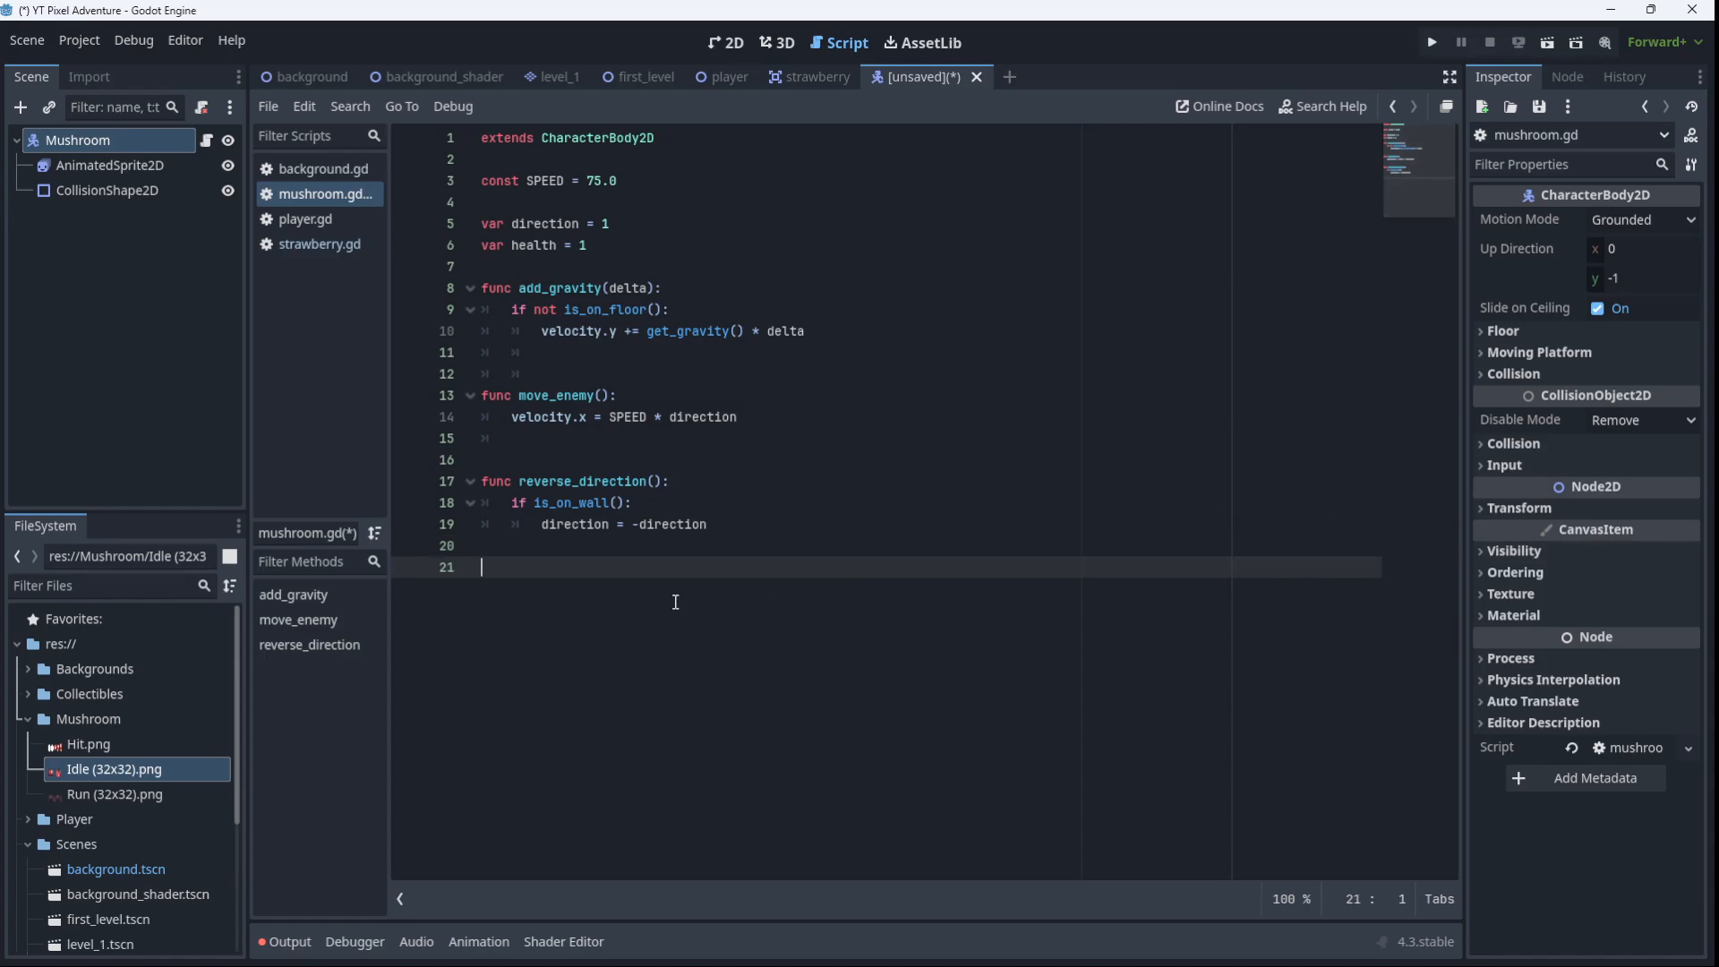
# Write _physics_process(delta: float) calling add_gravity(delta), move_enemy(), move_and_slide(), reverse_direction()
pyautogui.write('func')
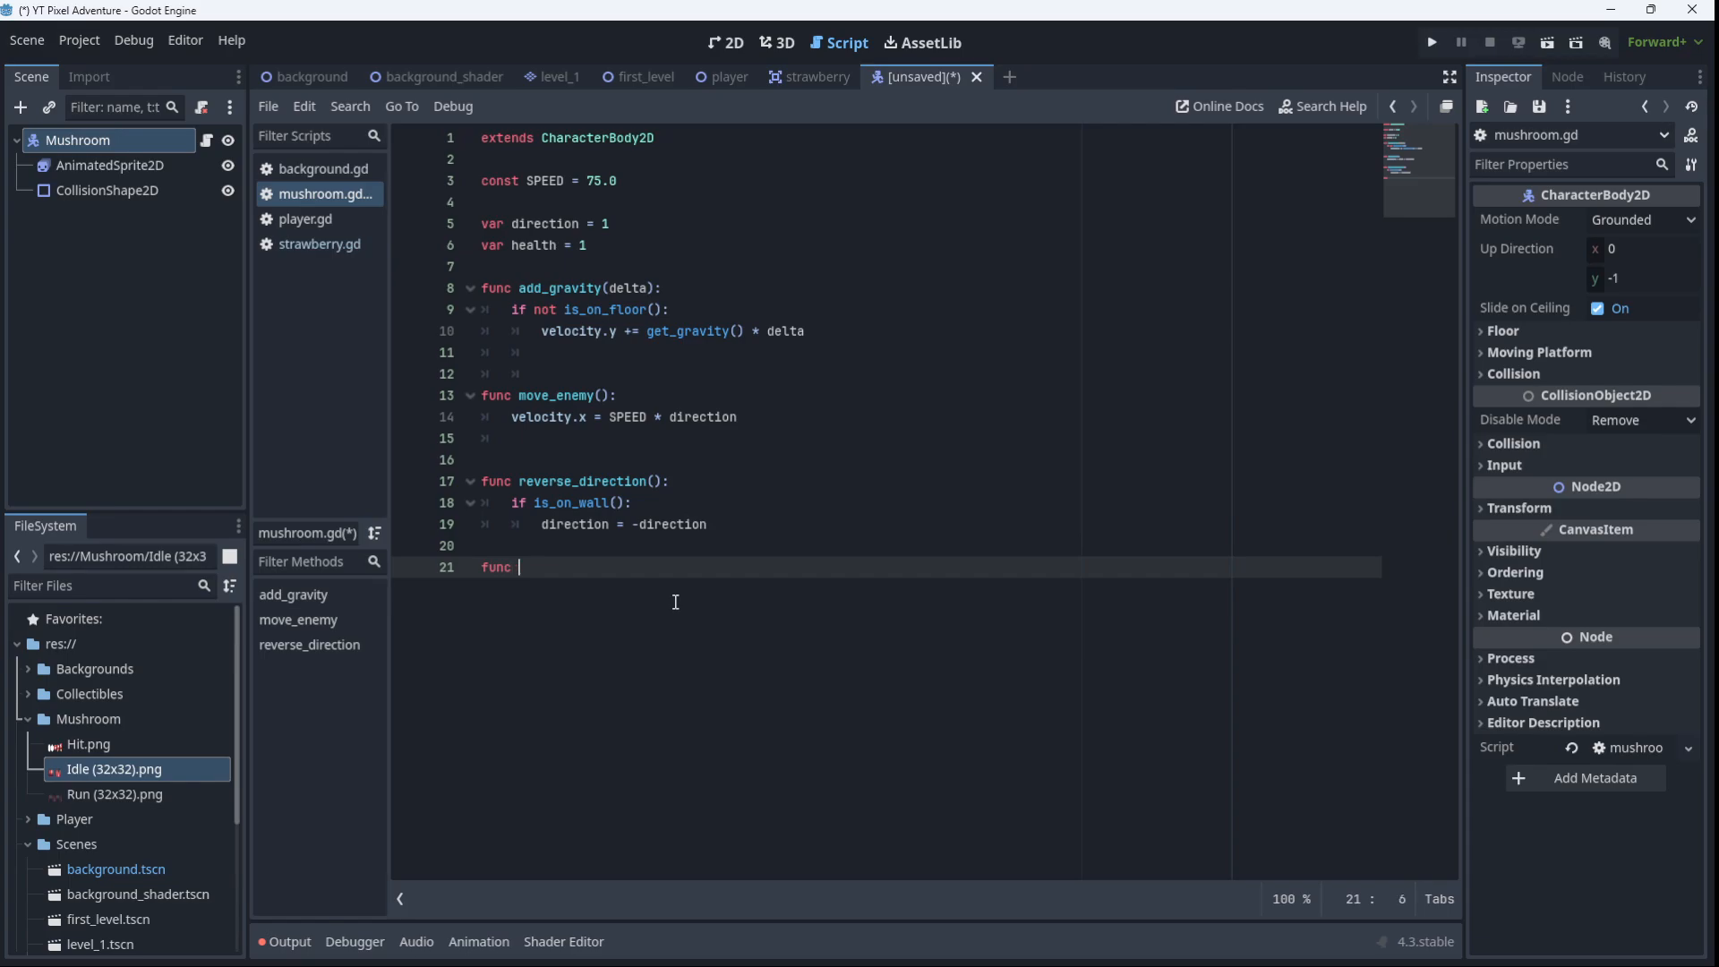
pyautogui.write('_physics_process(delta: float) -> void:')
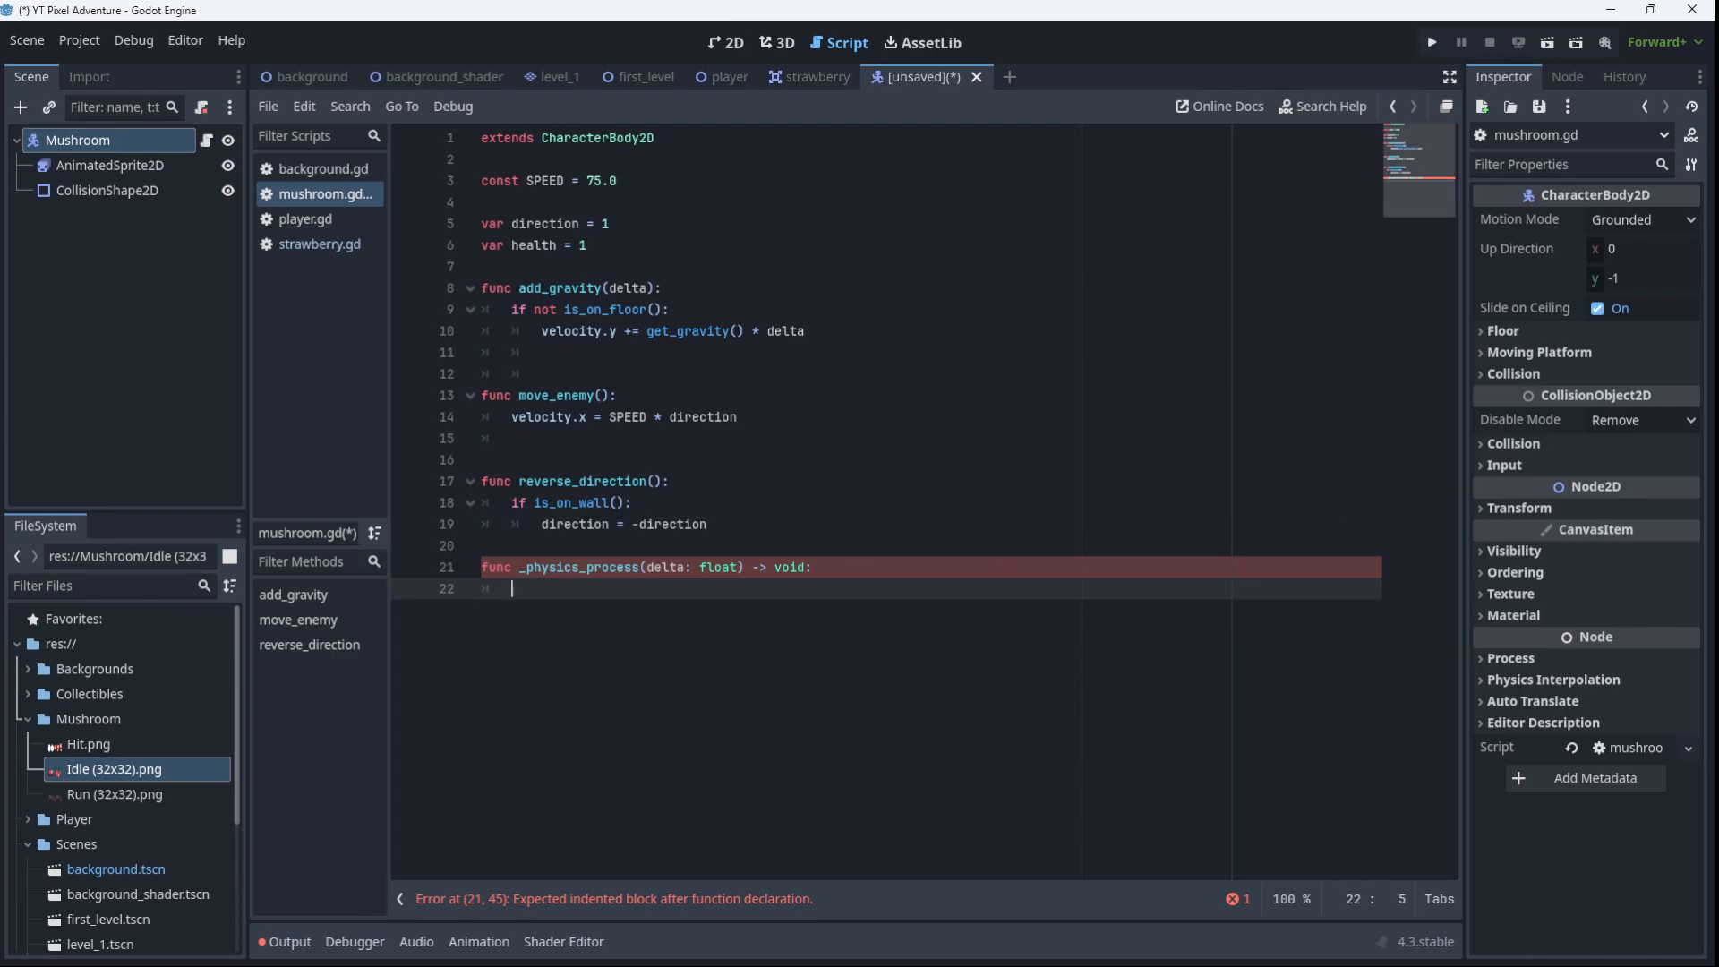
pyautogui.write('add_gravity(')
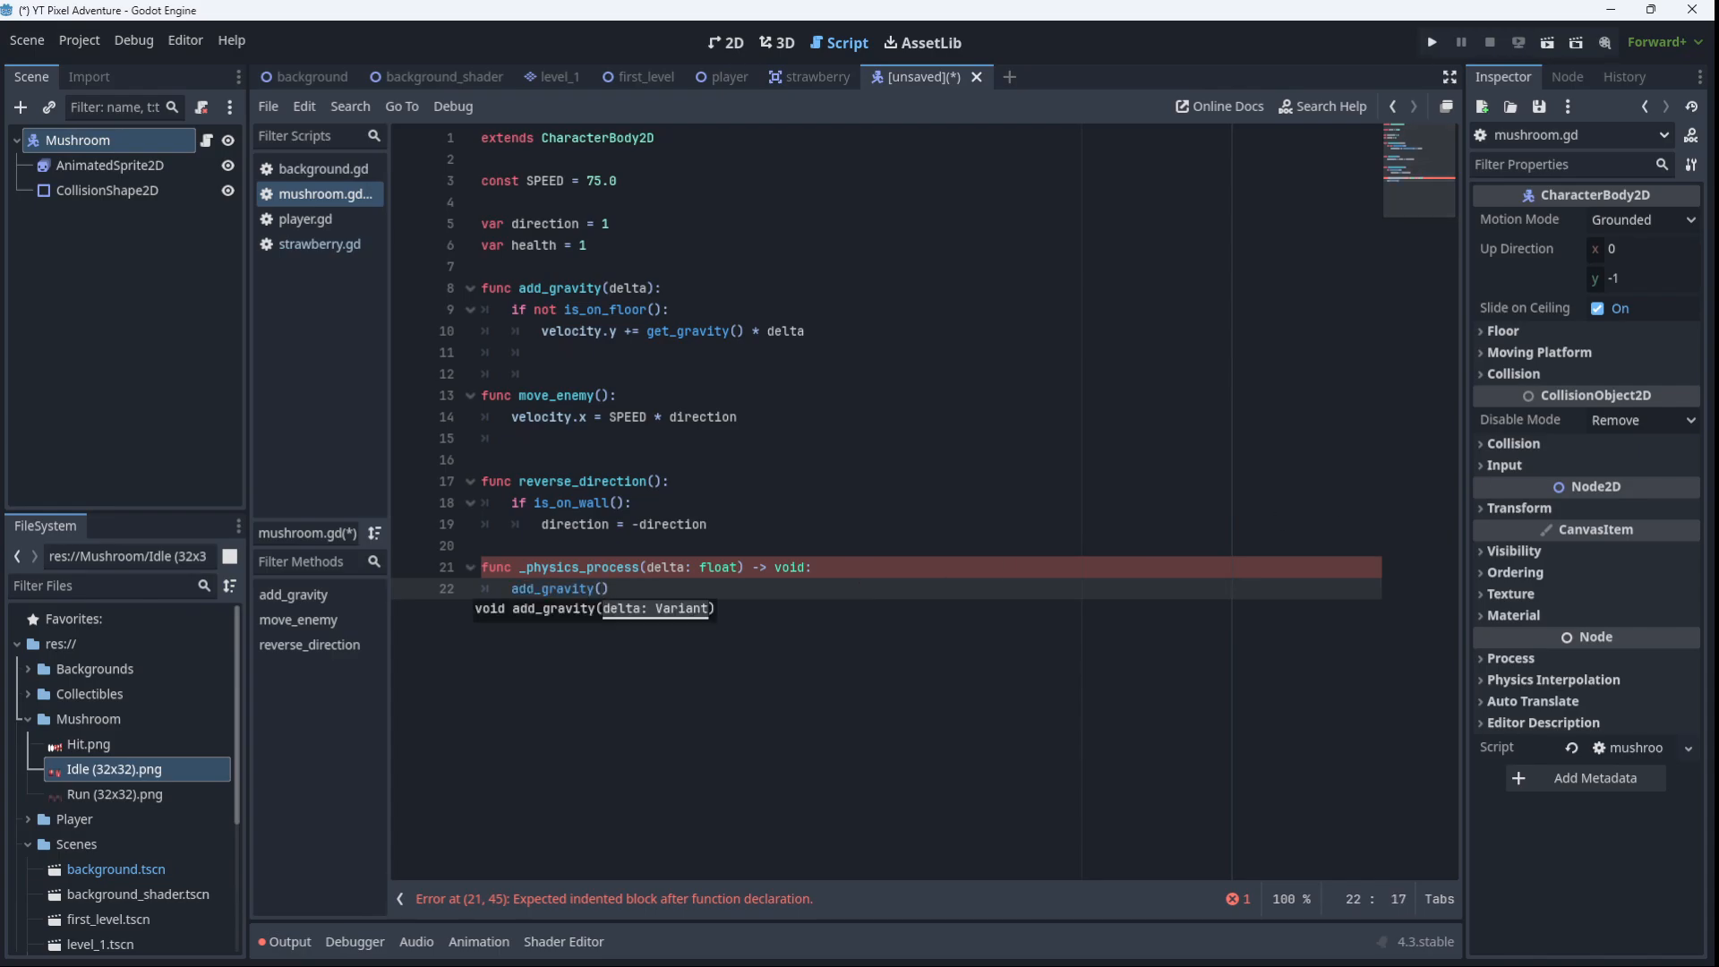
pyautogui.write('delta')
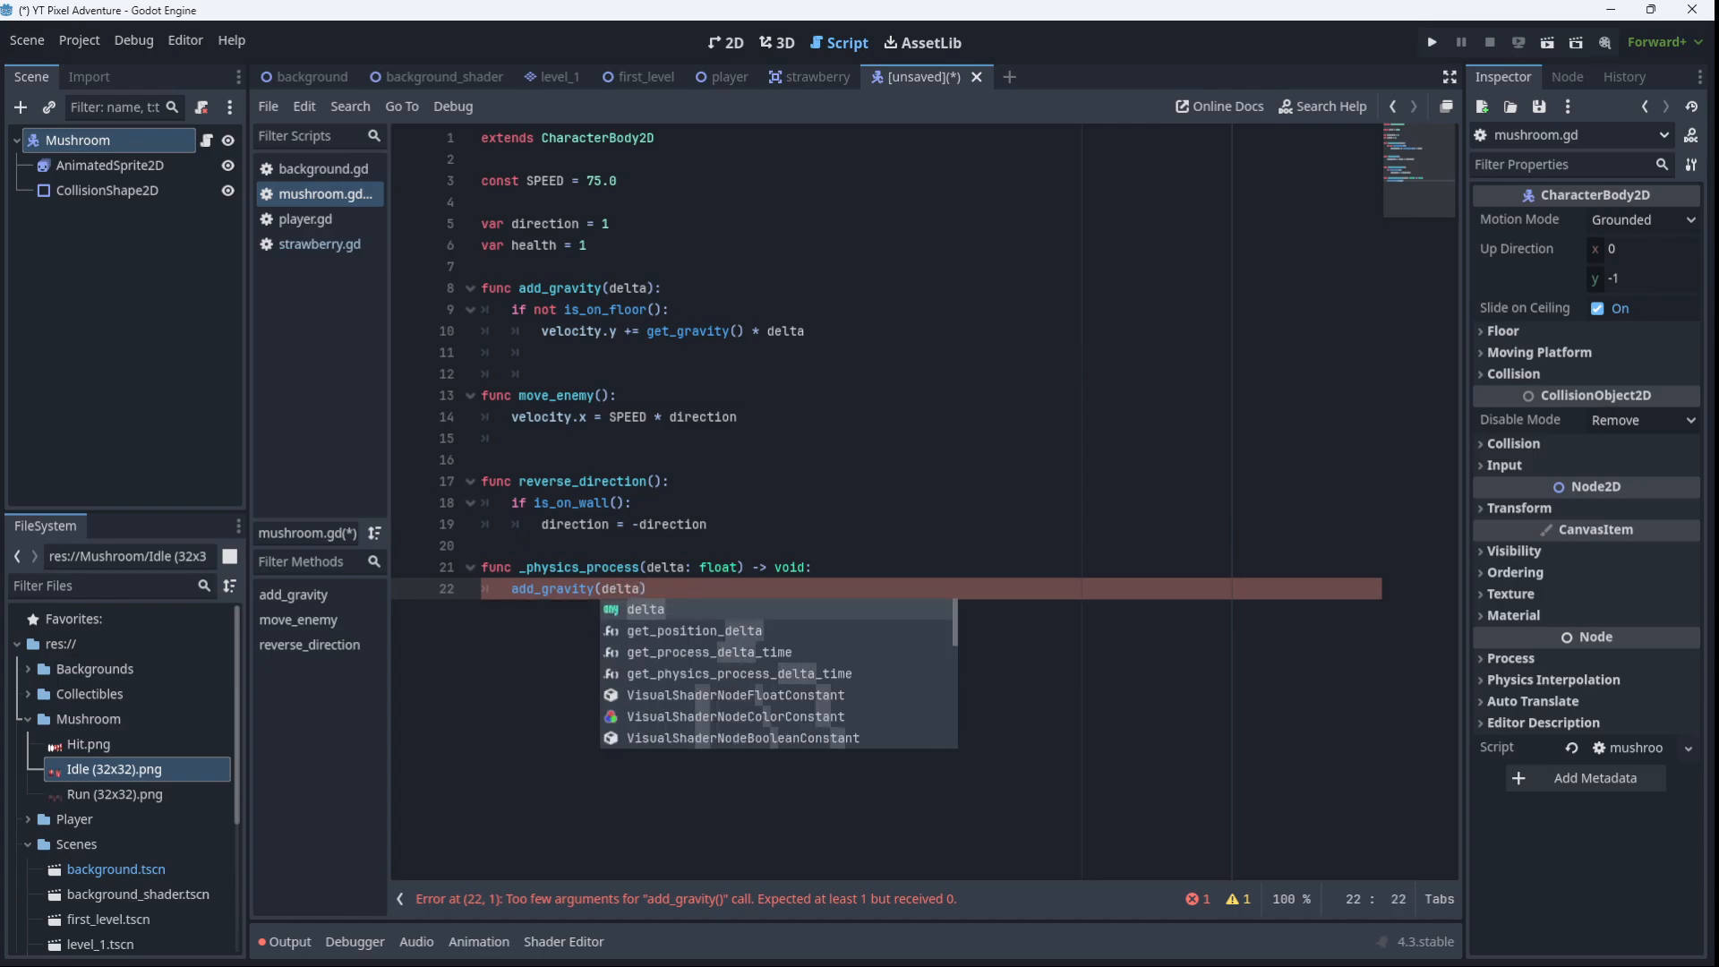
pyautogui.press('Enter')
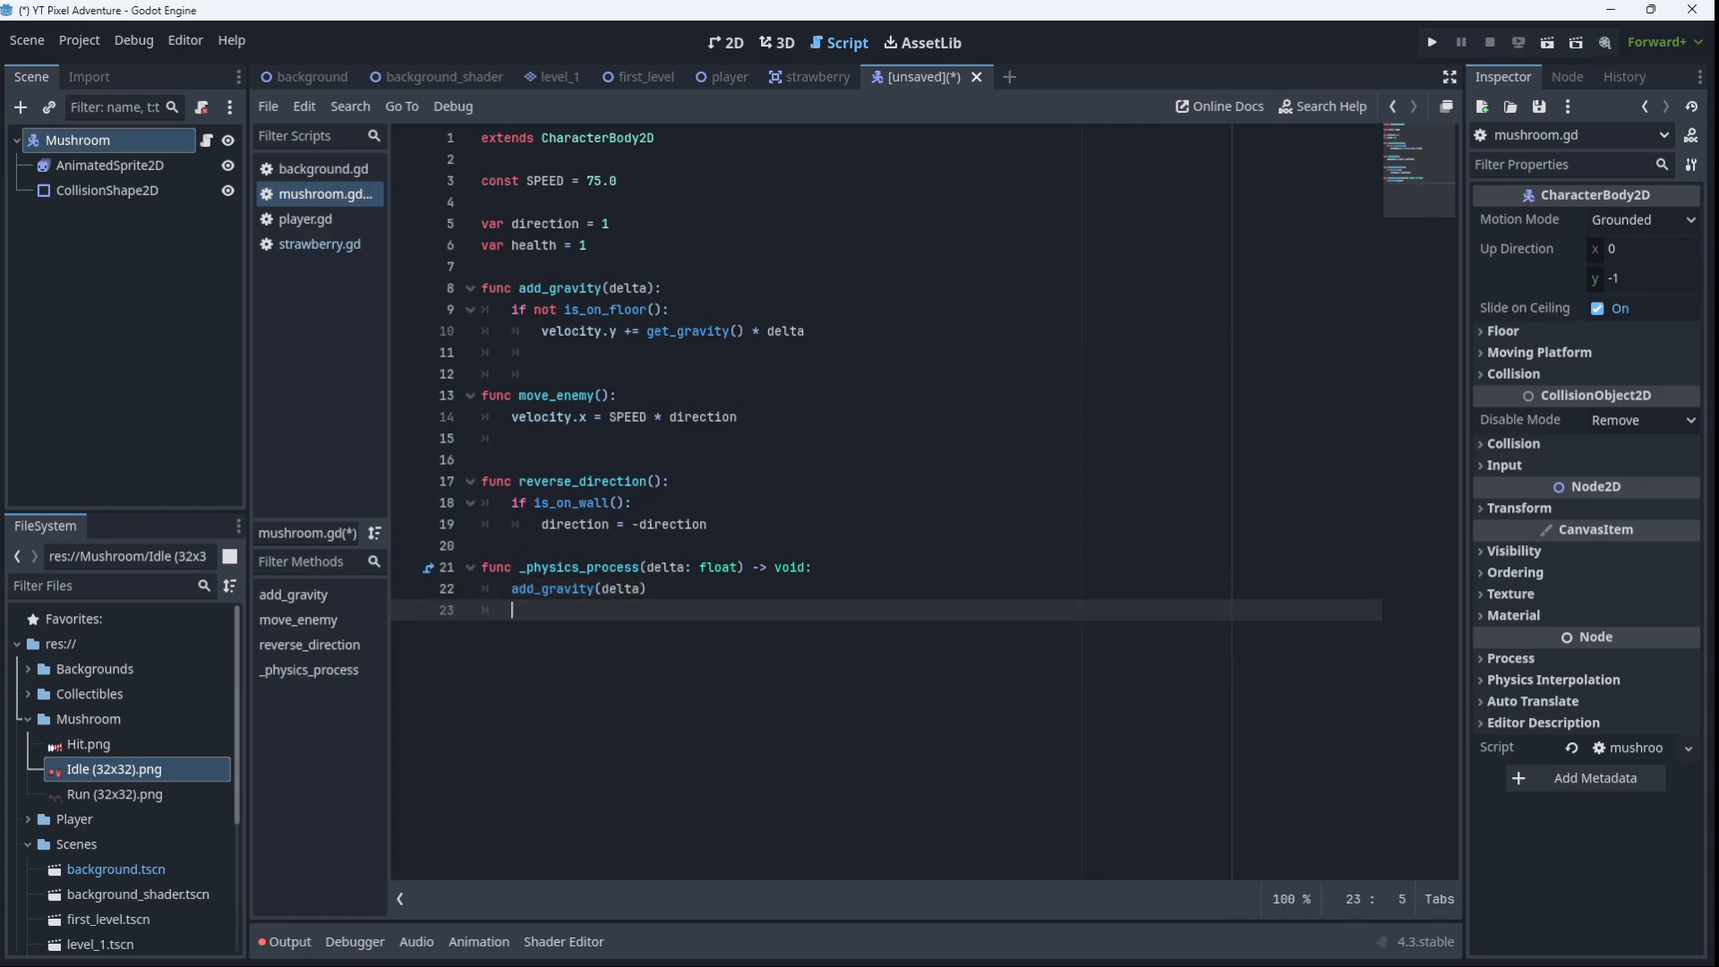
pyautogui.write('move_enemy()')
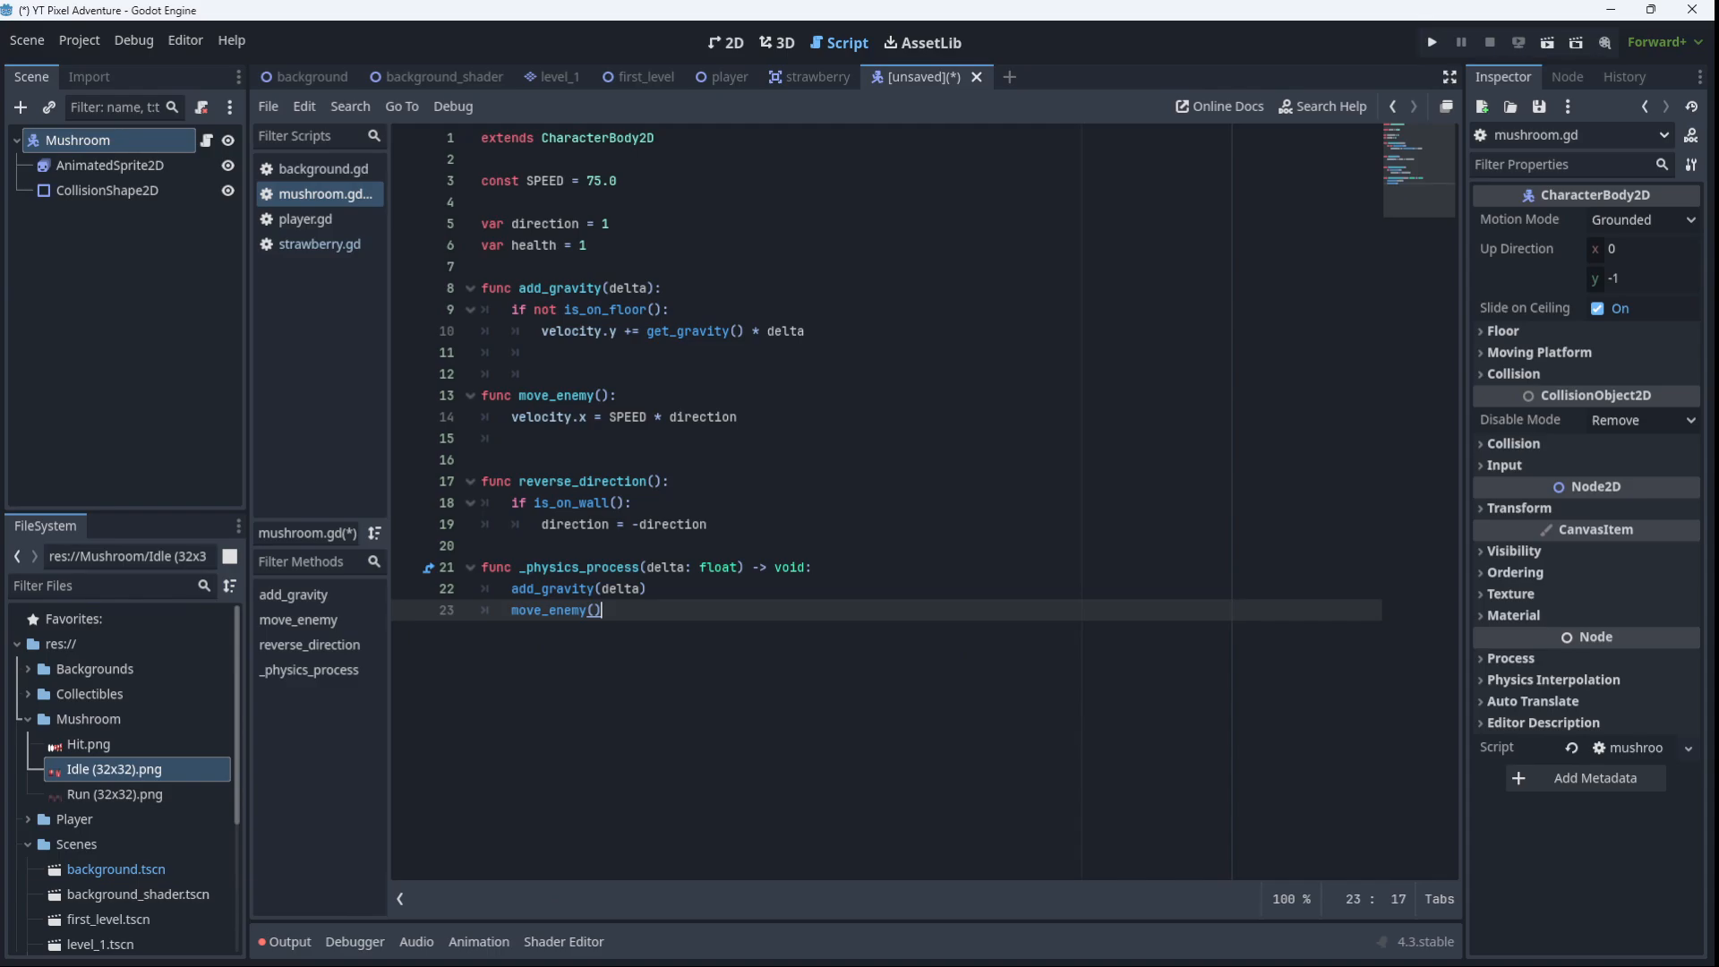
pyautogui.press('Enter')
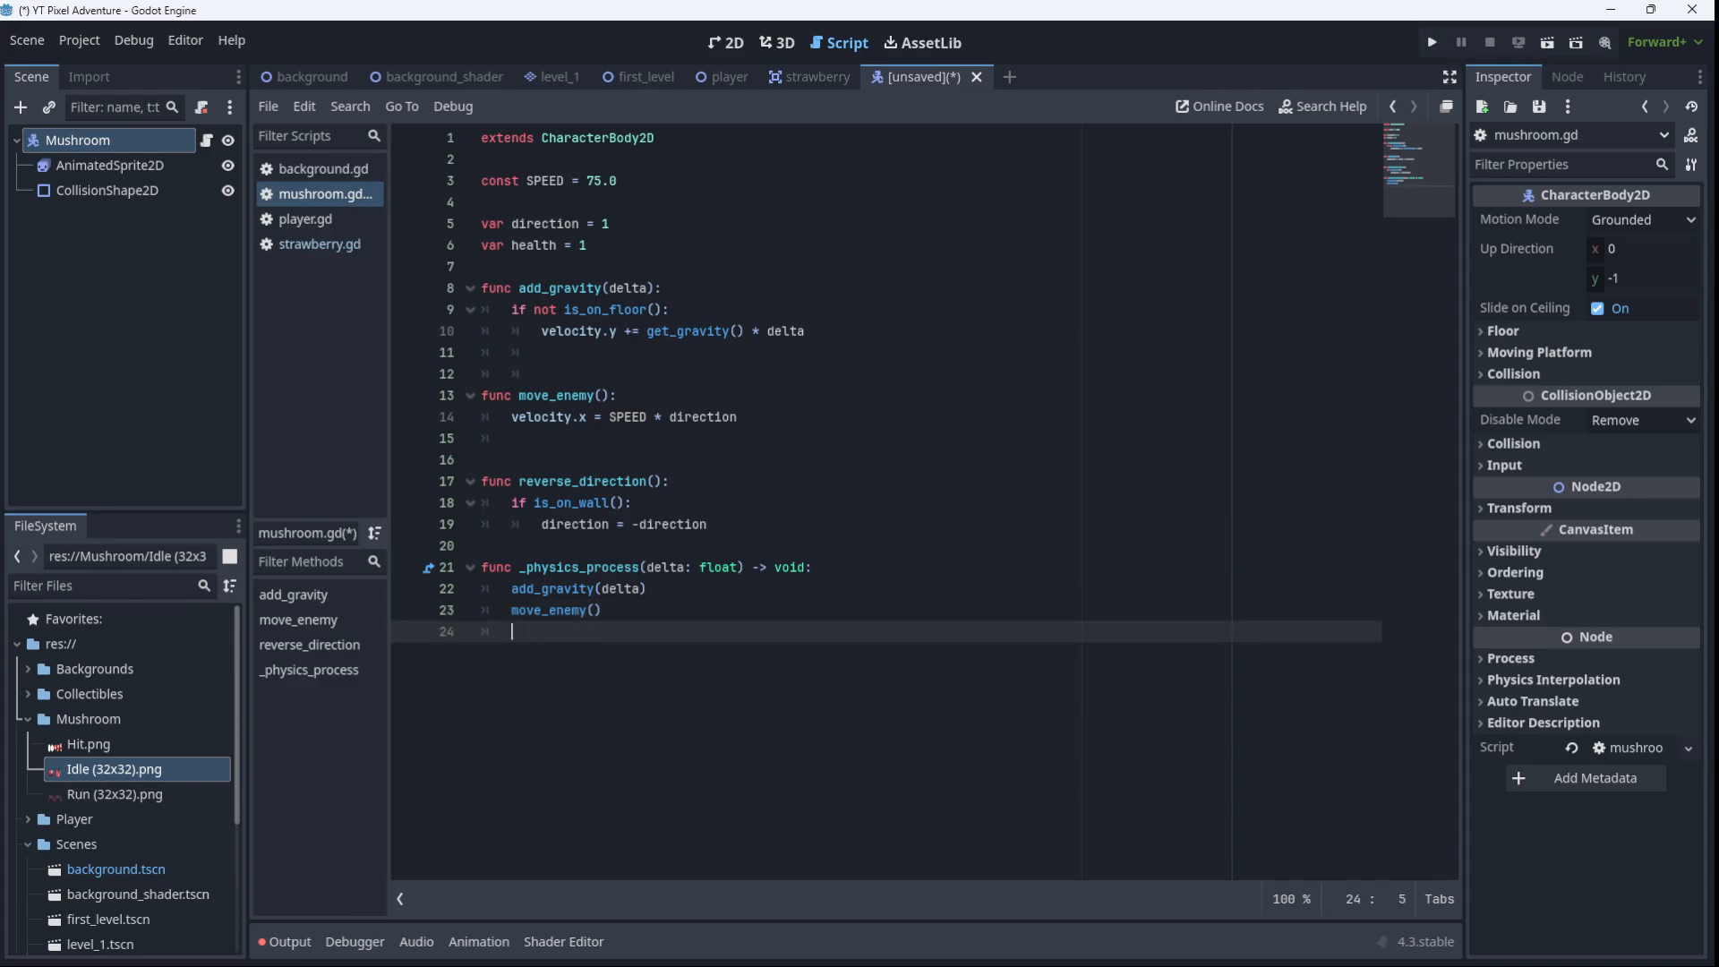
pyautogui.write('move_and_slide(')
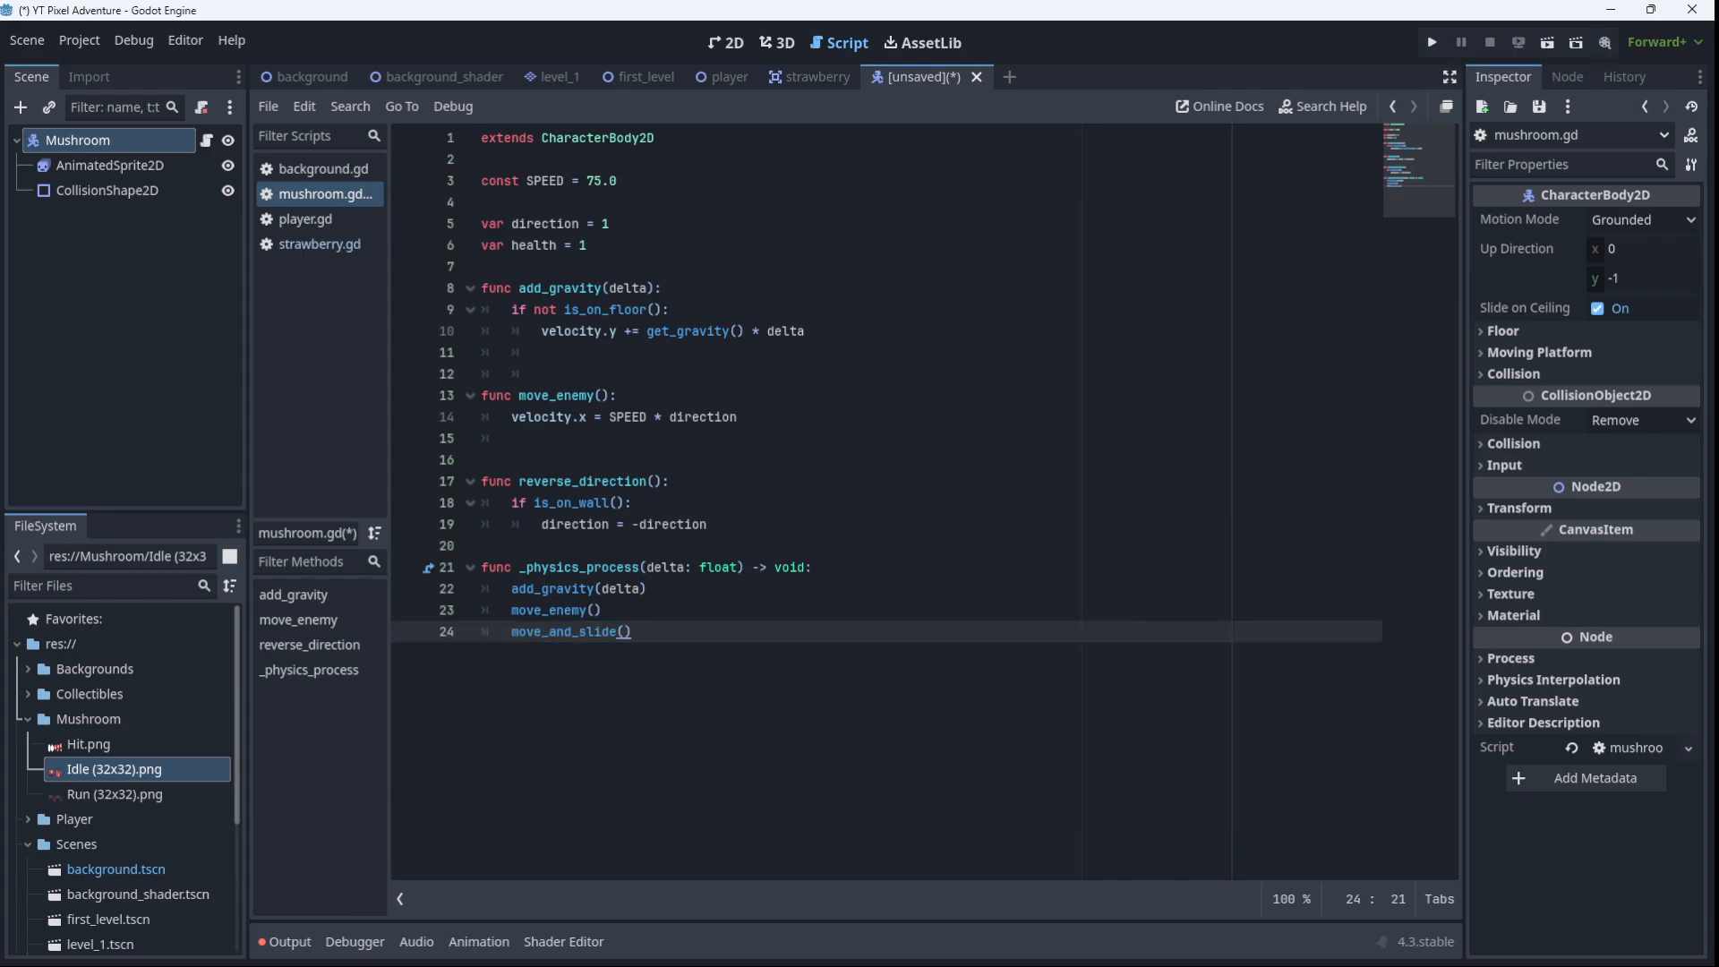
pyautogui.write('reverse_direction(')
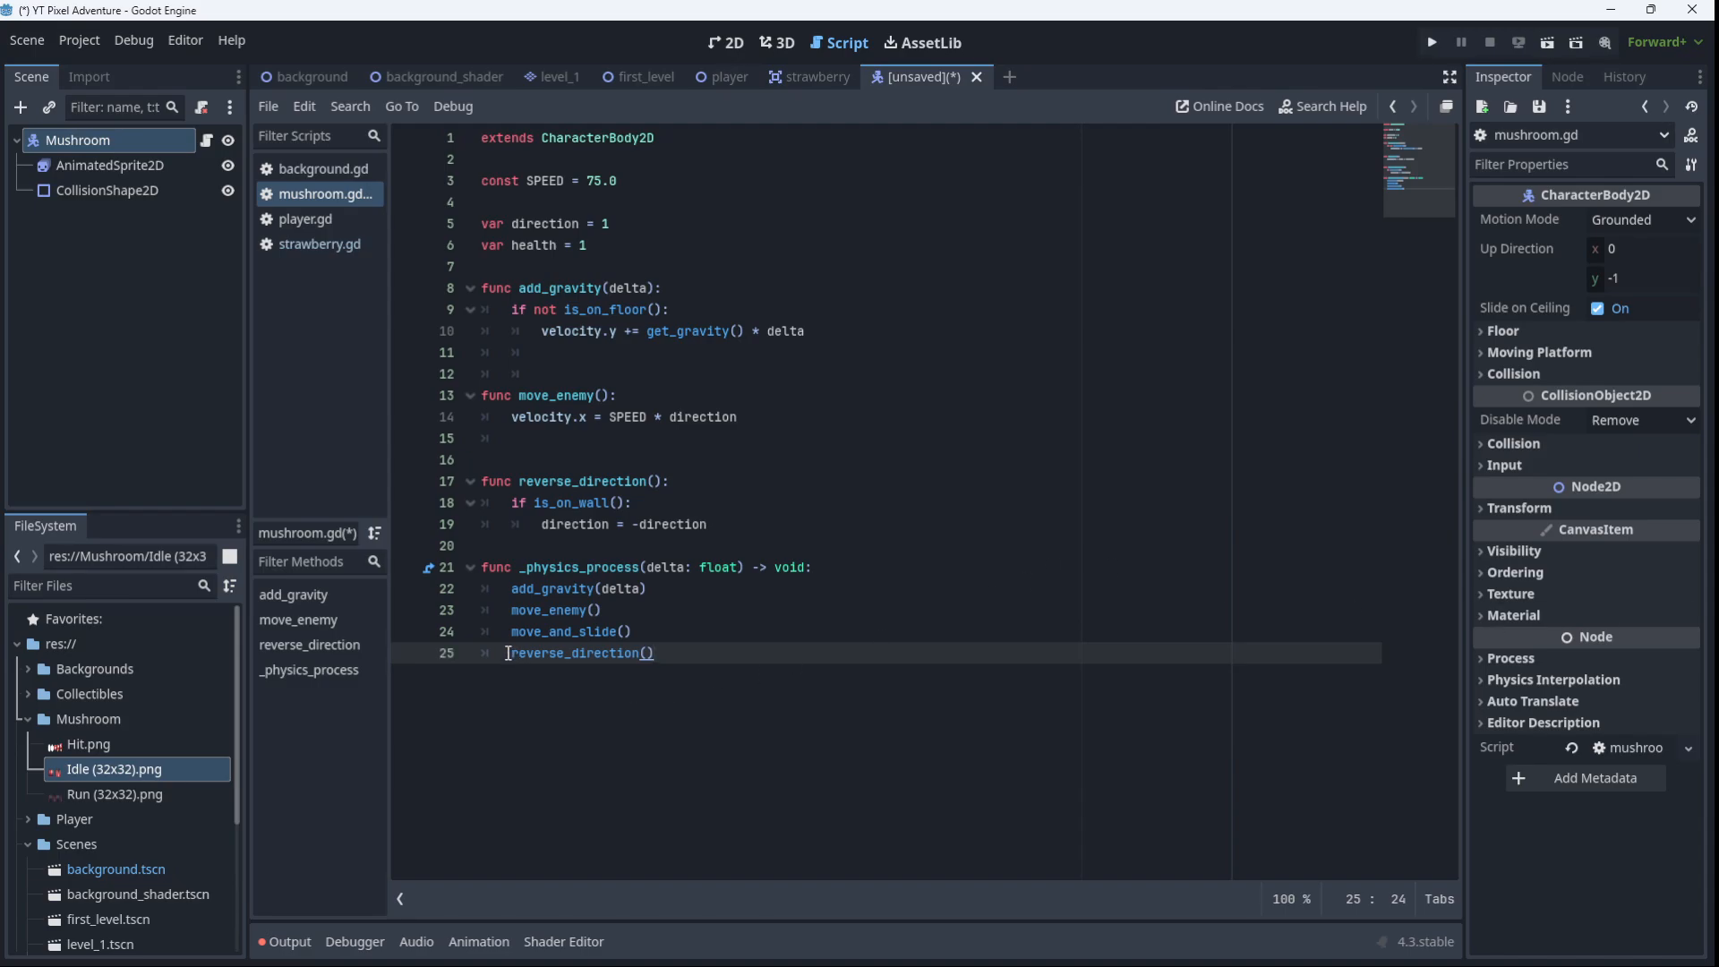
pyautogui.doubleClick(575, 653)
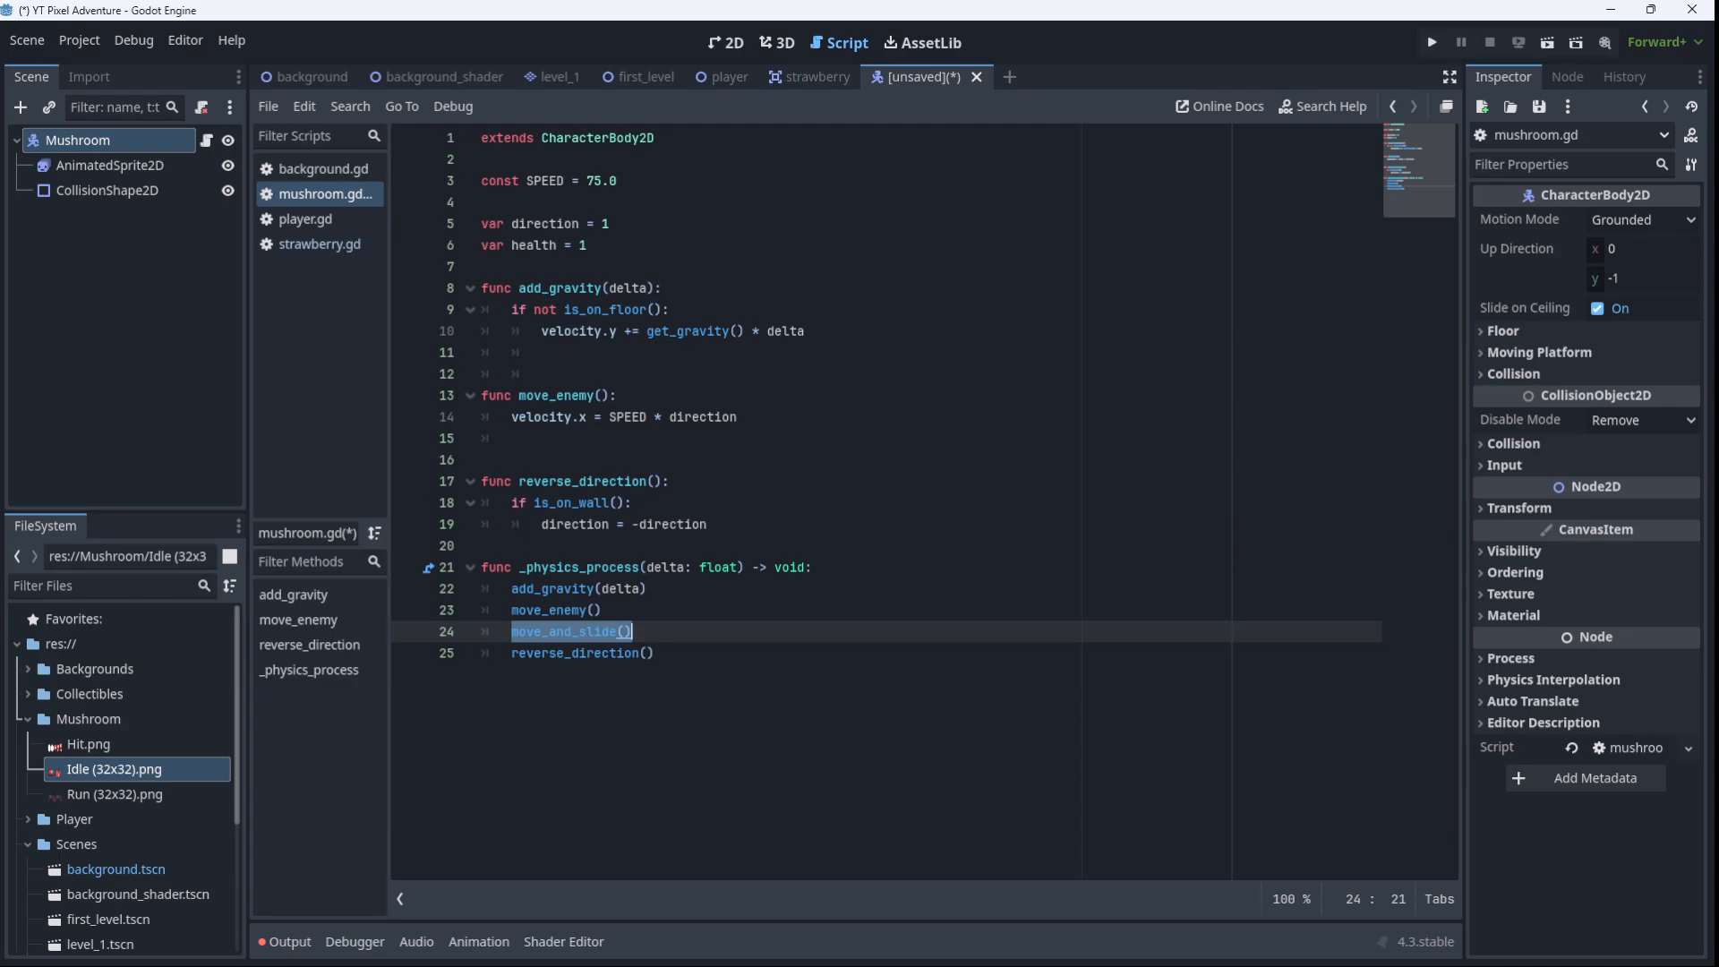
pyautogui.moveTo(994, 627)
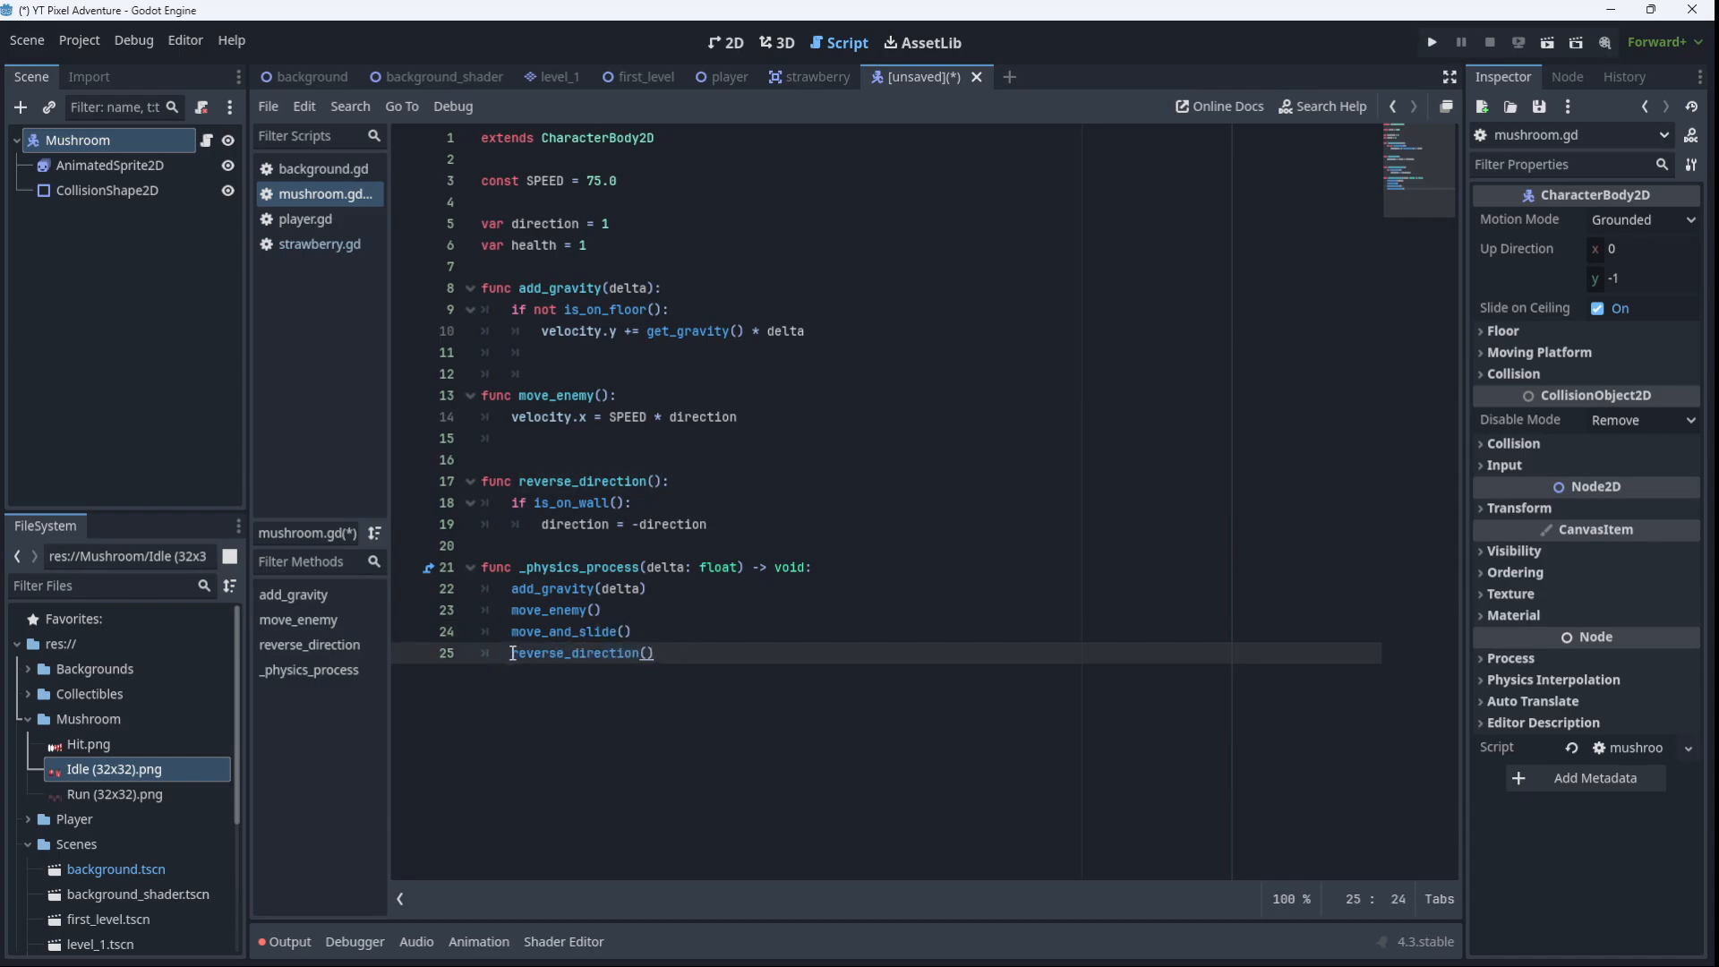
pyautogui.doubleClick(564, 631)
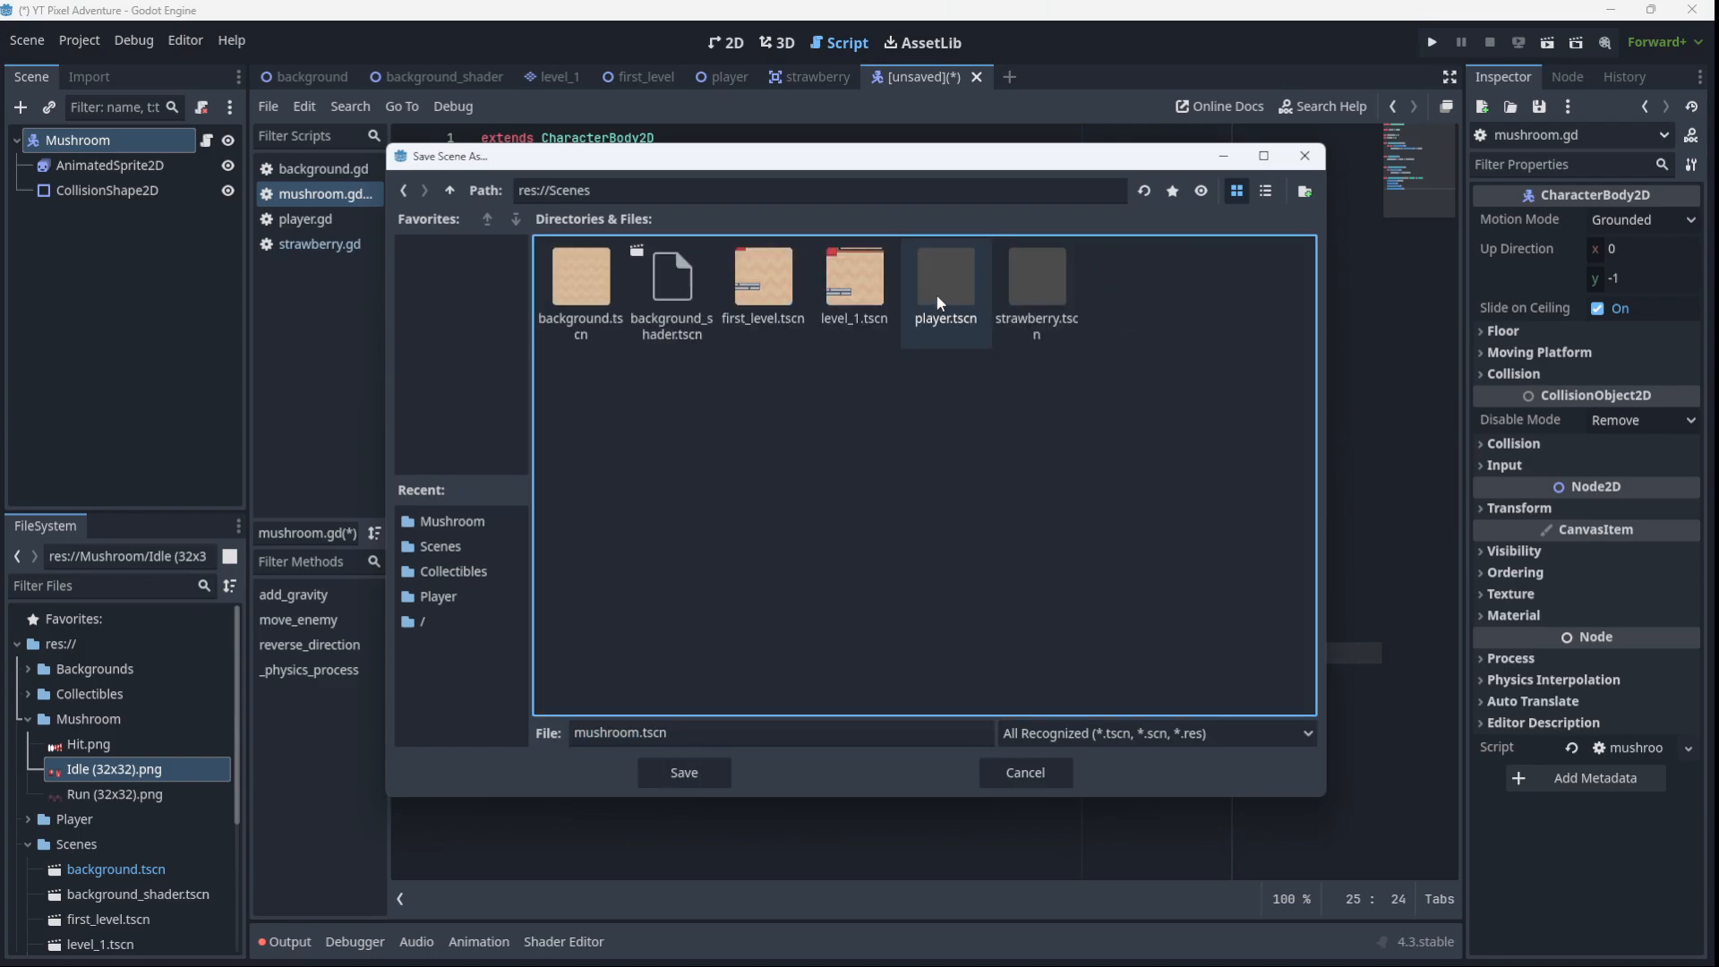
# Save the scene as mushroom.tscn and drag a Mushroom instance into first_level
pyautogui.click(684, 772)
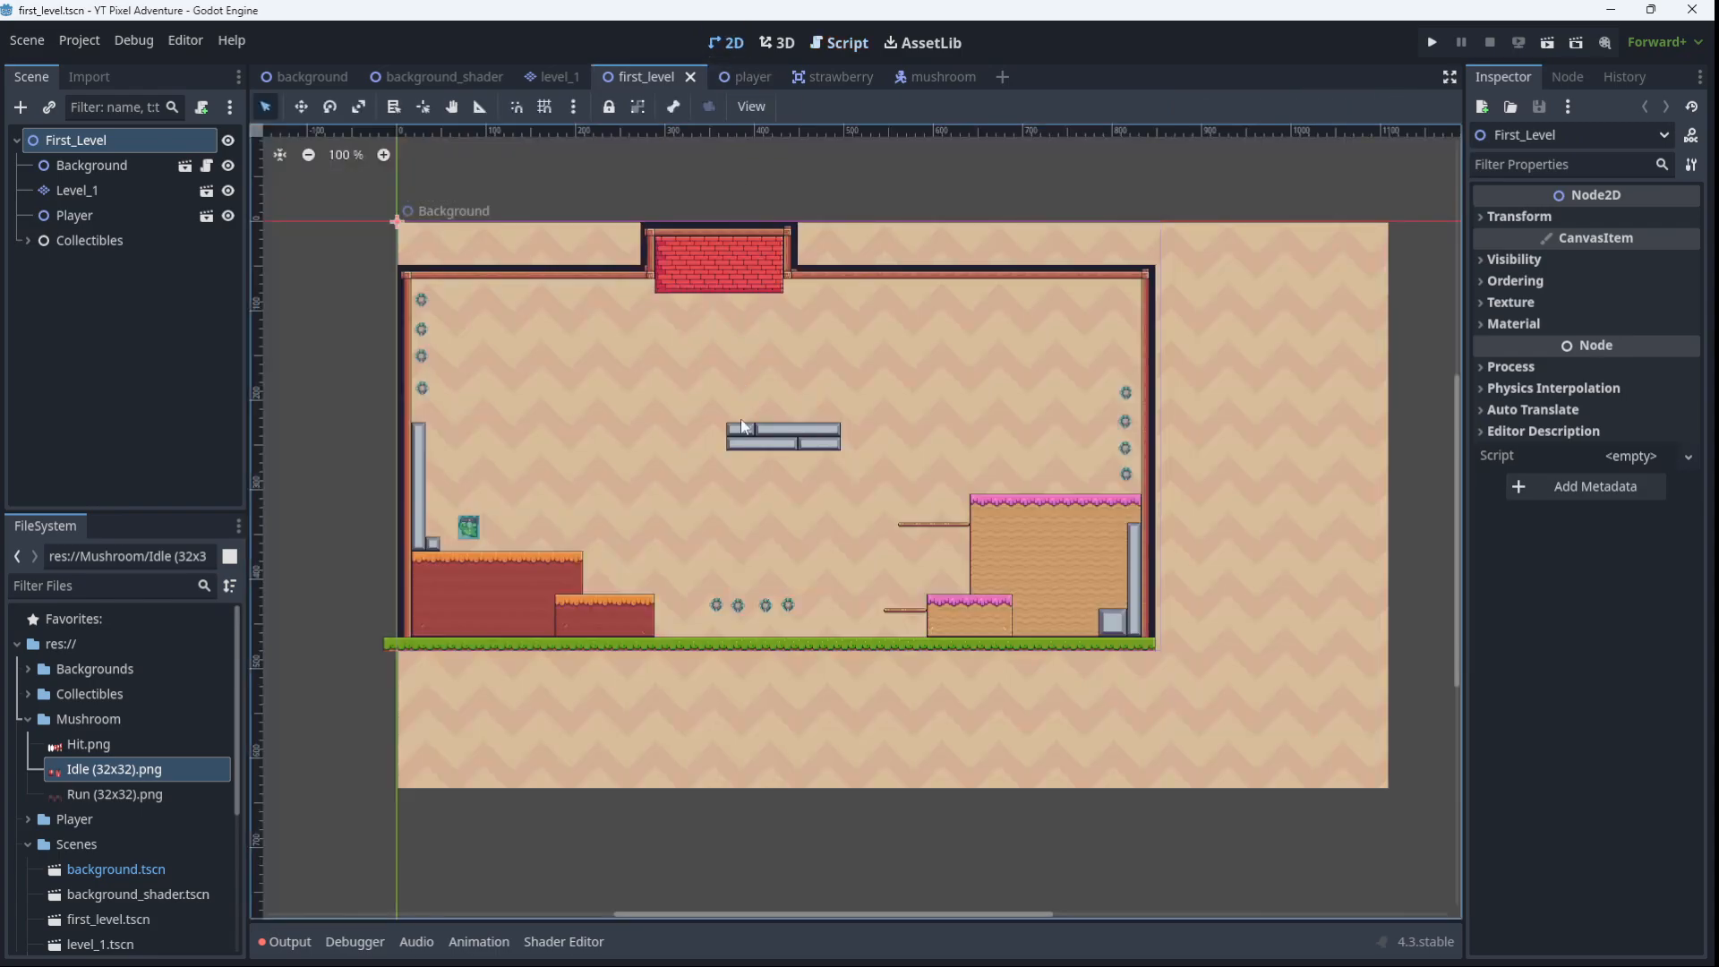
pyautogui.moveTo(65, 788)
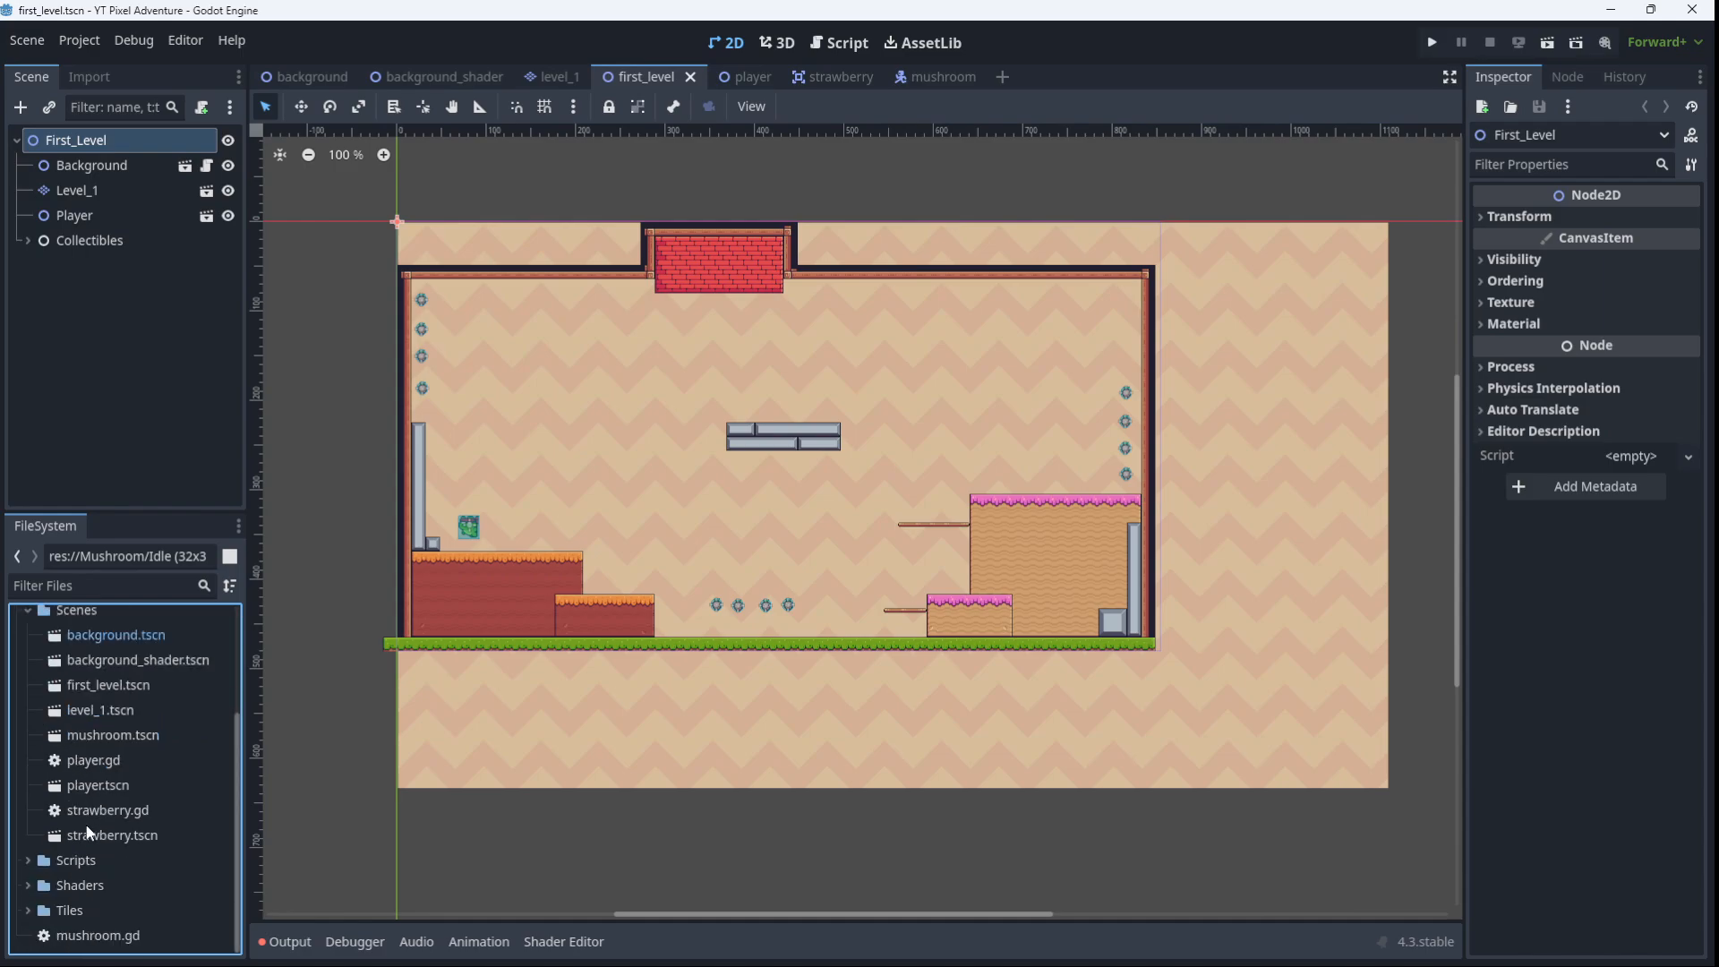
pyautogui.click(111, 735)
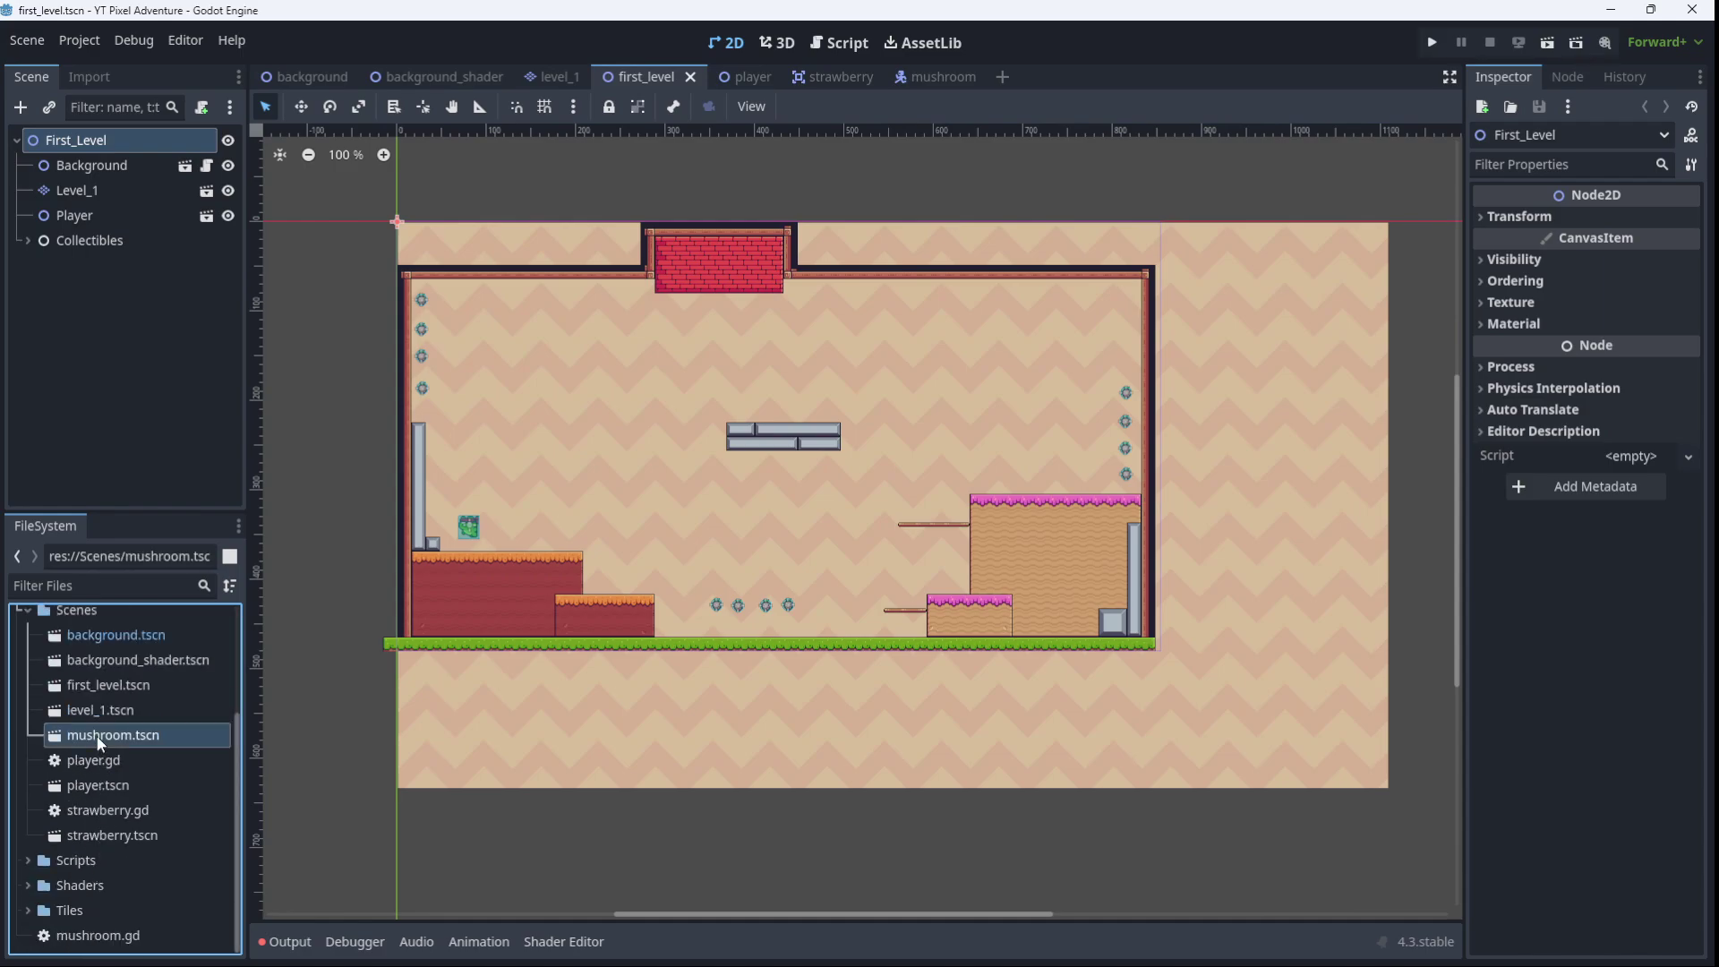
pyautogui.moveTo(112, 734); pyautogui.dragTo(784, 619)
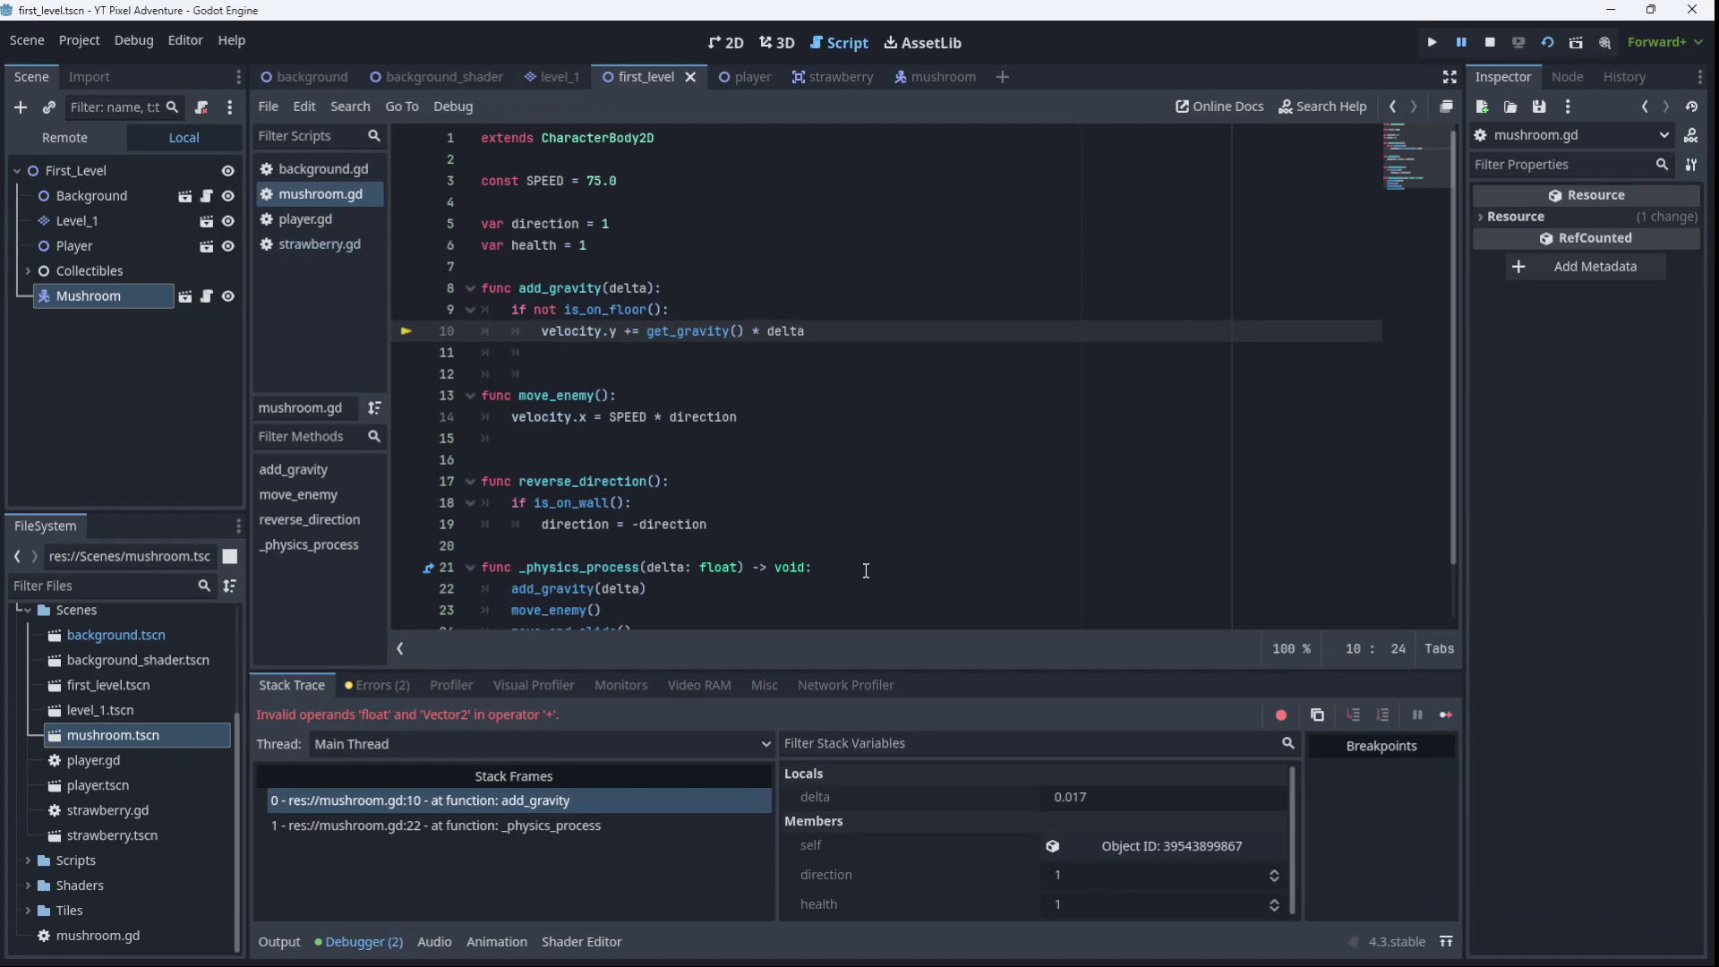
pyautogui.moveTo(633, 424)
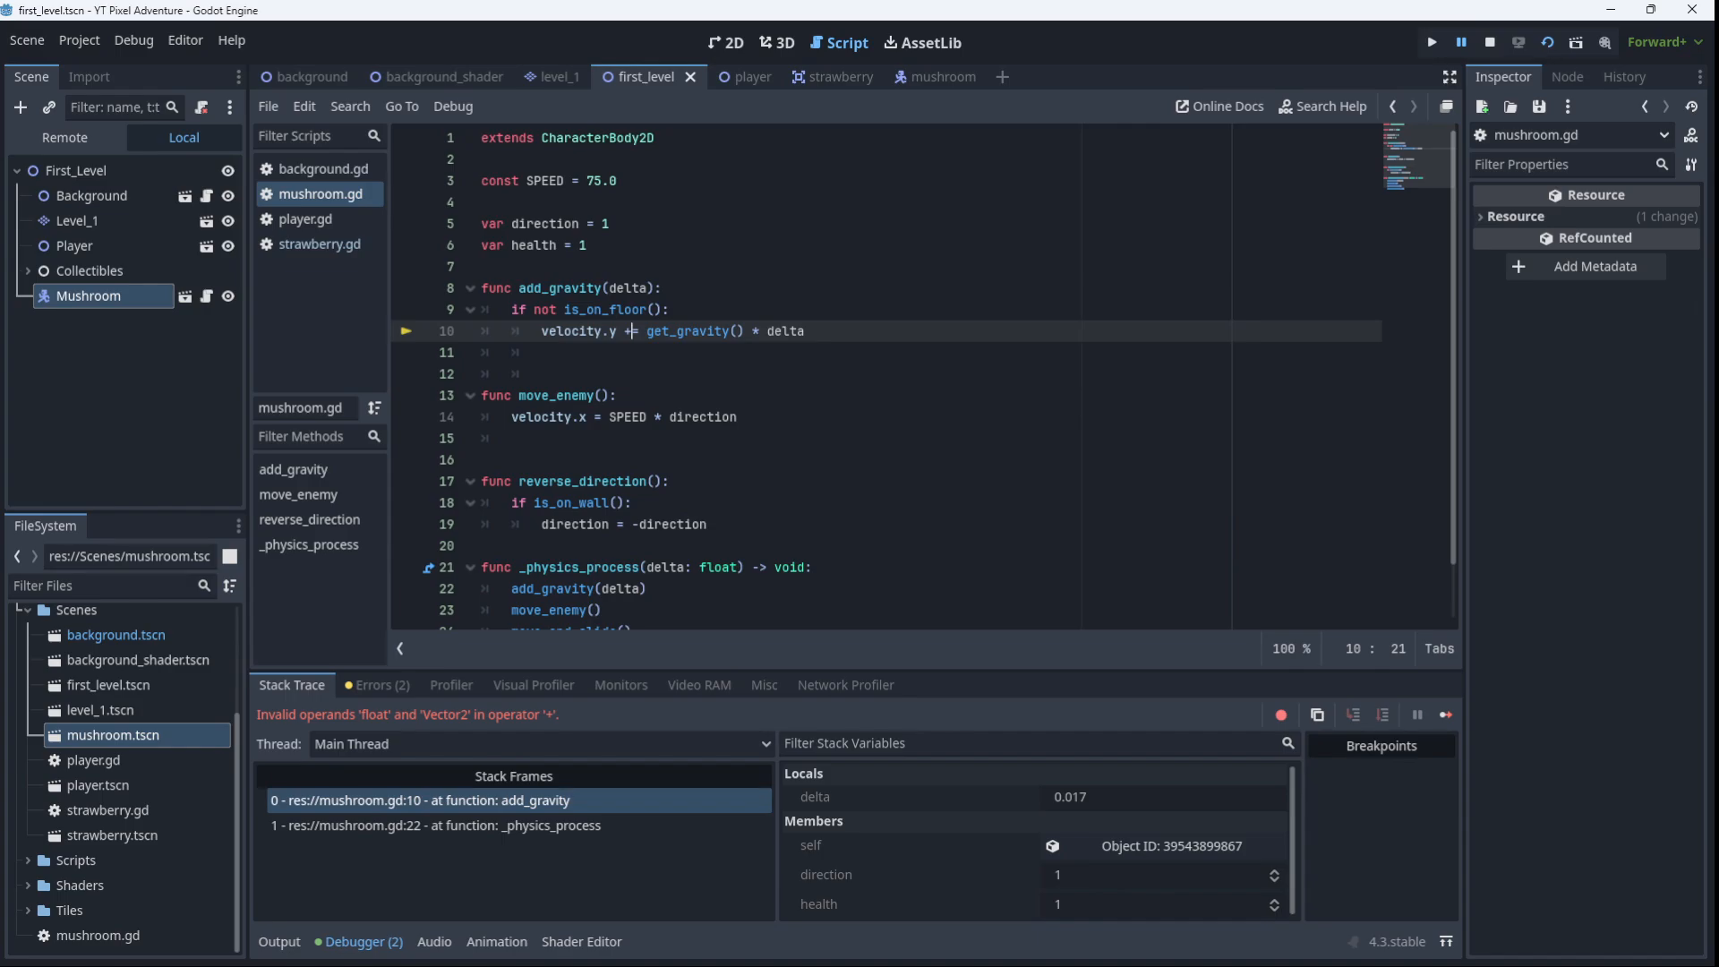
pyautogui.moveTo(1647, 485)
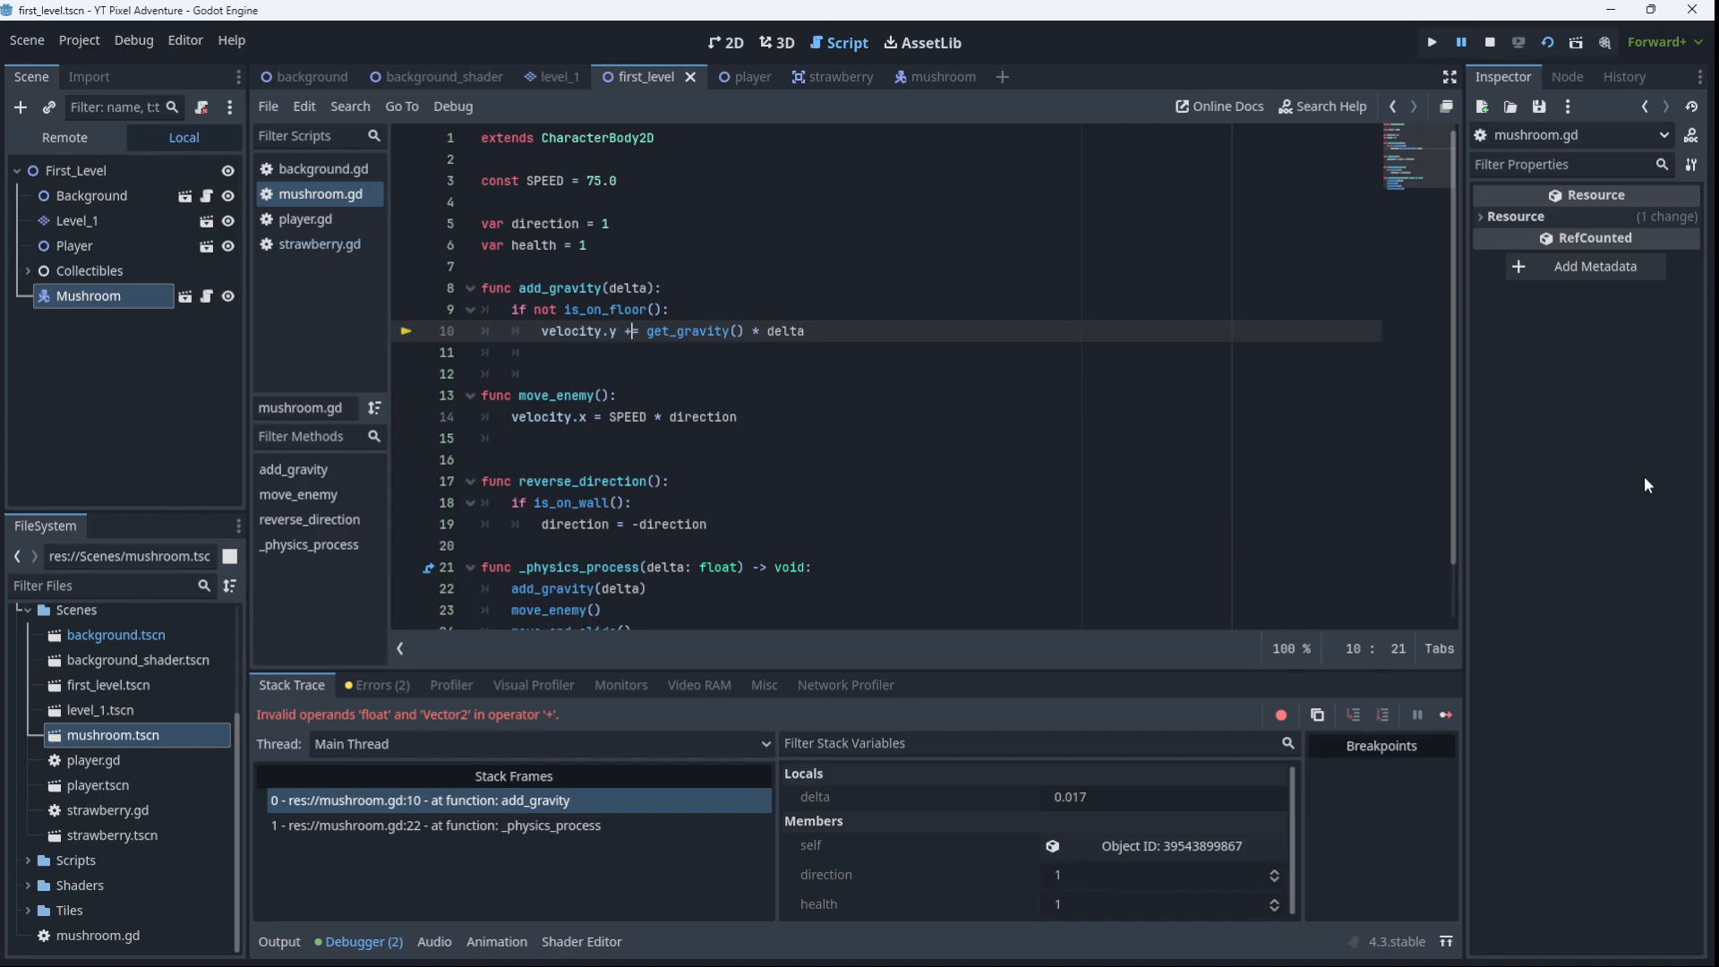
pyautogui.moveTo(644, 519)
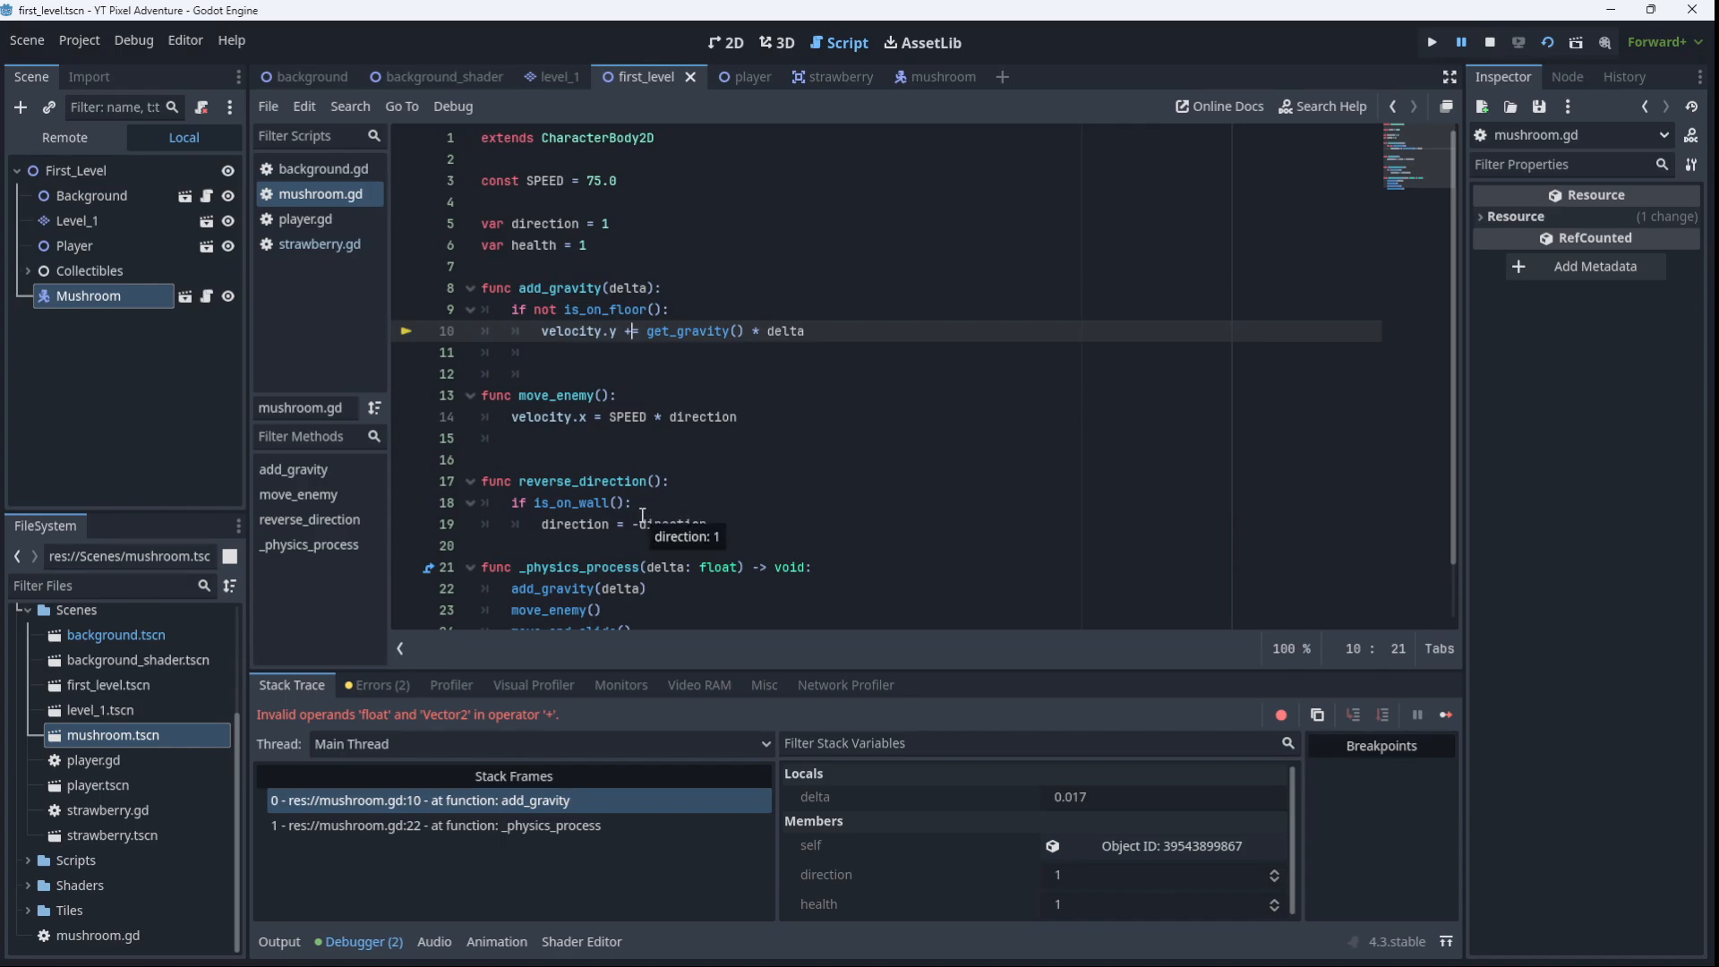
pyautogui.moveTo(526, 416)
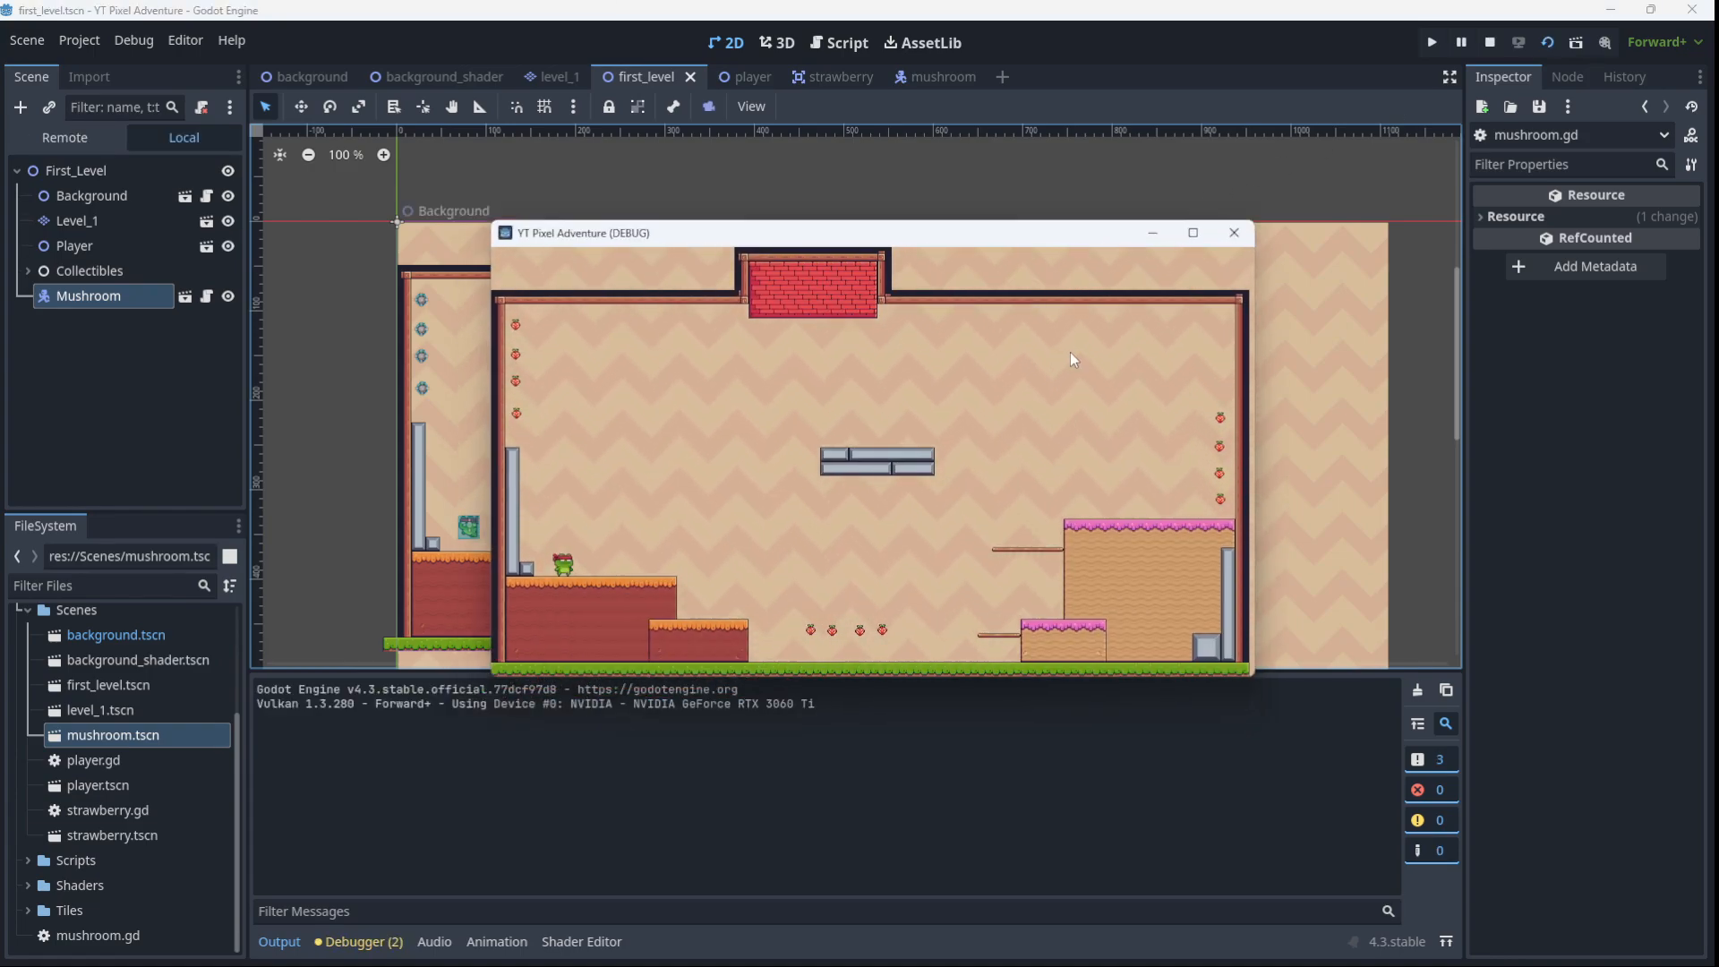
# Stop the game and change line 10 to velocity += get_gravity() * delta
pyautogui.click(1486, 43)
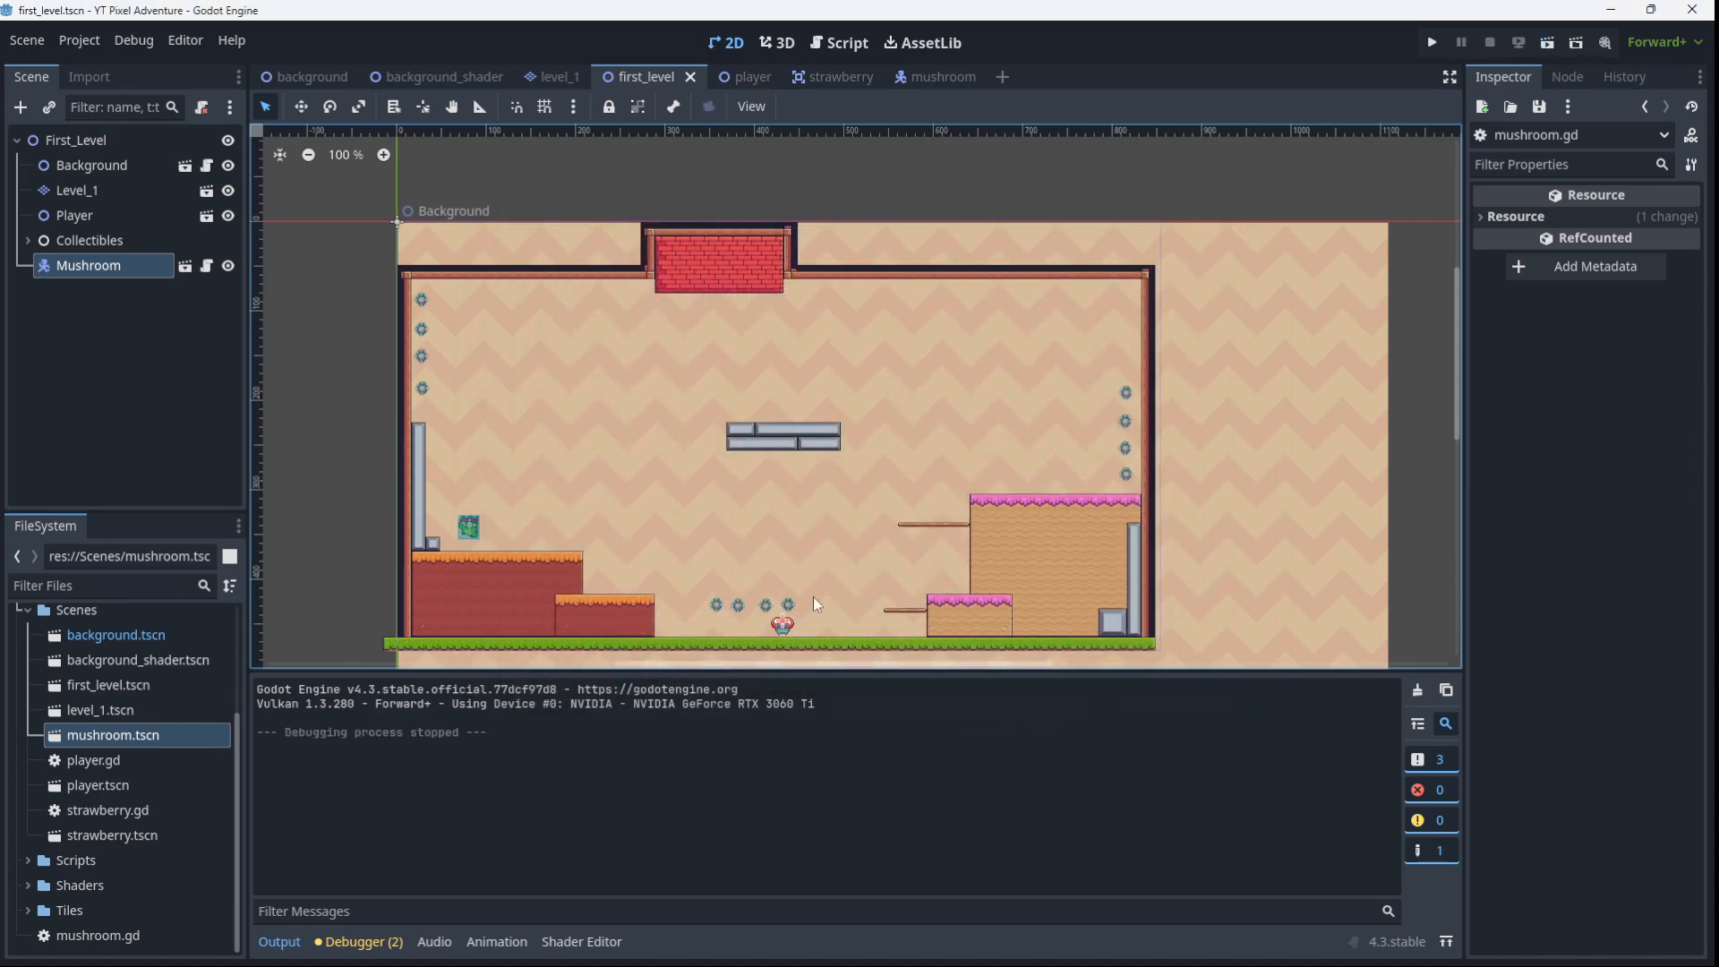
pyautogui.click(943, 76)
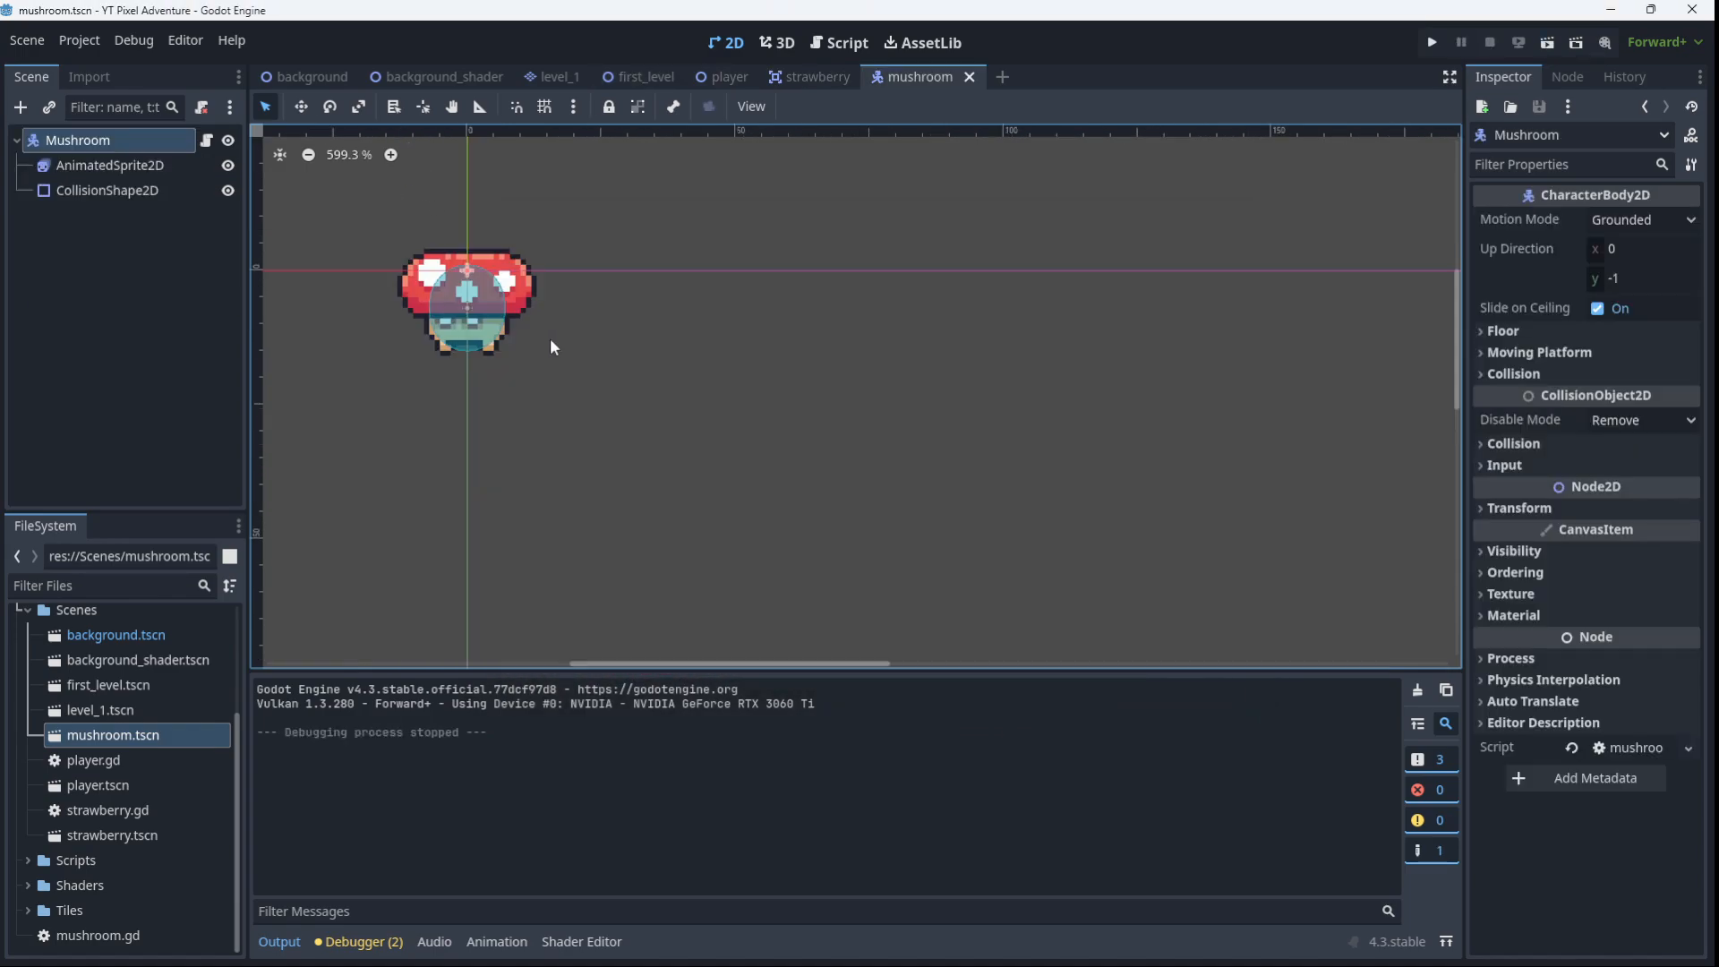
pyautogui.moveTo(478, 229)
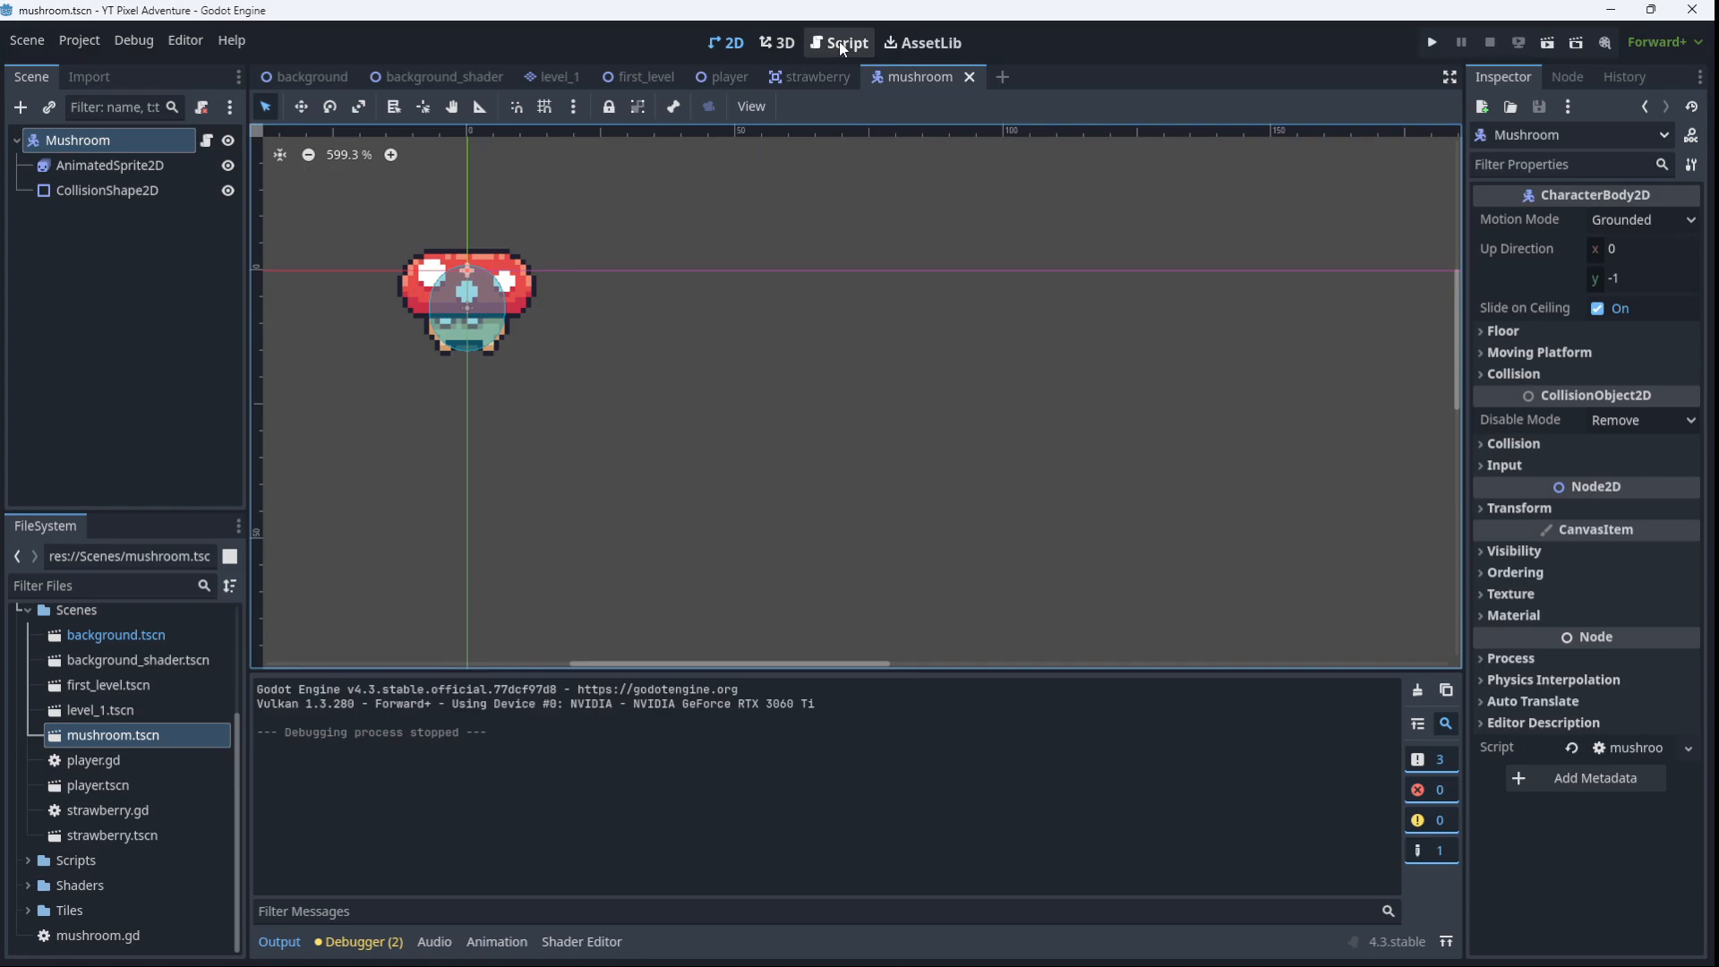
pyautogui.click(847, 43)
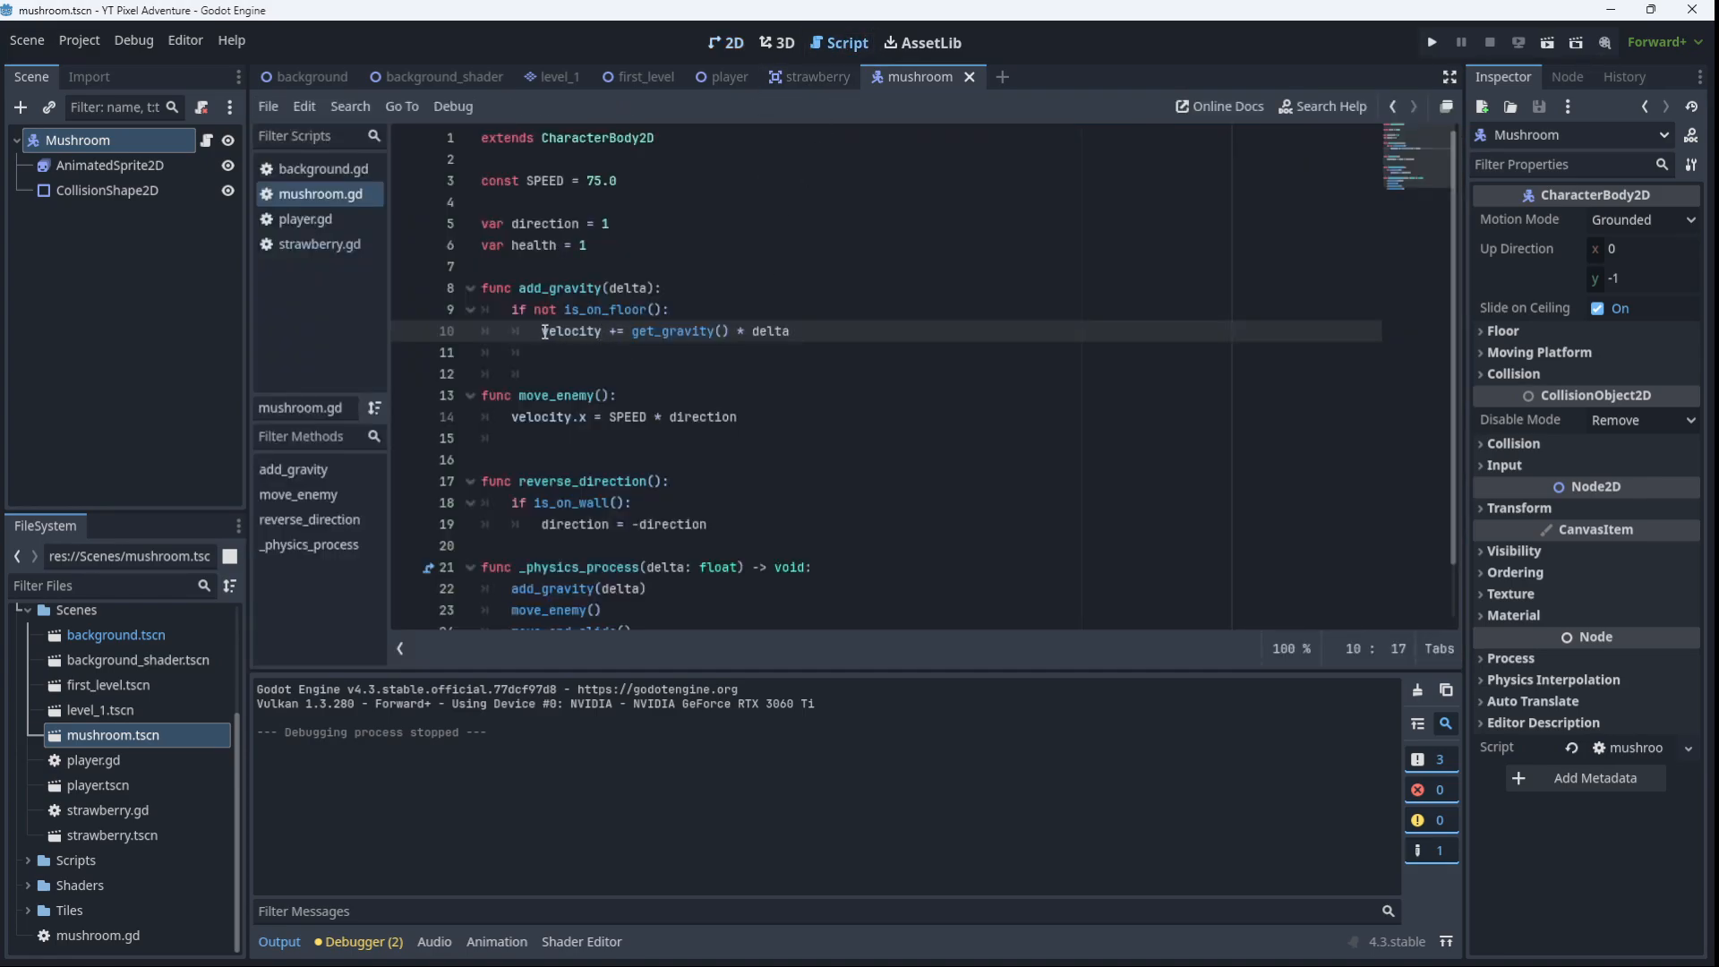
pyautogui.doubleClick(569, 331)
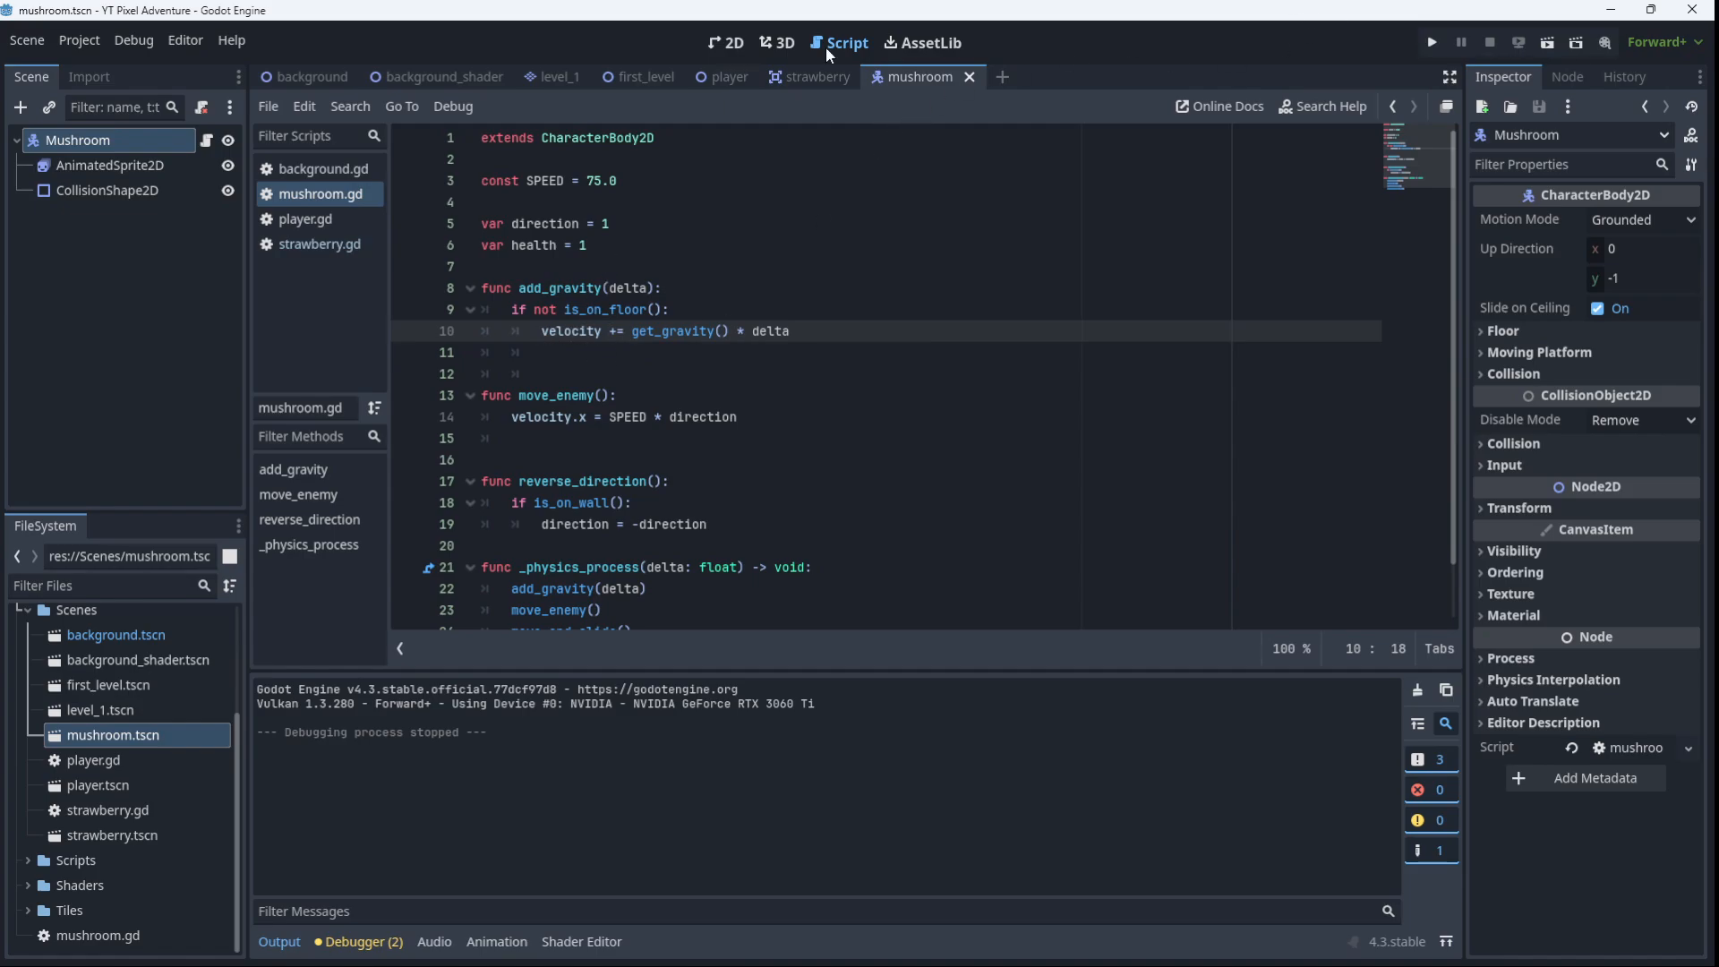
pyautogui.click(727, 42)
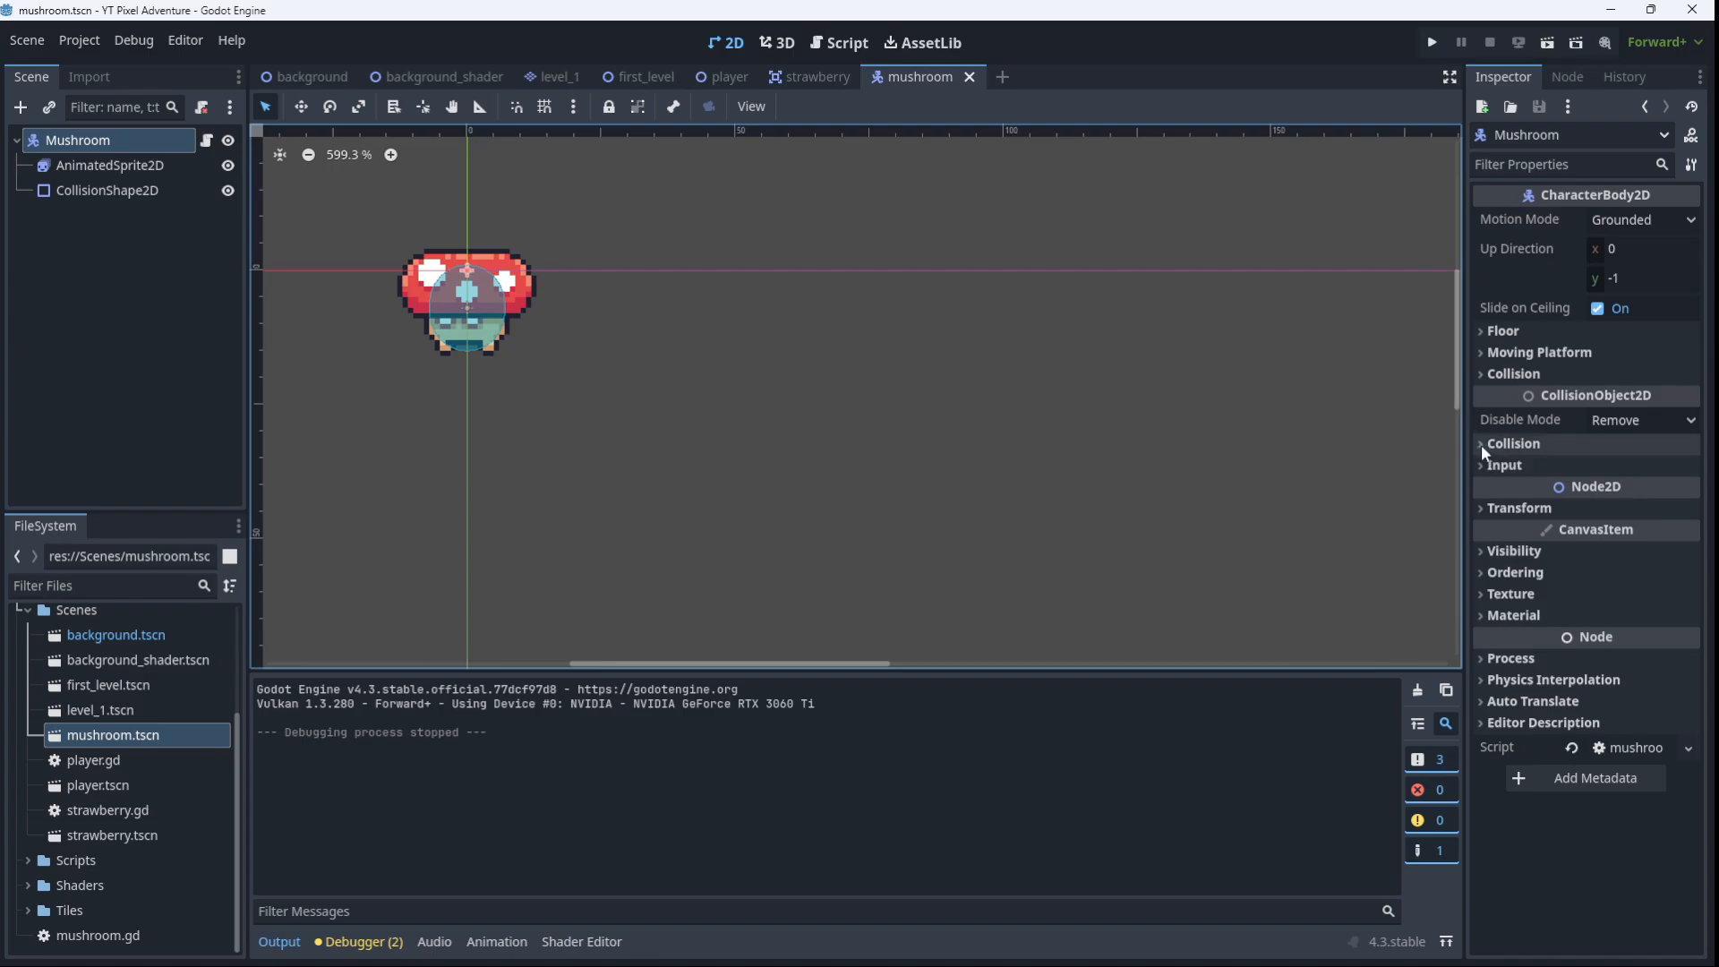
# Expand the mushroom's Collision section in the Inspector to show layer and mask
pyautogui.click(1512, 443)
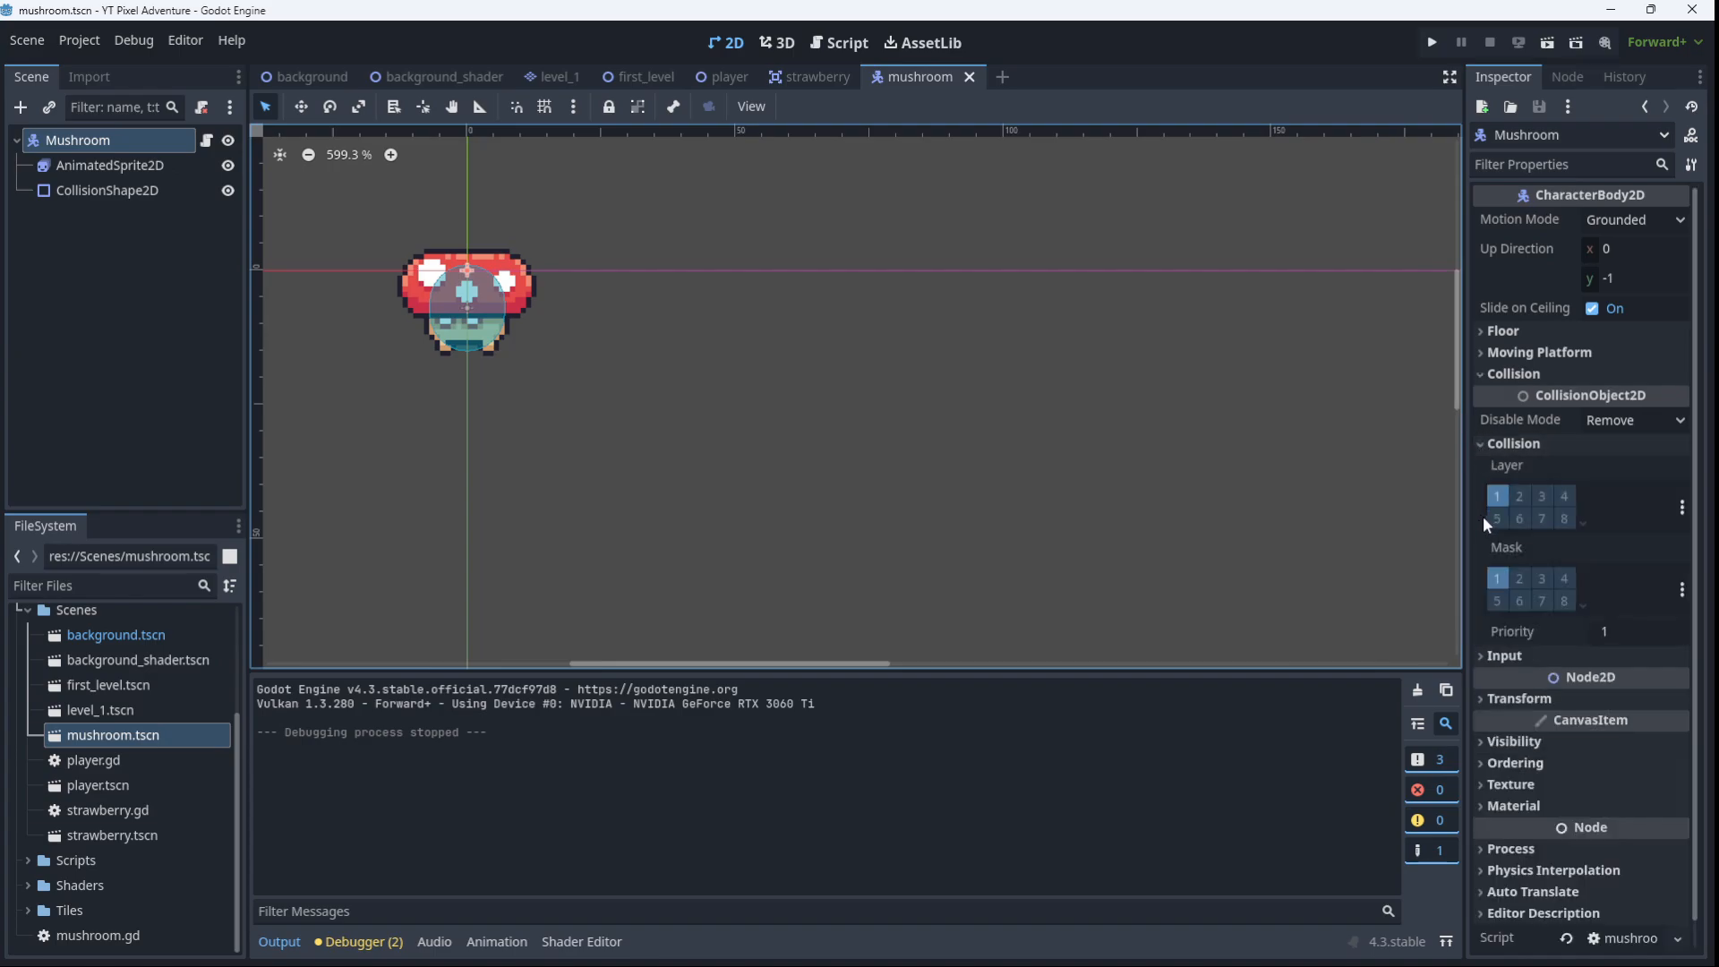
pyautogui.moveTo(1496, 496)
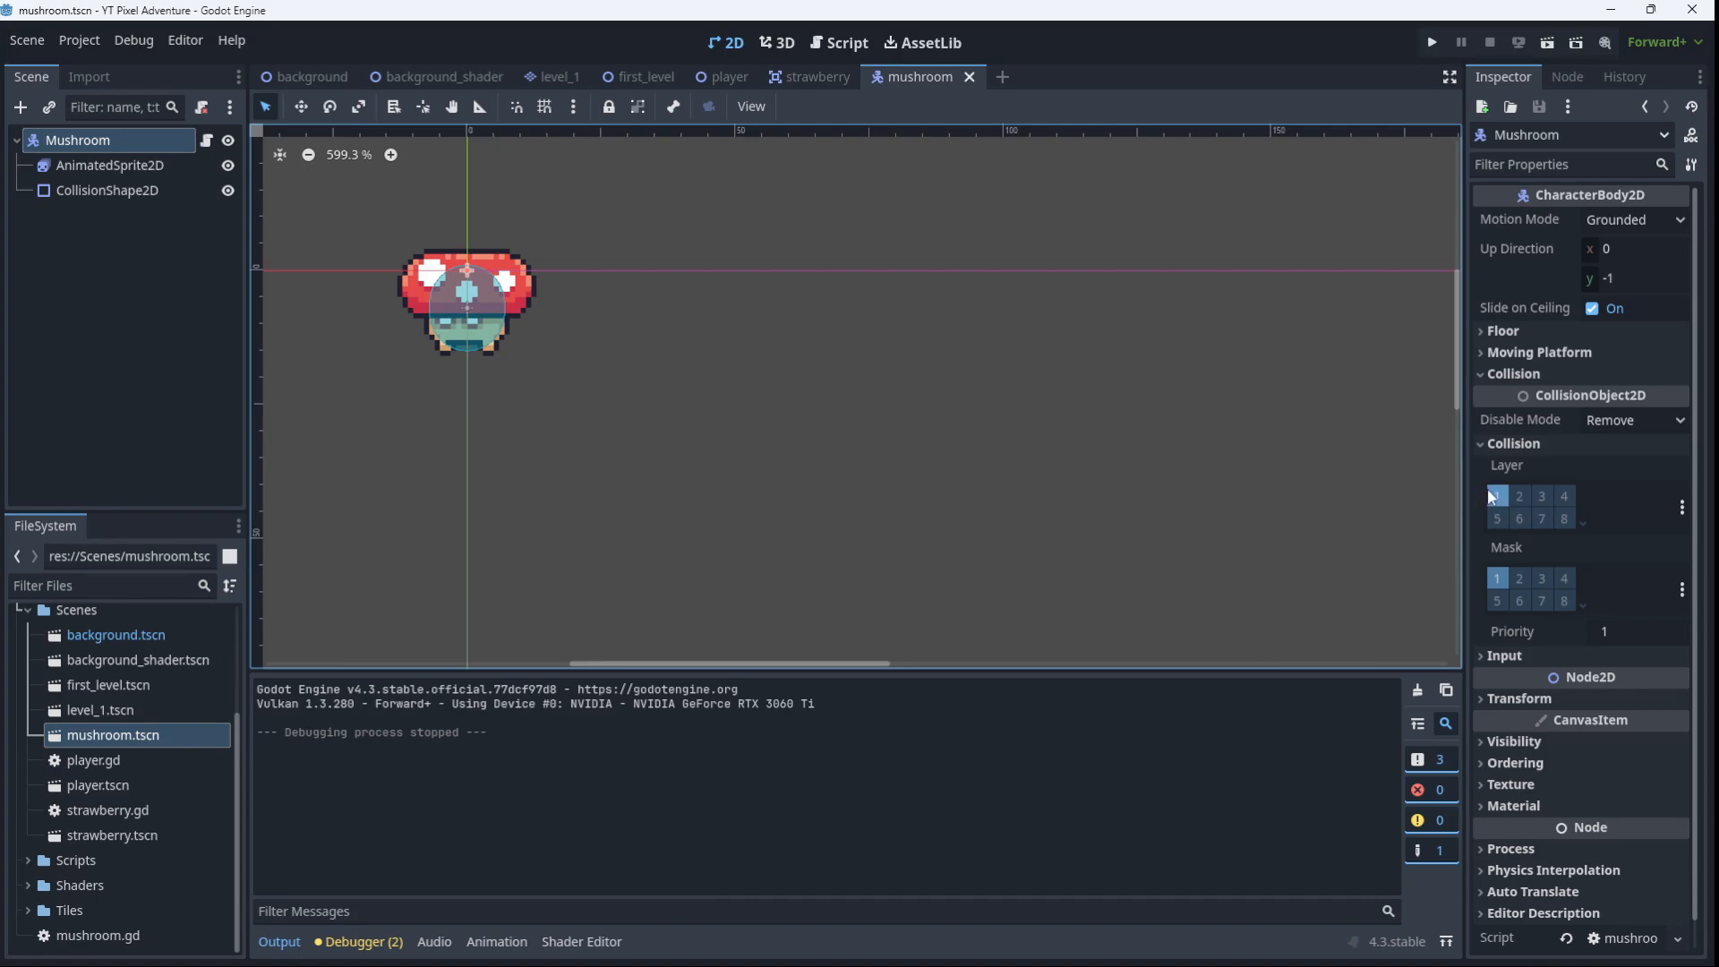
pyautogui.moveTo(1497, 497)
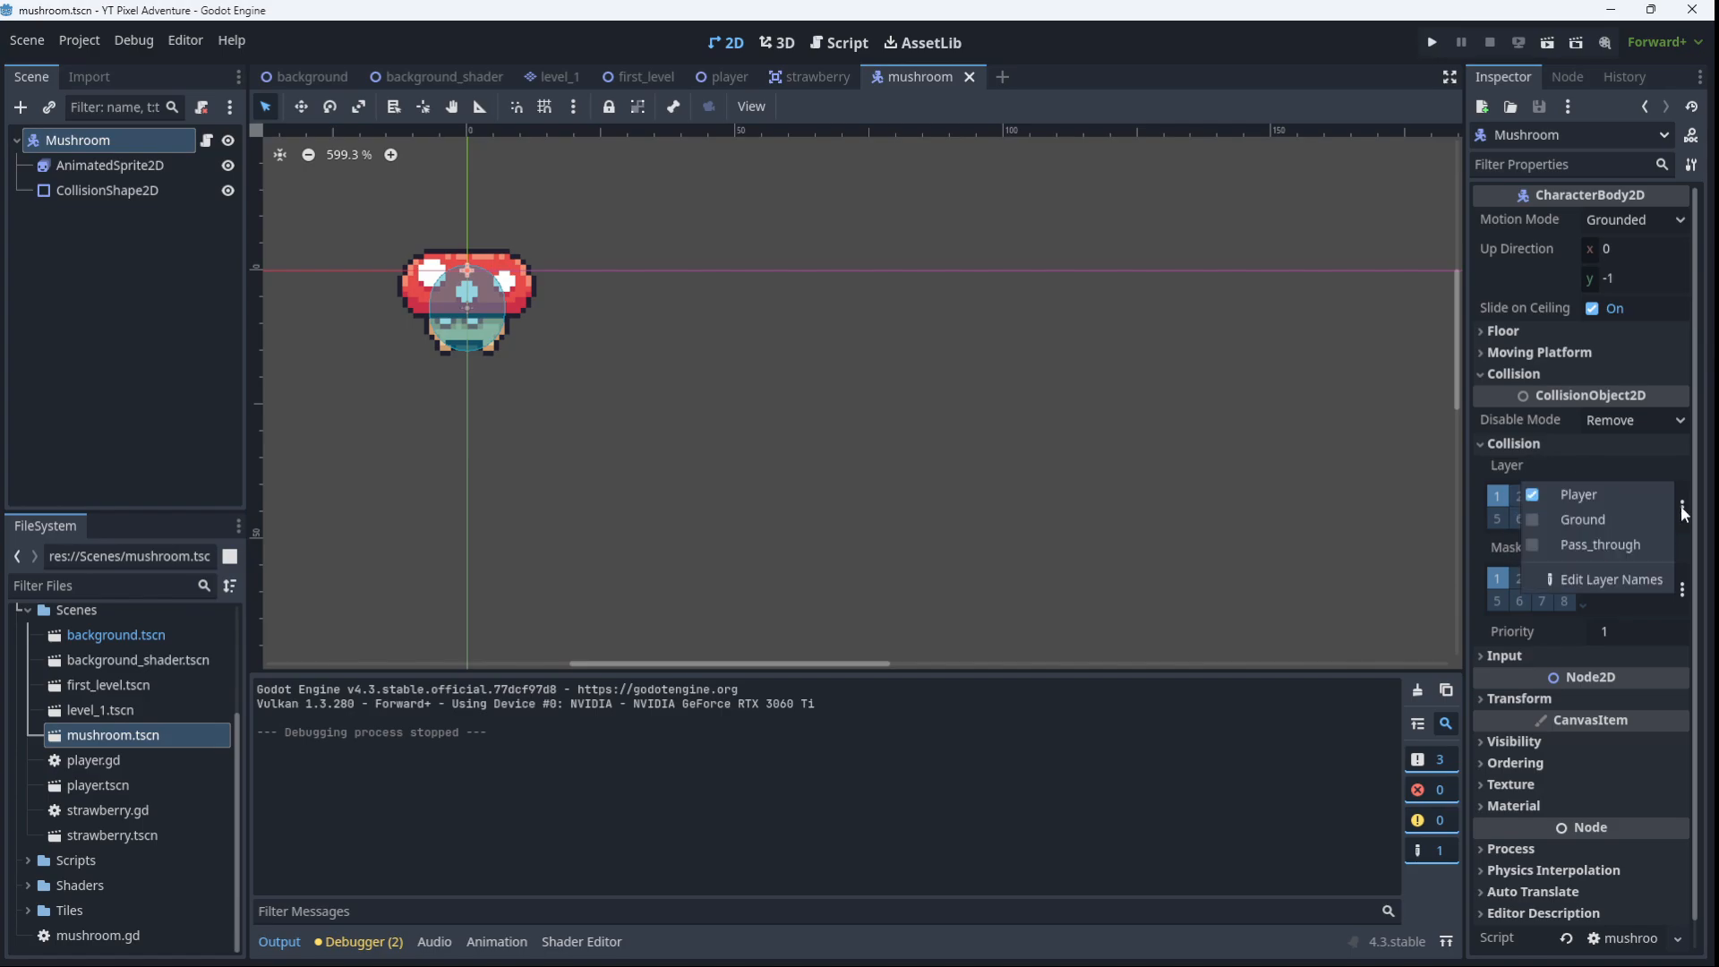
# Name physics layer 4 'Enemies' in the project's layer names settings
pyautogui.click(1609, 579)
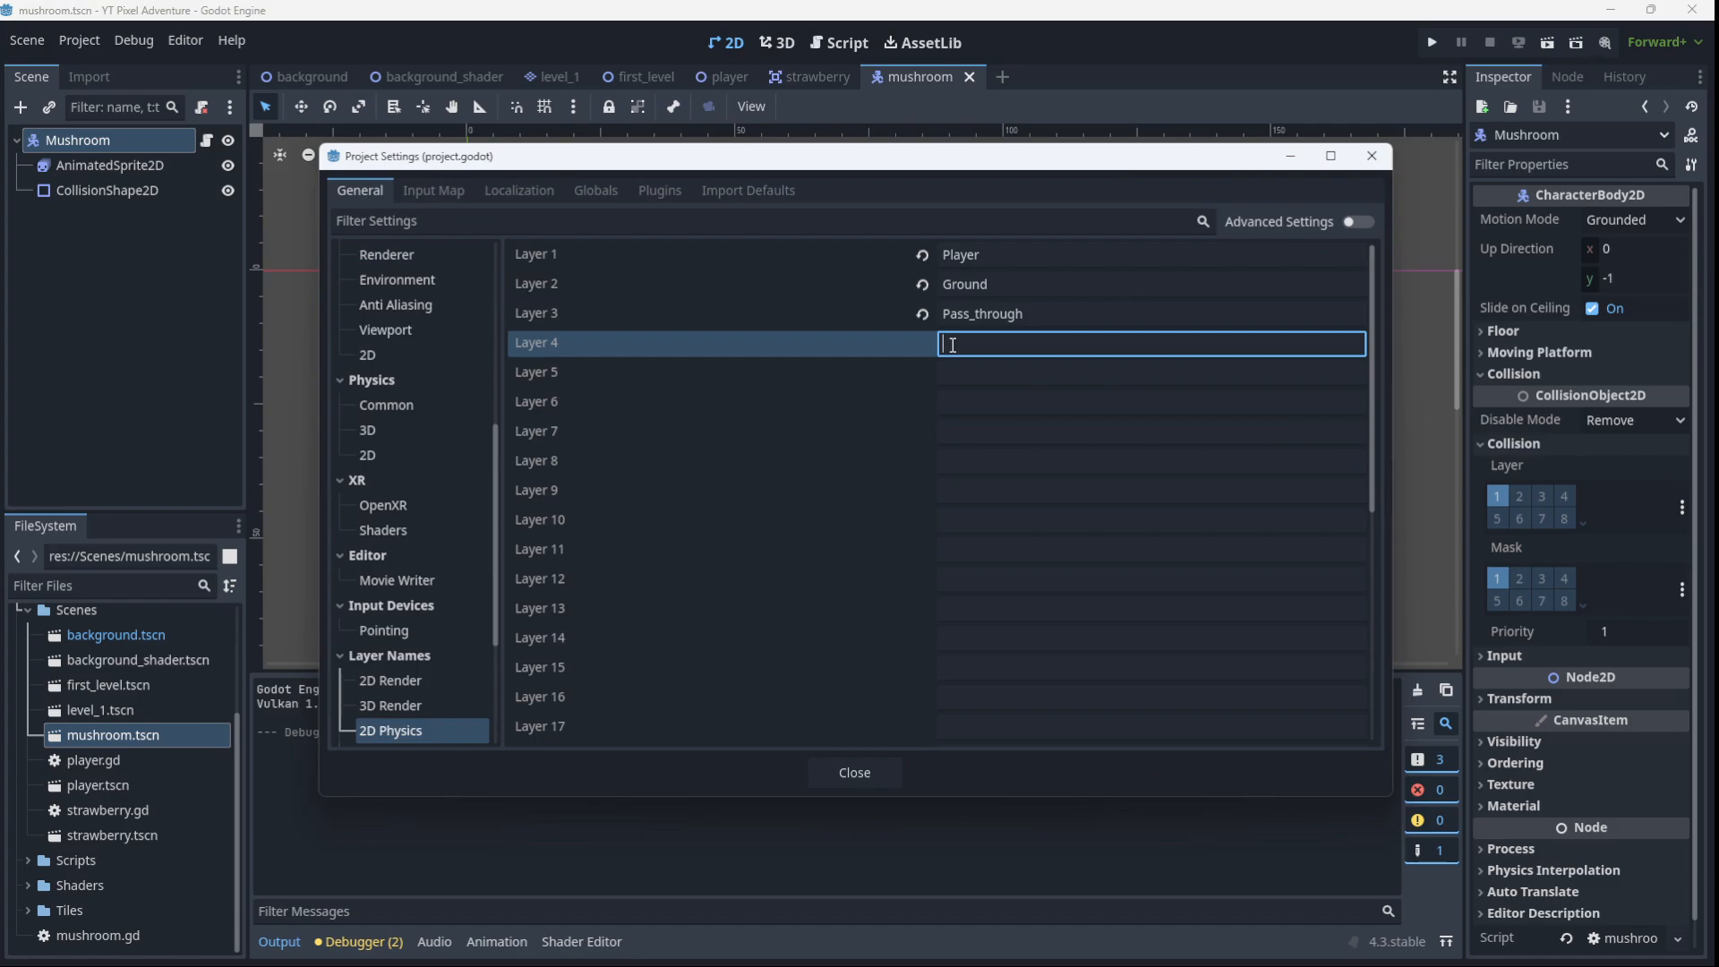
pyautogui.write('Enemies')
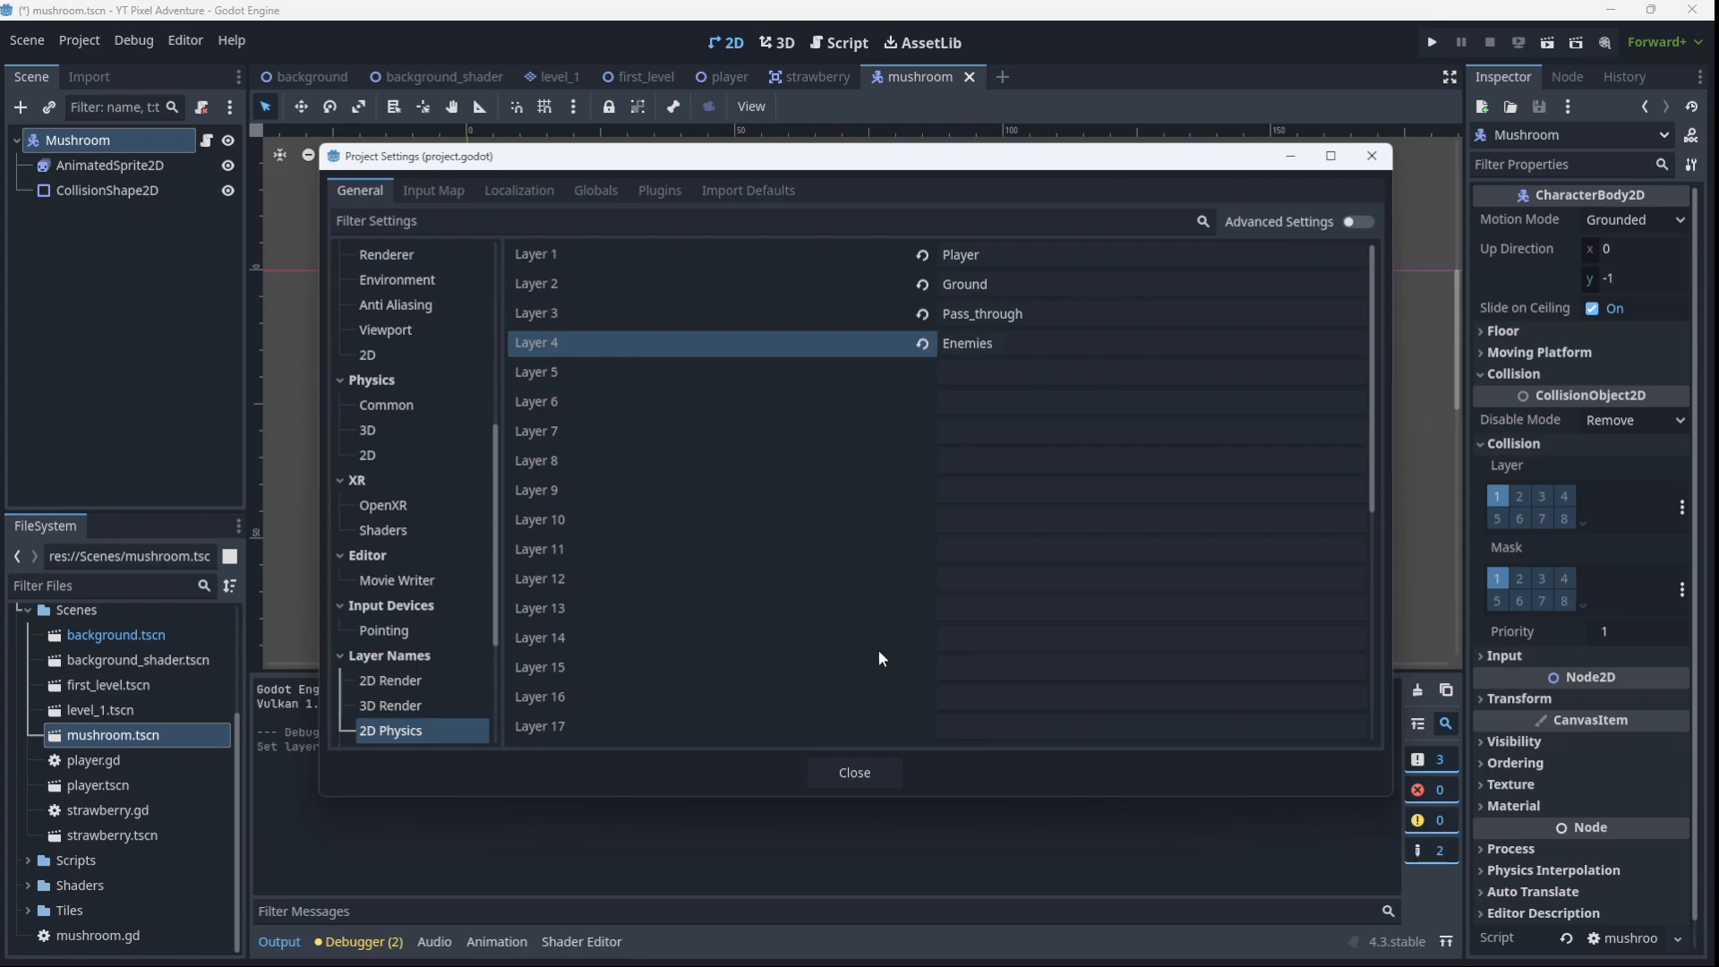
pyautogui.click(854, 773)
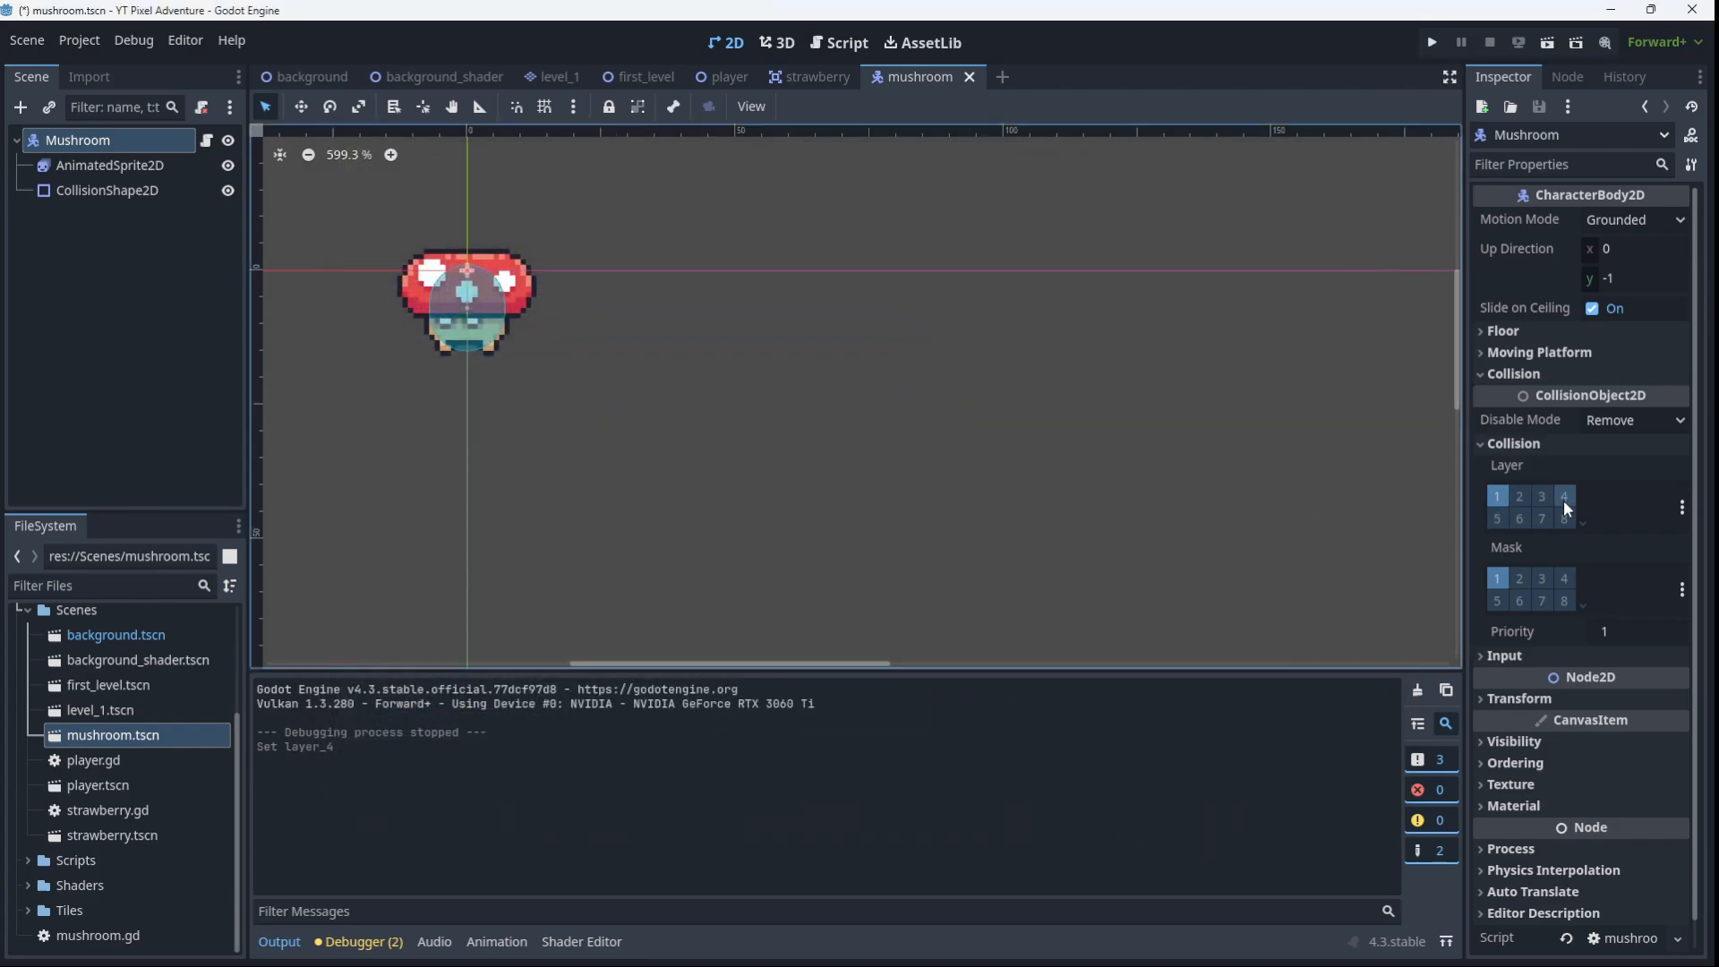
# Put the mushroom on layer 4 only, mask layers 1–3, and save
pyautogui.click(1563, 496)
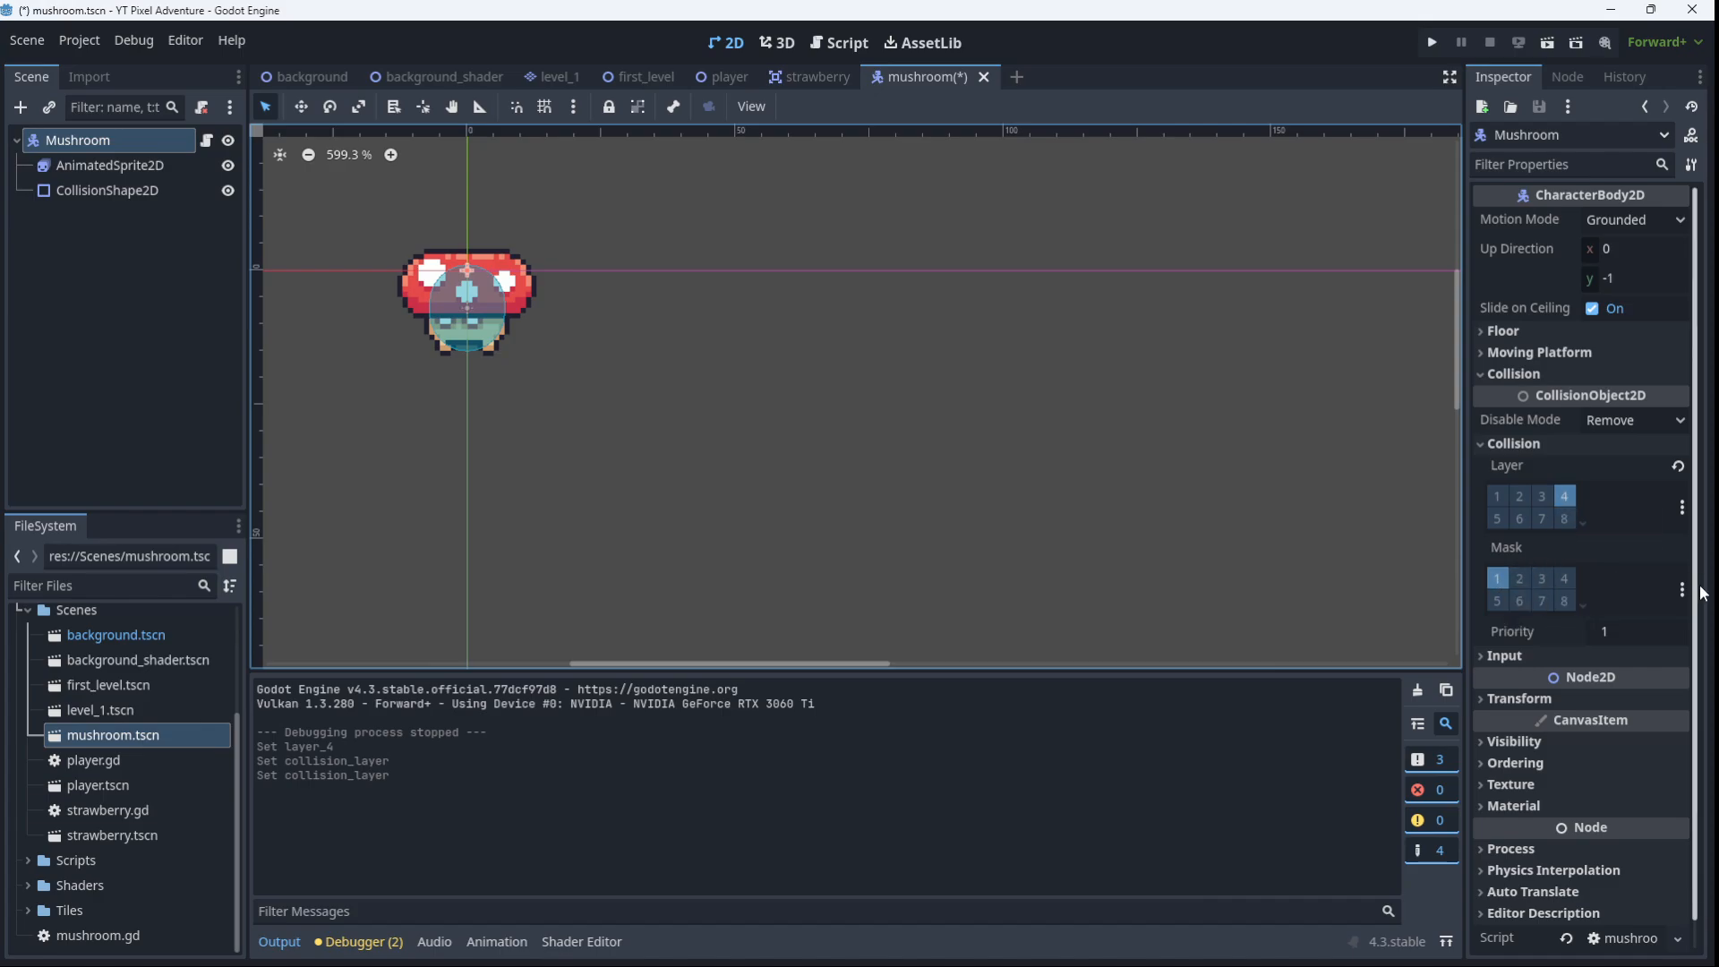
pyautogui.click(1532, 602)
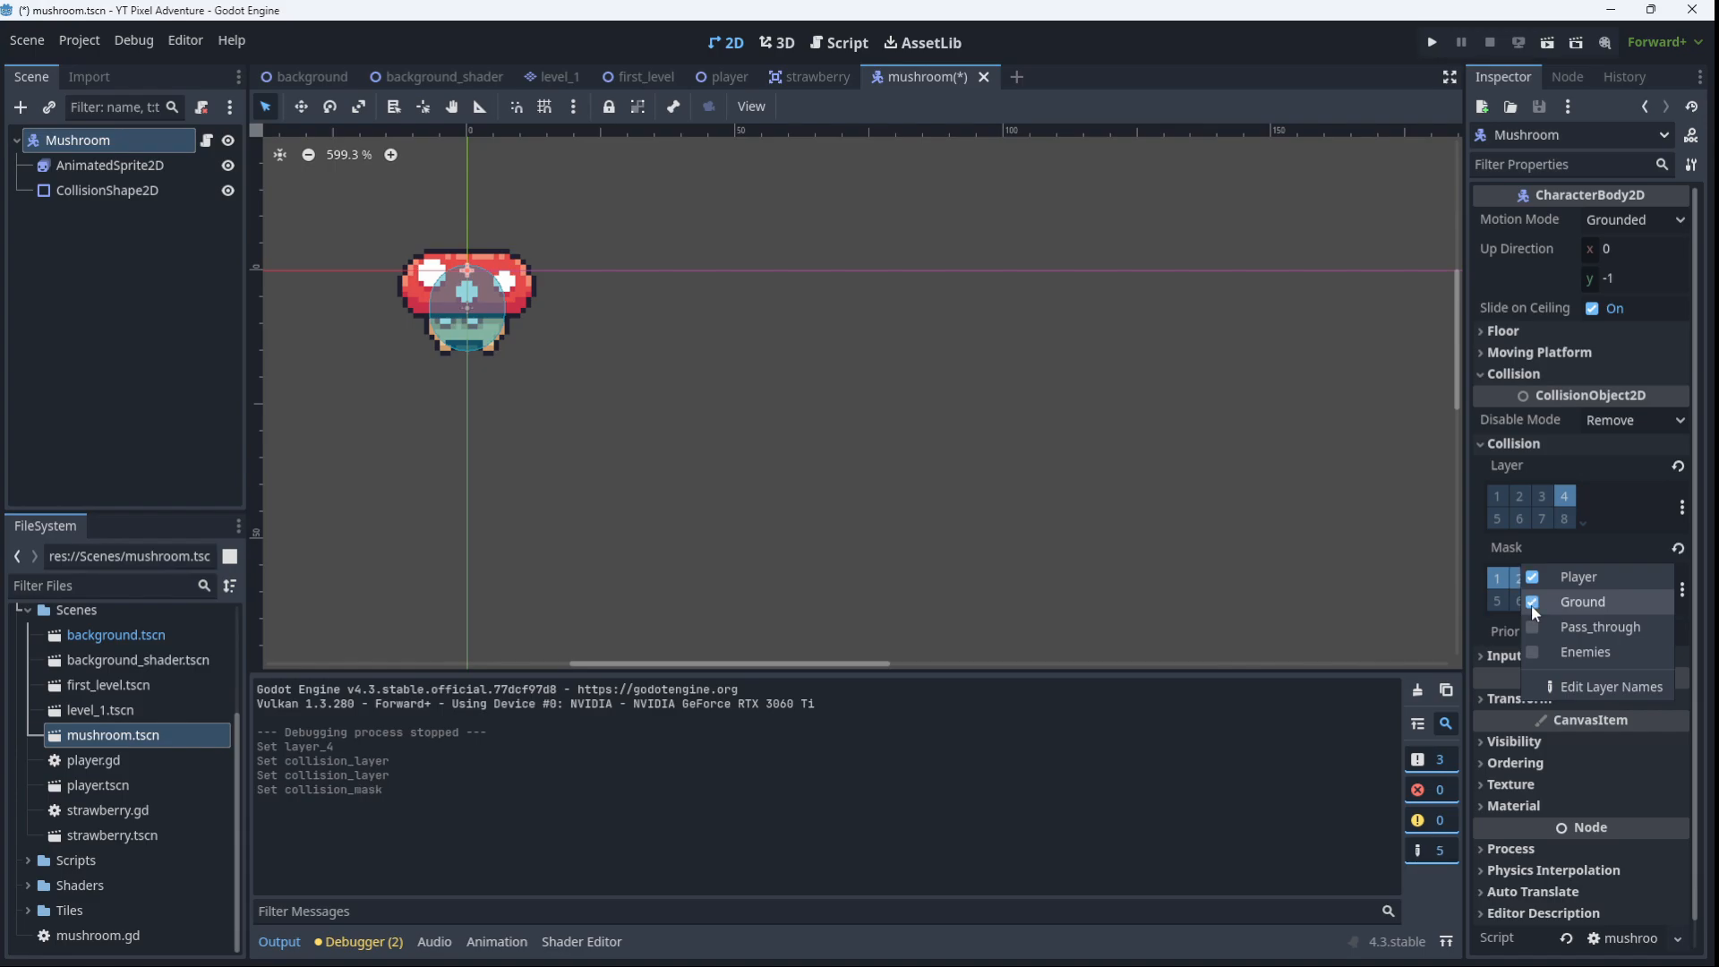
pyautogui.click(1532, 627)
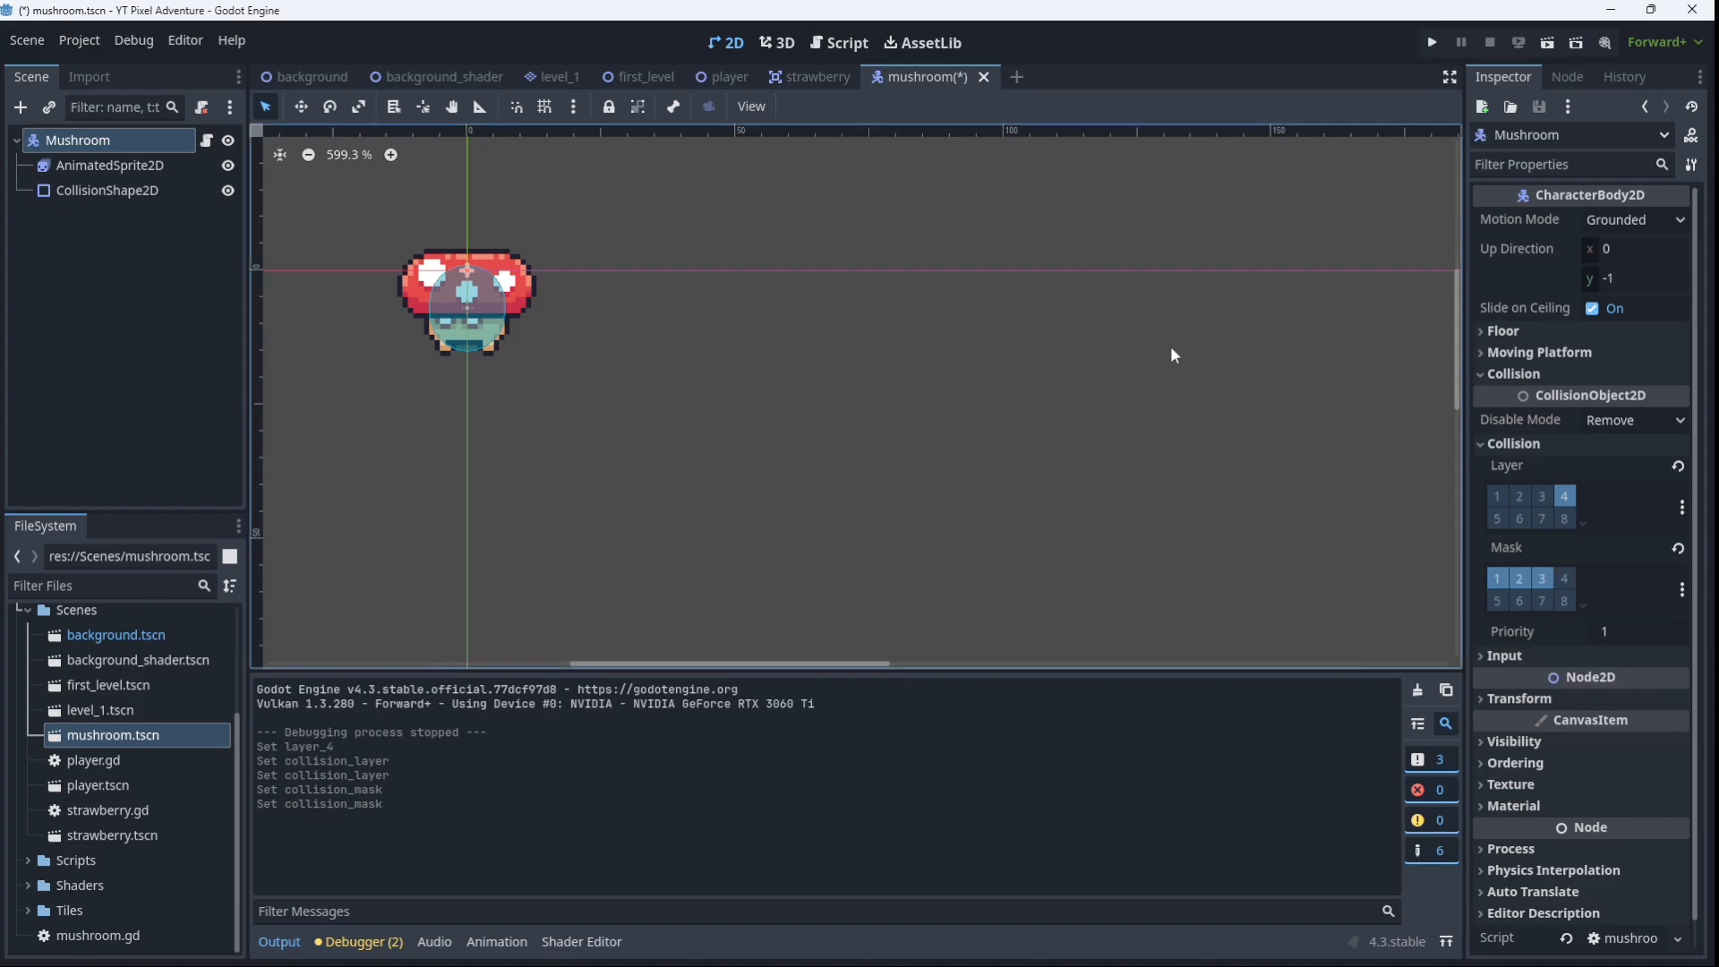
pyautogui.press('ctrl+s')
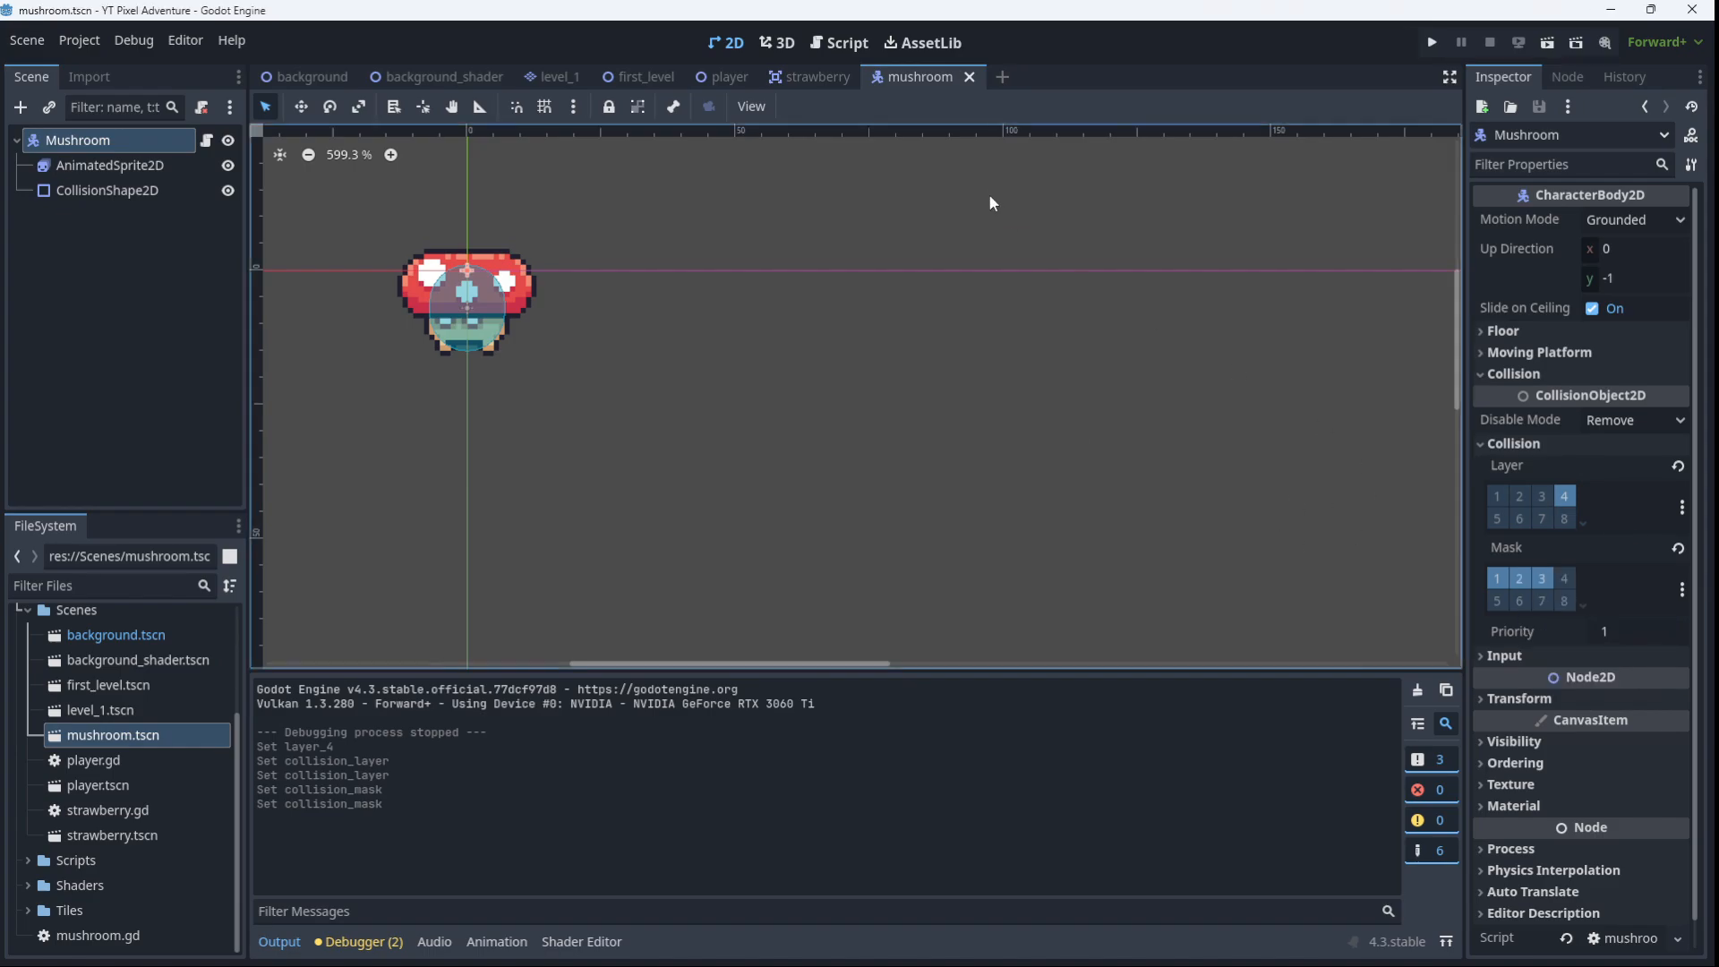
pyautogui.click(643, 76)
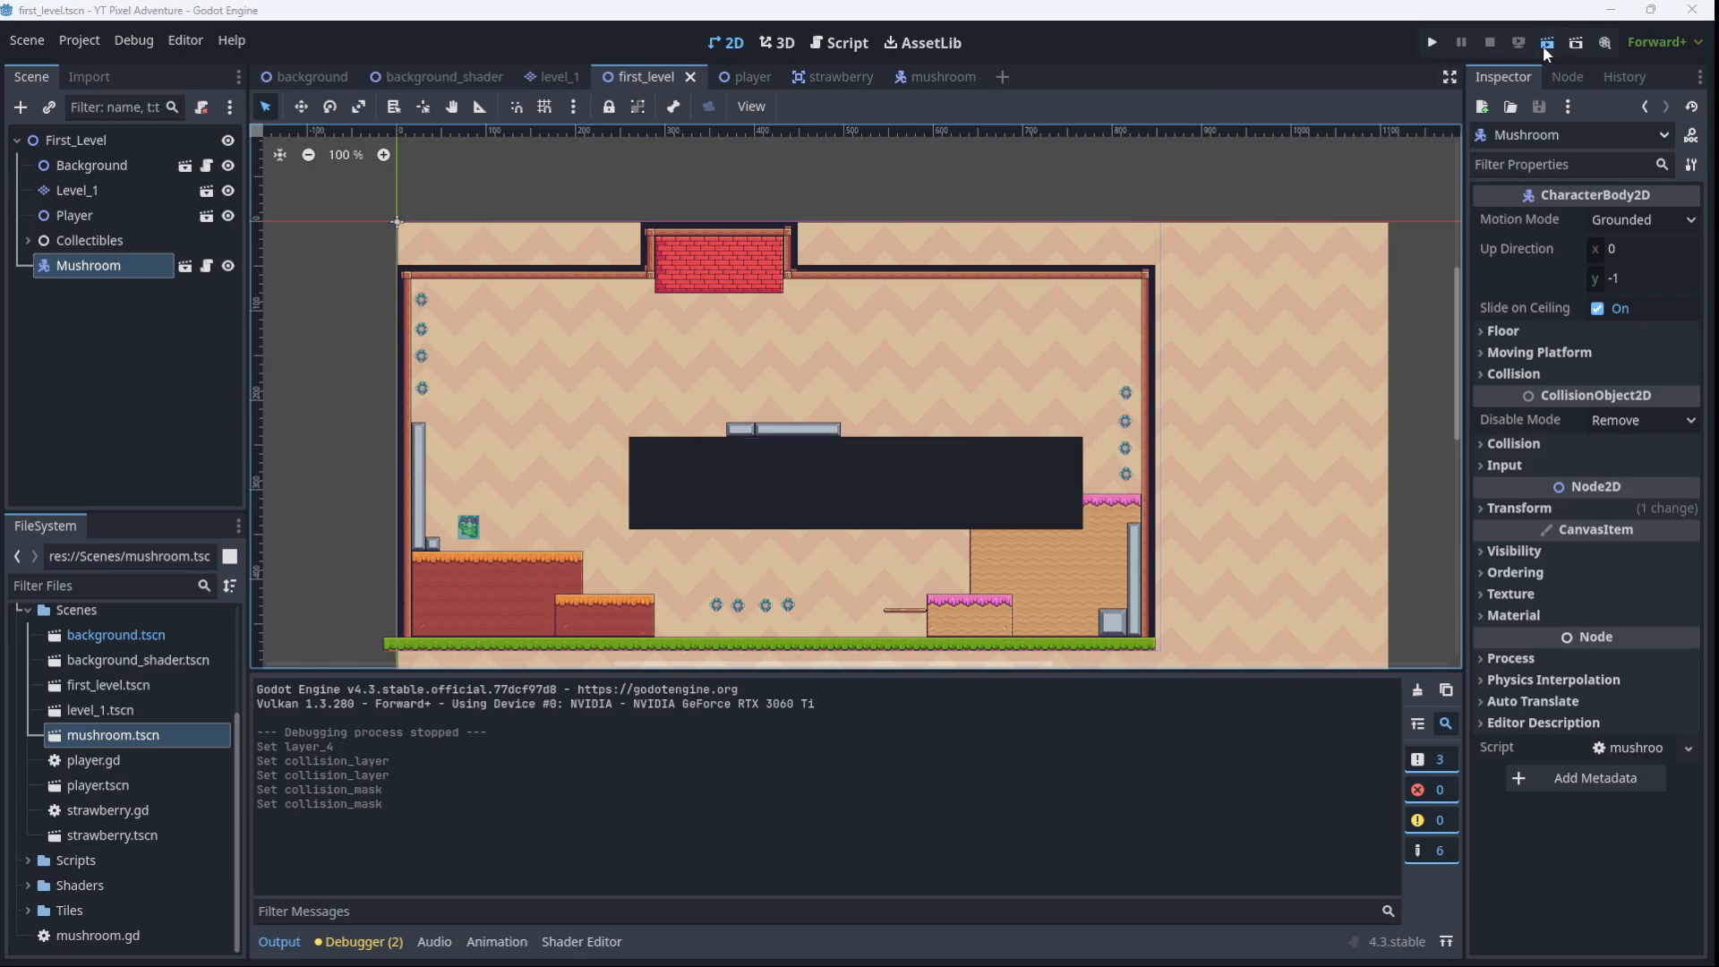
pyautogui.click(1430, 41)
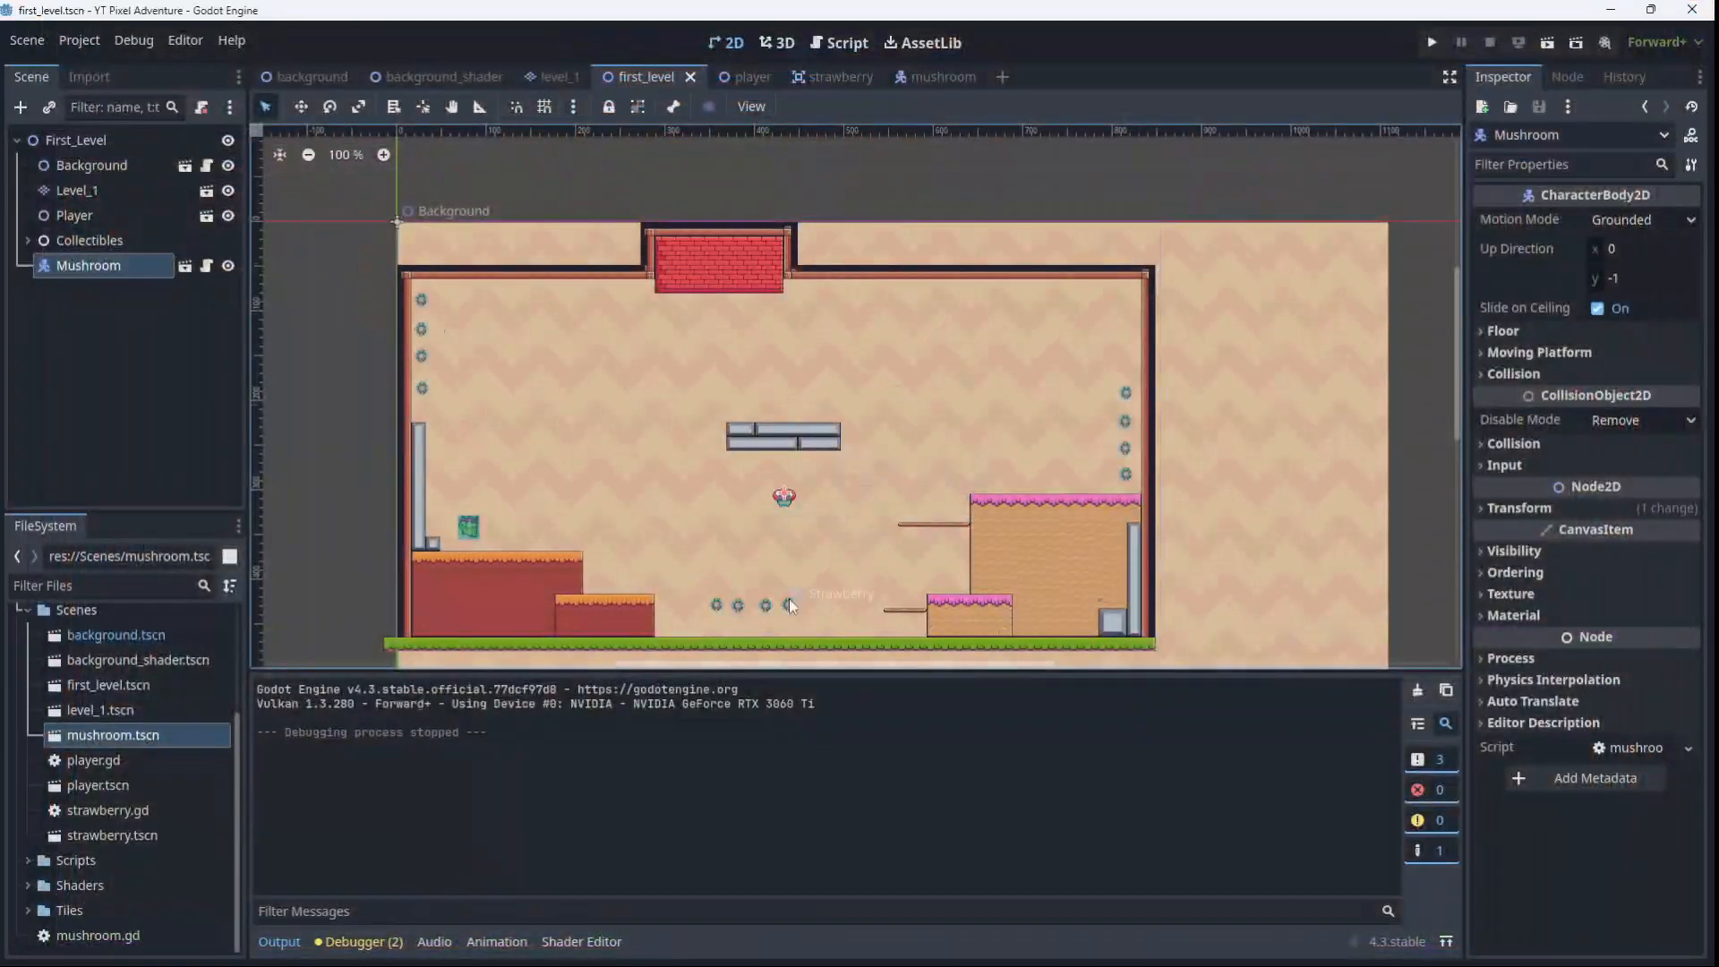
# Position the mushroom atop the stone platform, then run the level maximized
pyautogui.moveTo(784, 498); pyautogui.dragTo(782, 409)
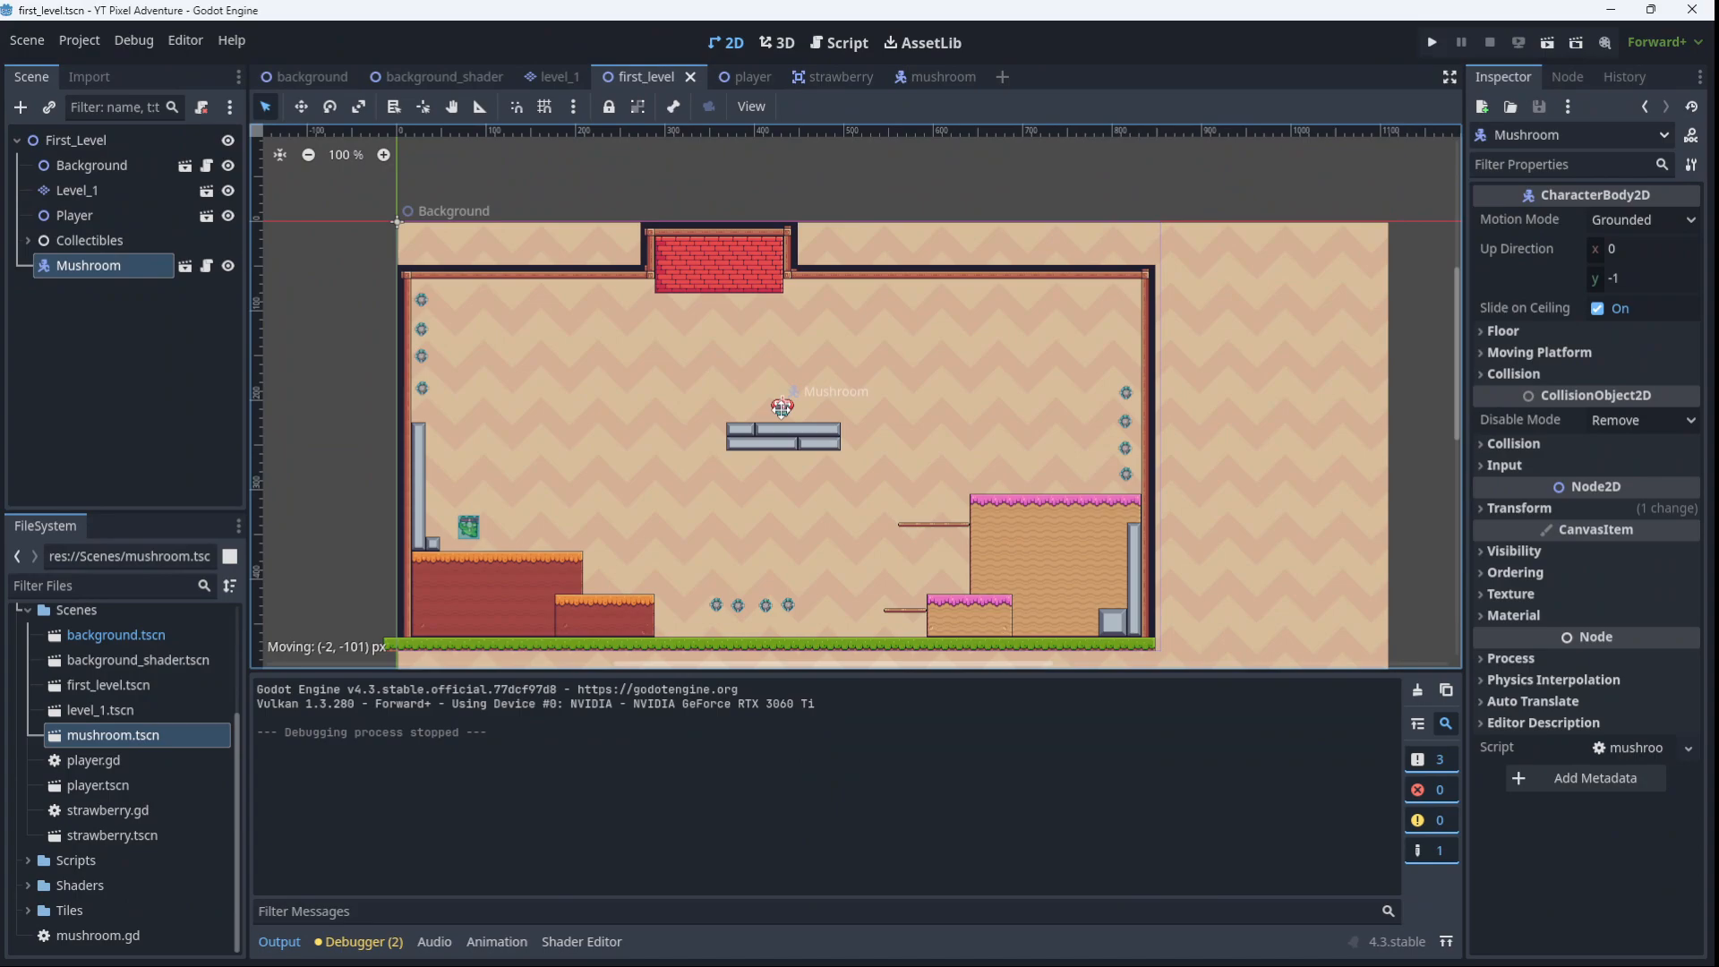
pyautogui.moveTo(781, 408); pyautogui.dragTo(781, 411)
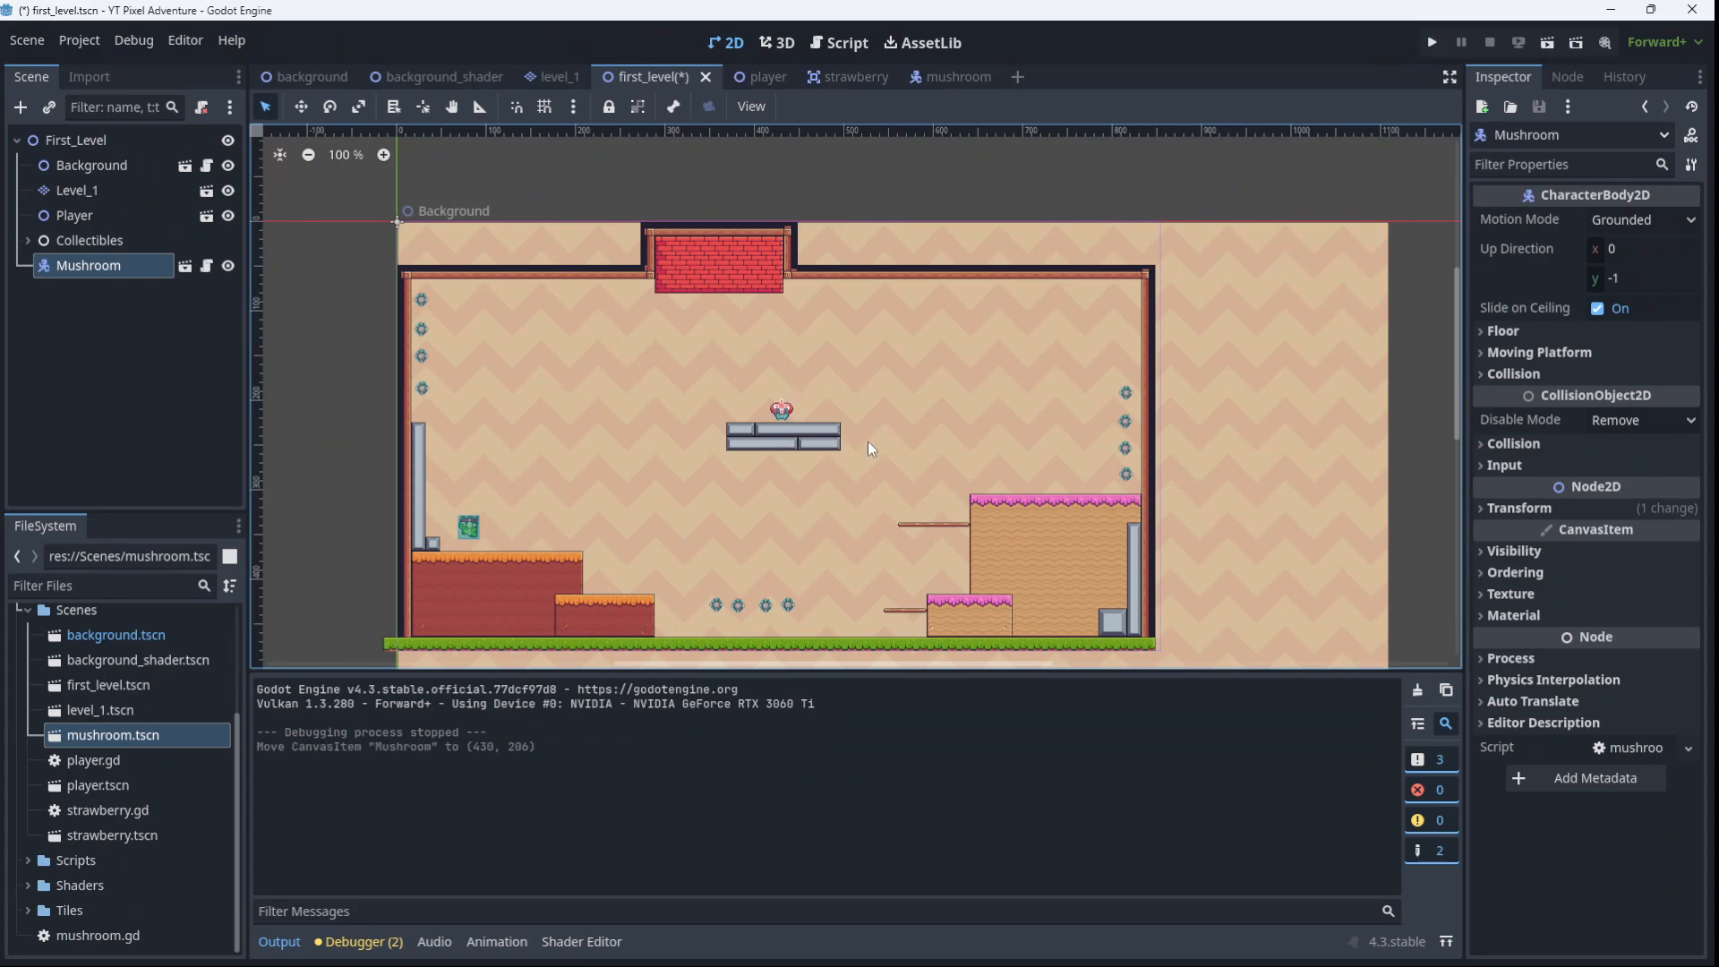
pyautogui.moveTo(802, 424)
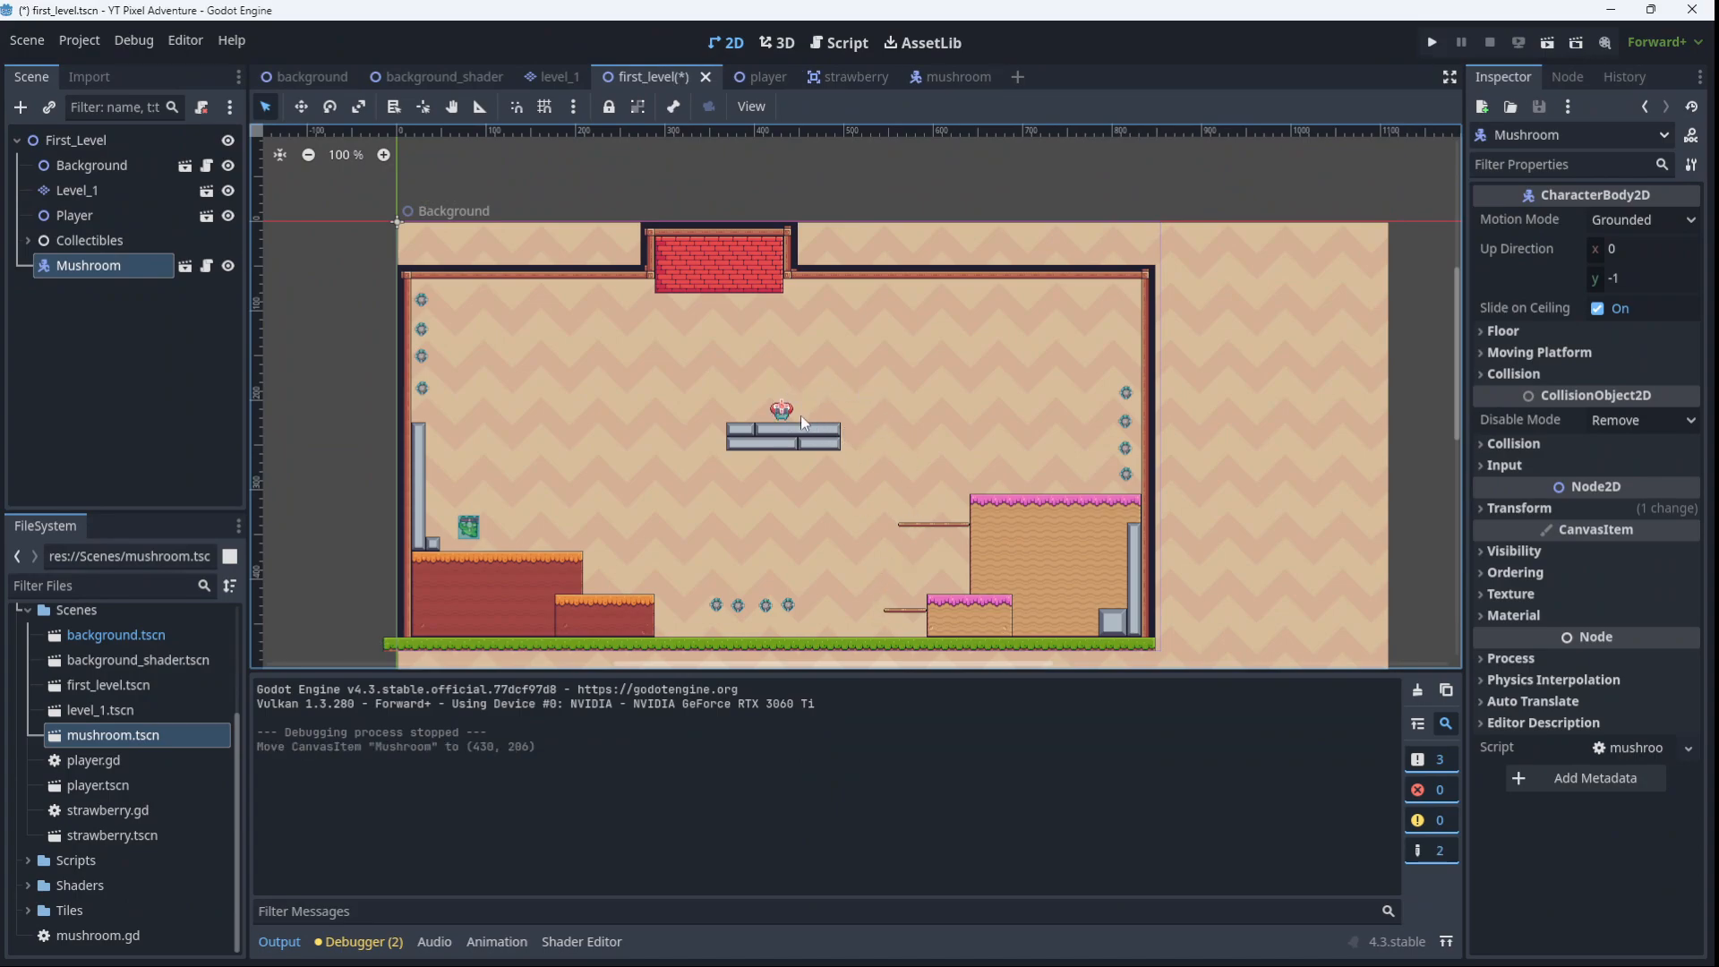
pyautogui.moveTo(780, 411); pyautogui.dragTo(833, 411)
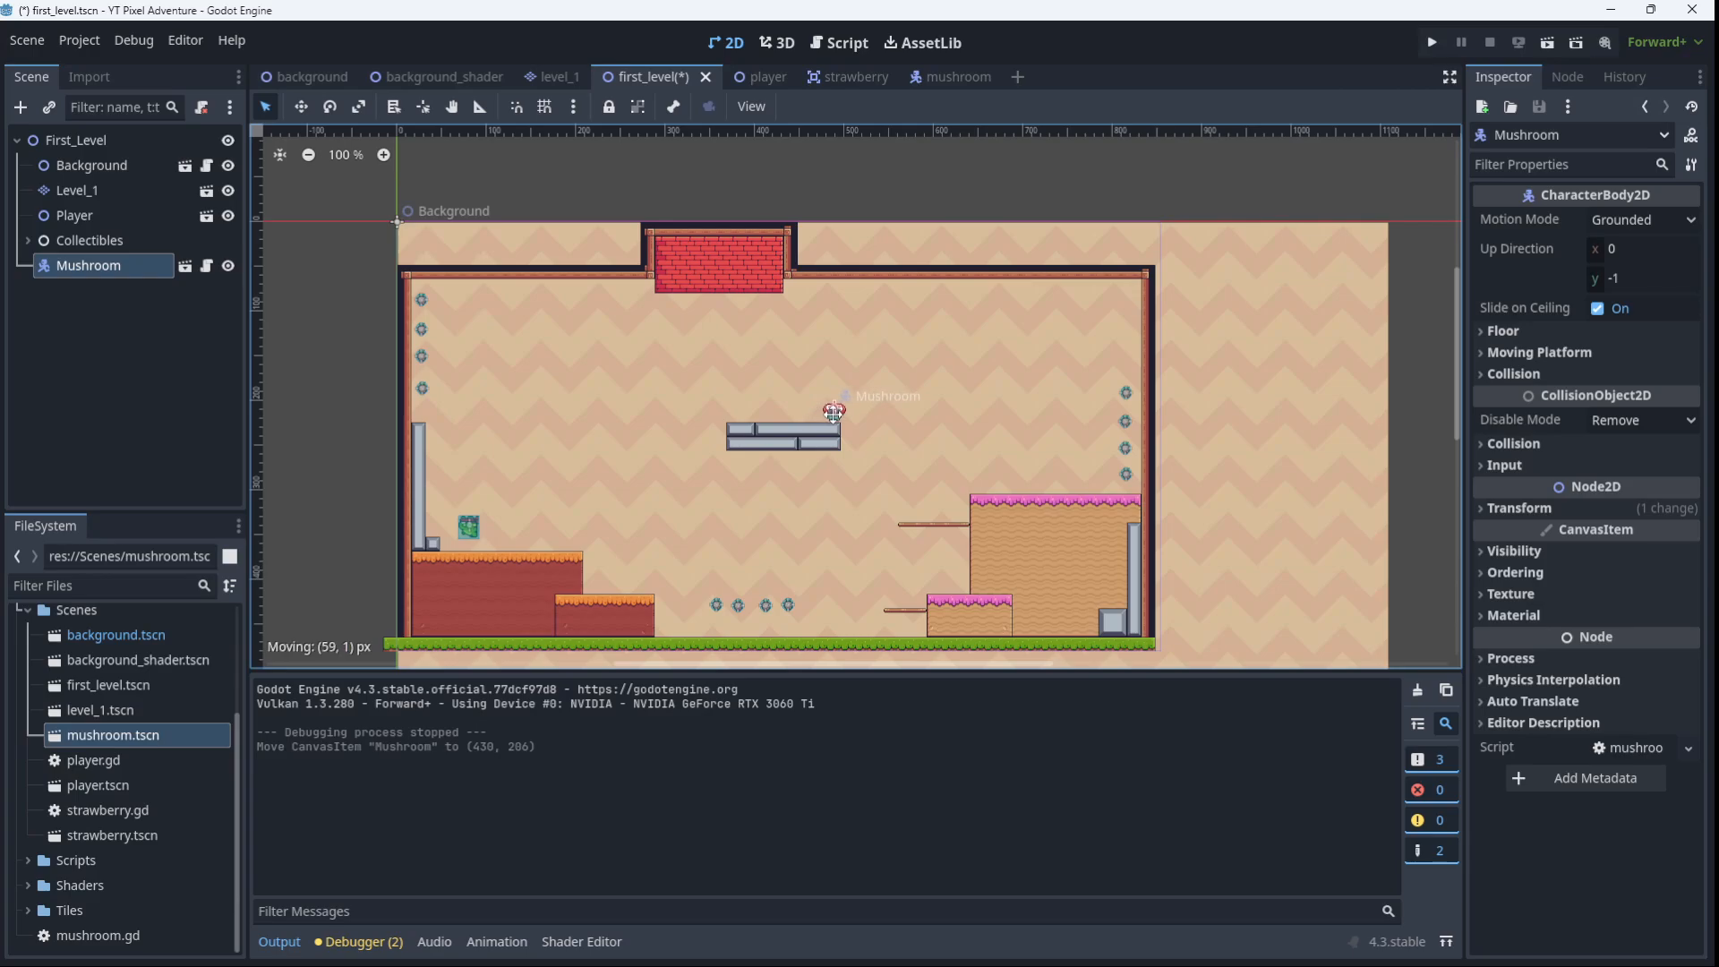
pyautogui.moveTo(834, 413); pyautogui.dragTo(825, 414)
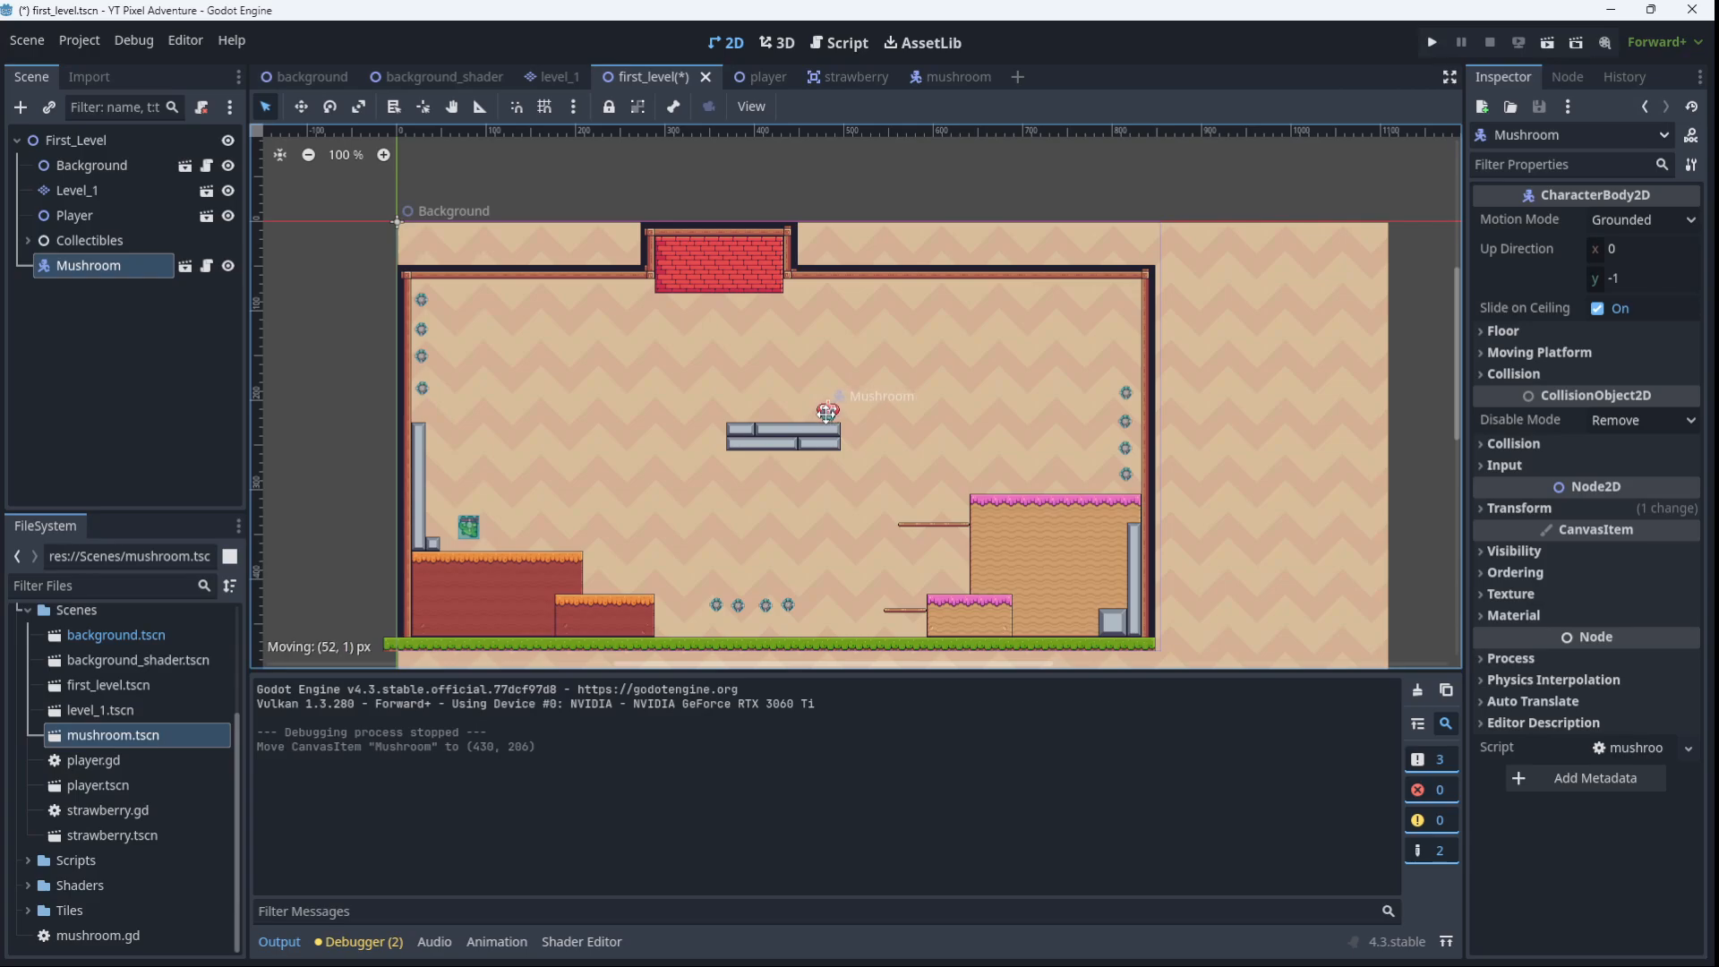
pyautogui.moveTo(827, 414); pyautogui.dragTo(729, 411)
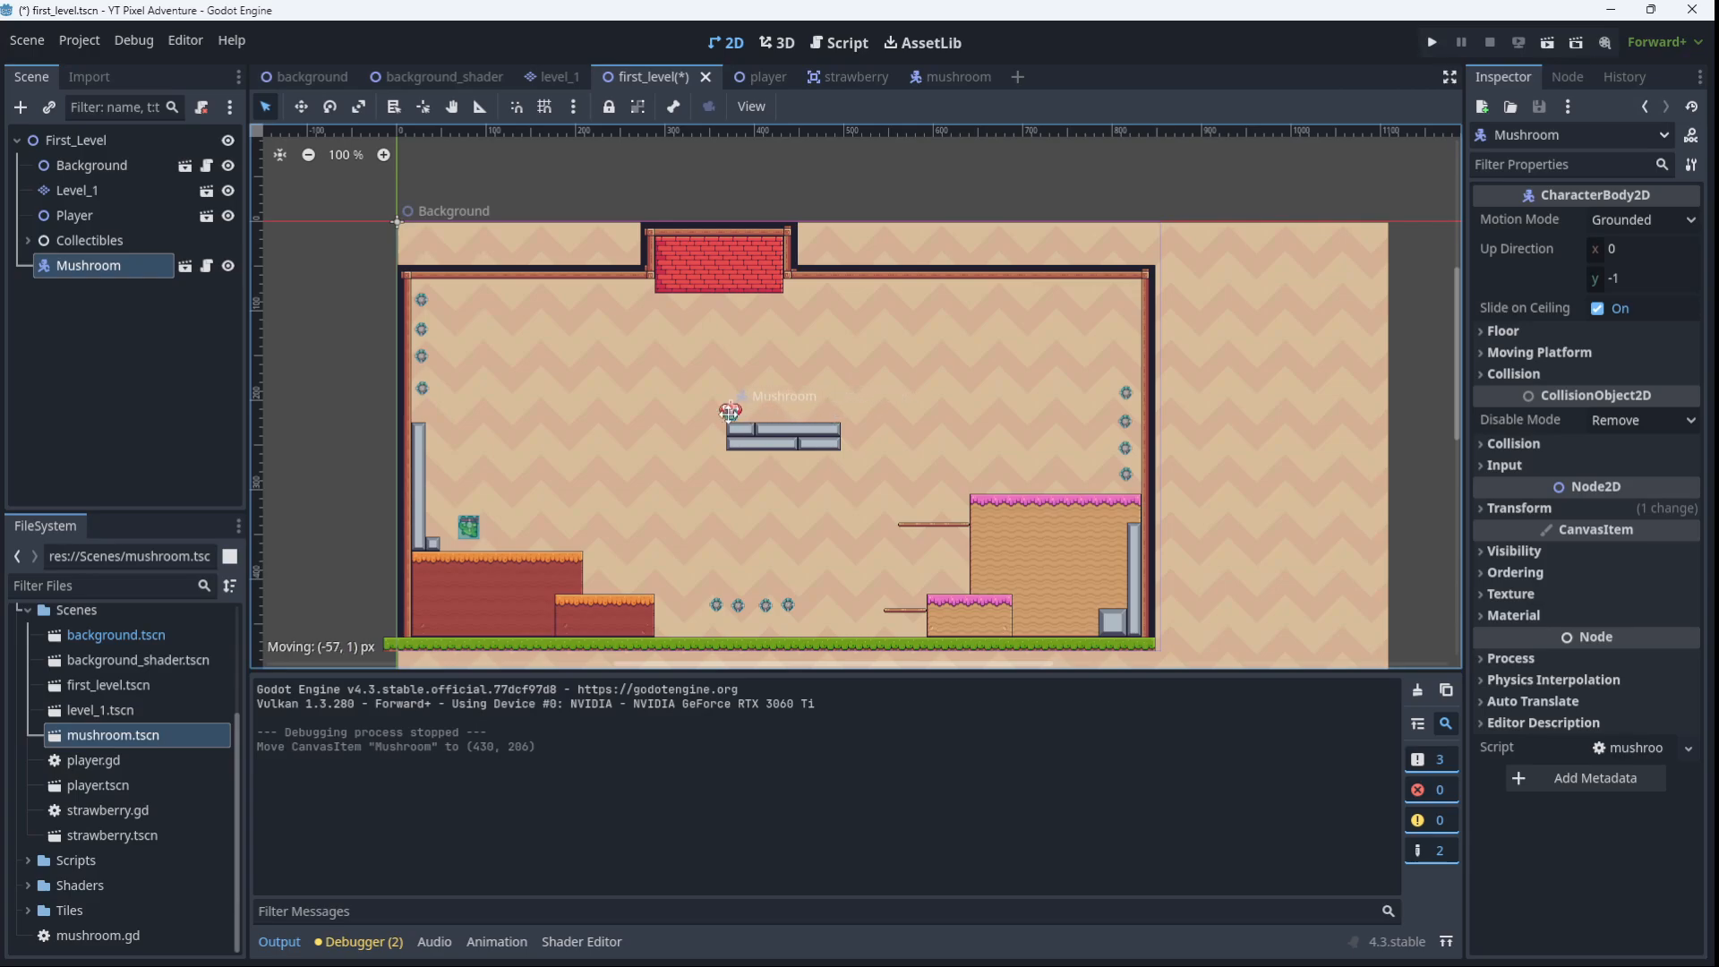
pyautogui.moveTo(729, 410); pyautogui.dragTo(786, 411)
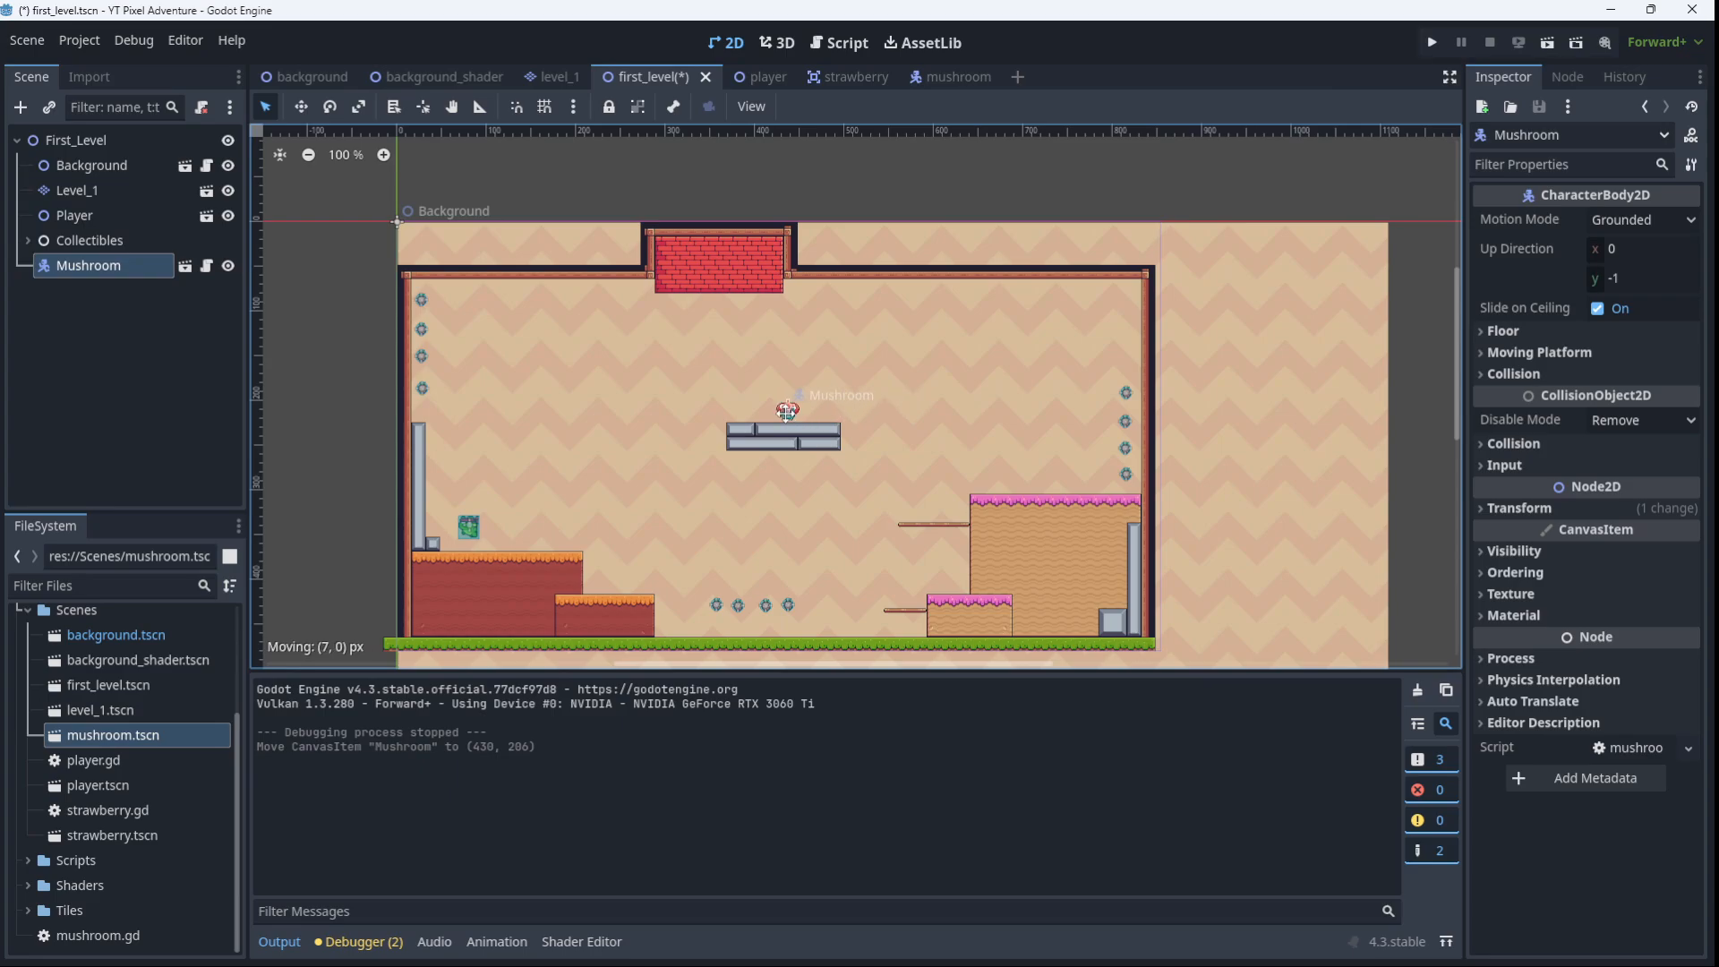
pyautogui.click(1489, 42)
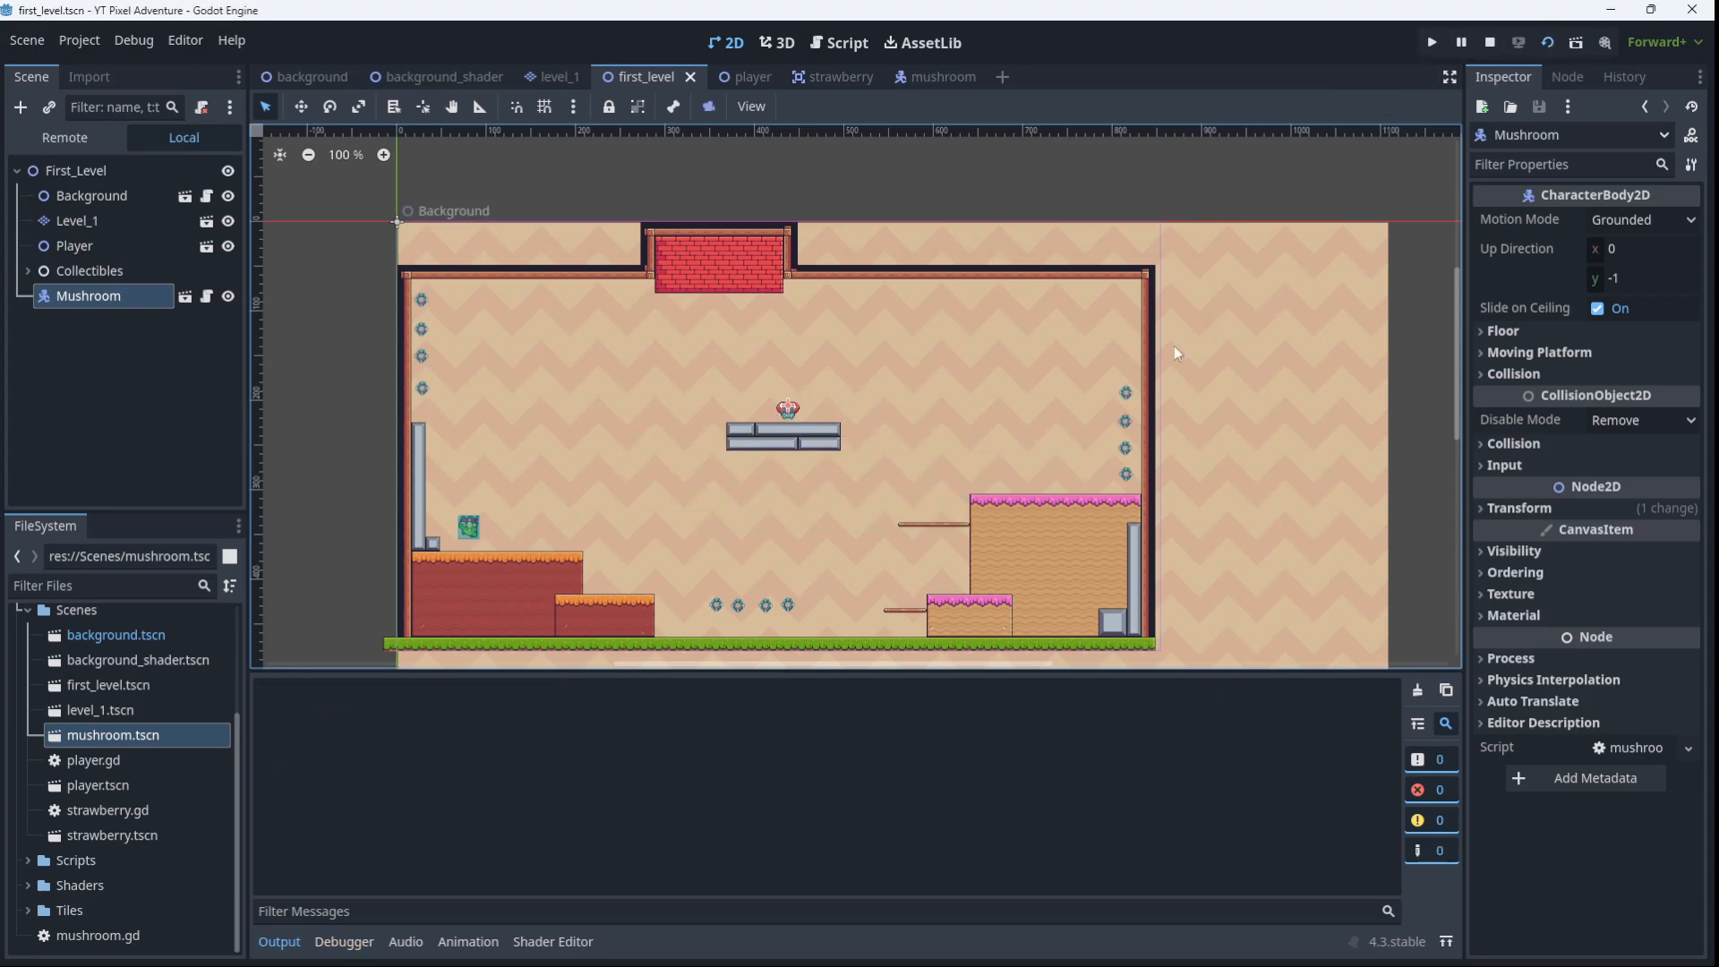
pyautogui.click(1423, 41)
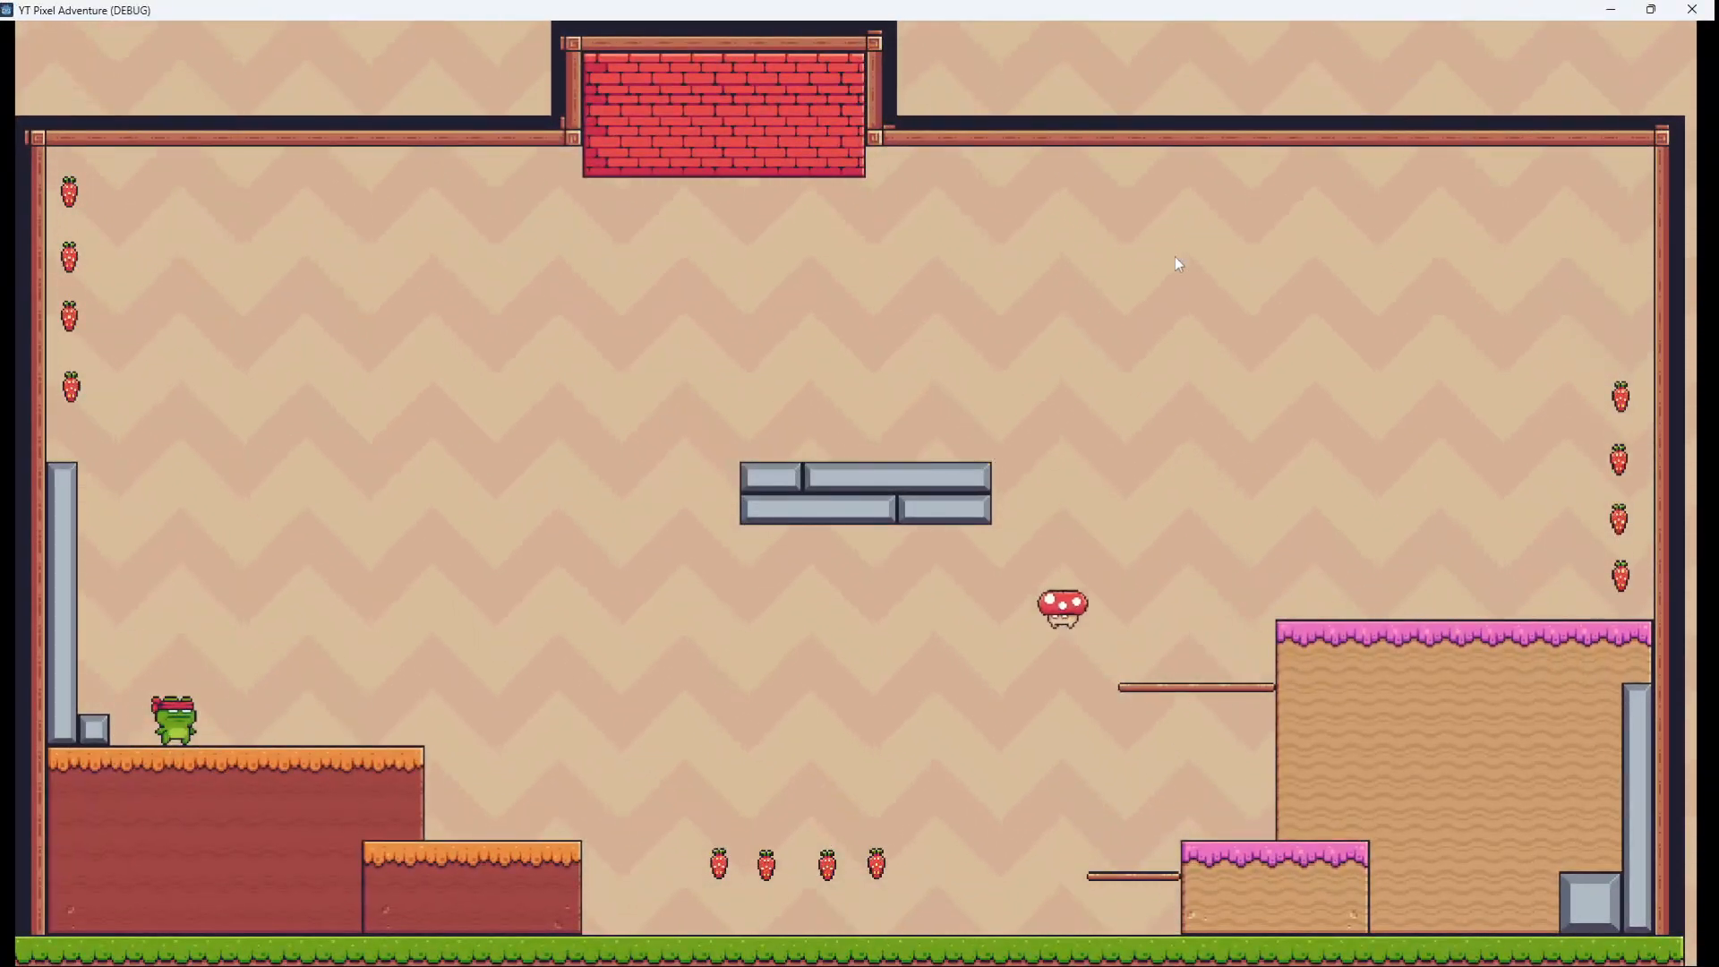